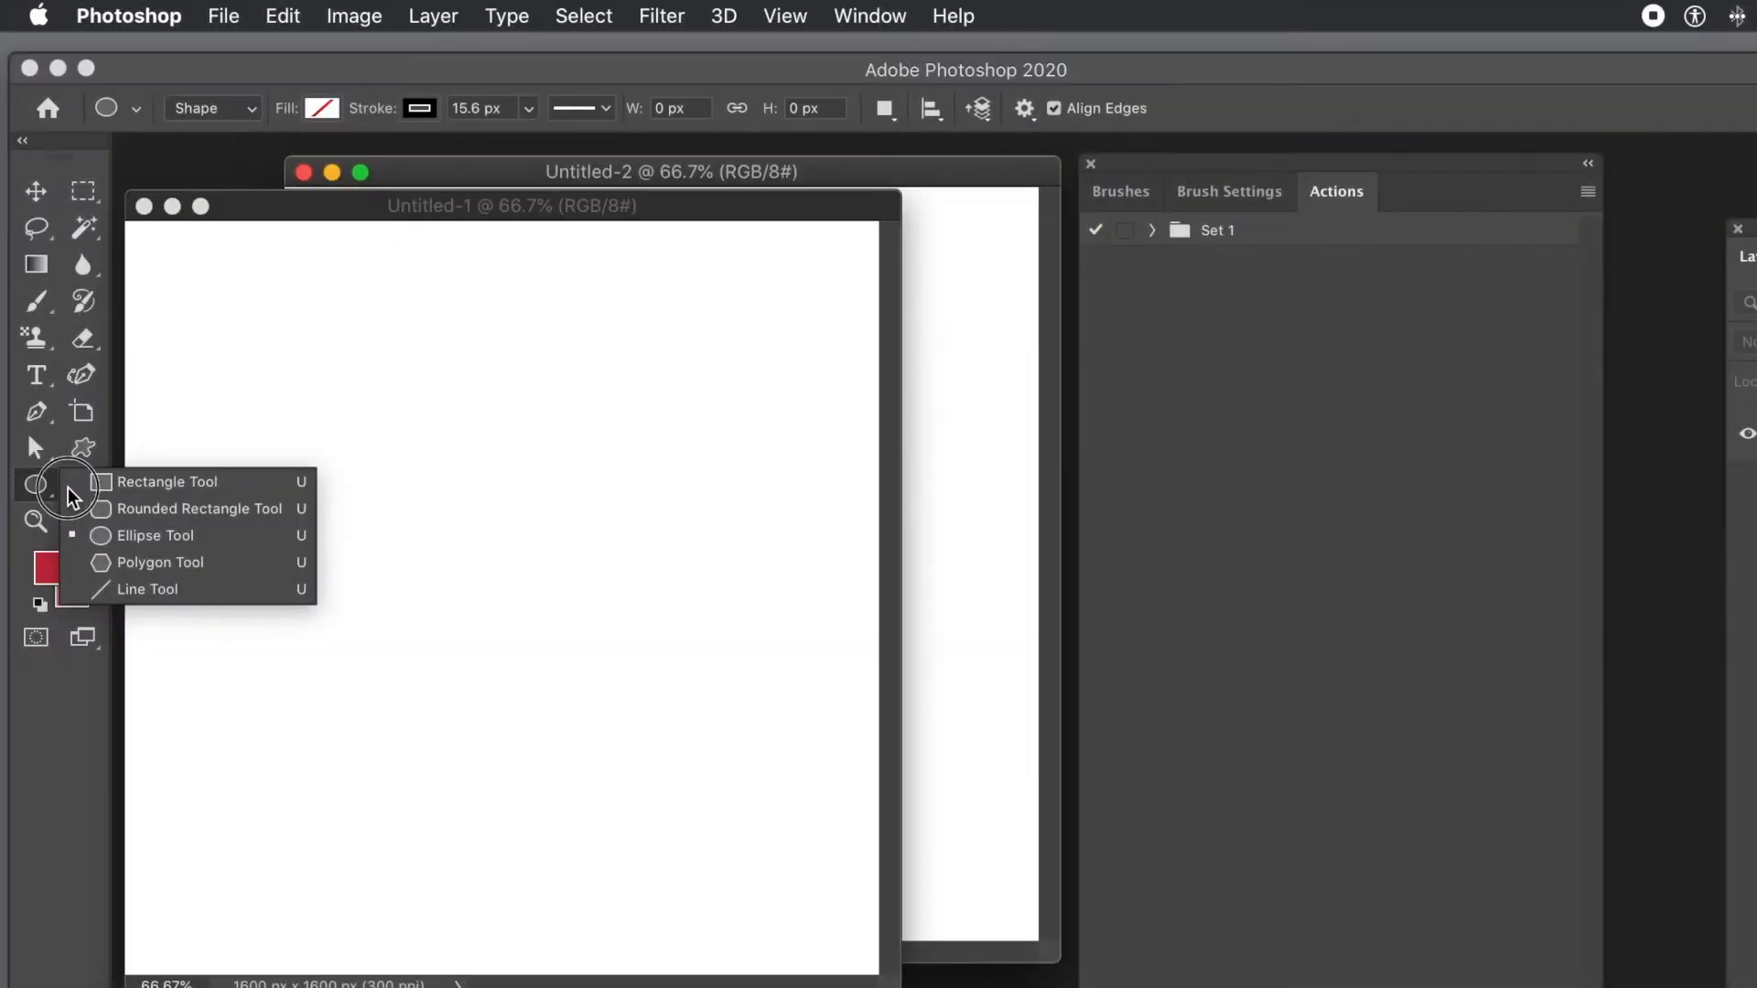
- Draw a large Shape-mode rectangle with a thick black stroke and no fill across the canvas
click(165, 483)
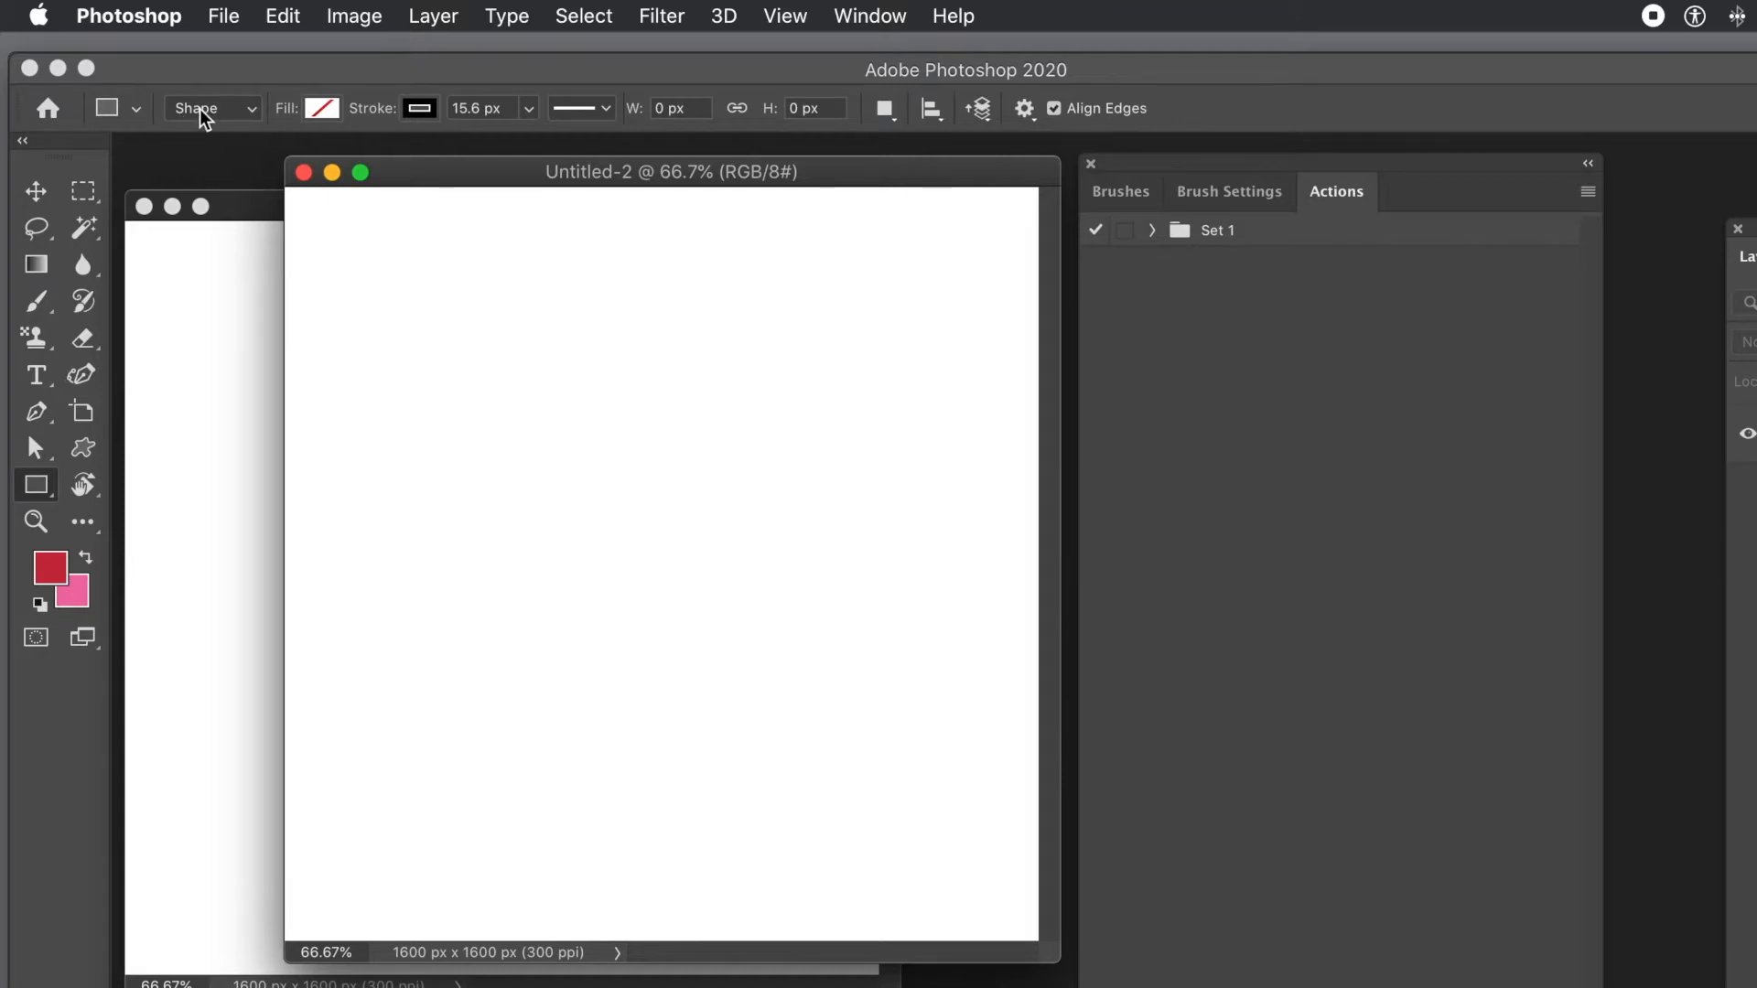
click(203, 108)
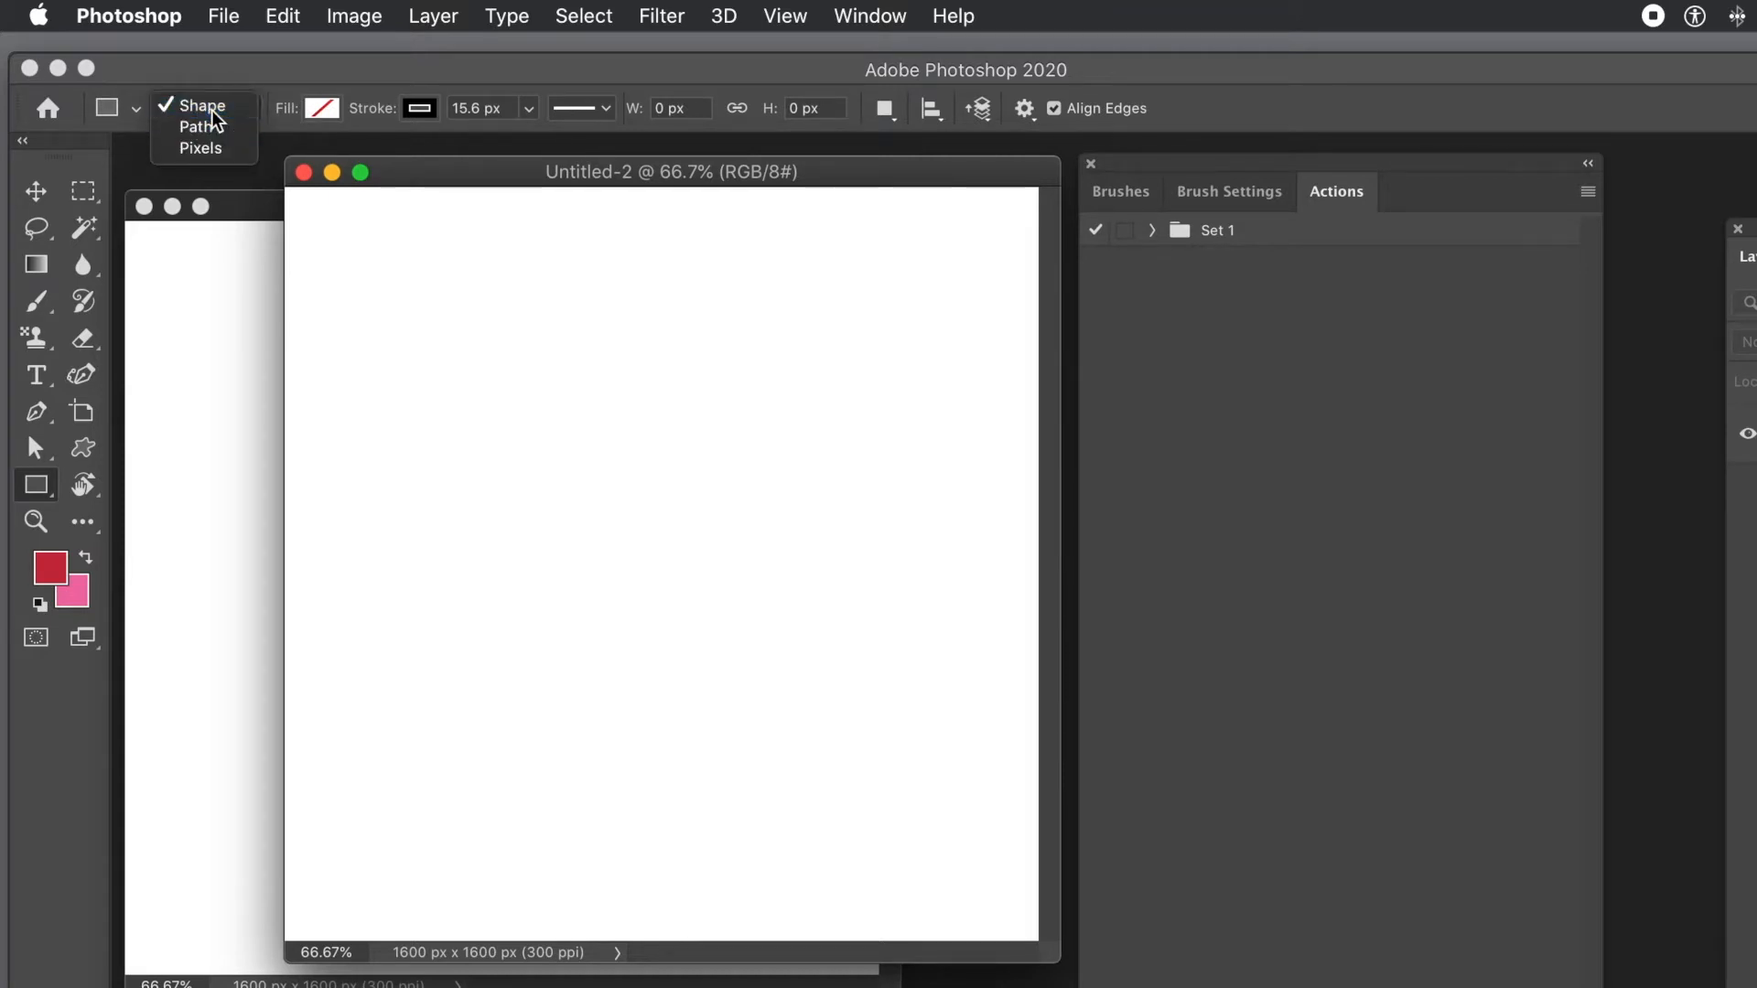
click(199, 106)
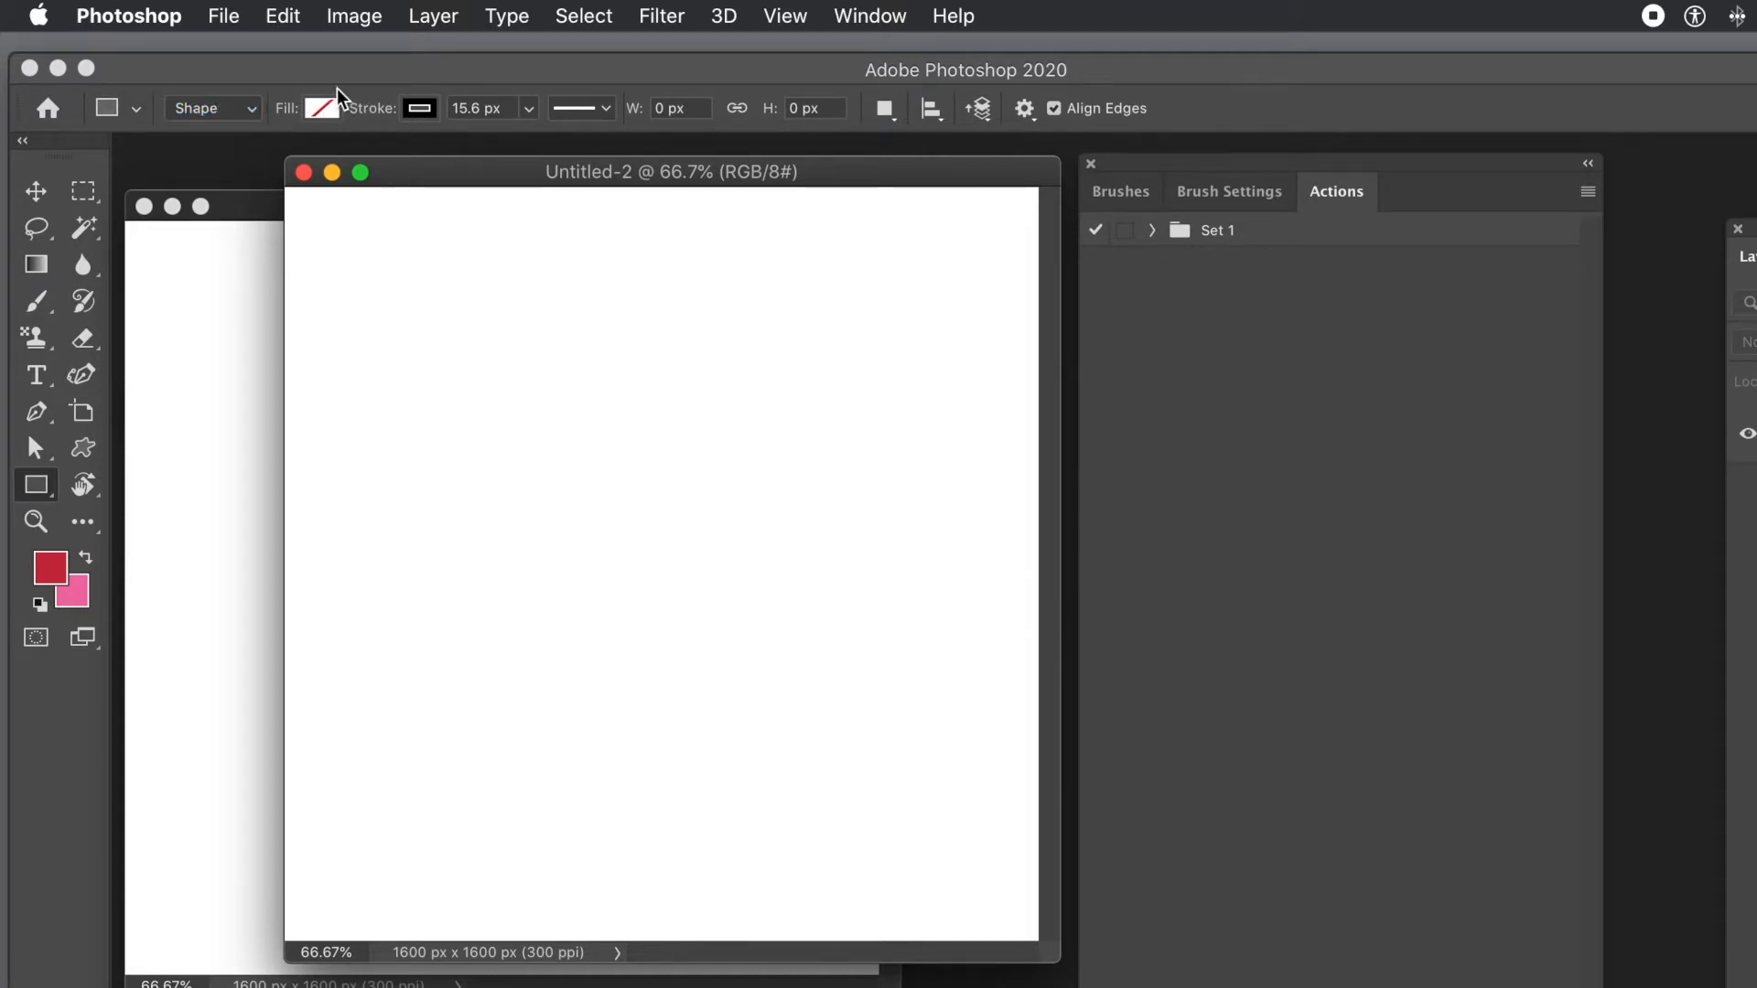
mouse_move(410, 146)
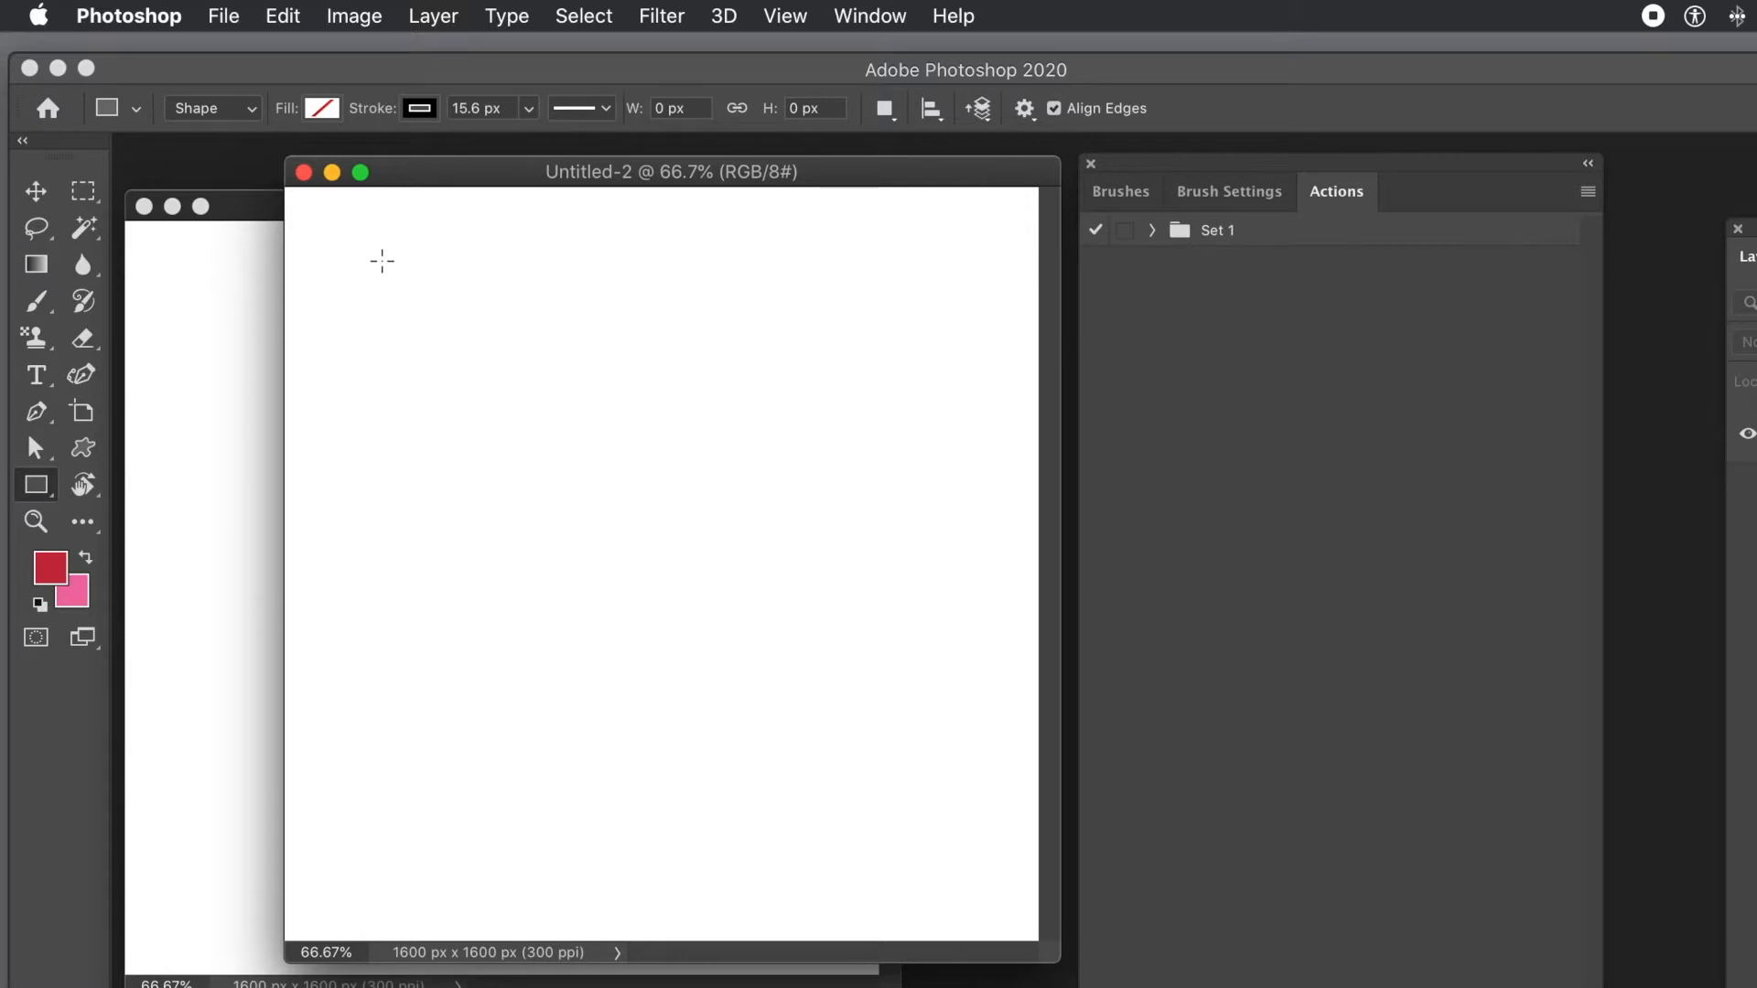
drag(381, 256, 888, 811)
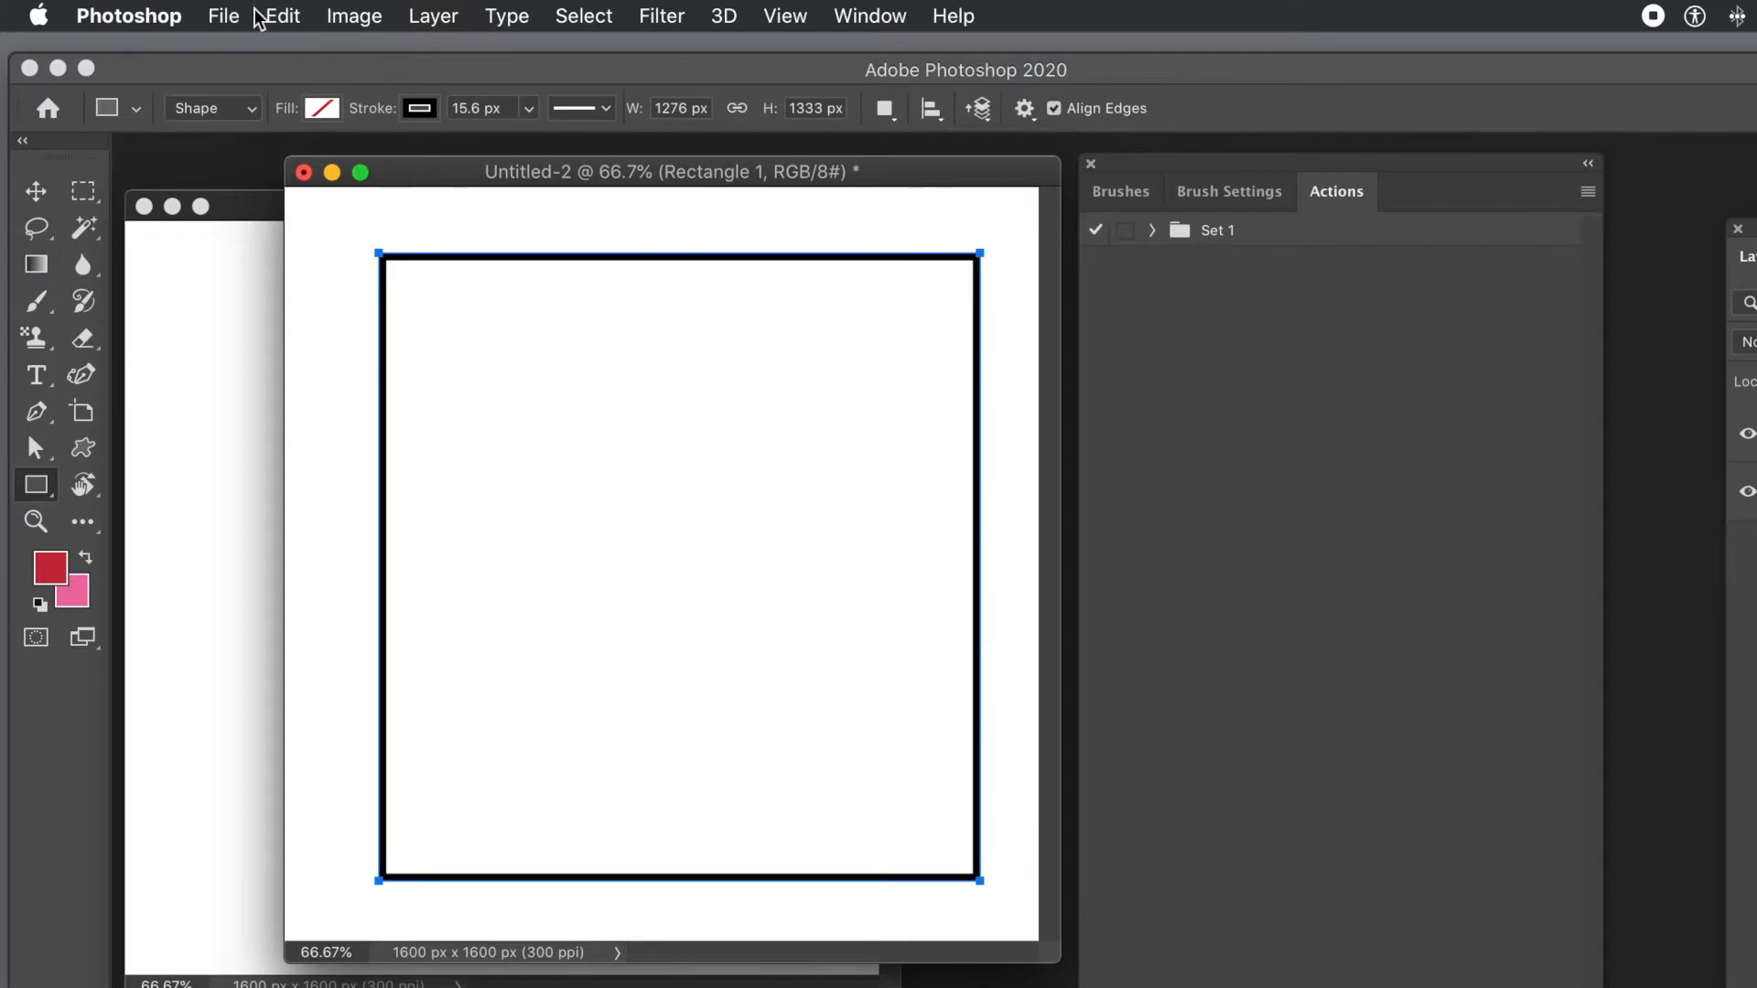
- Define the rectangle outline as a brush preset, accepting the default name Sampled Brush 6
click(279, 15)
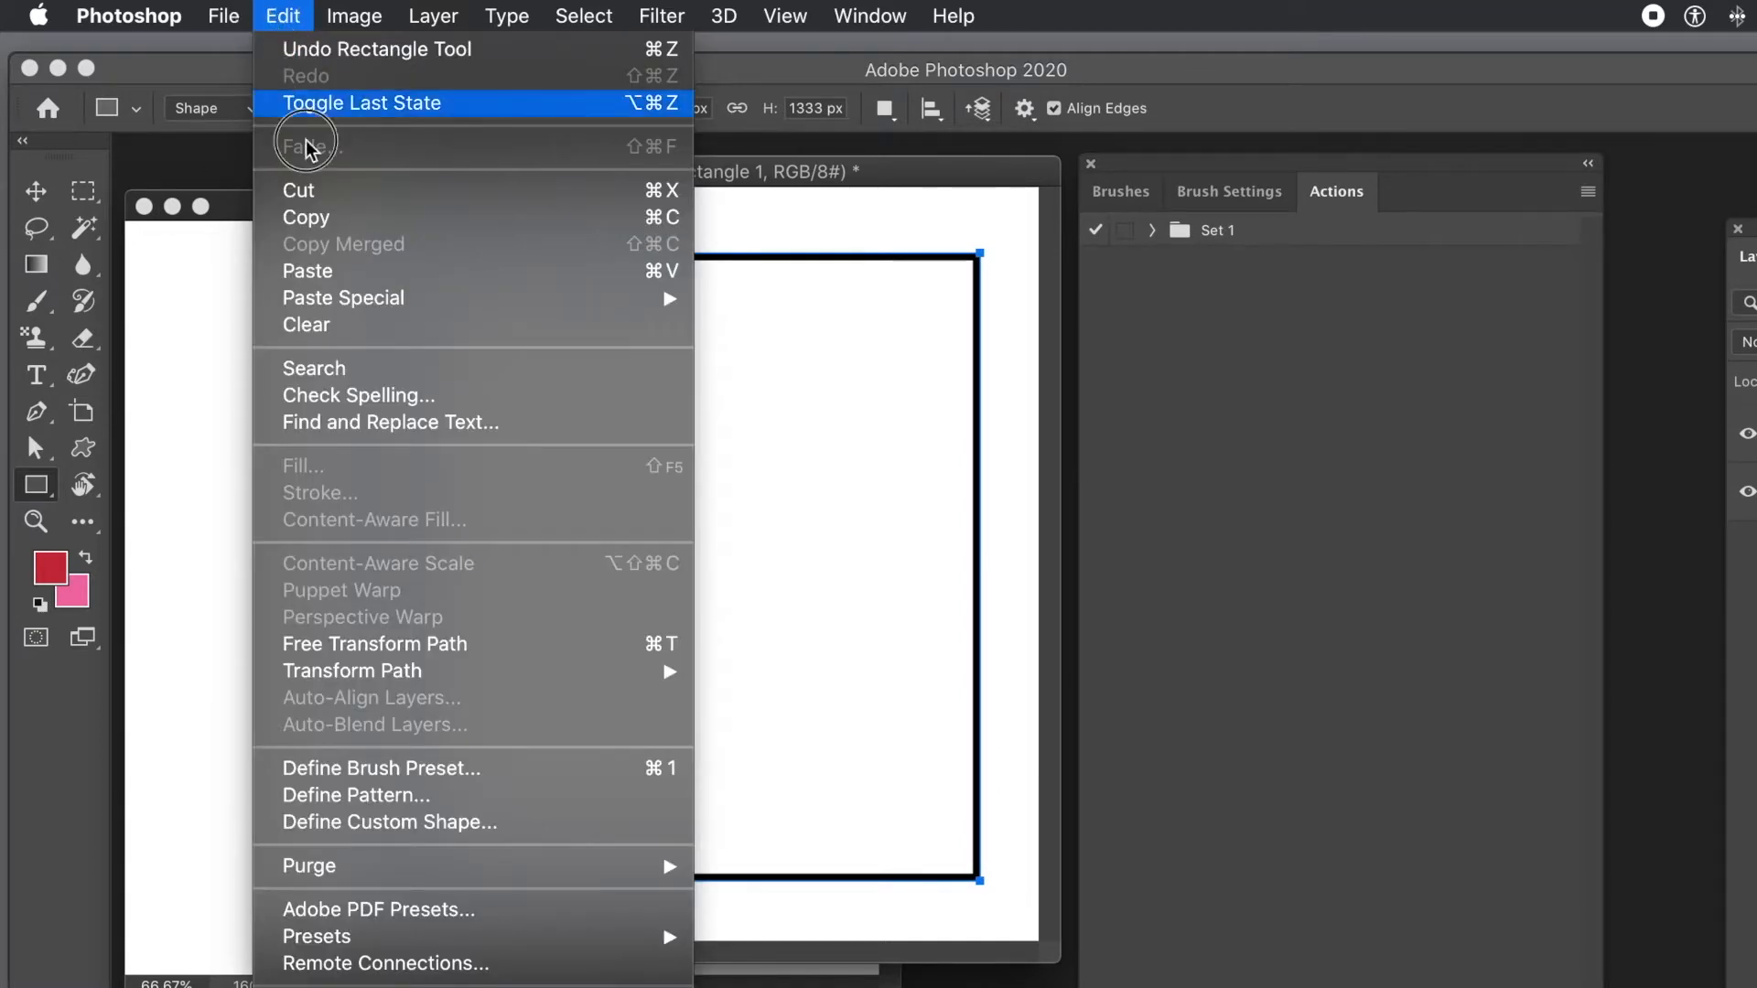
mouse_move(366, 771)
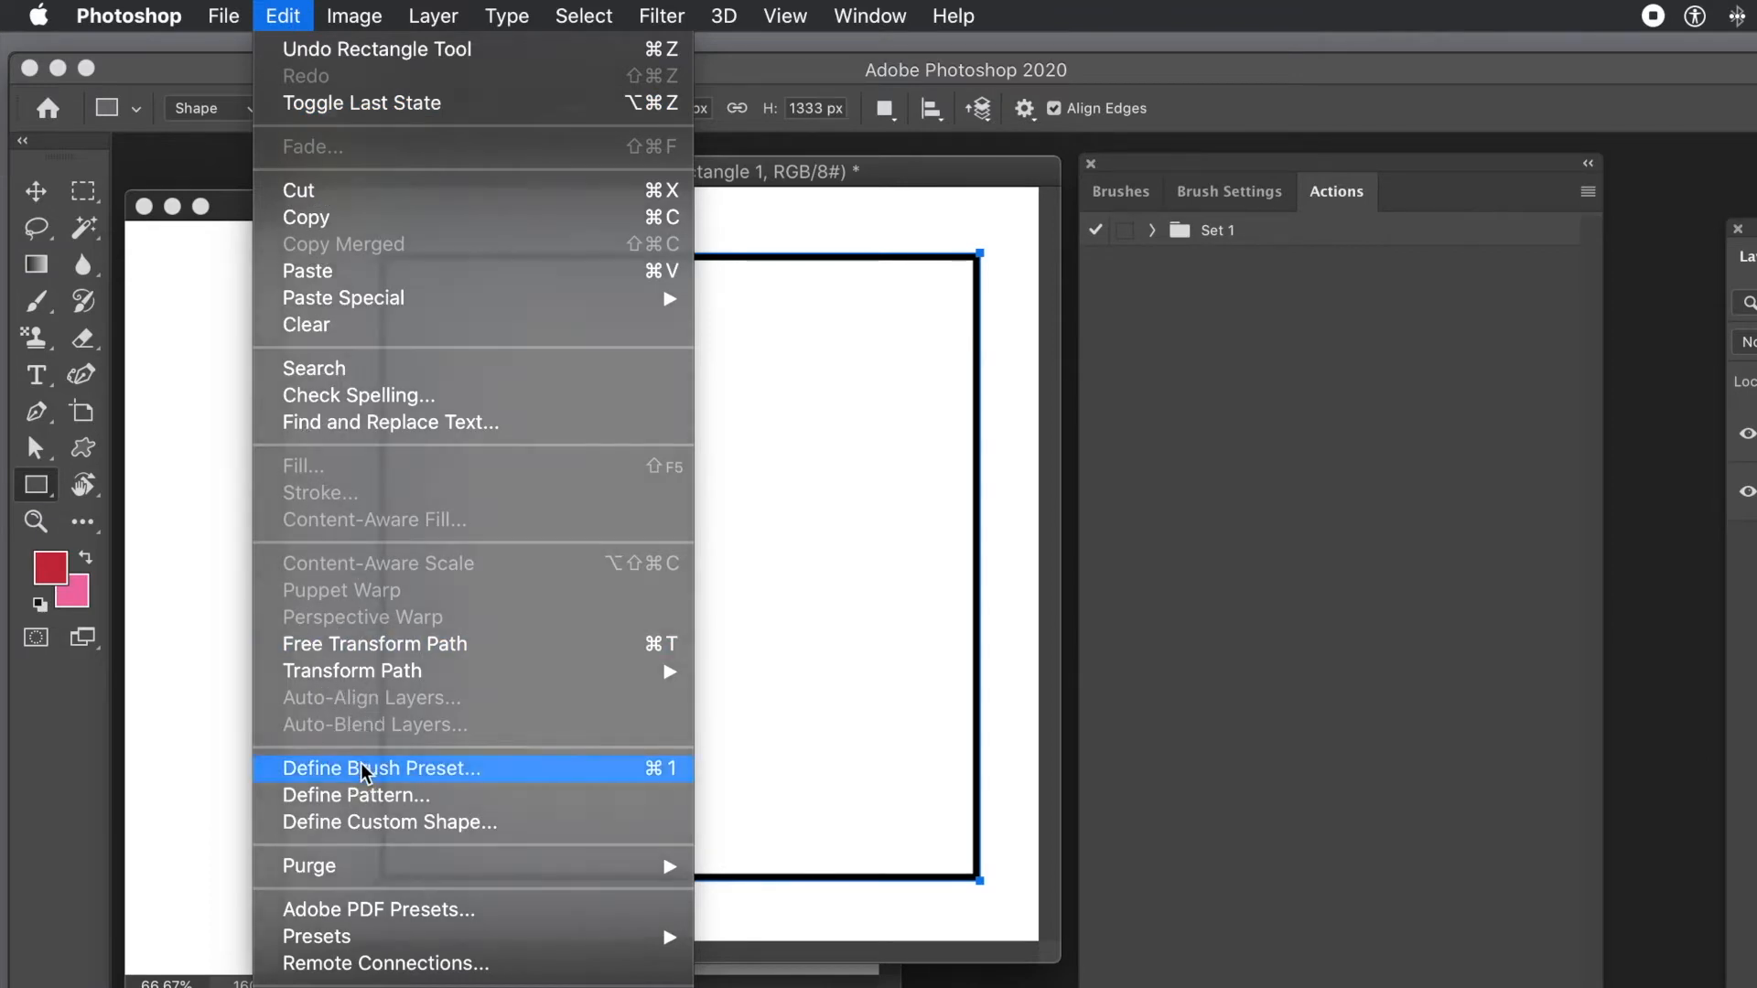
click(381, 768)
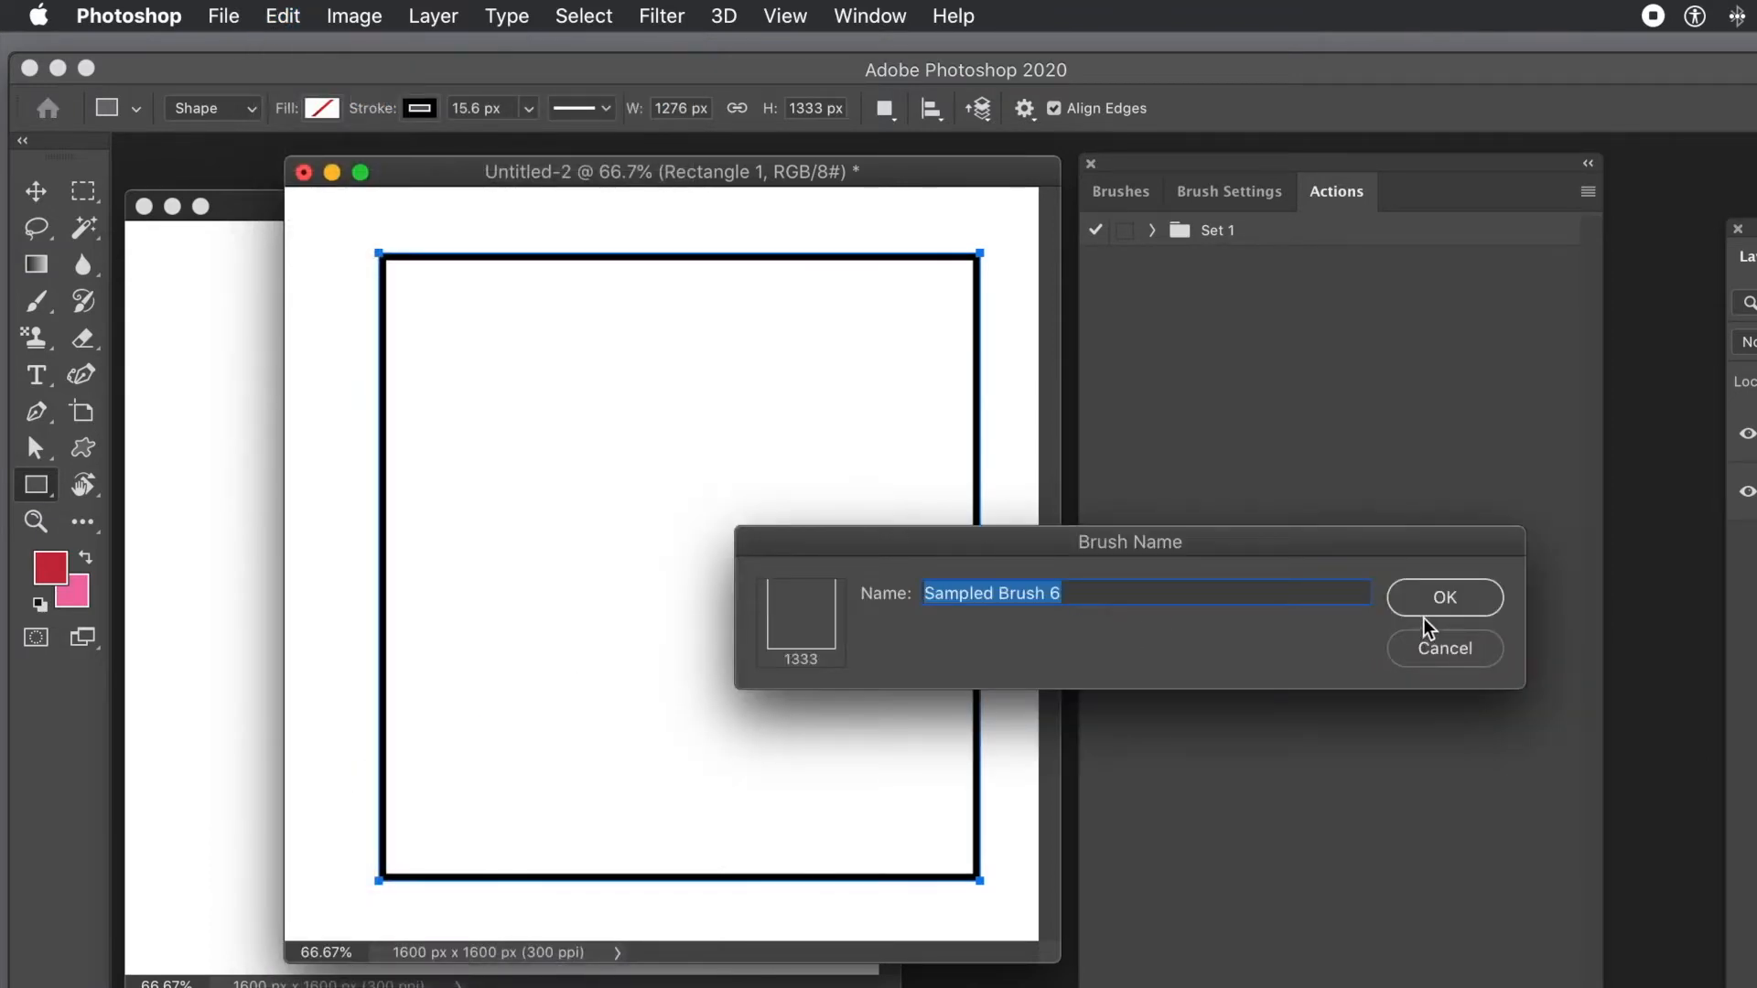
mouse_move(1433, 606)
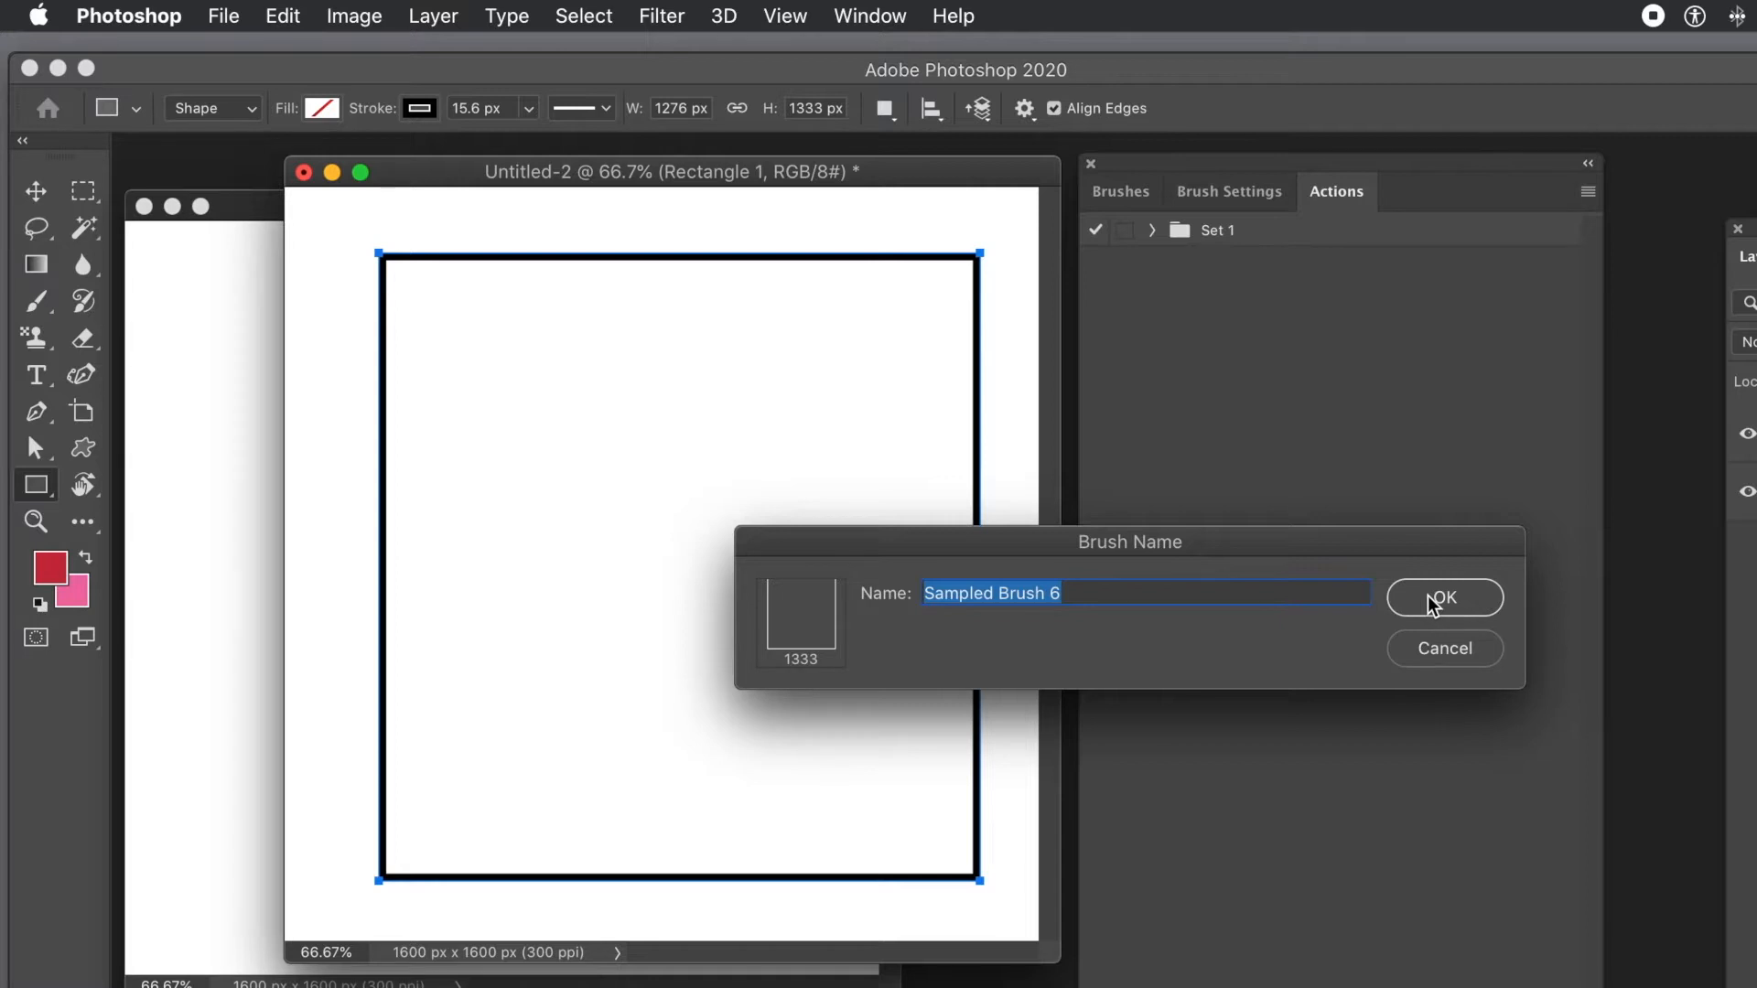
click(1445, 597)
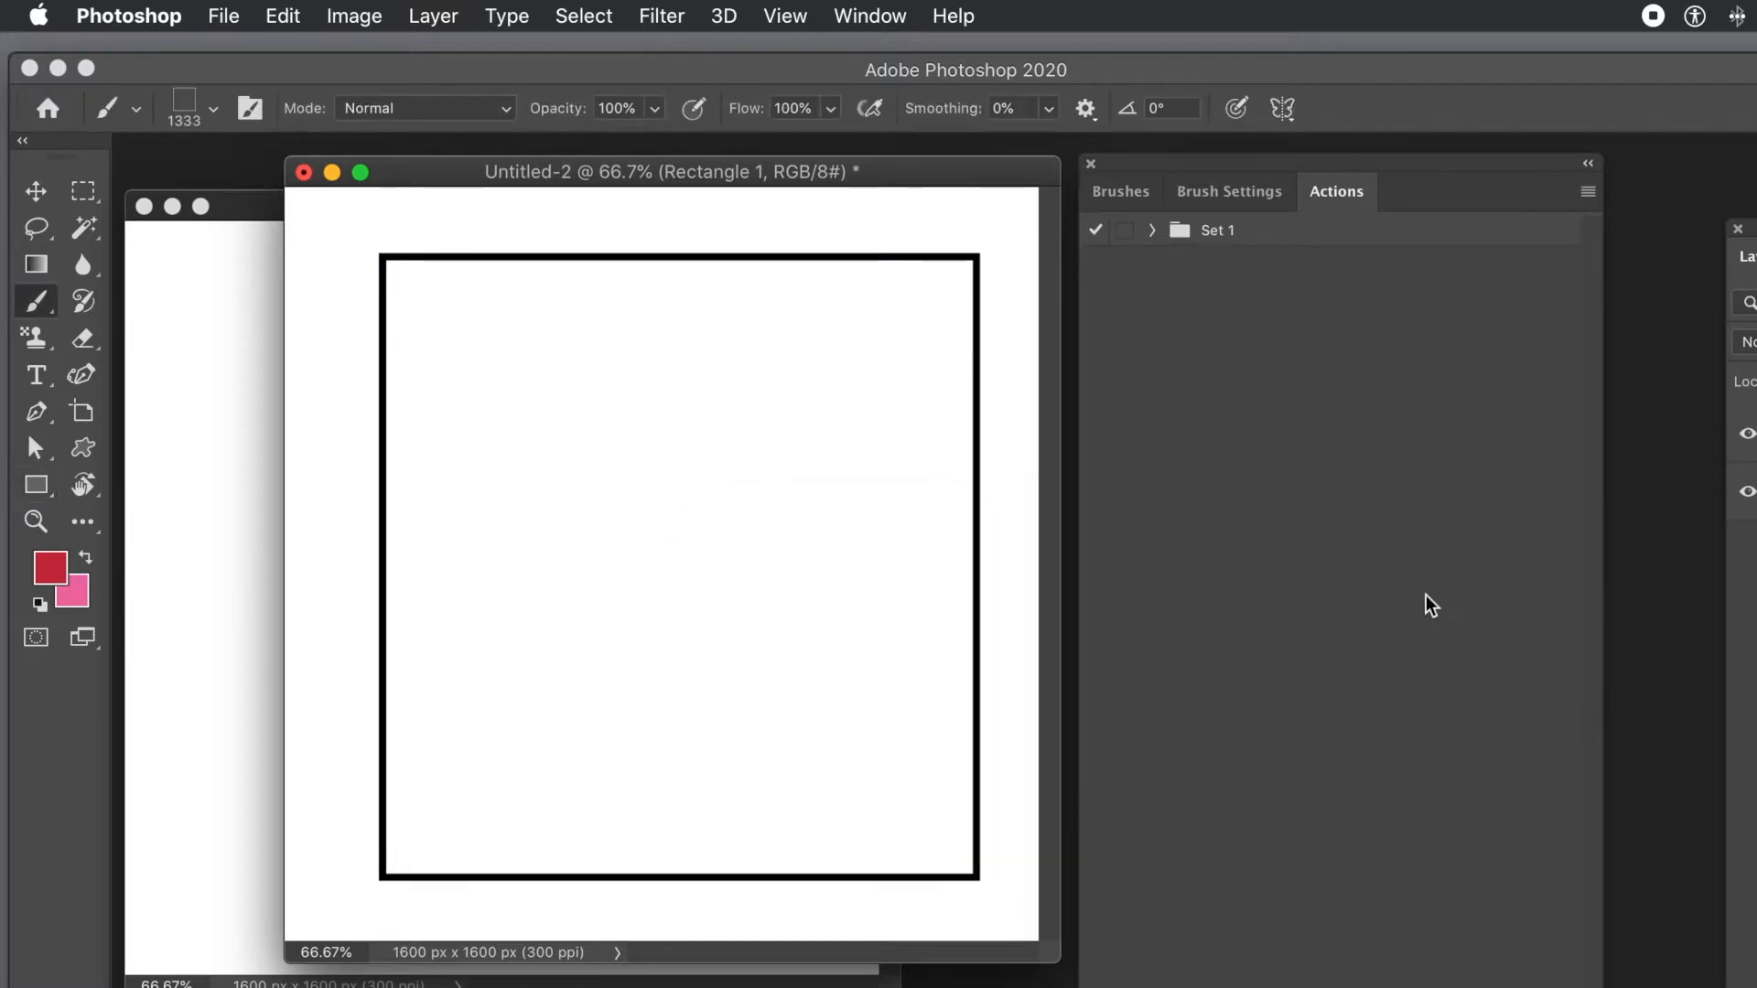
- Collapse the General and Legacy folders, choose Sampled Brush 6 and show its Brush Settings
click(1120, 192)
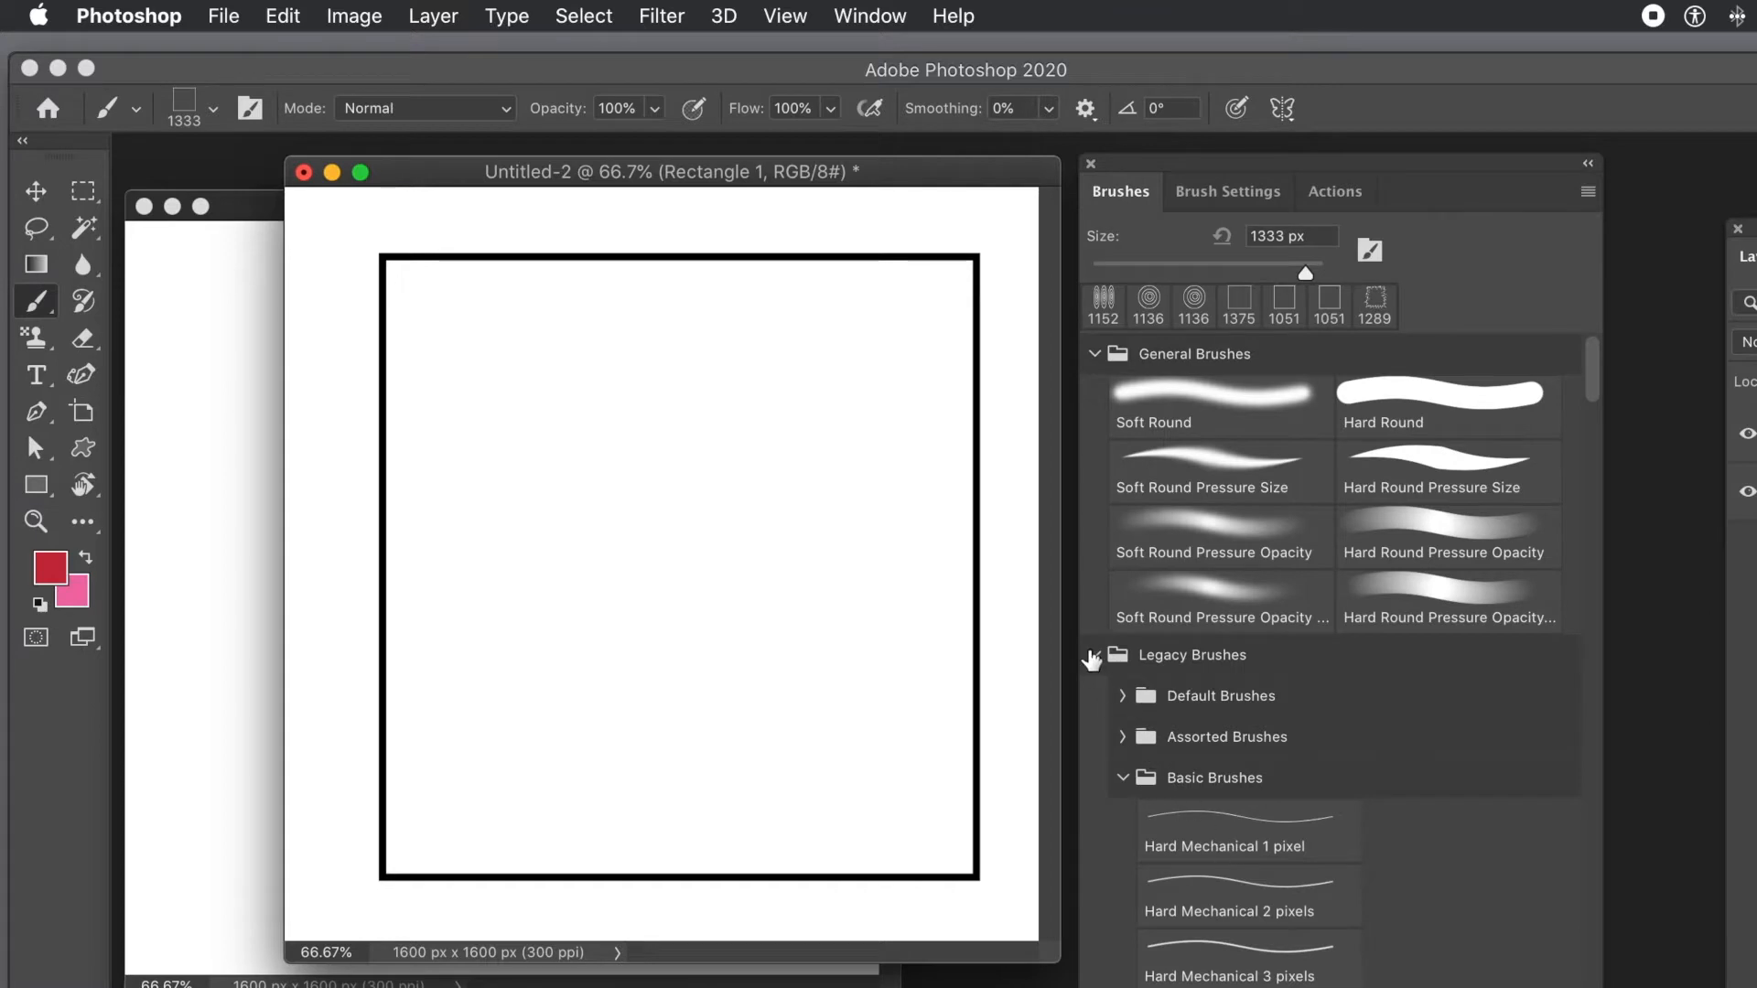
click(1095, 655)
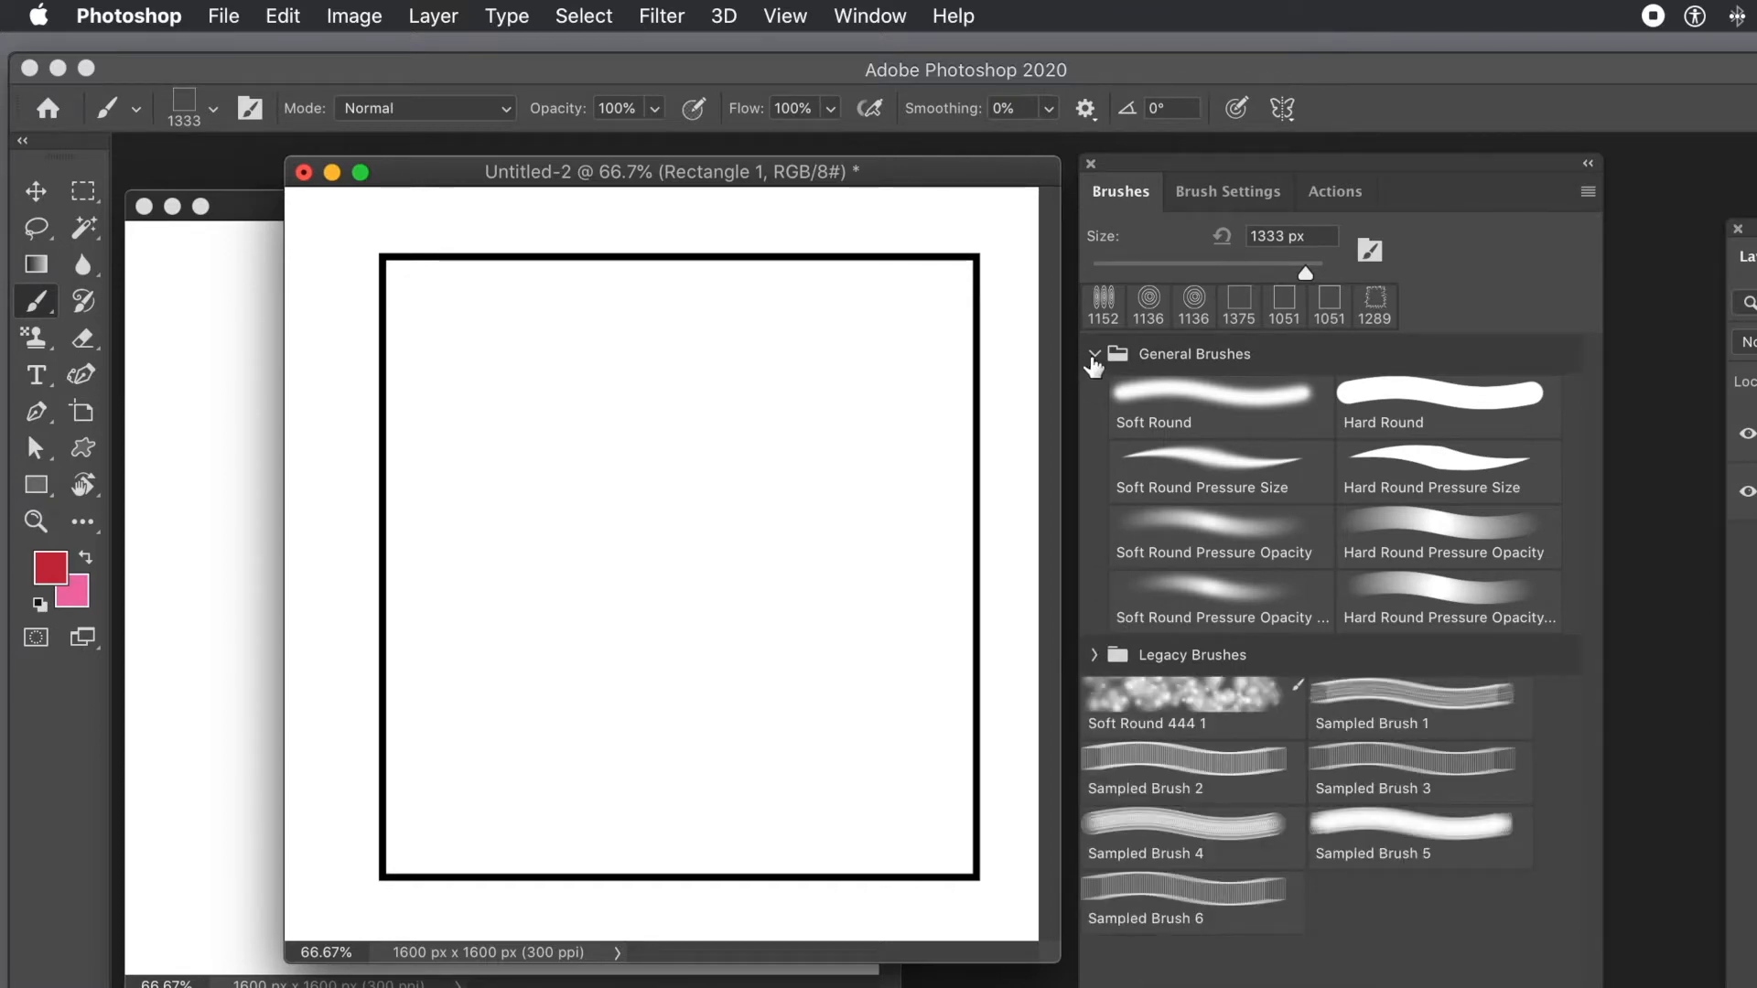
click(1094, 355)
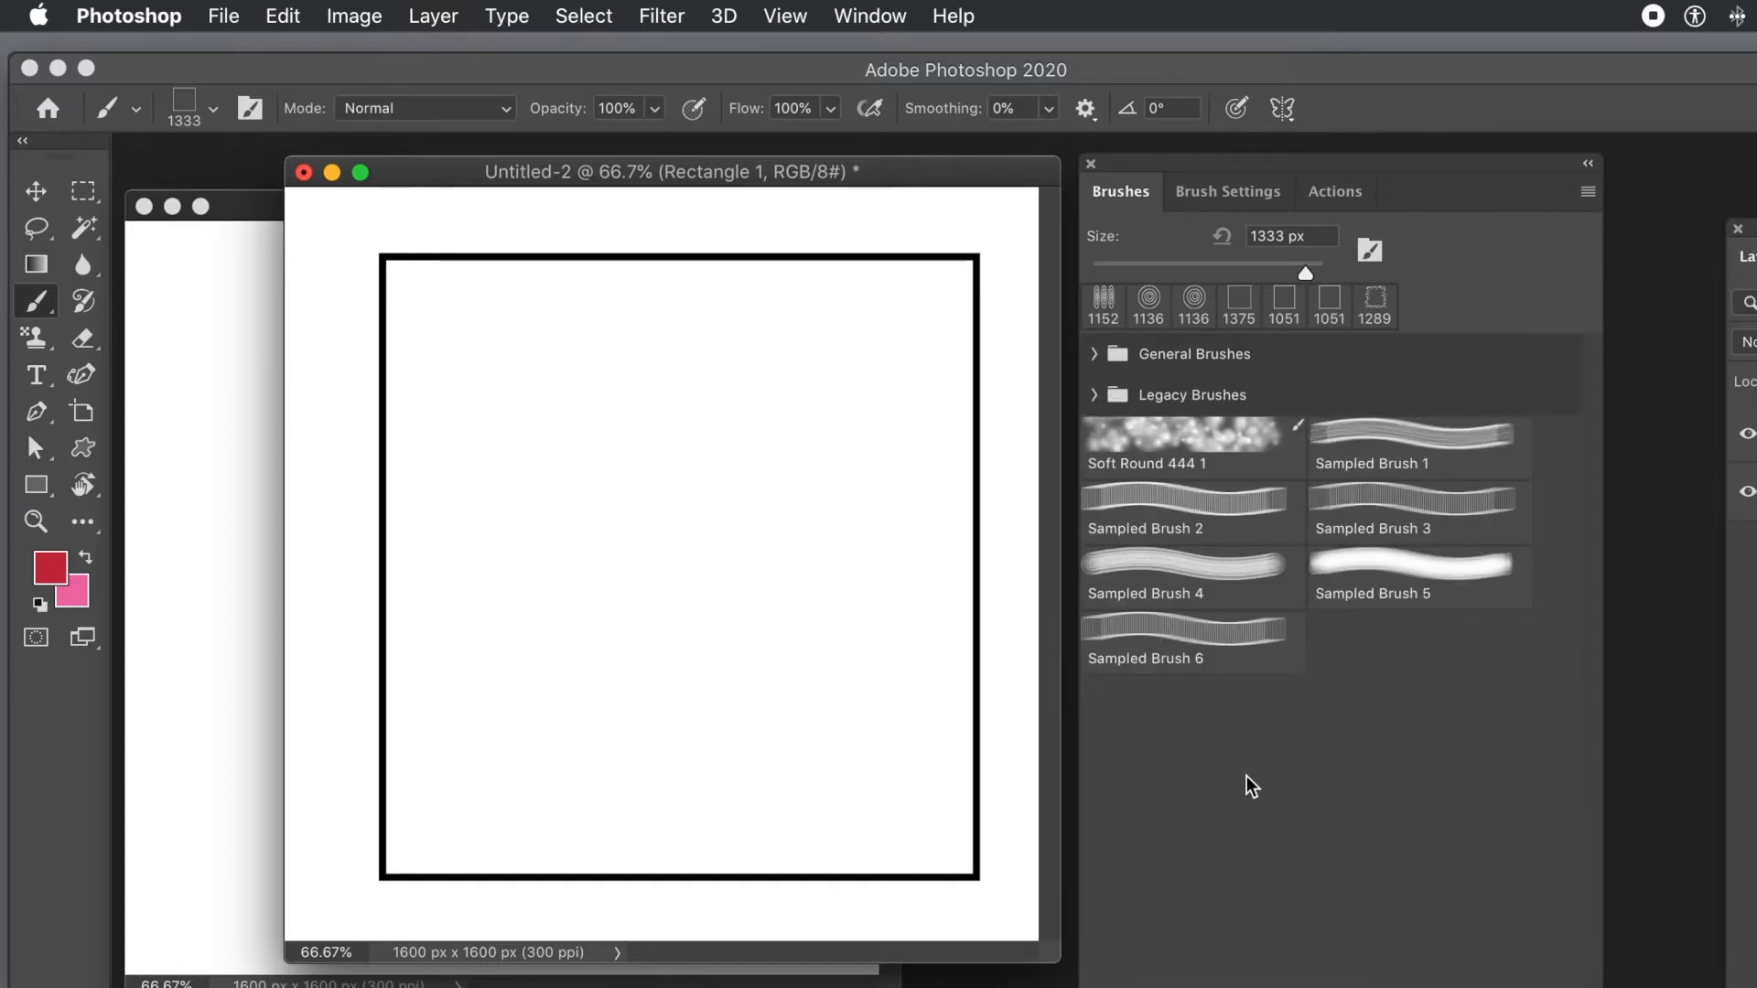
mouse_move(1188, 655)
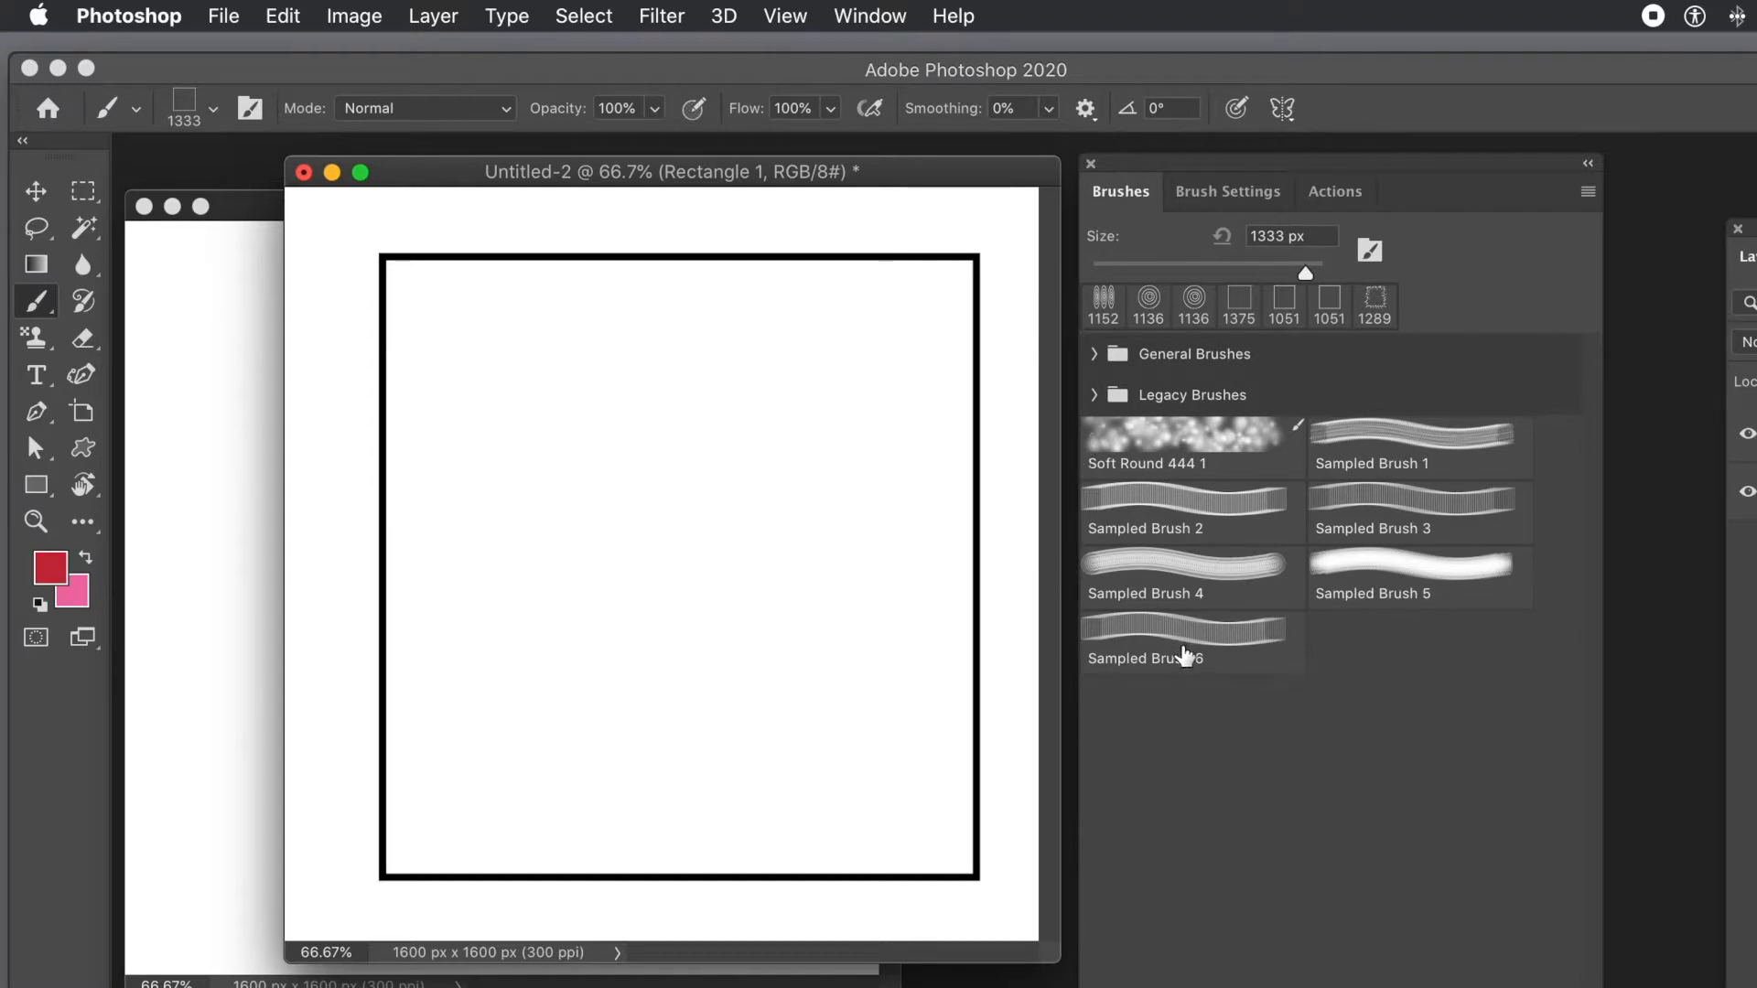
mouse_move(1192, 657)
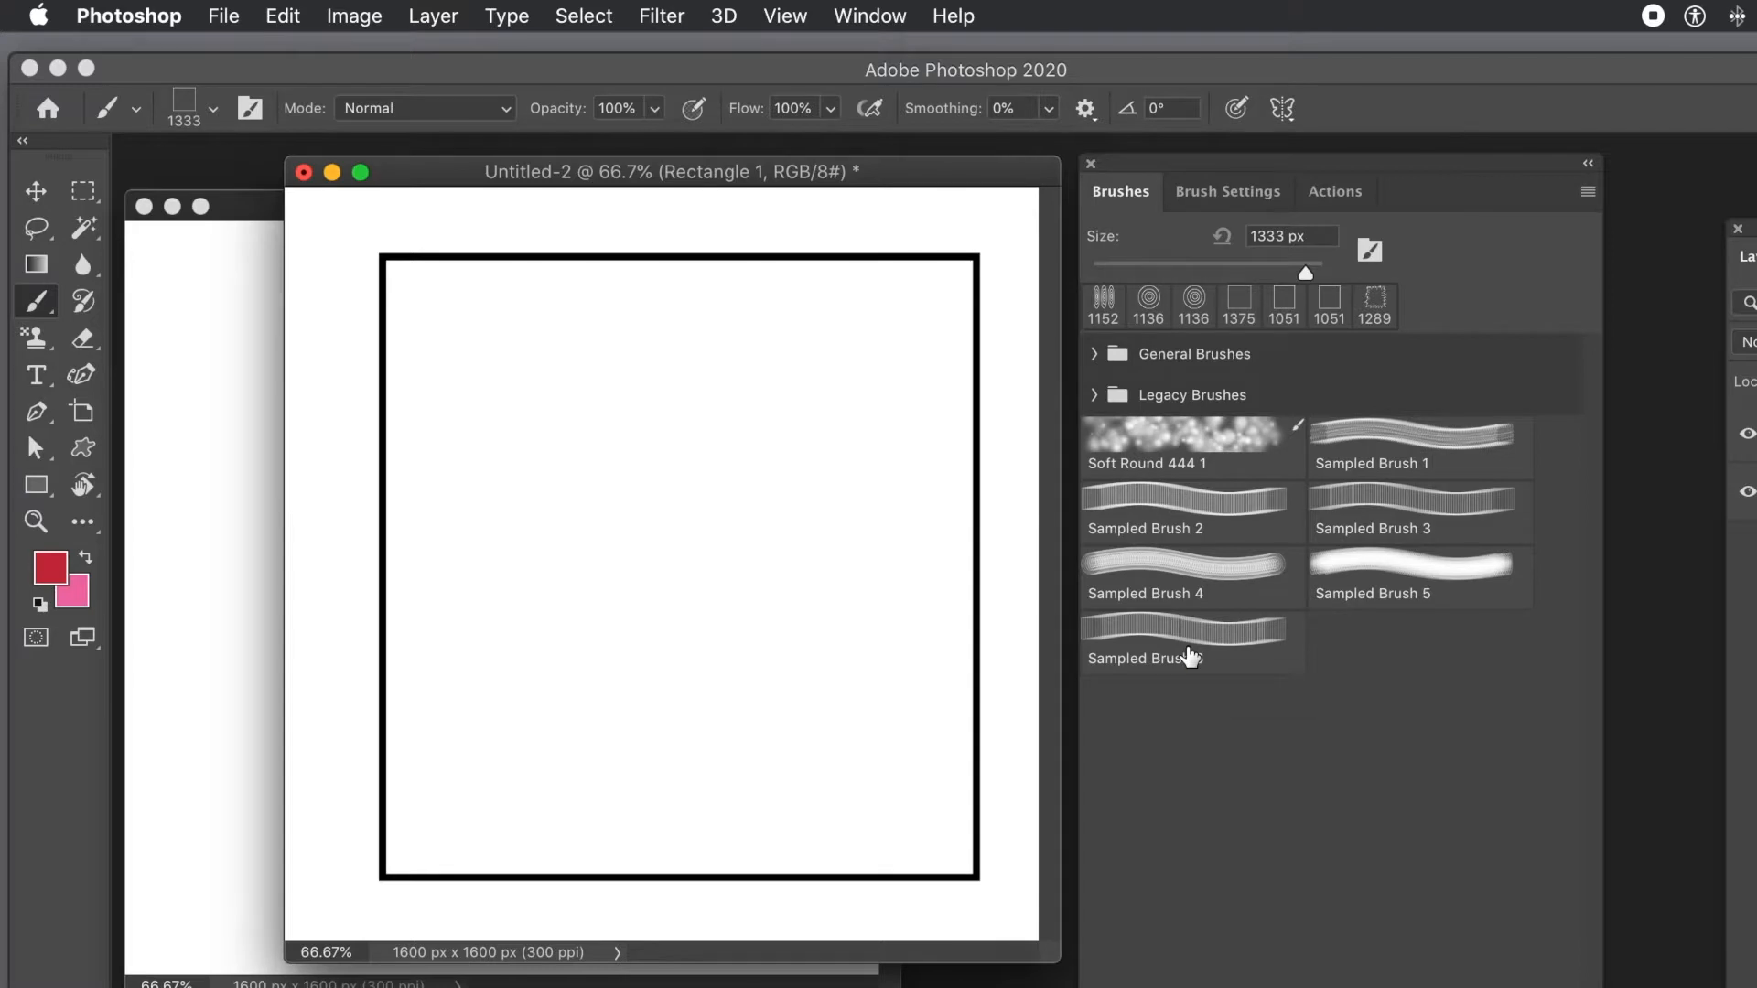
mouse_move(1189, 645)
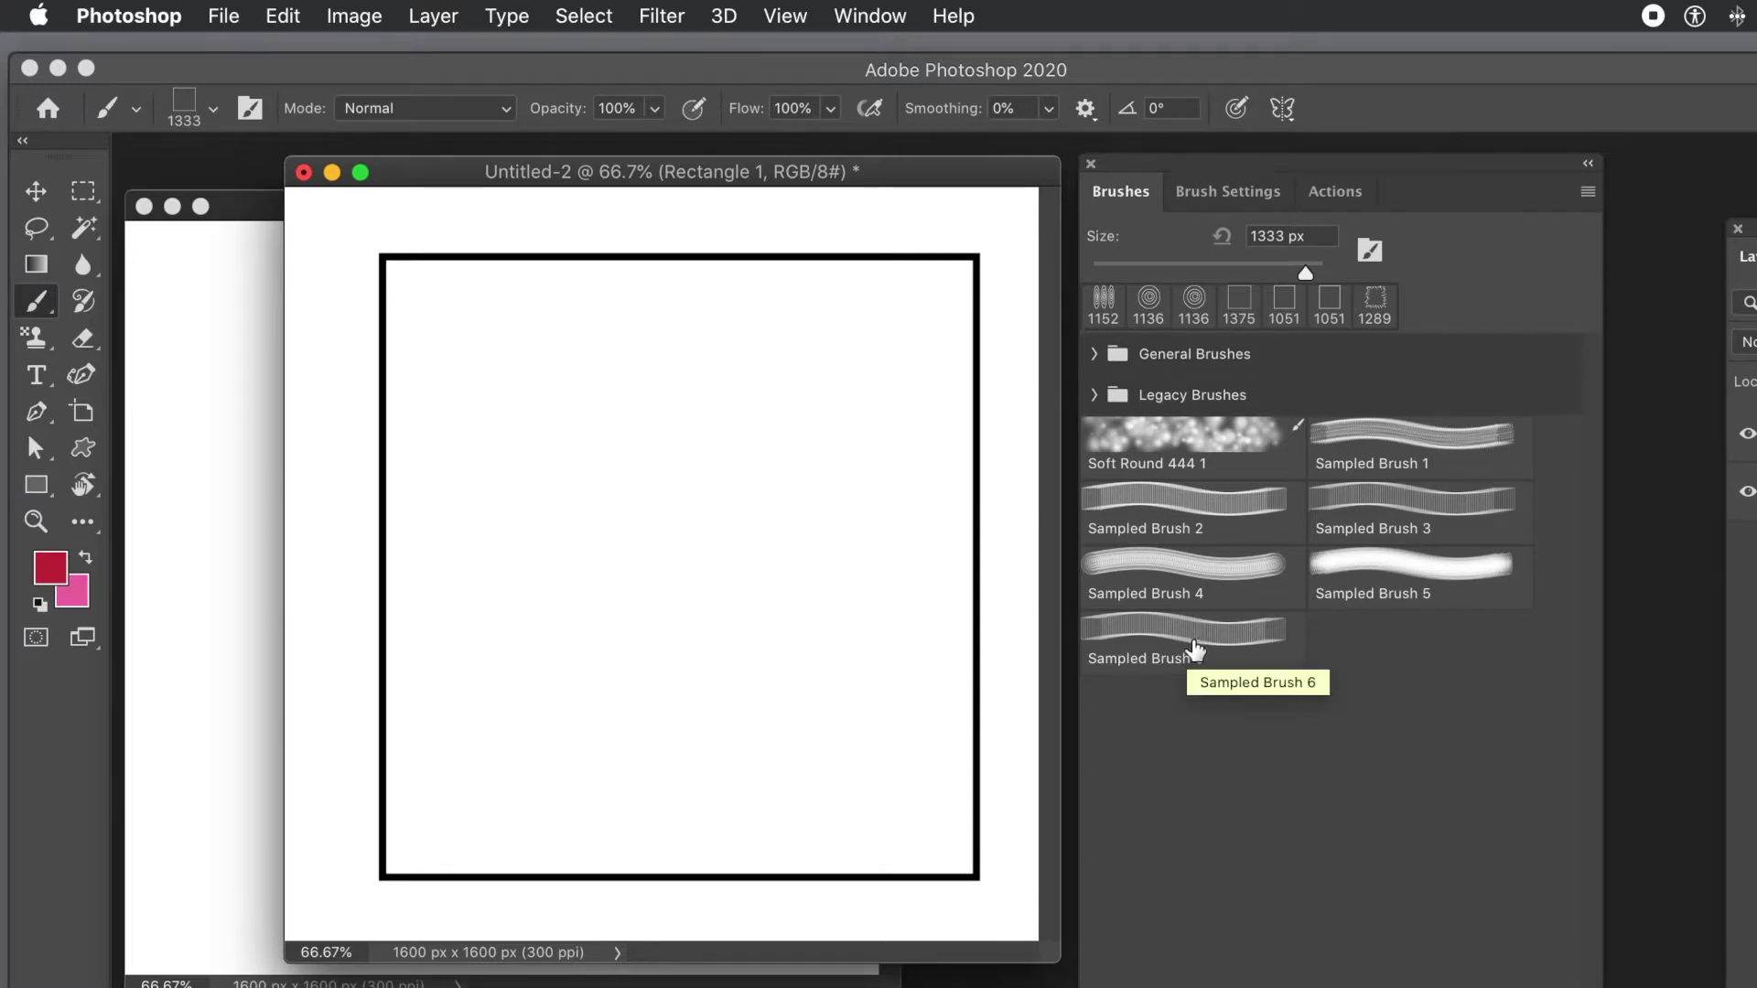
click(1191, 643)
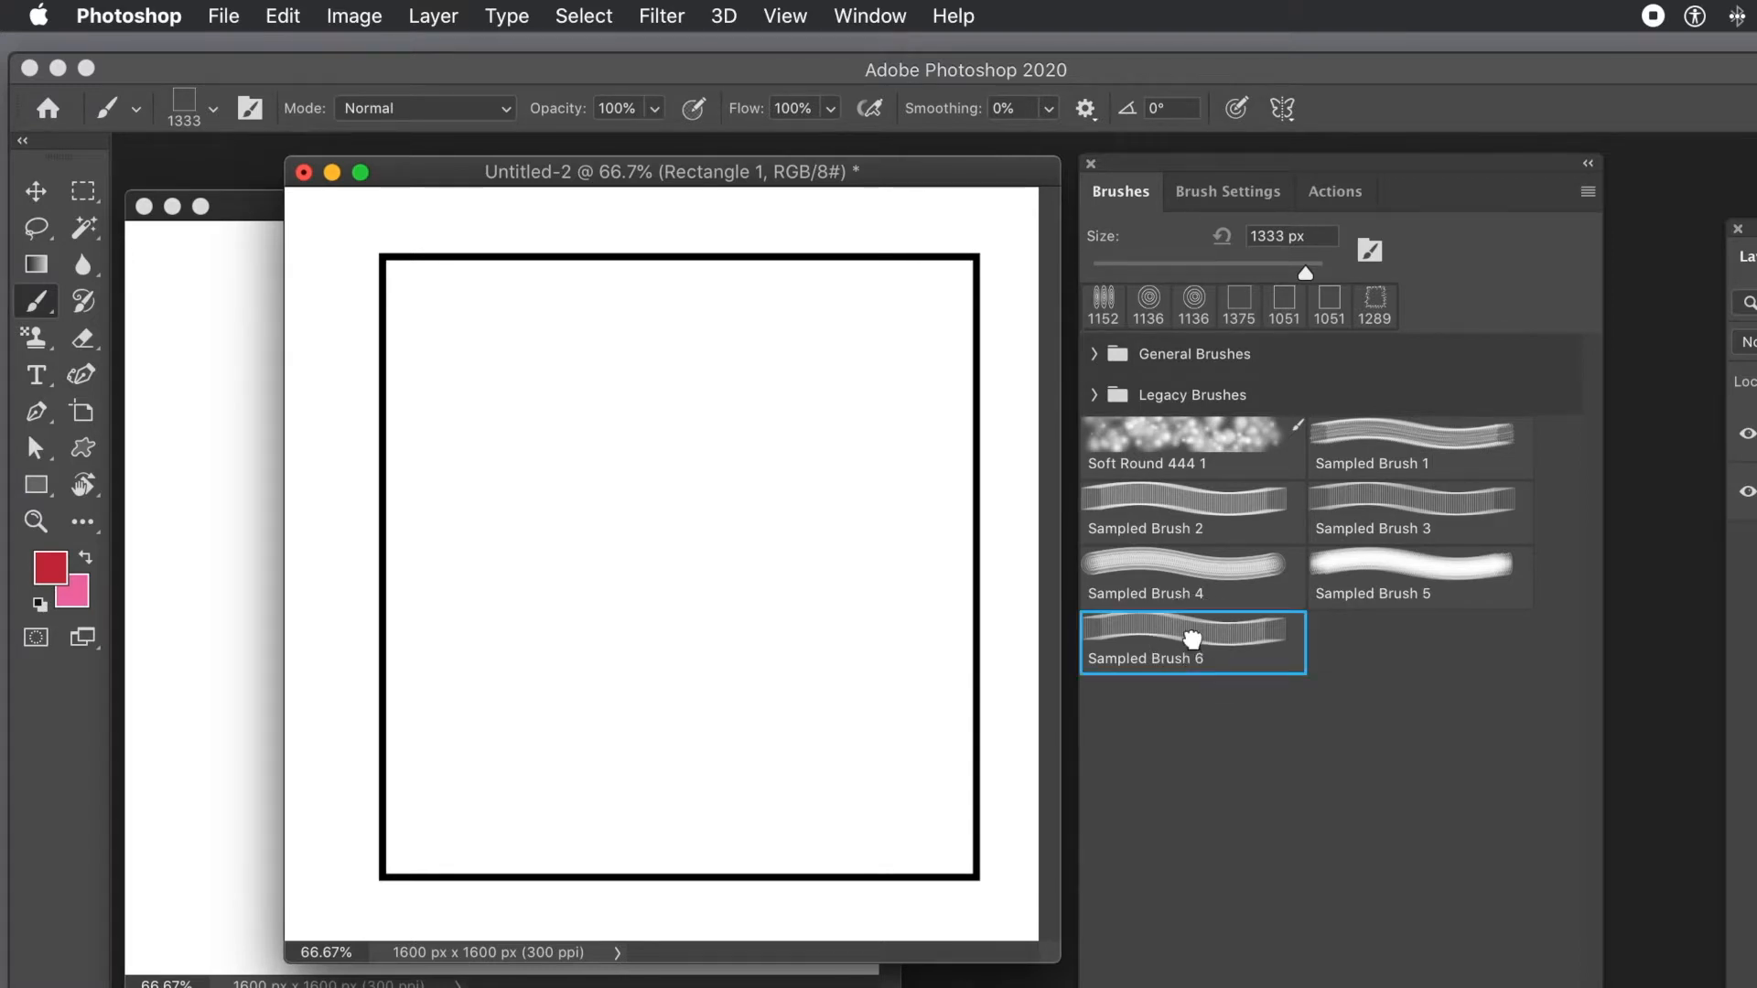
mouse_move(1253, 593)
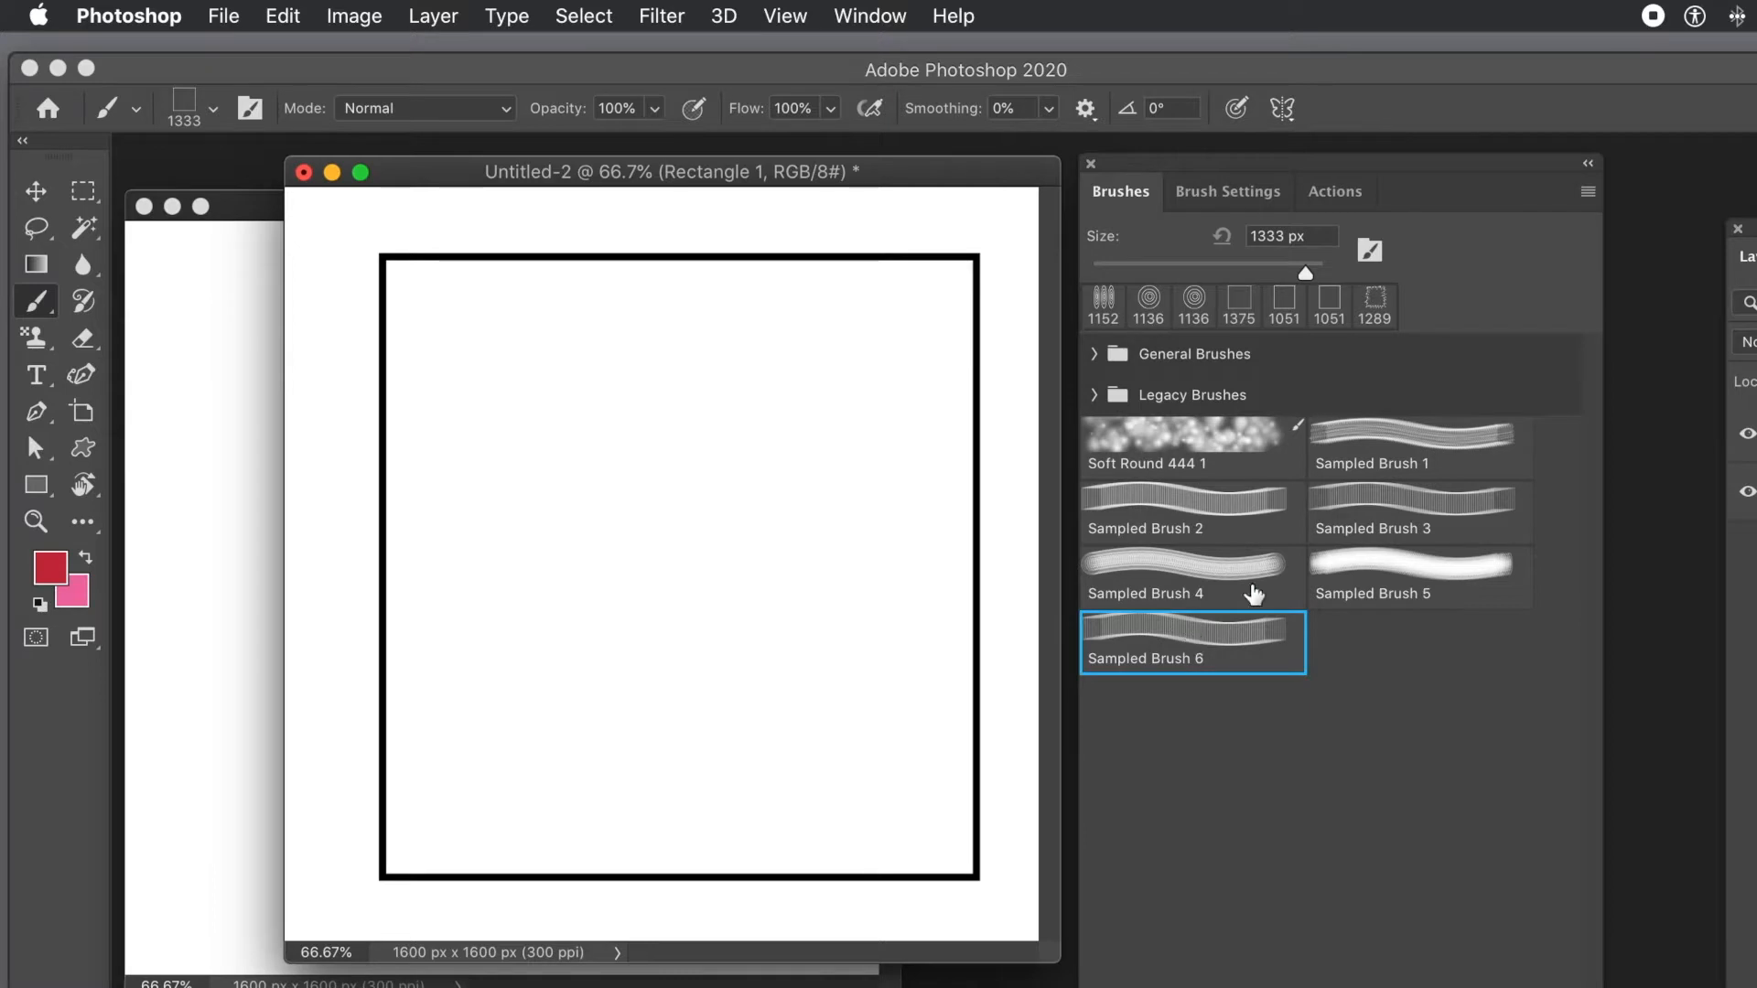
click(1228, 192)
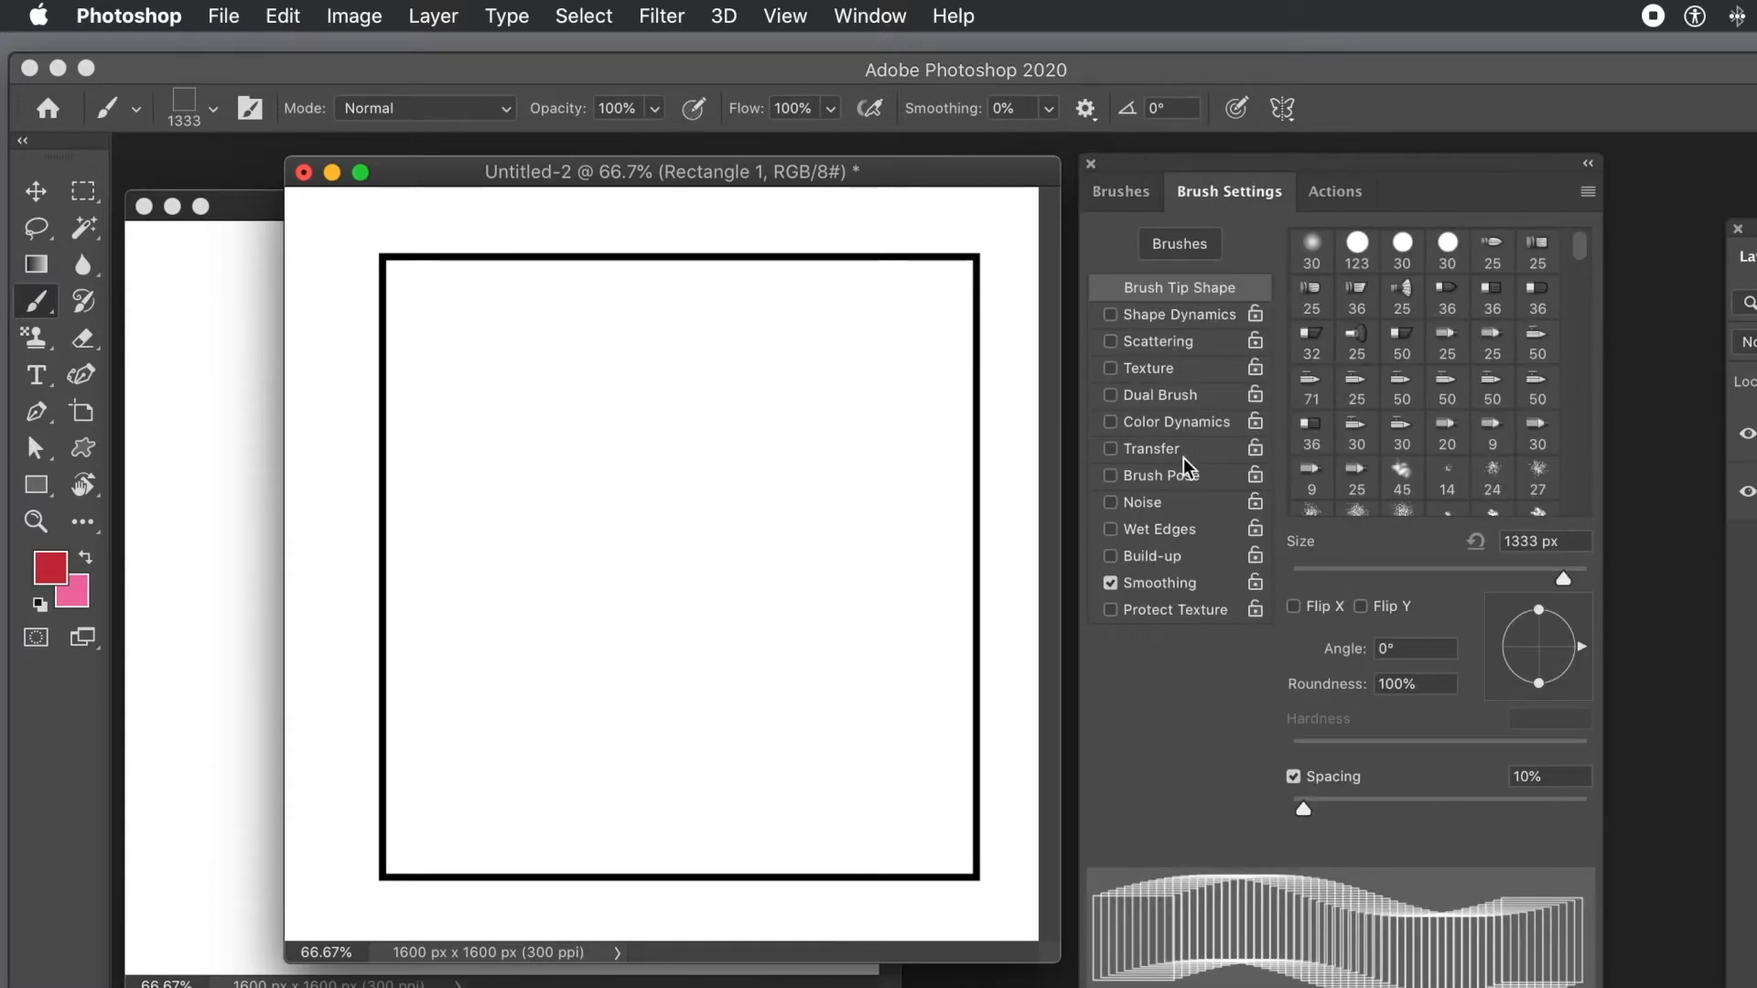
mouse_move(1111, 326)
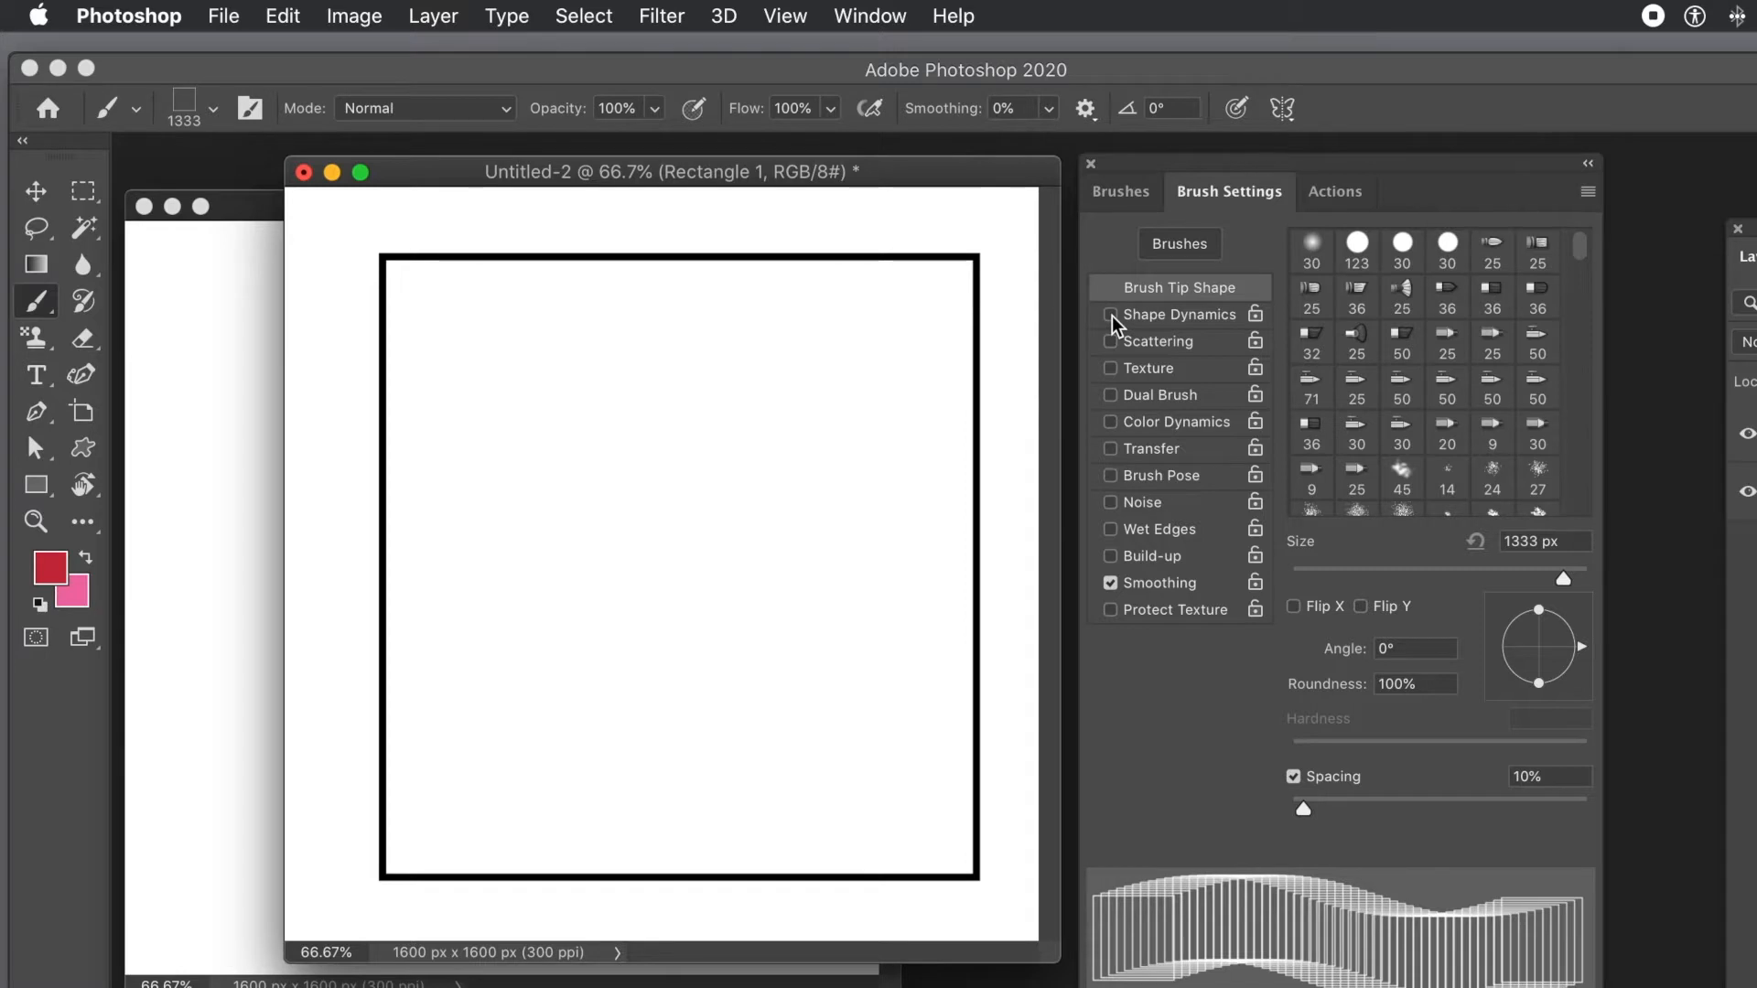
mouse_move(1116, 322)
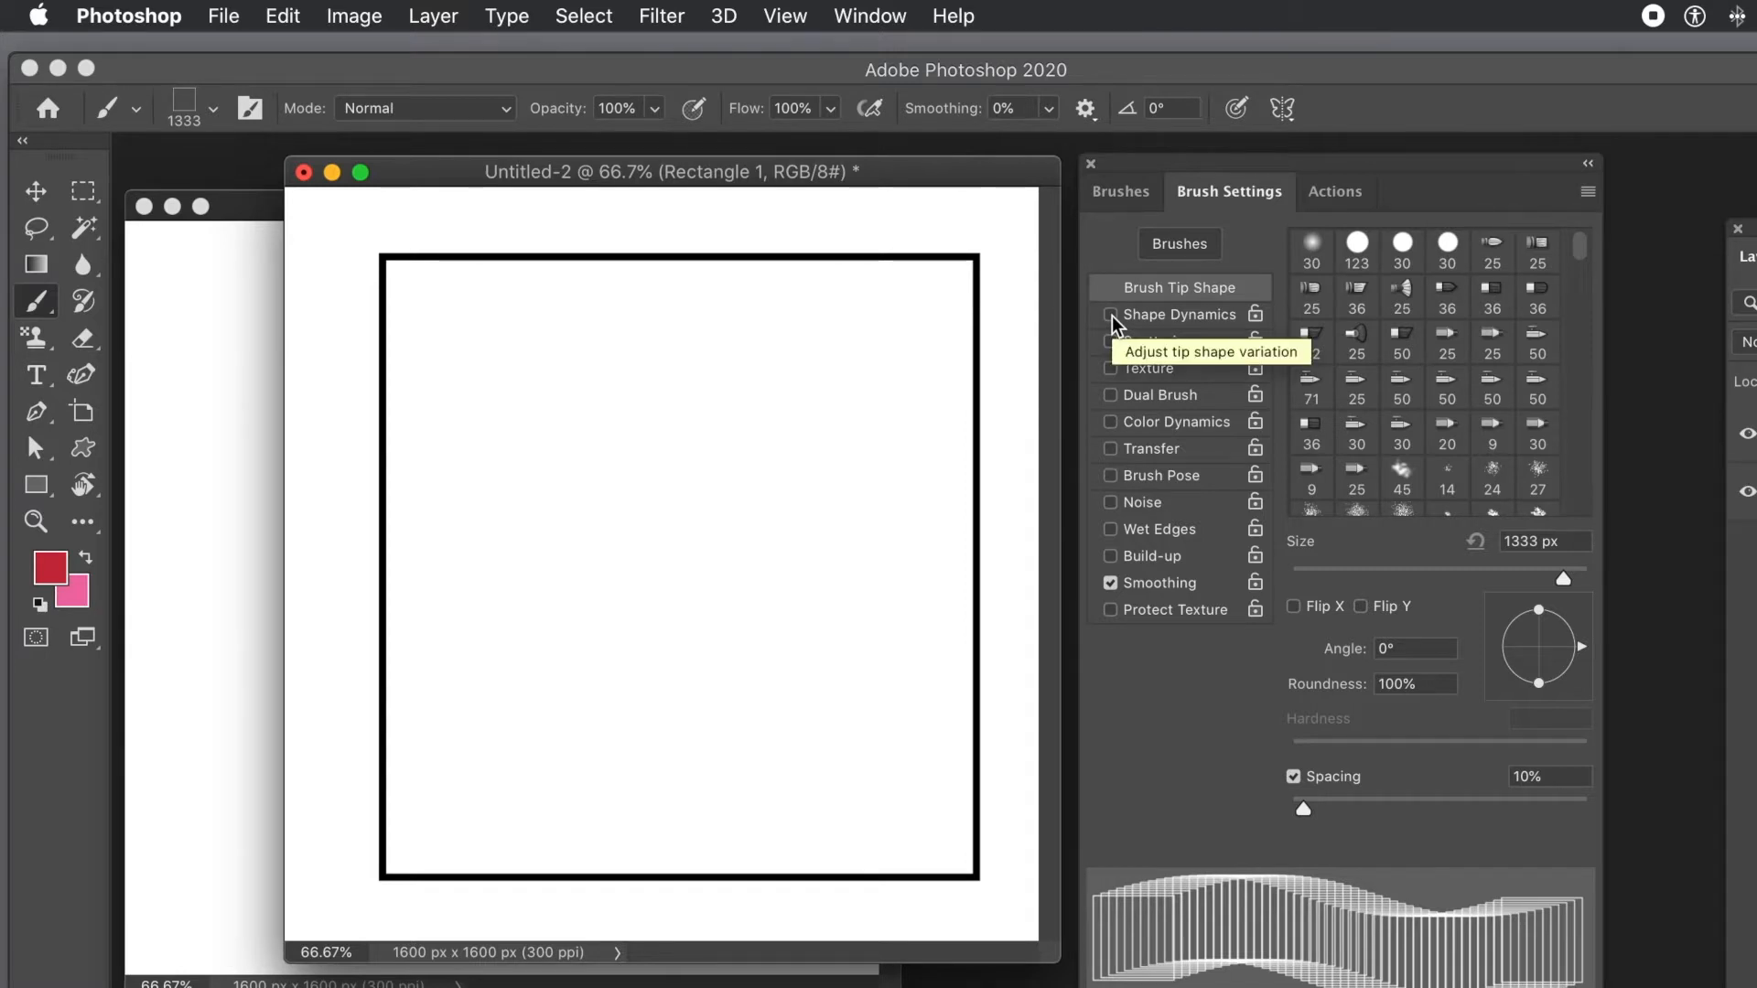
- Enable Shape Dynamics on the brush with Size Jitter at 54%
click(1109, 315)
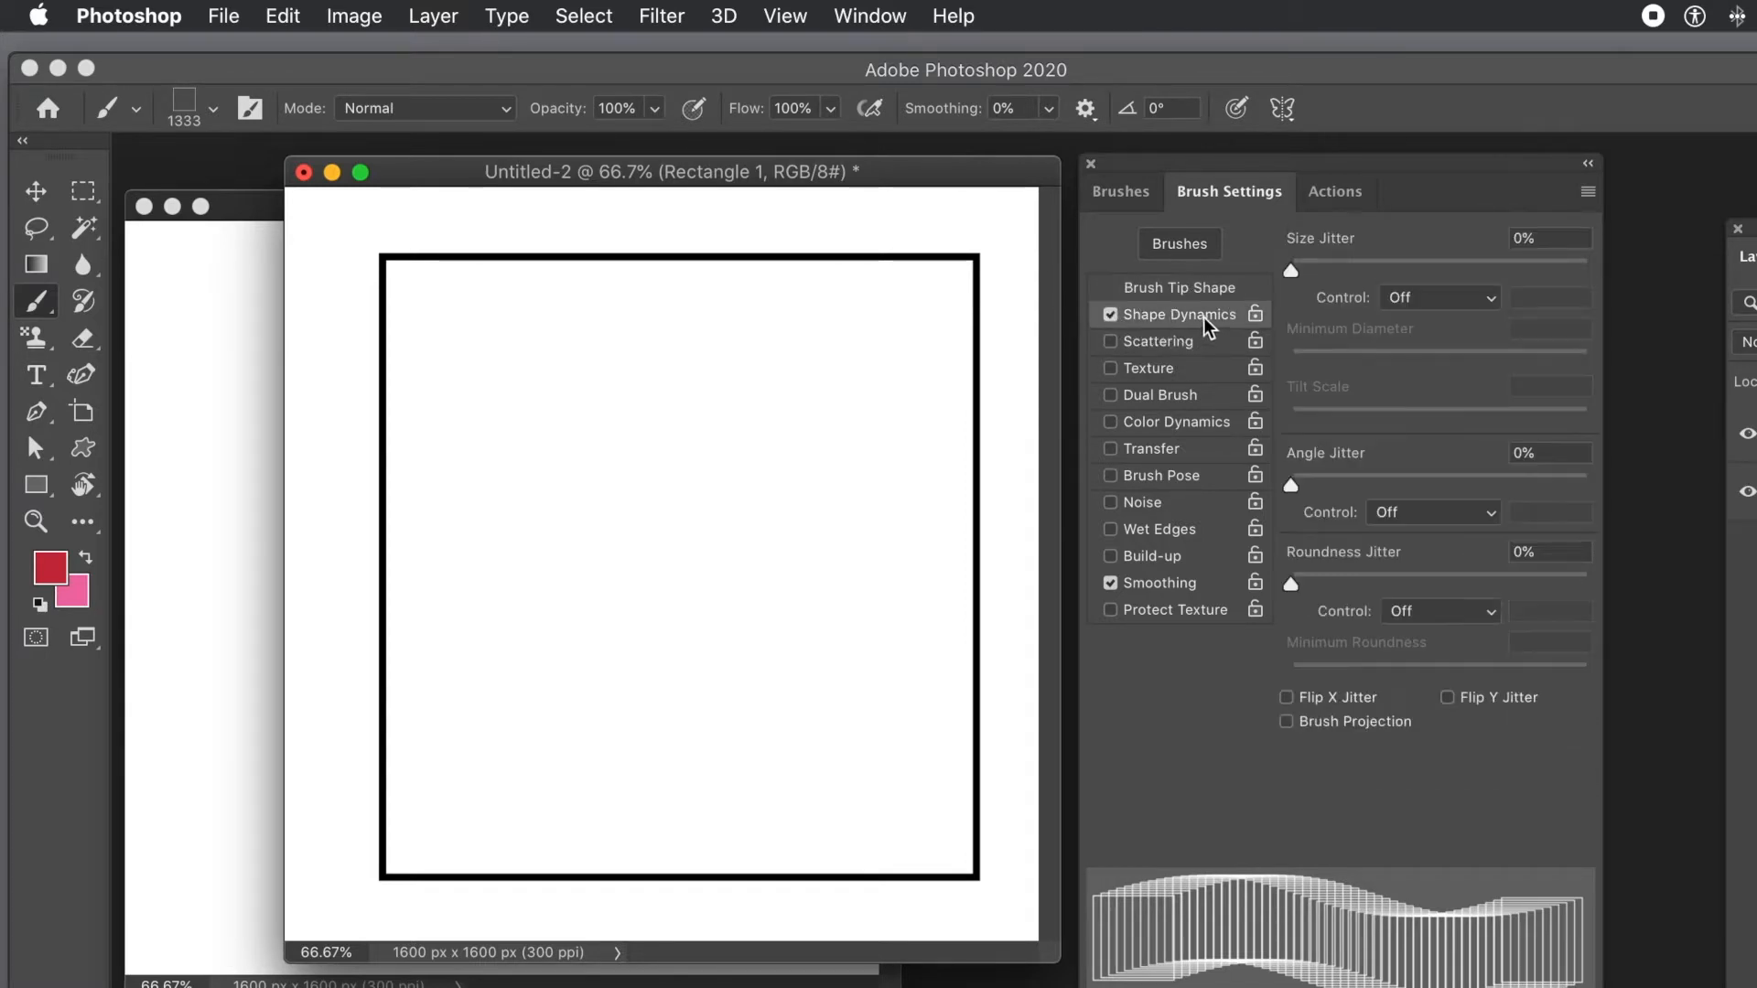
drag(1291, 270, 1450, 271)
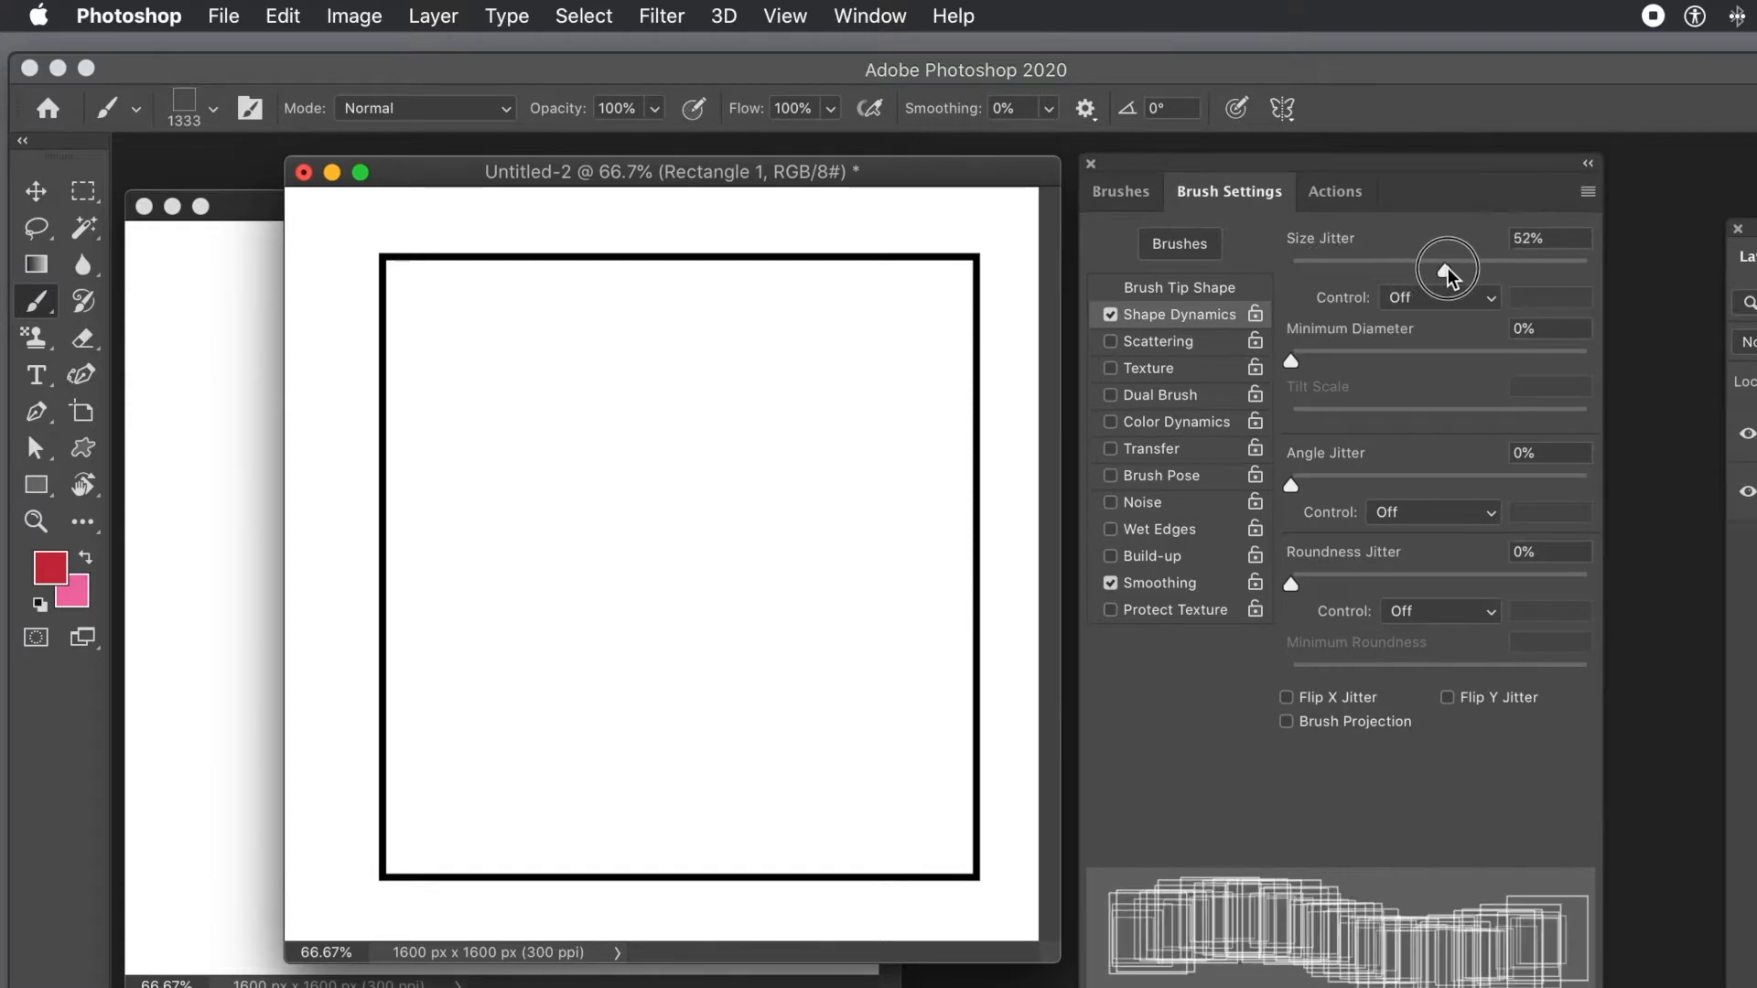
drag(1445, 269, 1449, 271)
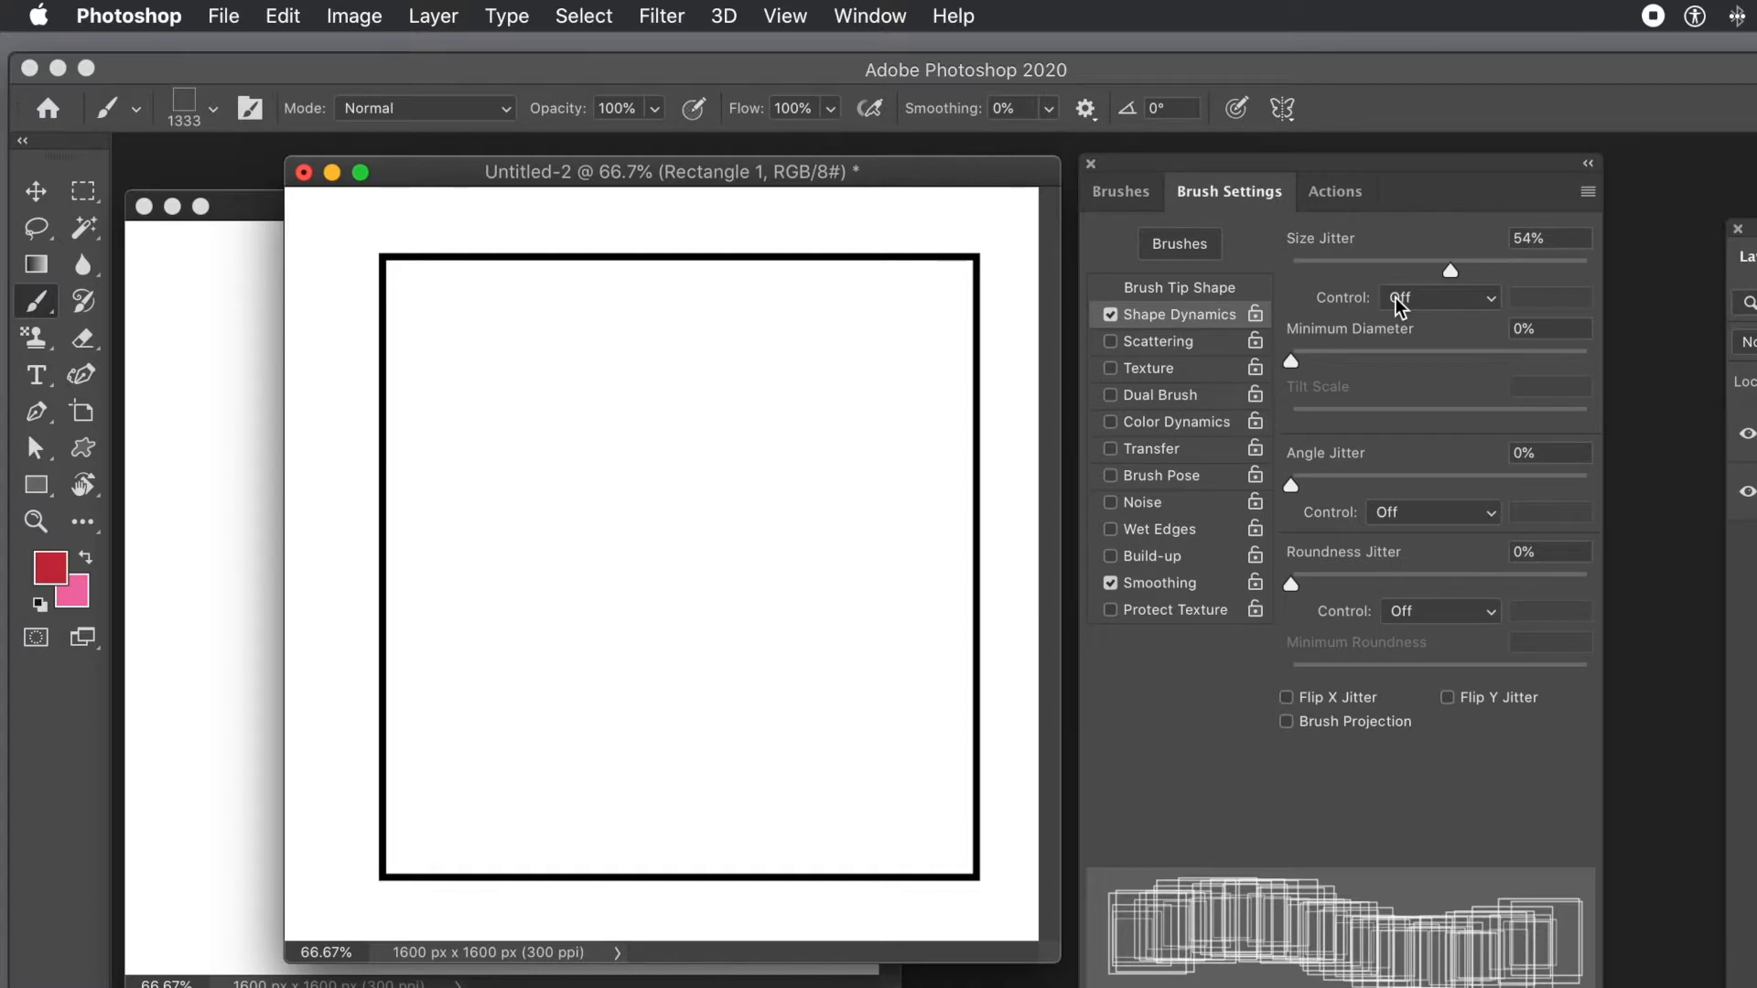
mouse_move(1232, 362)
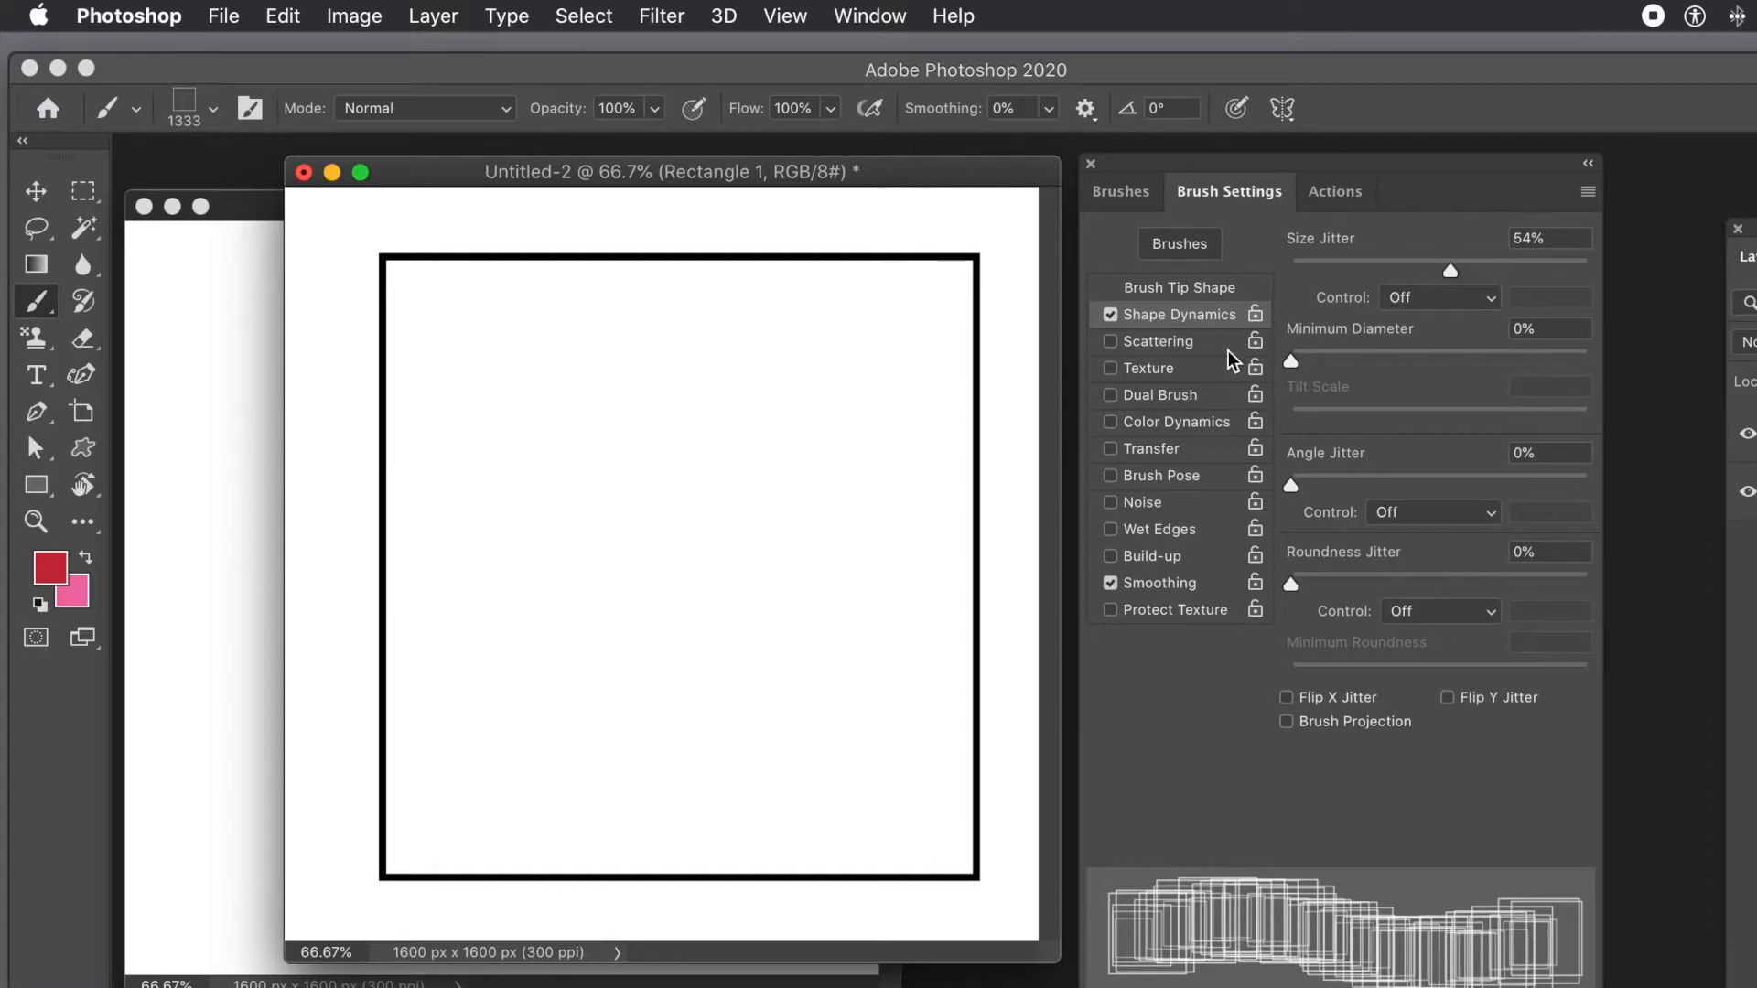
mouse_move(1100, 434)
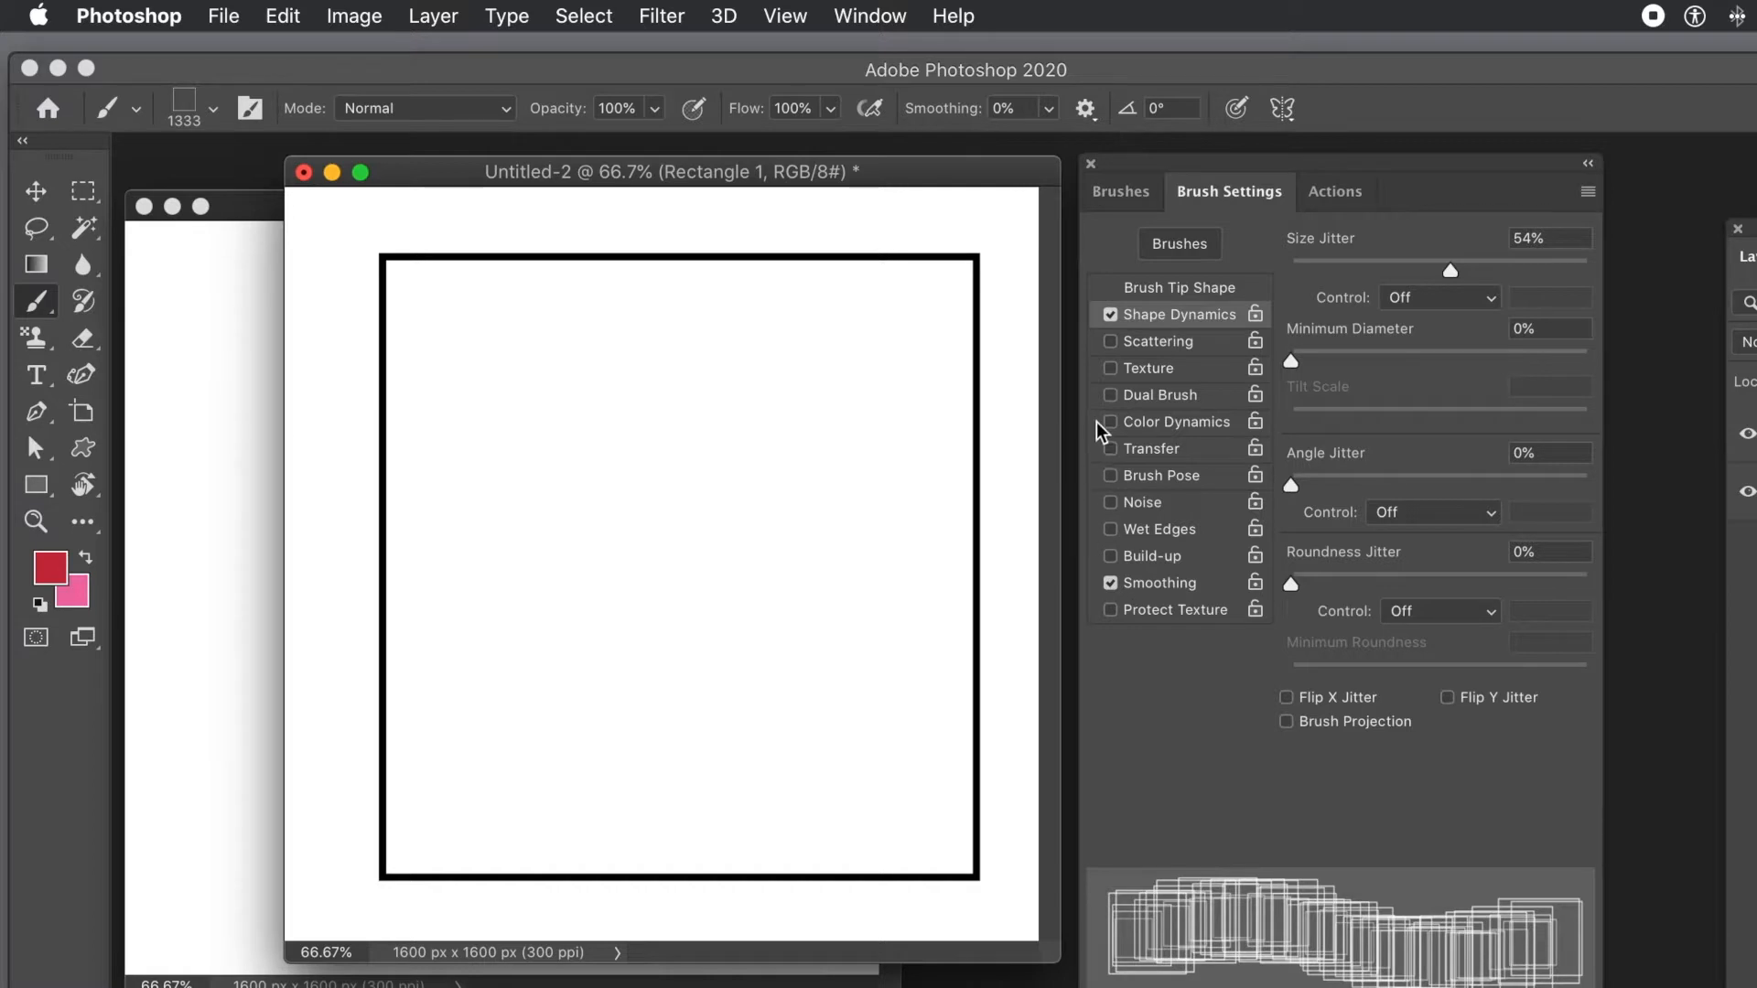
- Enable Color Dynamics and raise Angle Jitter to 59% under Shape Dynamics
click(1109, 421)
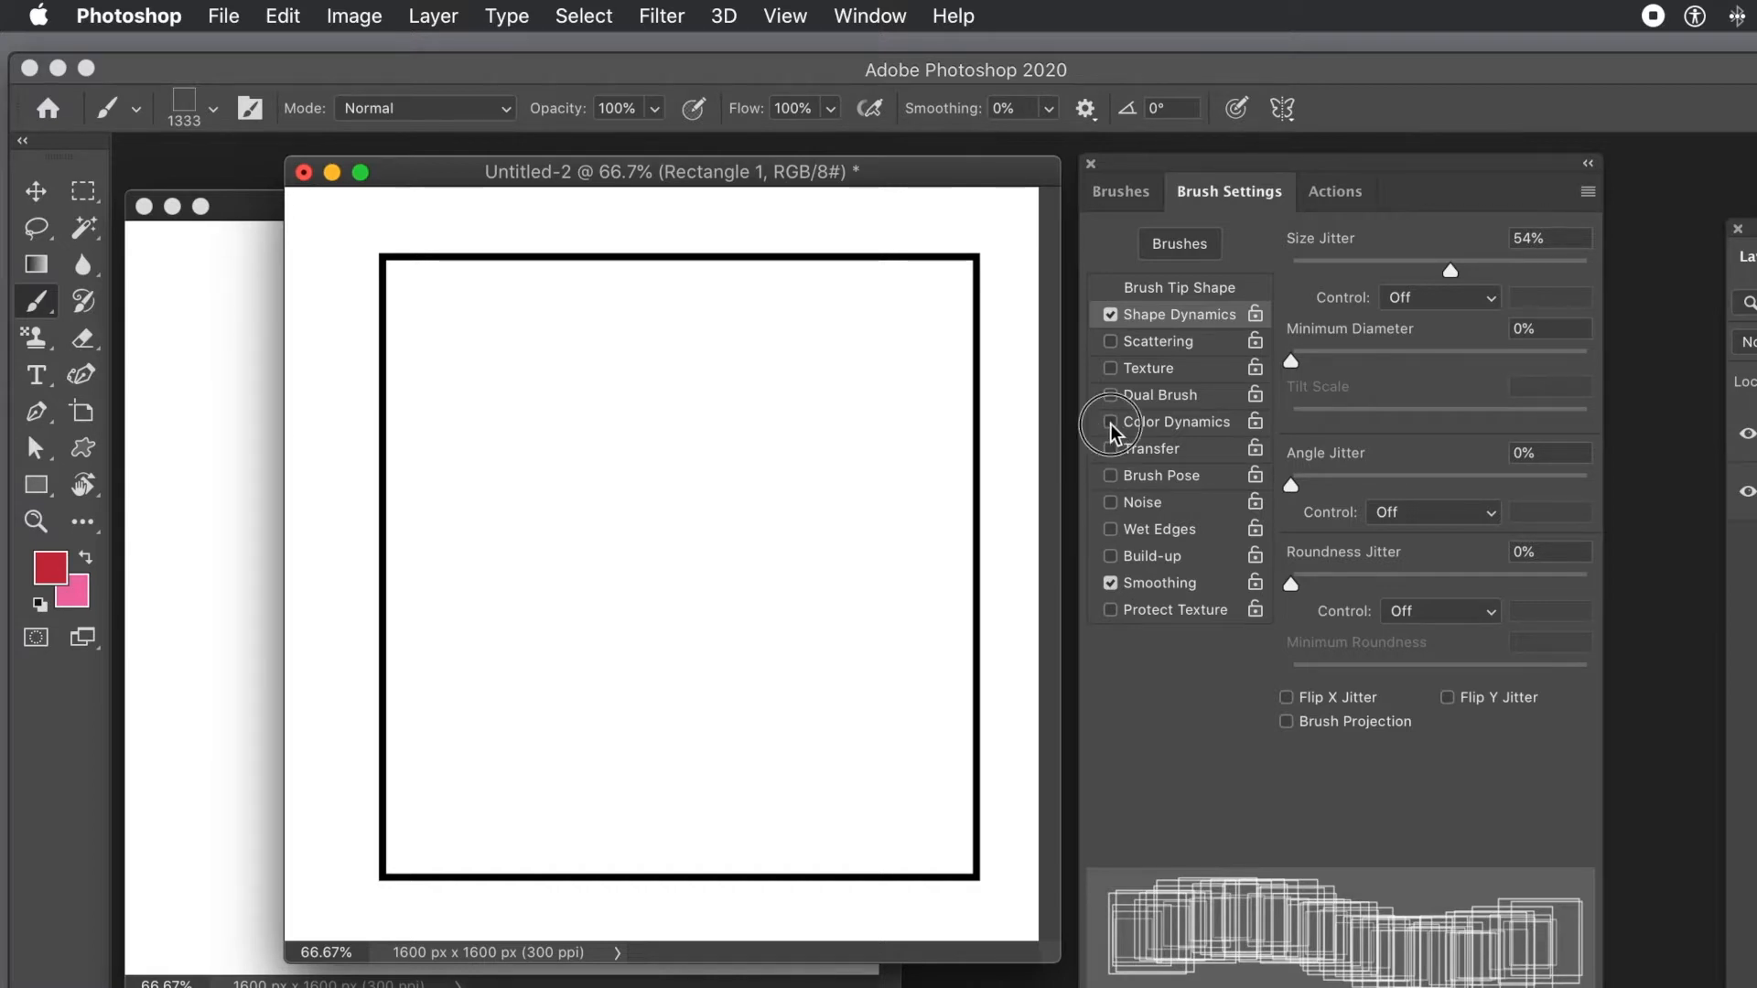
click(1109, 421)
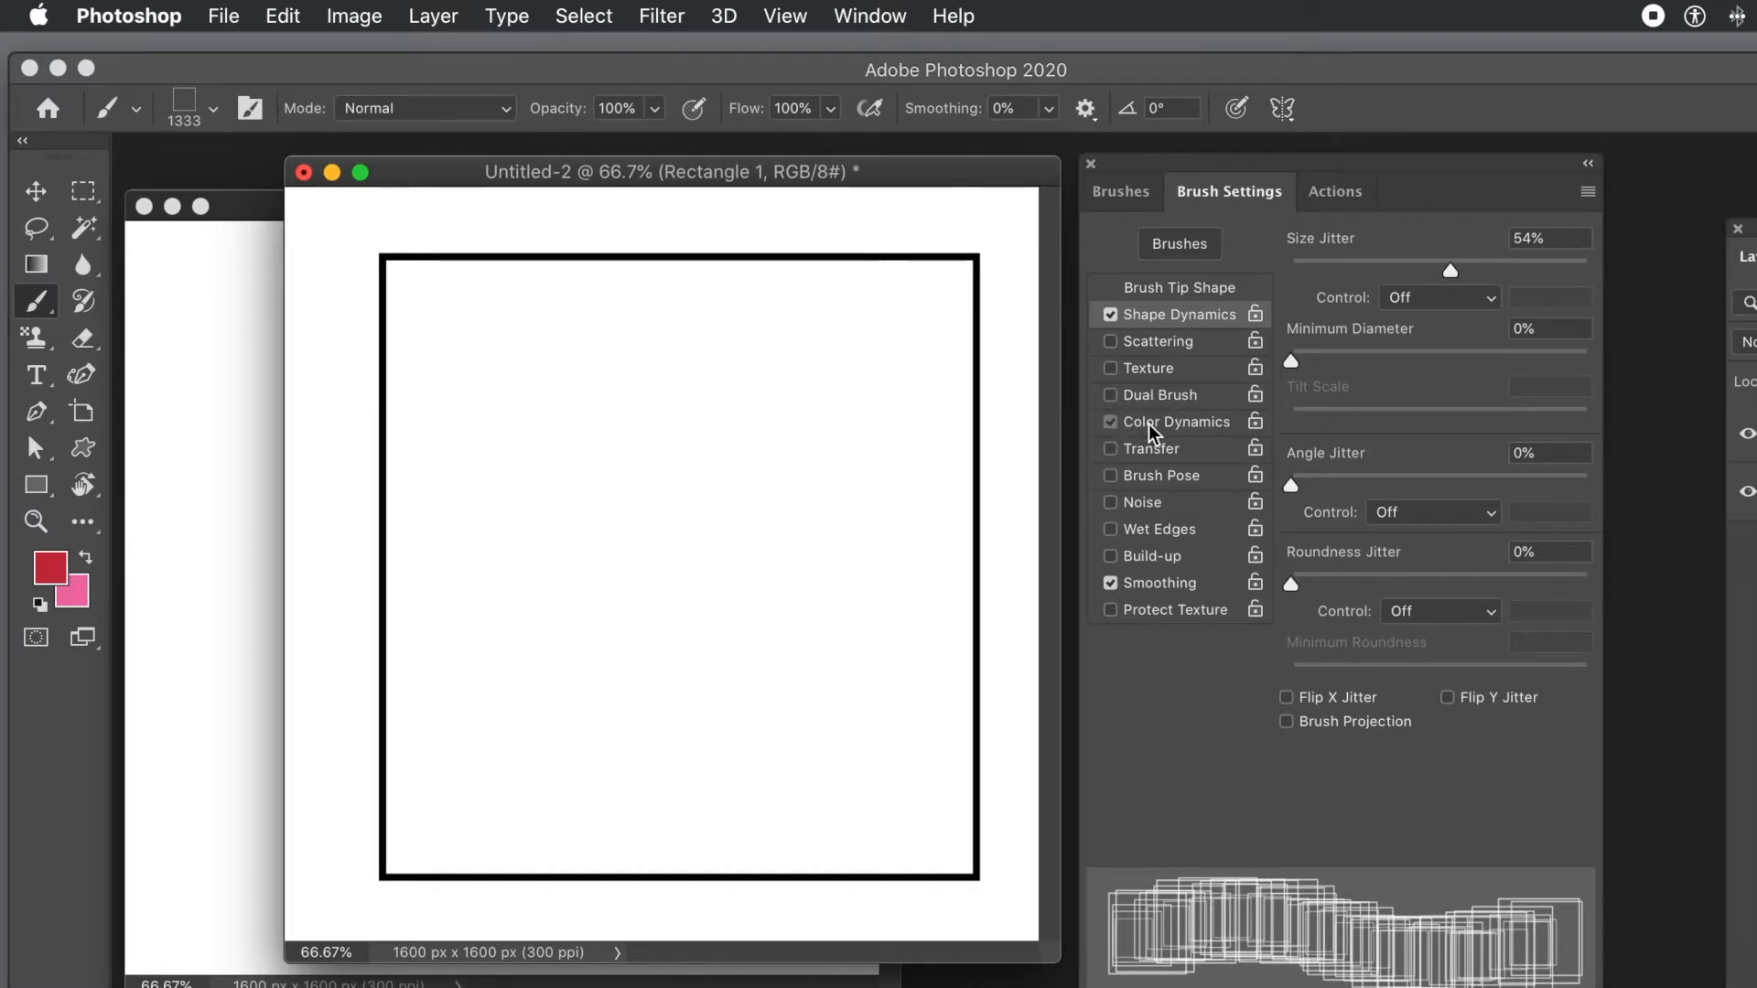
click(1176, 421)
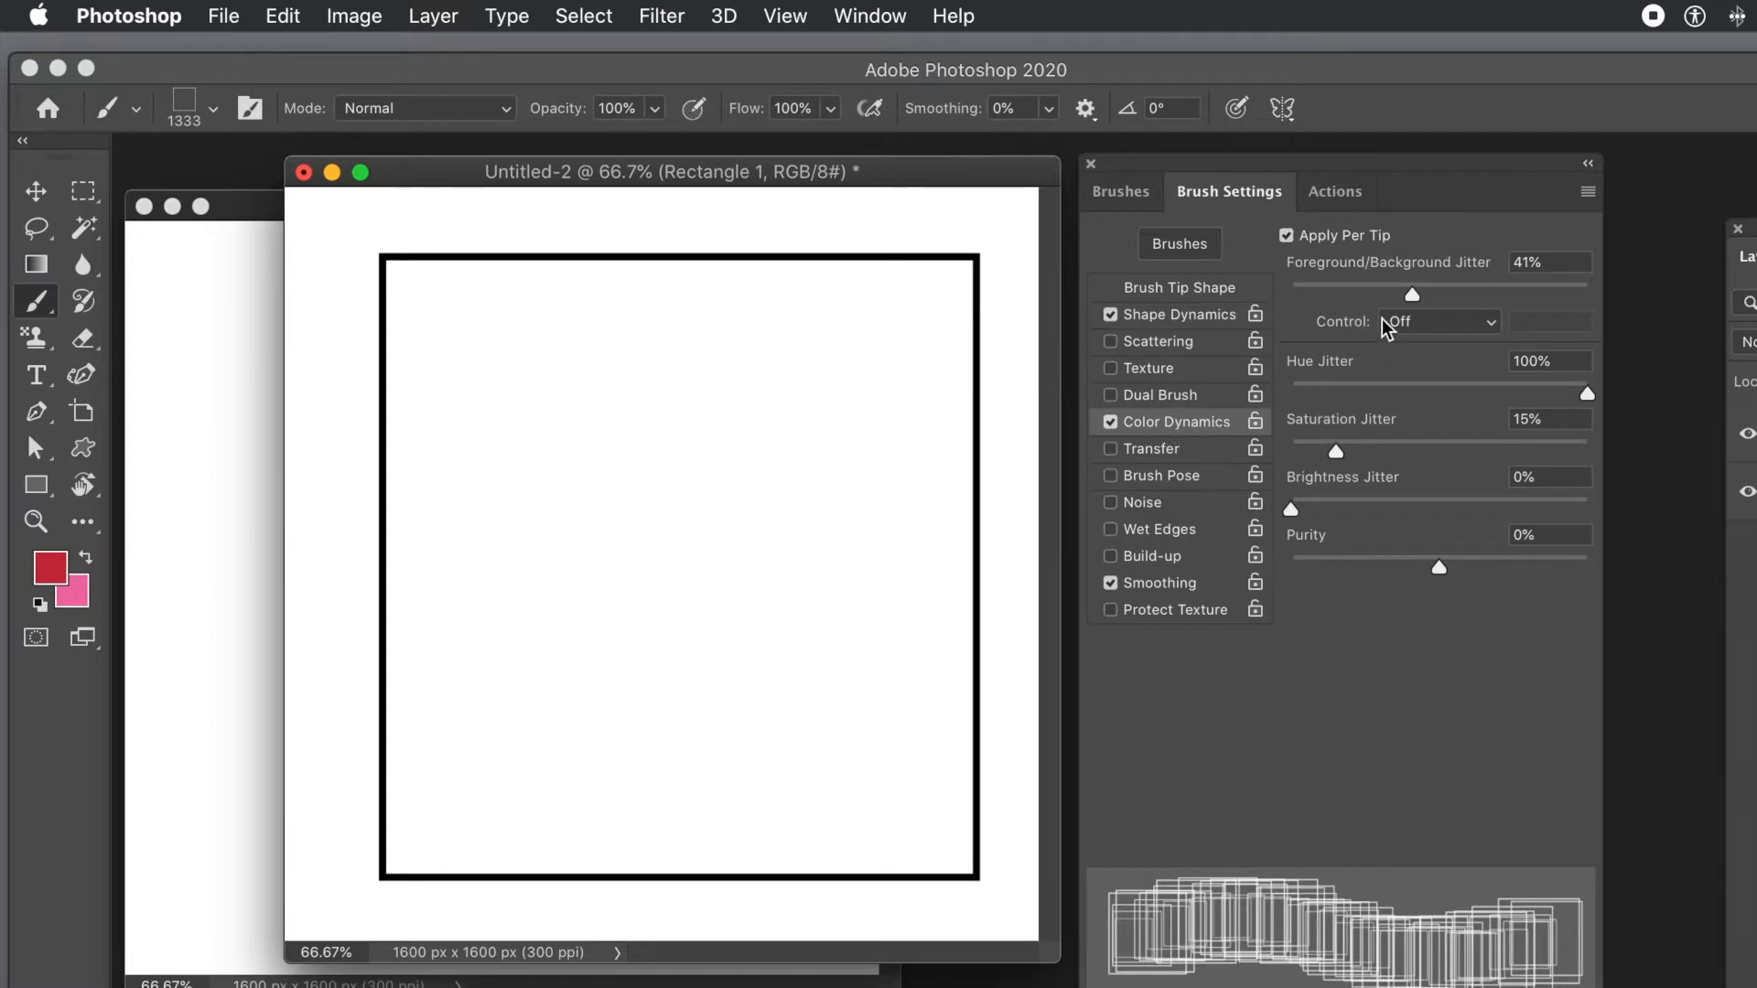
mouse_move(1405, 300)
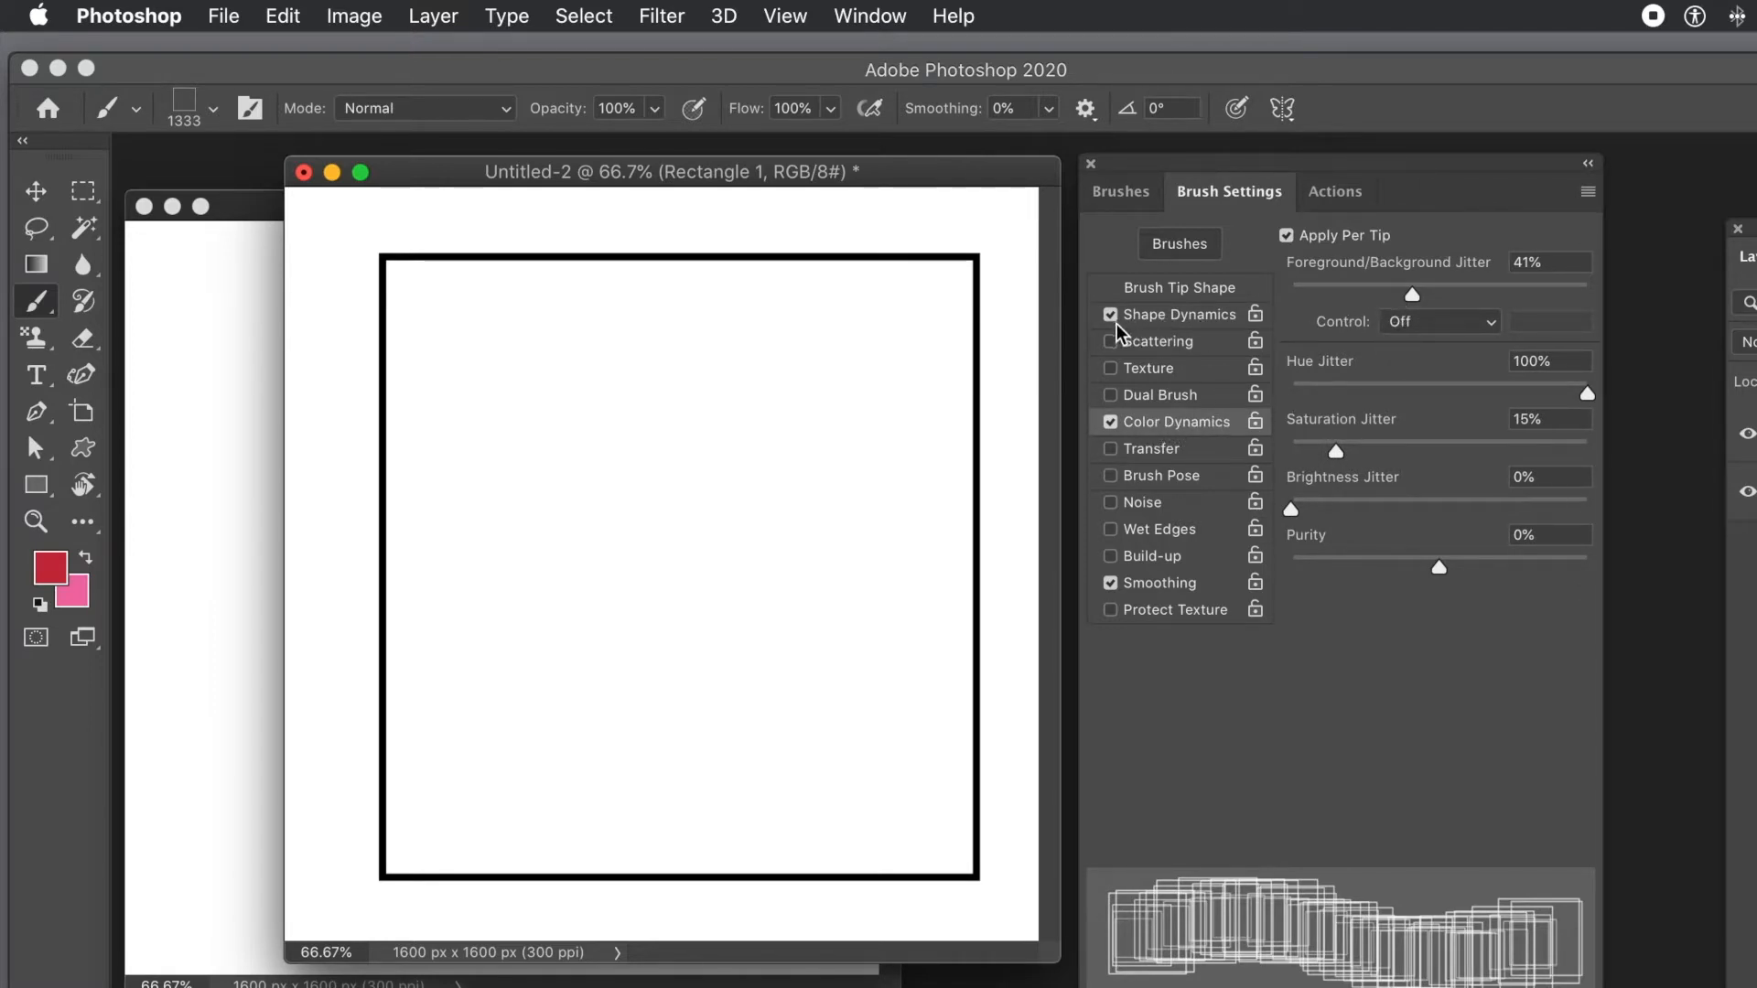
mouse_move(1186, 330)
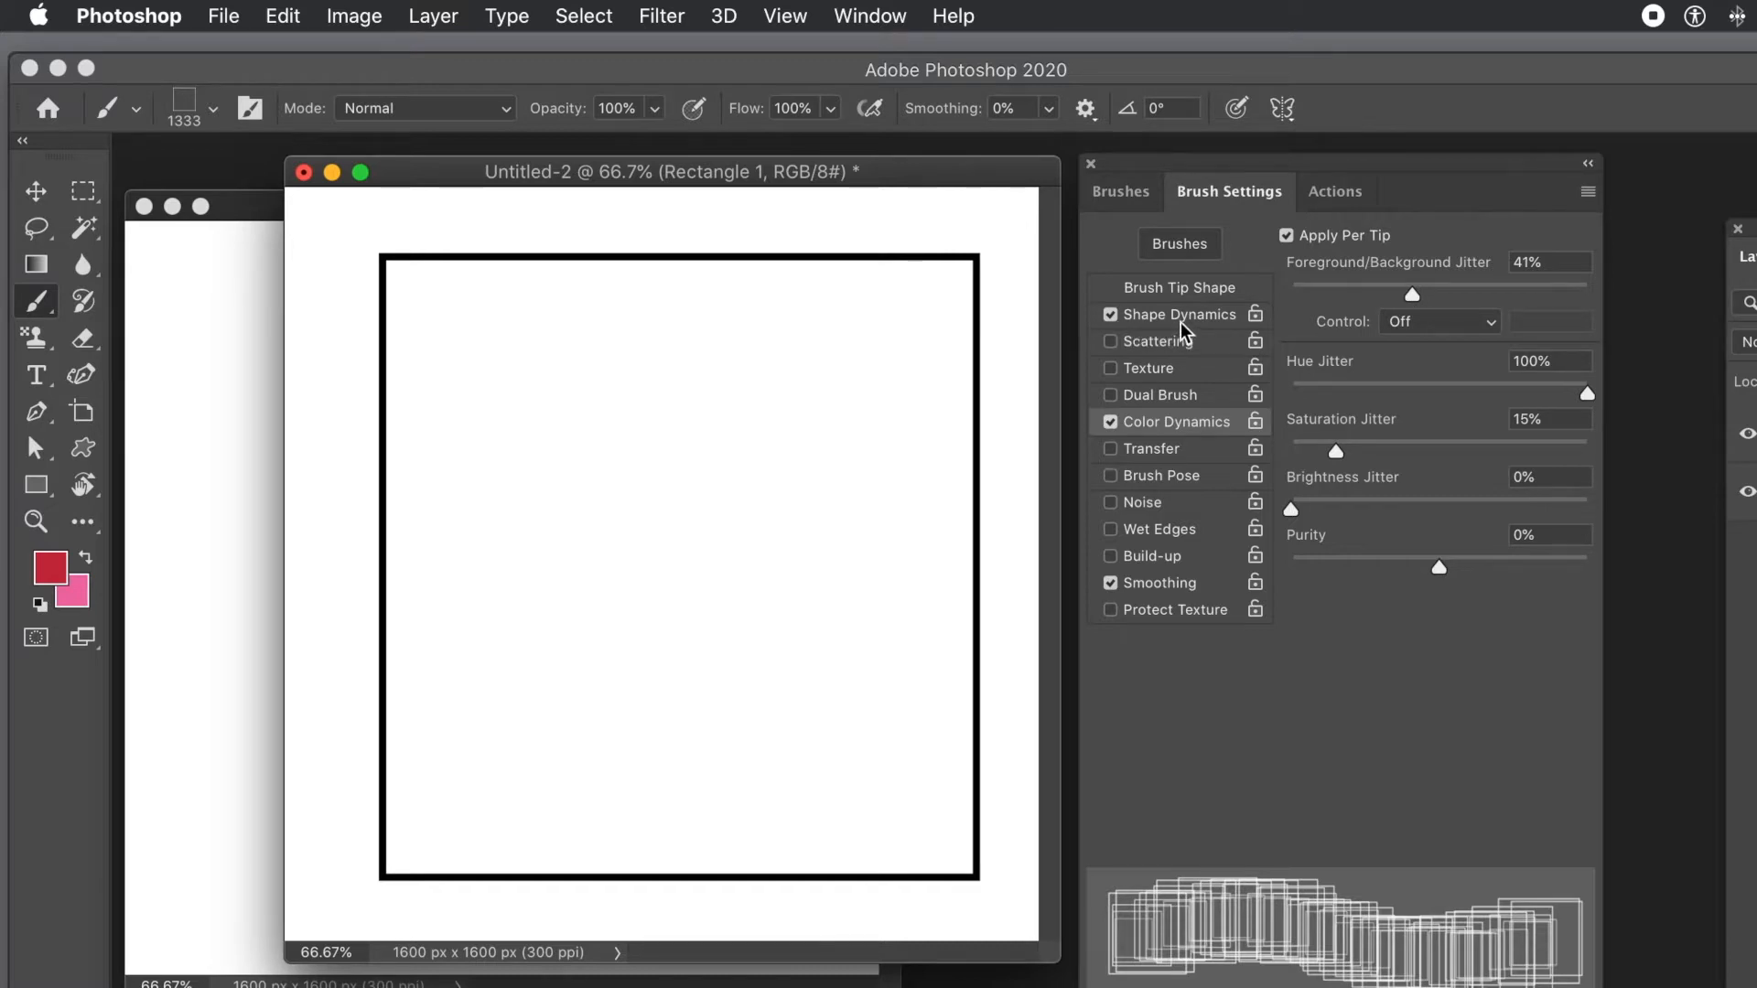
click(1182, 314)
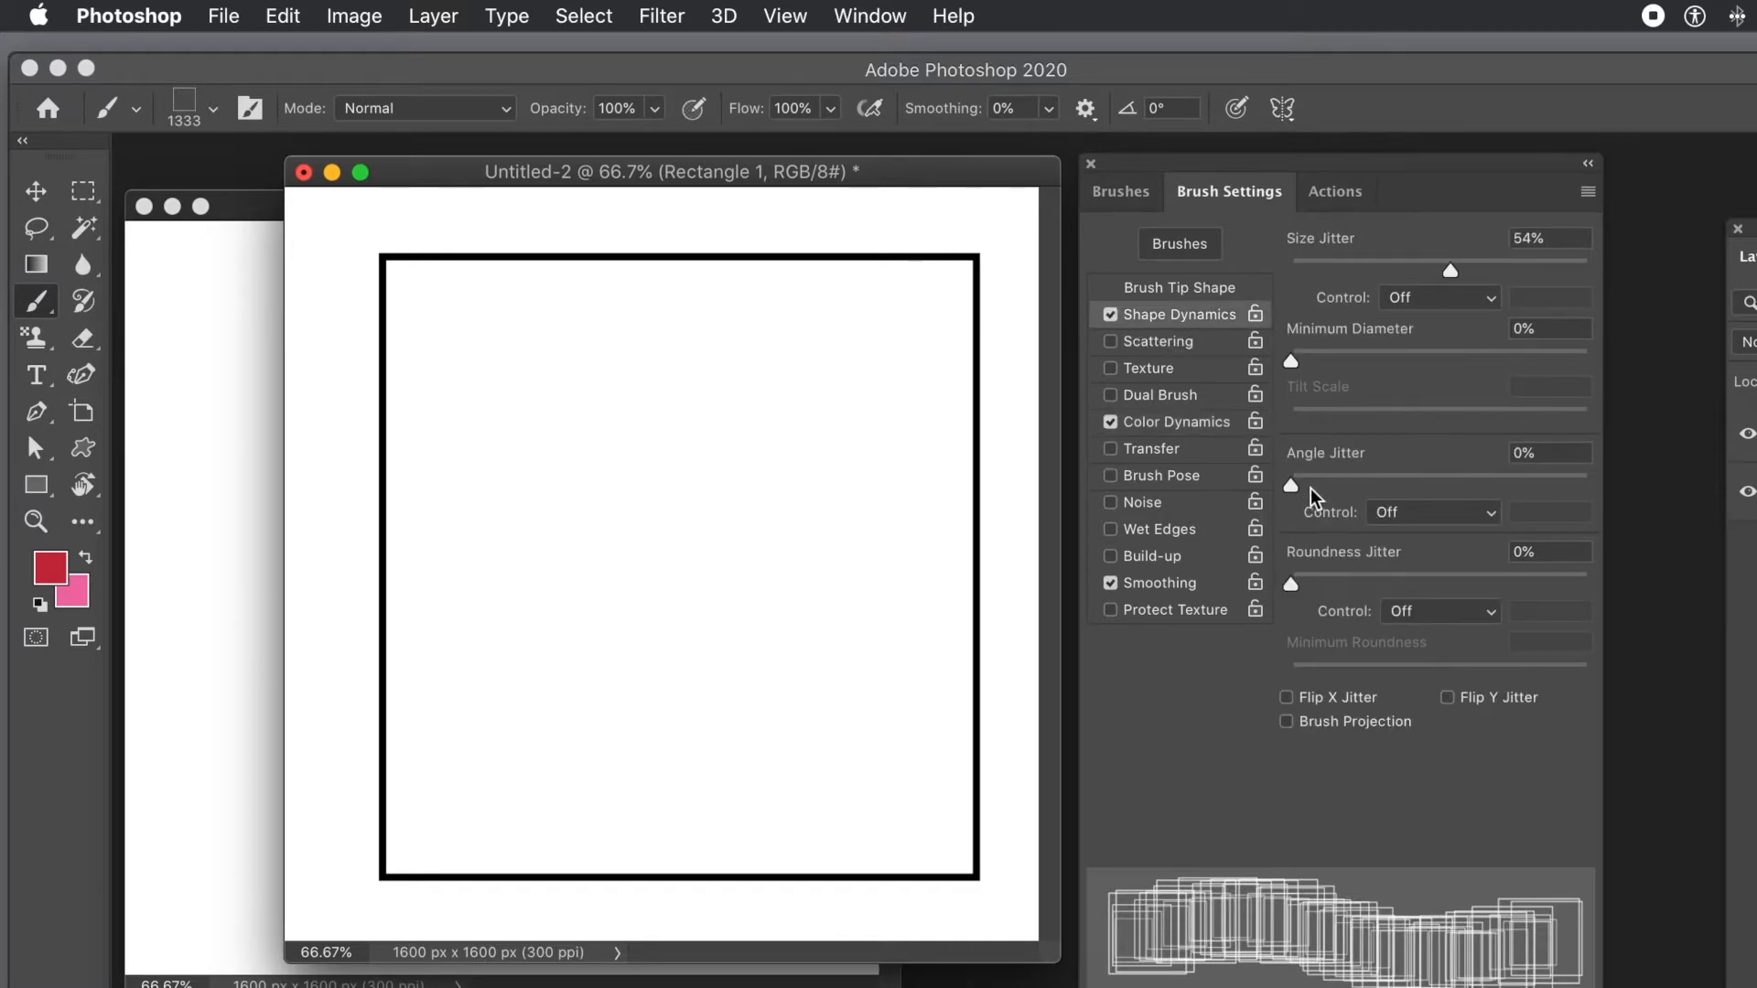
drag(1290, 473, 1462, 472)
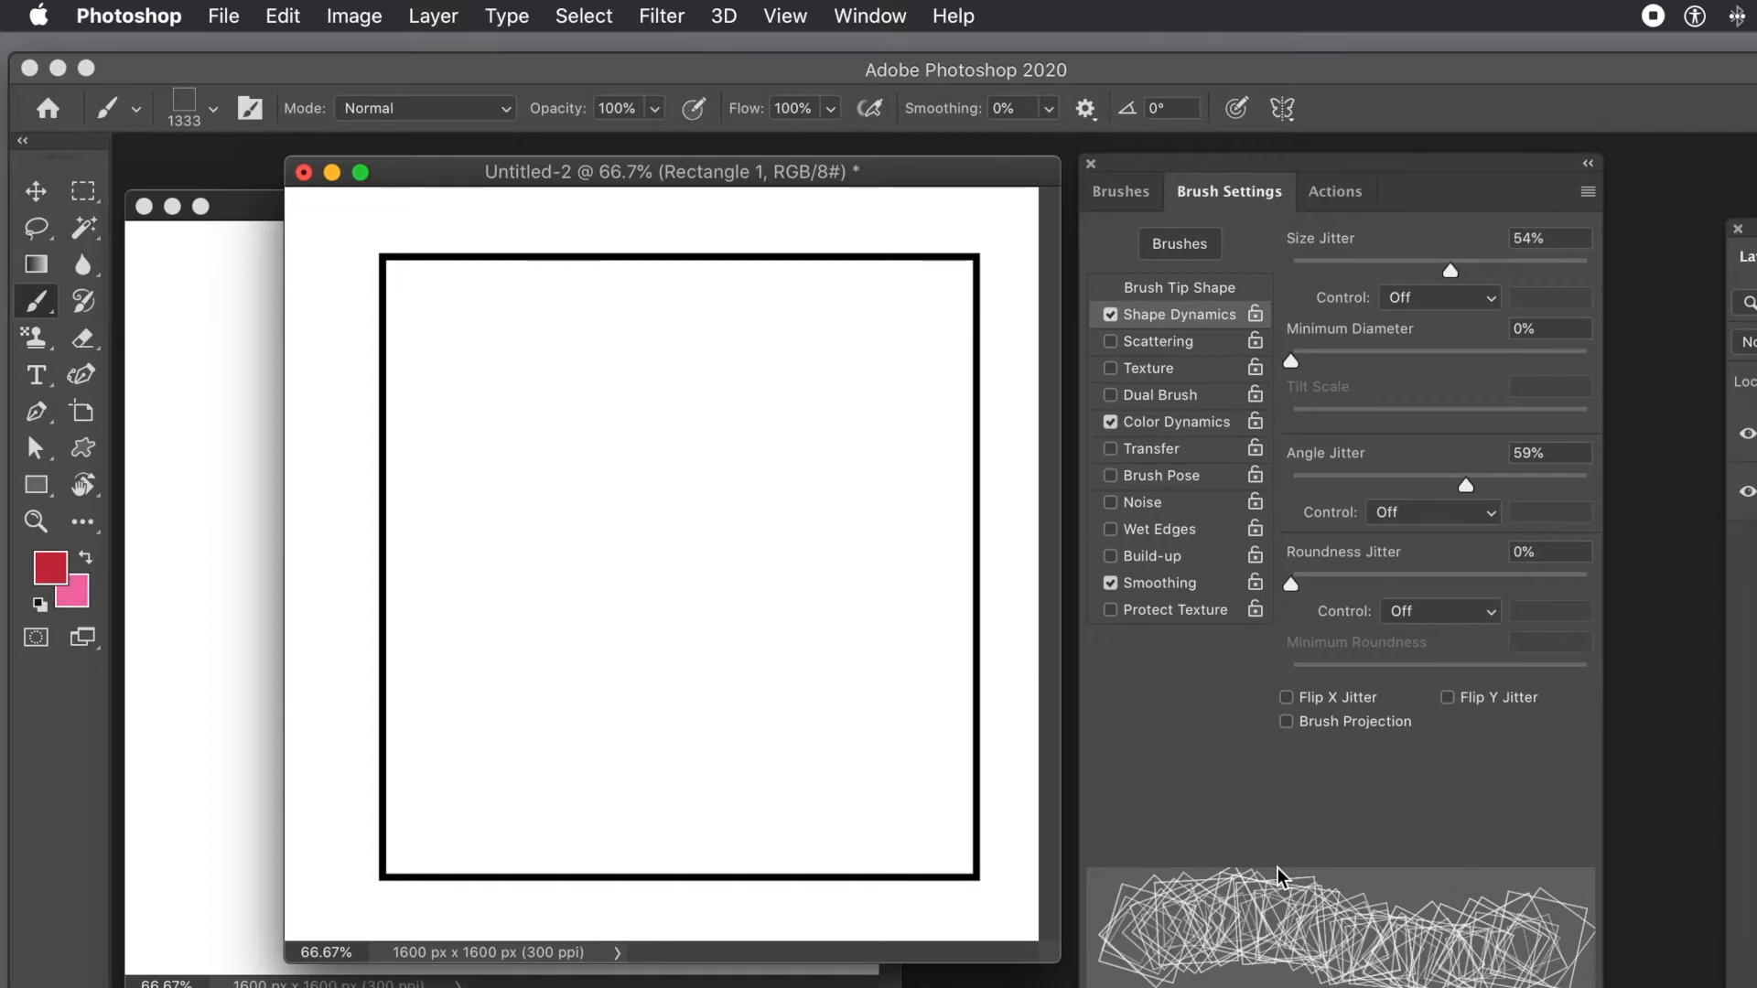
mouse_move(1285, 871)
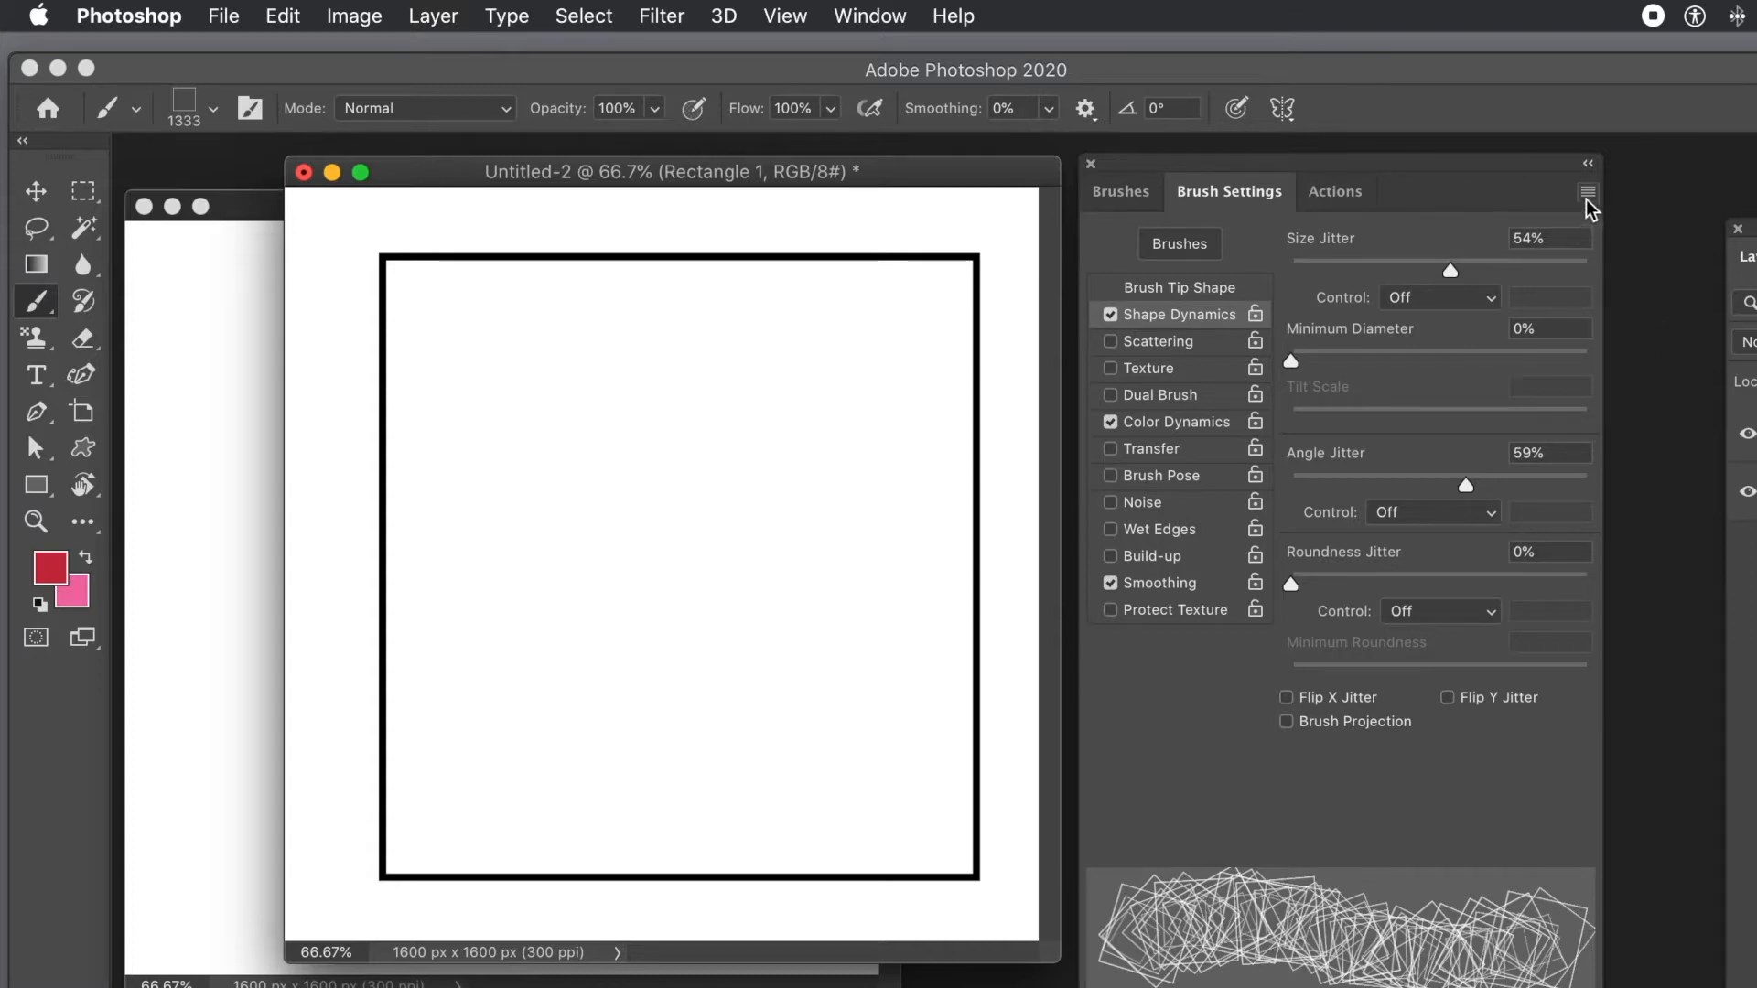
- Save the jittered settings as a new brush preset named 'Color brush 1'
click(1585, 188)
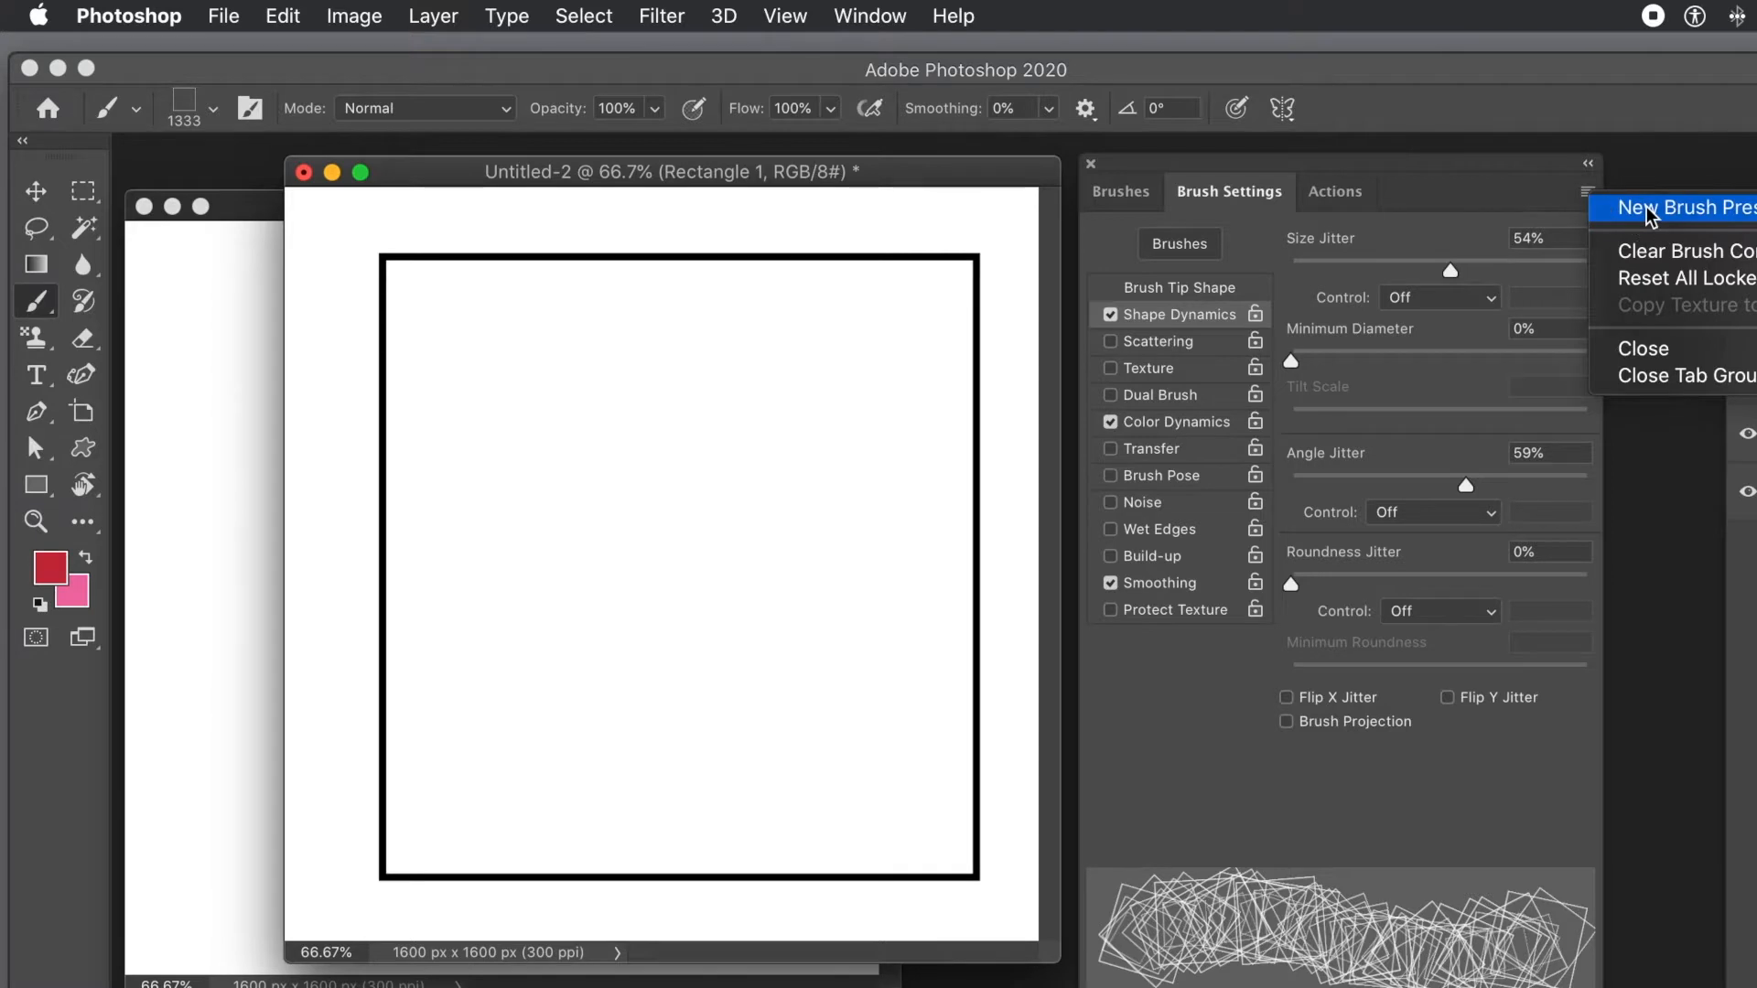
click(1677, 207)
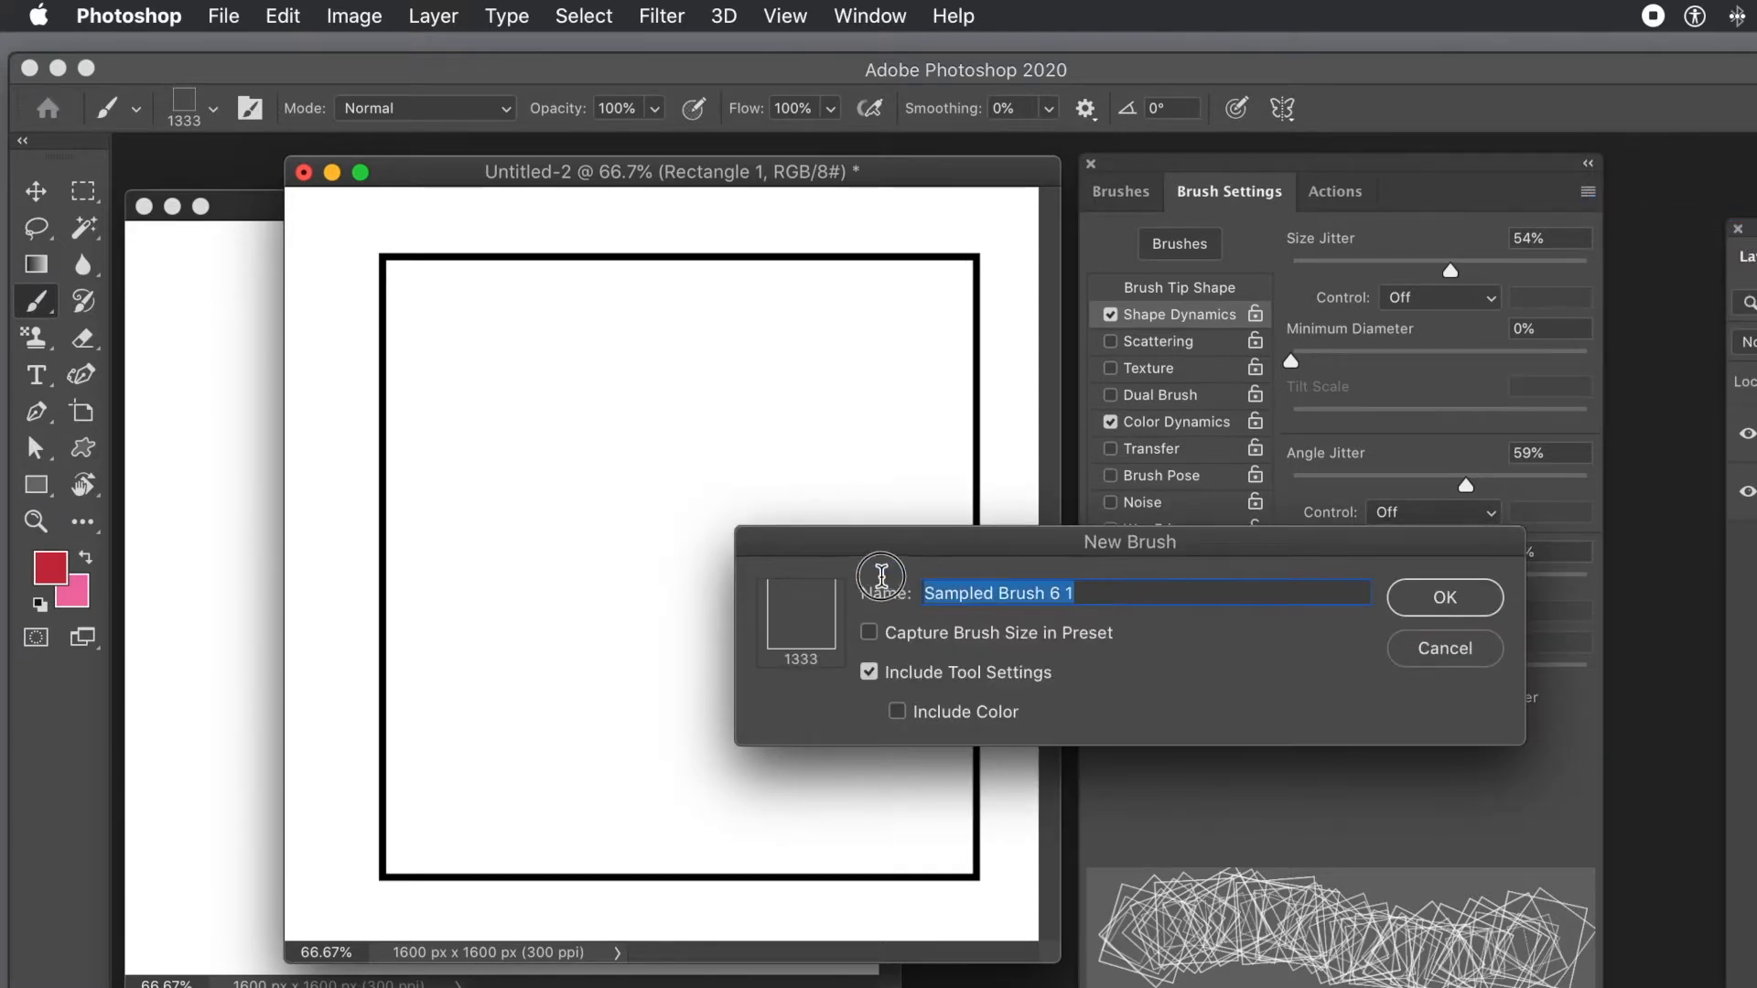
mouse_move(890, 583)
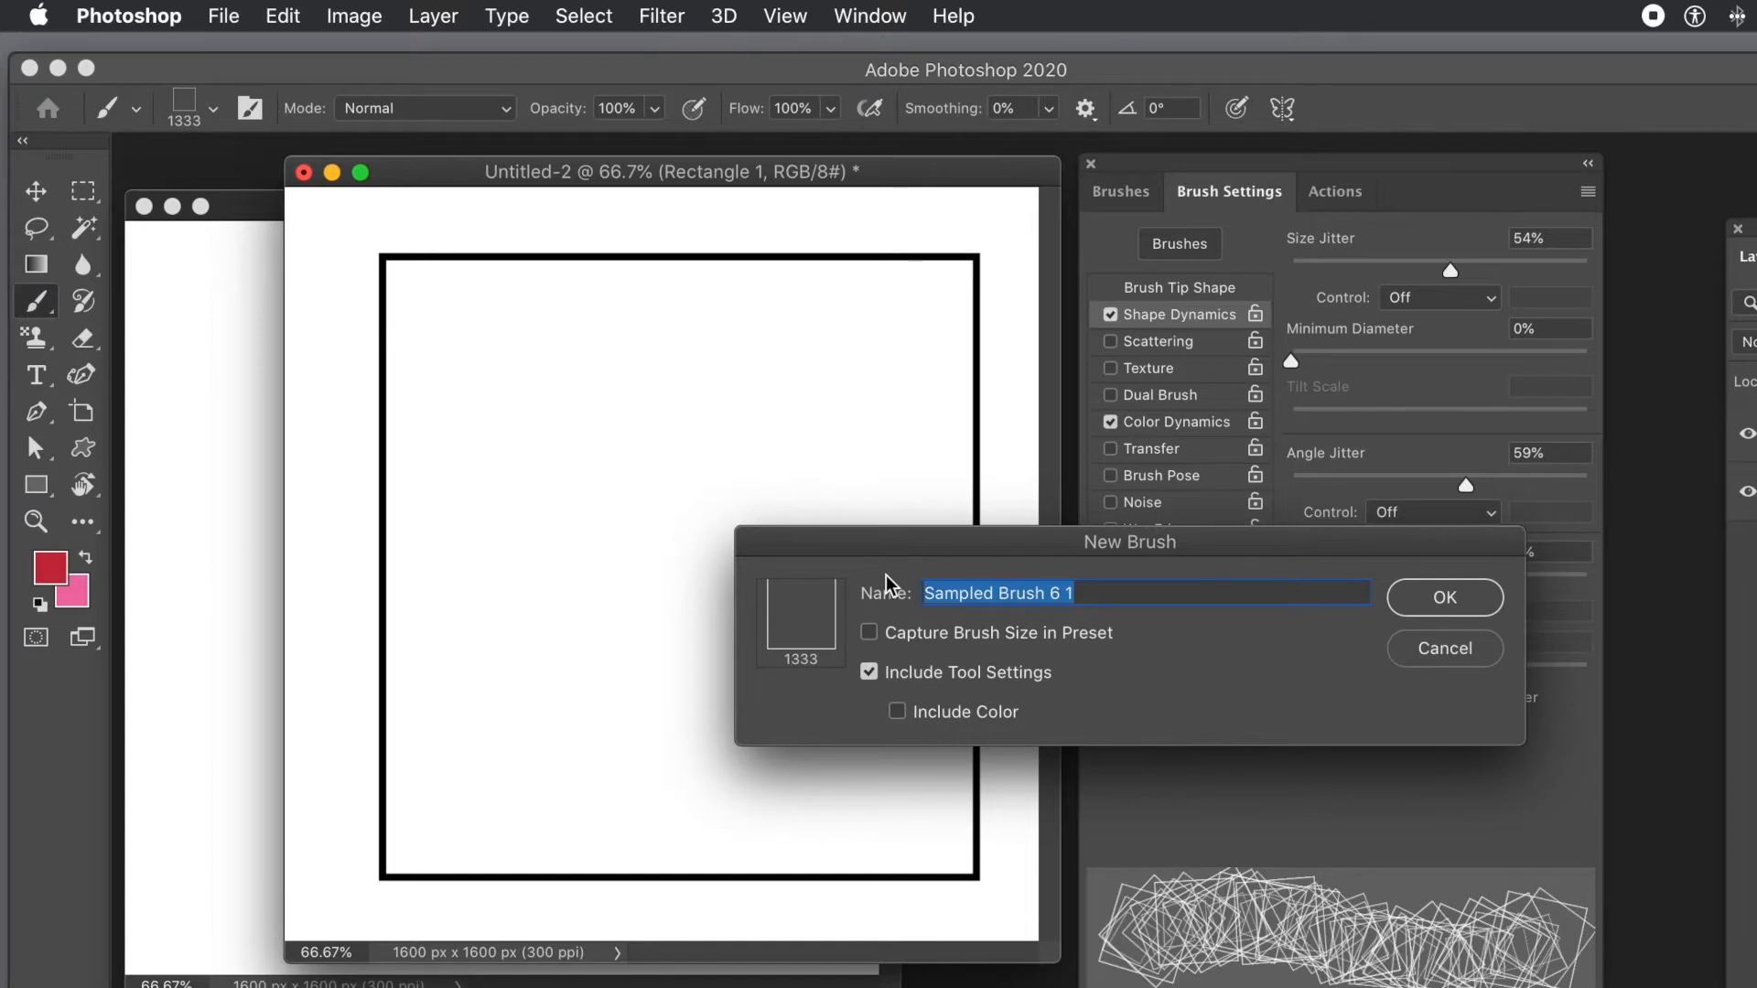
text(Color br)
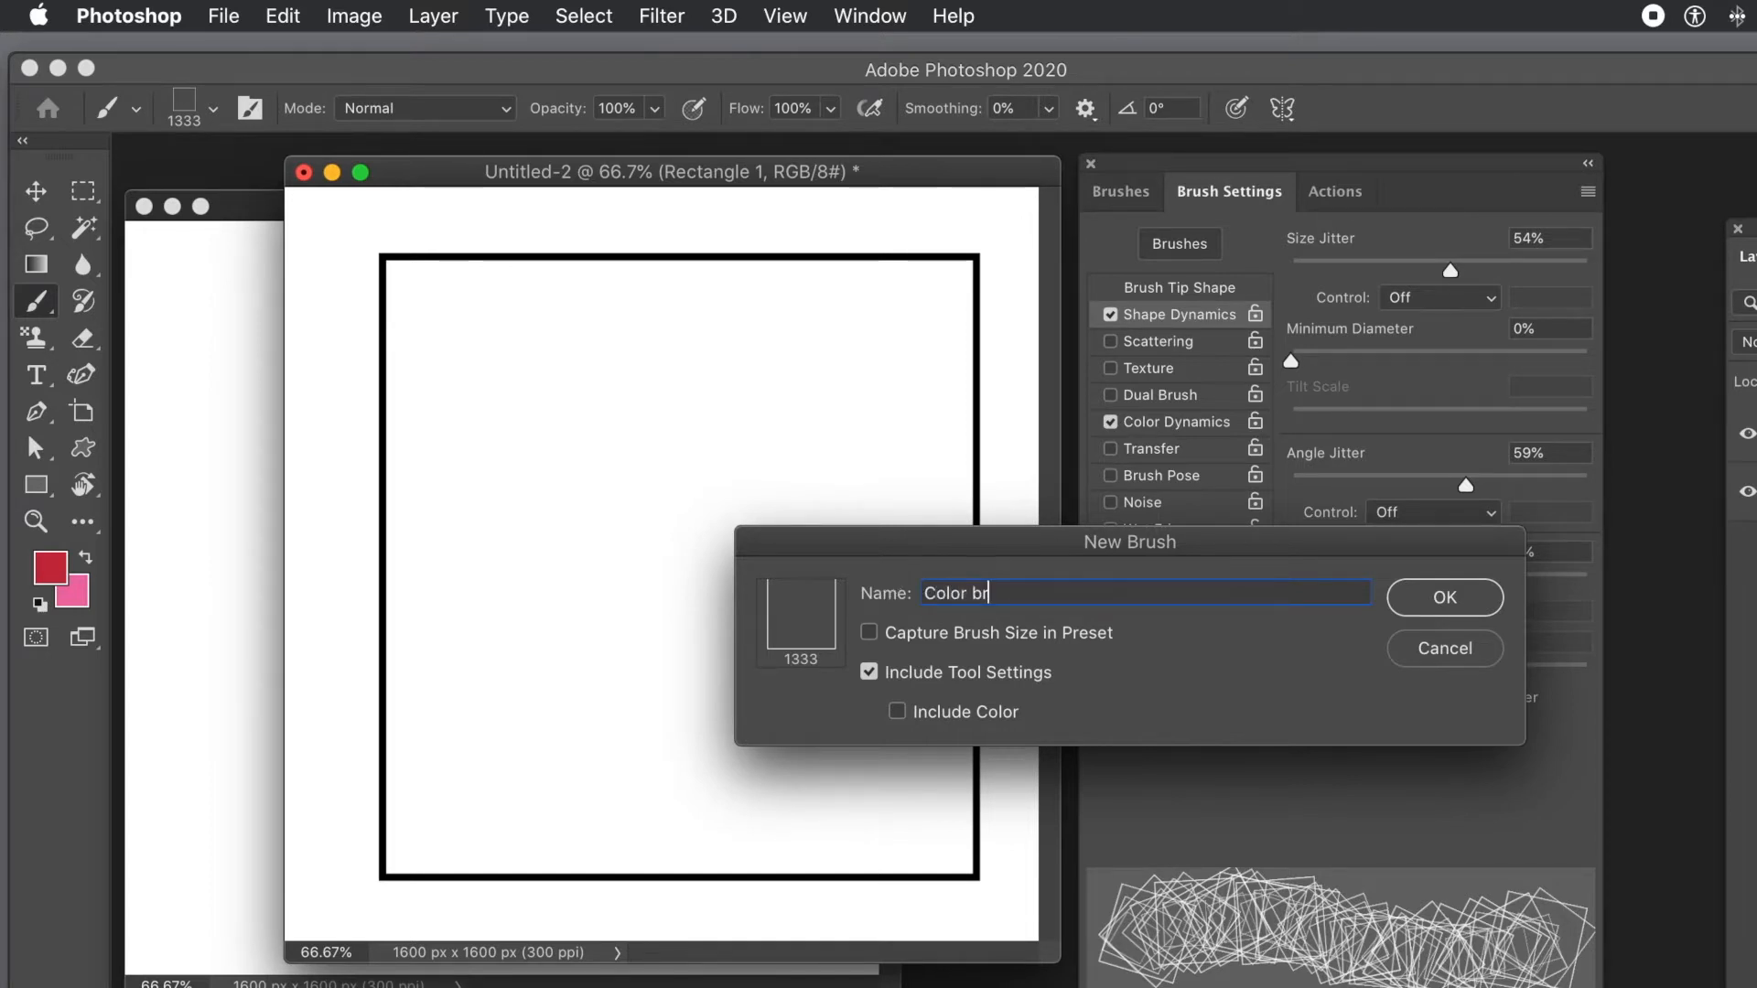
text(ush 1)
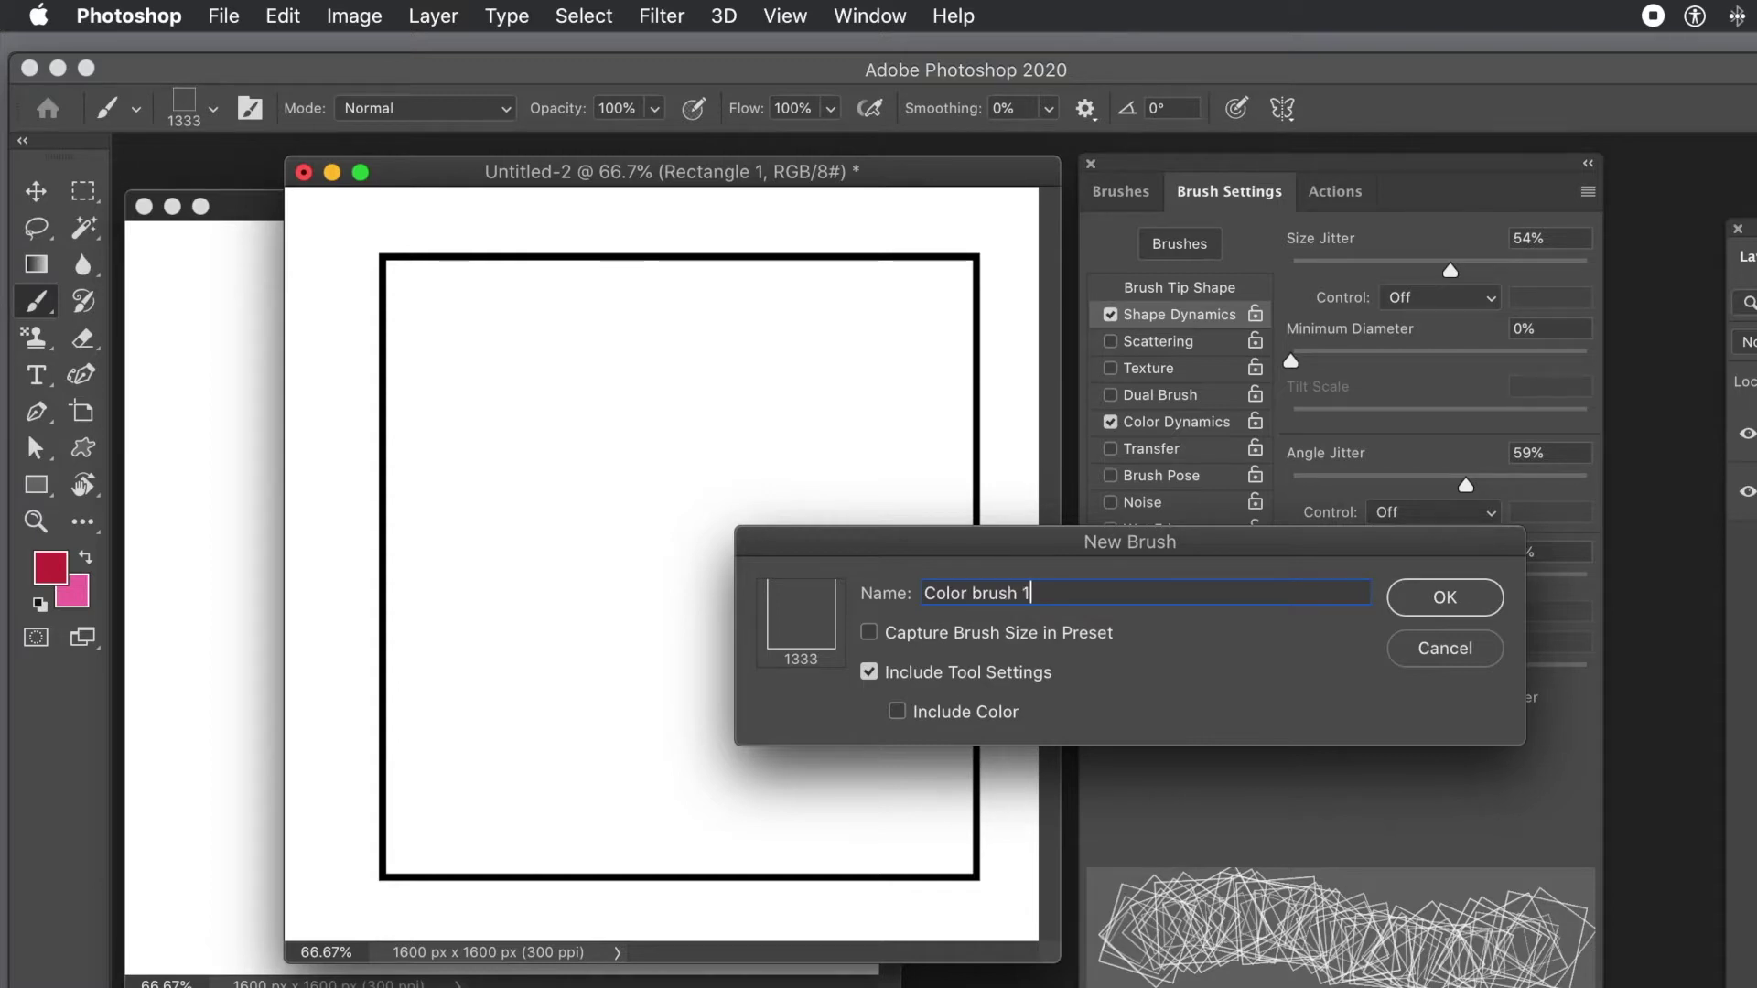
mouse_move(1451, 604)
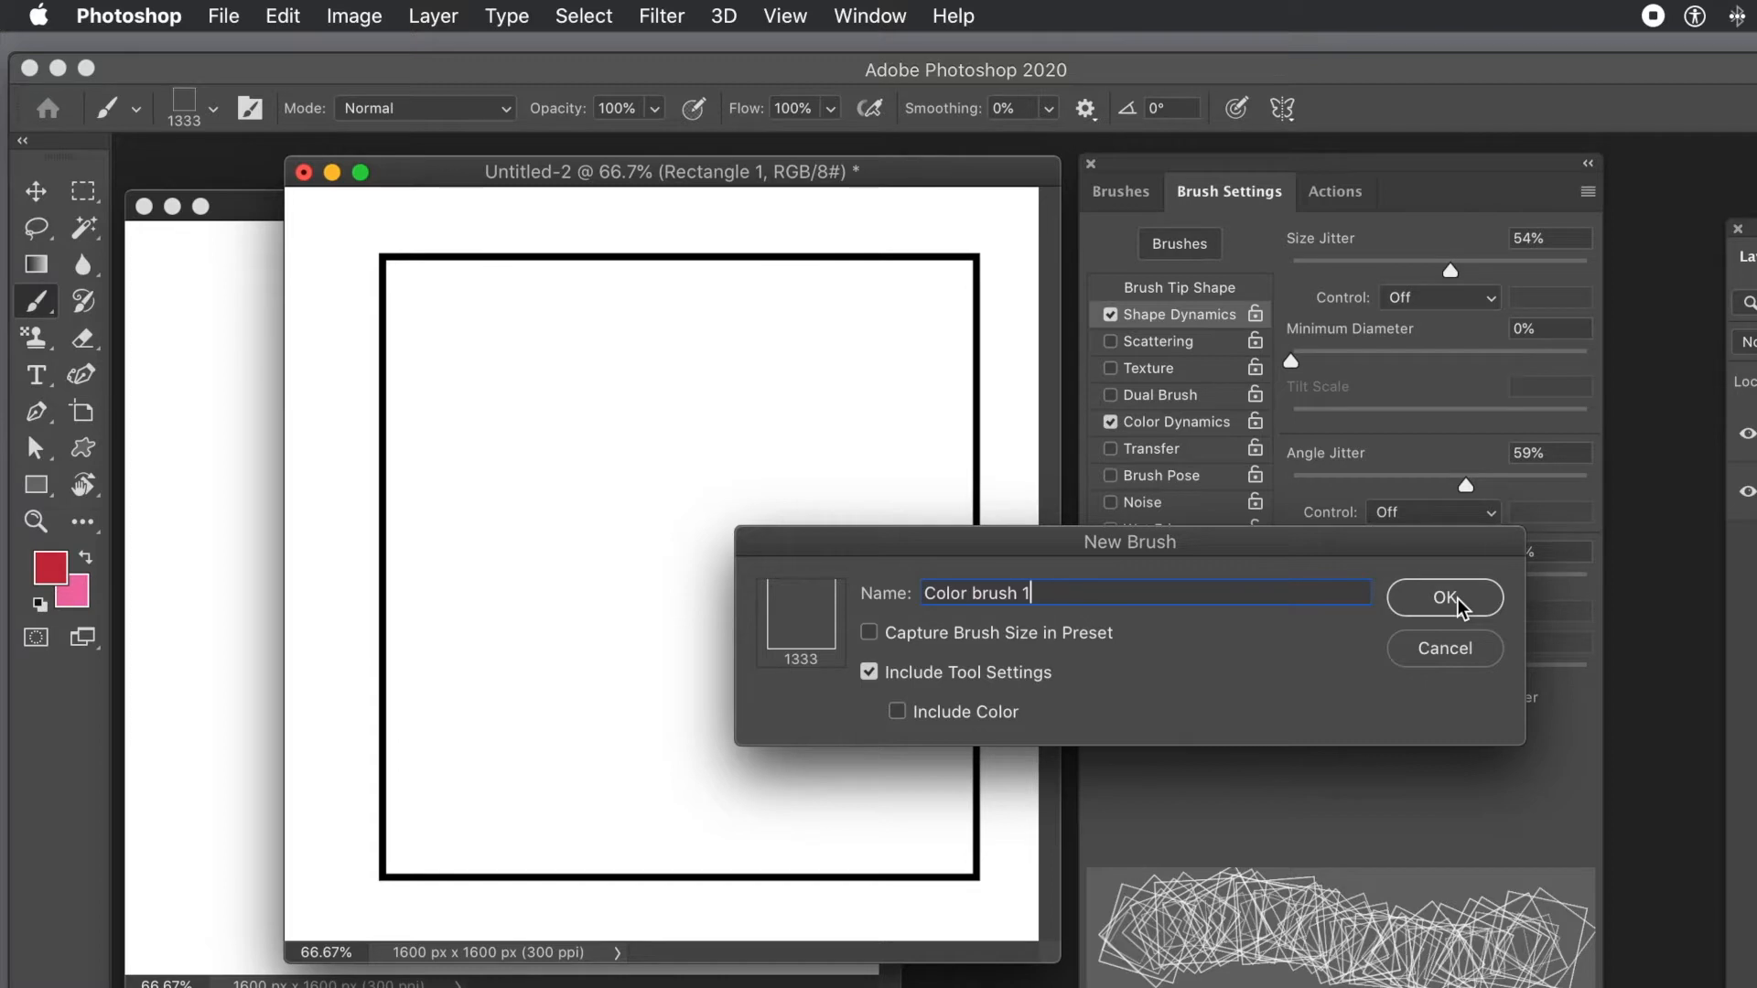
click(1444, 597)
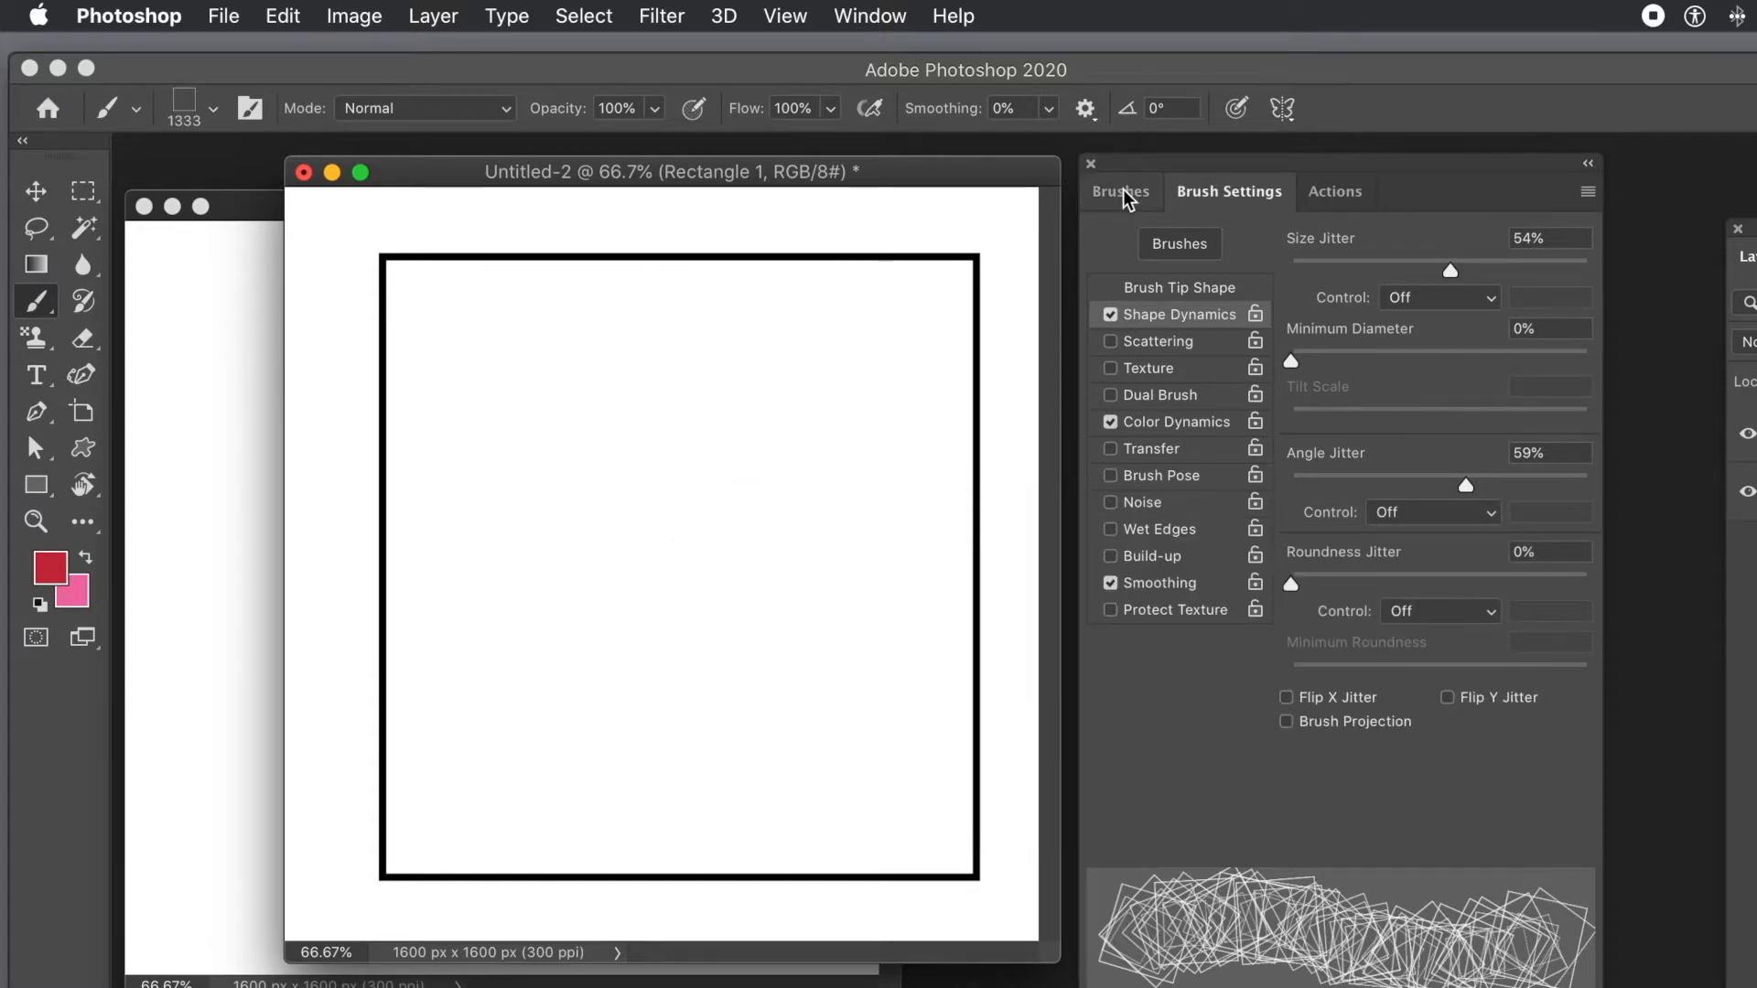
- Show Color brush 1 in the presets list and switch to the Move tool to clear the rectangle
click(1121, 192)
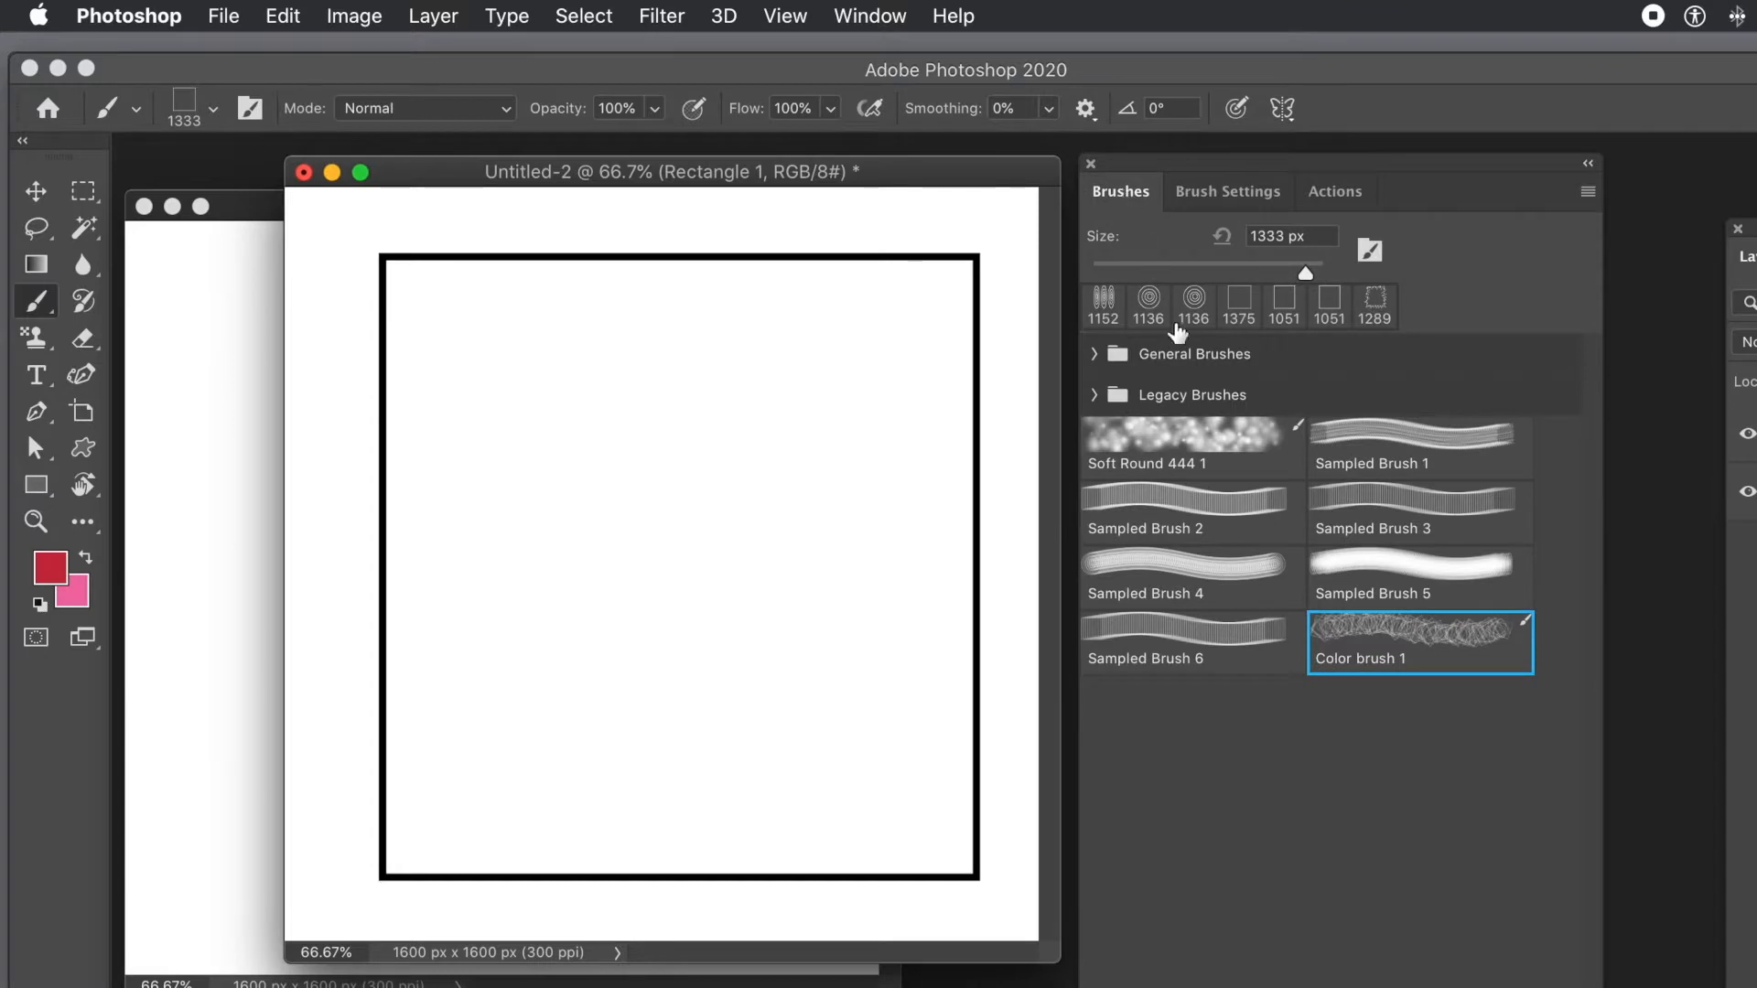
mouse_move(1322, 673)
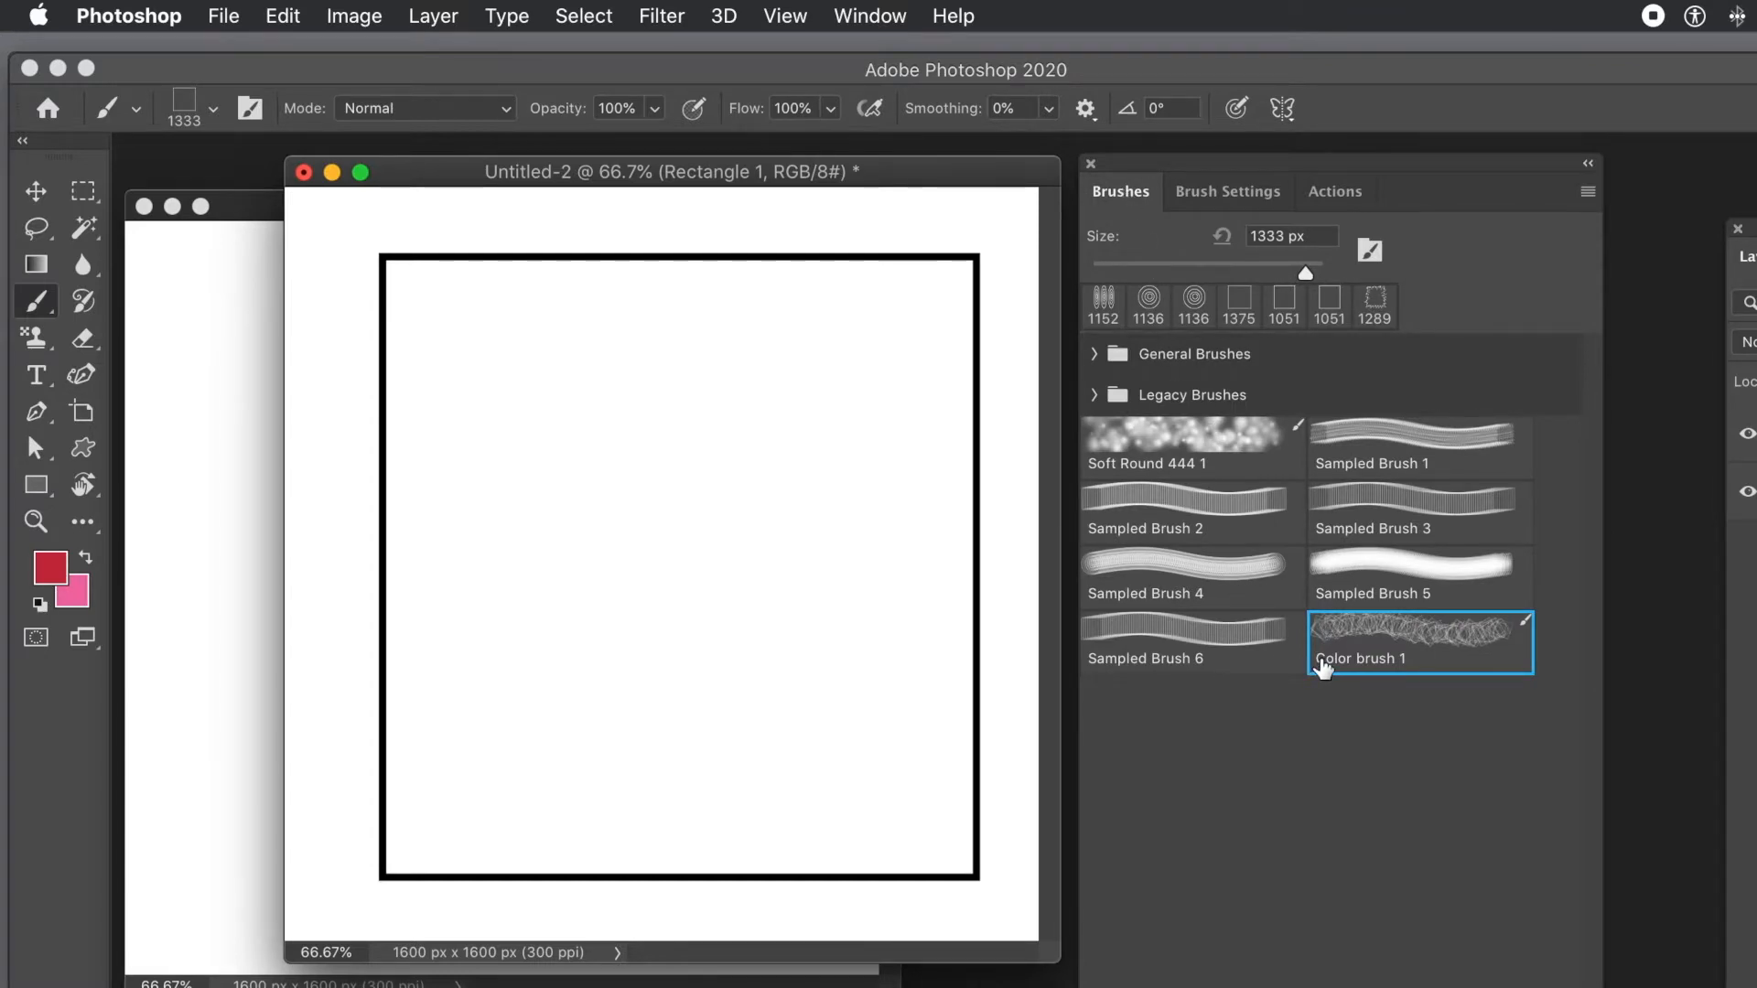
mouse_move(1325, 666)
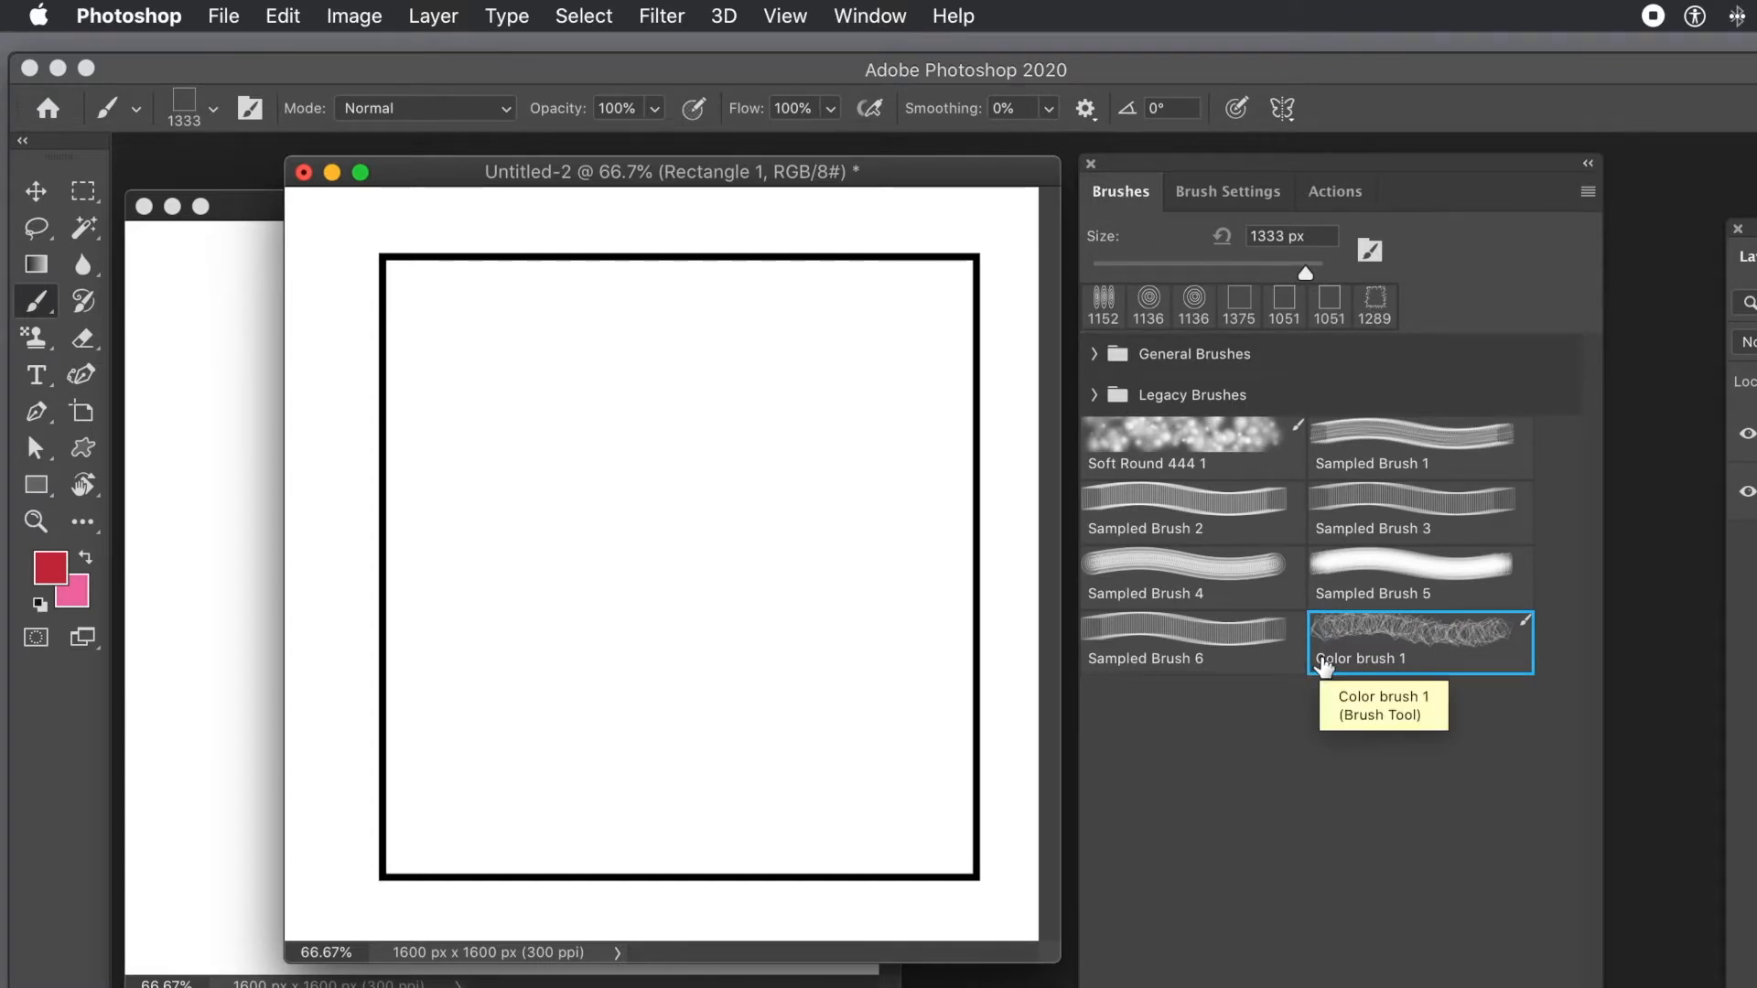
mouse_move(1547, 339)
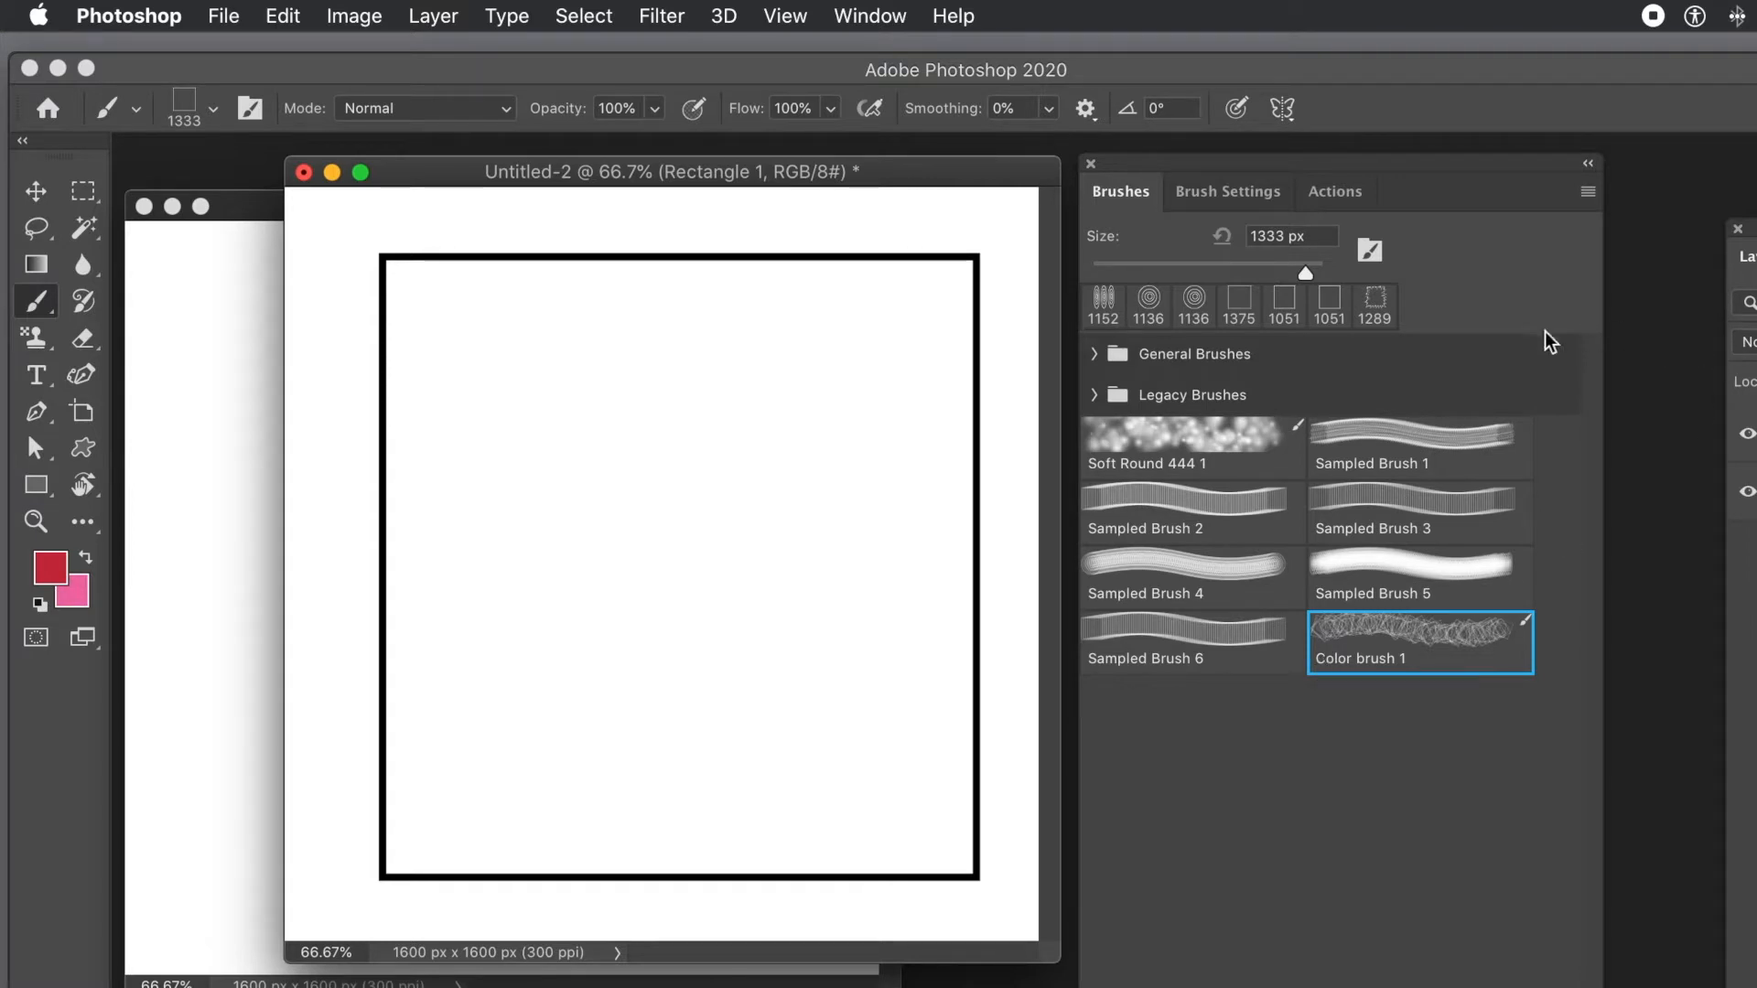
mouse_move(35, 231)
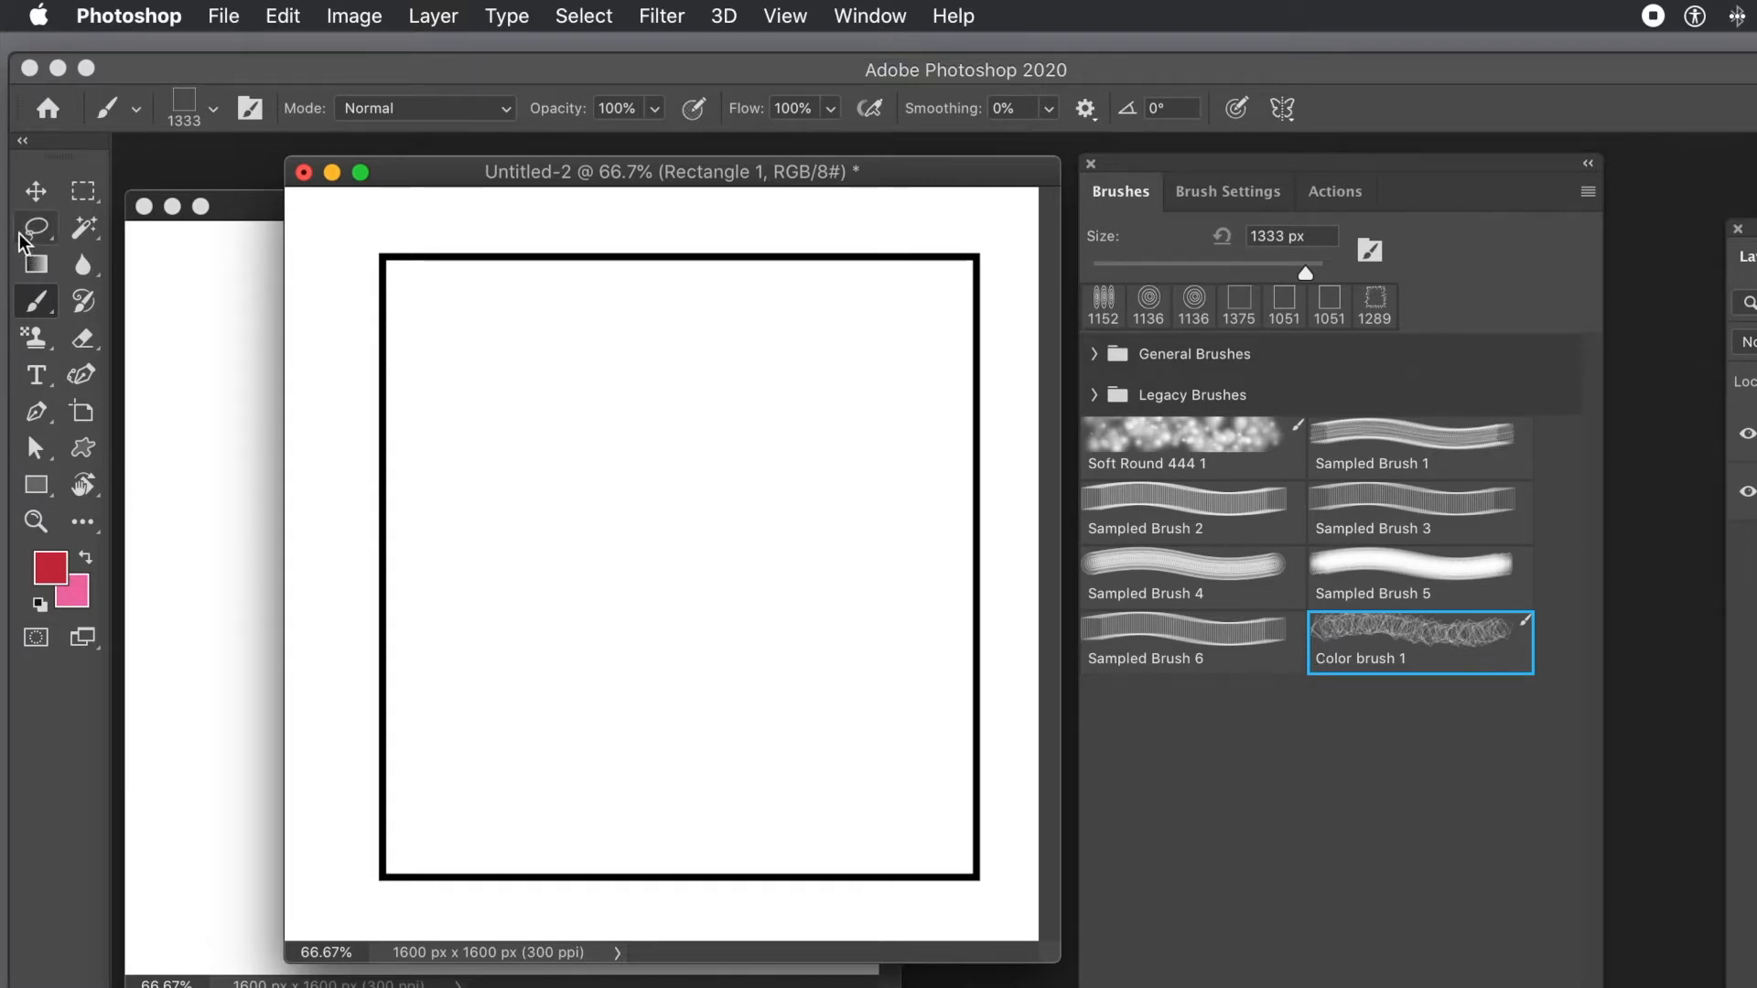
click(35, 188)
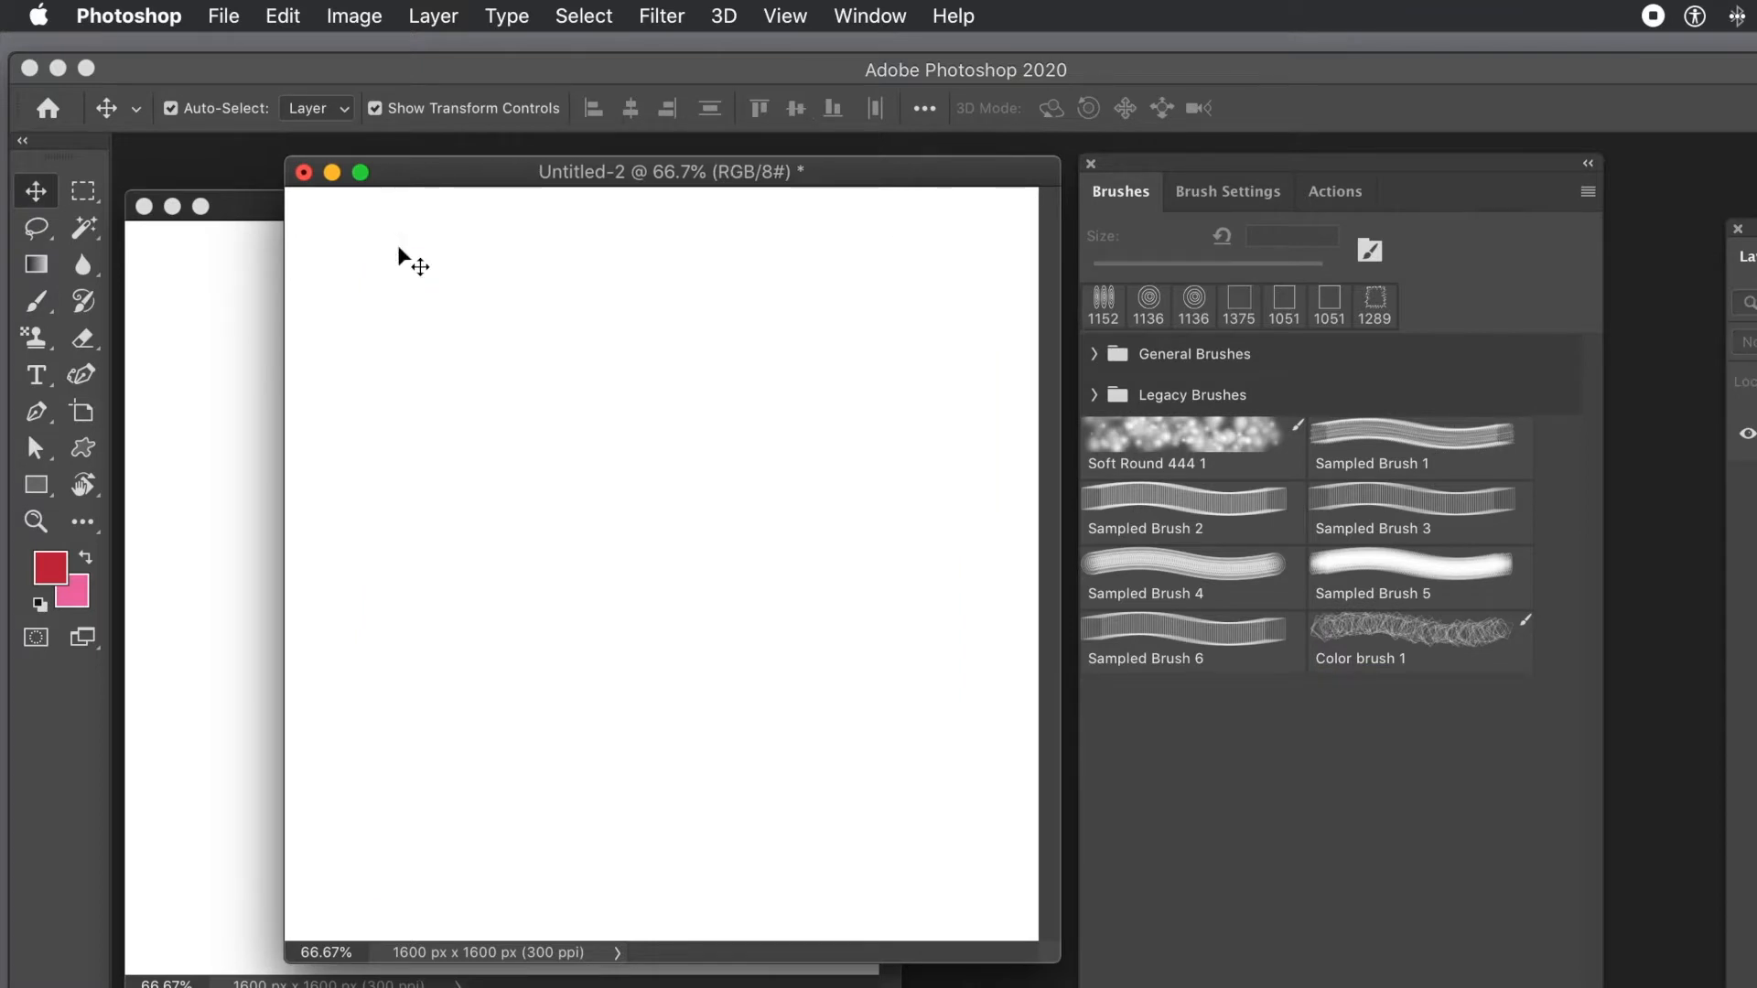
- With the Ellipse Tool, draw black circle outlines of varying sizes scattered across the canvas
click(36, 483)
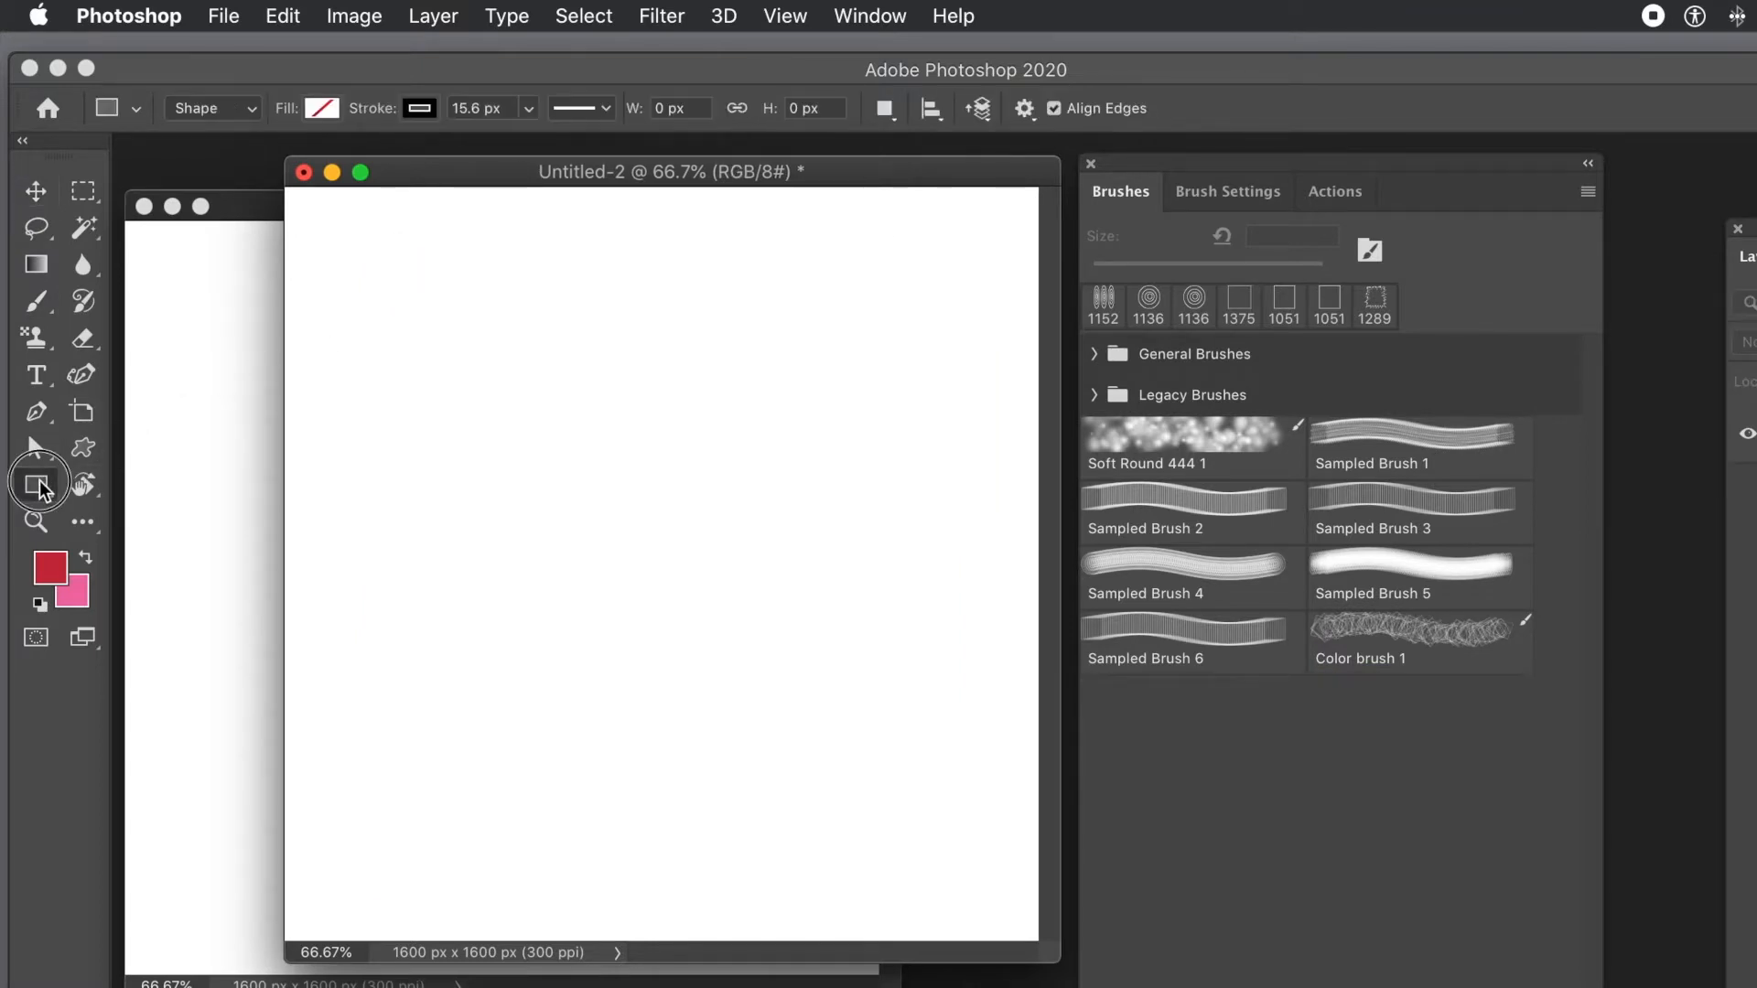
click(35, 484)
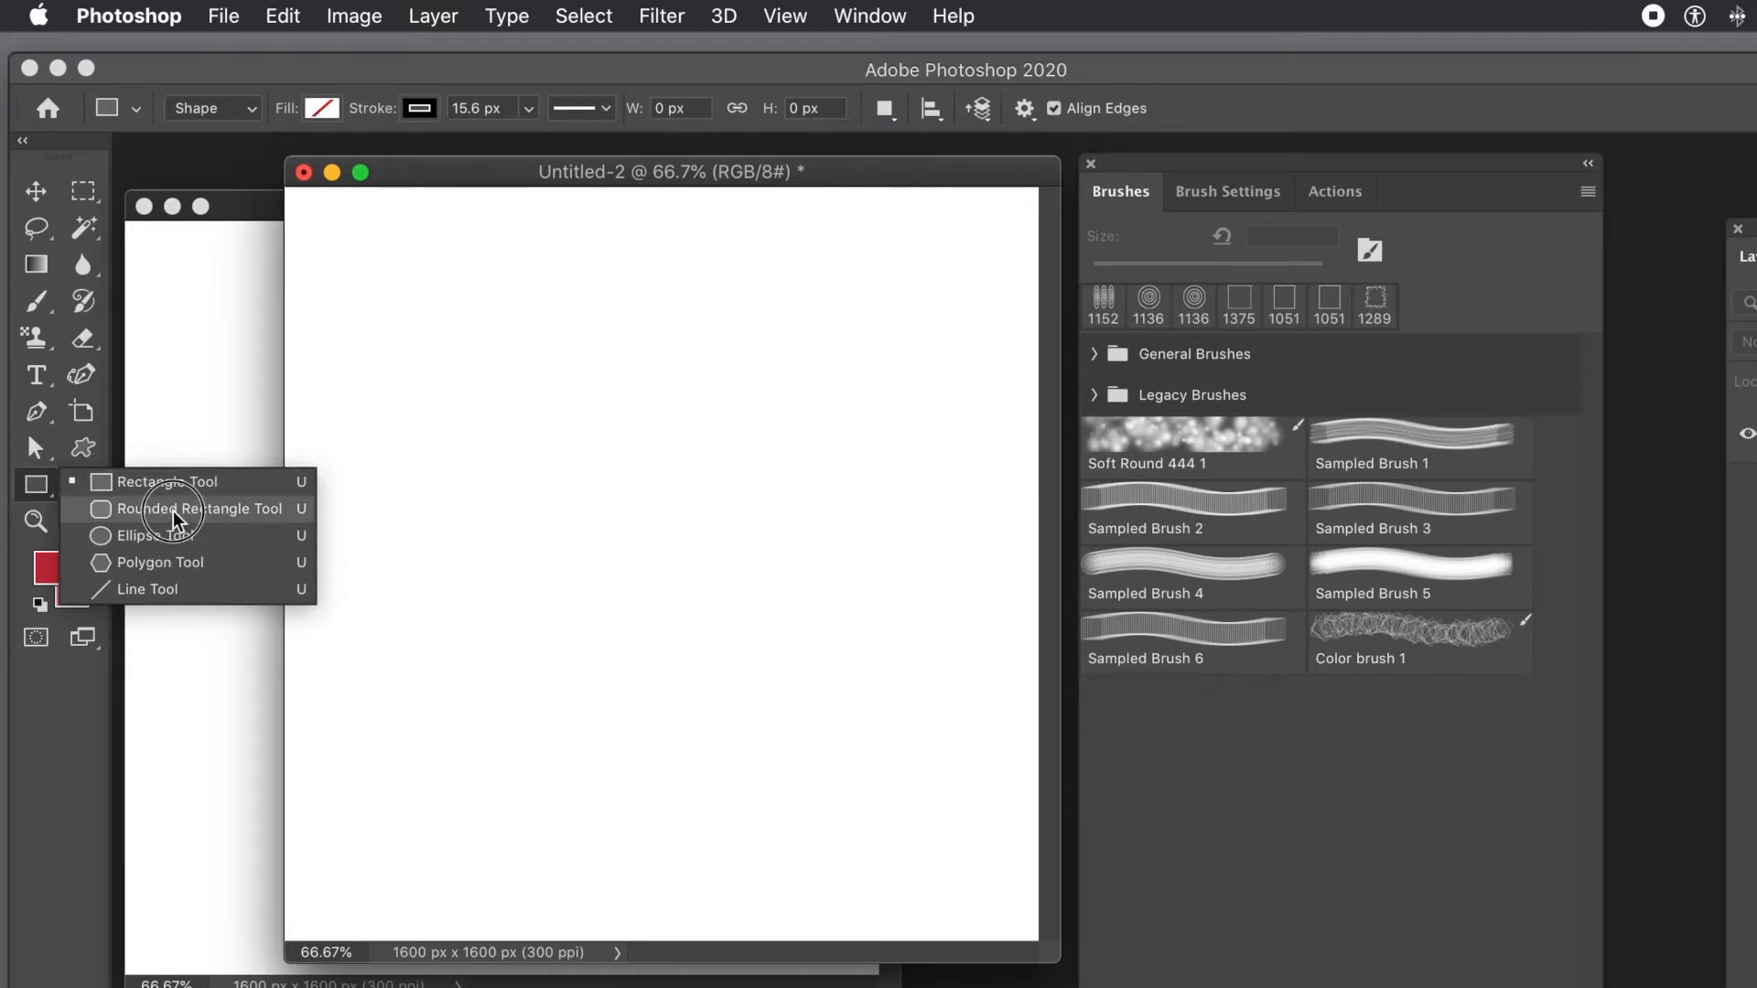
click(151, 535)
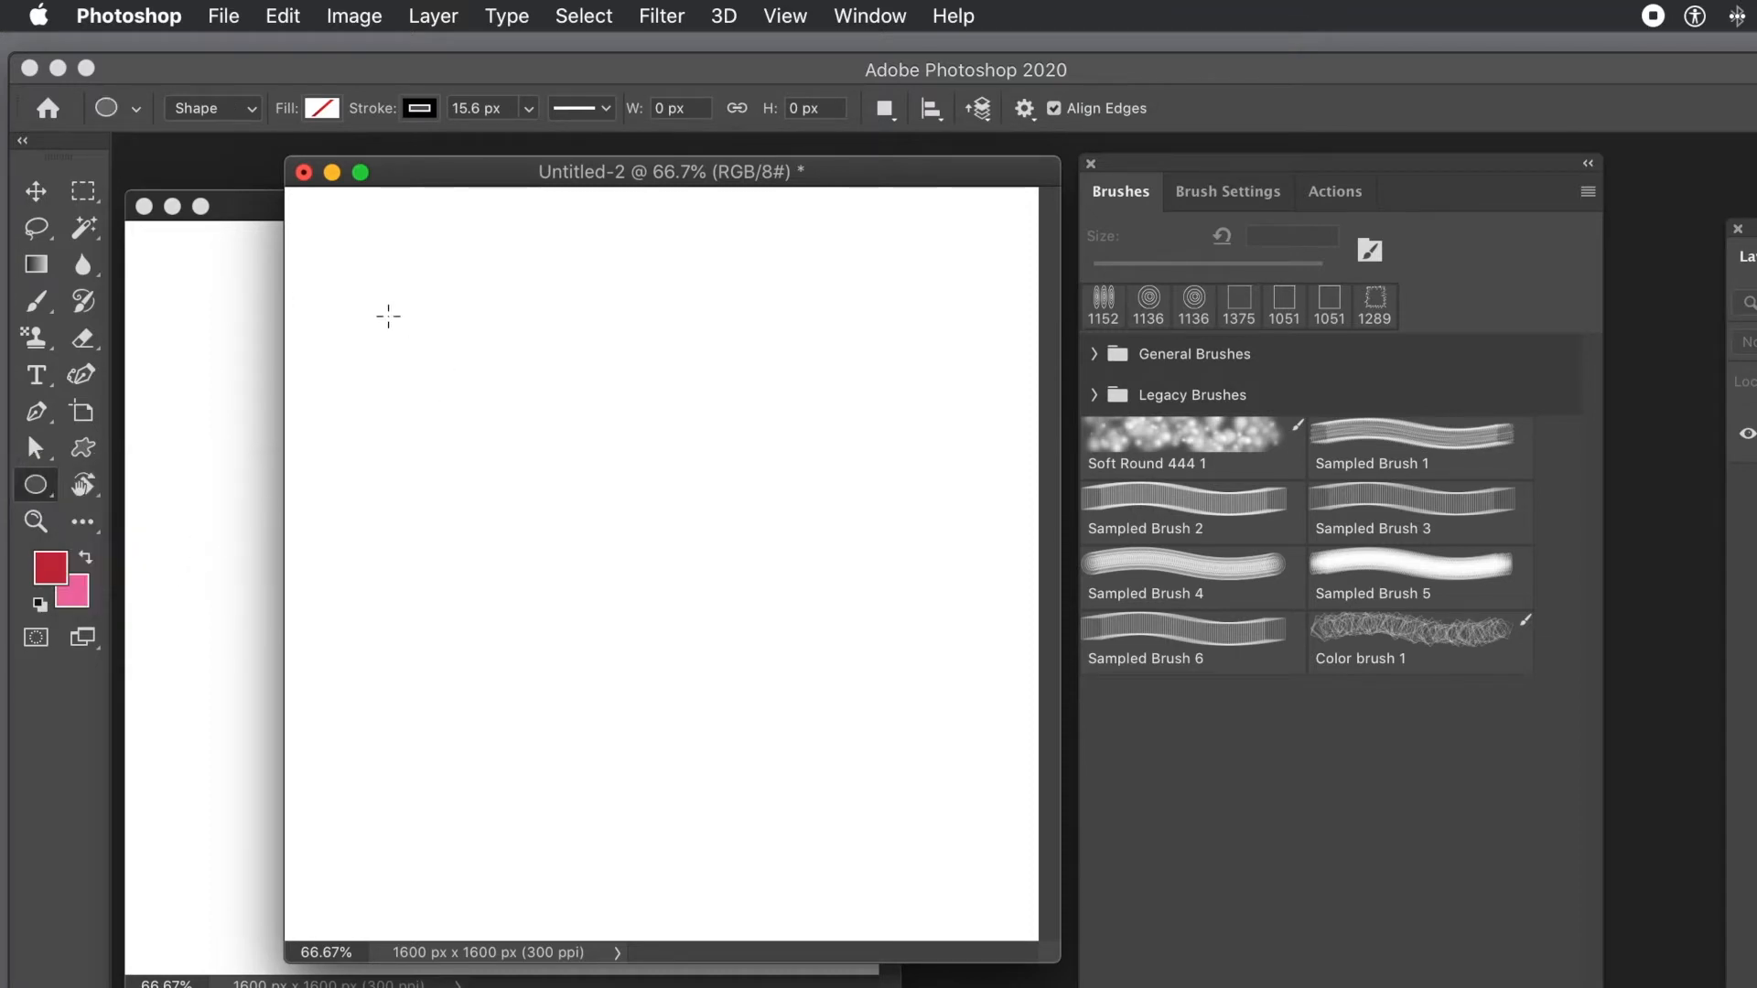
drag(386, 315, 582, 461)
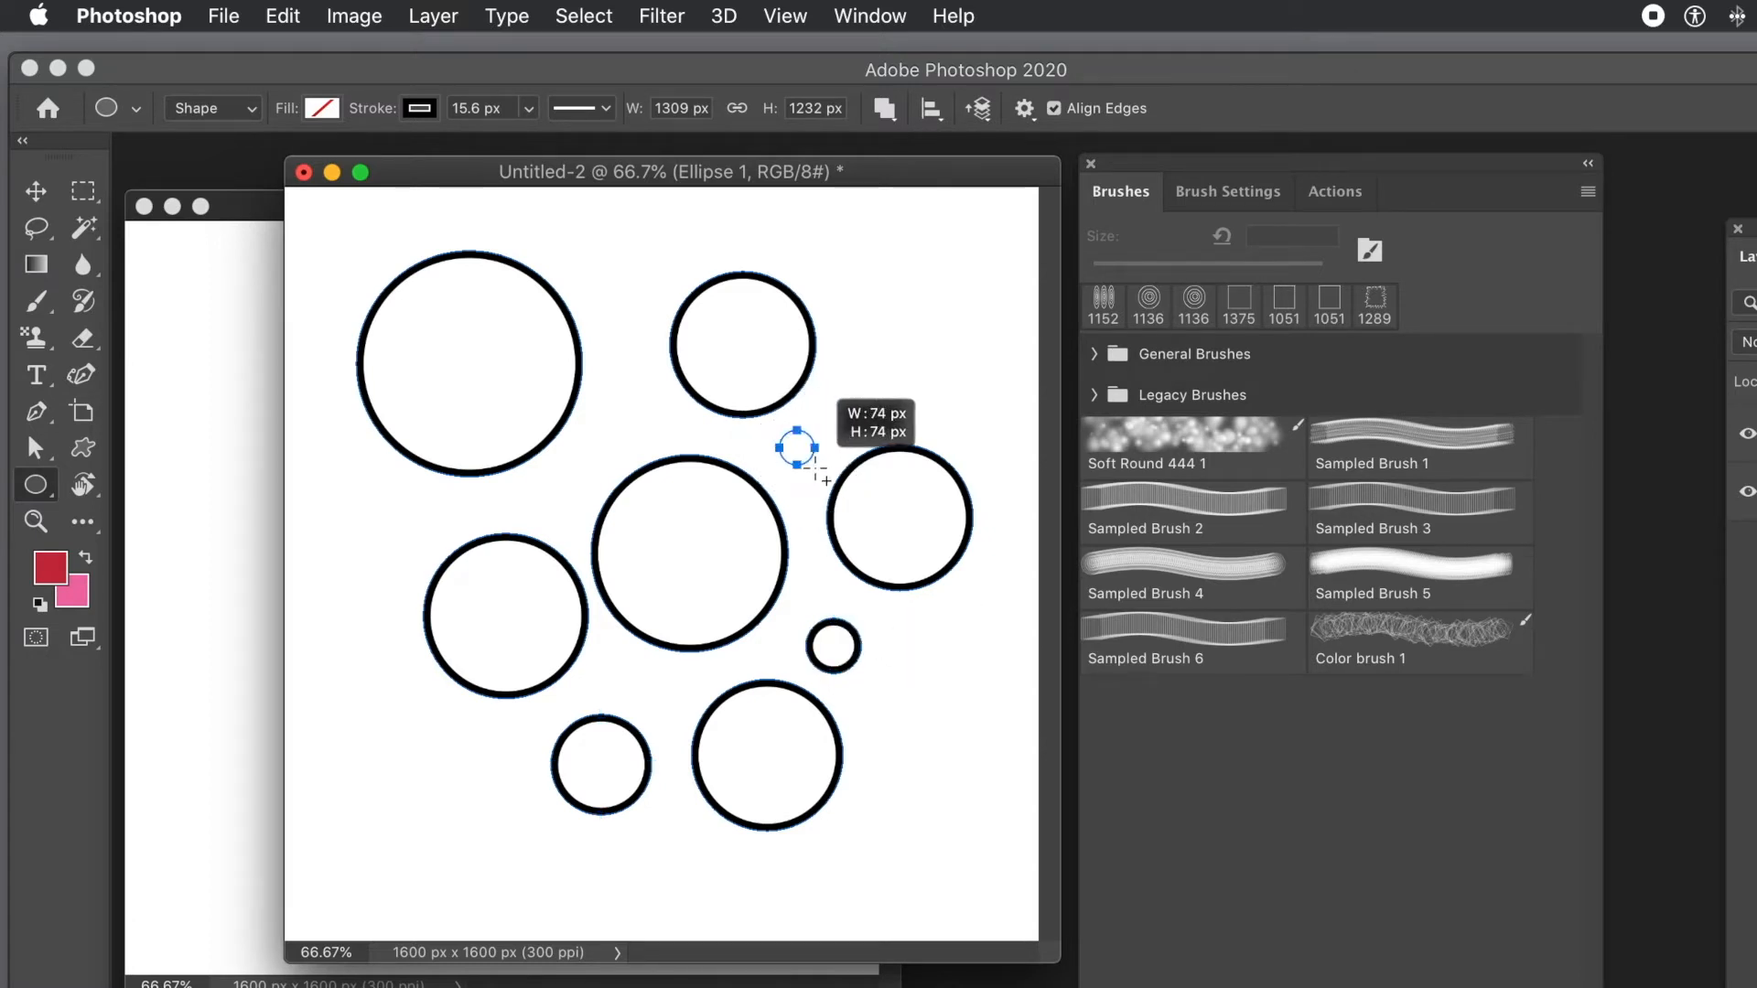
drag(797, 448, 992, 395)
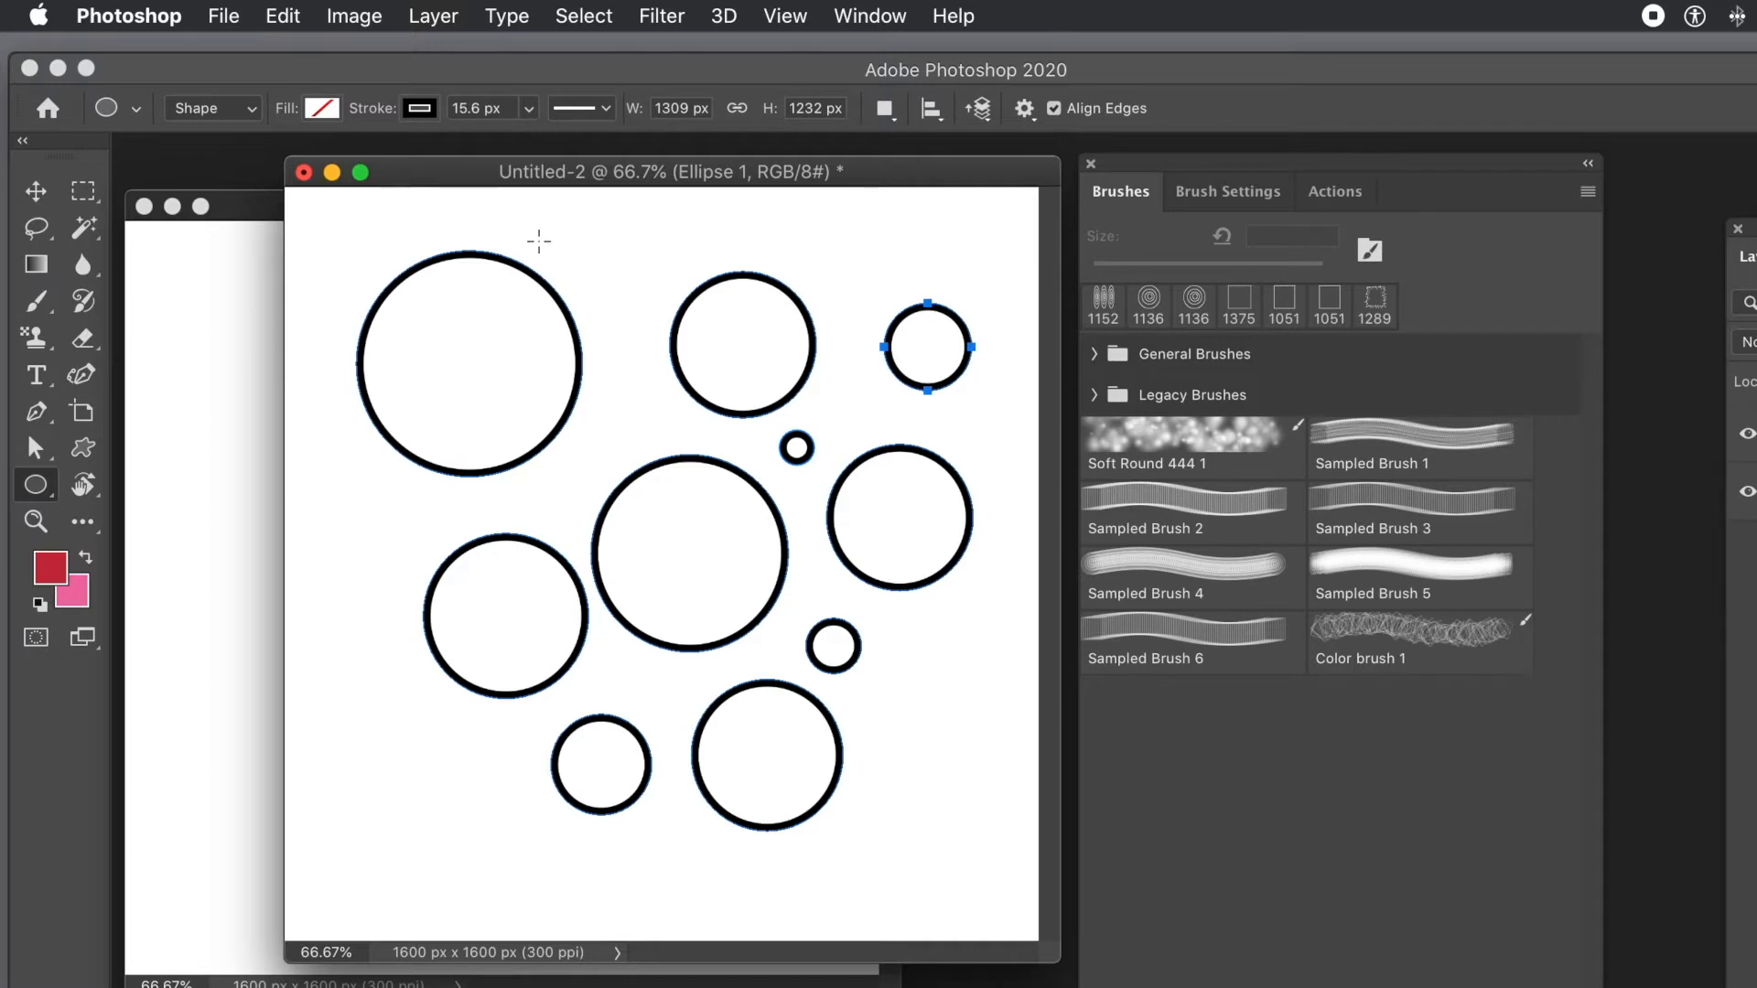
mouse_move(253, 57)
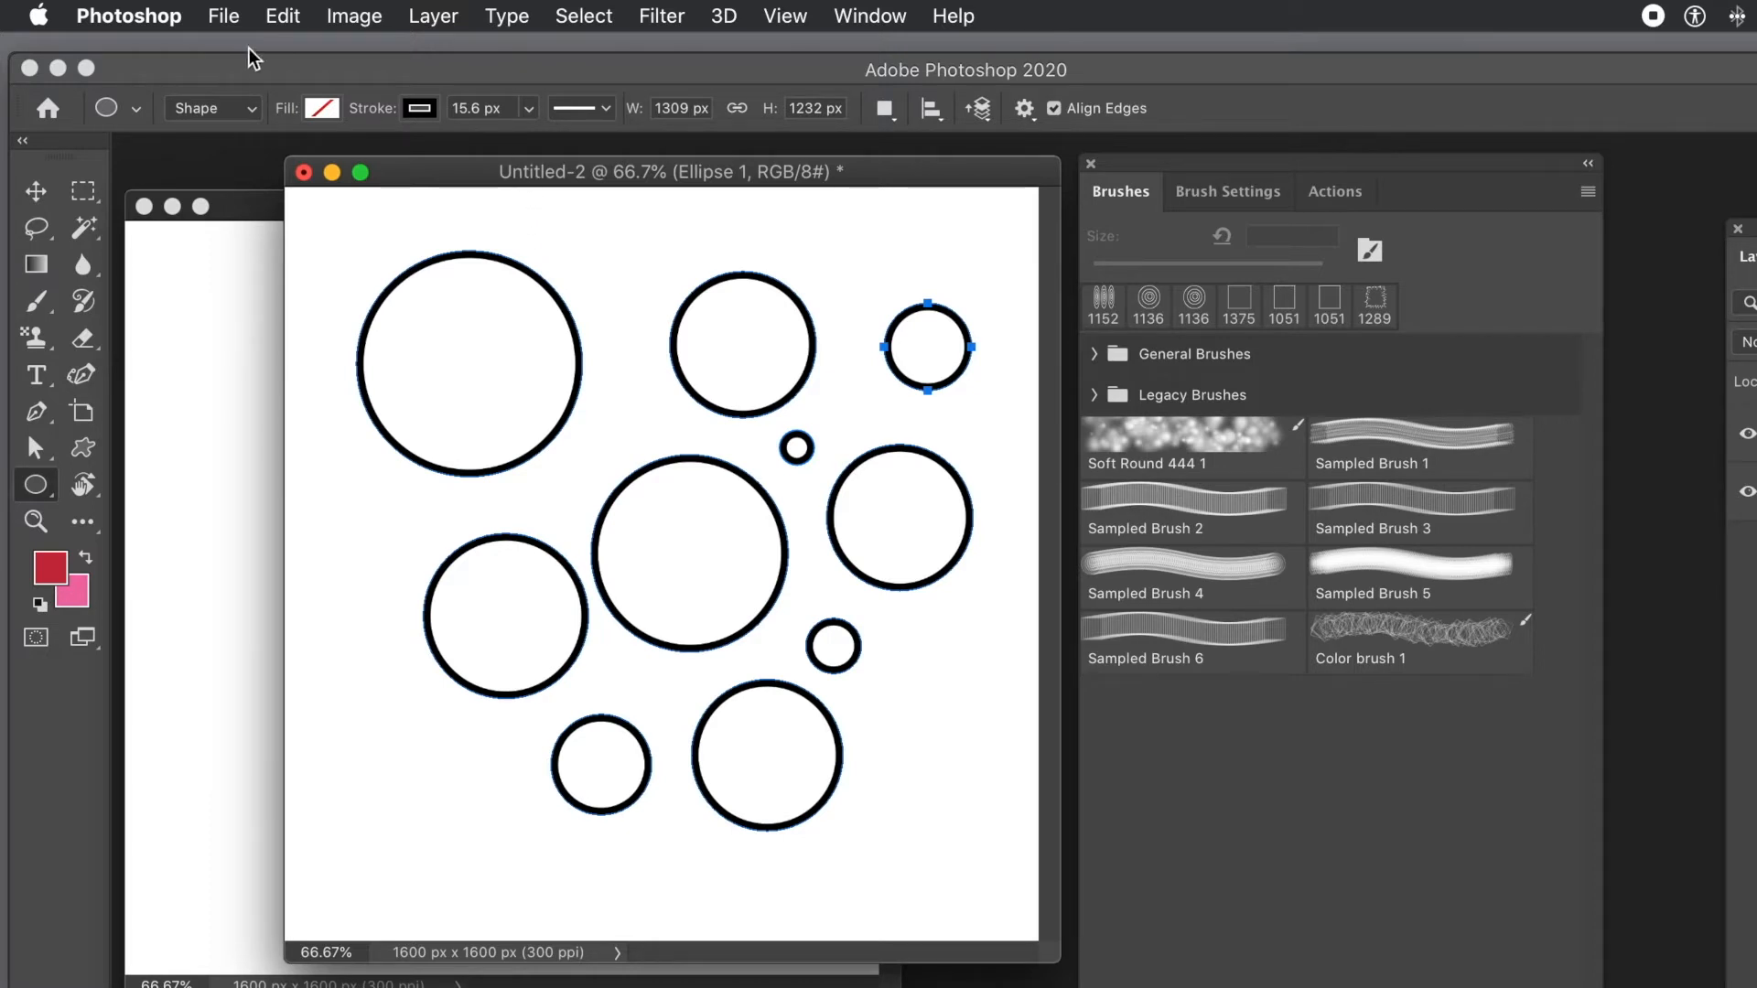
- Define the circle arrangement as brush preset Sampled Brush 7 and make it active
click(282, 14)
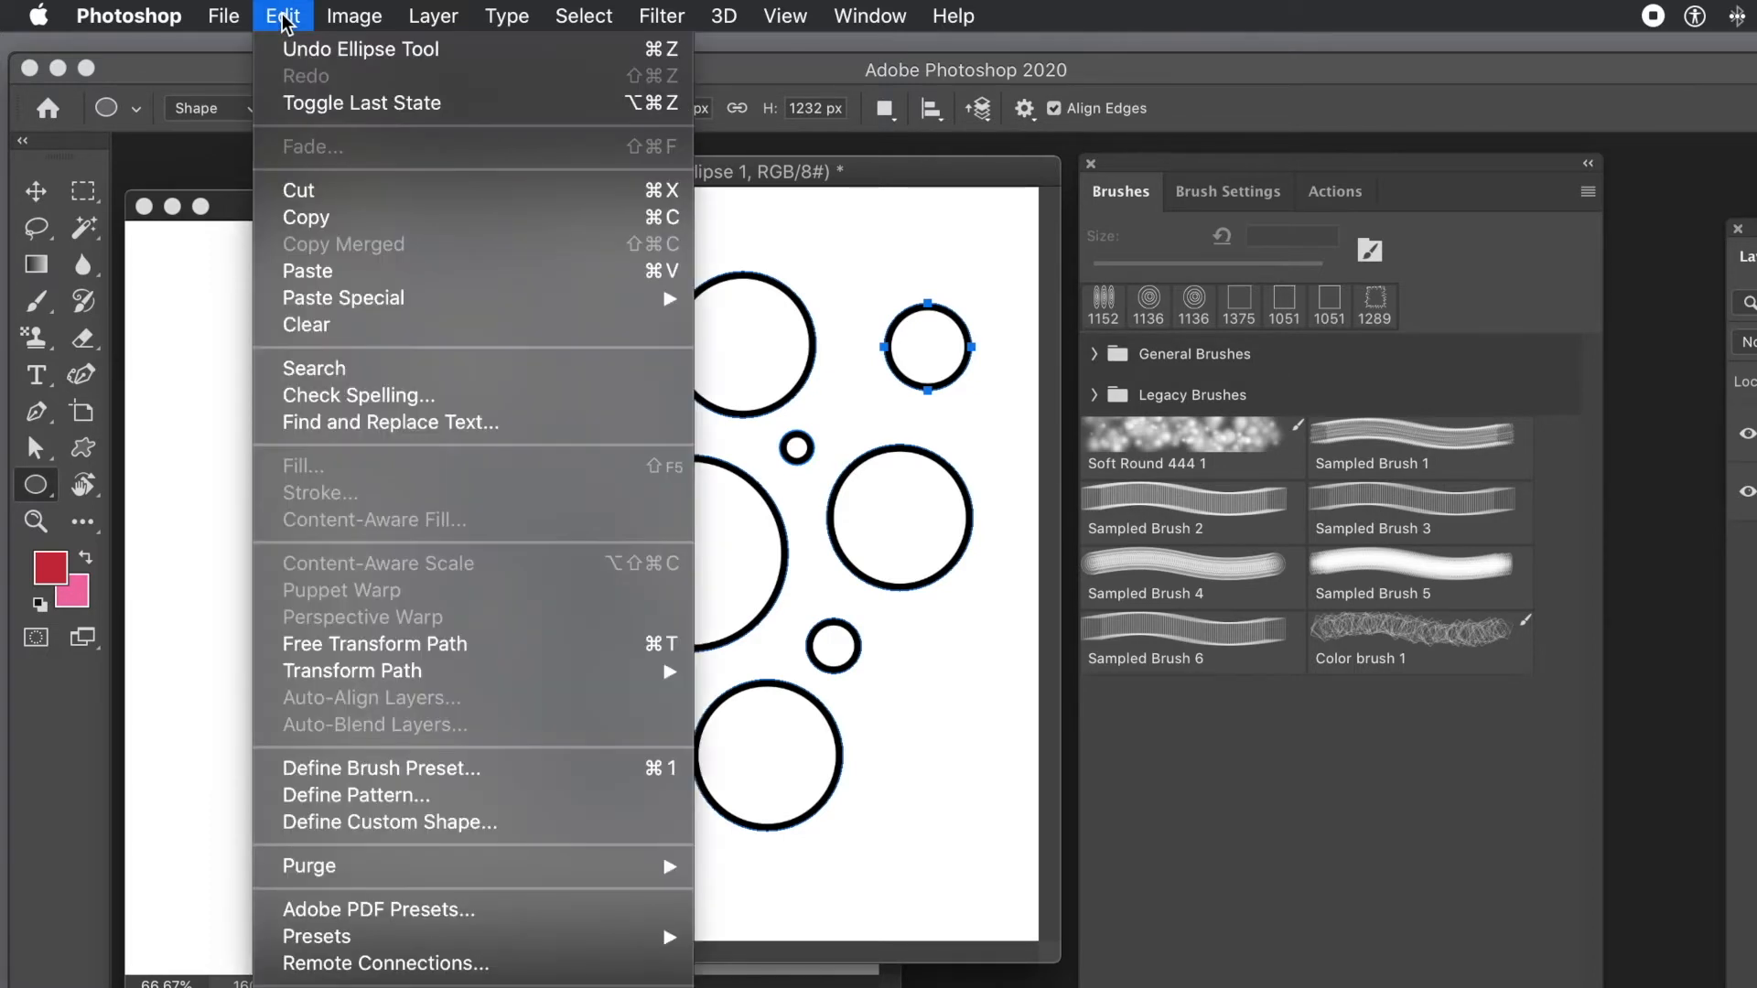
mouse_move(384, 677)
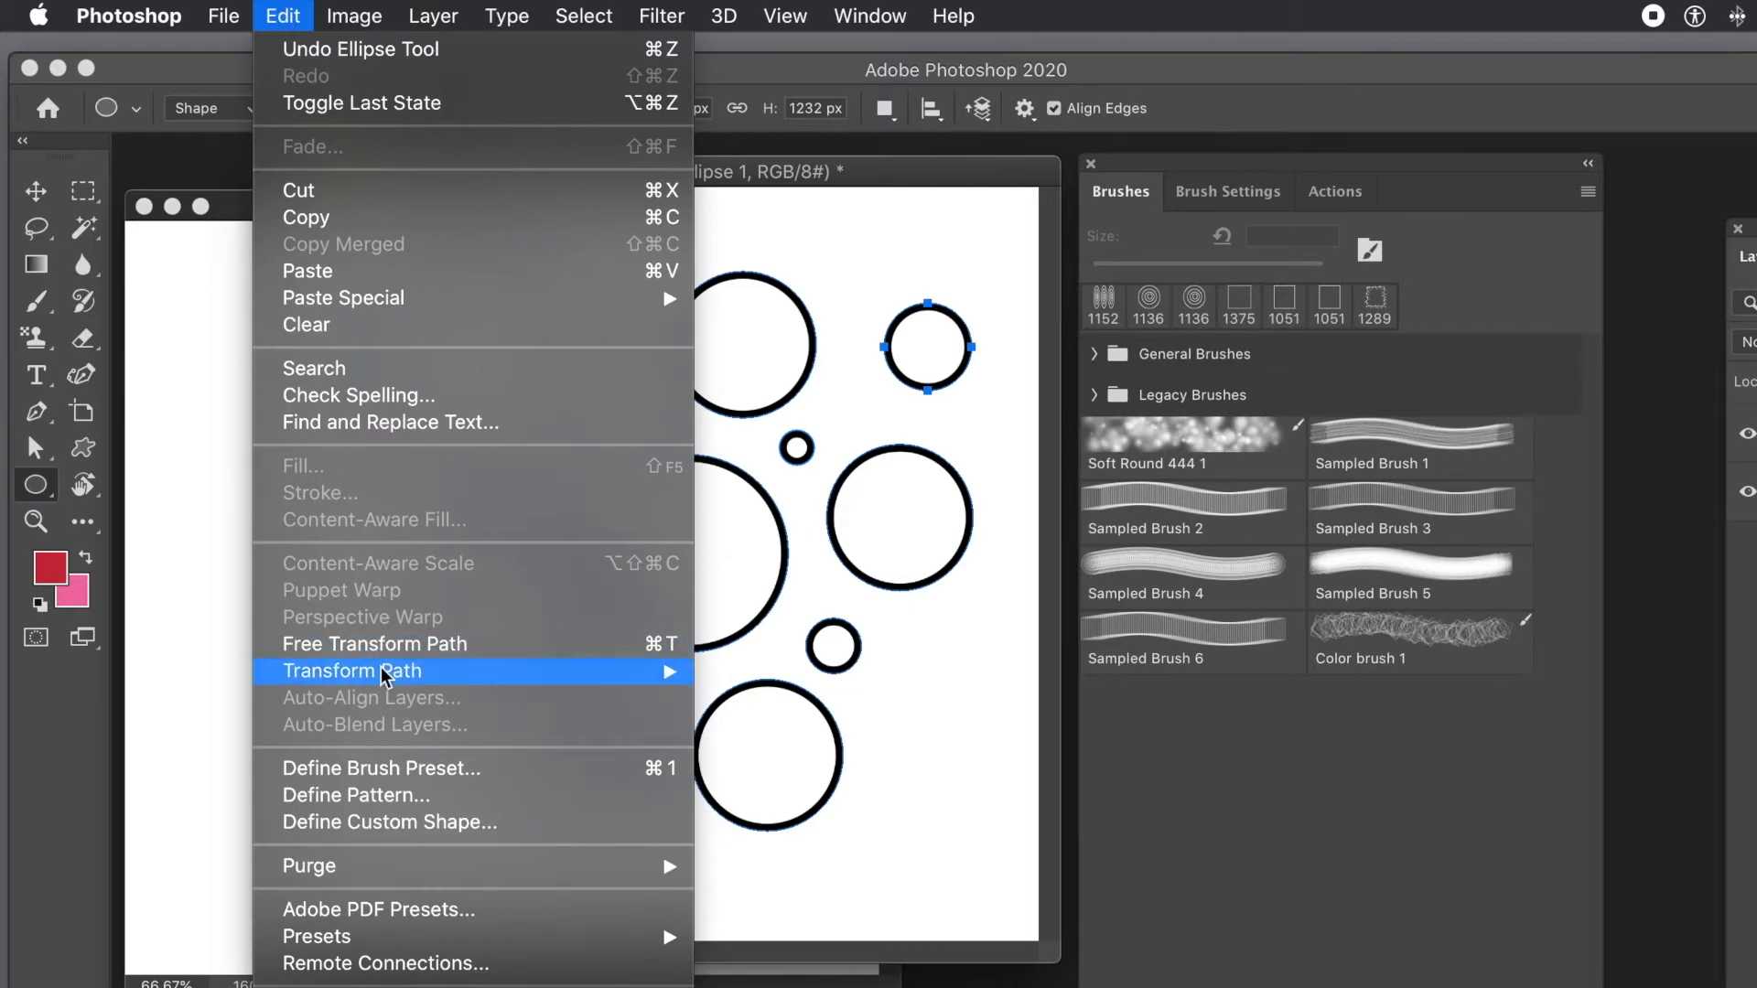
mouse_move(399, 778)
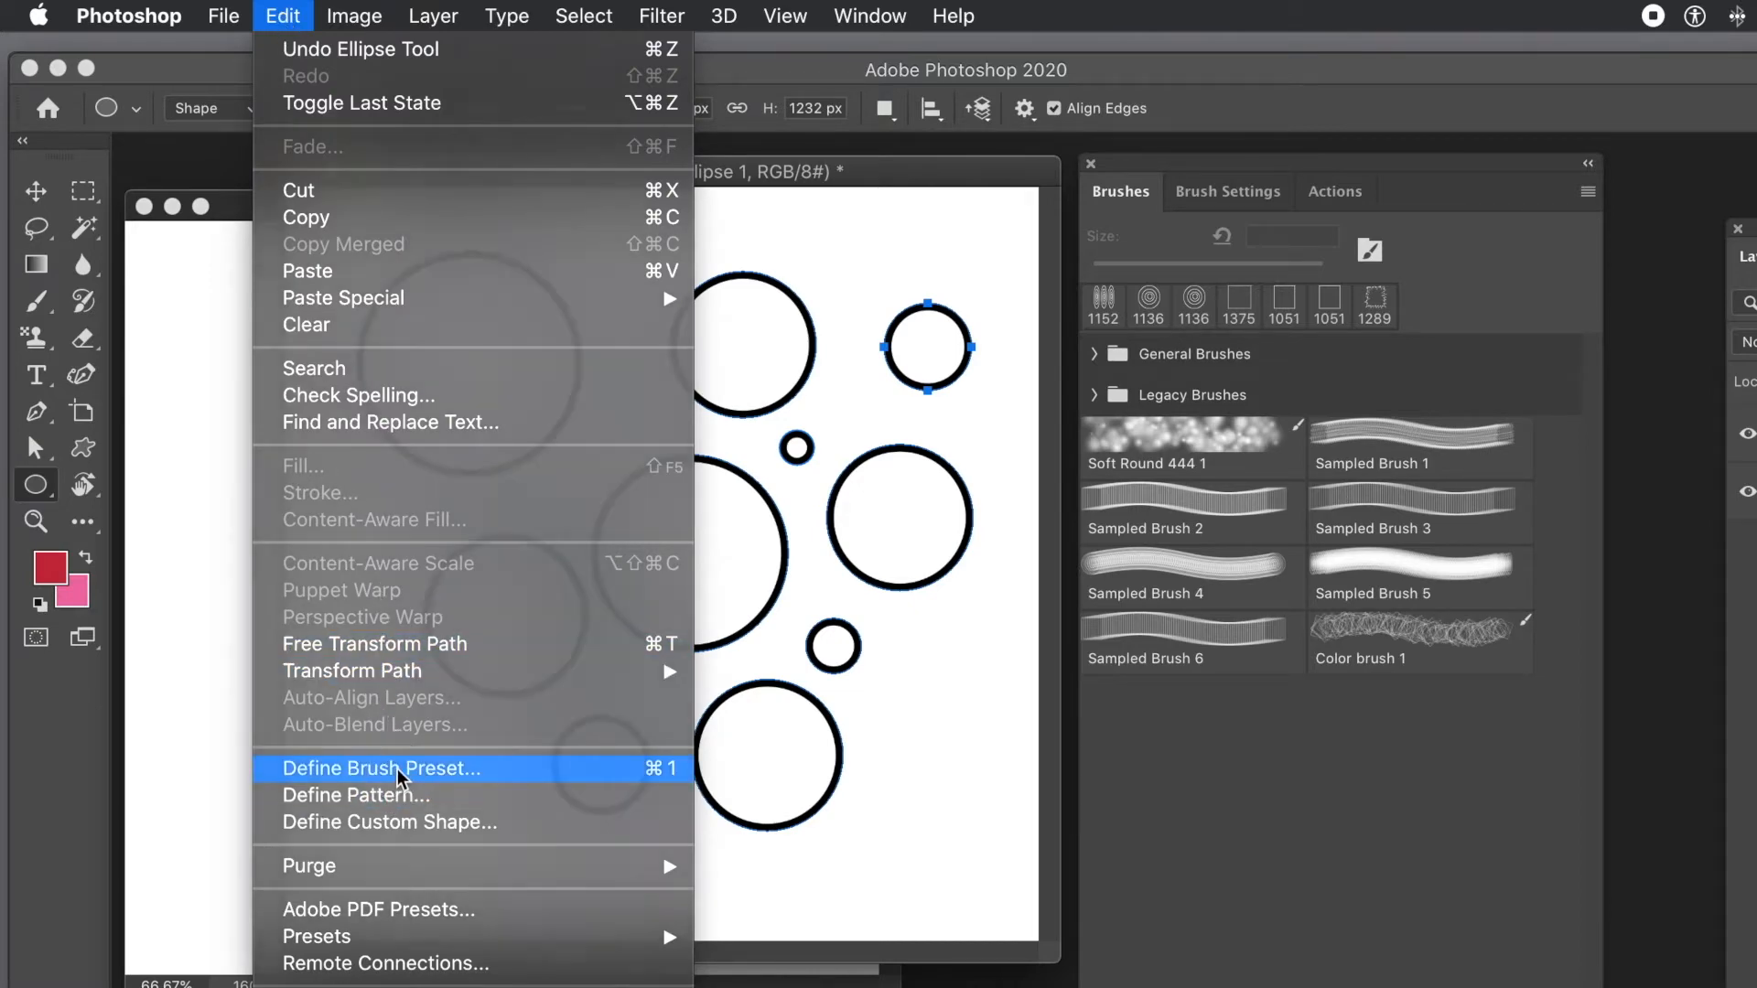
click(381, 766)
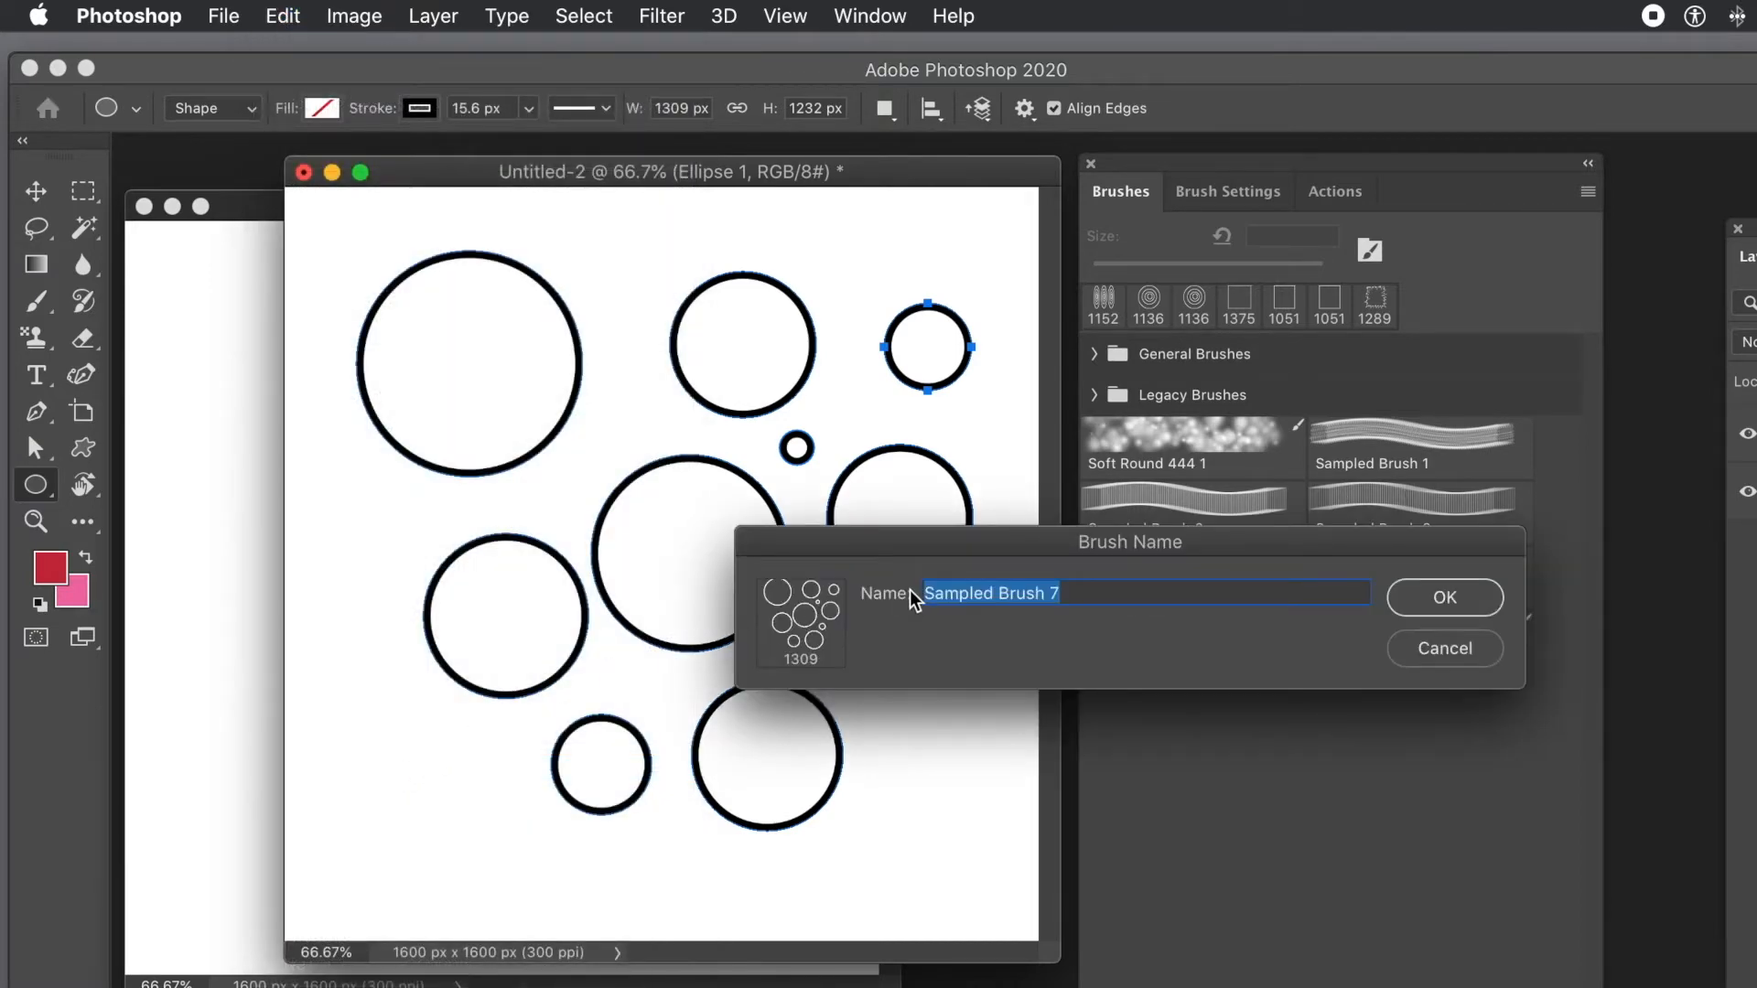
mouse_move(1466, 612)
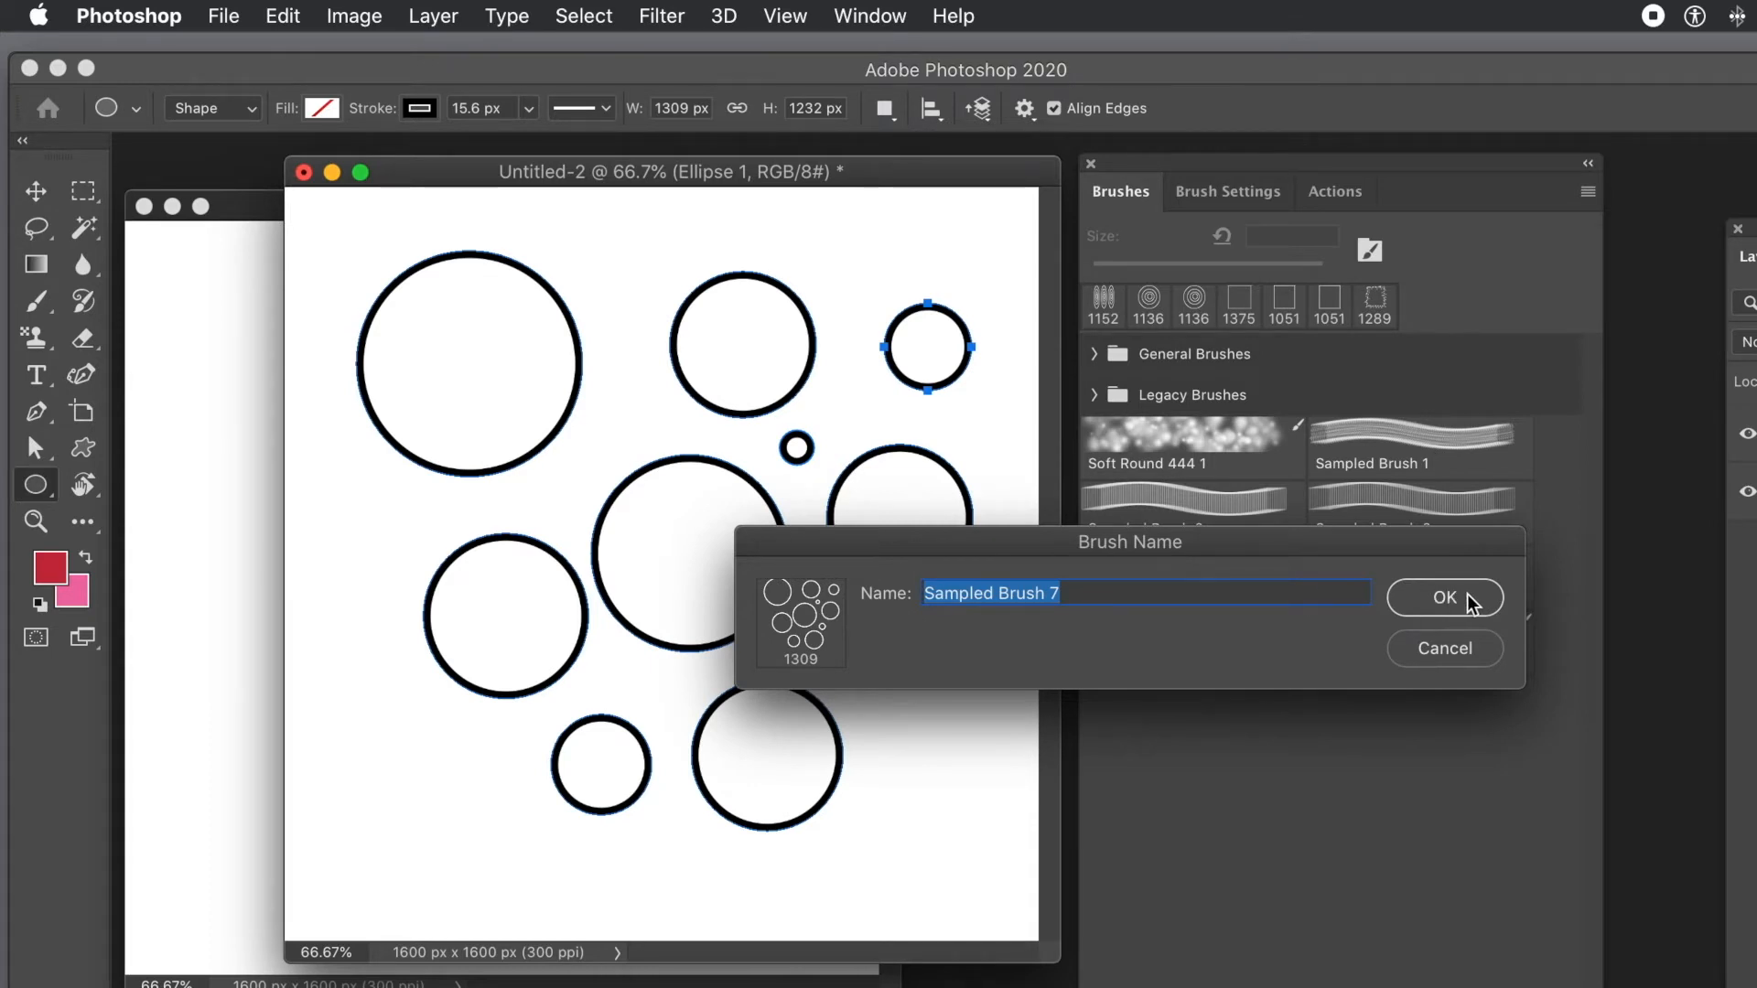
click(1446, 597)
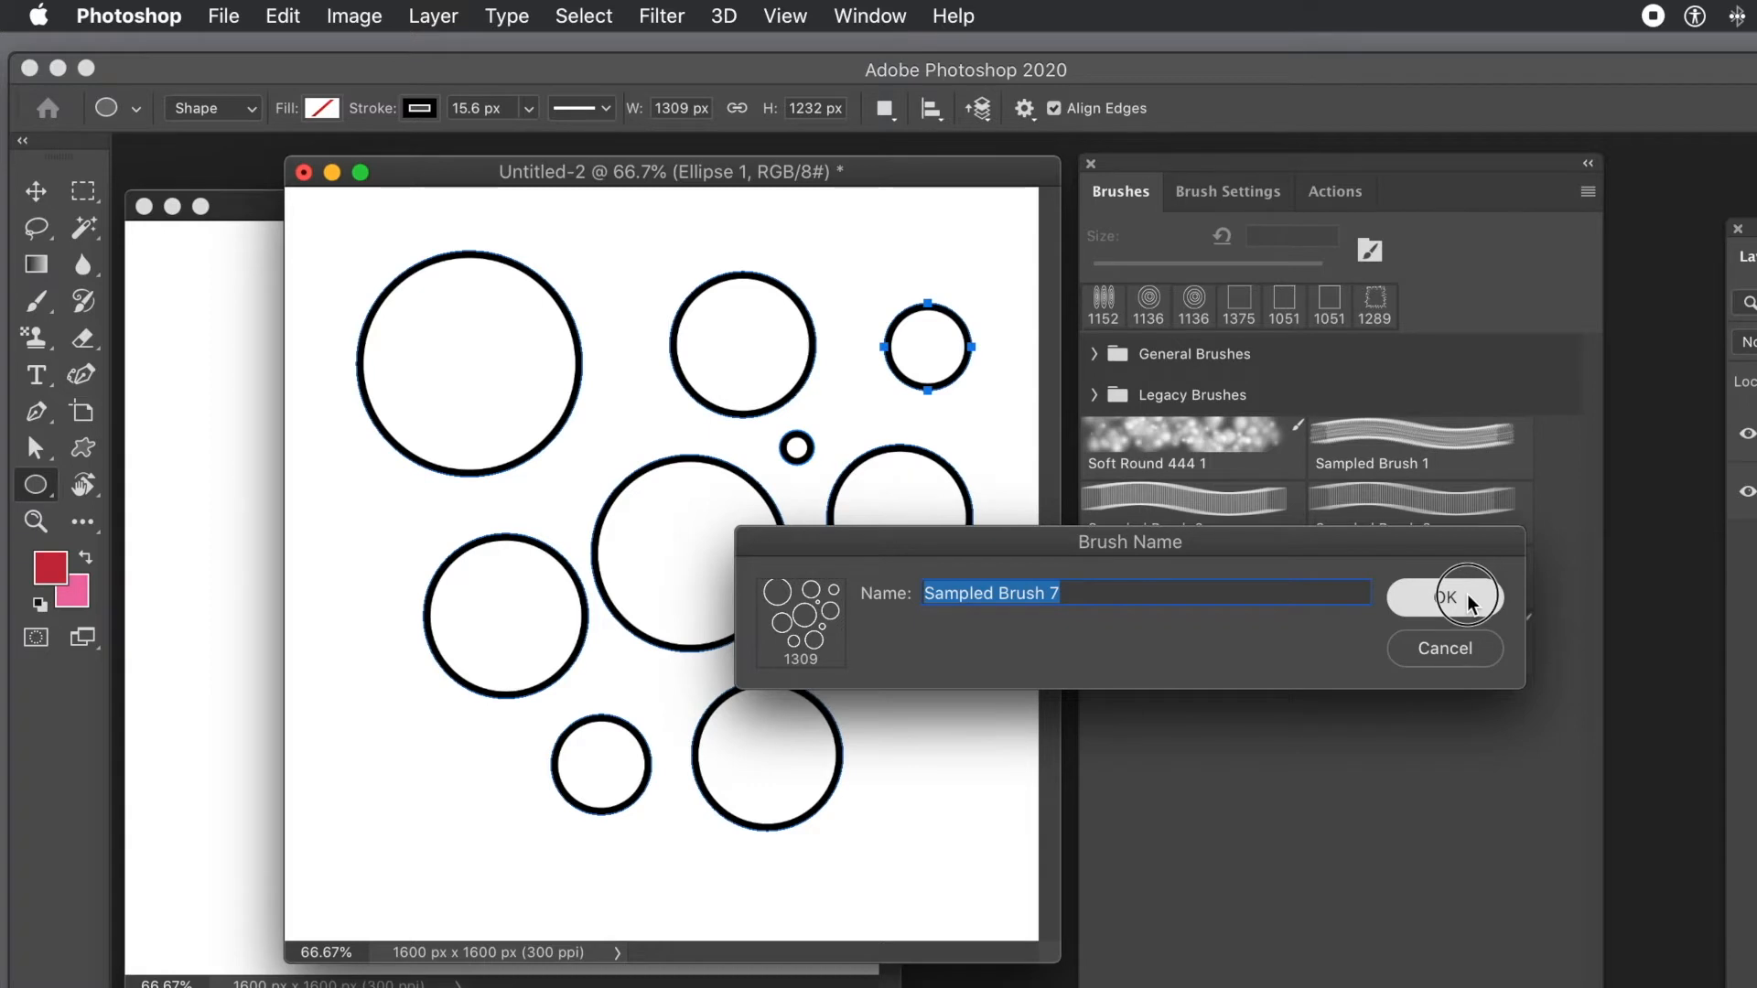
click(1442, 597)
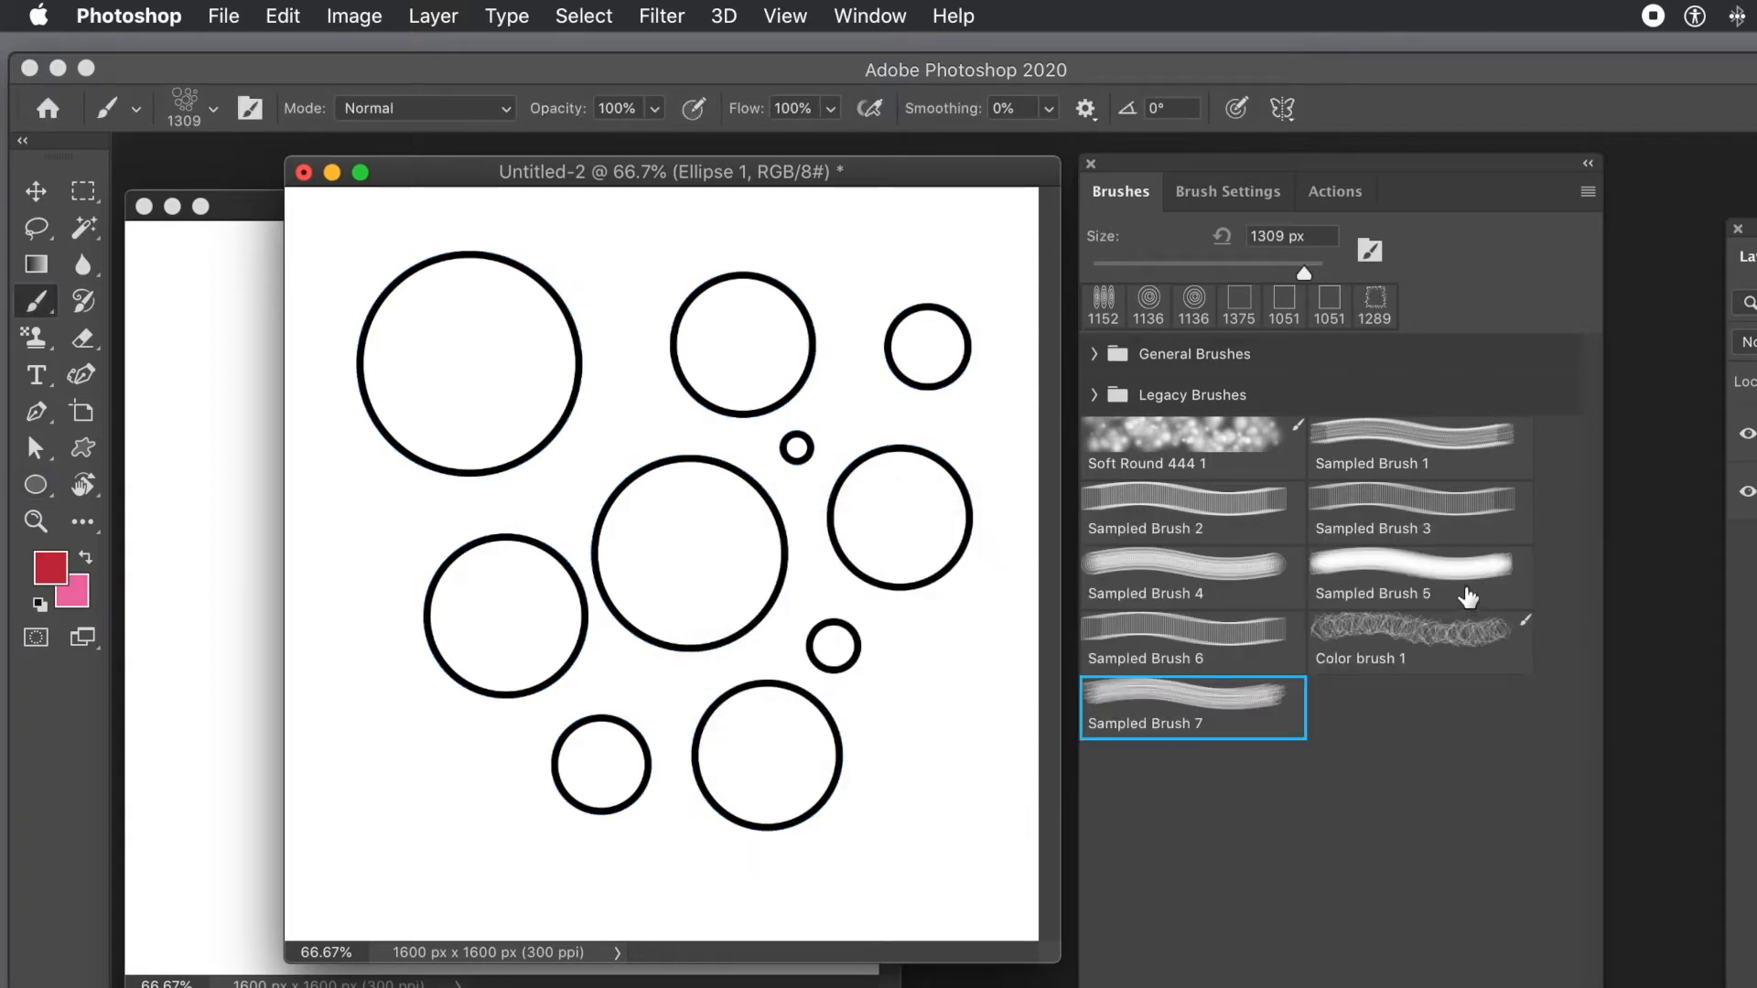
mouse_move(1486, 260)
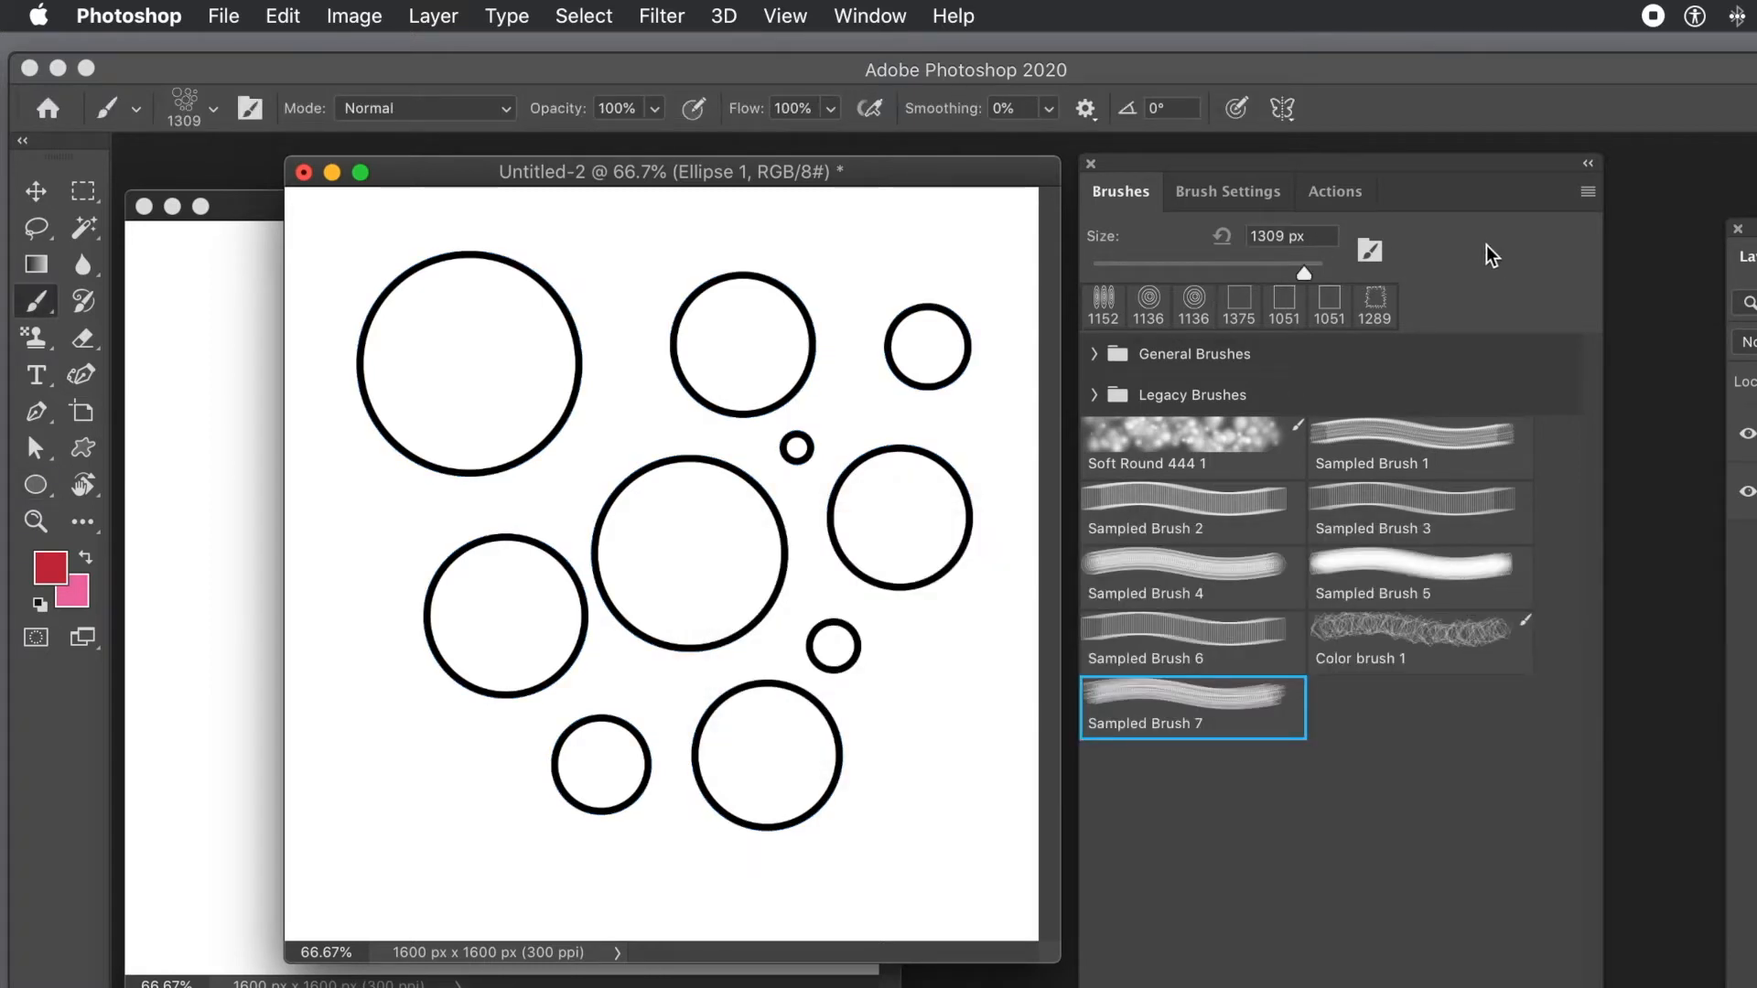
- Enable Shape Dynamics with Size Jitter 57% and Angle Jitter 66%
click(1228, 192)
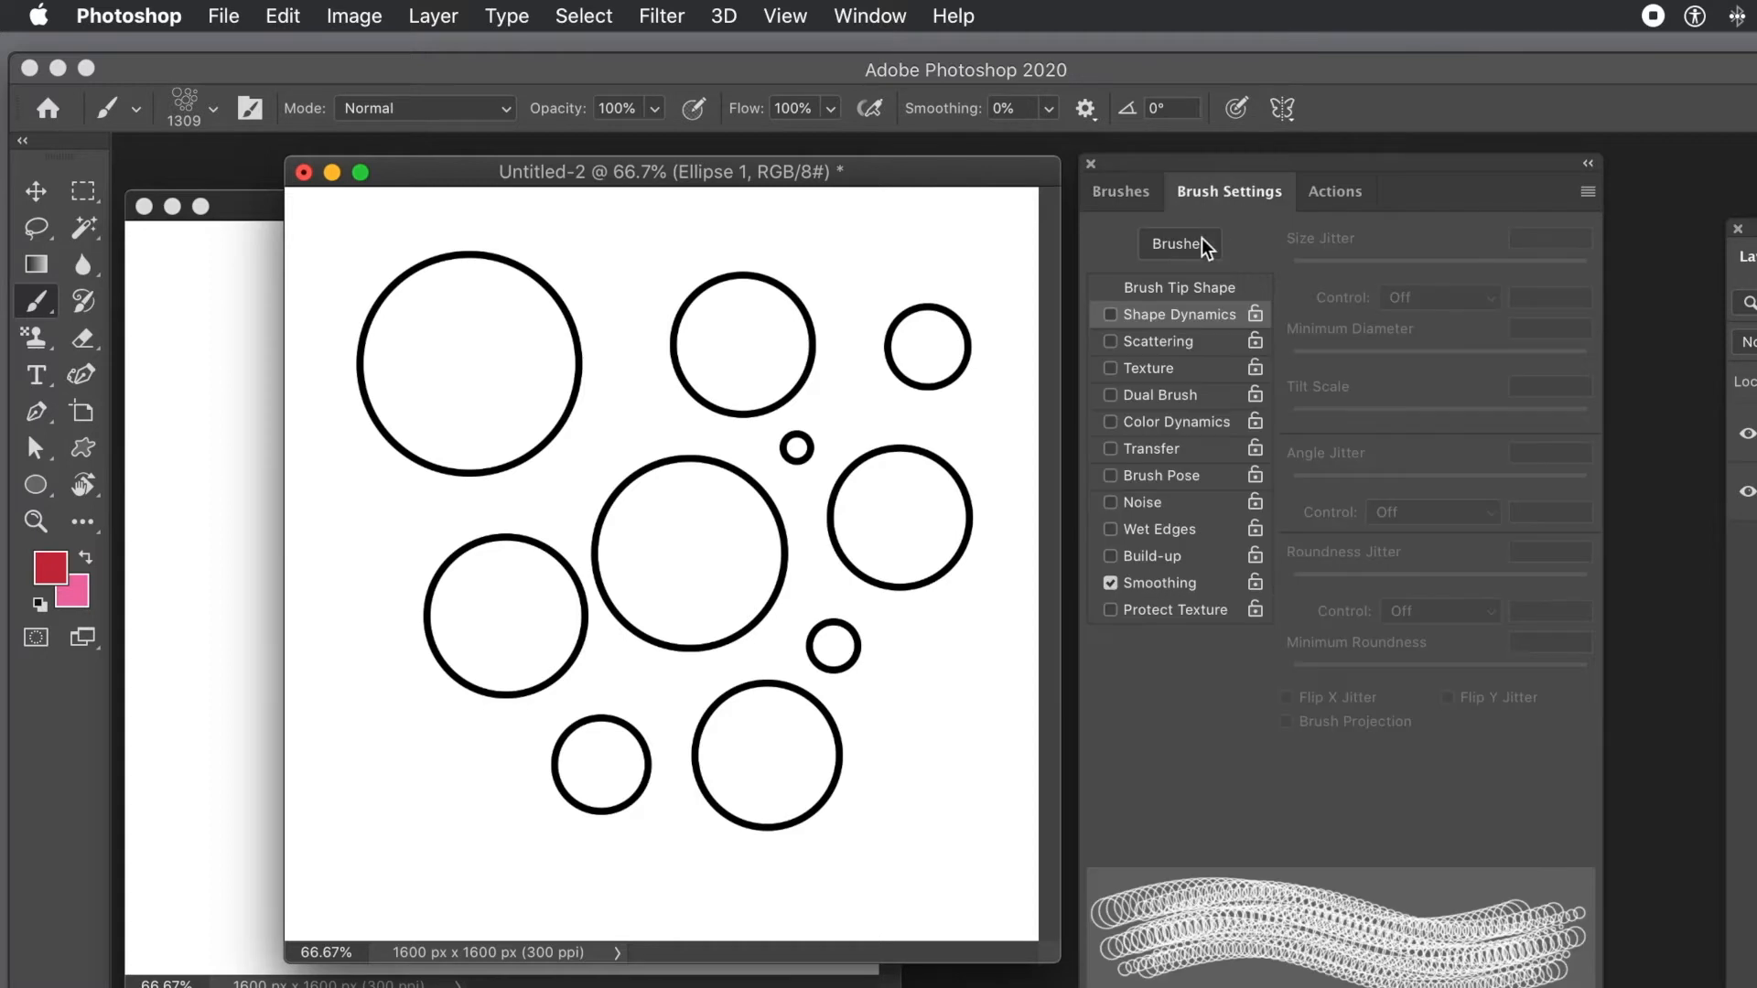
mouse_move(1118, 326)
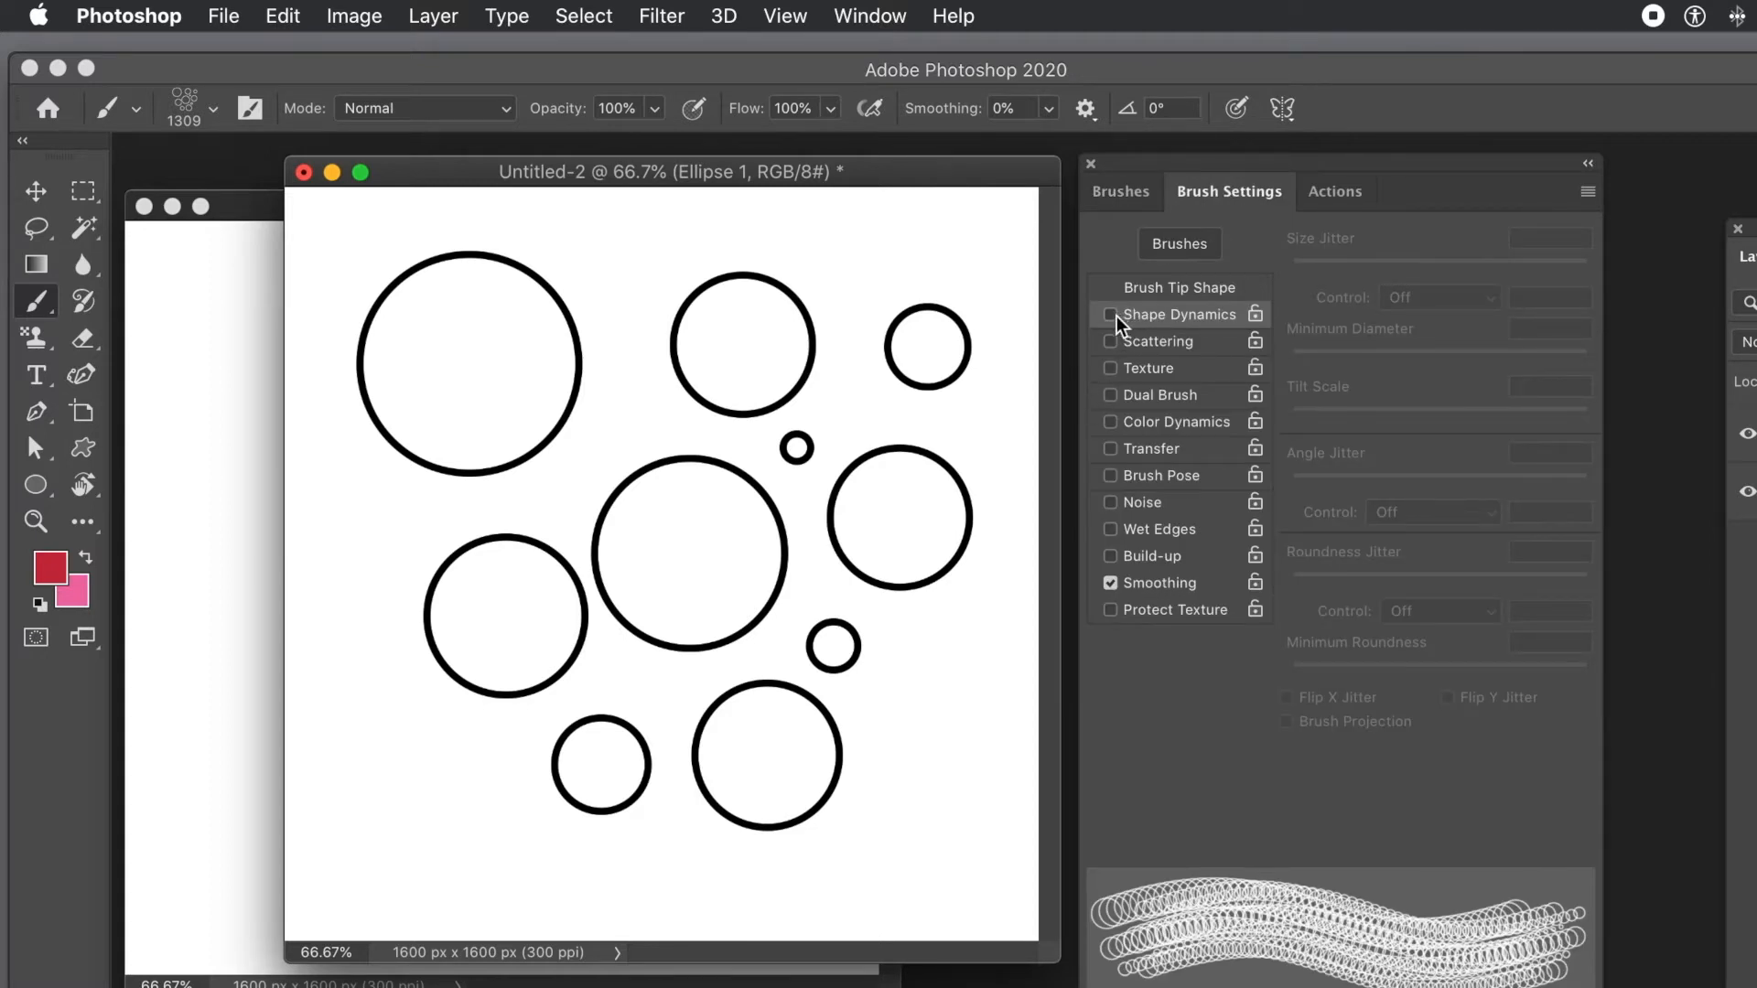
click(1109, 315)
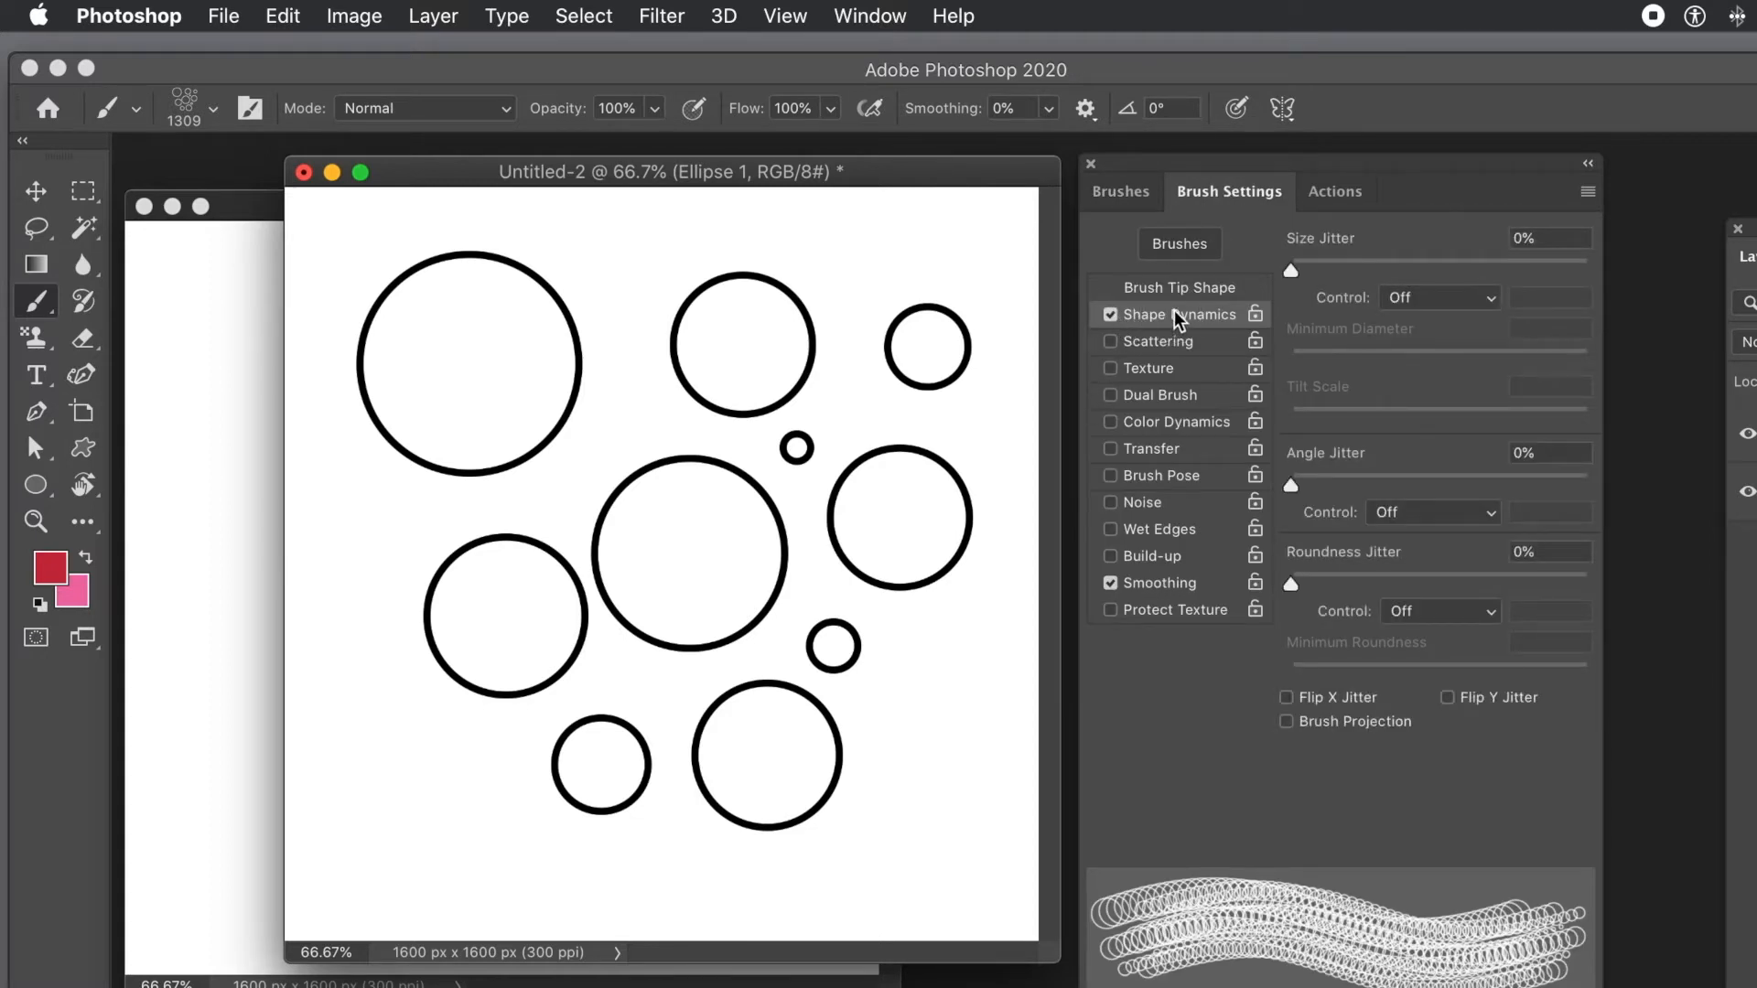
drag(1290, 270, 1442, 271)
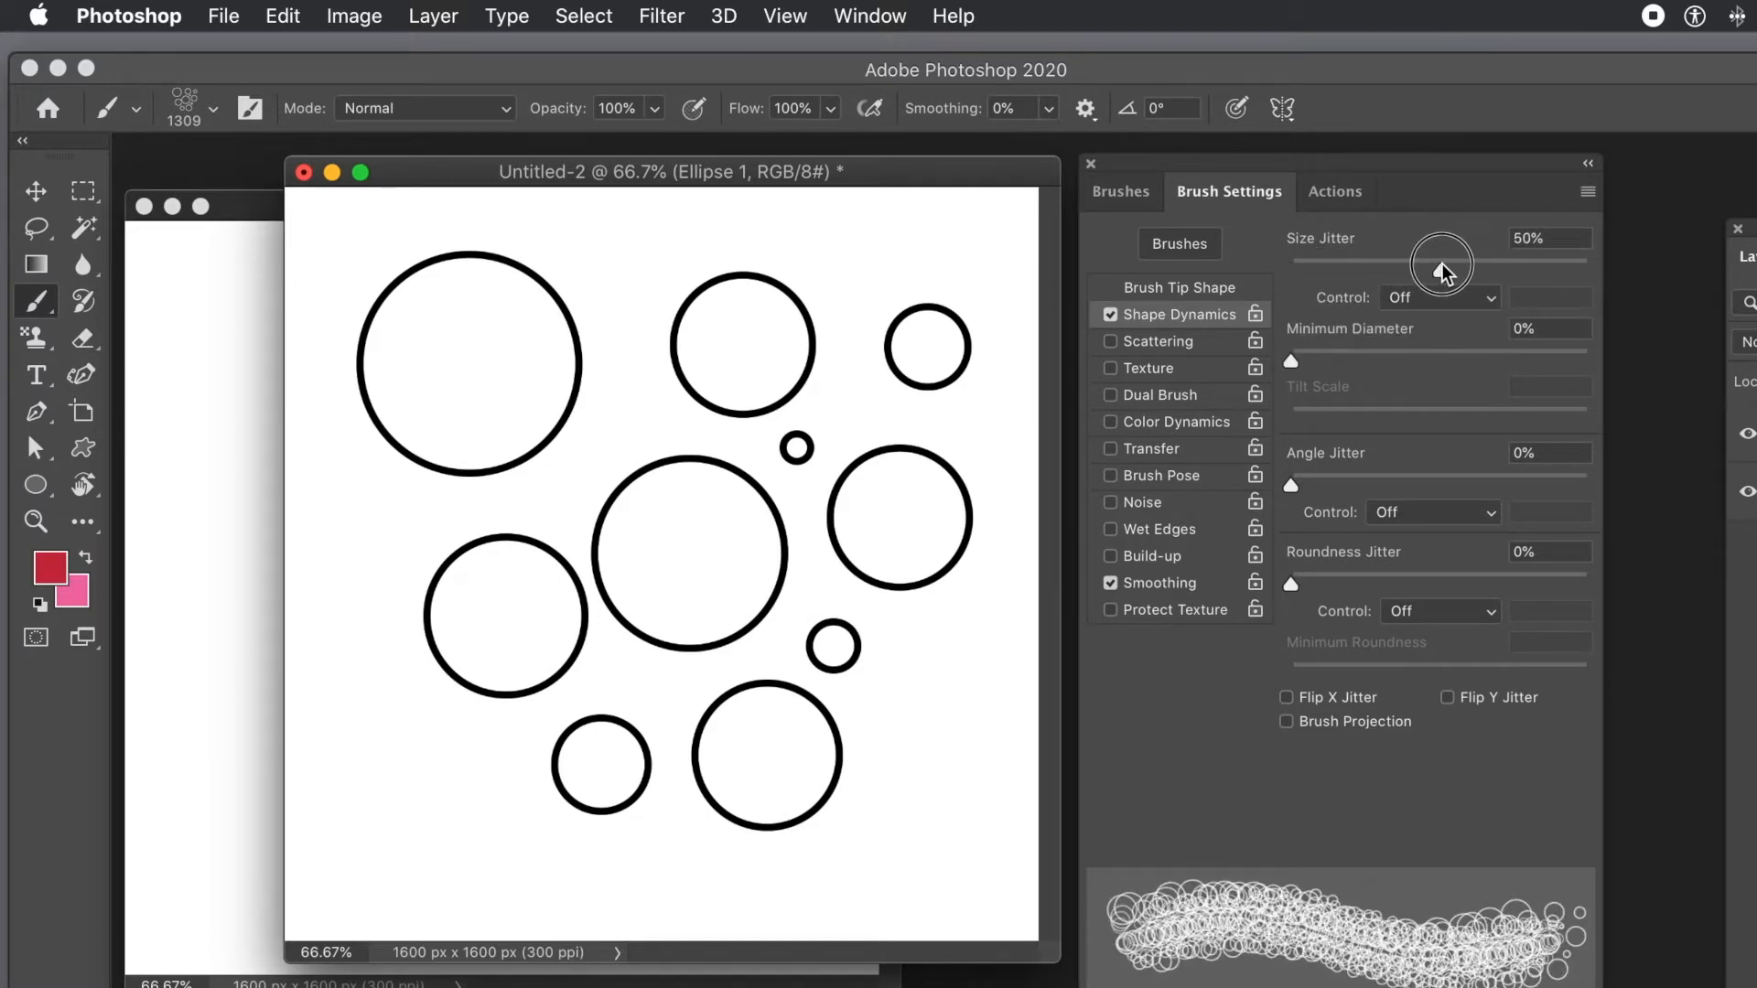
drag(1440, 271, 1458, 271)
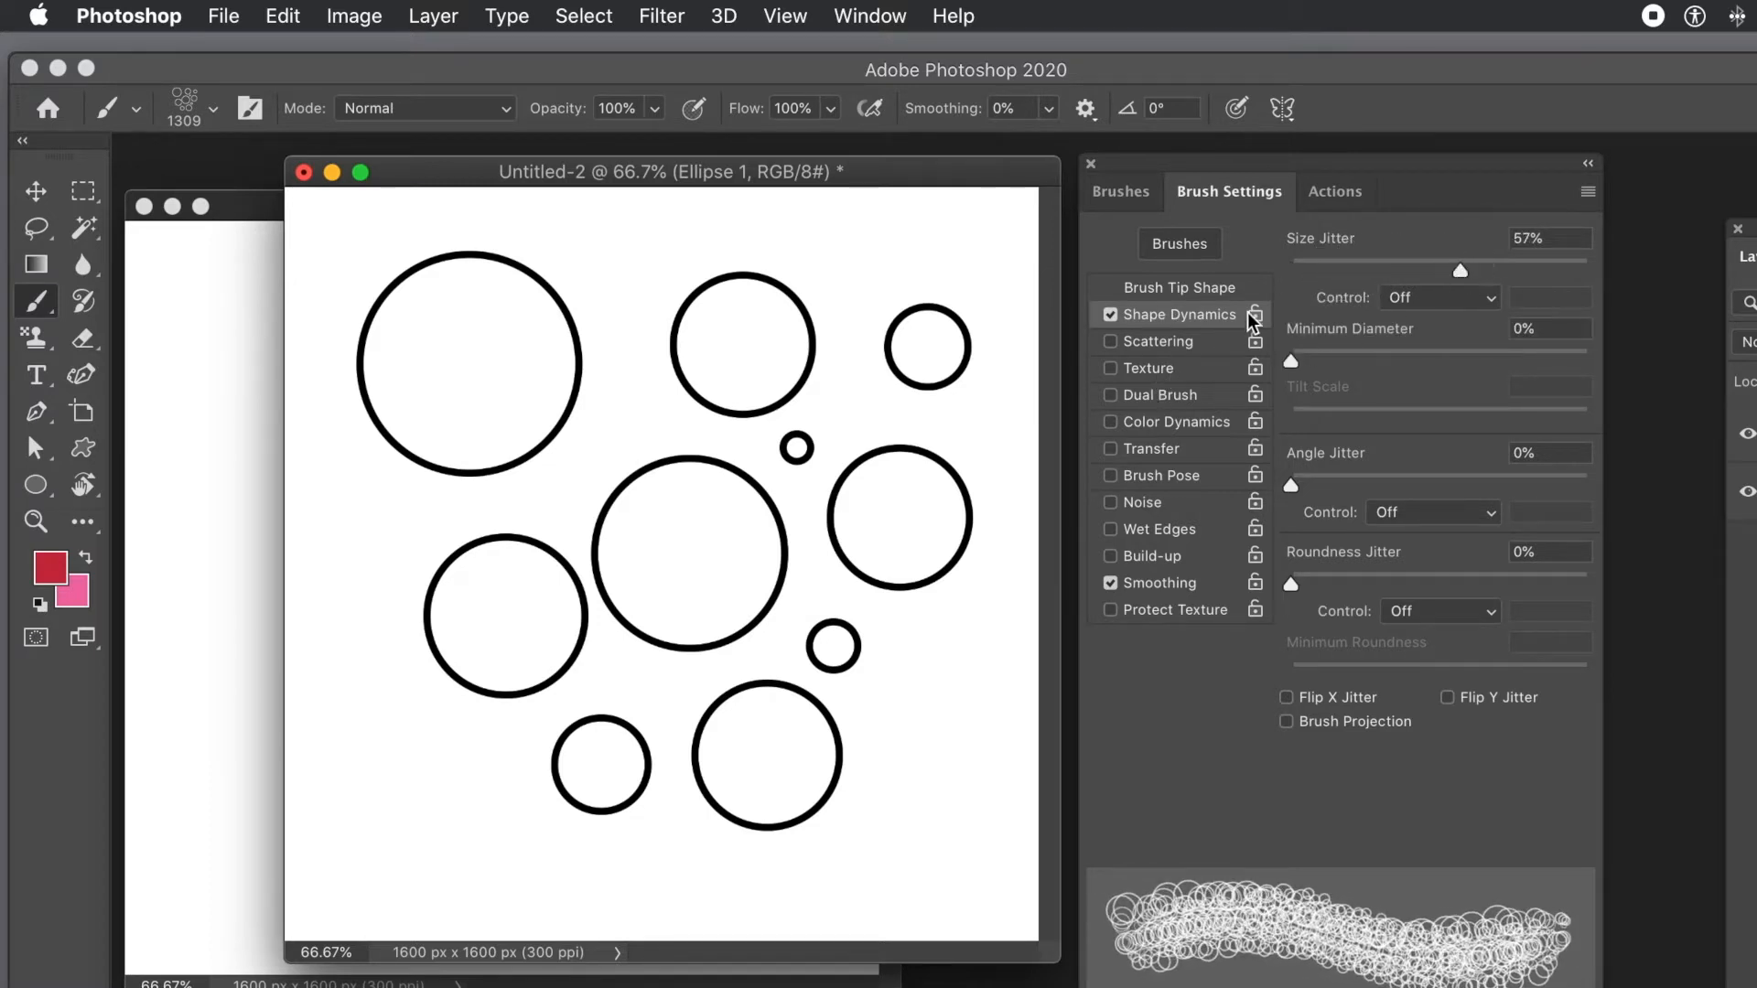
drag(1290, 483, 1429, 483)
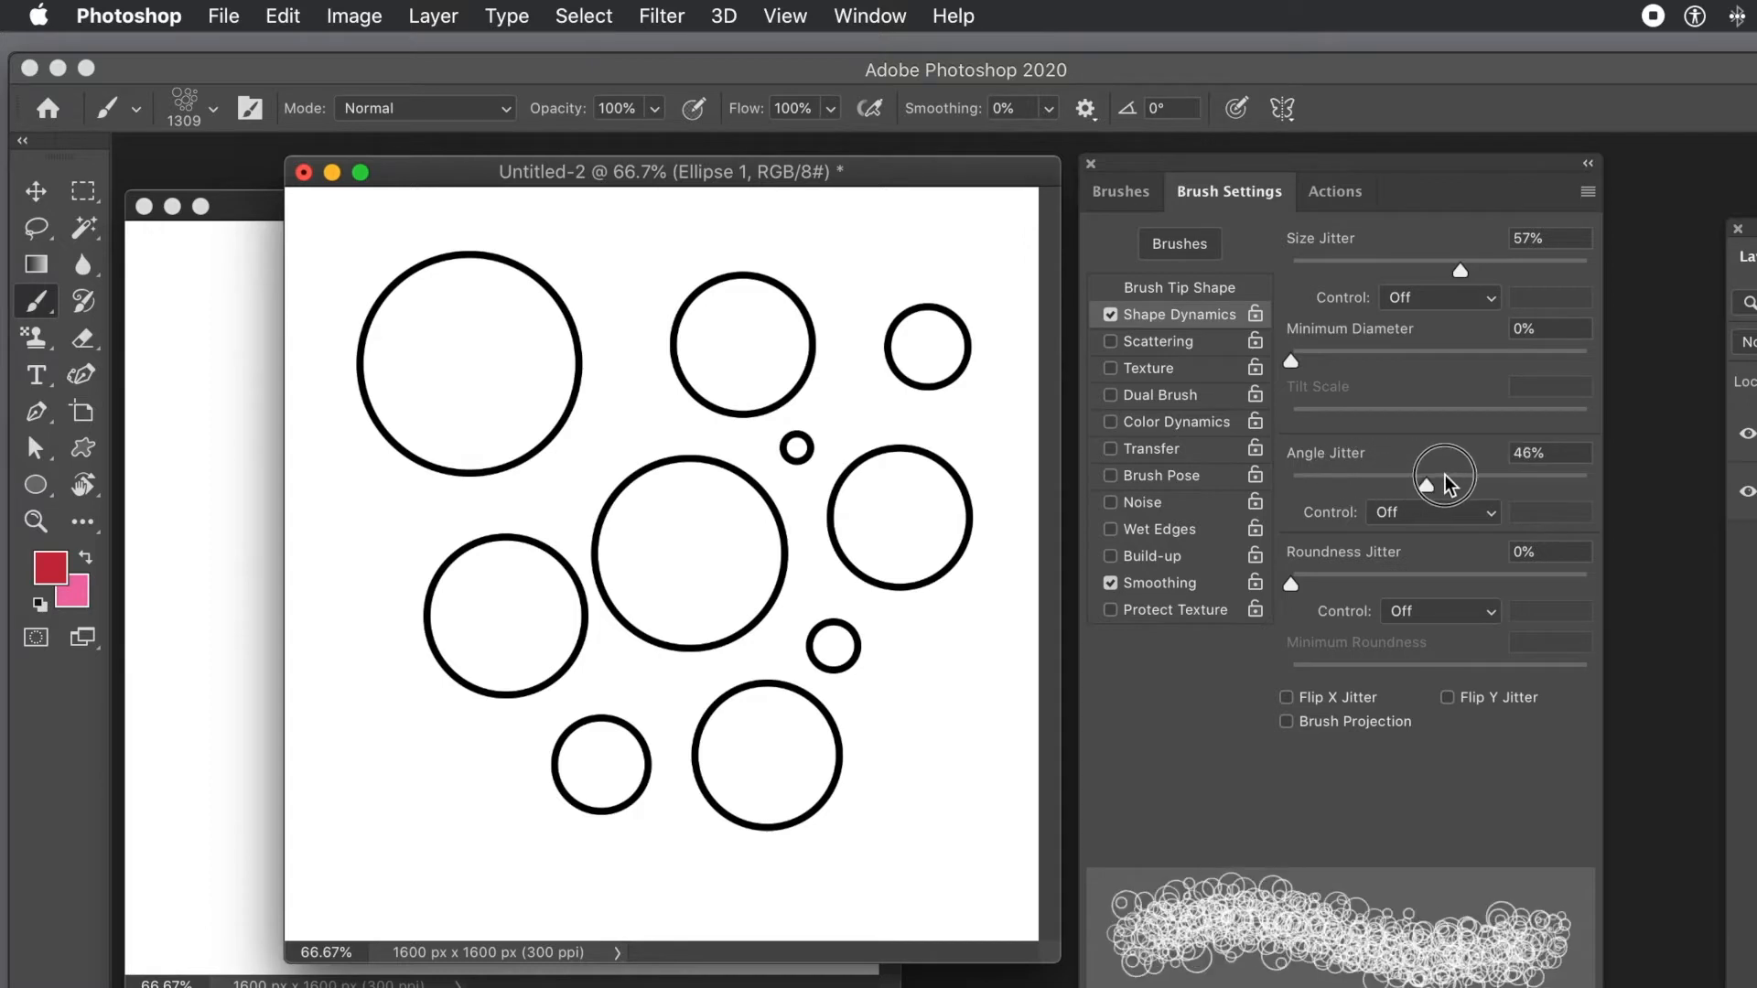
drag(1427, 483, 1486, 483)
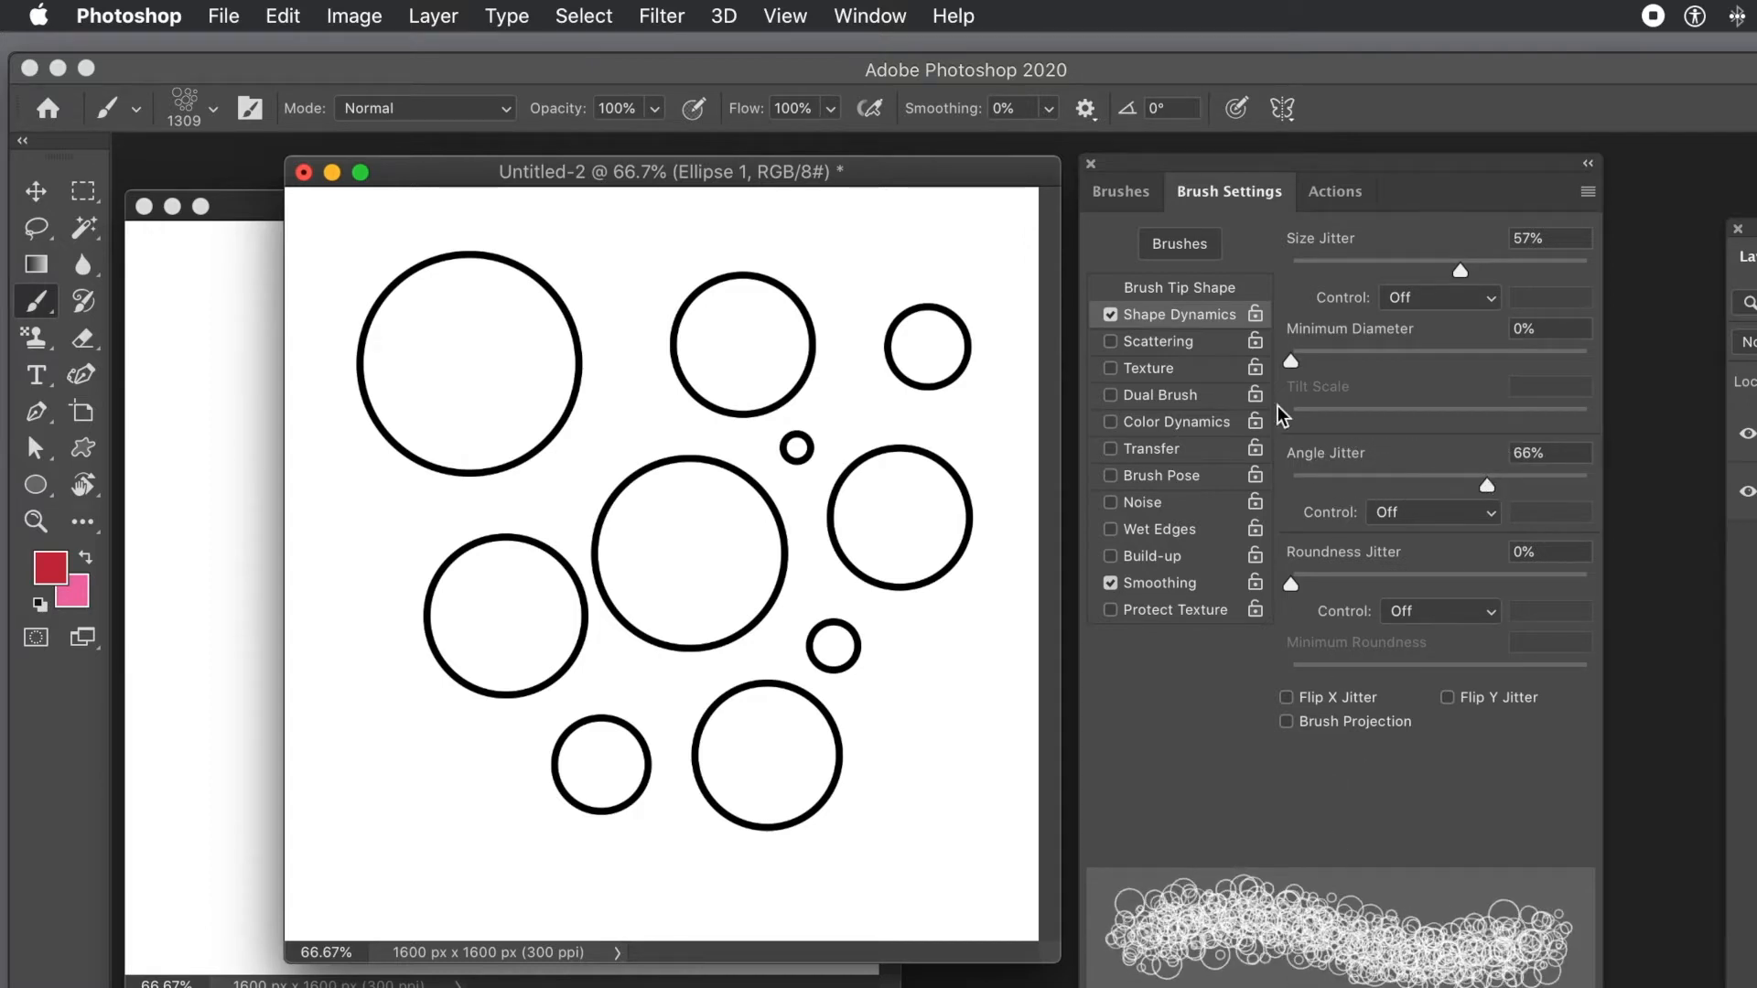
mouse_move(1164, 368)
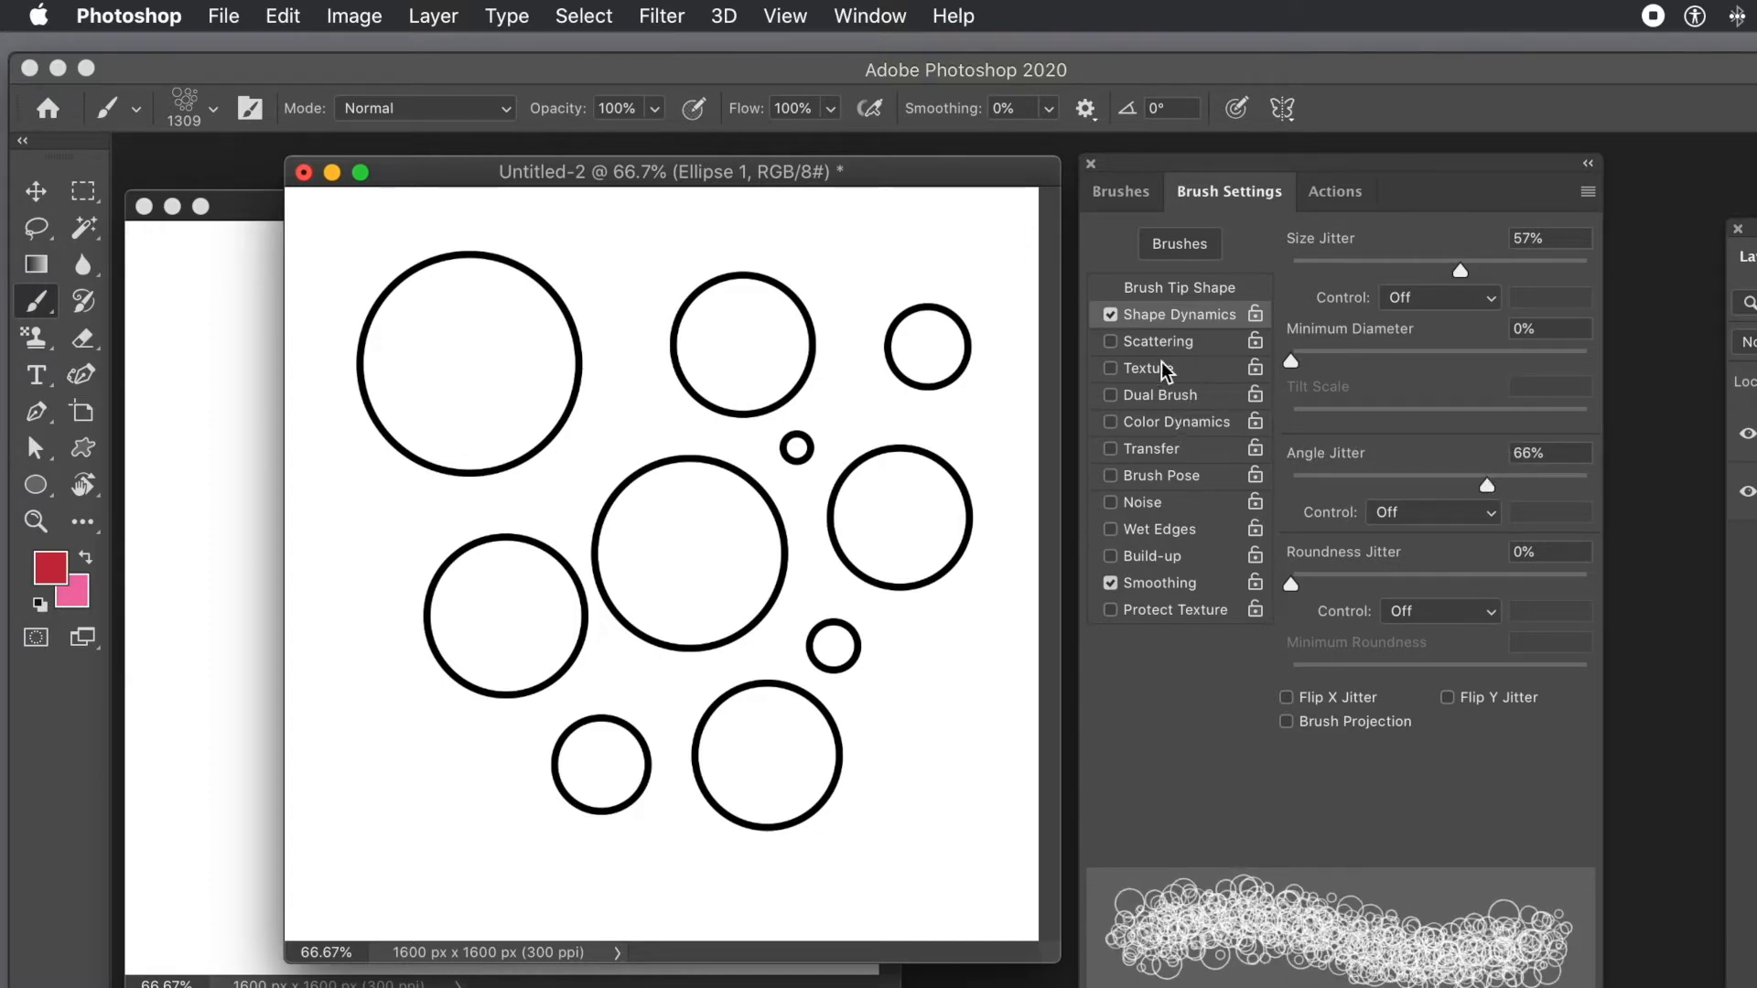
- Set Scattering to 190%, FG/BG colour jitter 45% and Saturation Jitter 19%
click(1157, 340)
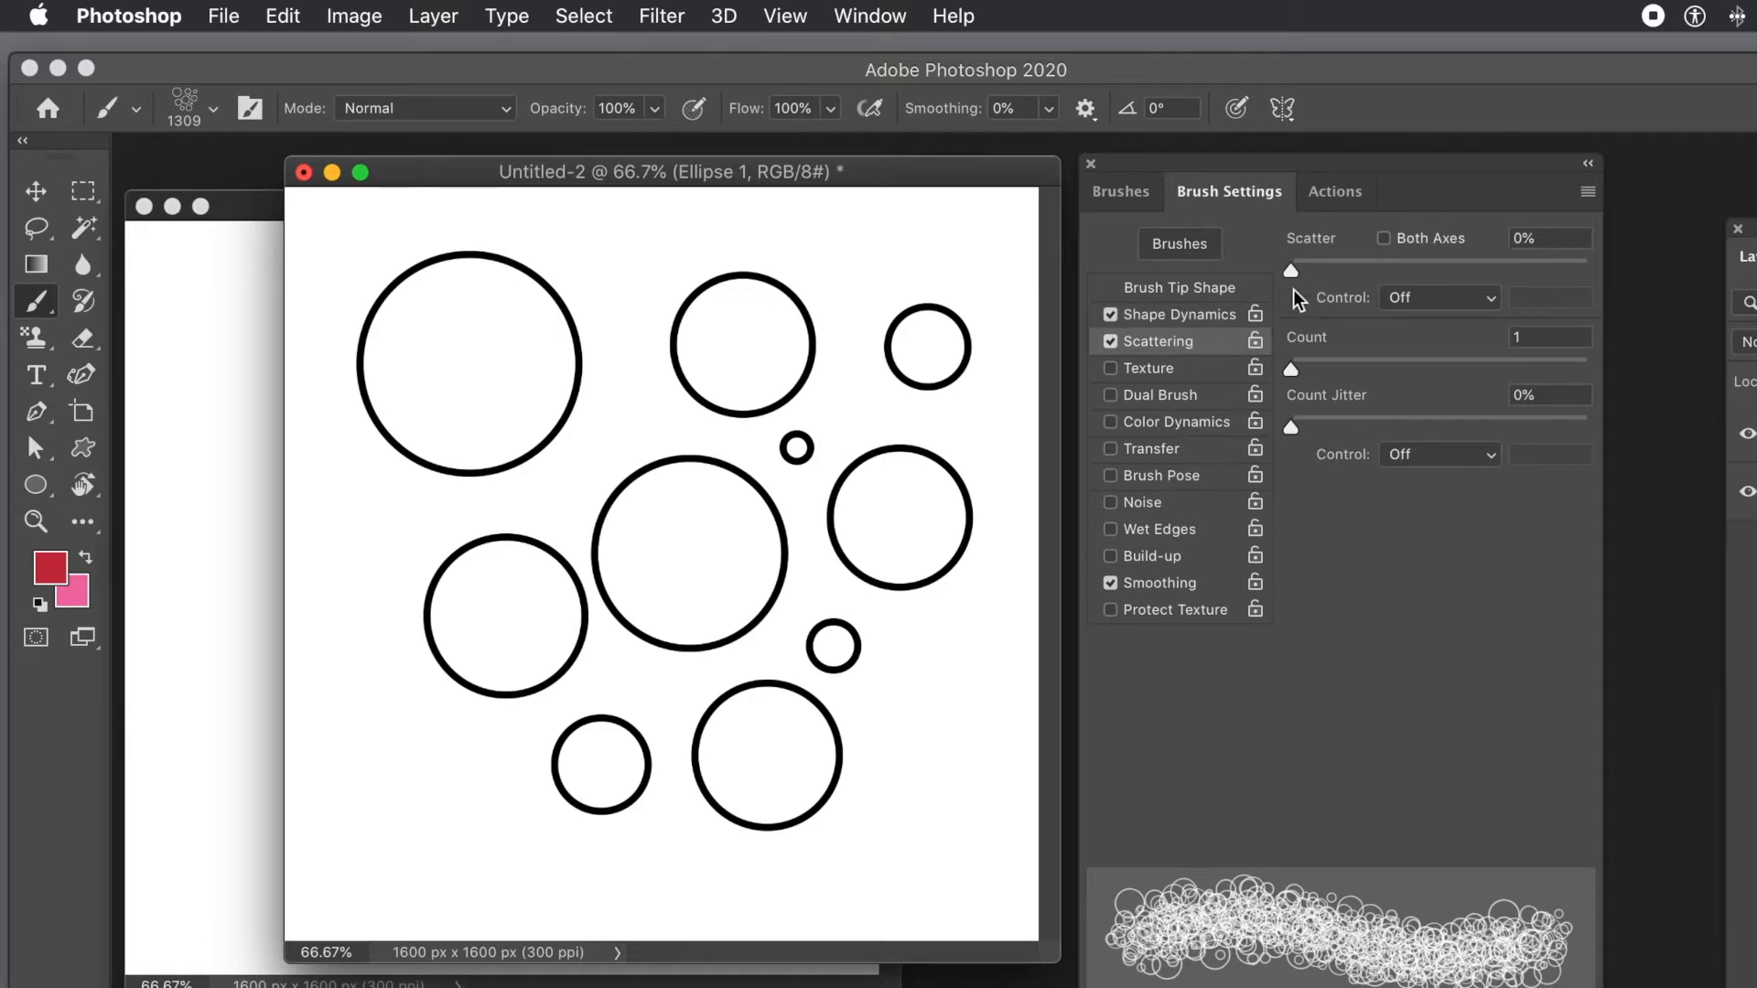
drag(1290, 269, 1351, 269)
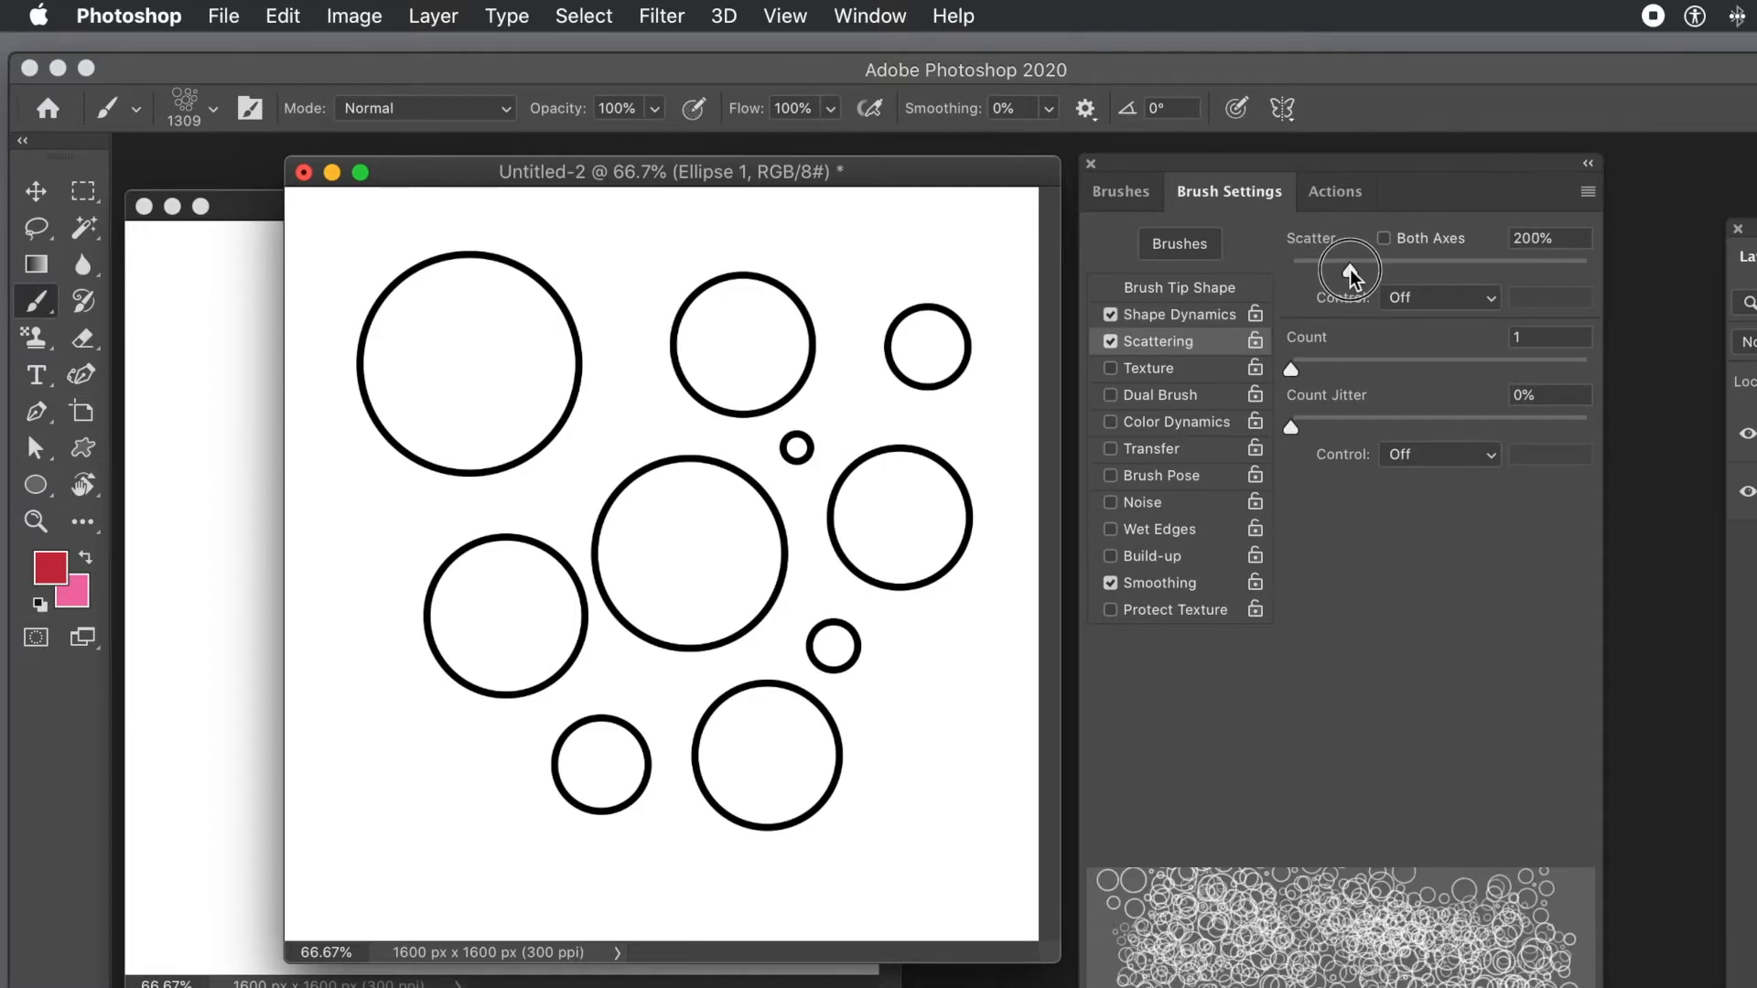
drag(1351, 270, 1345, 270)
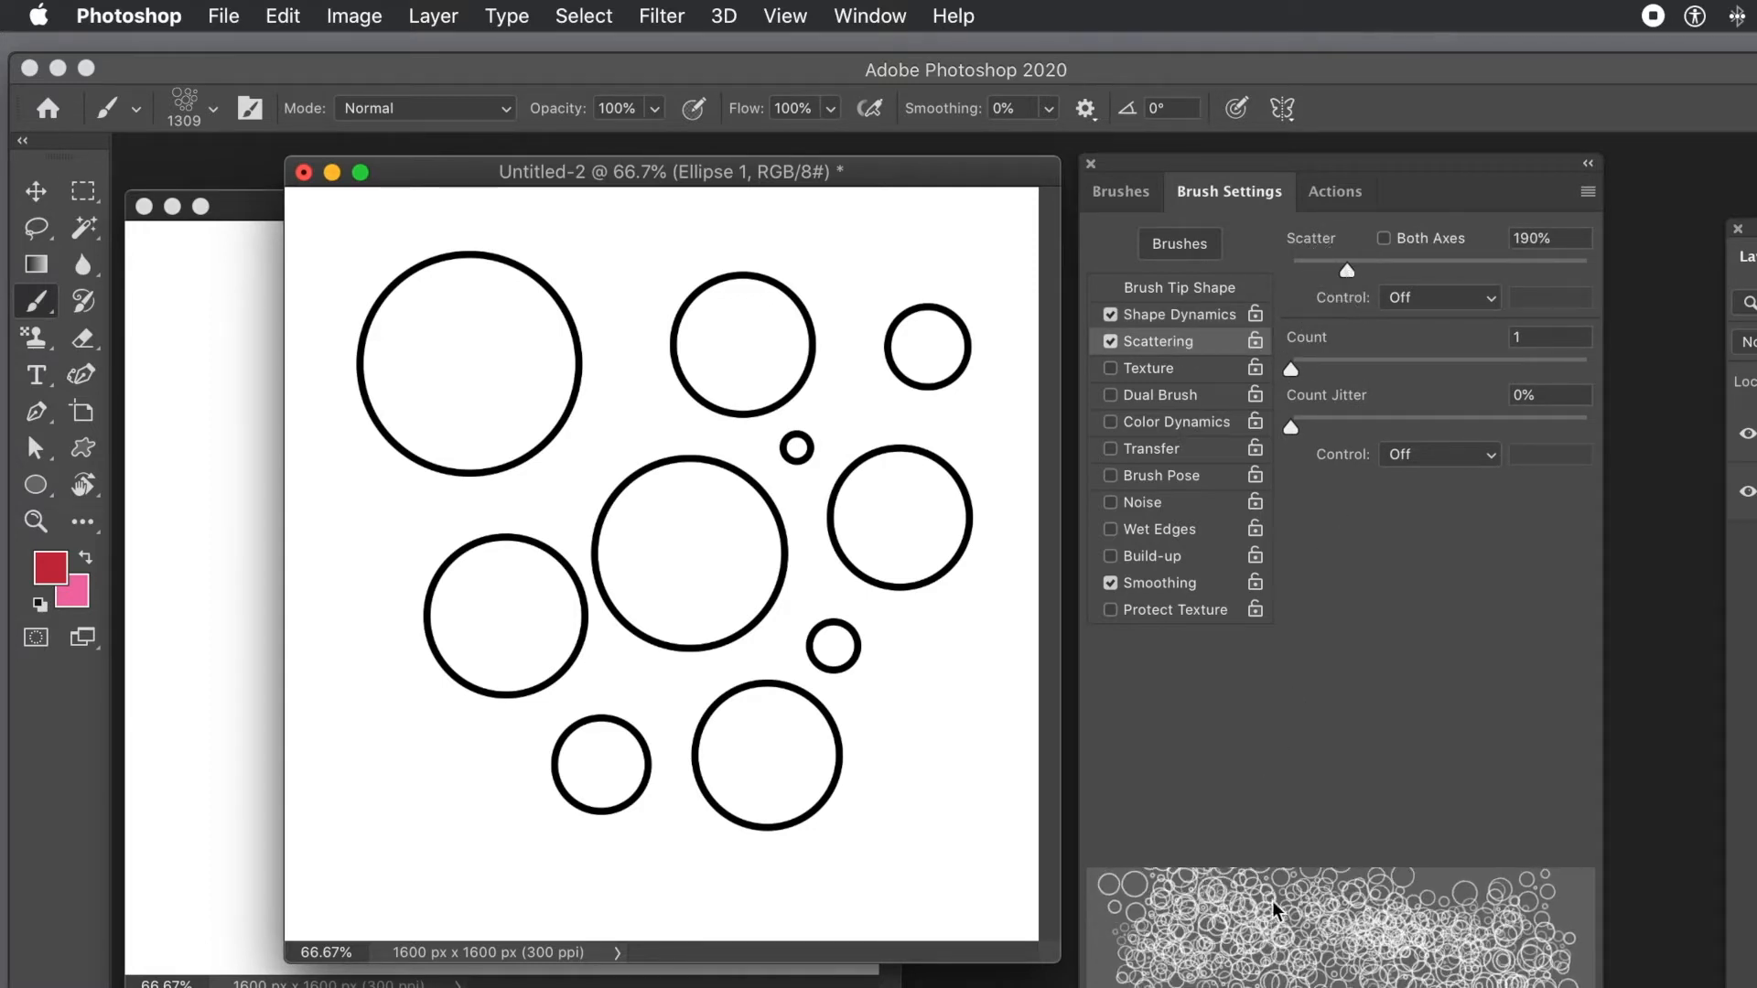
mouse_move(1153, 439)
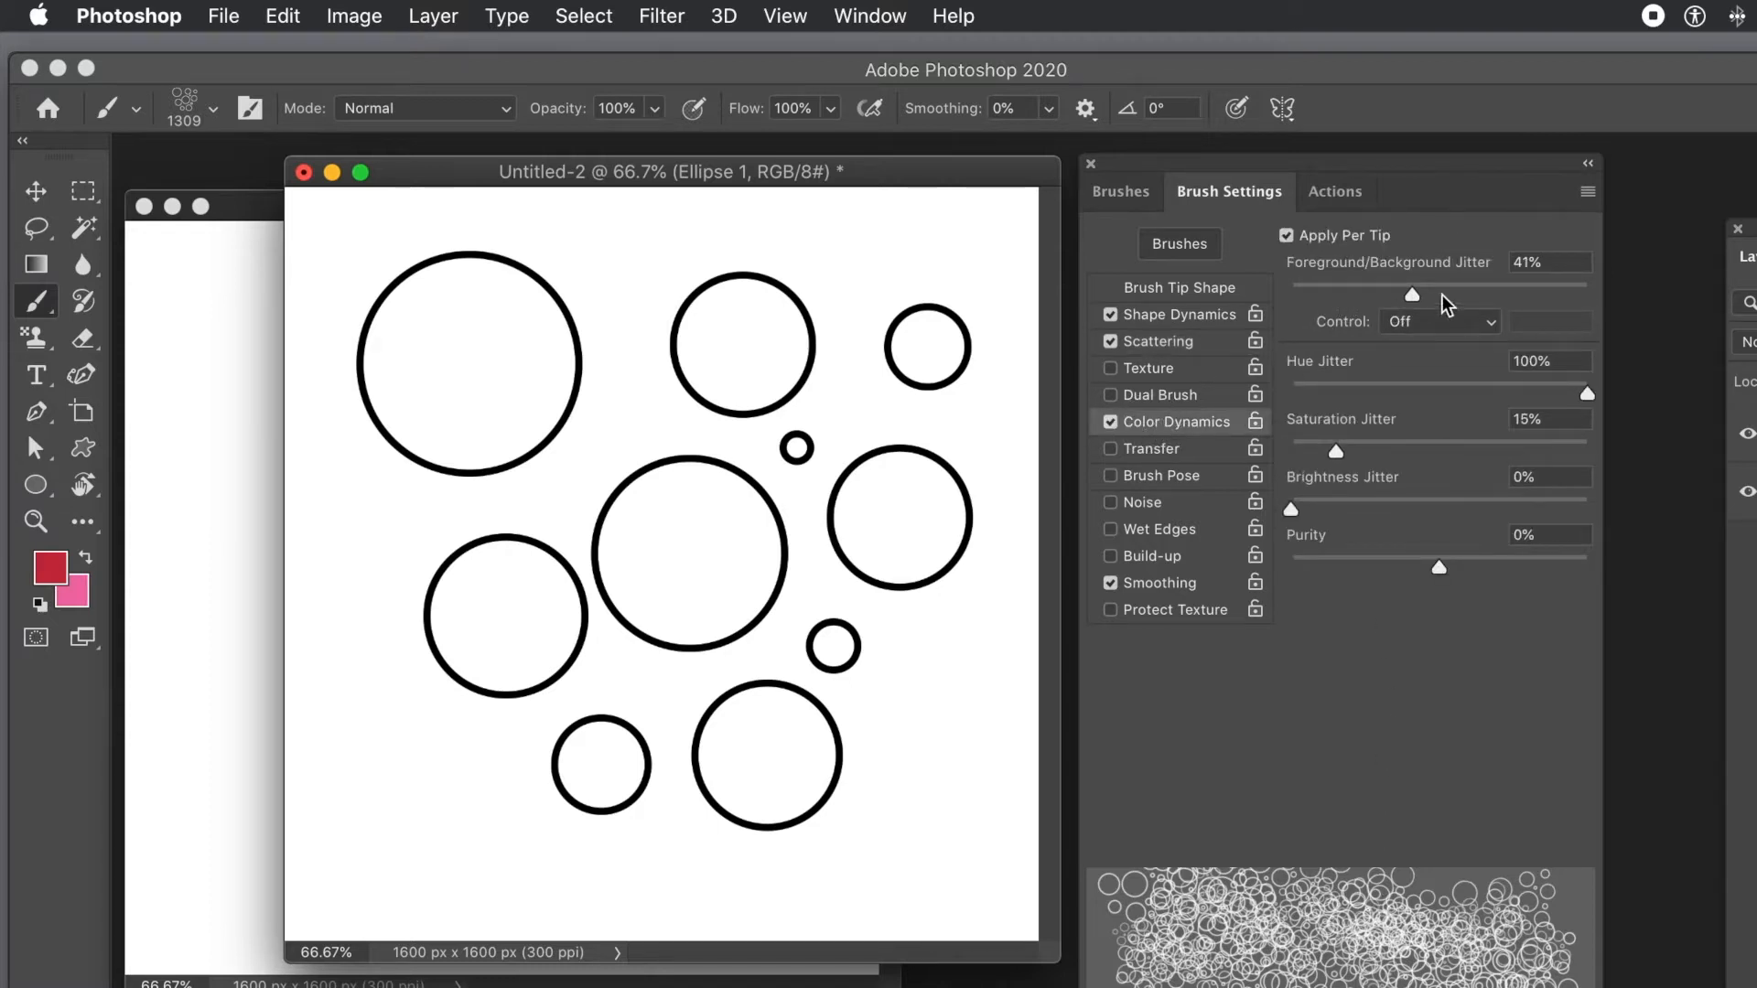
drag(1411, 295, 1426, 295)
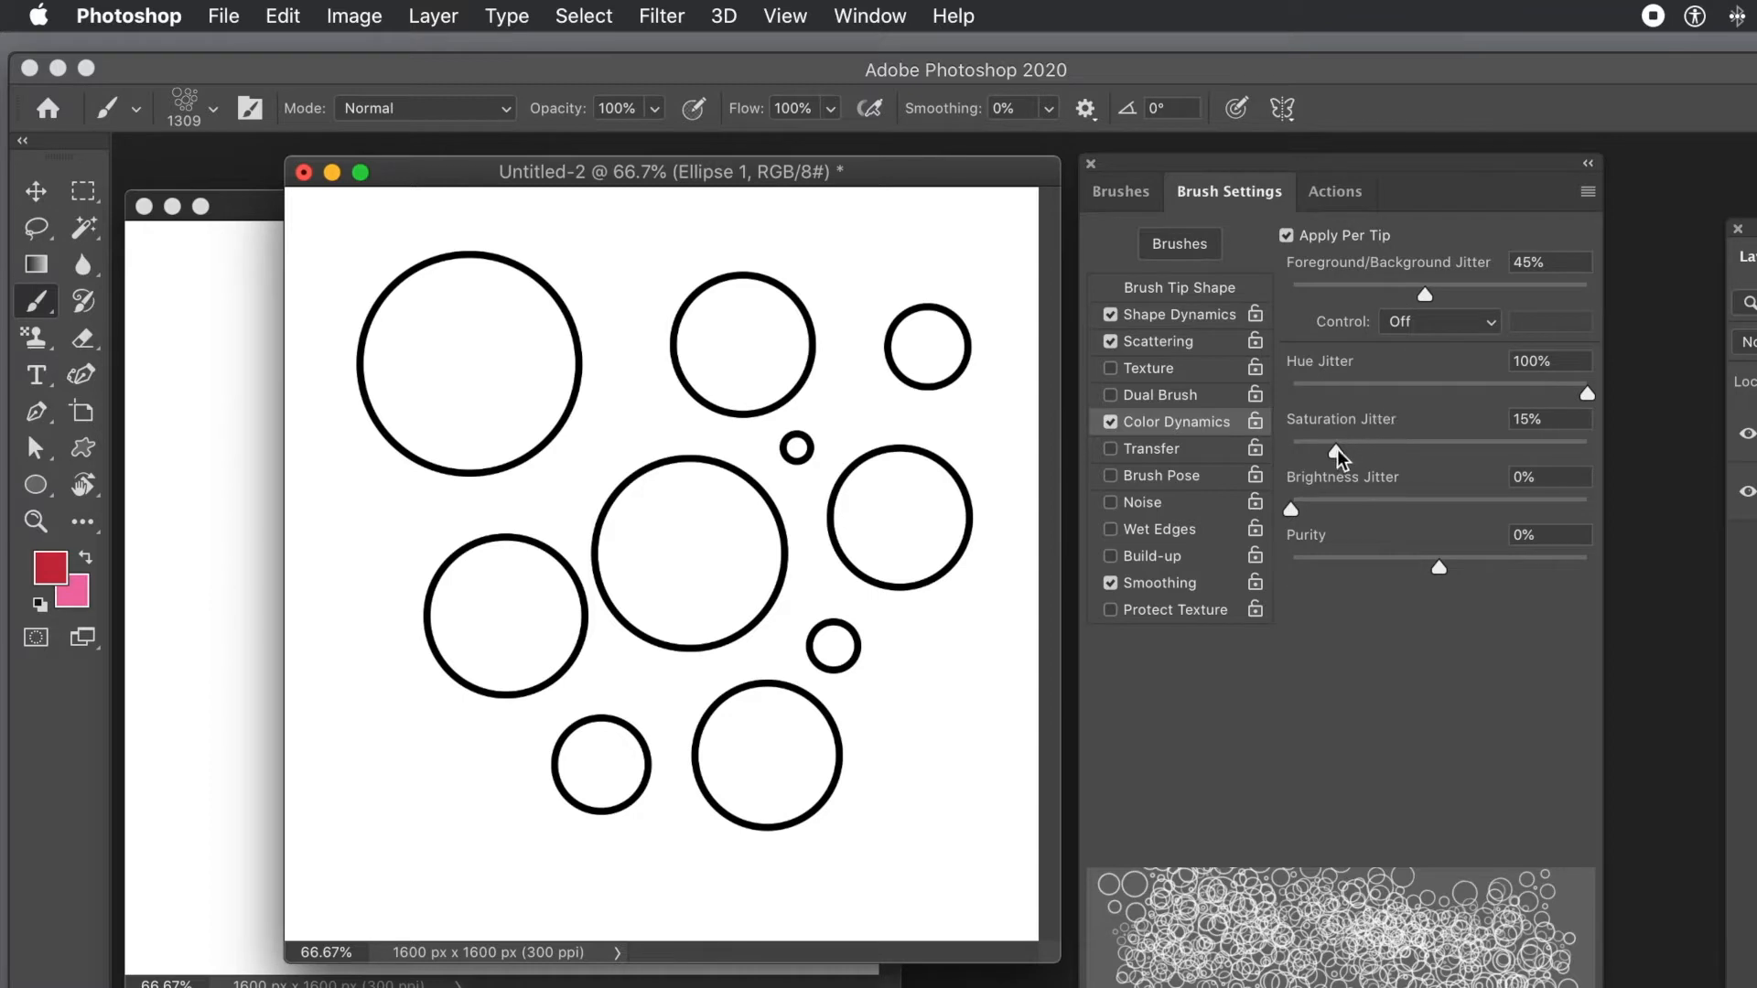
drag(1322, 439, 1356, 439)
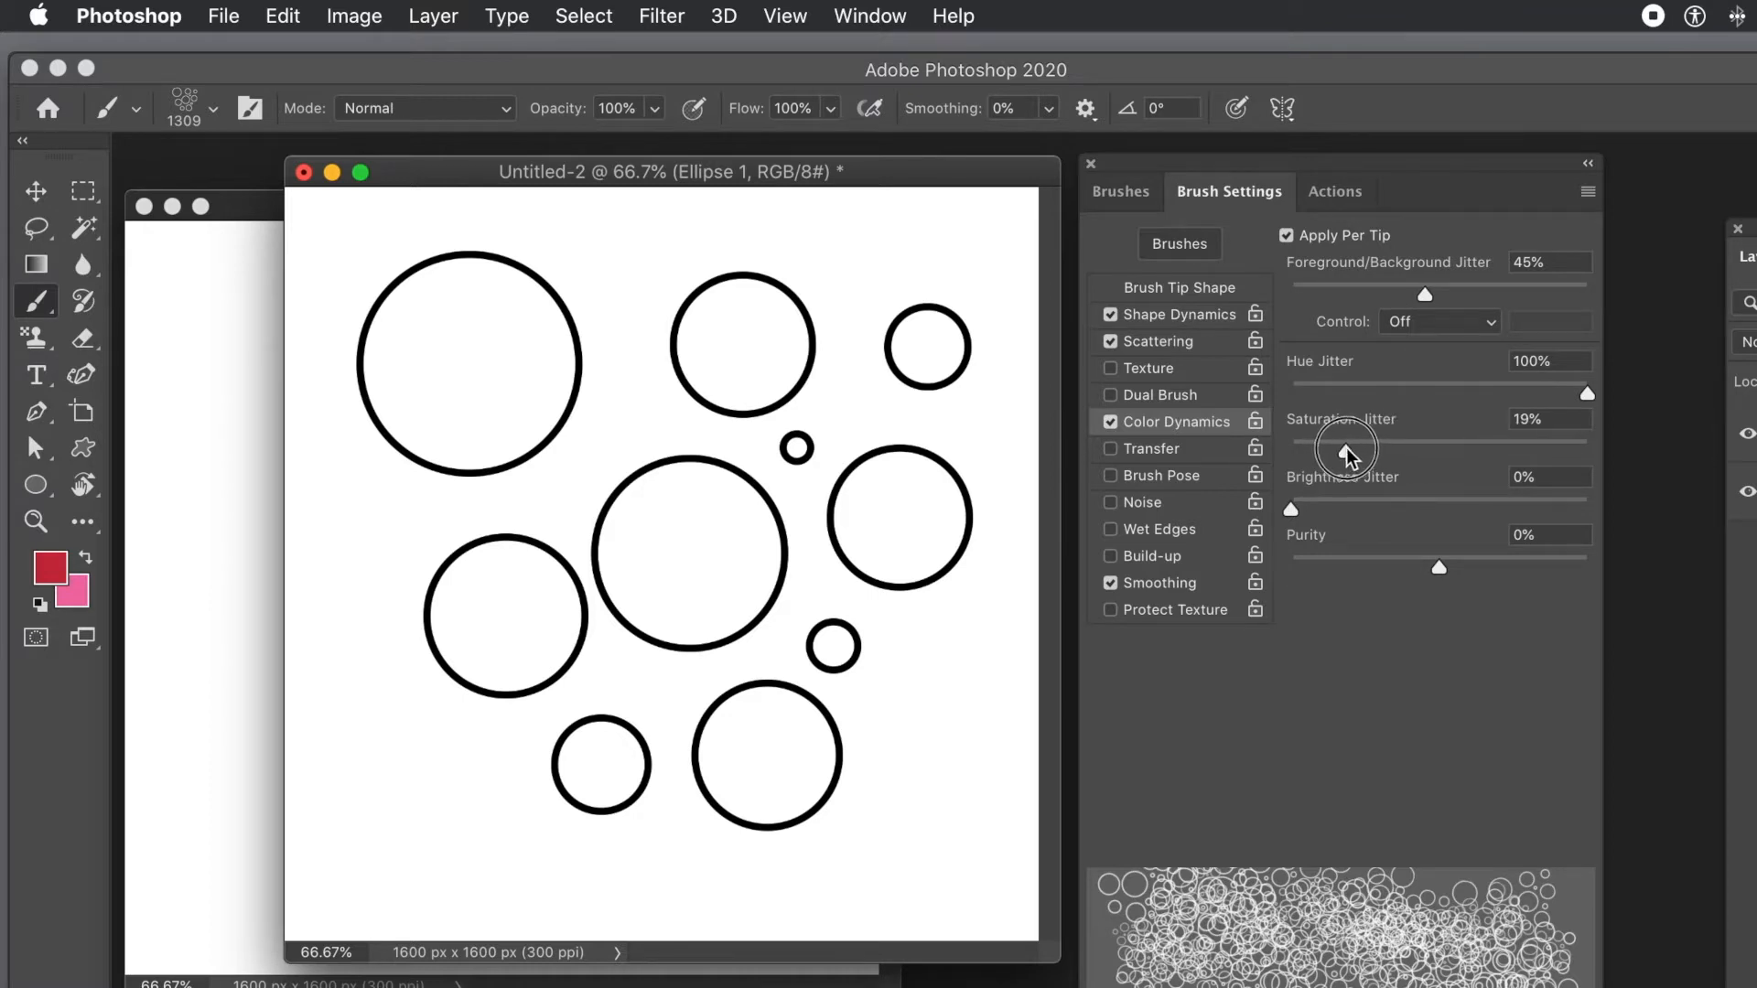
mouse_move(1660, 136)
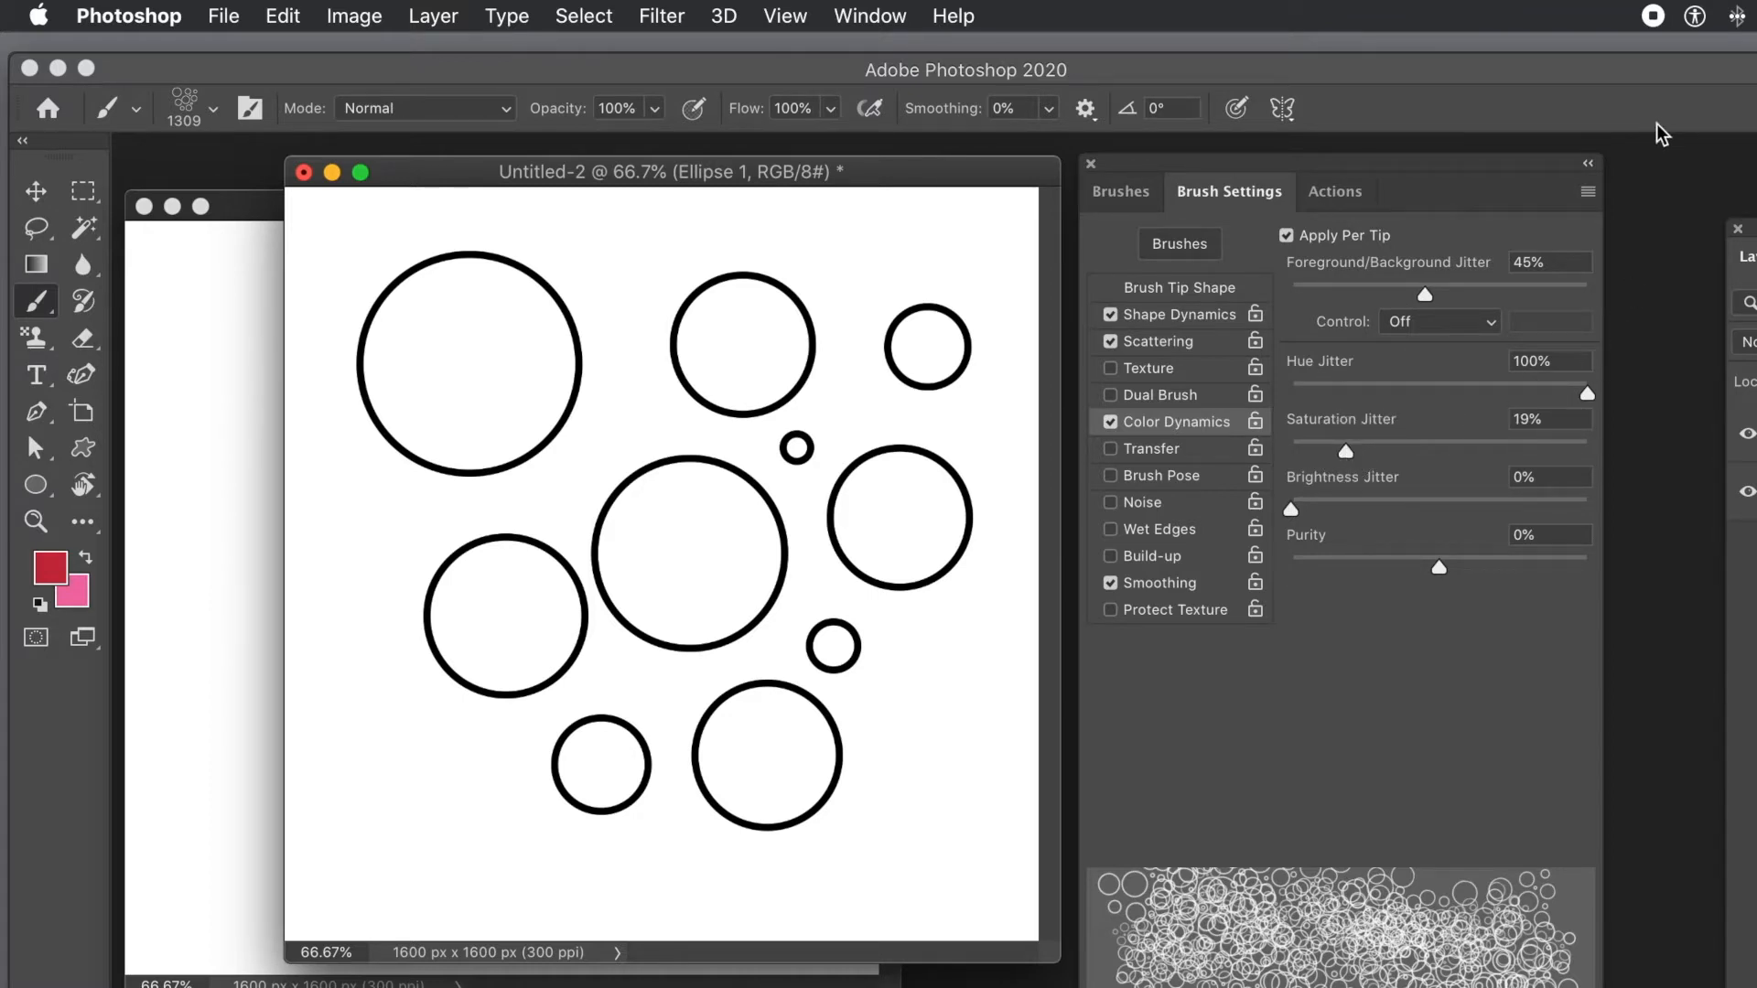
- Save the current brush as a new preset named 'Colour brush 2'
click(1585, 189)
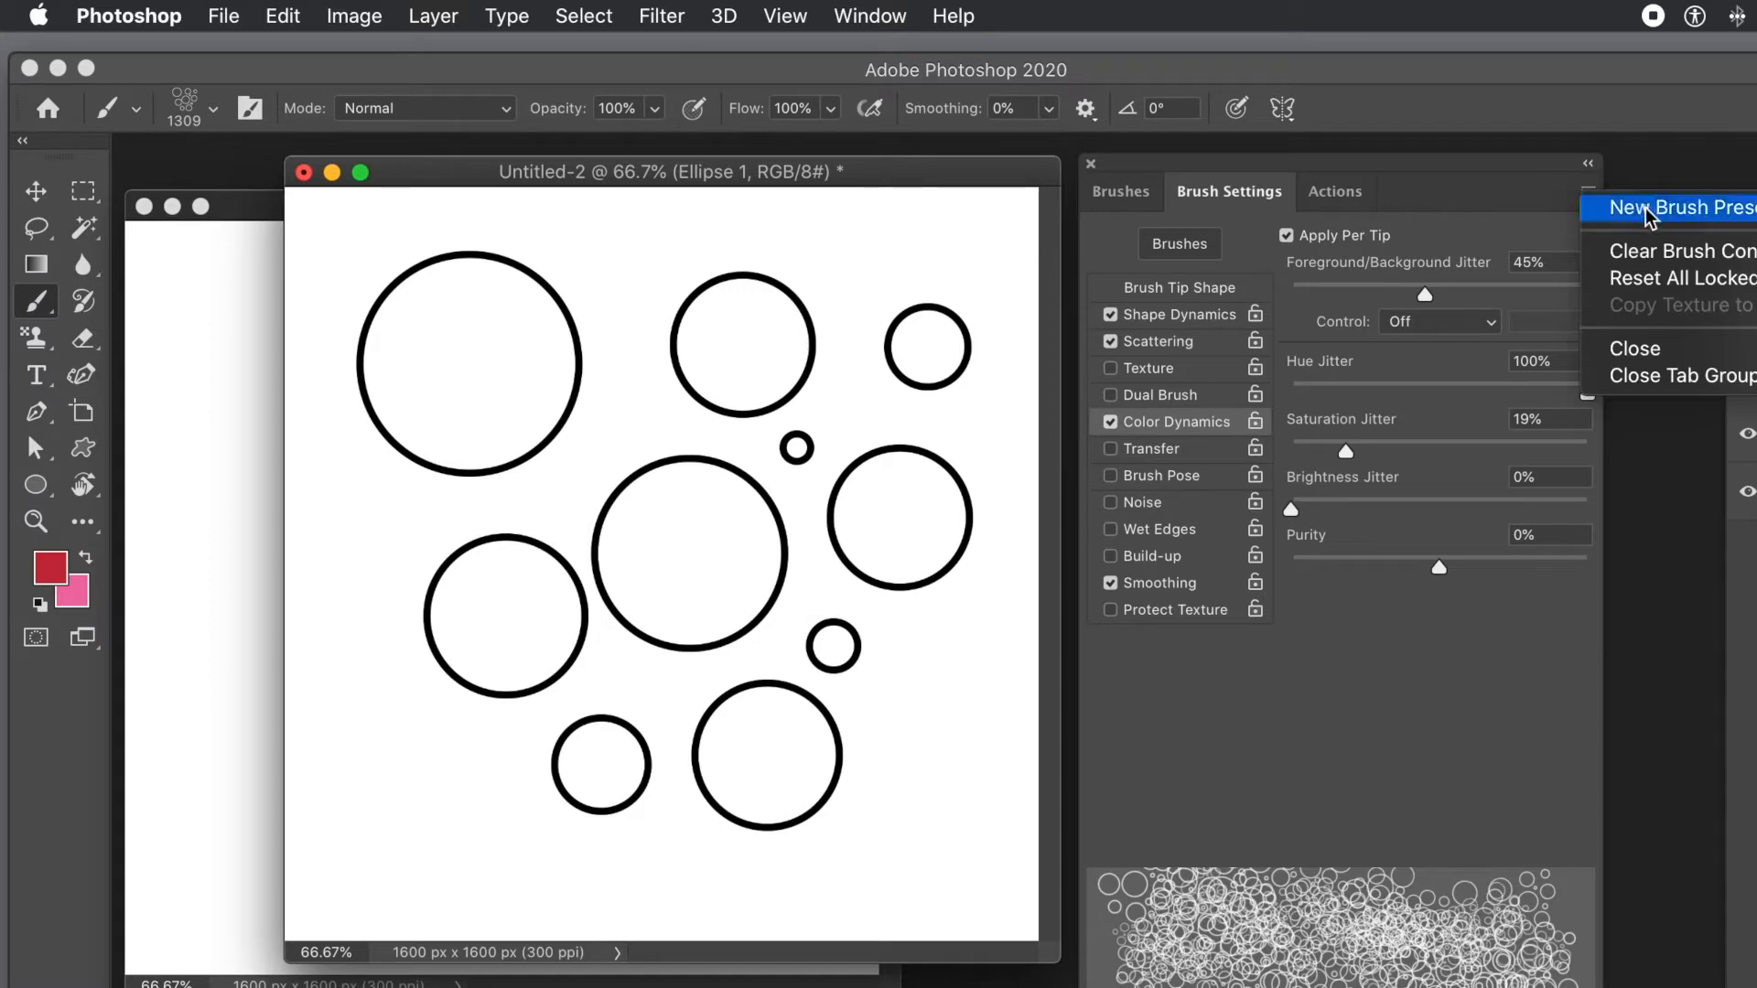
click(1670, 205)
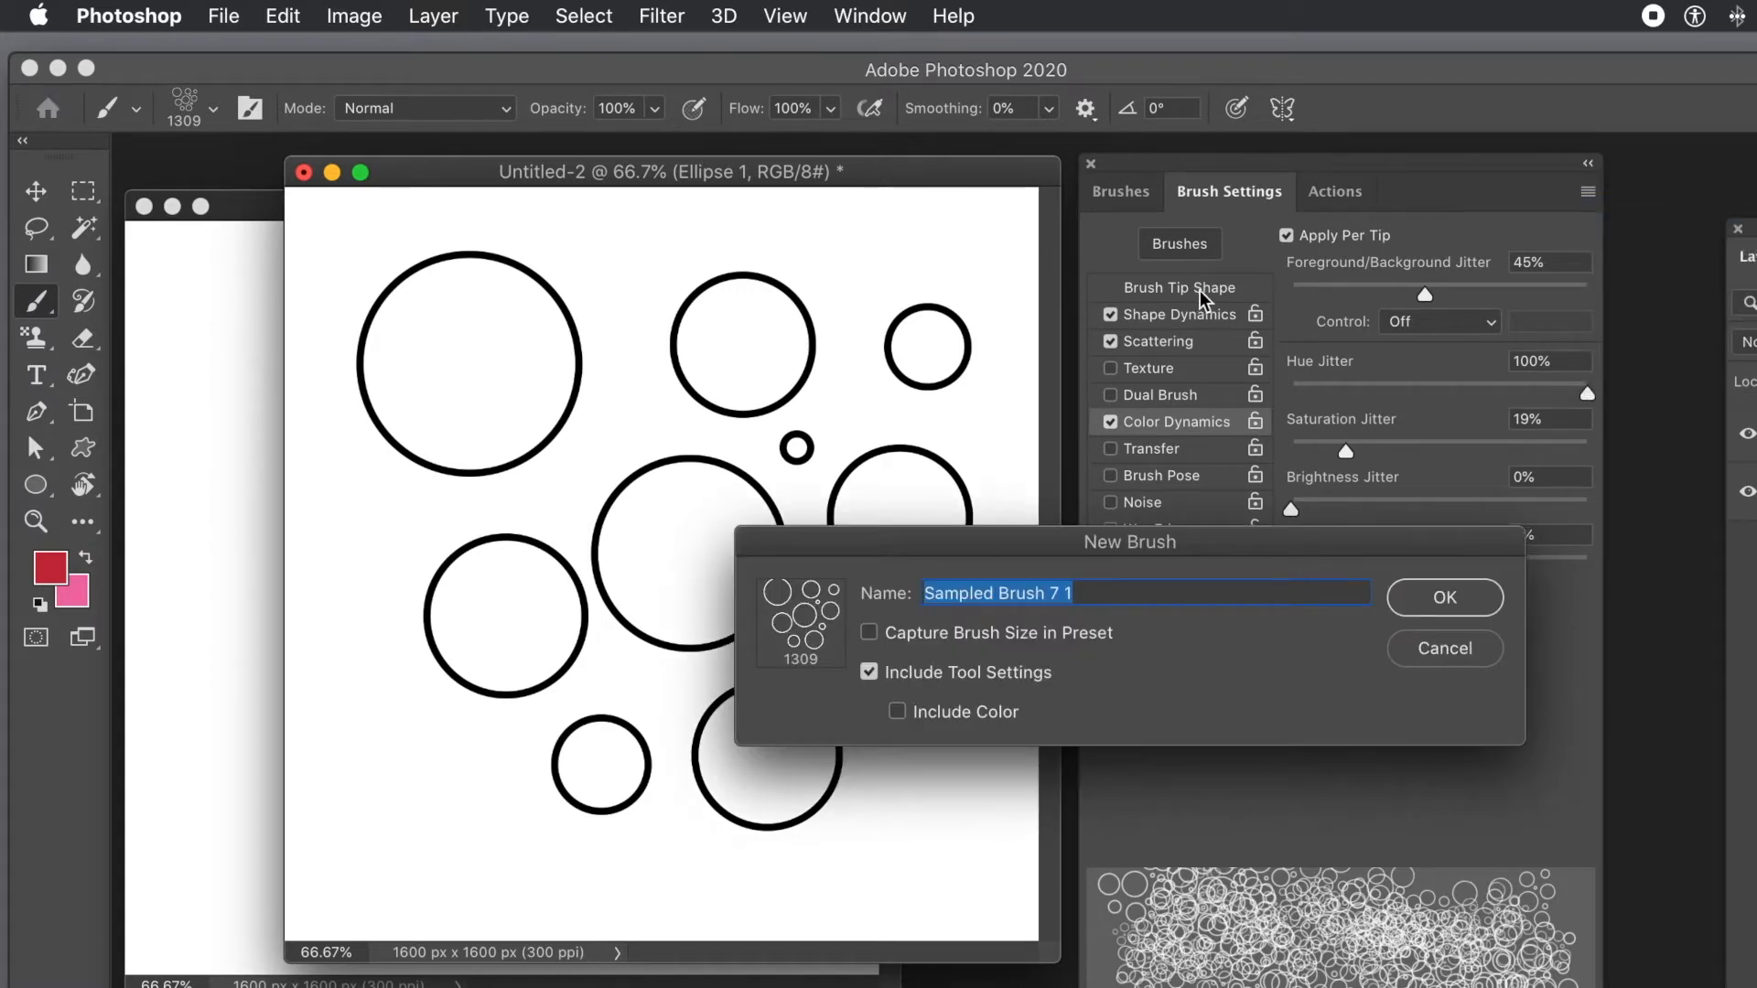
text(C)
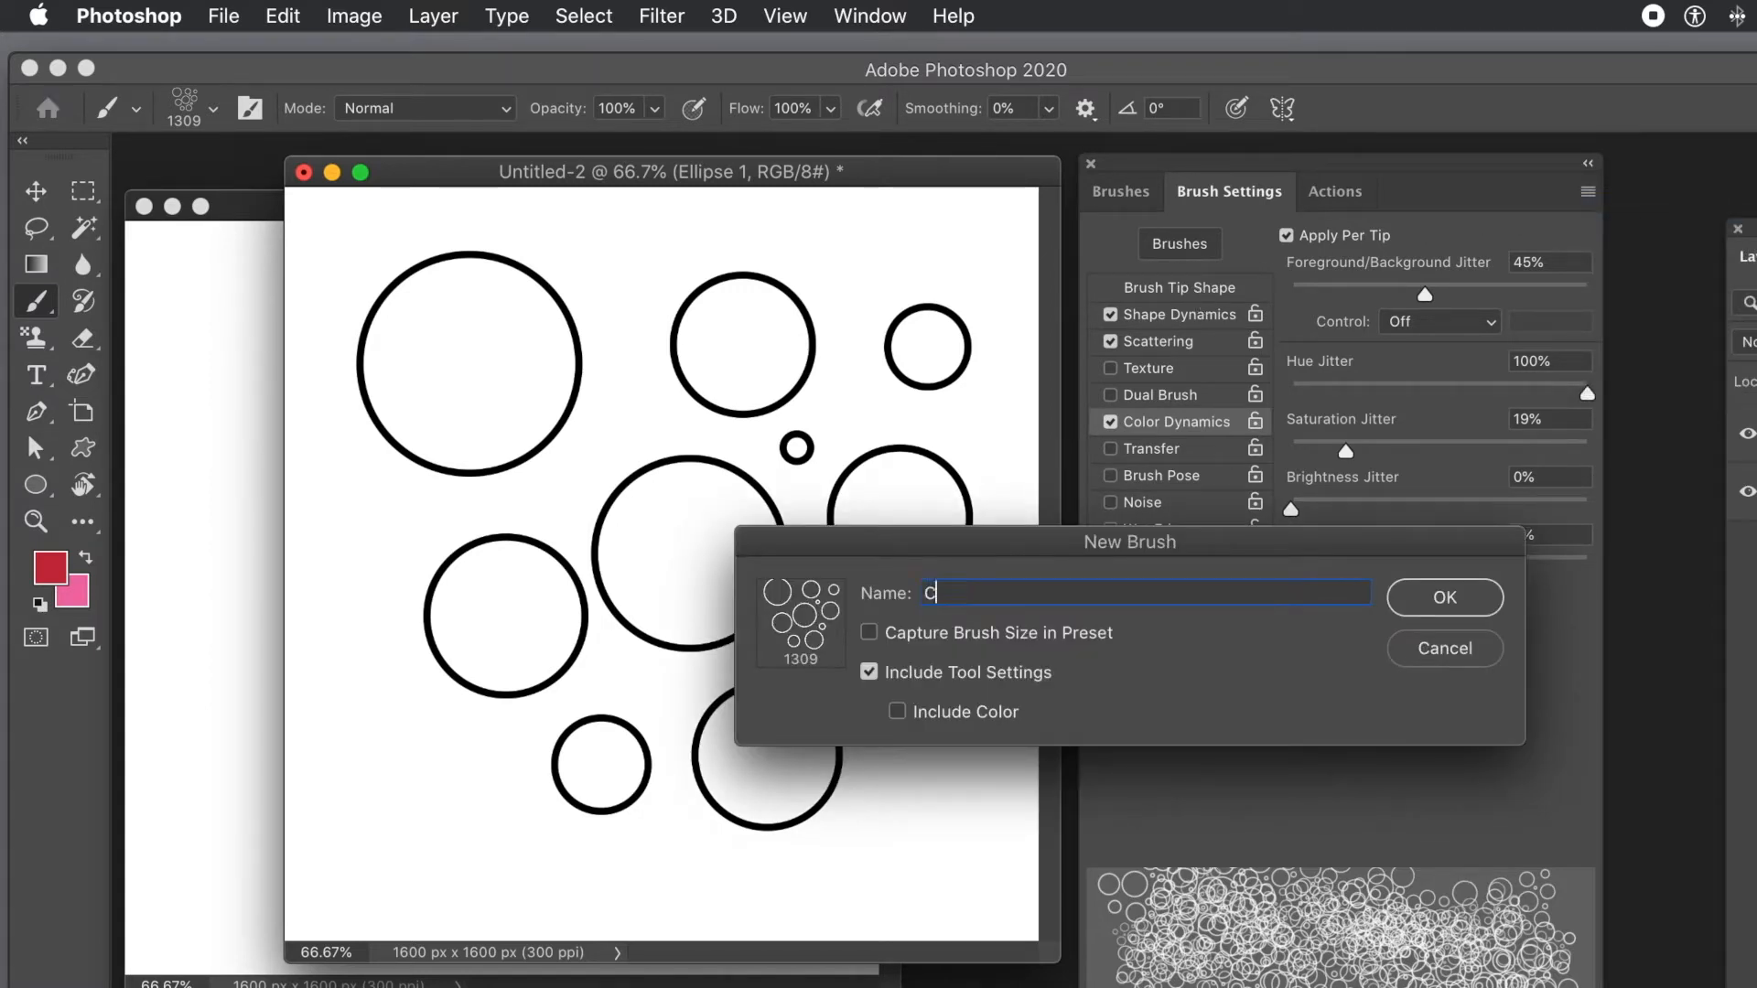
text(olour brush 2)
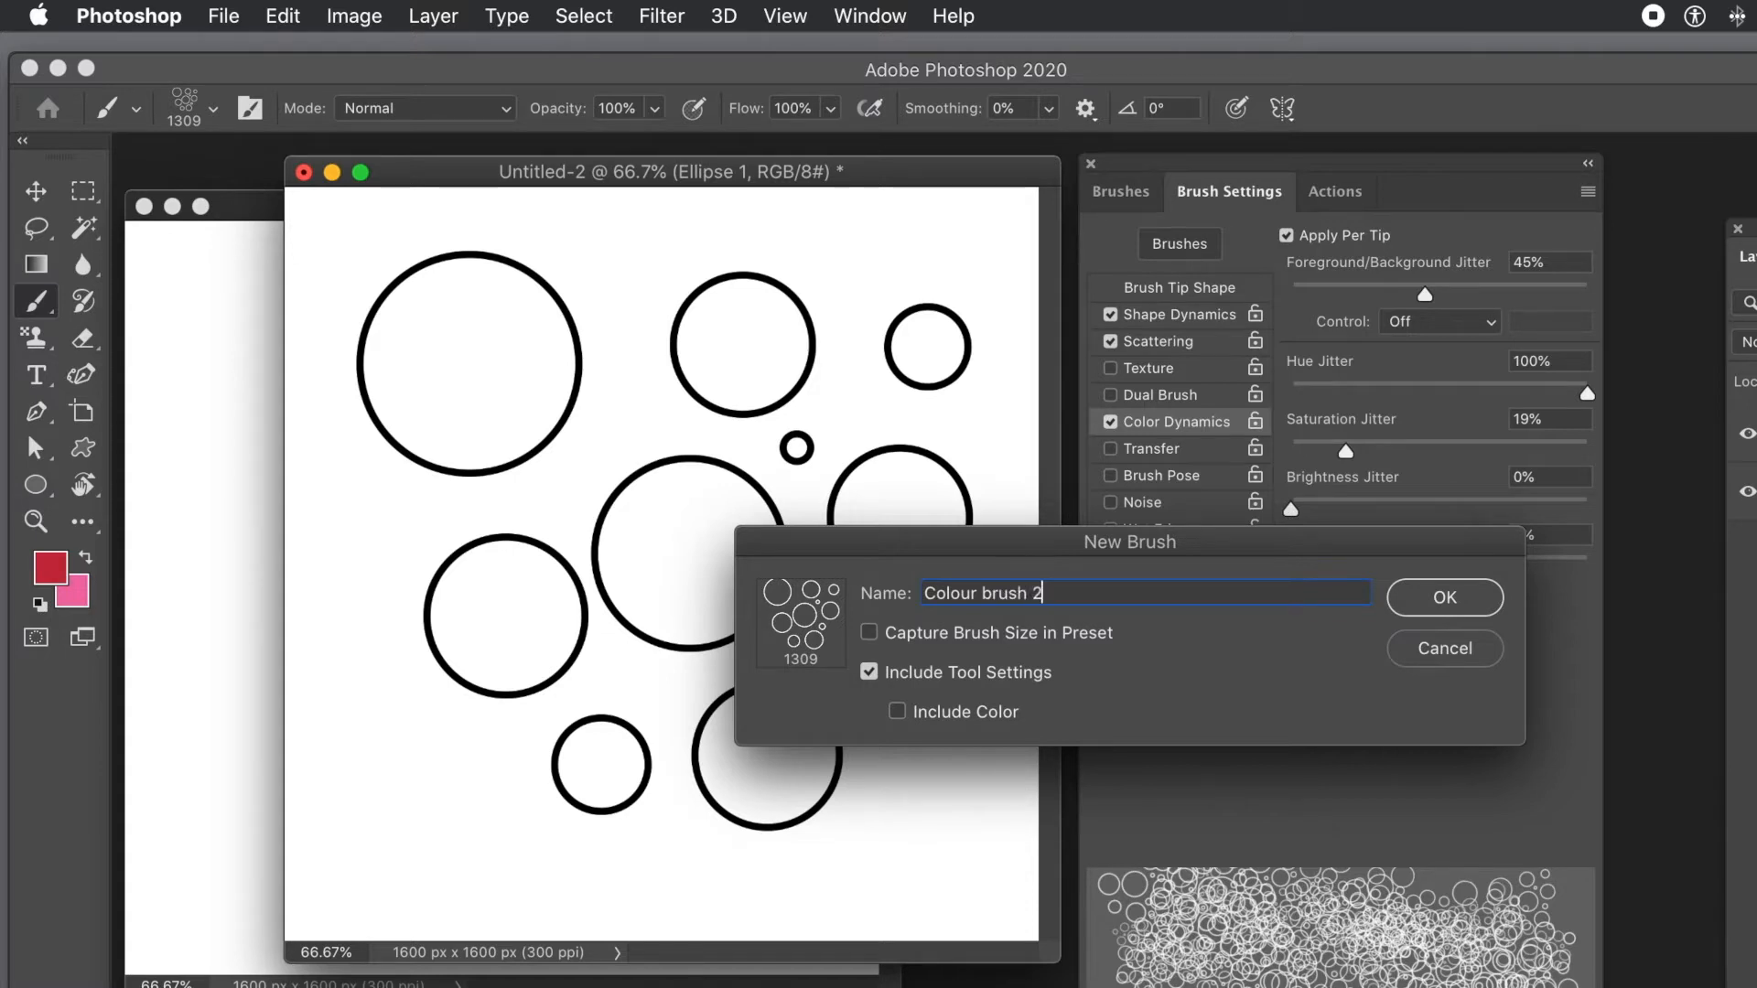
mouse_move(1453, 608)
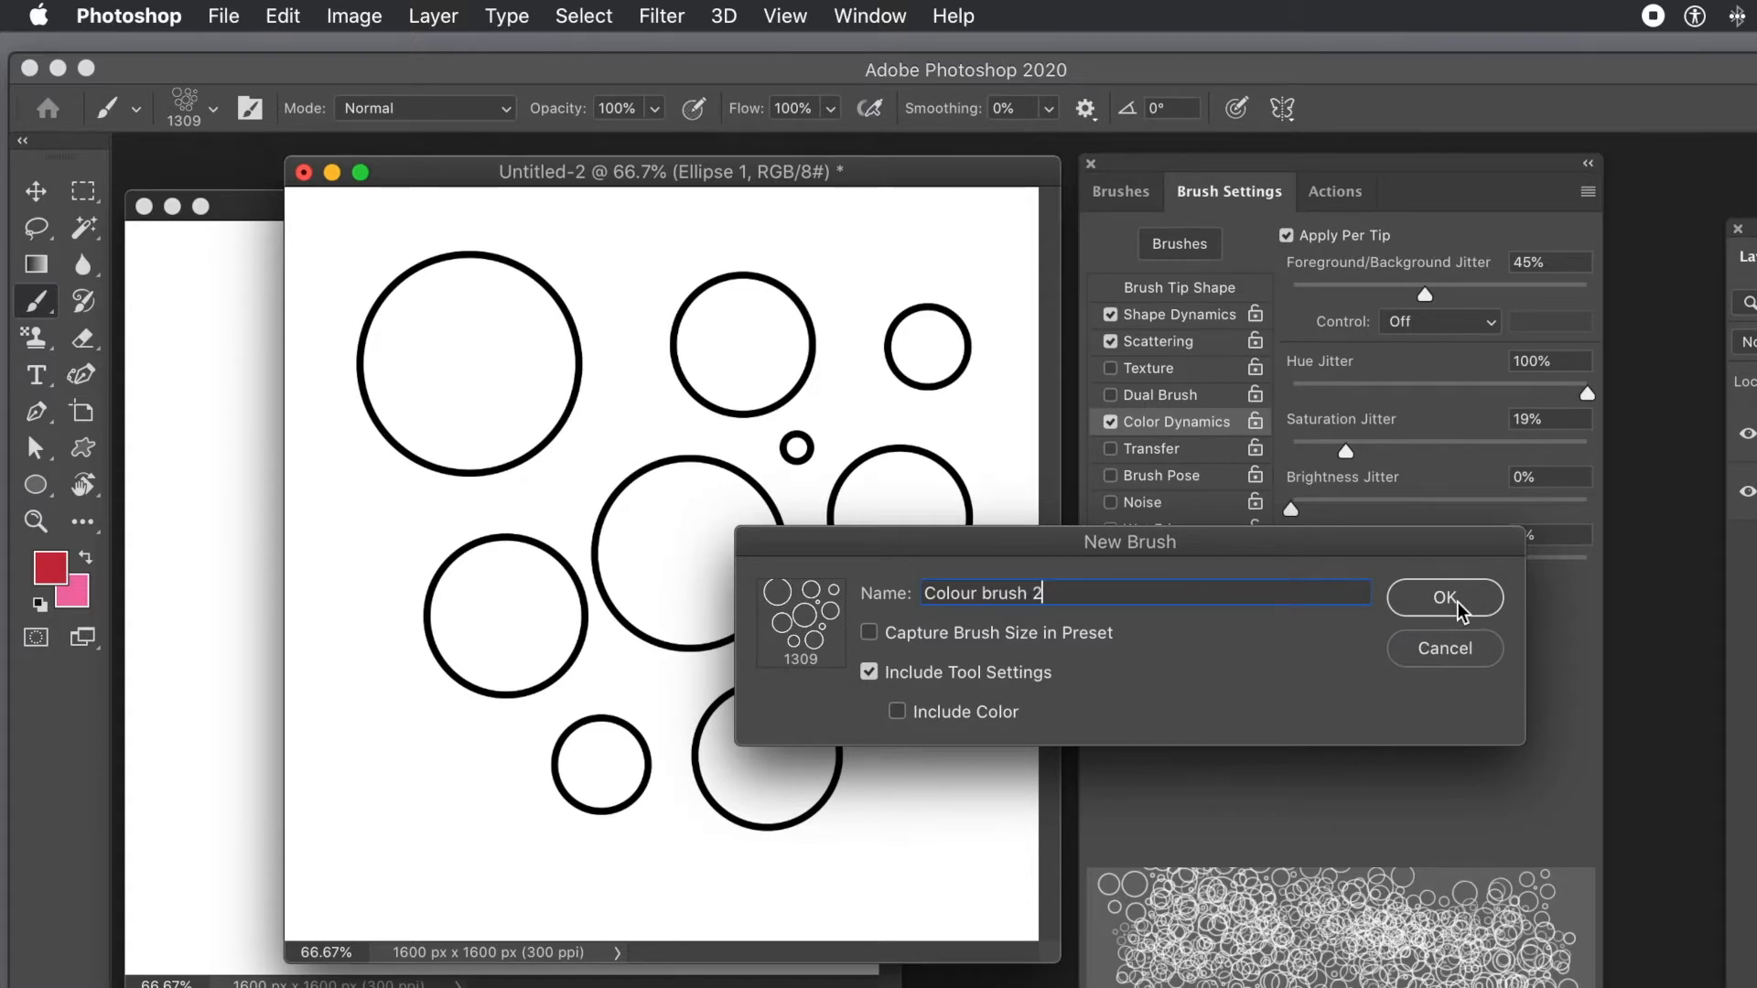
click(1444, 597)
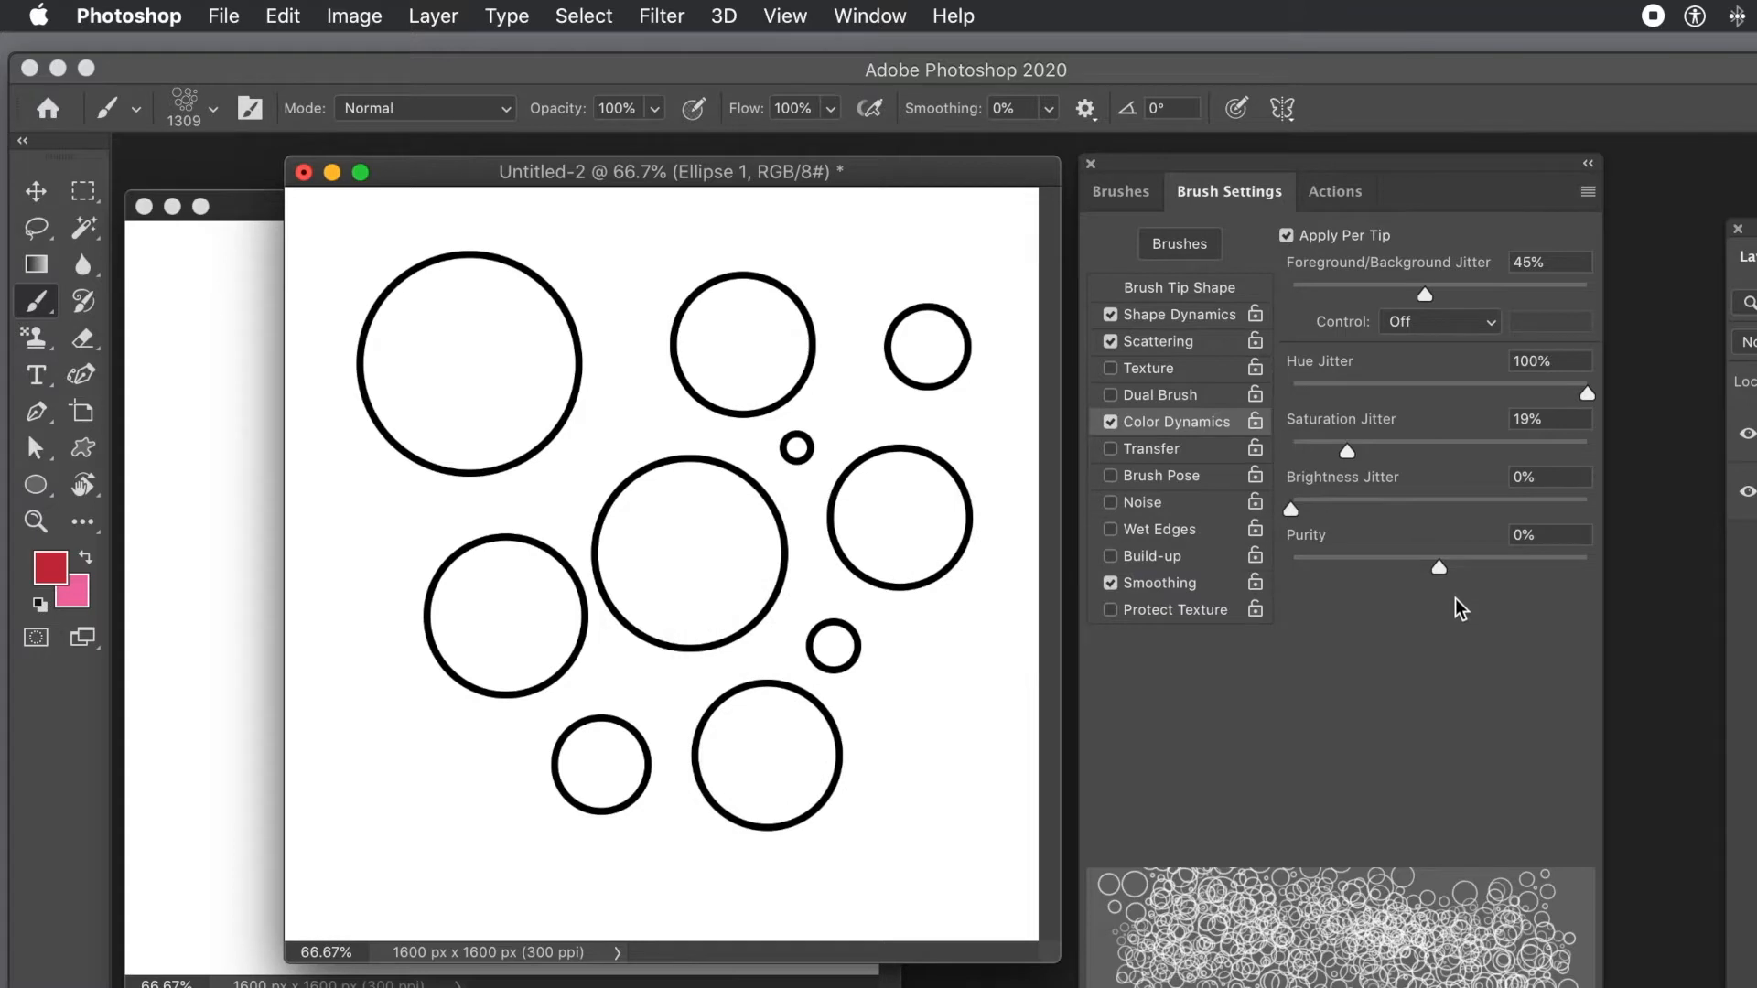
mouse_move(1311, 214)
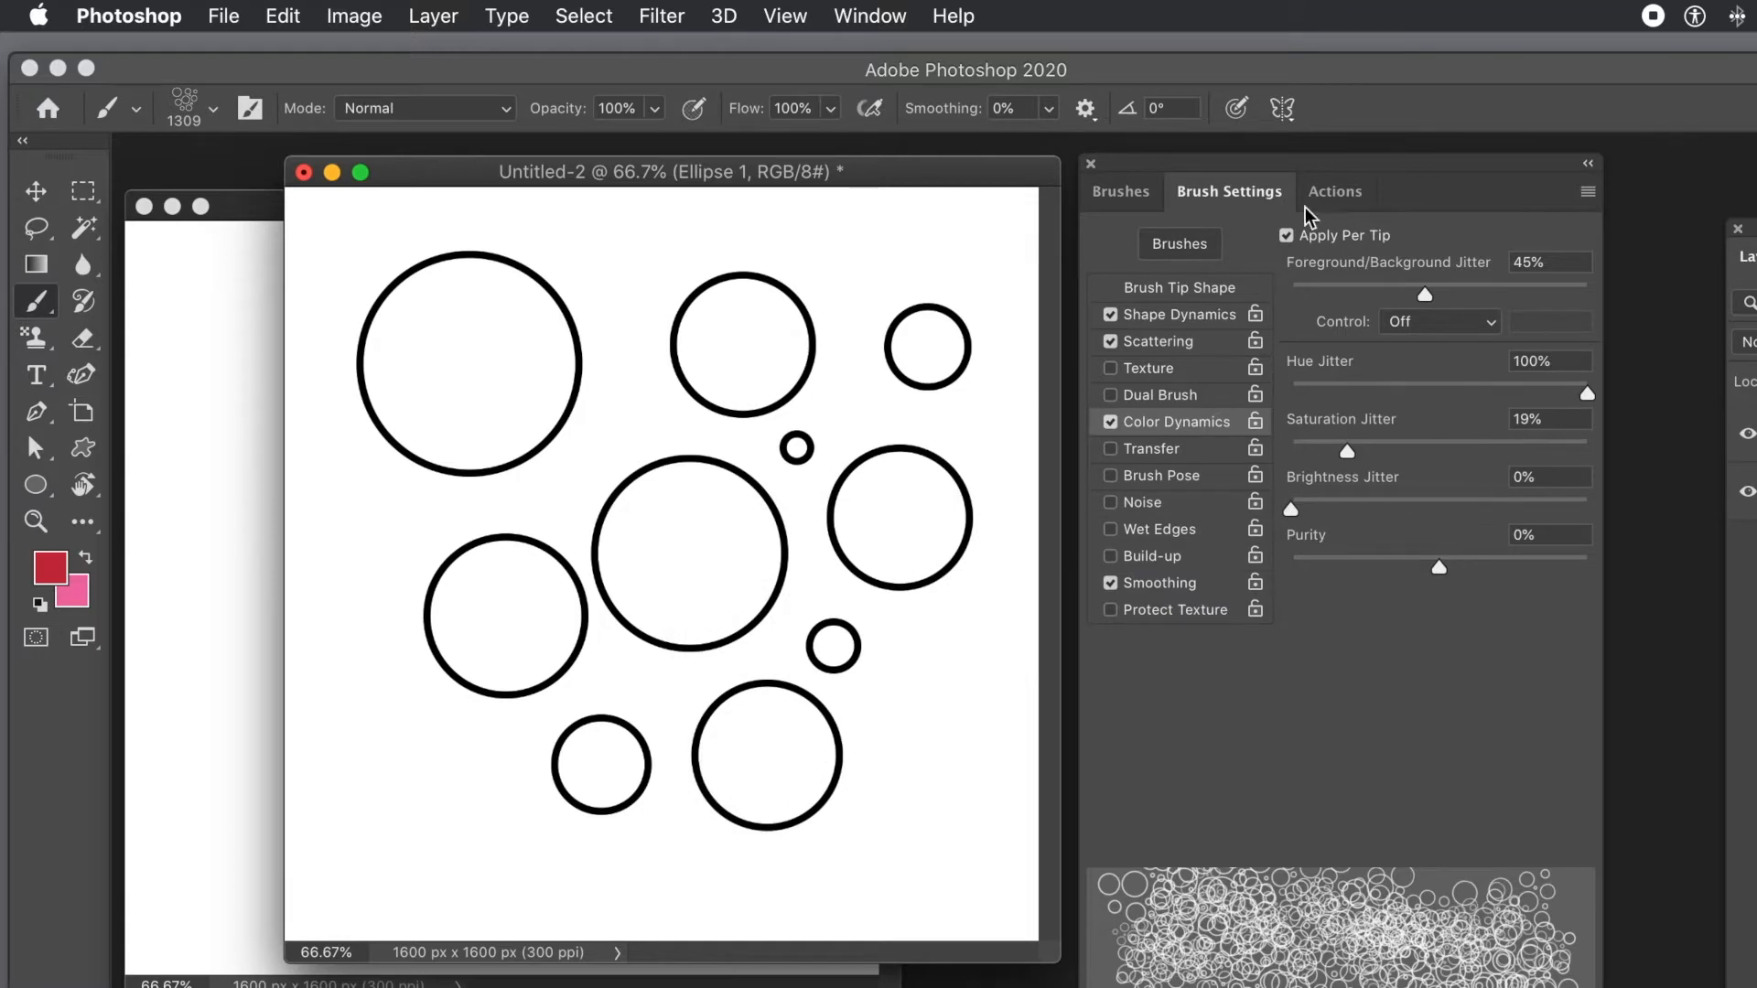
- Show the brush preset list, now containing Colour brush 2
click(1120, 192)
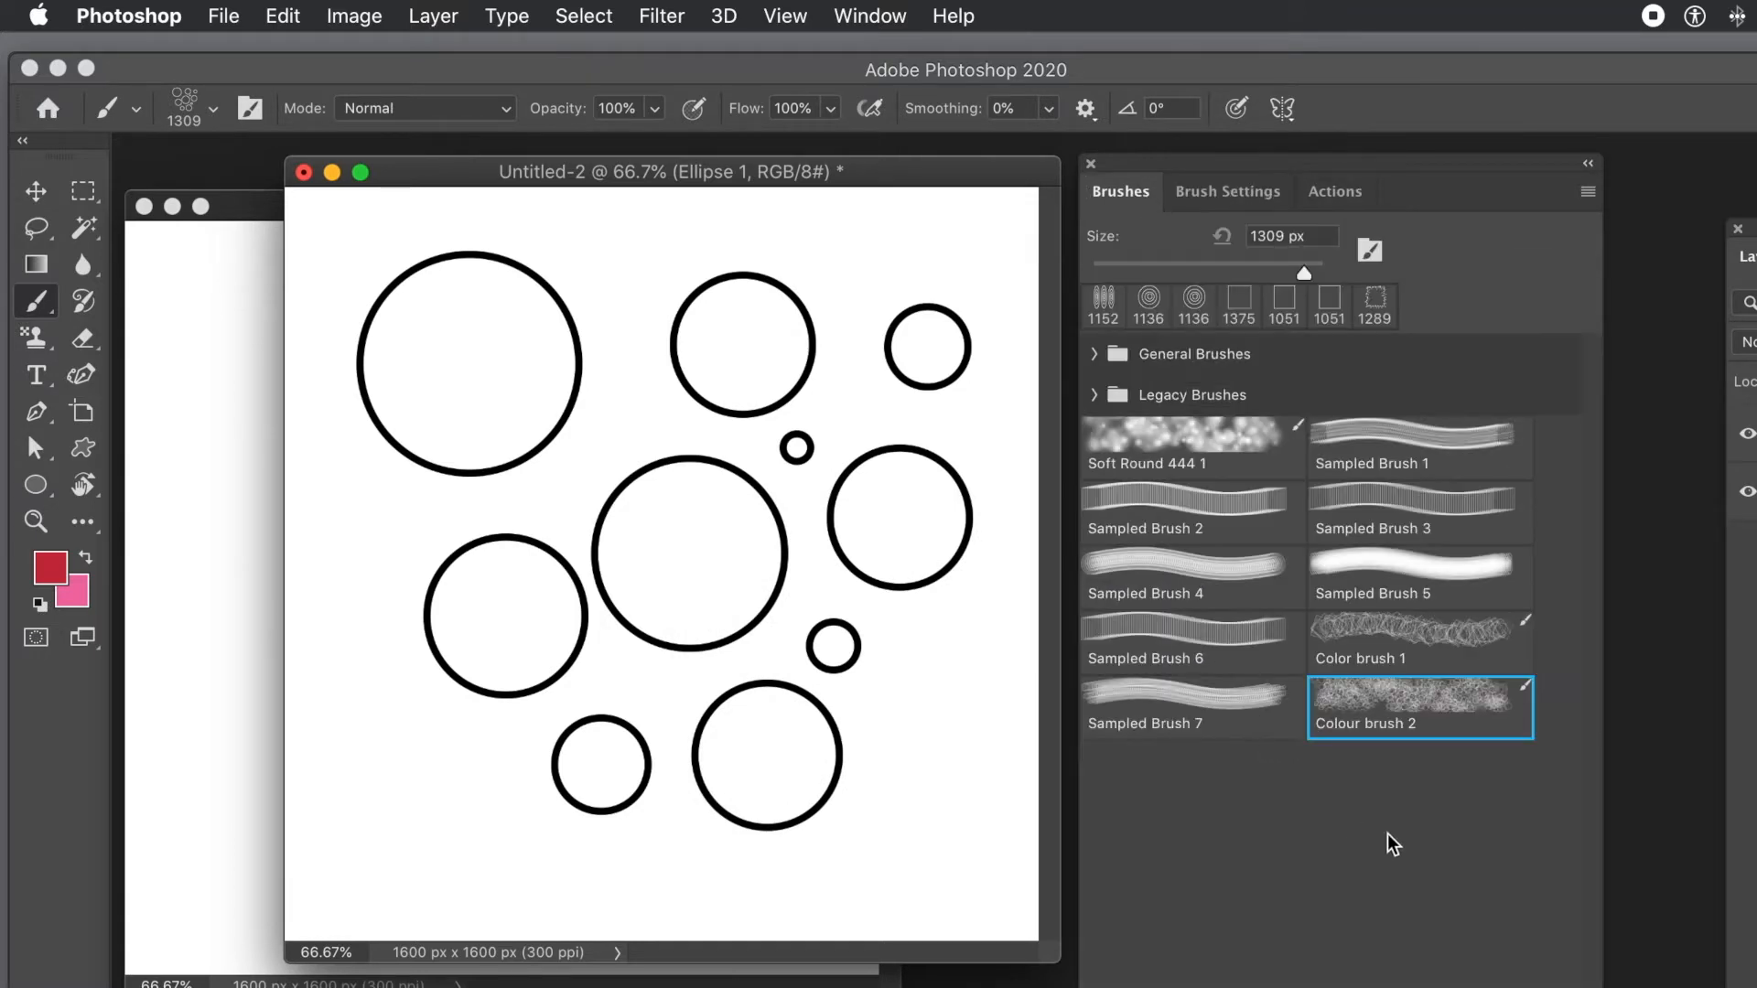
mouse_move(1383, 674)
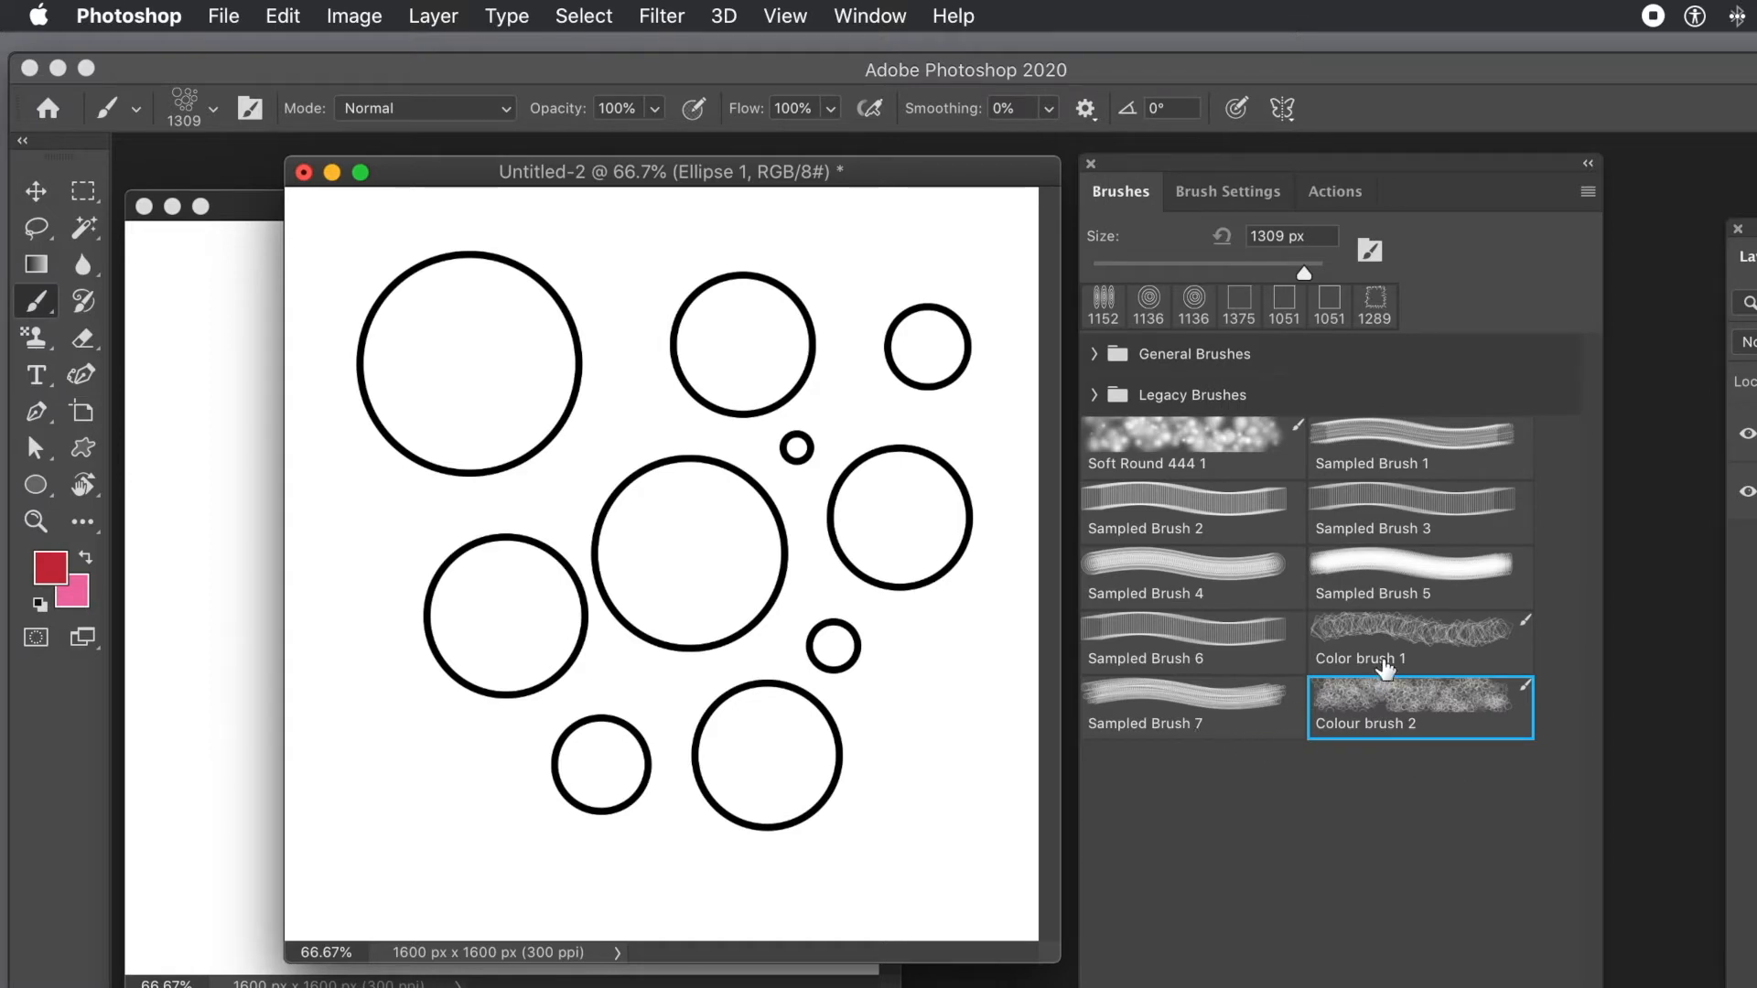
mouse_move(974, 474)
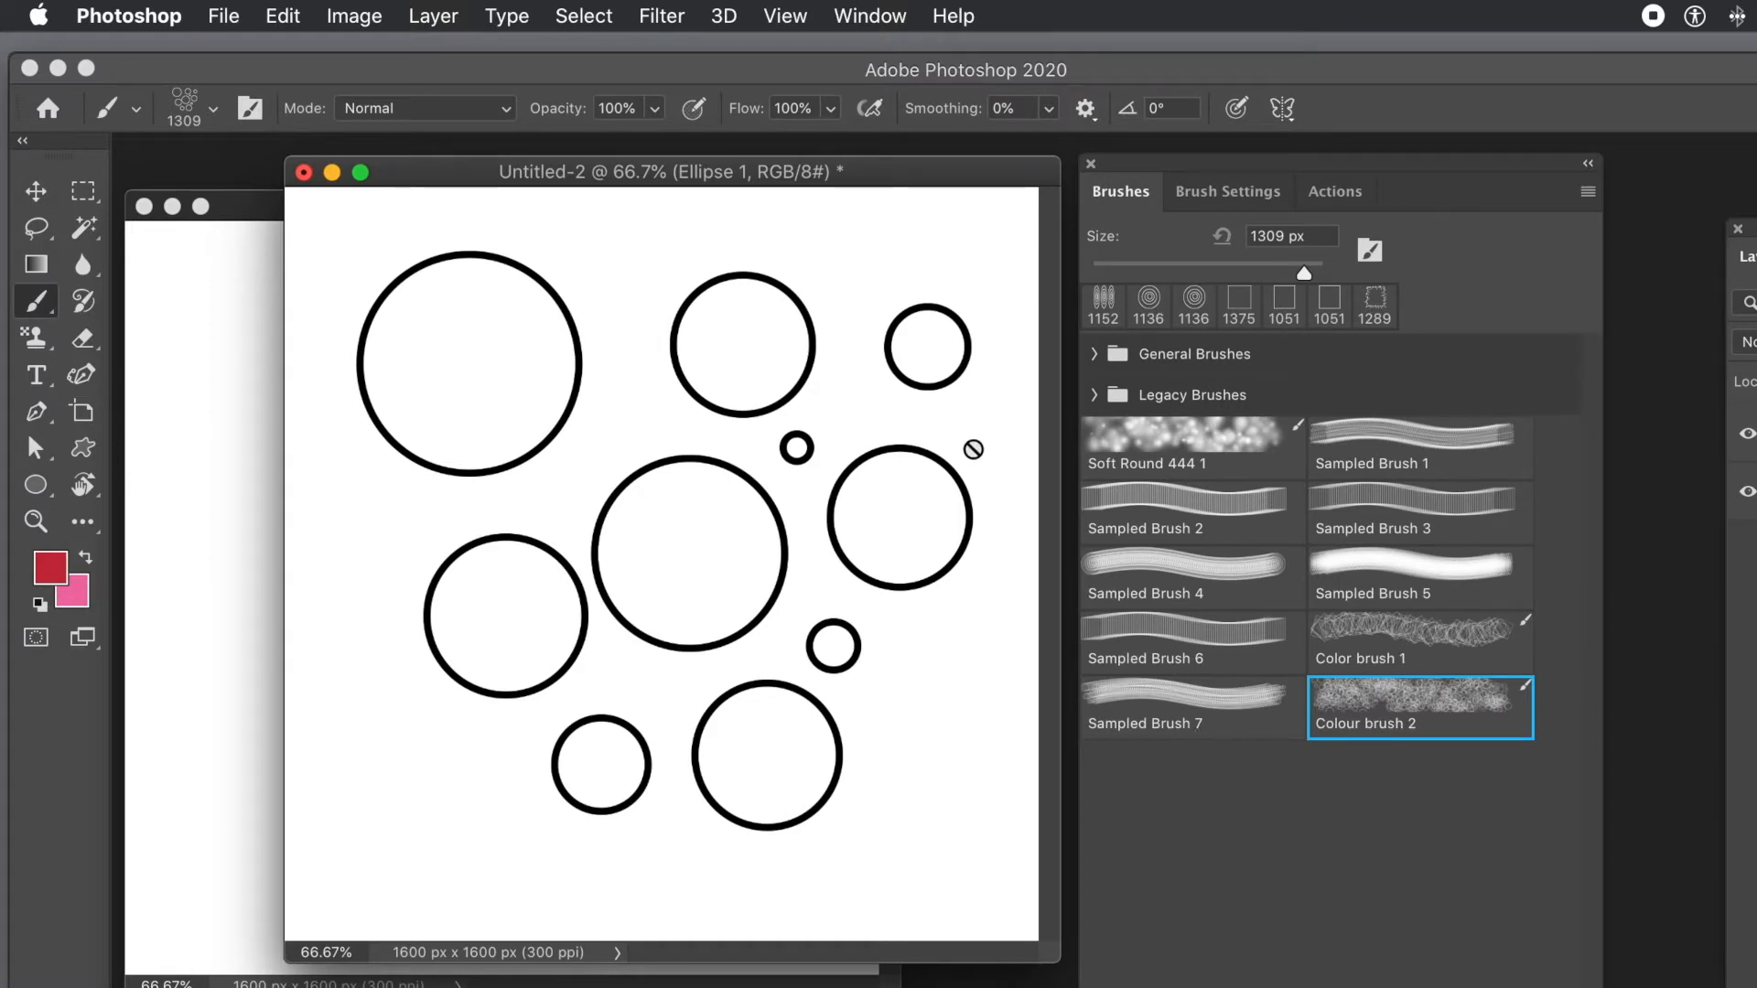
mouse_move(937, 390)
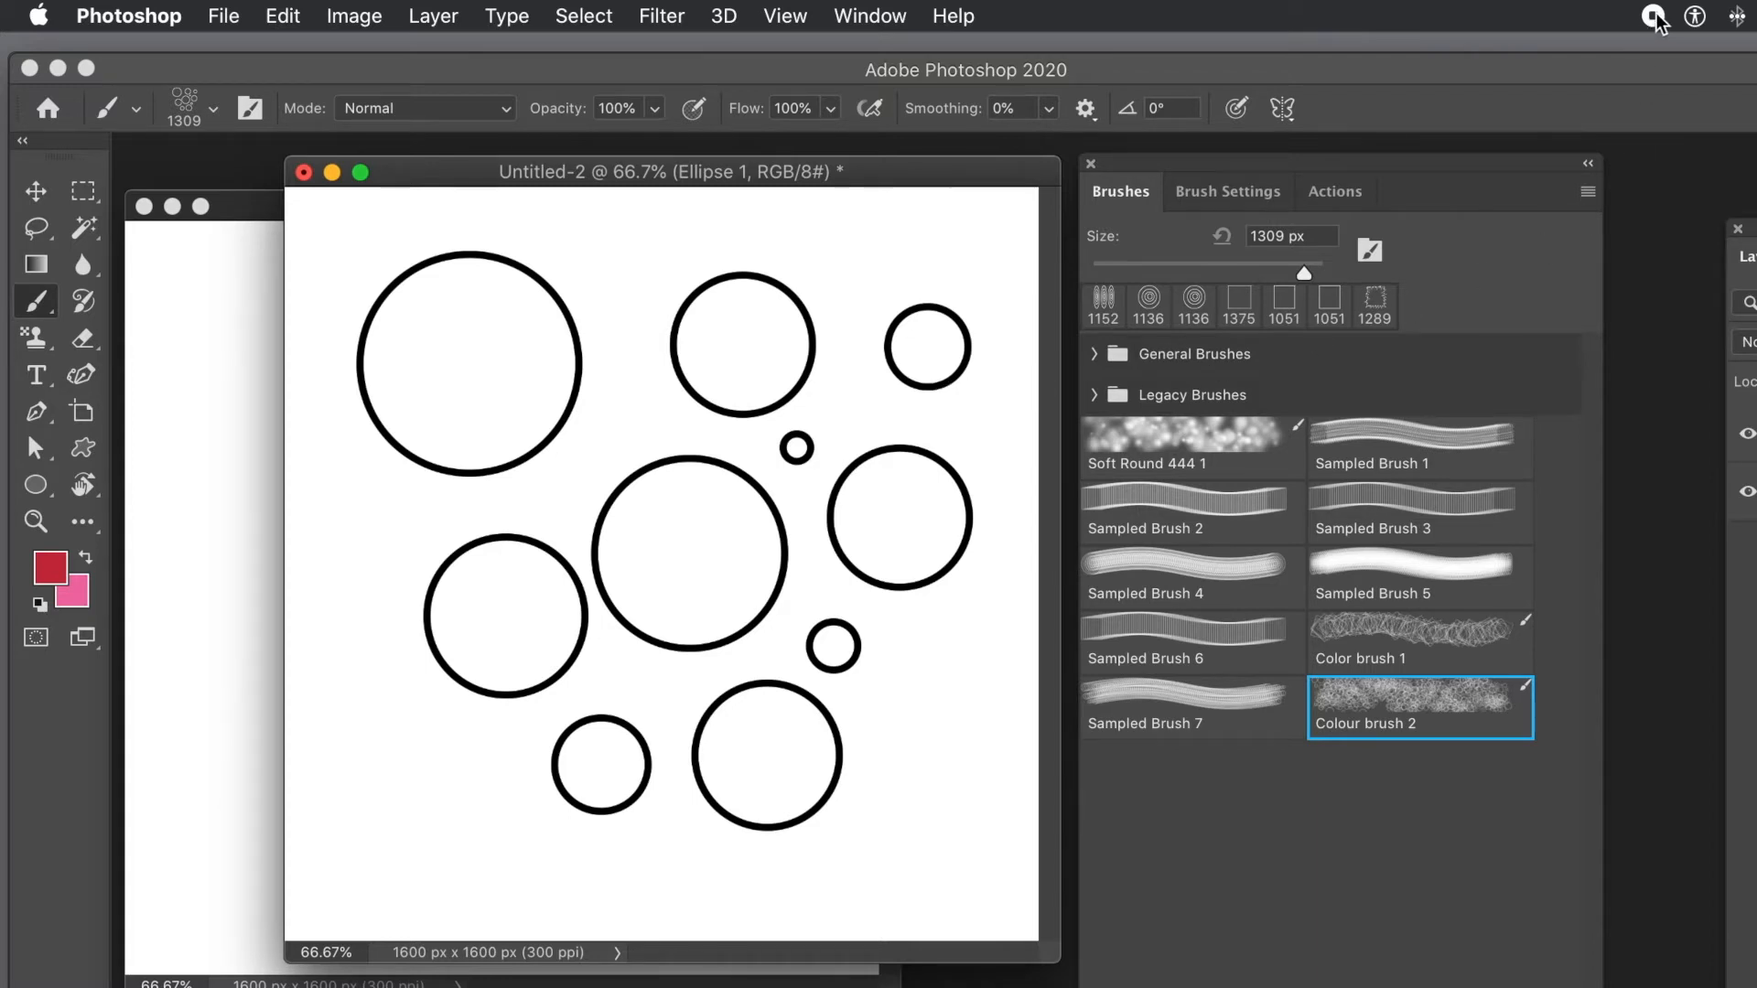
- Select the Color brush 1 preset from the Brushes panel
click(868, 15)
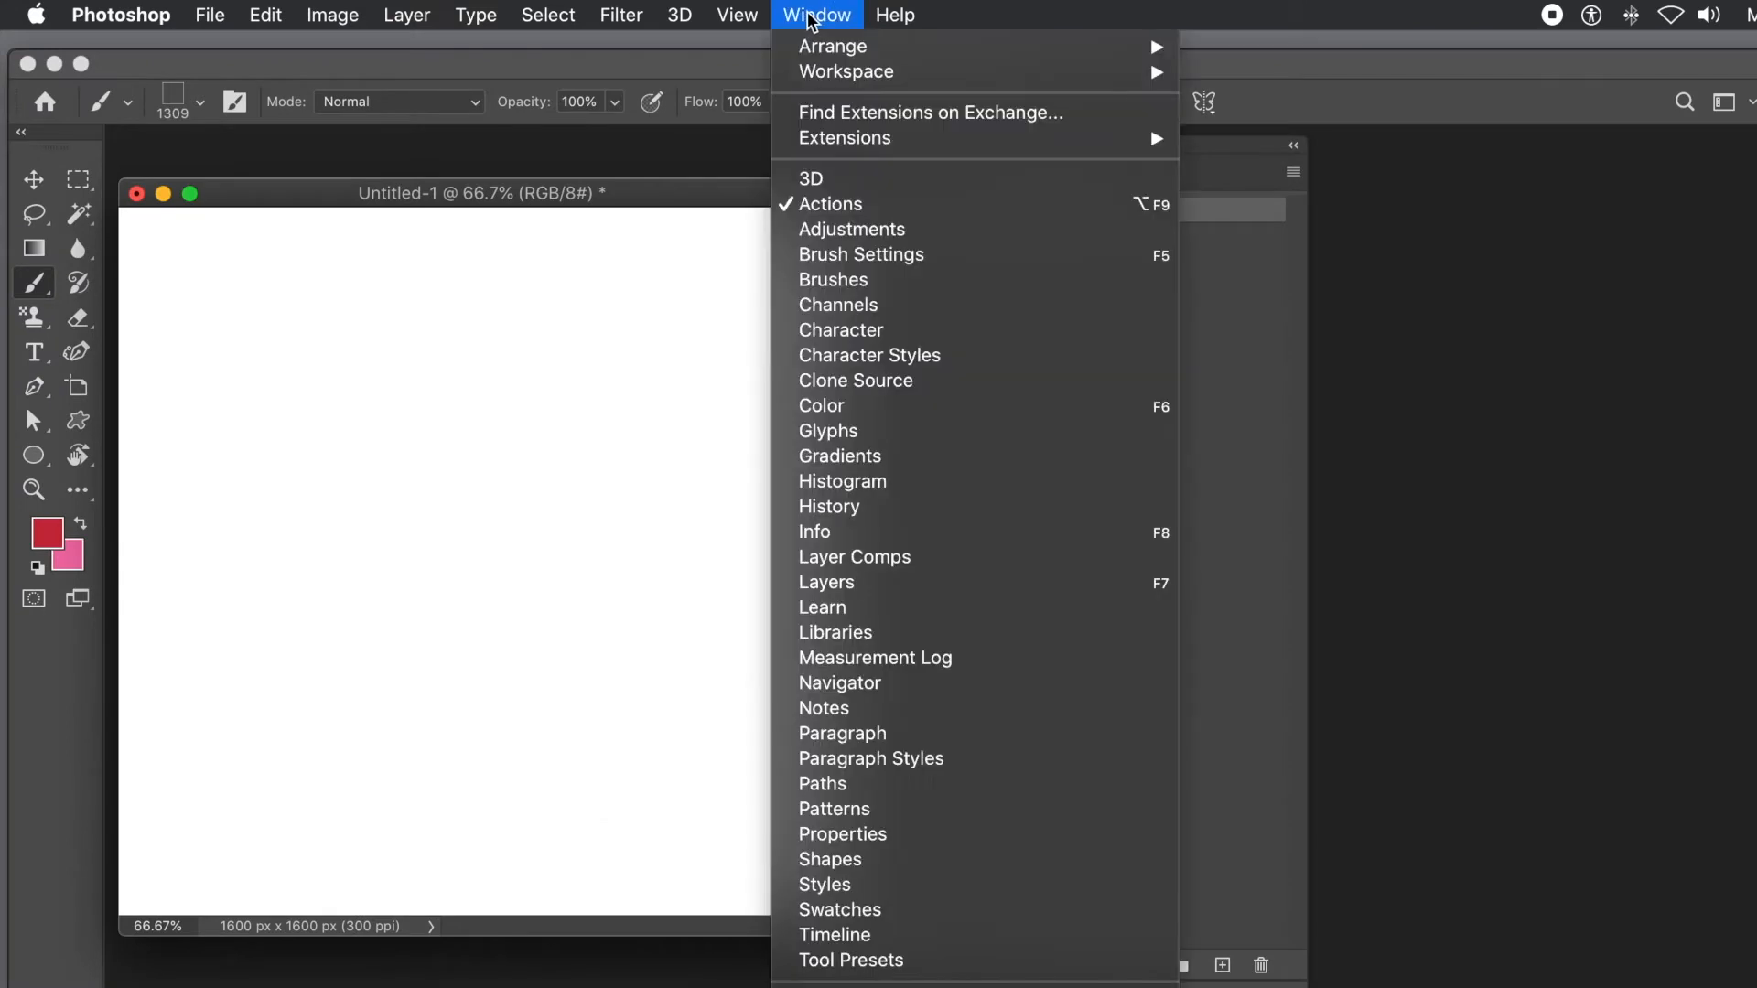
mouse_move(812, 187)
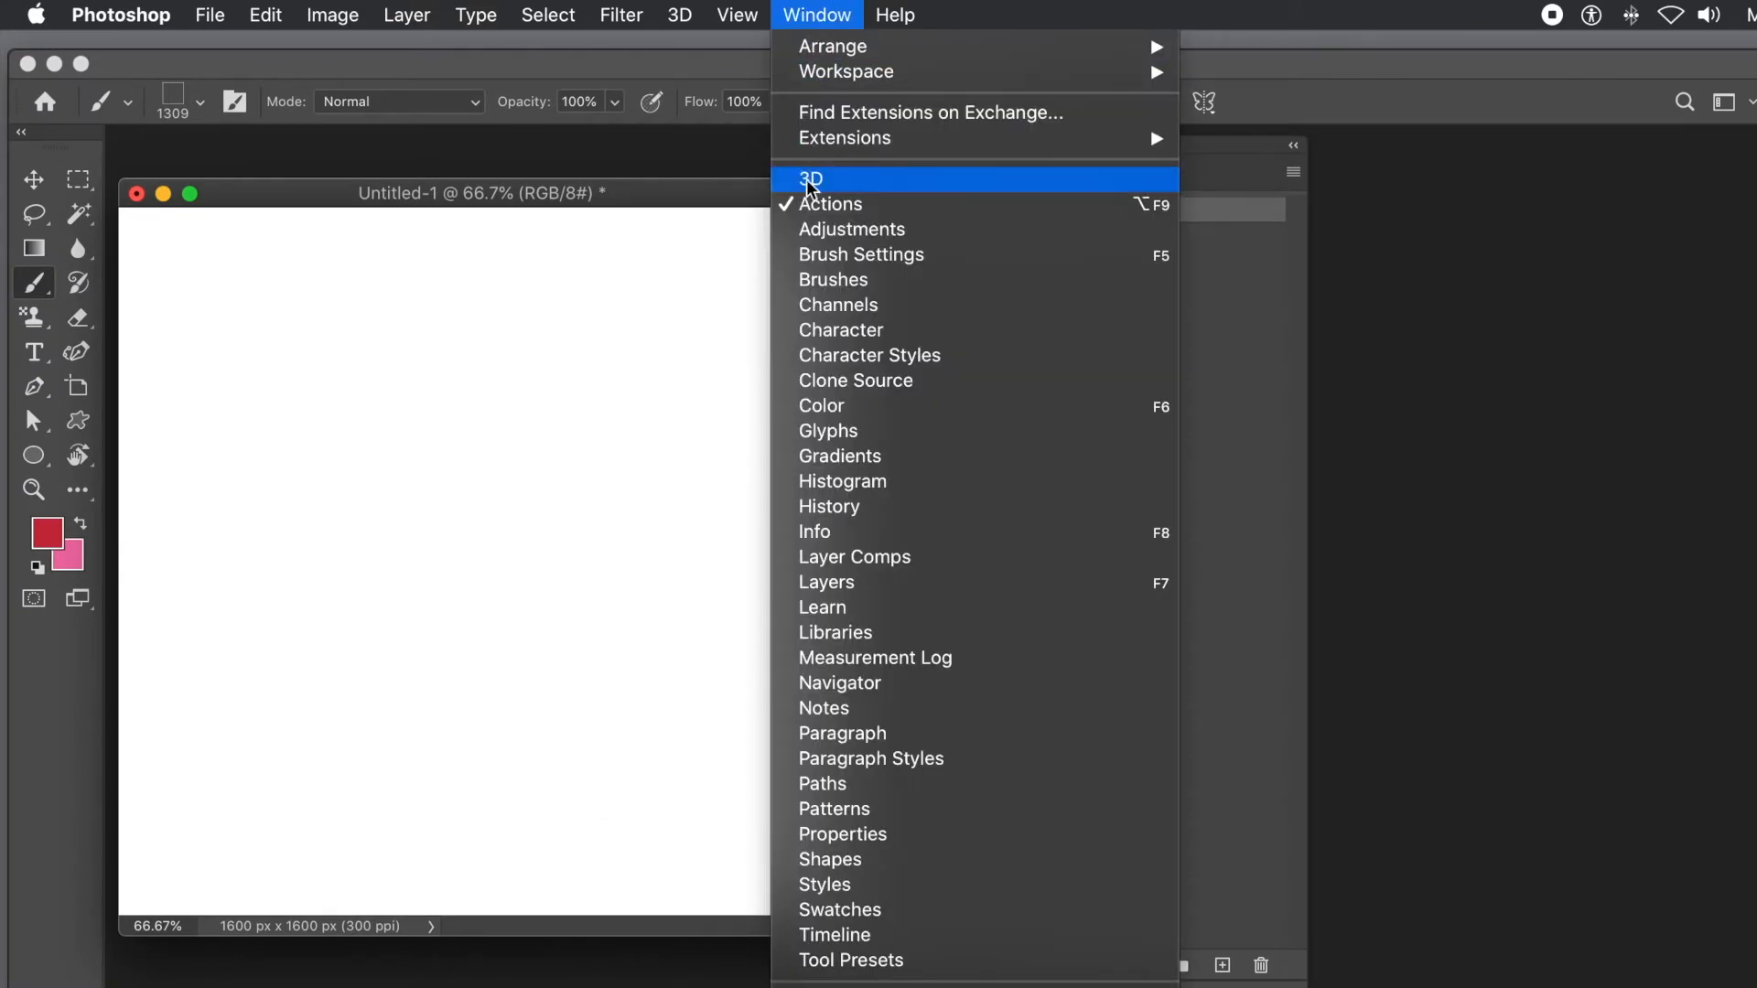
mouse_move(845, 244)
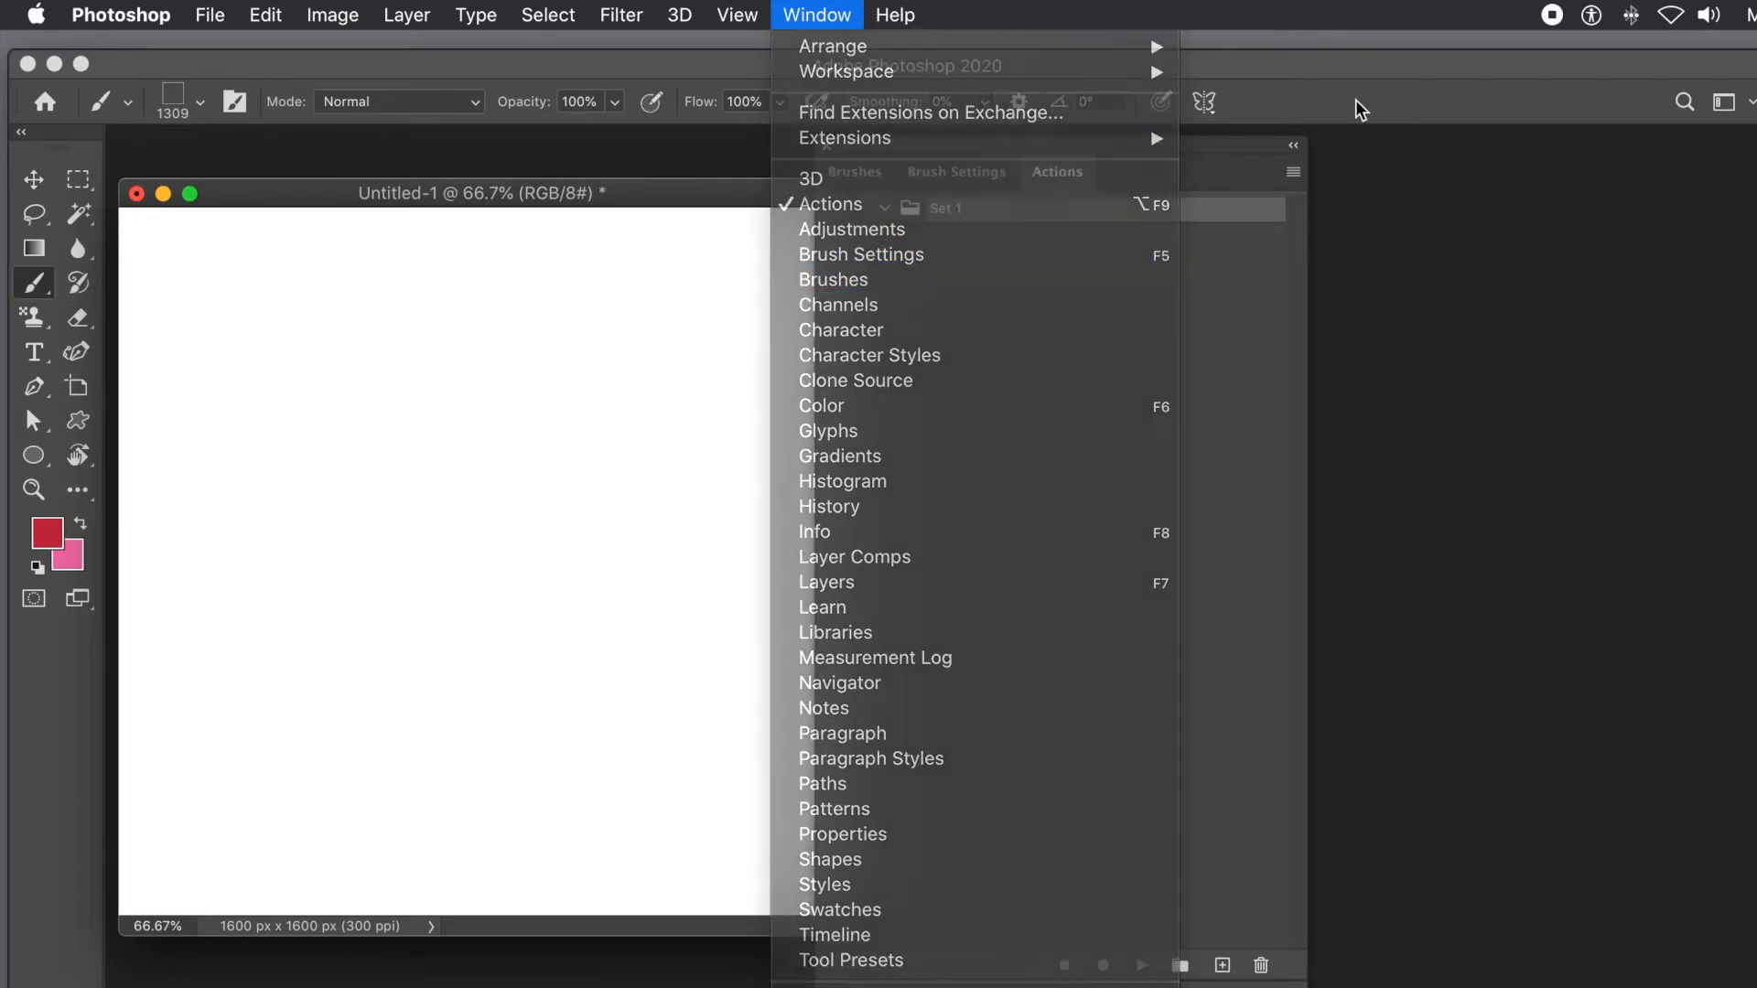
click(835, 280)
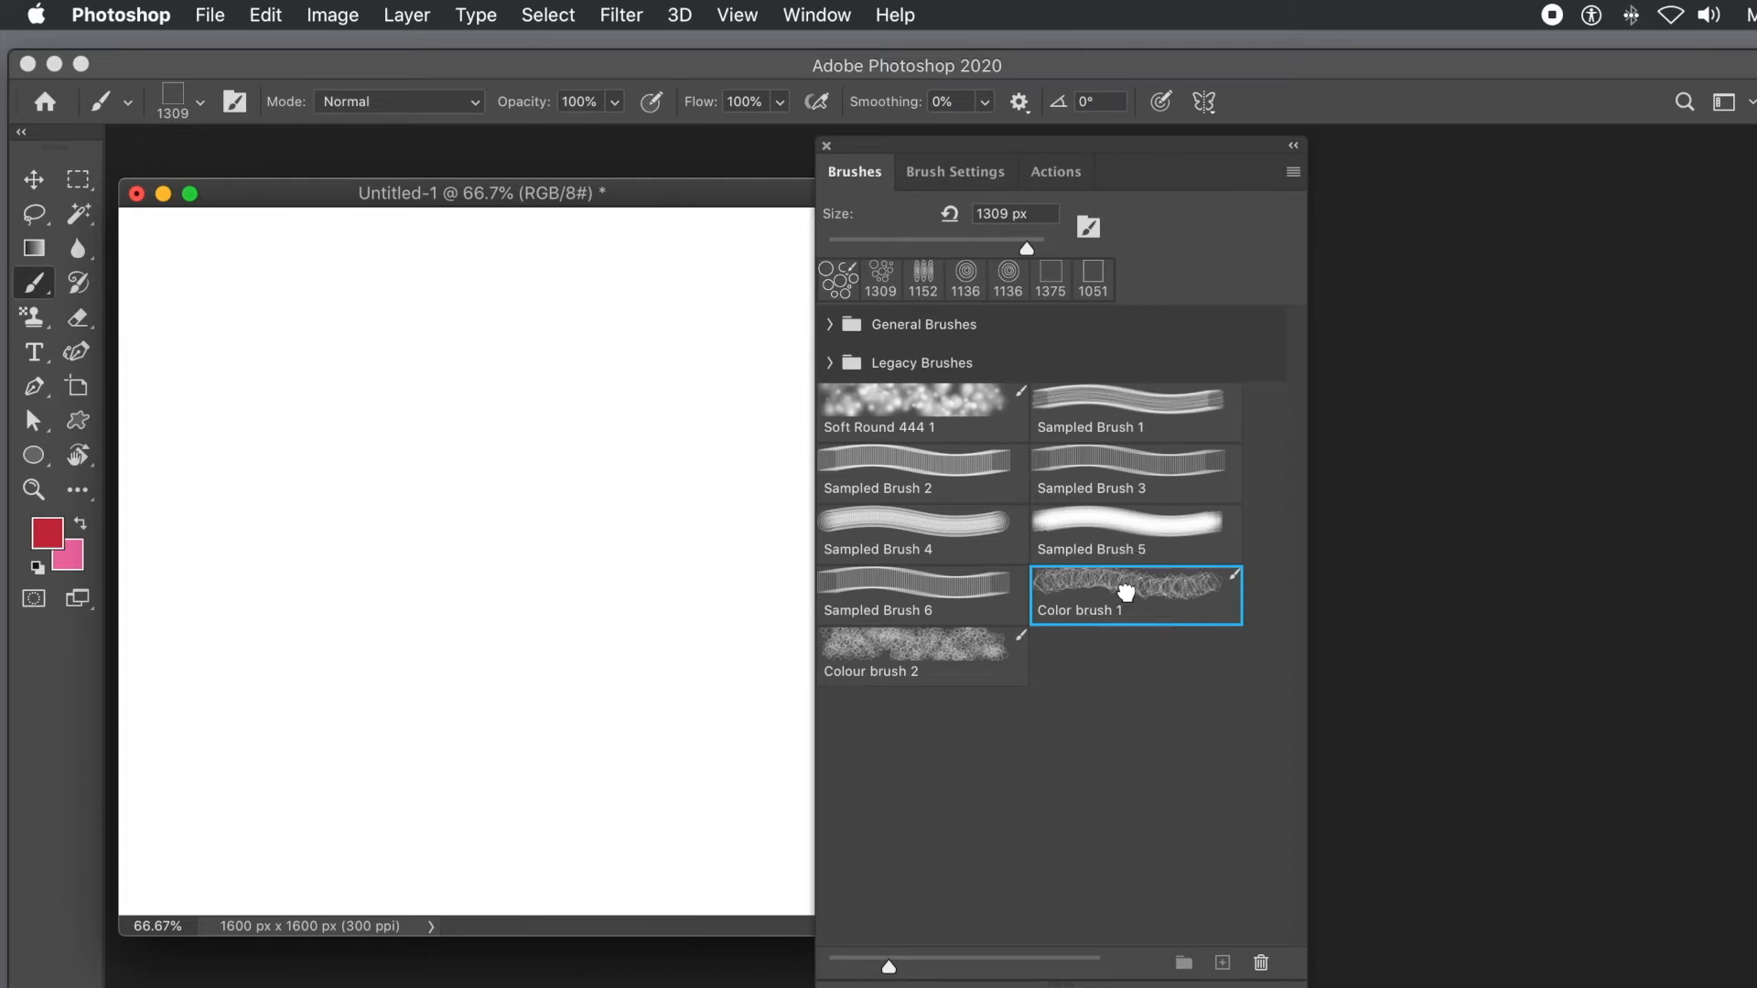
mouse_move(1175, 602)
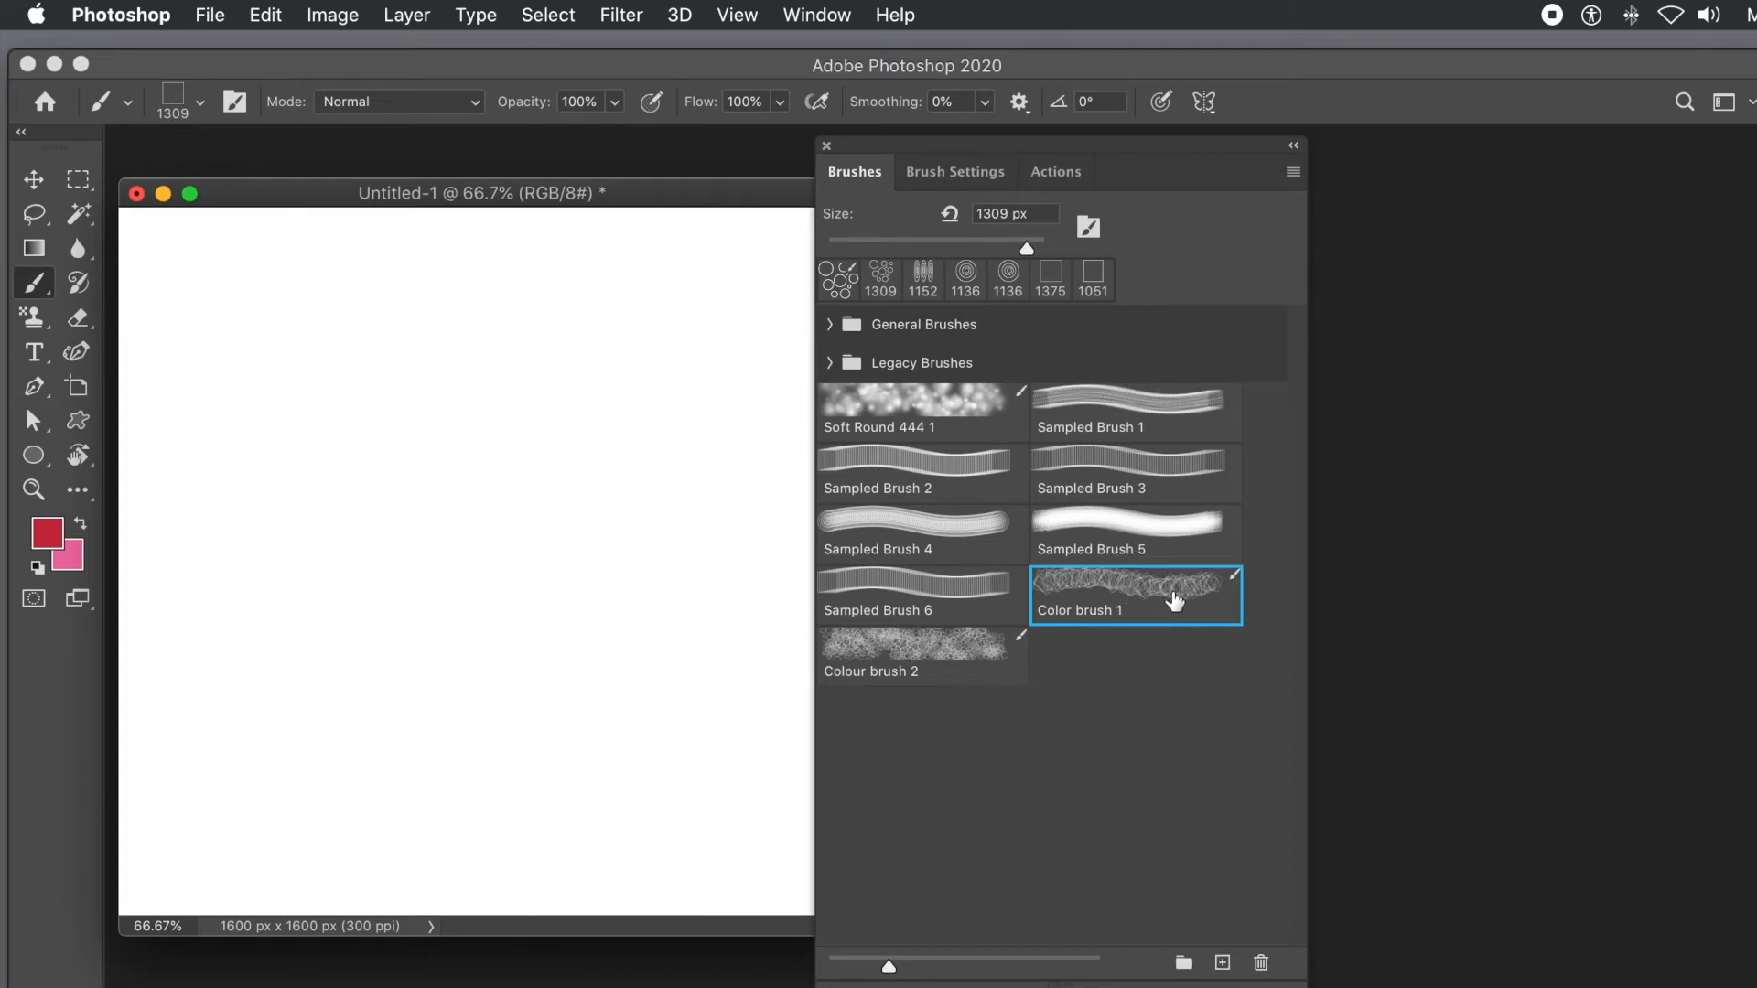
mouse_move(1082, 135)
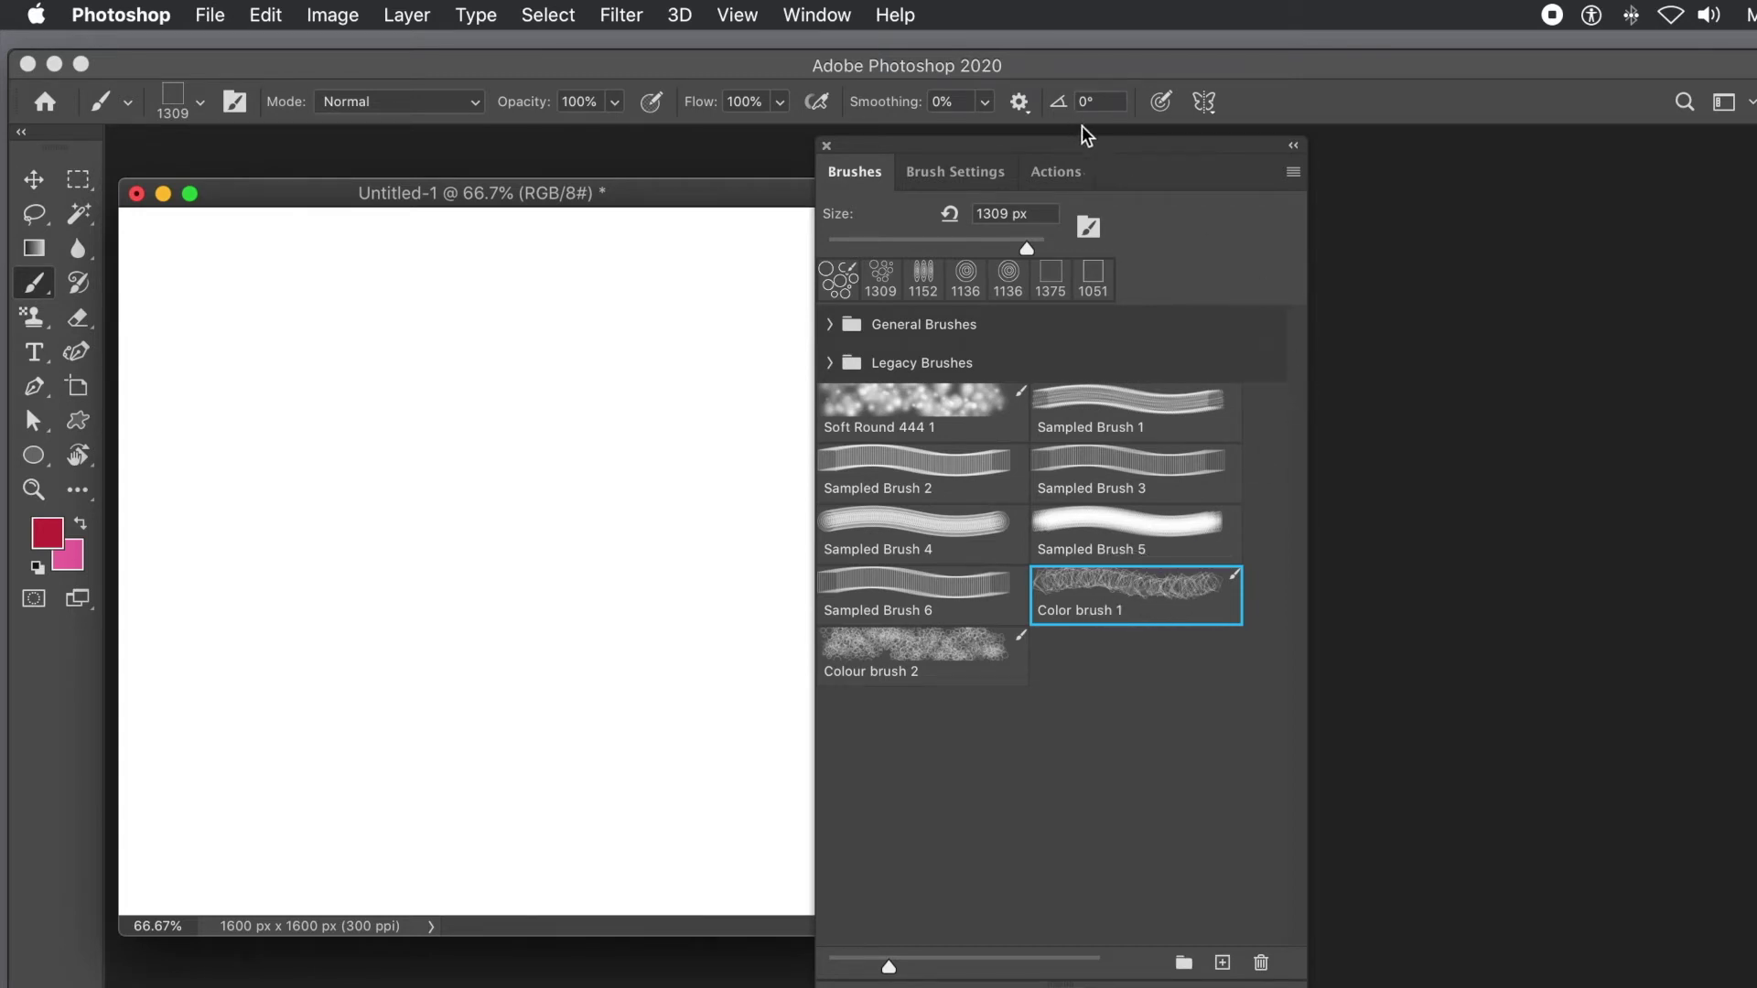
- Start a new action in Set 1 from the Actions panel menu
click(1058, 172)
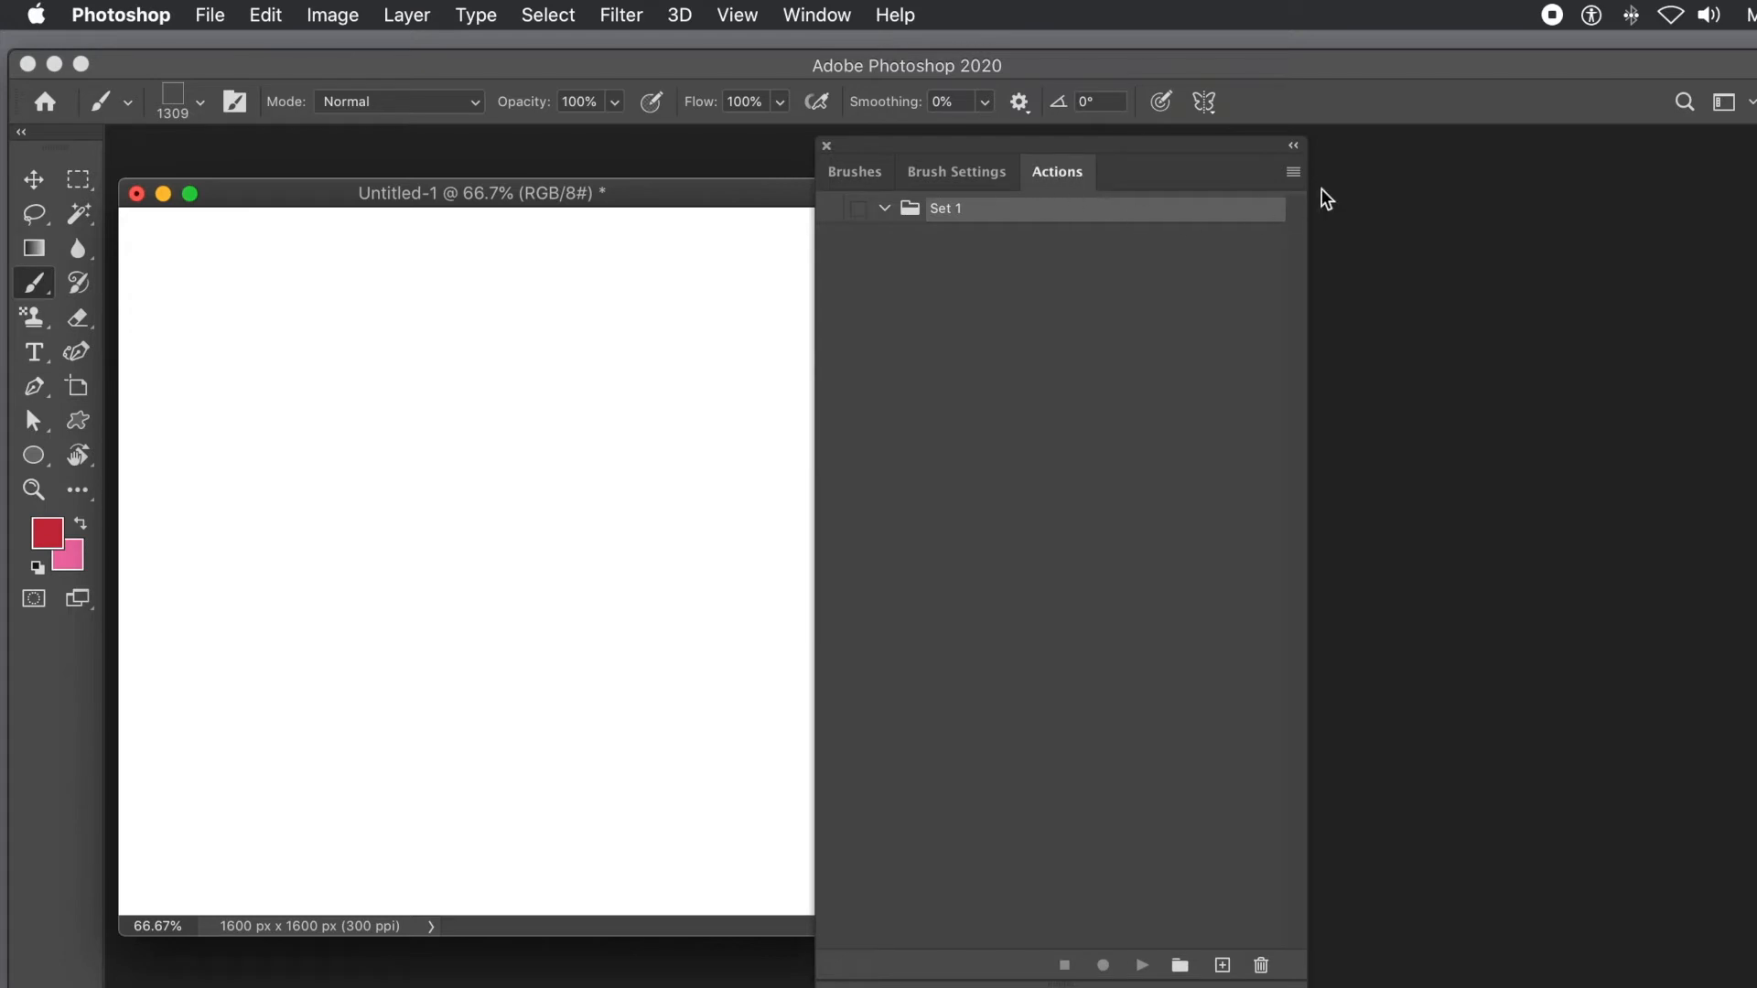
click(1292, 172)
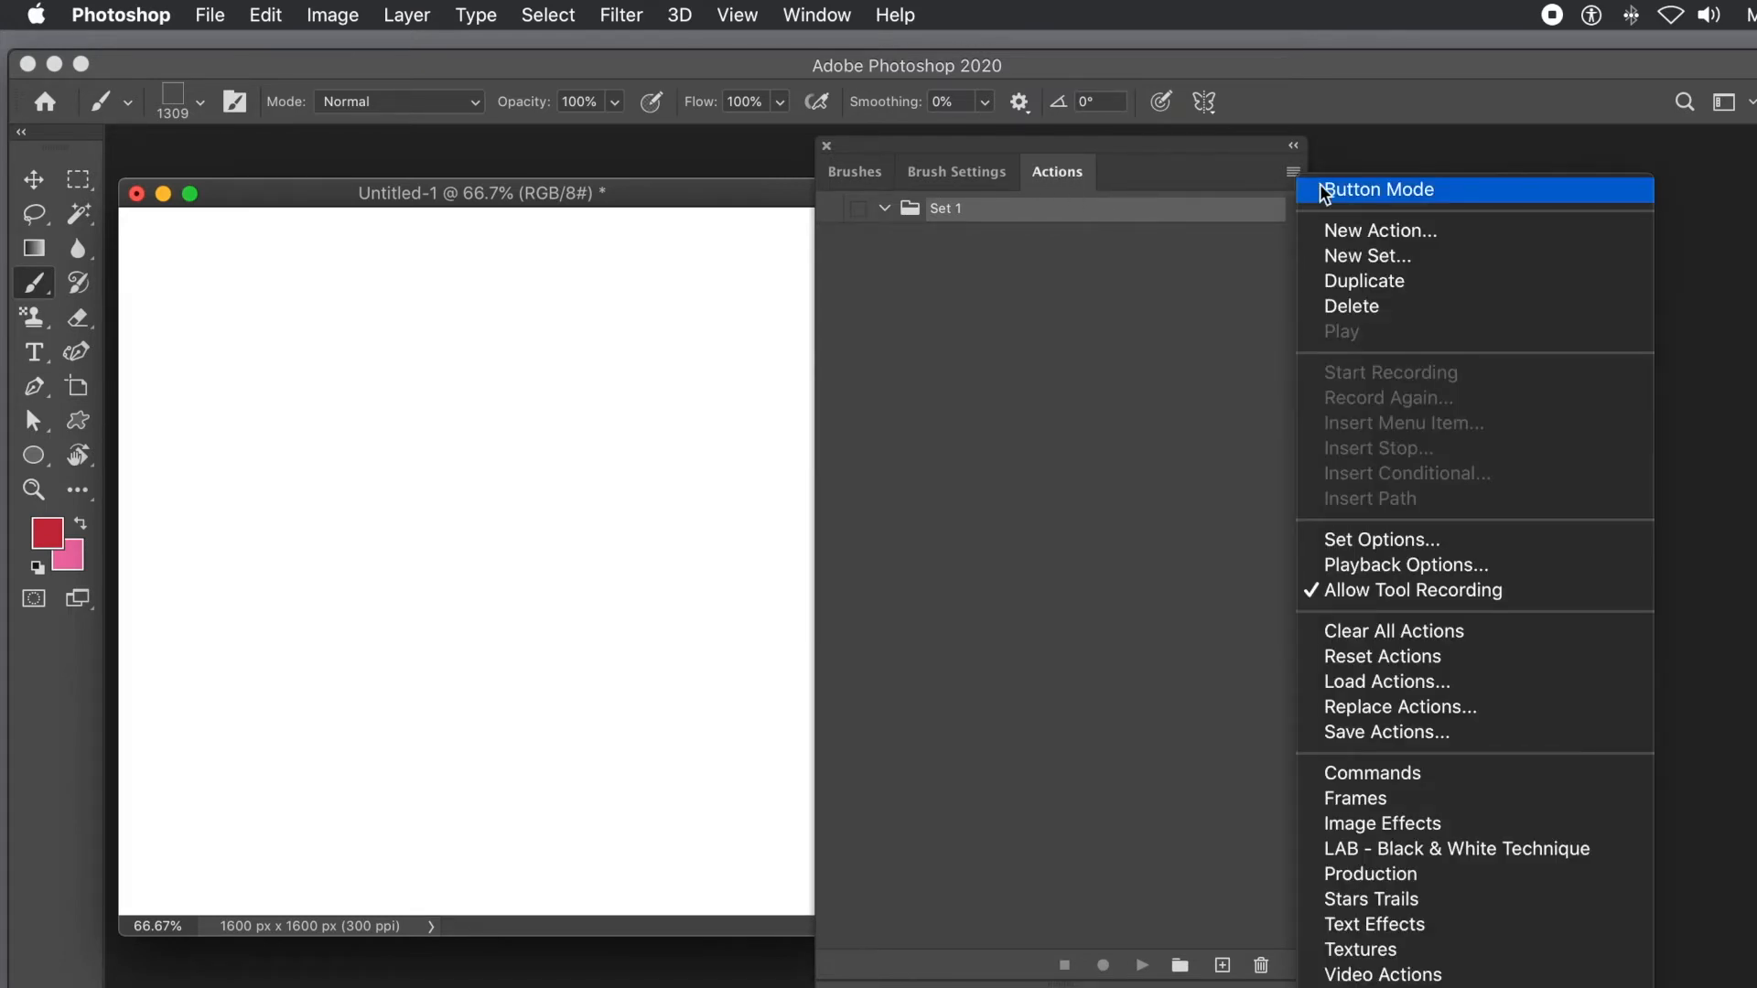
mouse_move(1369, 236)
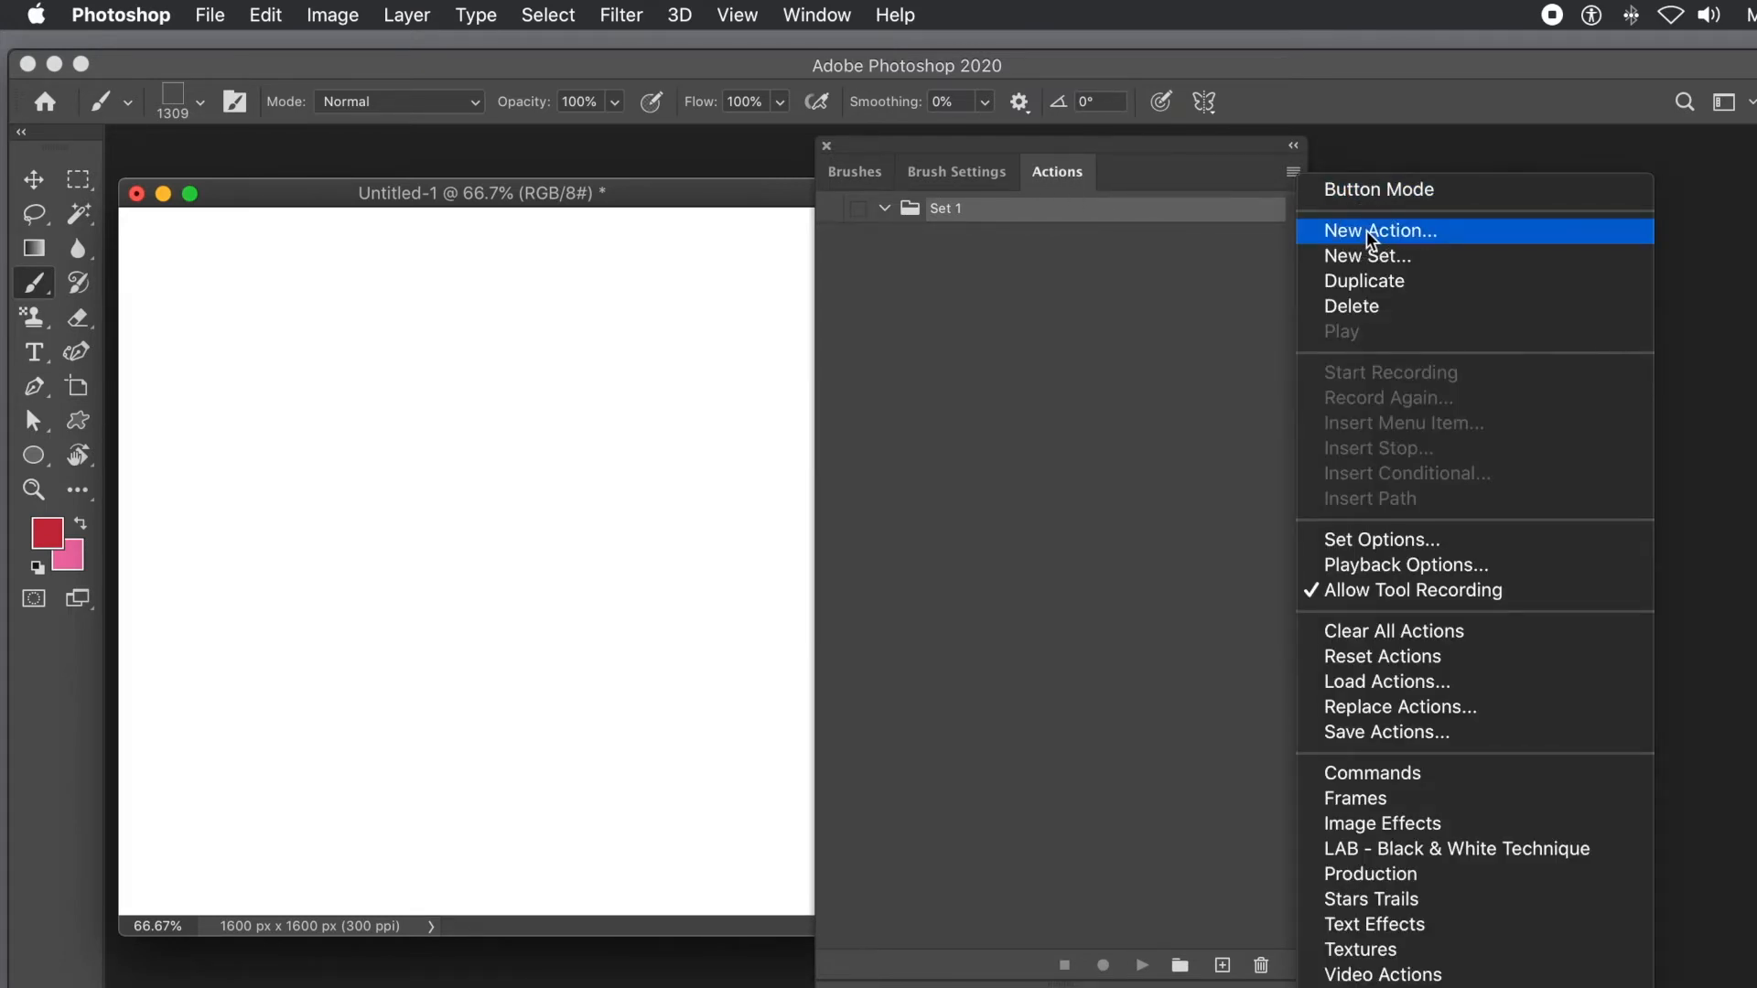
click(1380, 231)
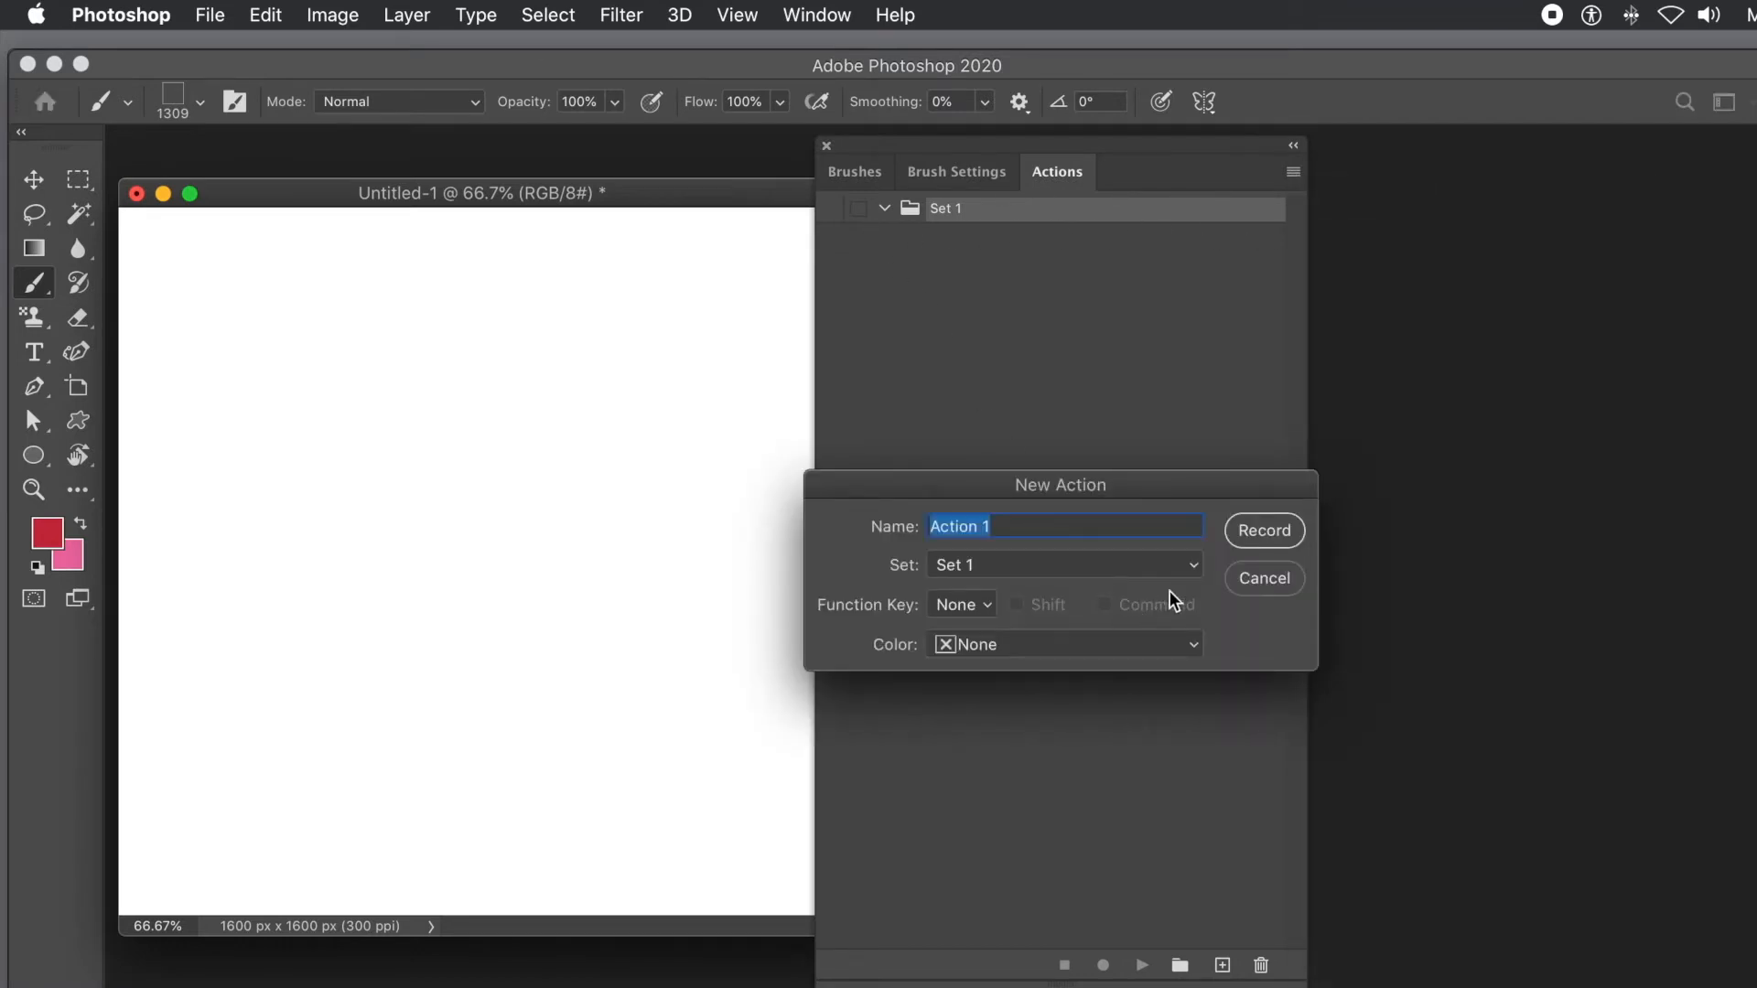
- Record Action 1 and paint dense multicoloured strokes across the canvas
click(1263, 531)
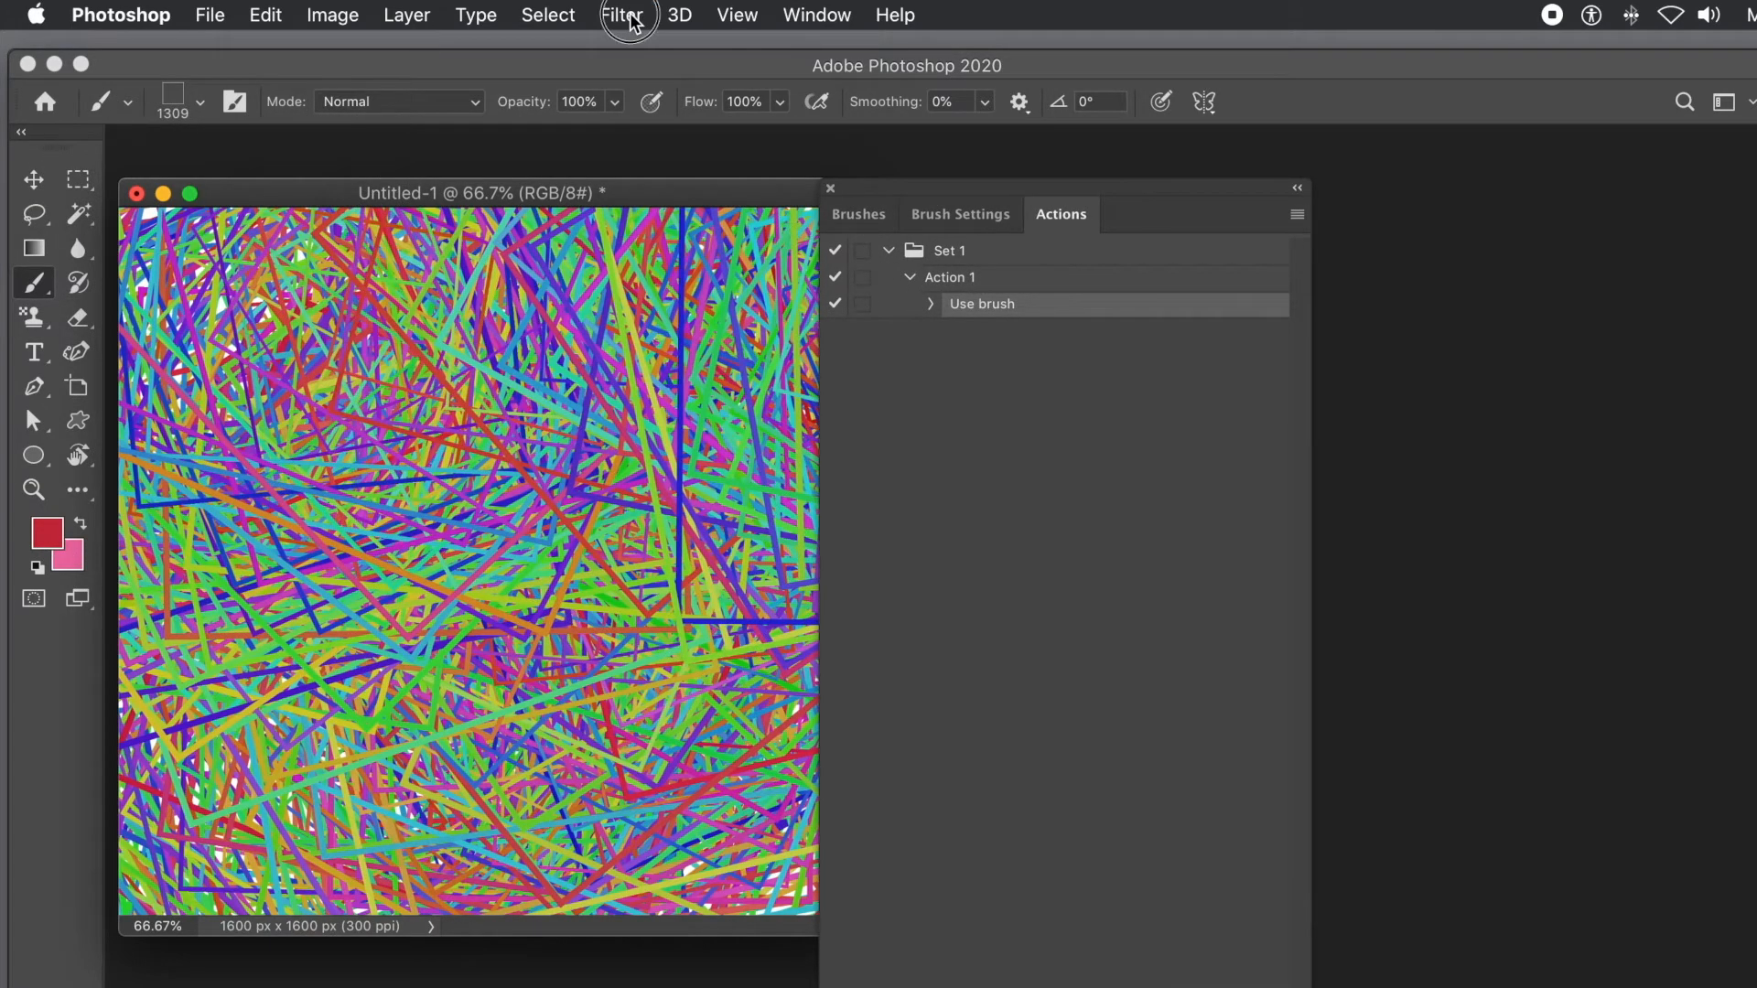
- Apply the Oil Paint filter with default settings to the strokes
click(621, 14)
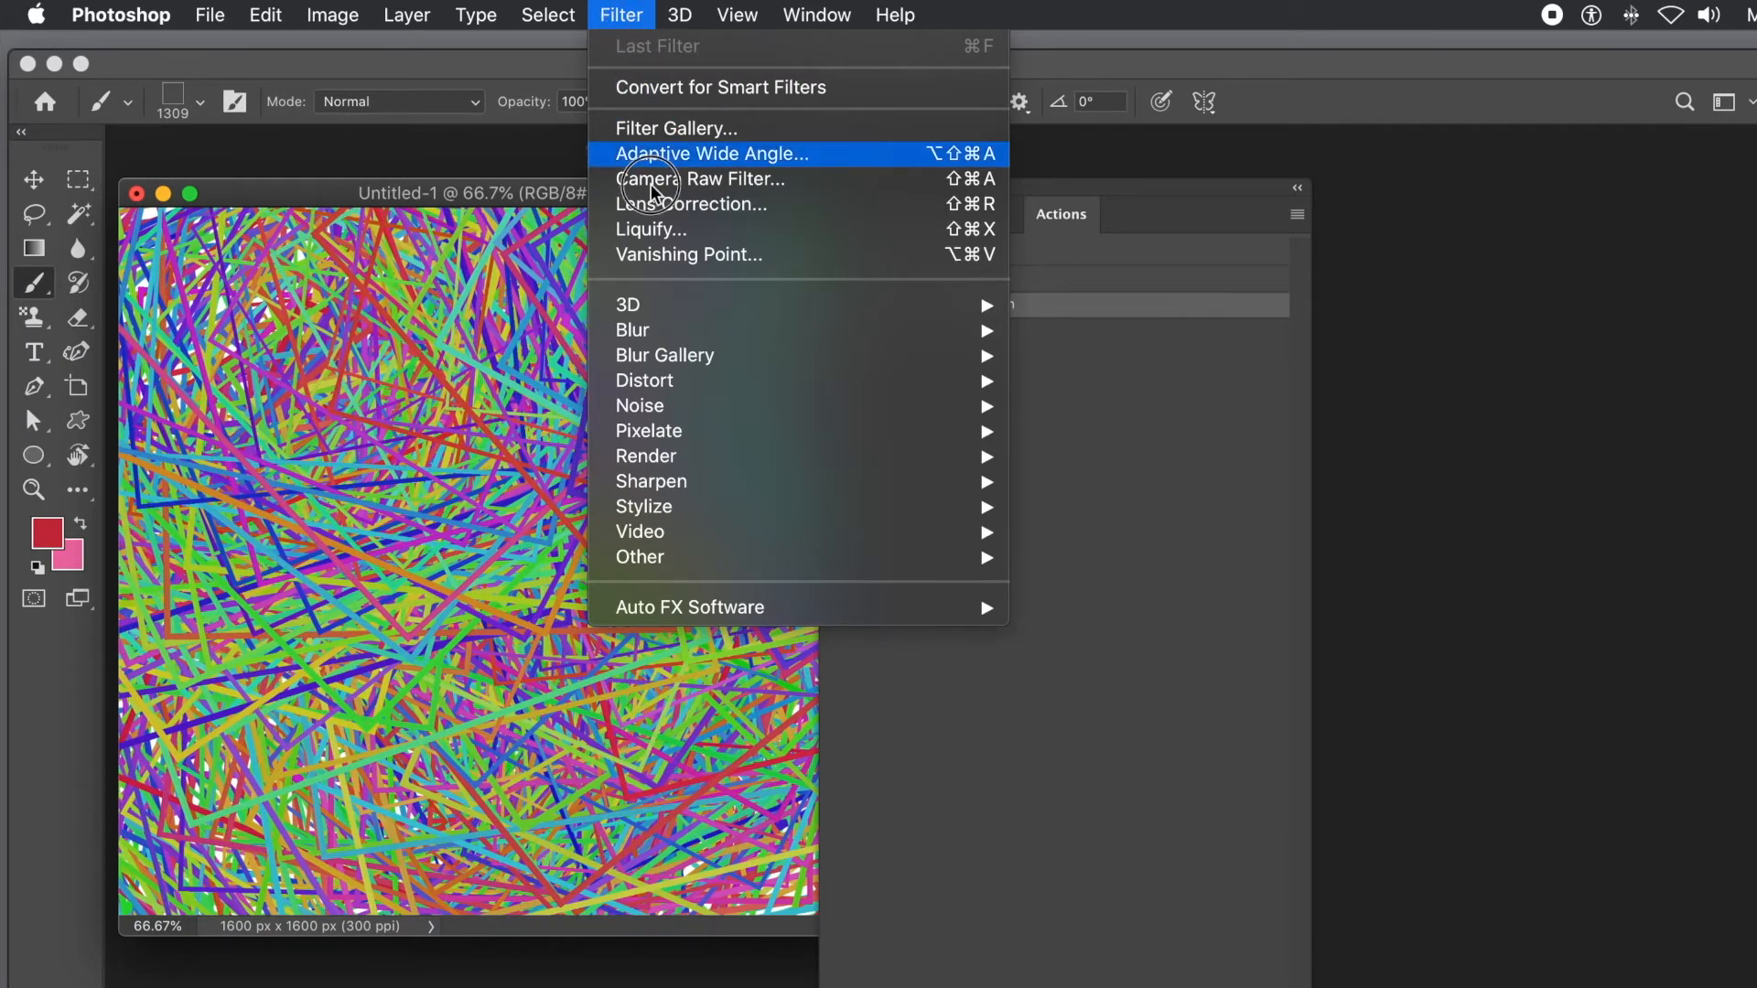
mouse_move(674, 520)
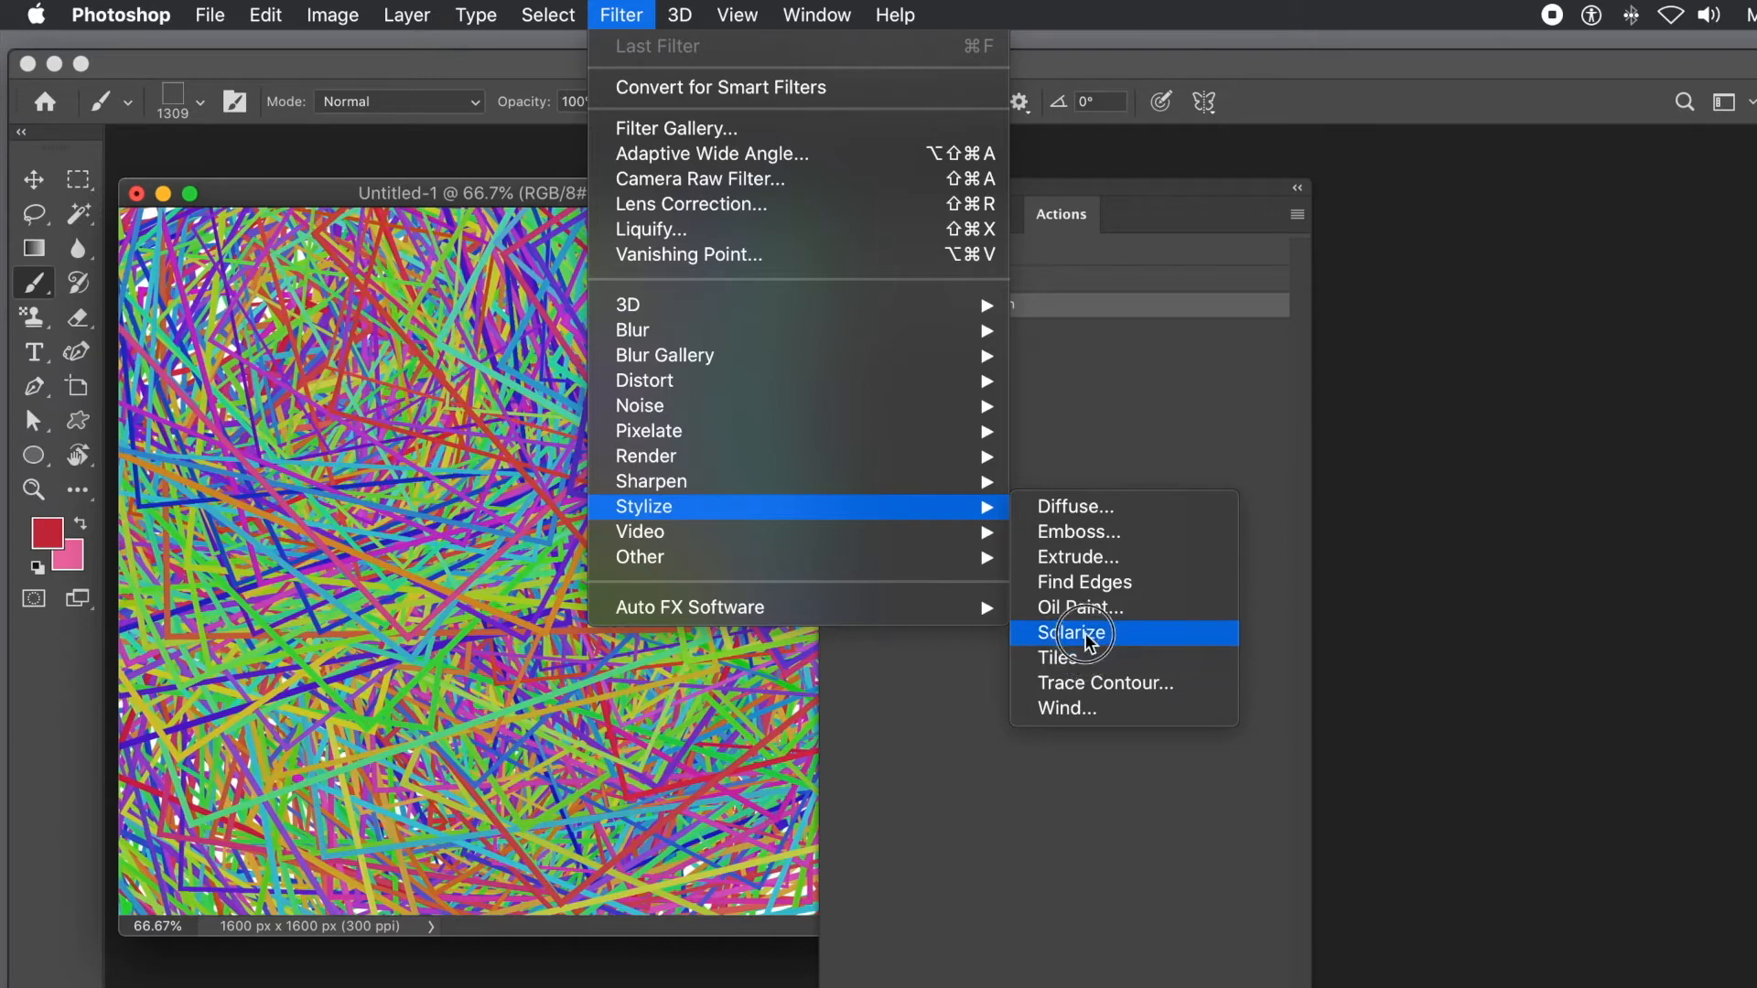
click(1080, 609)
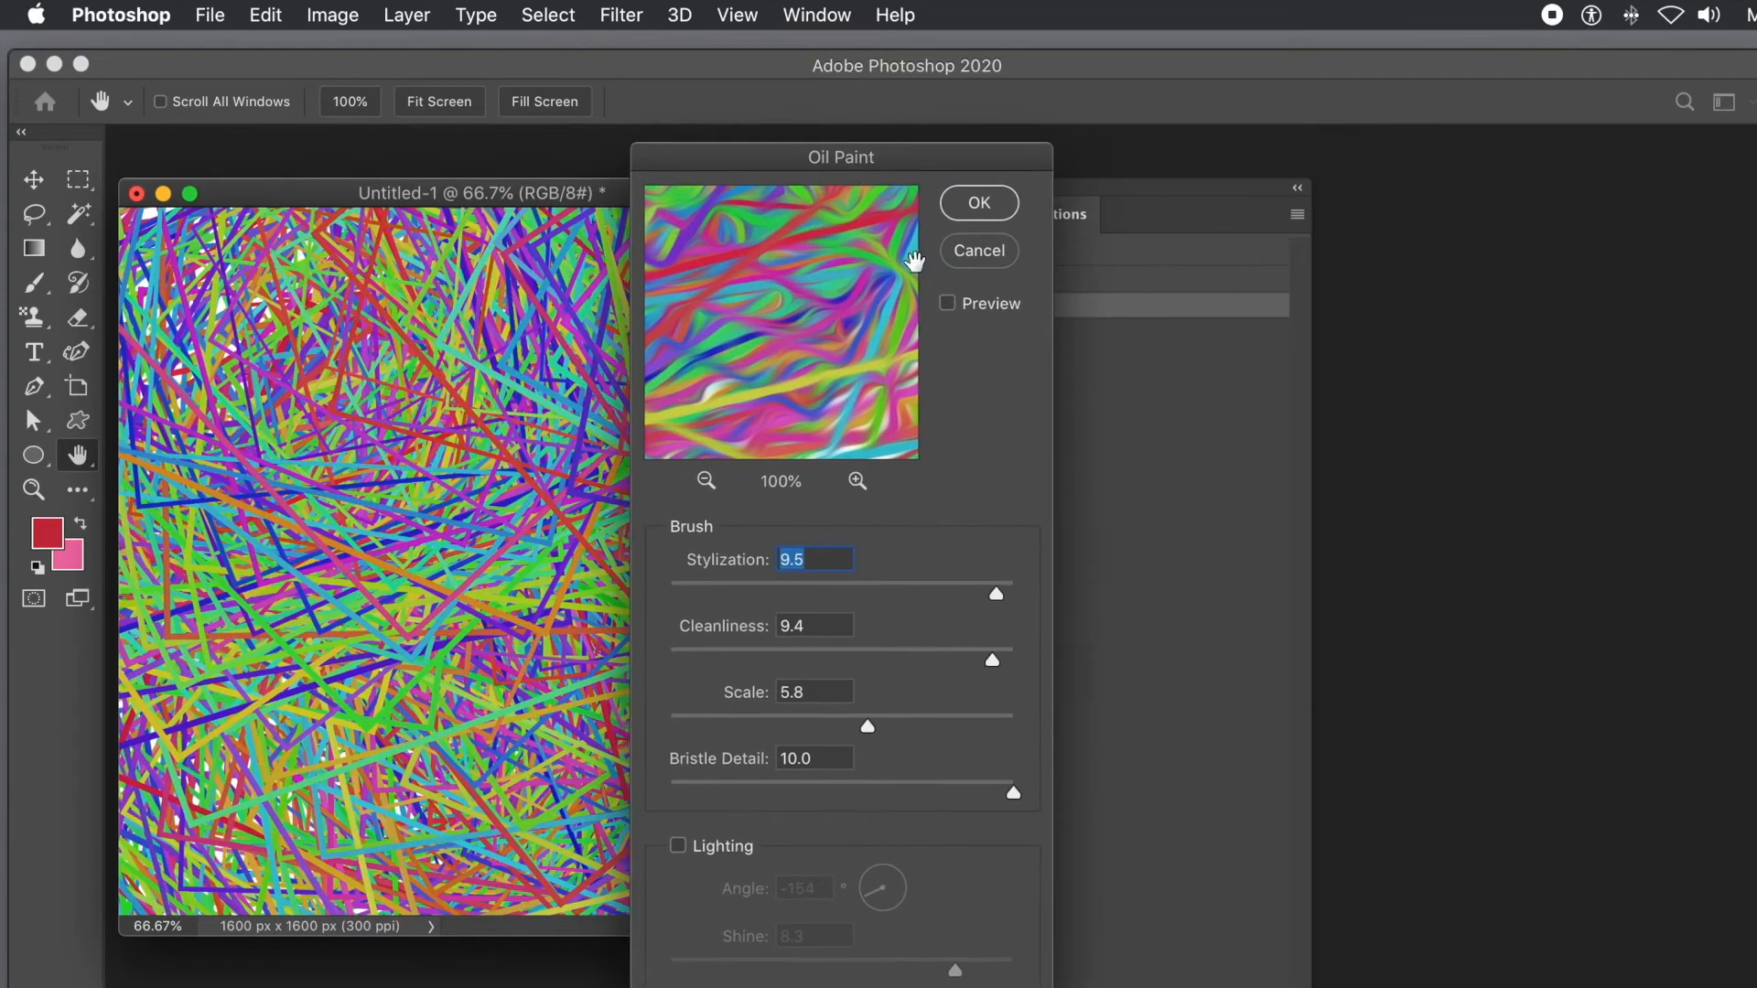
mouse_move(939, 582)
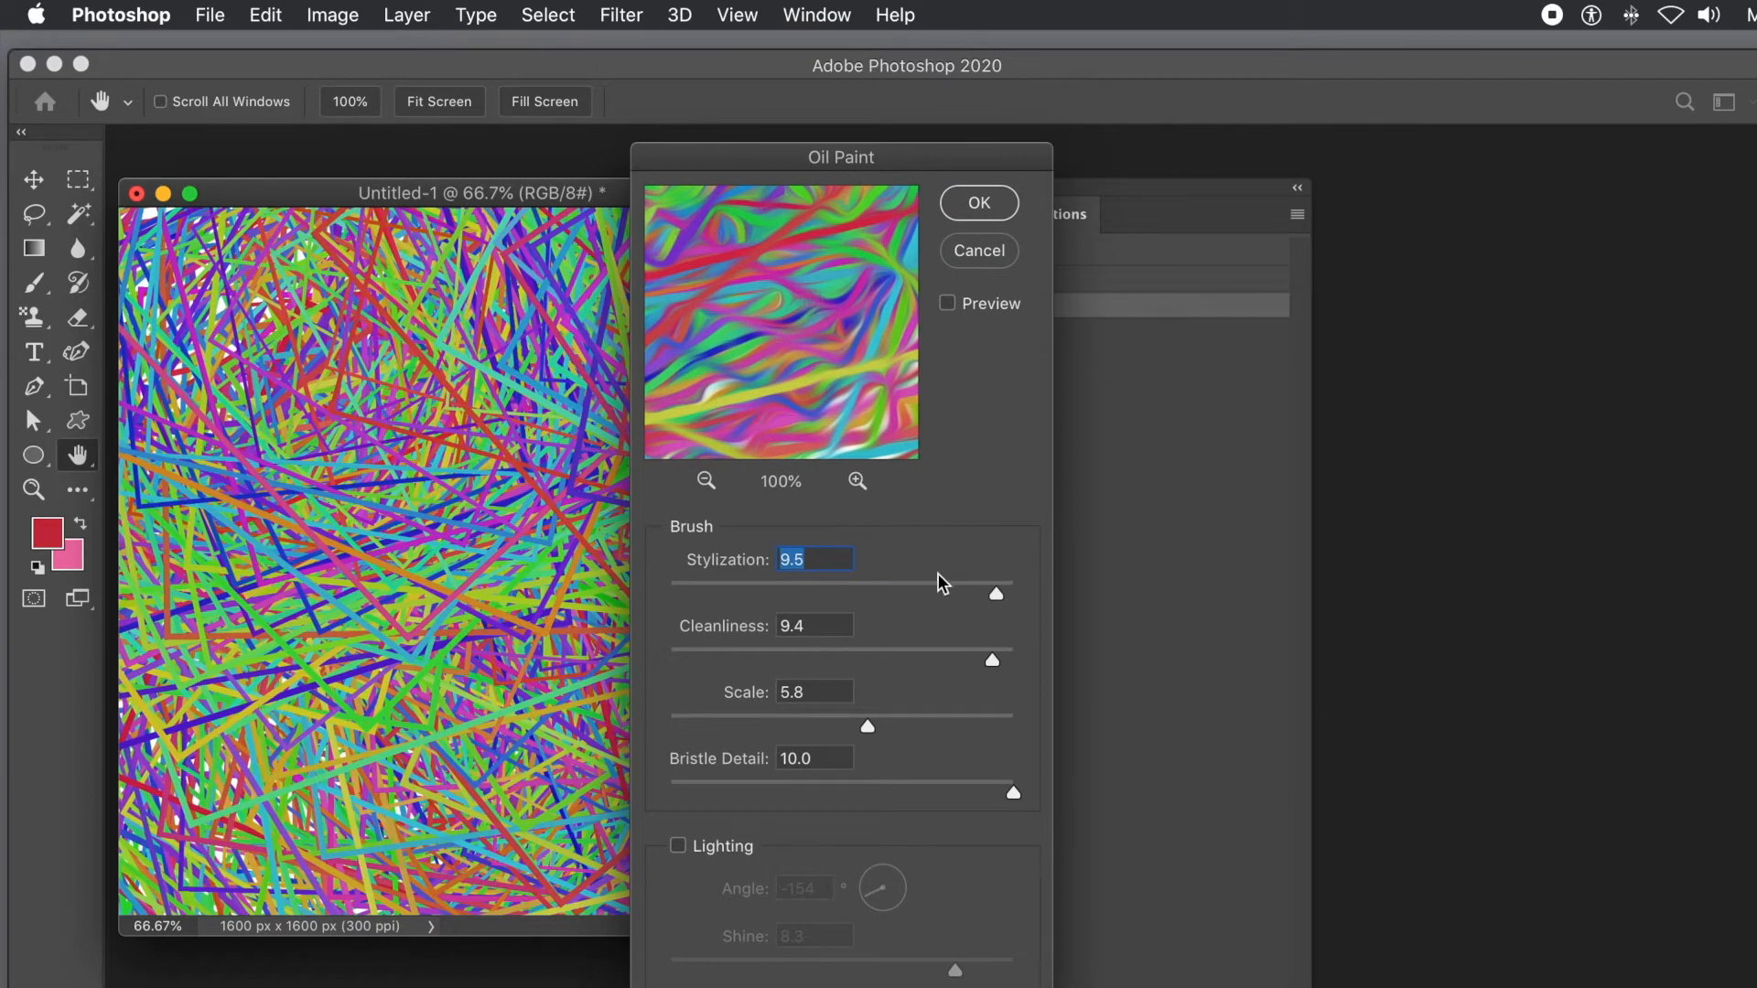
mouse_move(992, 220)
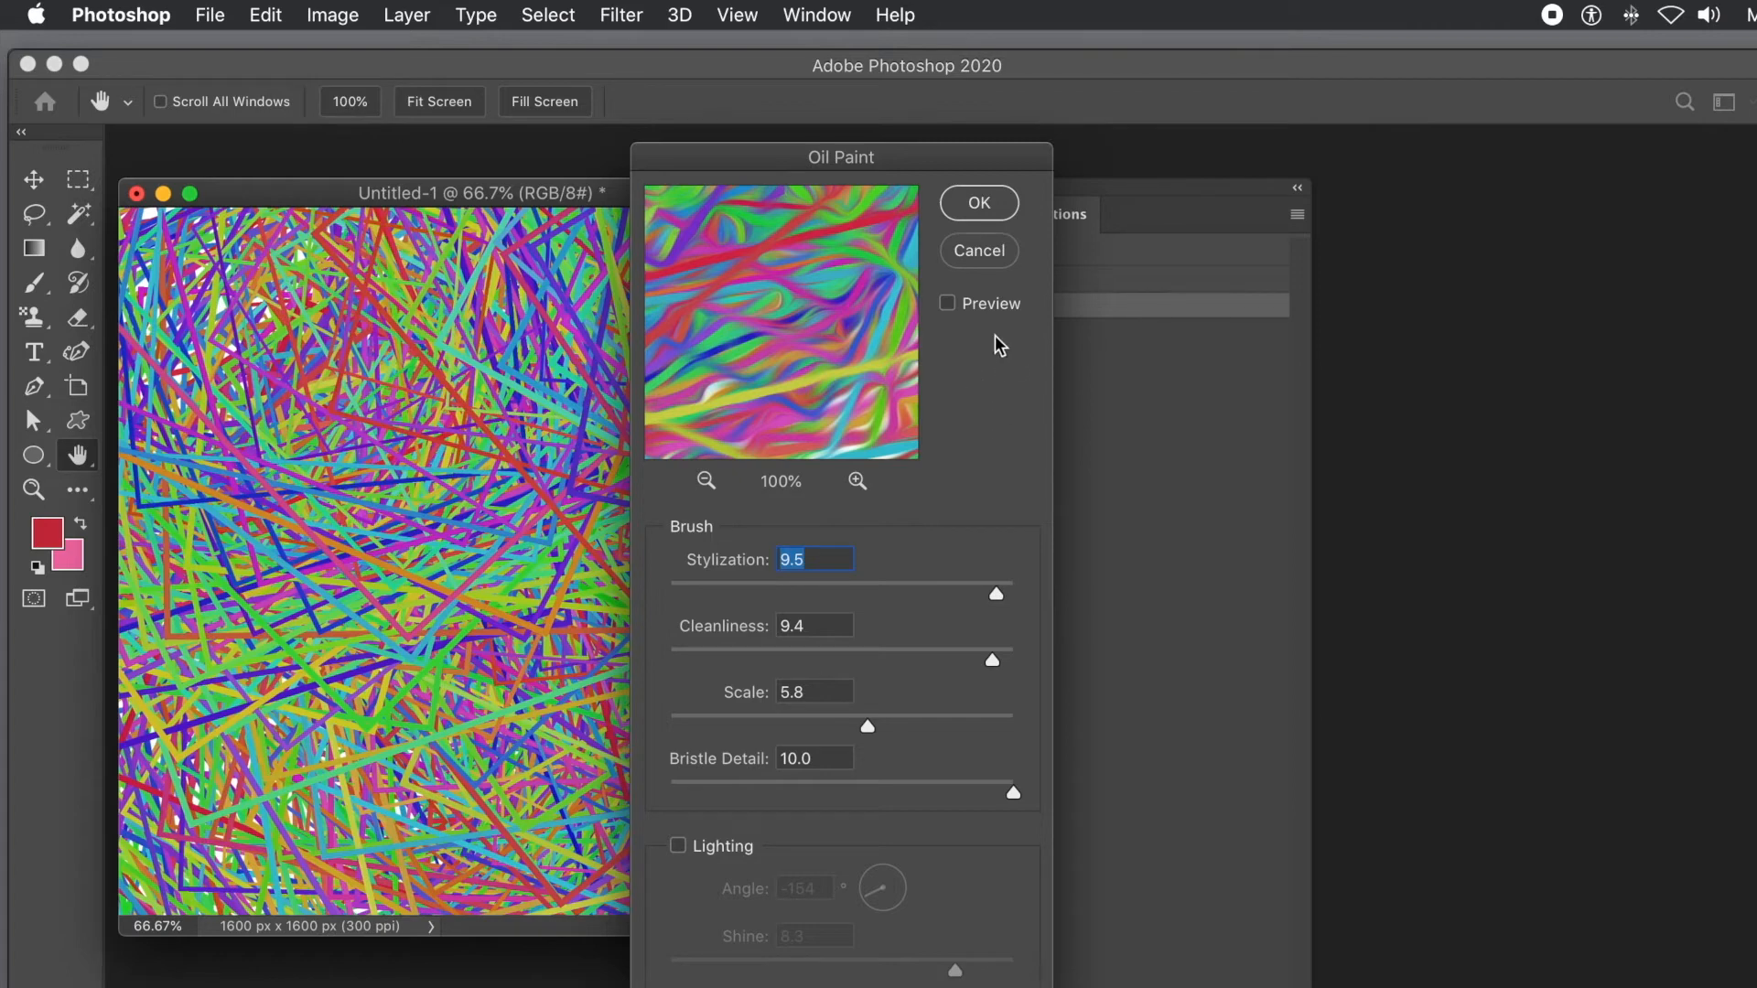
mouse_move(985, 201)
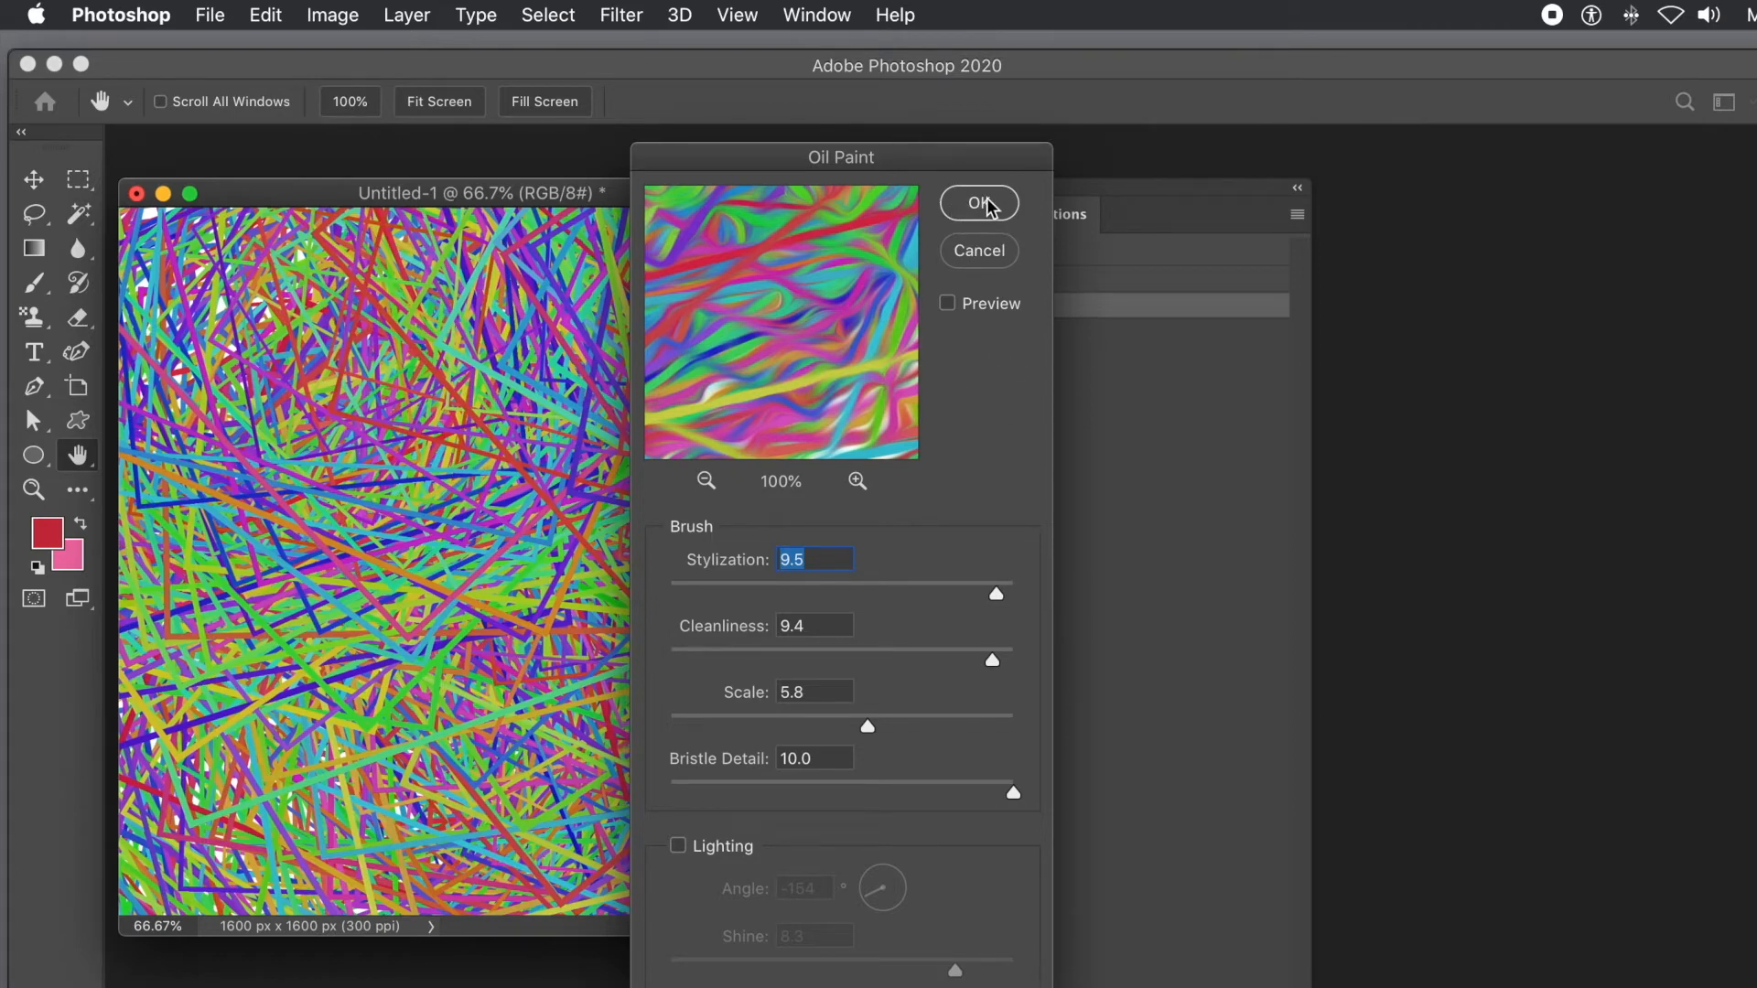
click(979, 202)
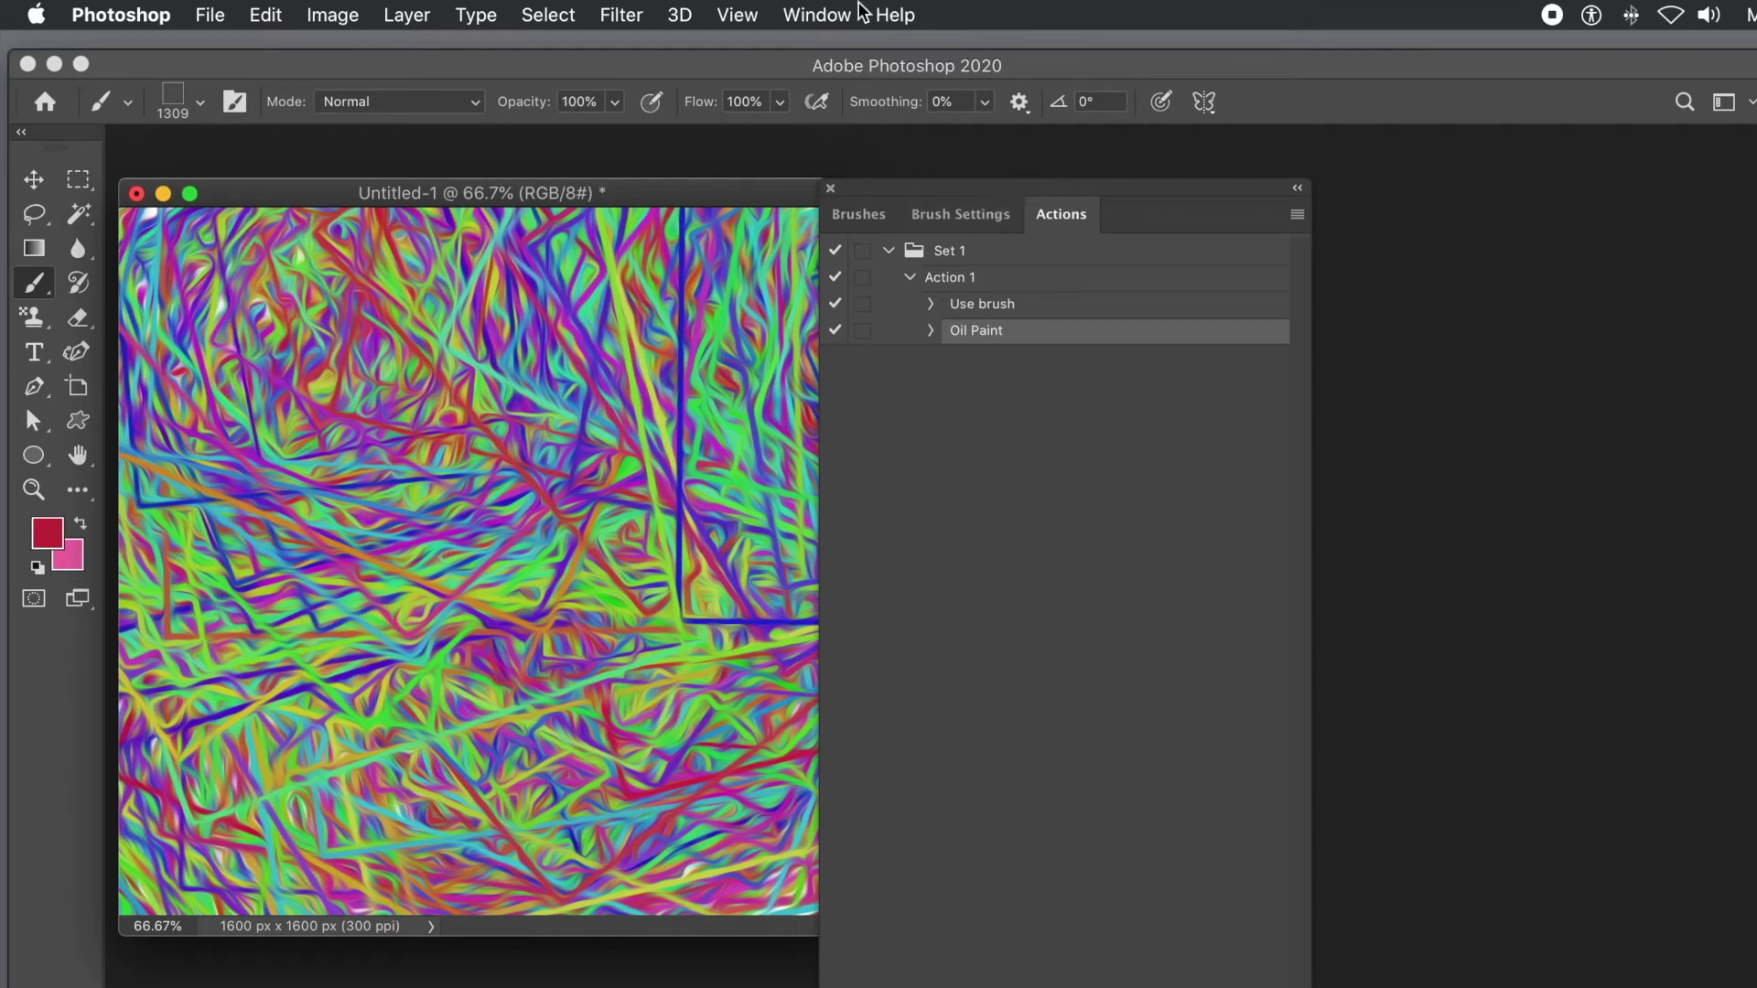
- Reapply Oil Paint as the last filter for a second painterly pass
click(621, 15)
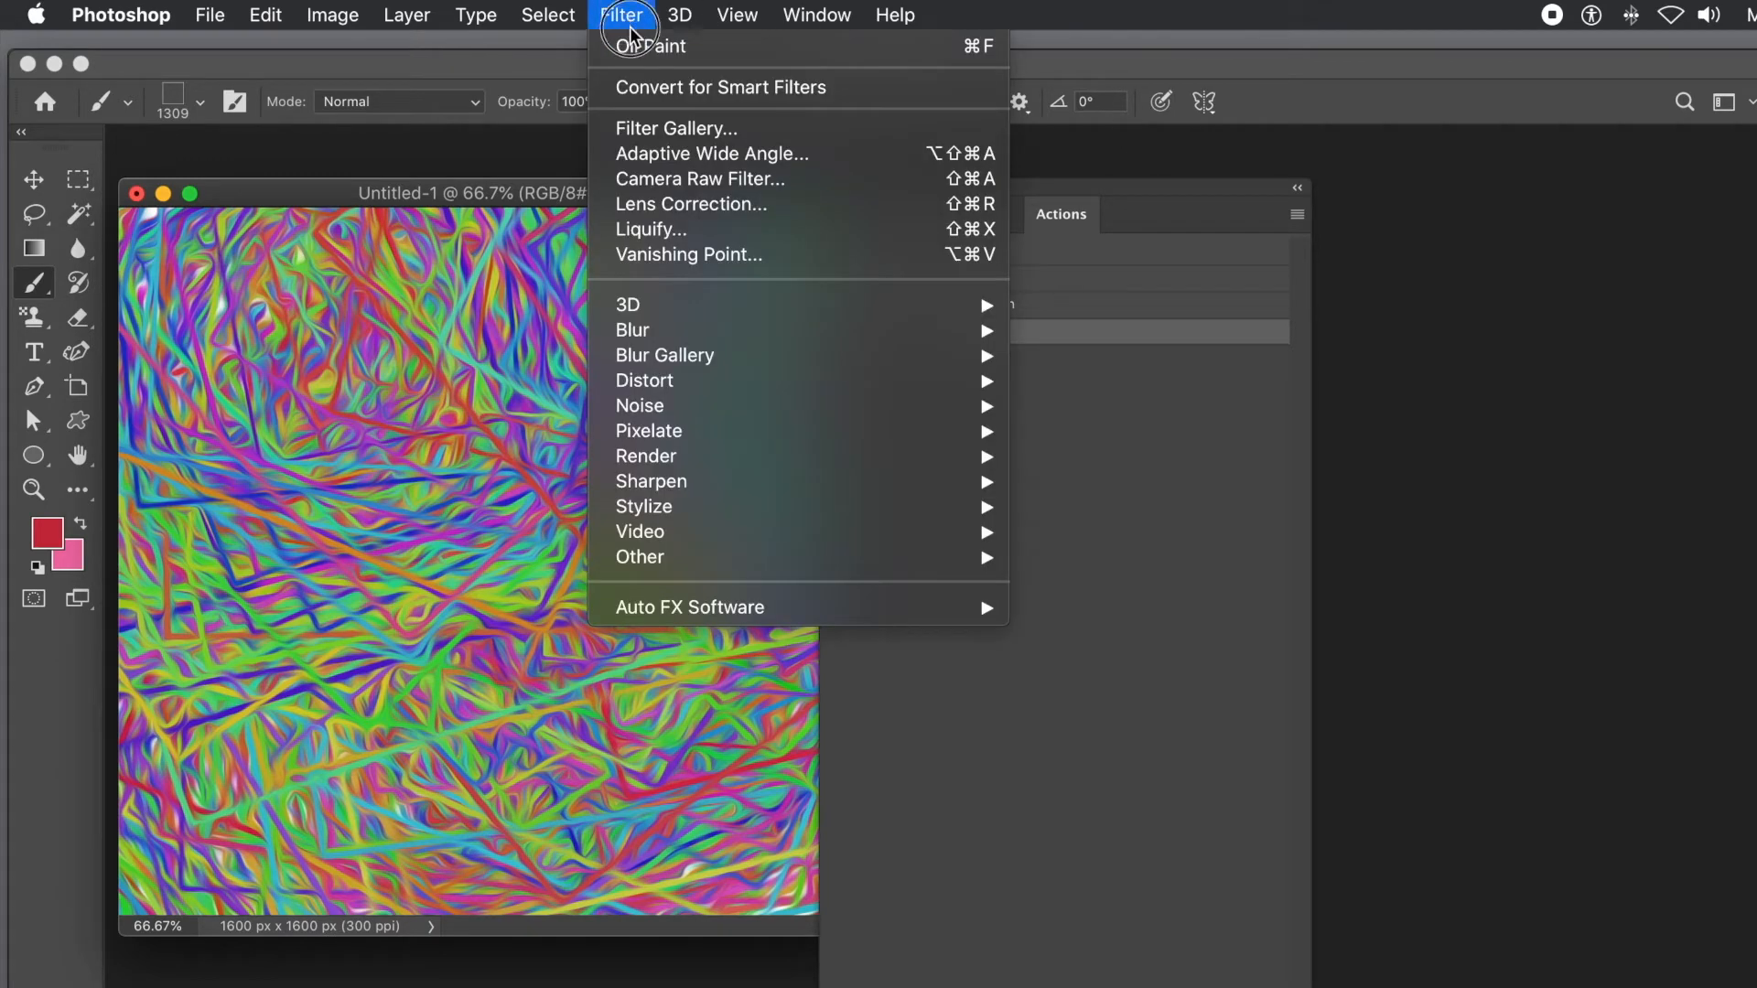
click(644, 48)
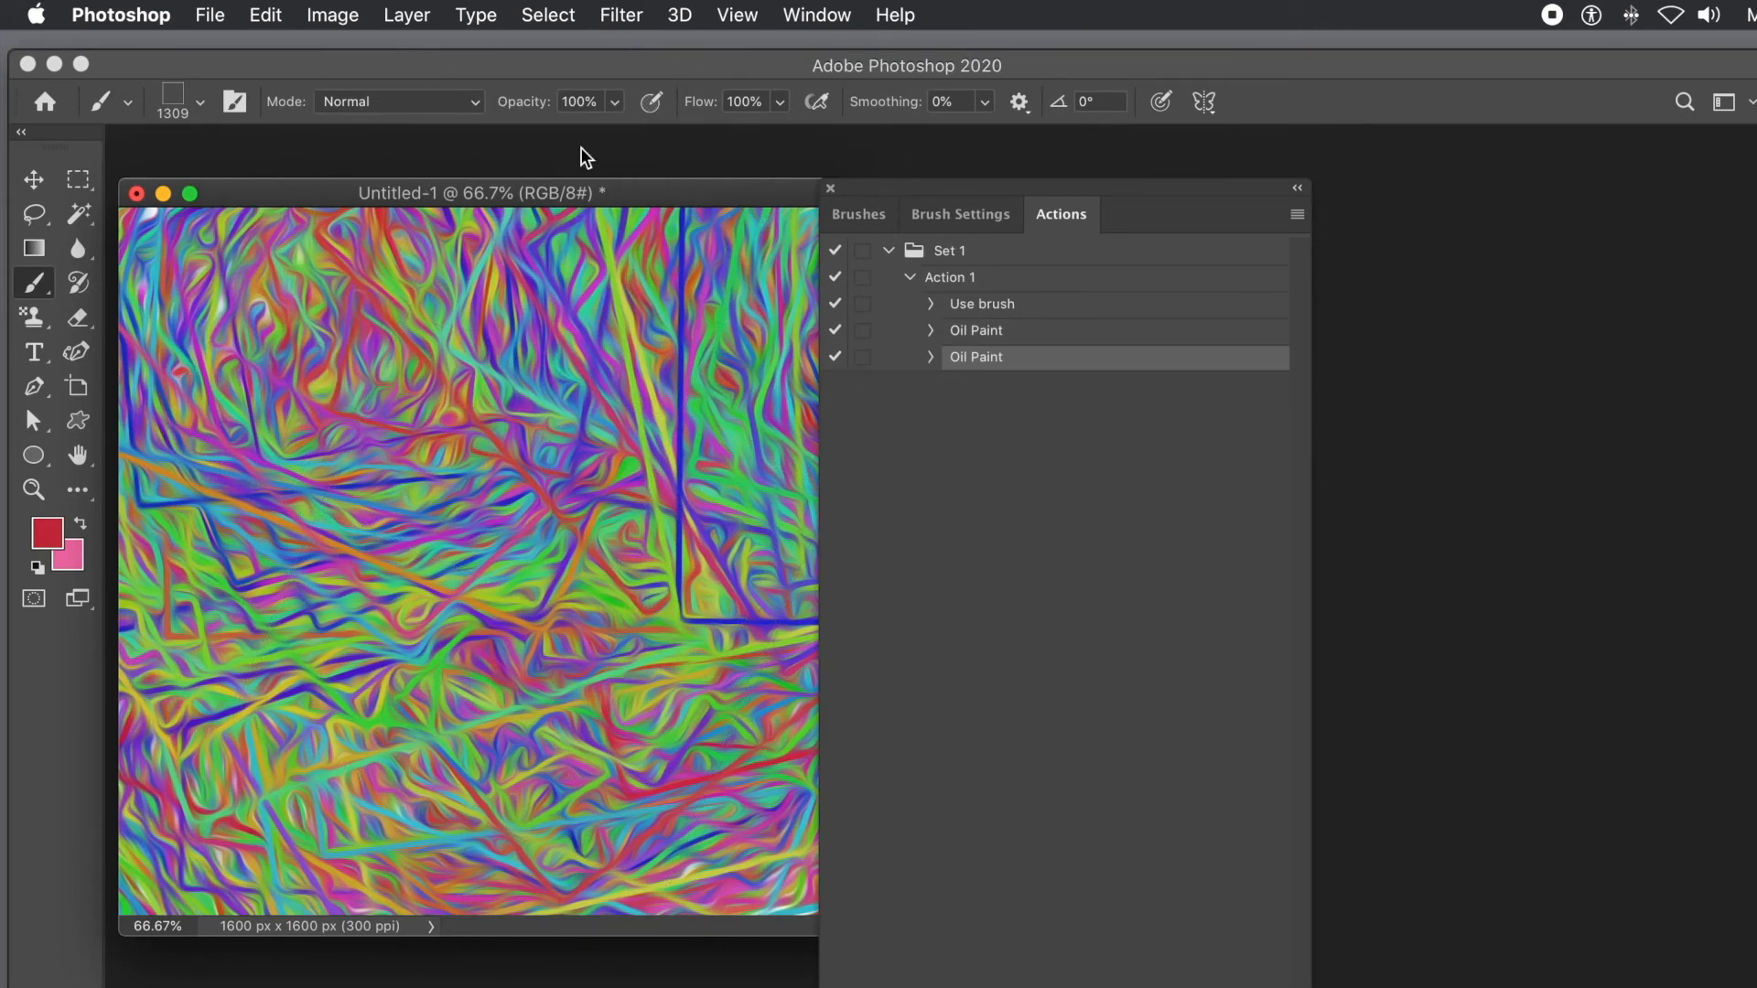
click(620, 14)
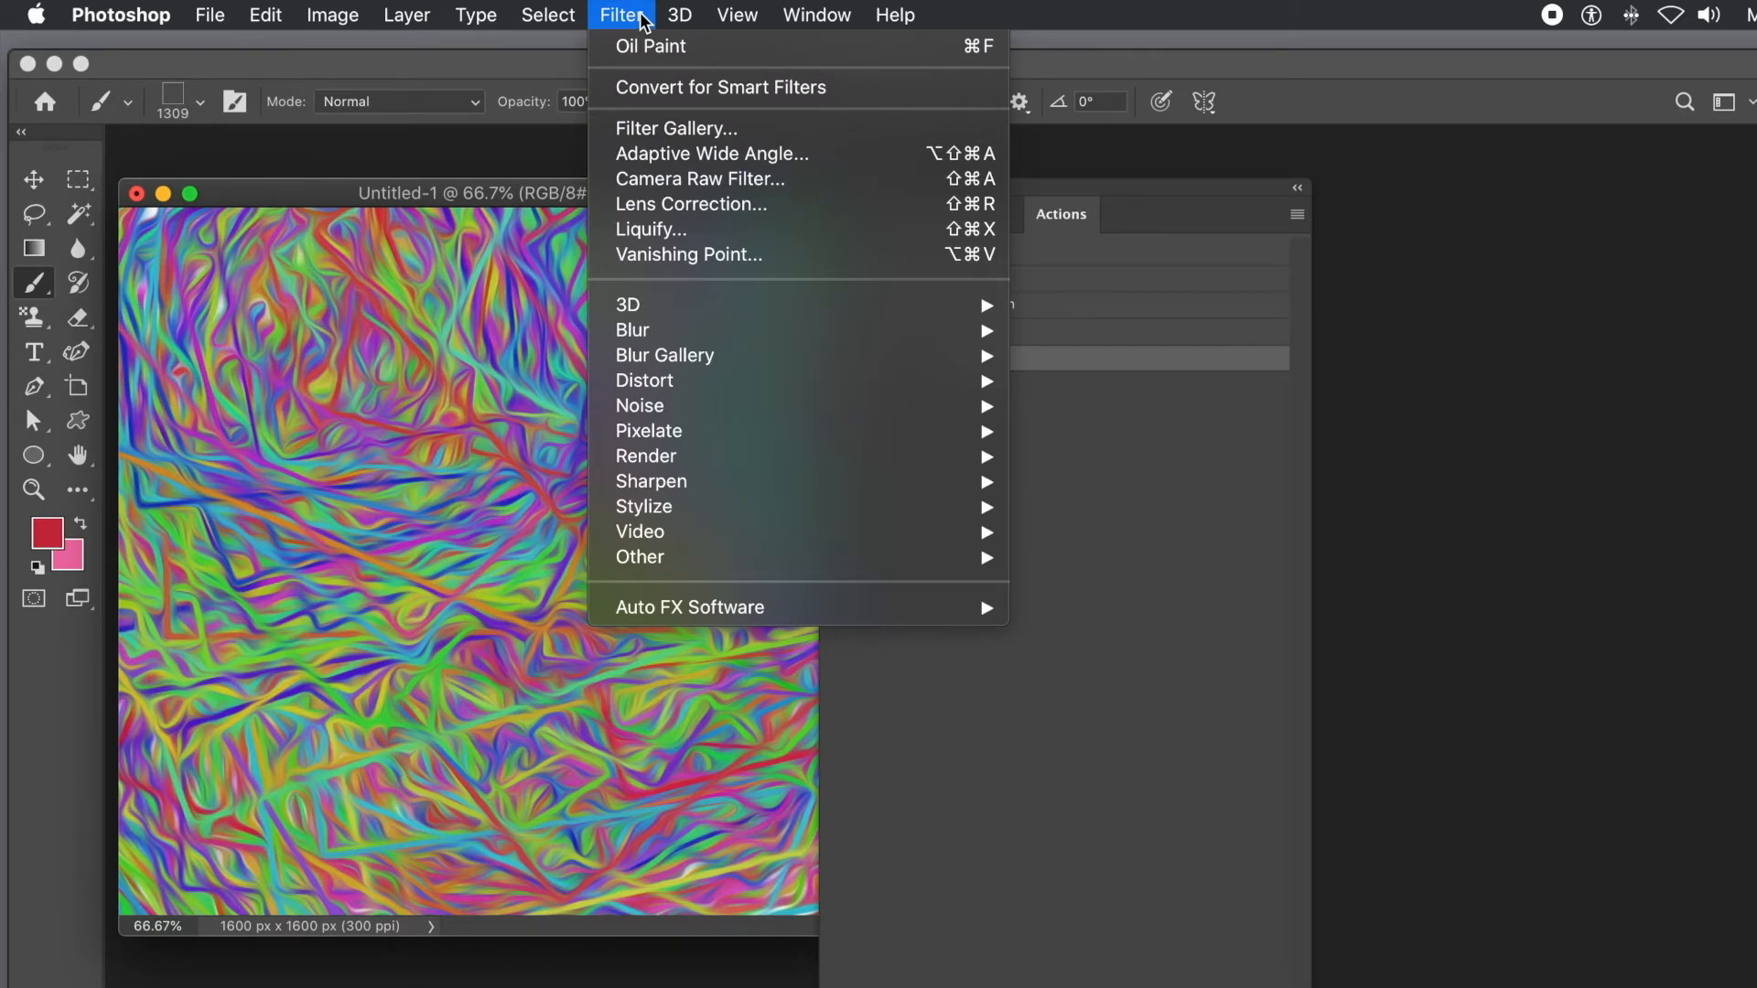
mouse_move(661, 469)
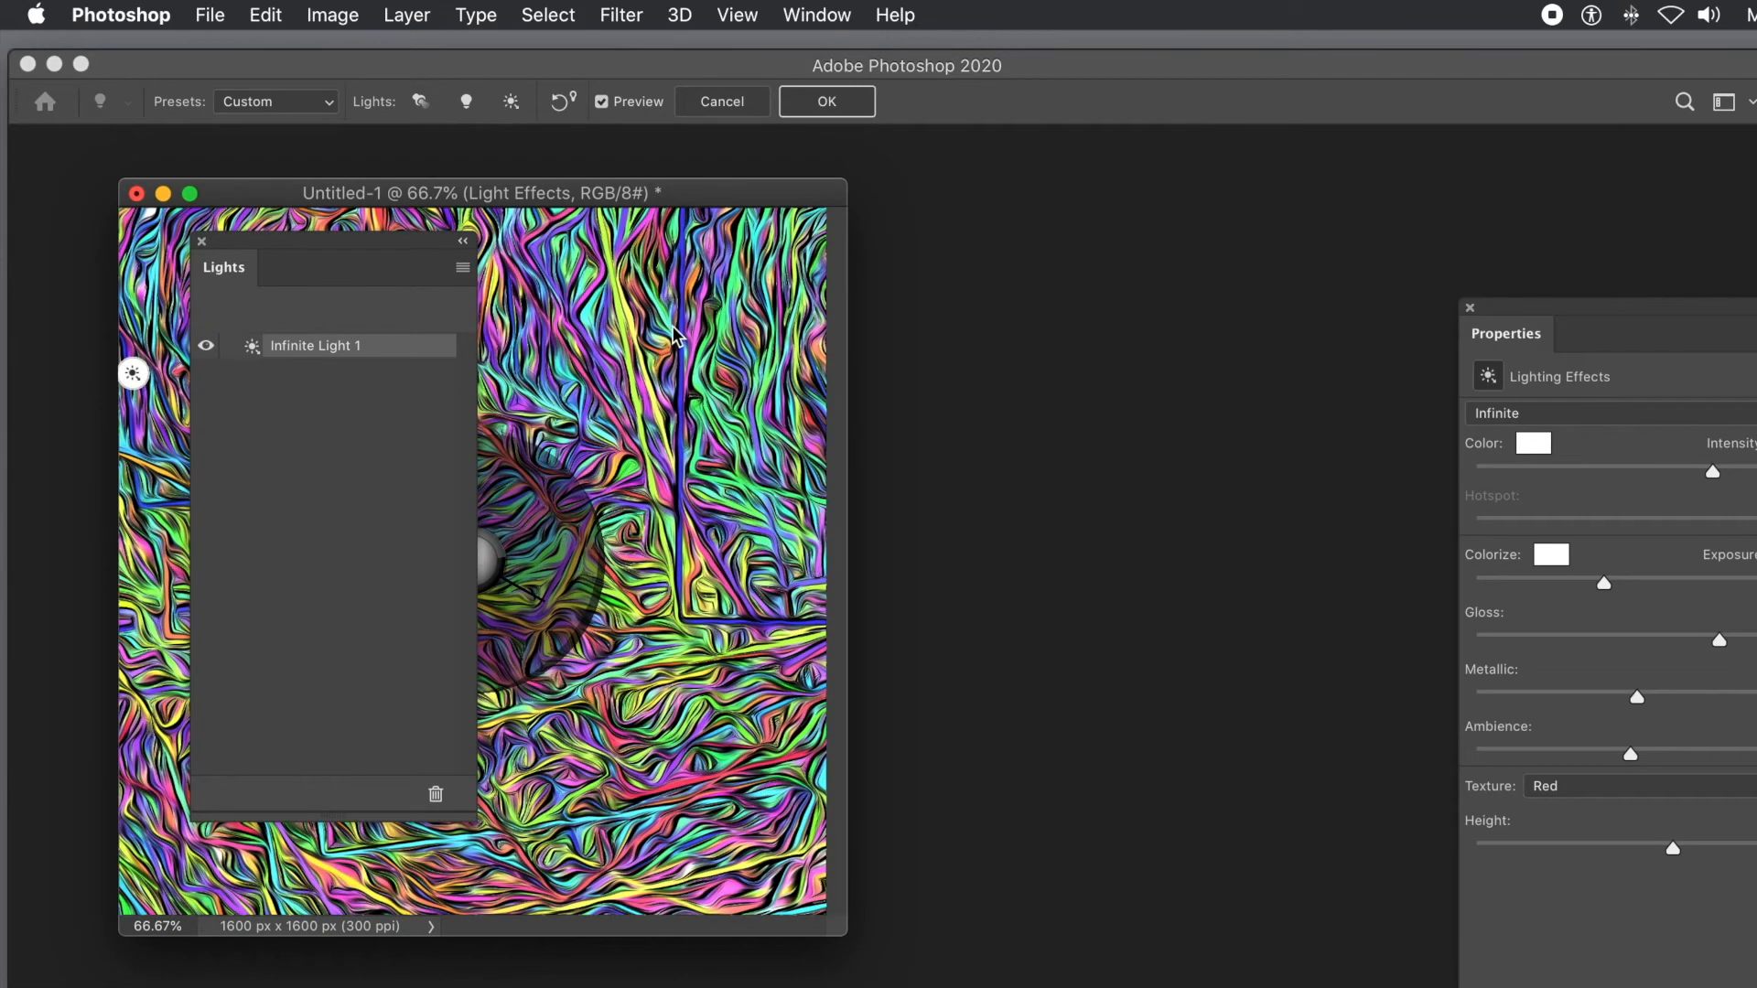
mouse_move(401, 244)
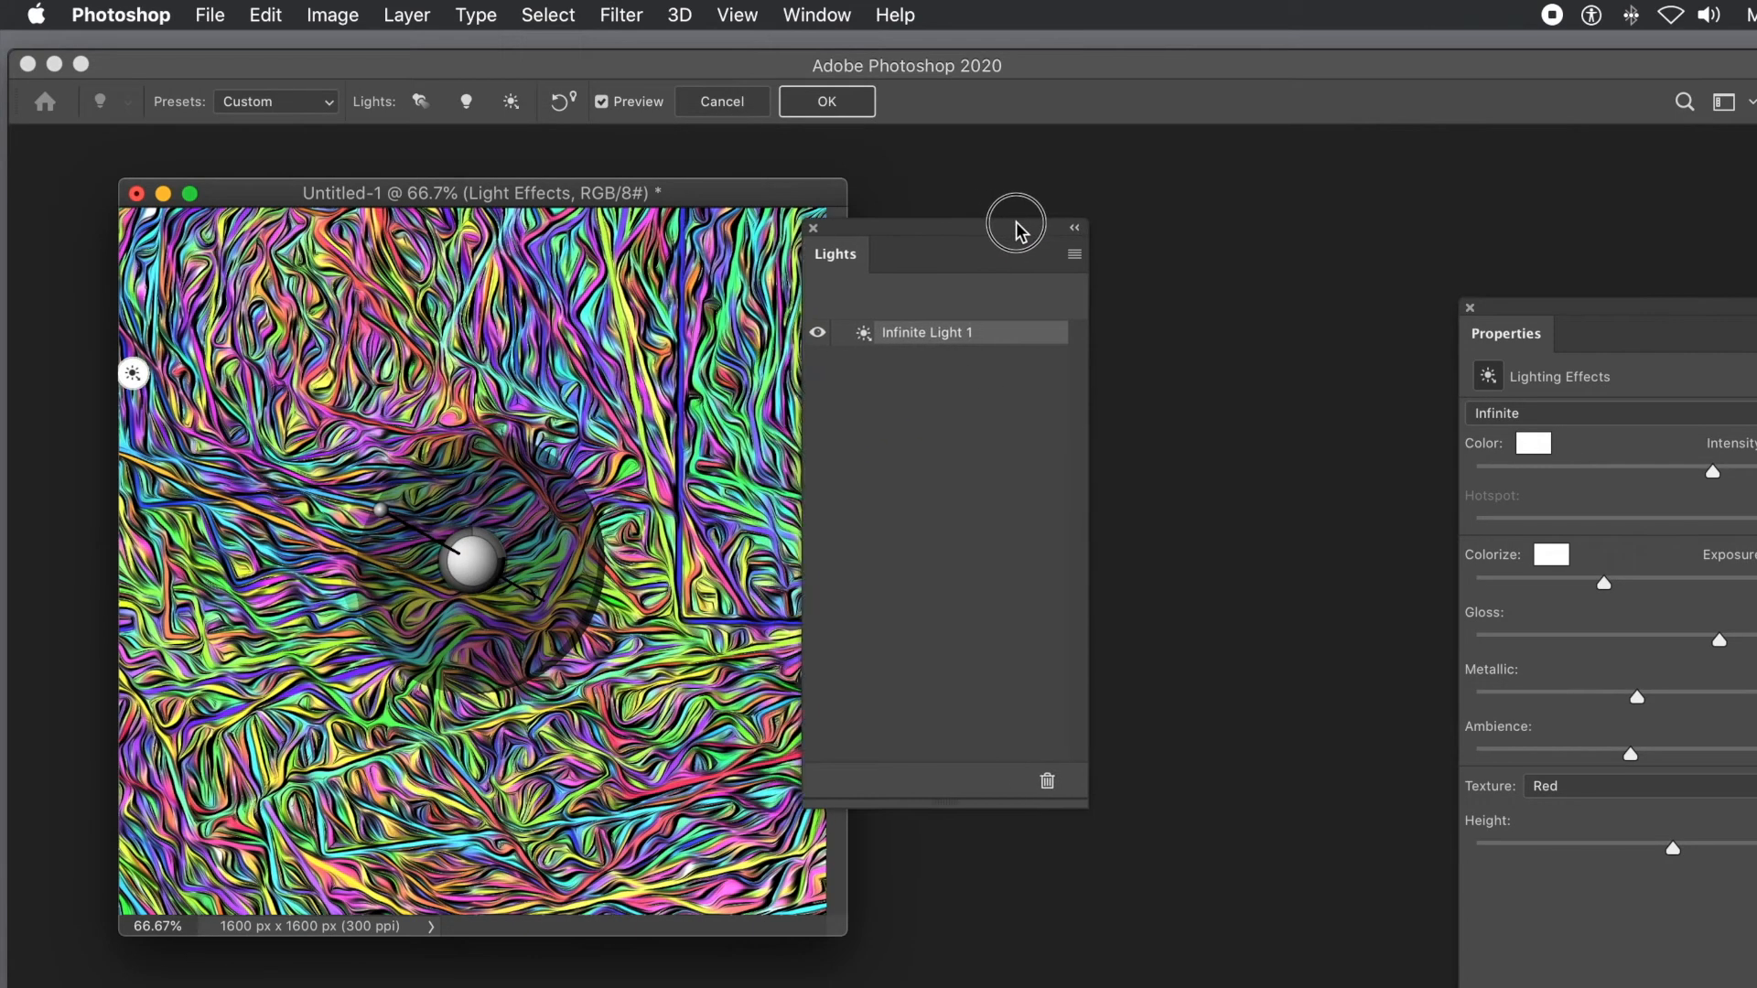
mouse_move(348, 529)
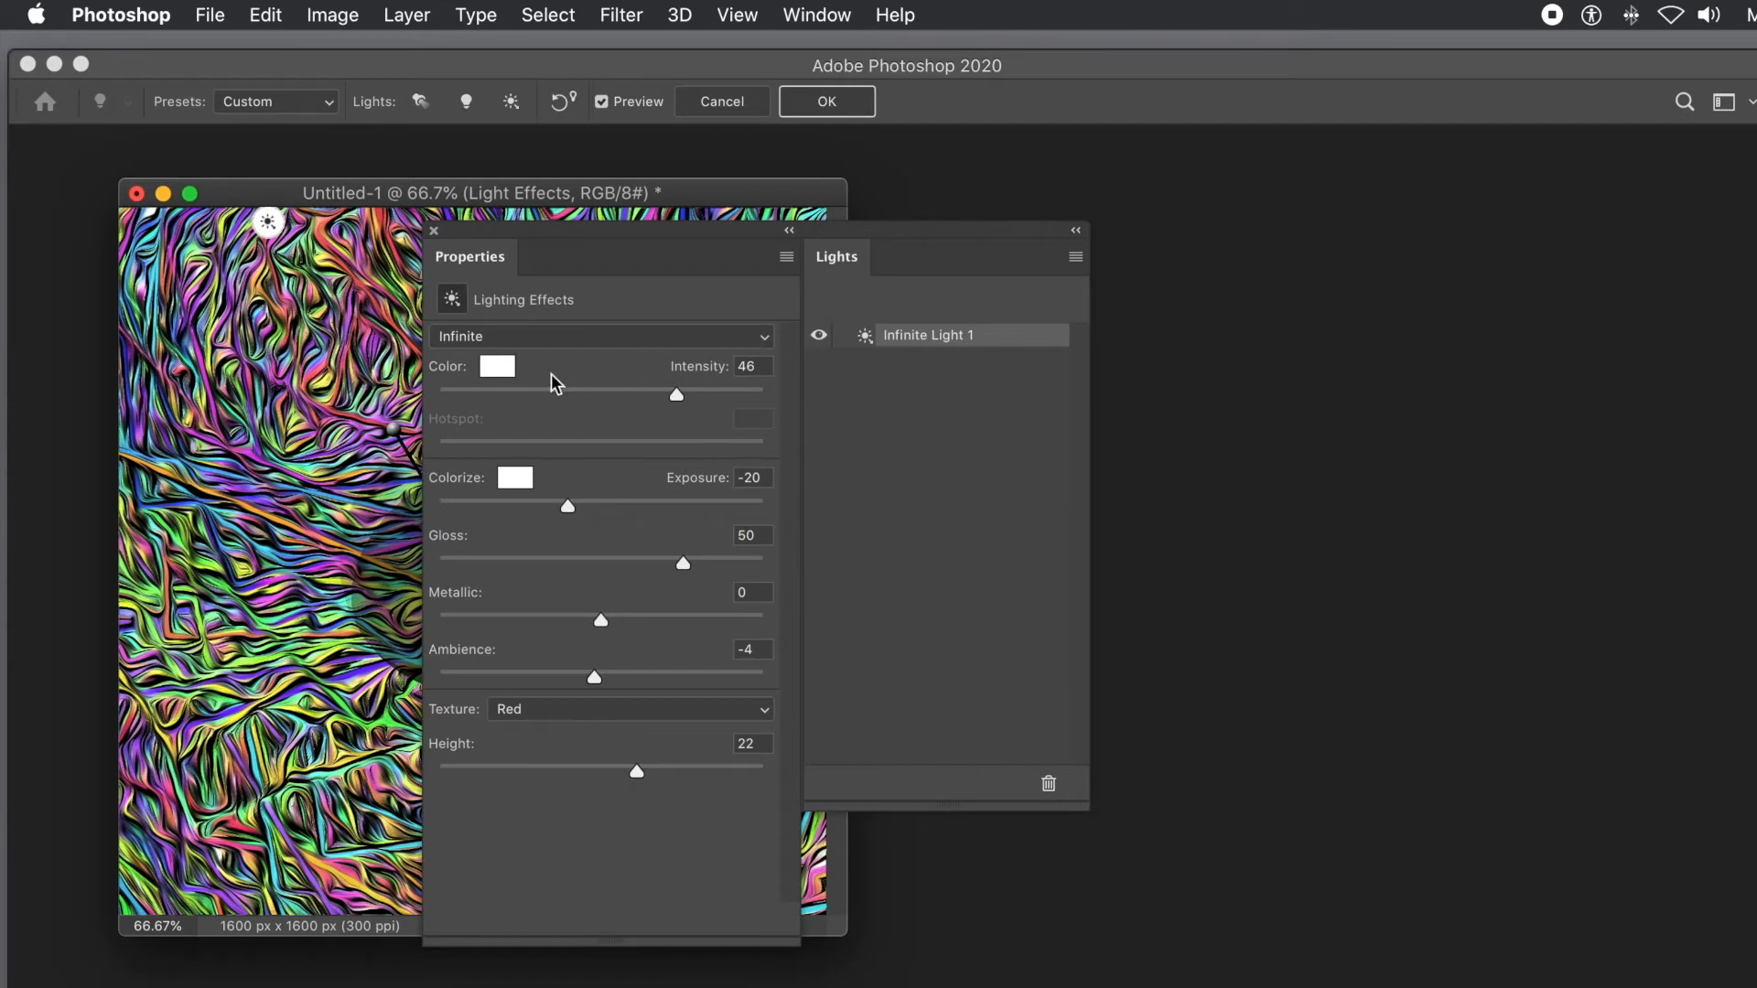
mouse_move(498, 346)
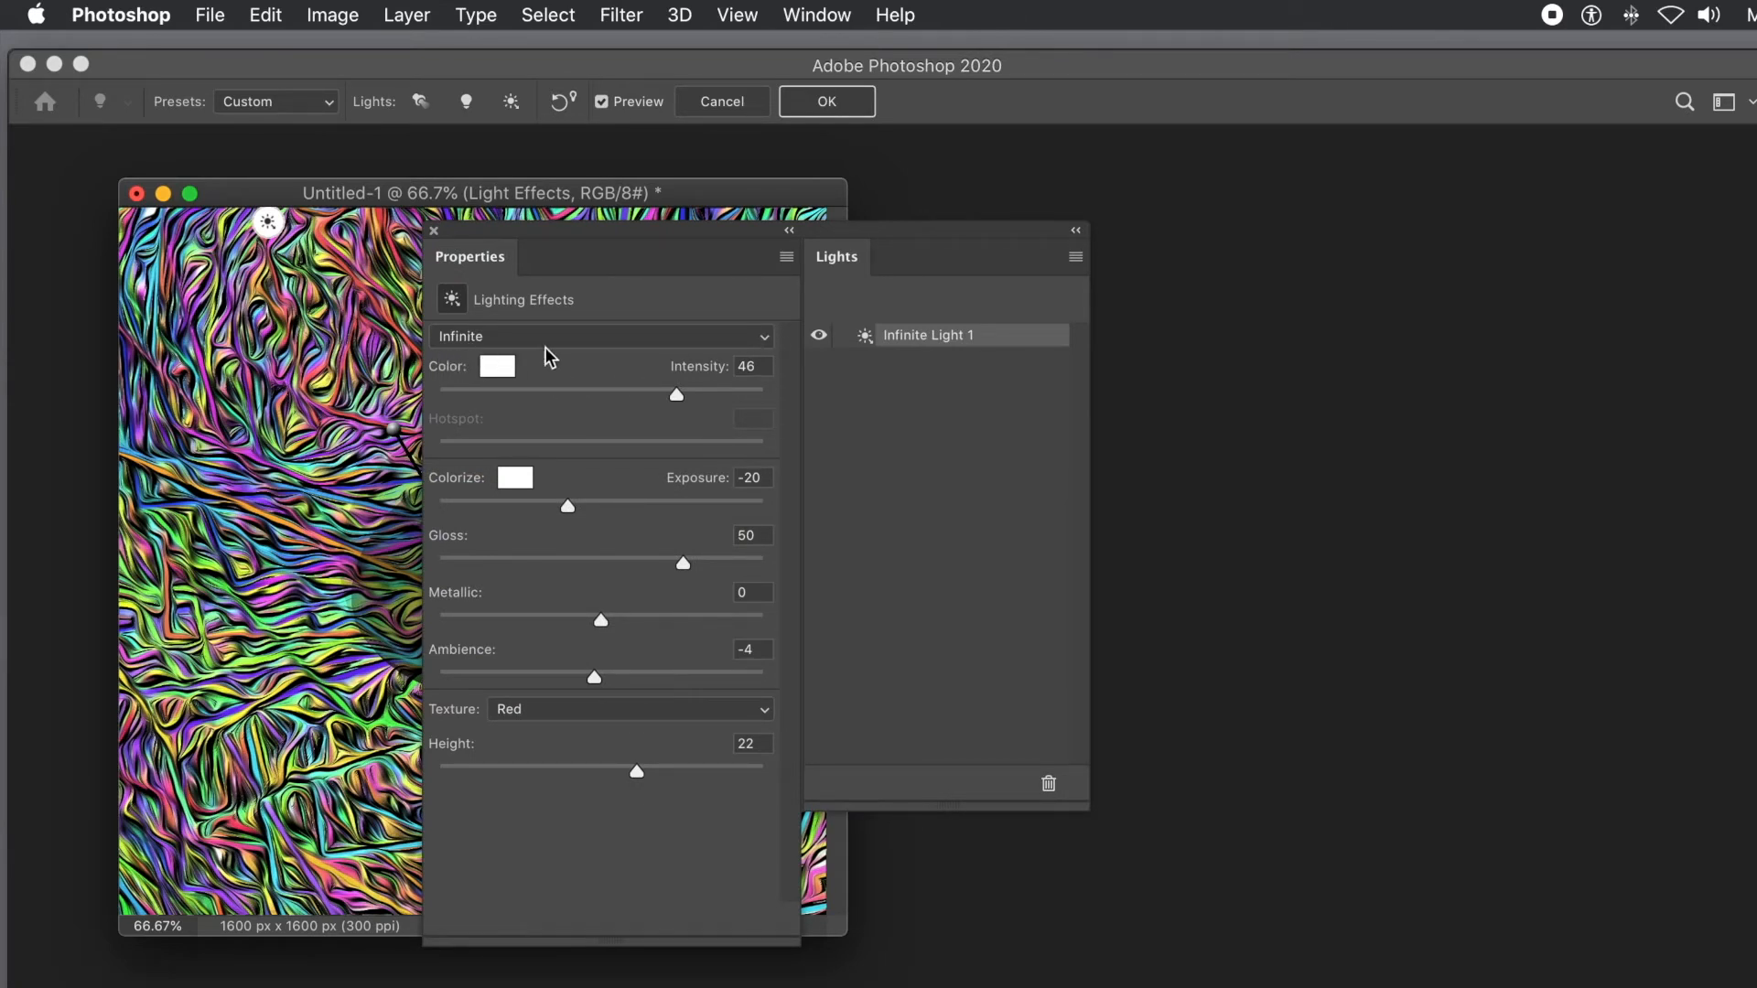
mouse_move(688, 403)
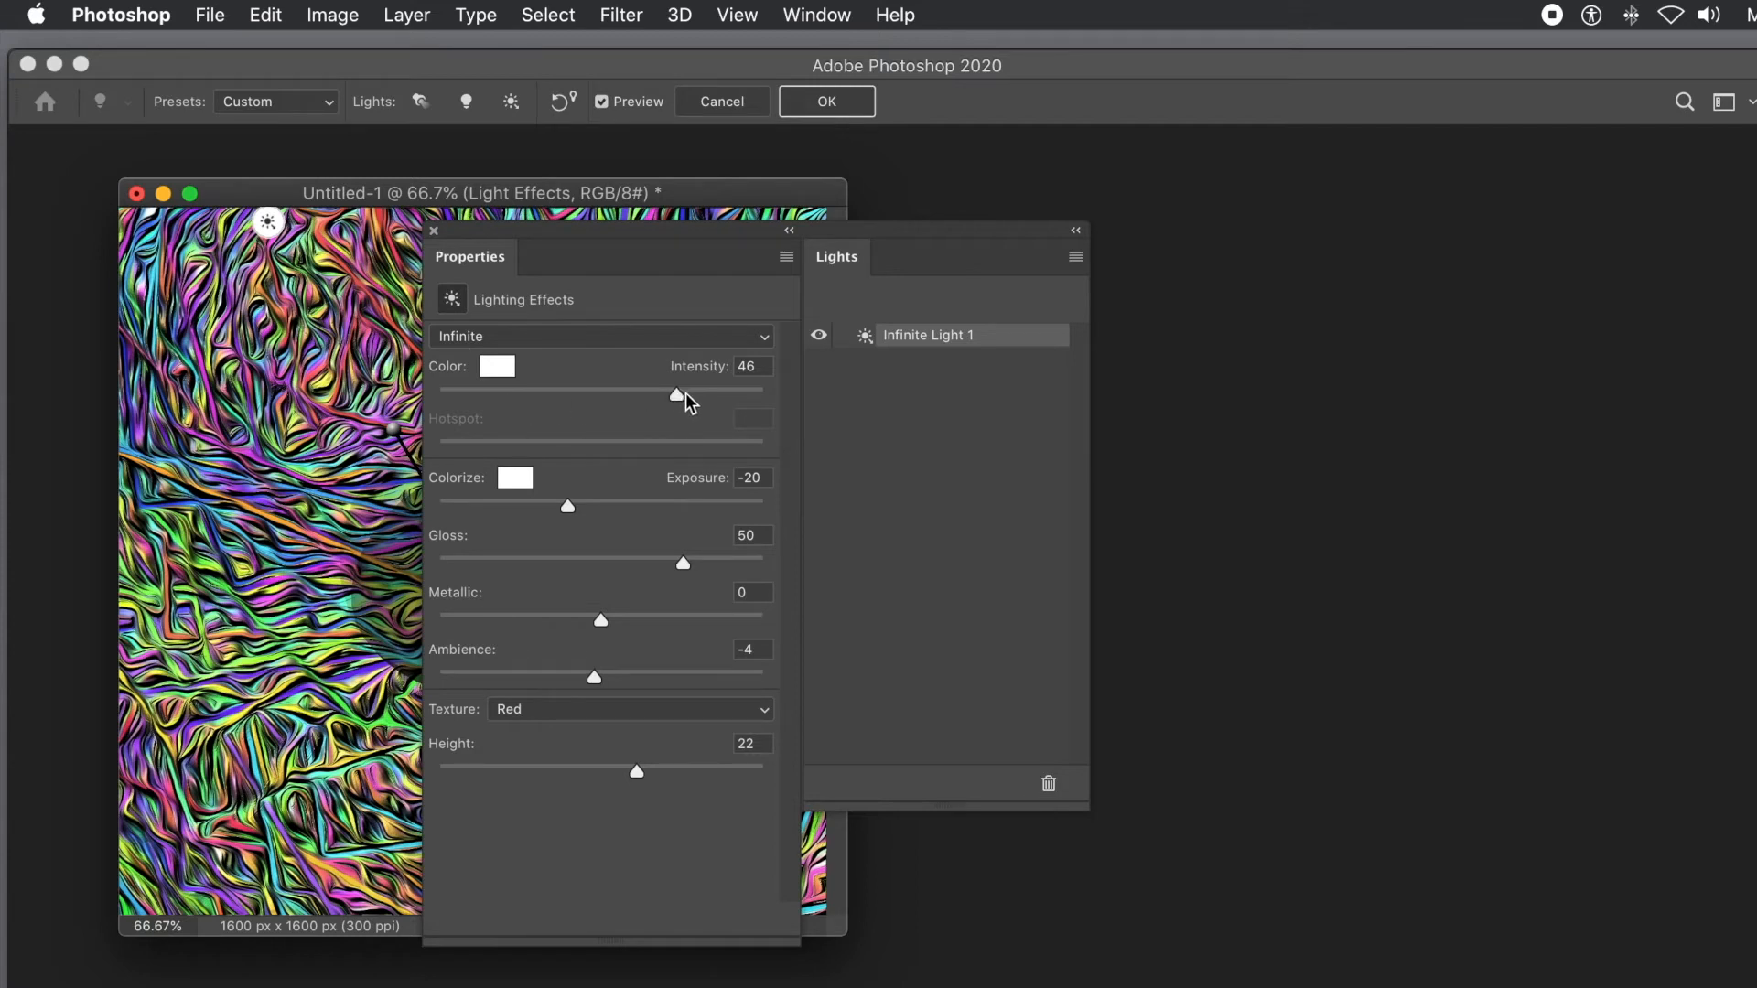
- Set the light intensity to 47 and gloss to 59 in Lighting Effects
drag(676, 390, 684, 390)
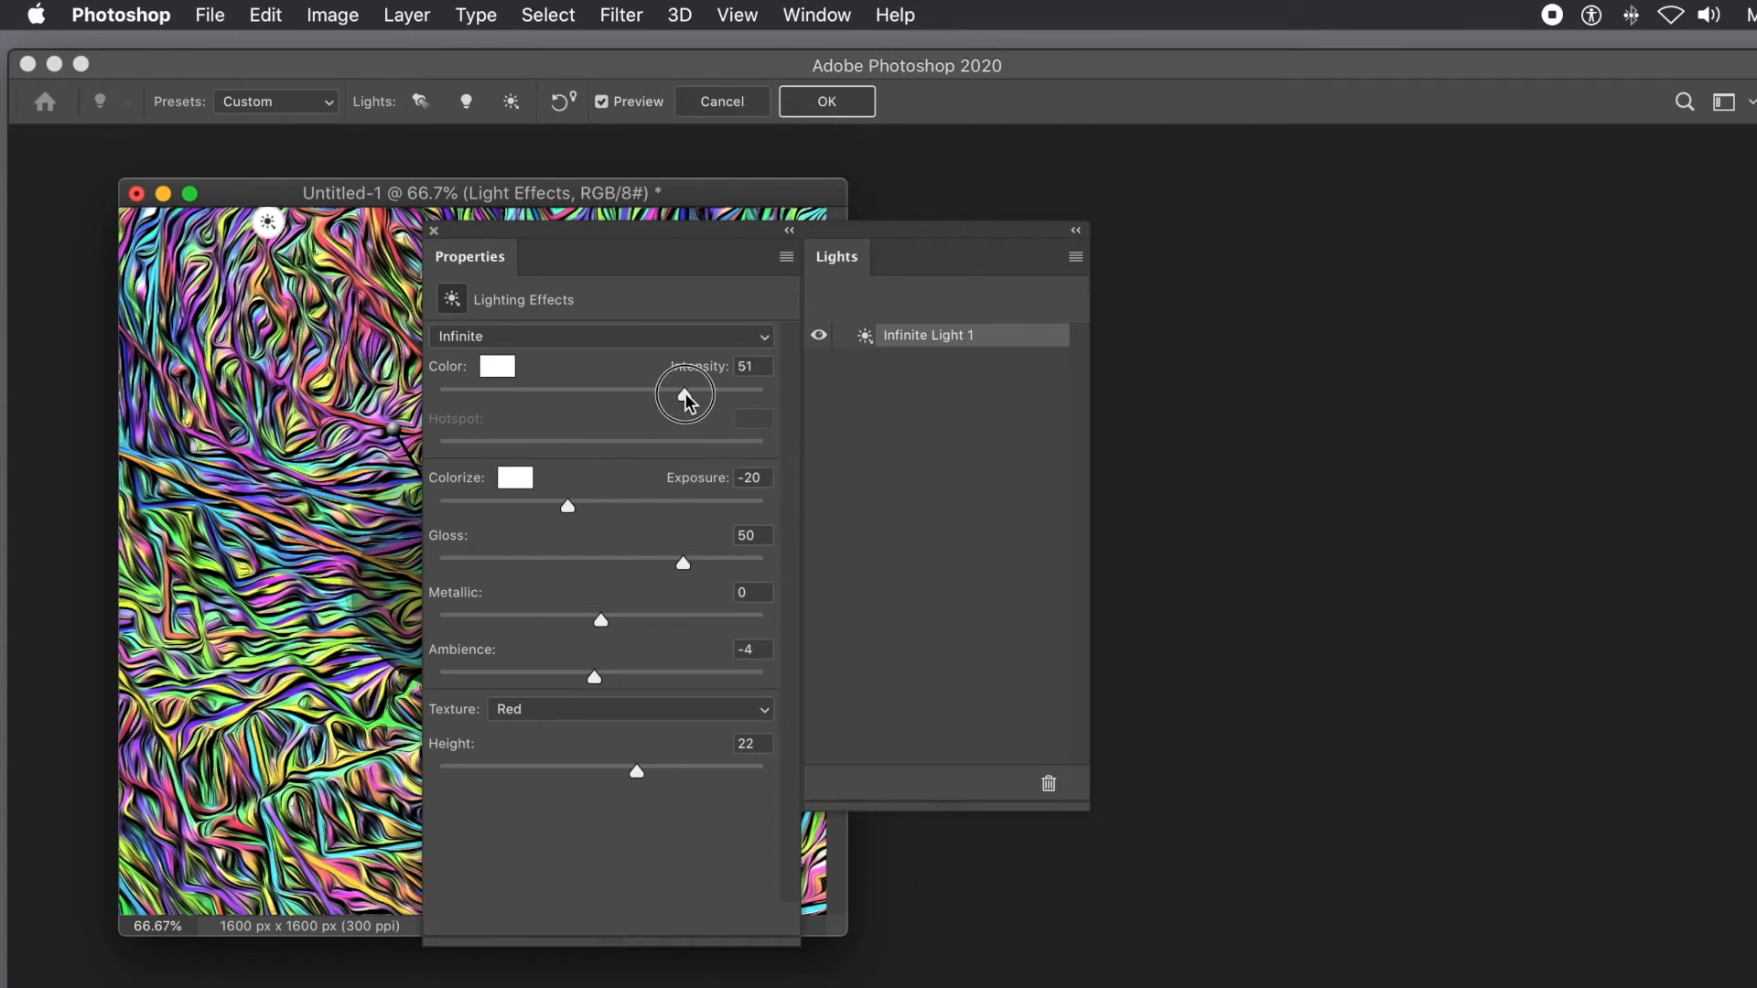
drag(687, 390, 646, 394)
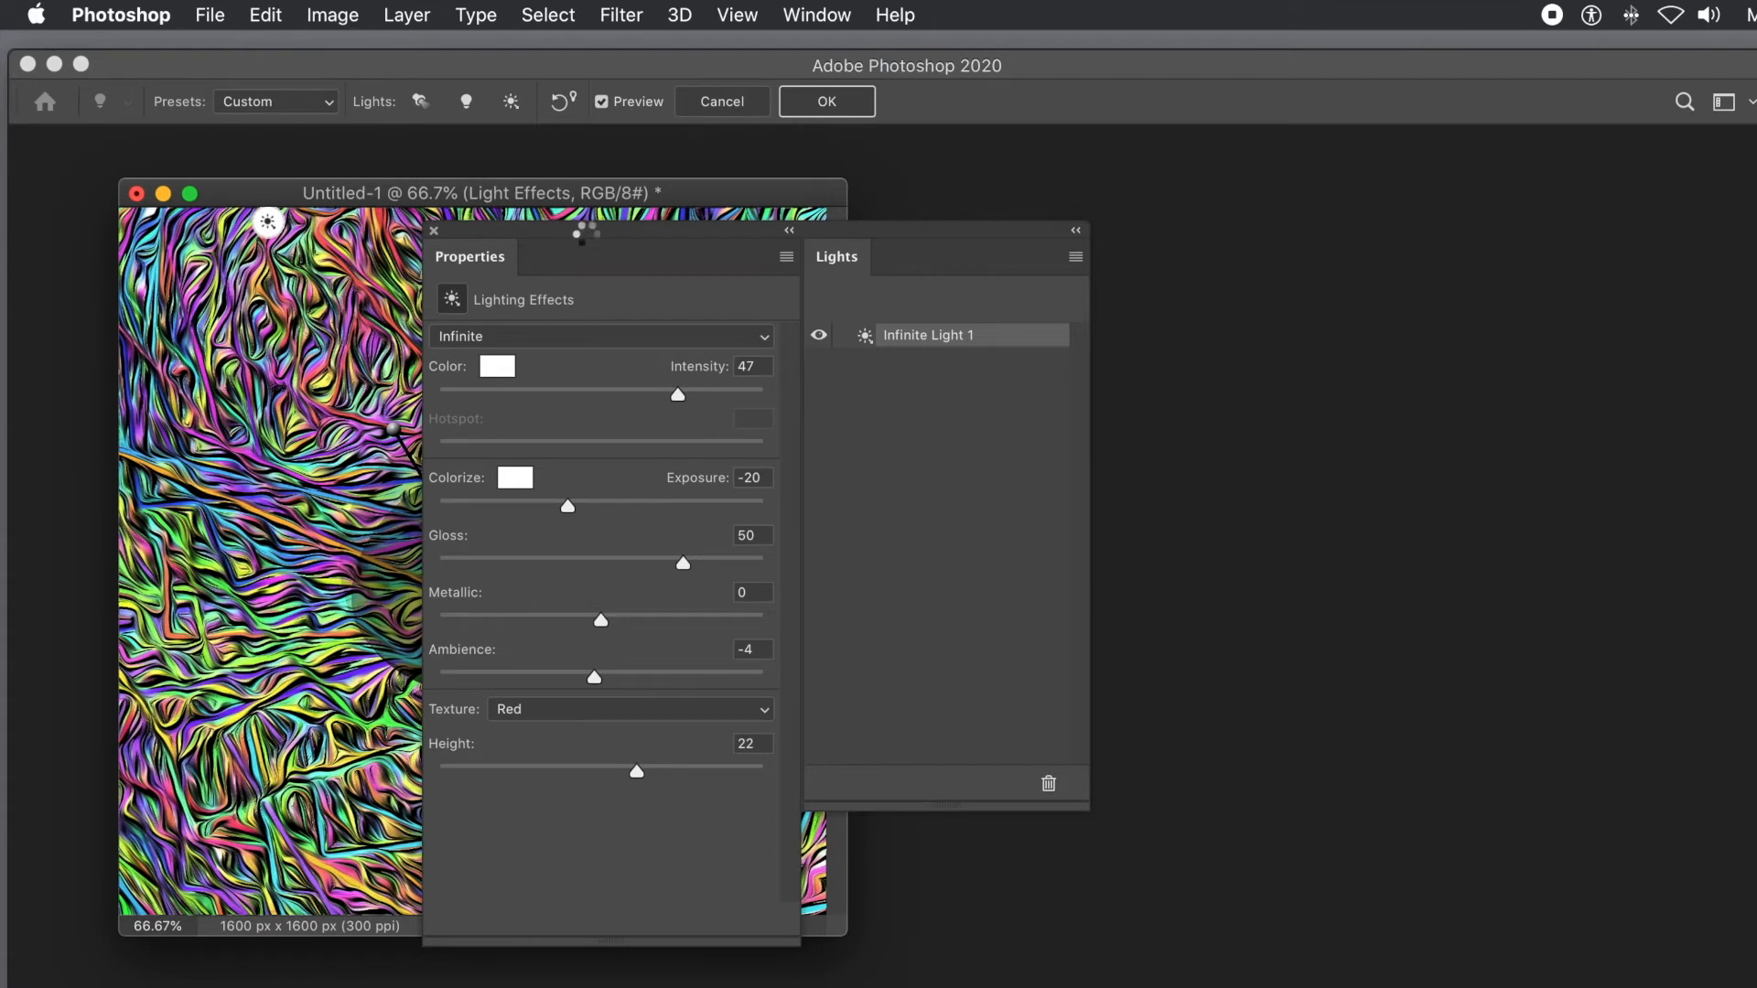
drag(582, 232, 712, 223)
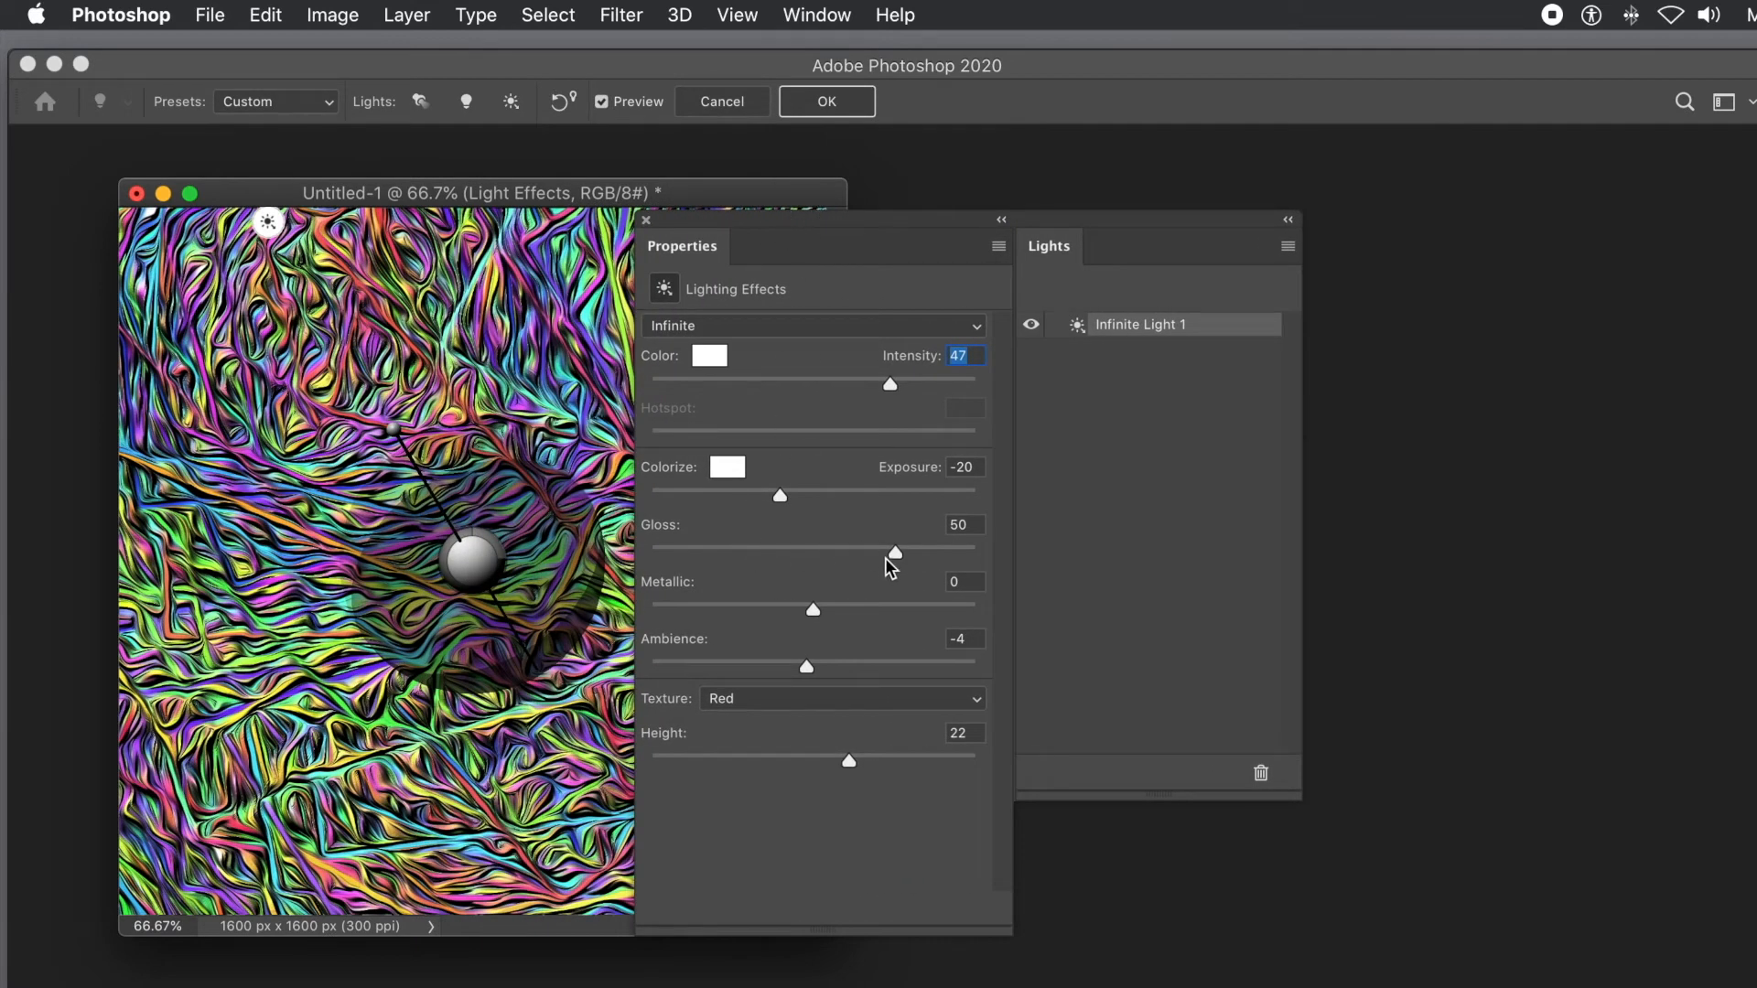
drag(895, 551, 915, 551)
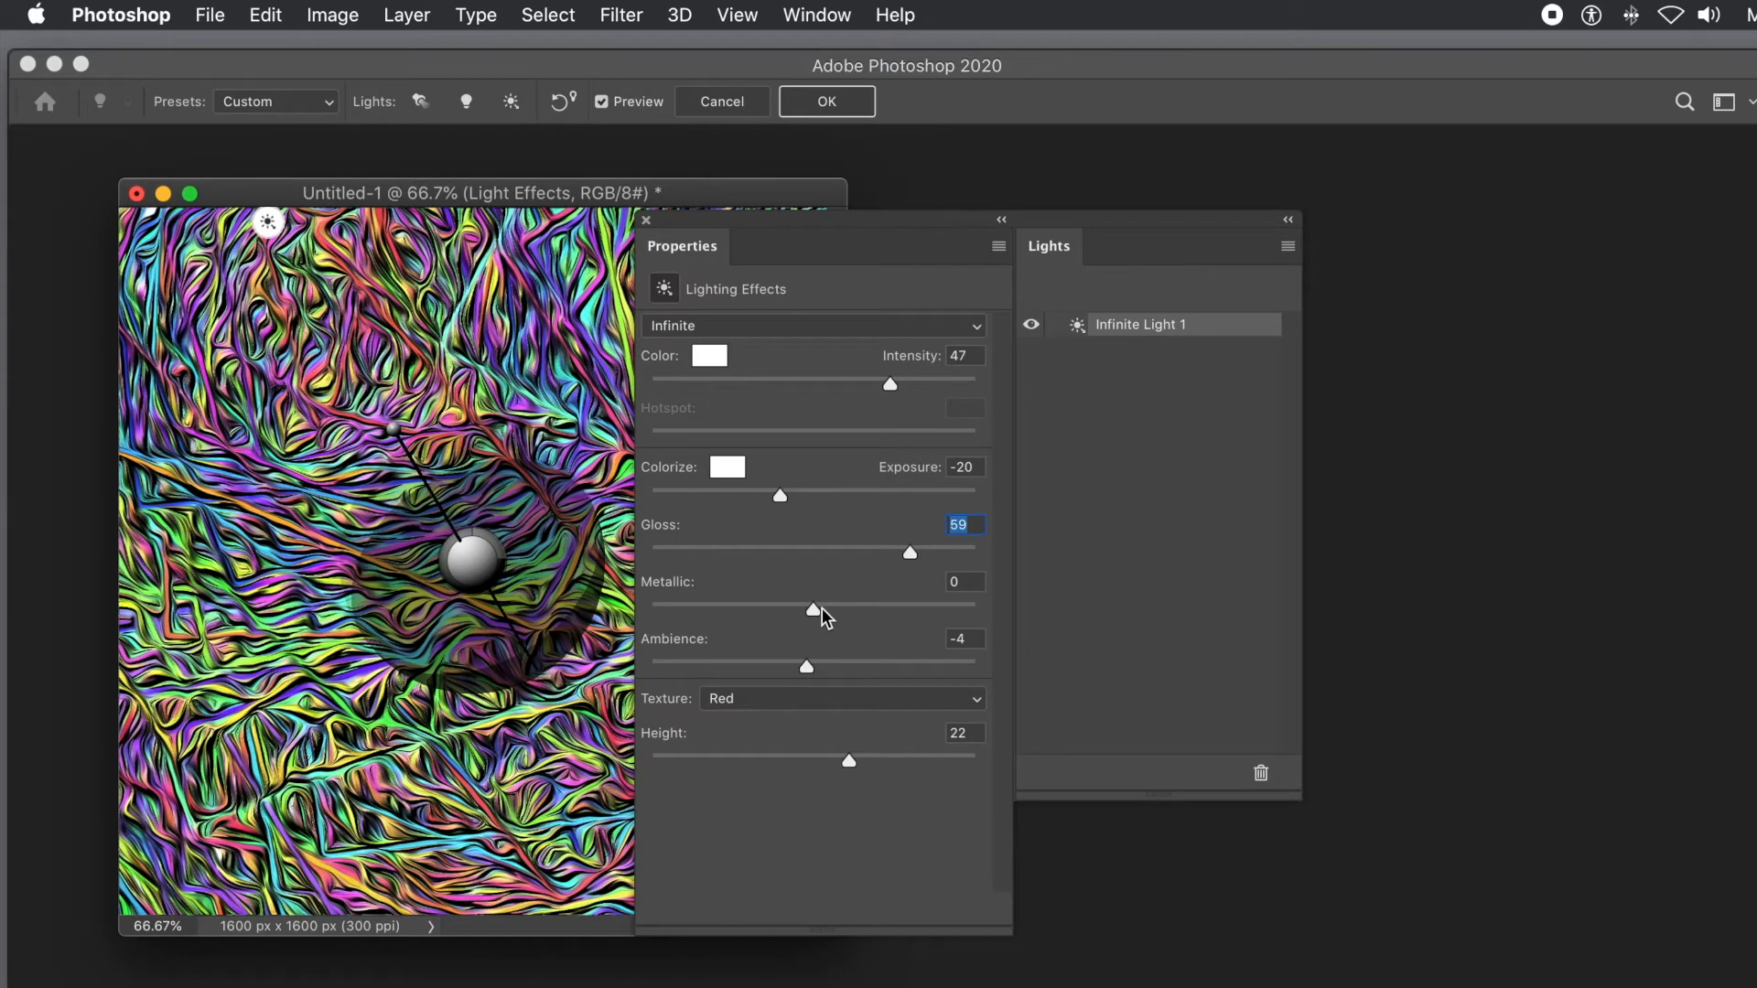
- Set metallic to 8, choose the texture channel, and raise texture height to 29
click(842, 699)
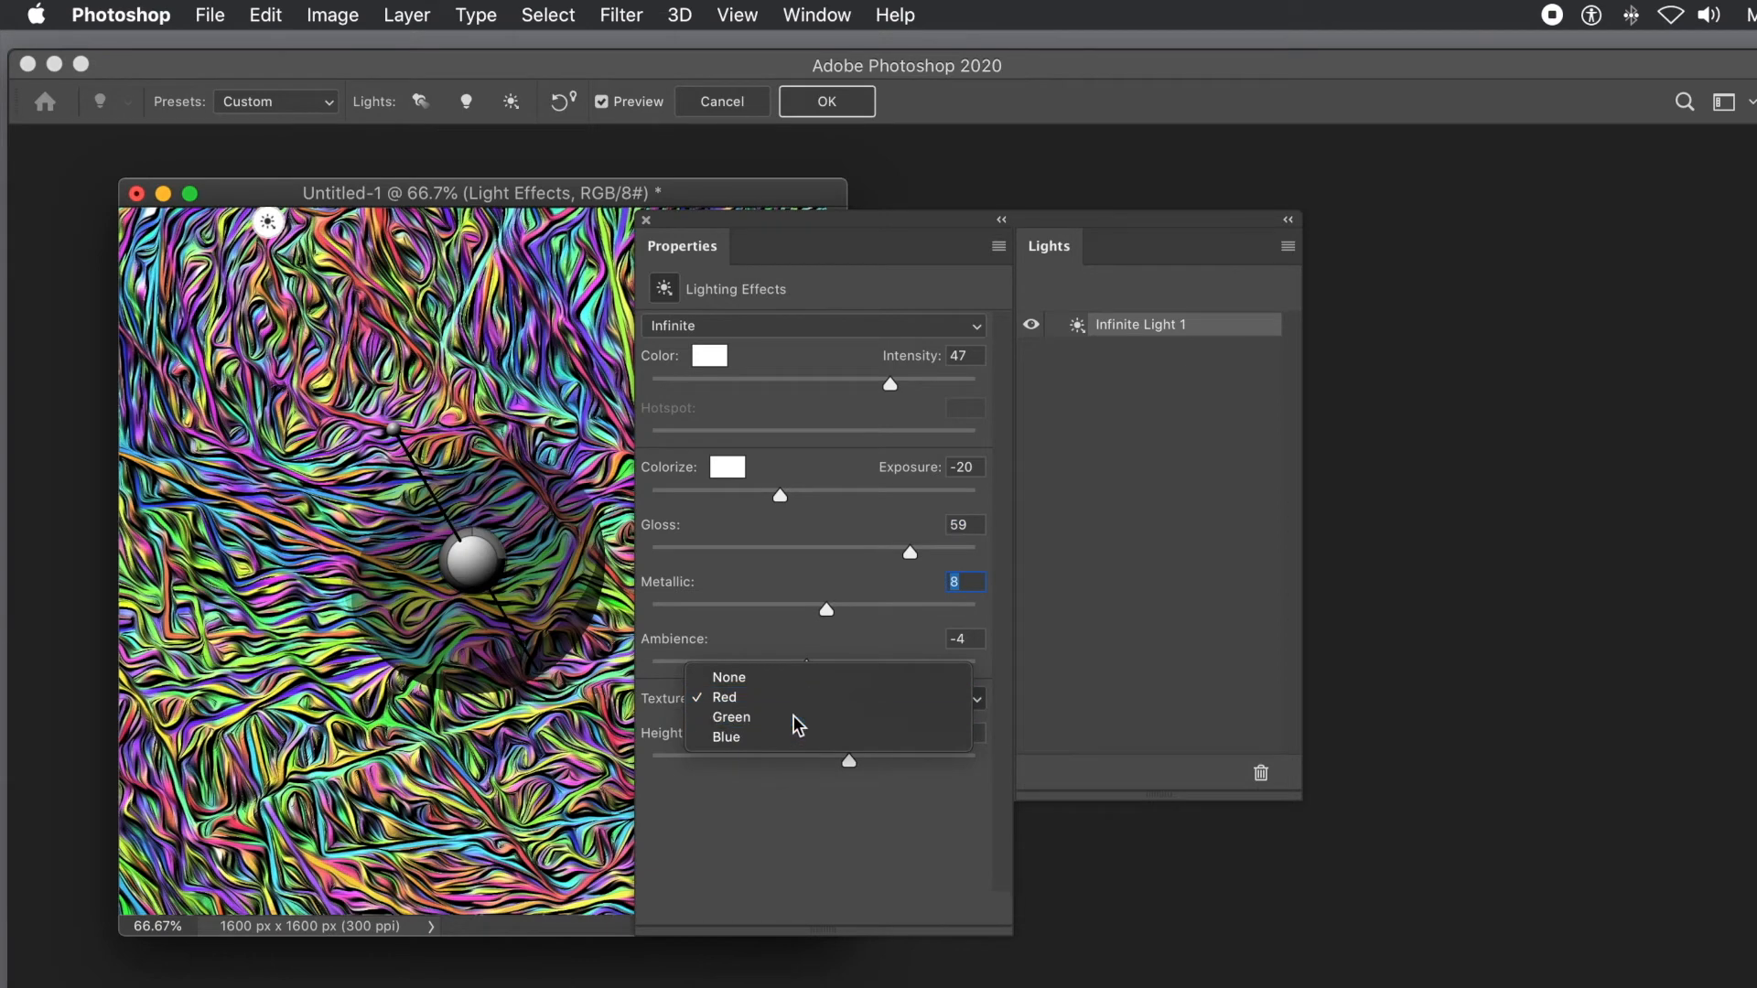
click(725, 697)
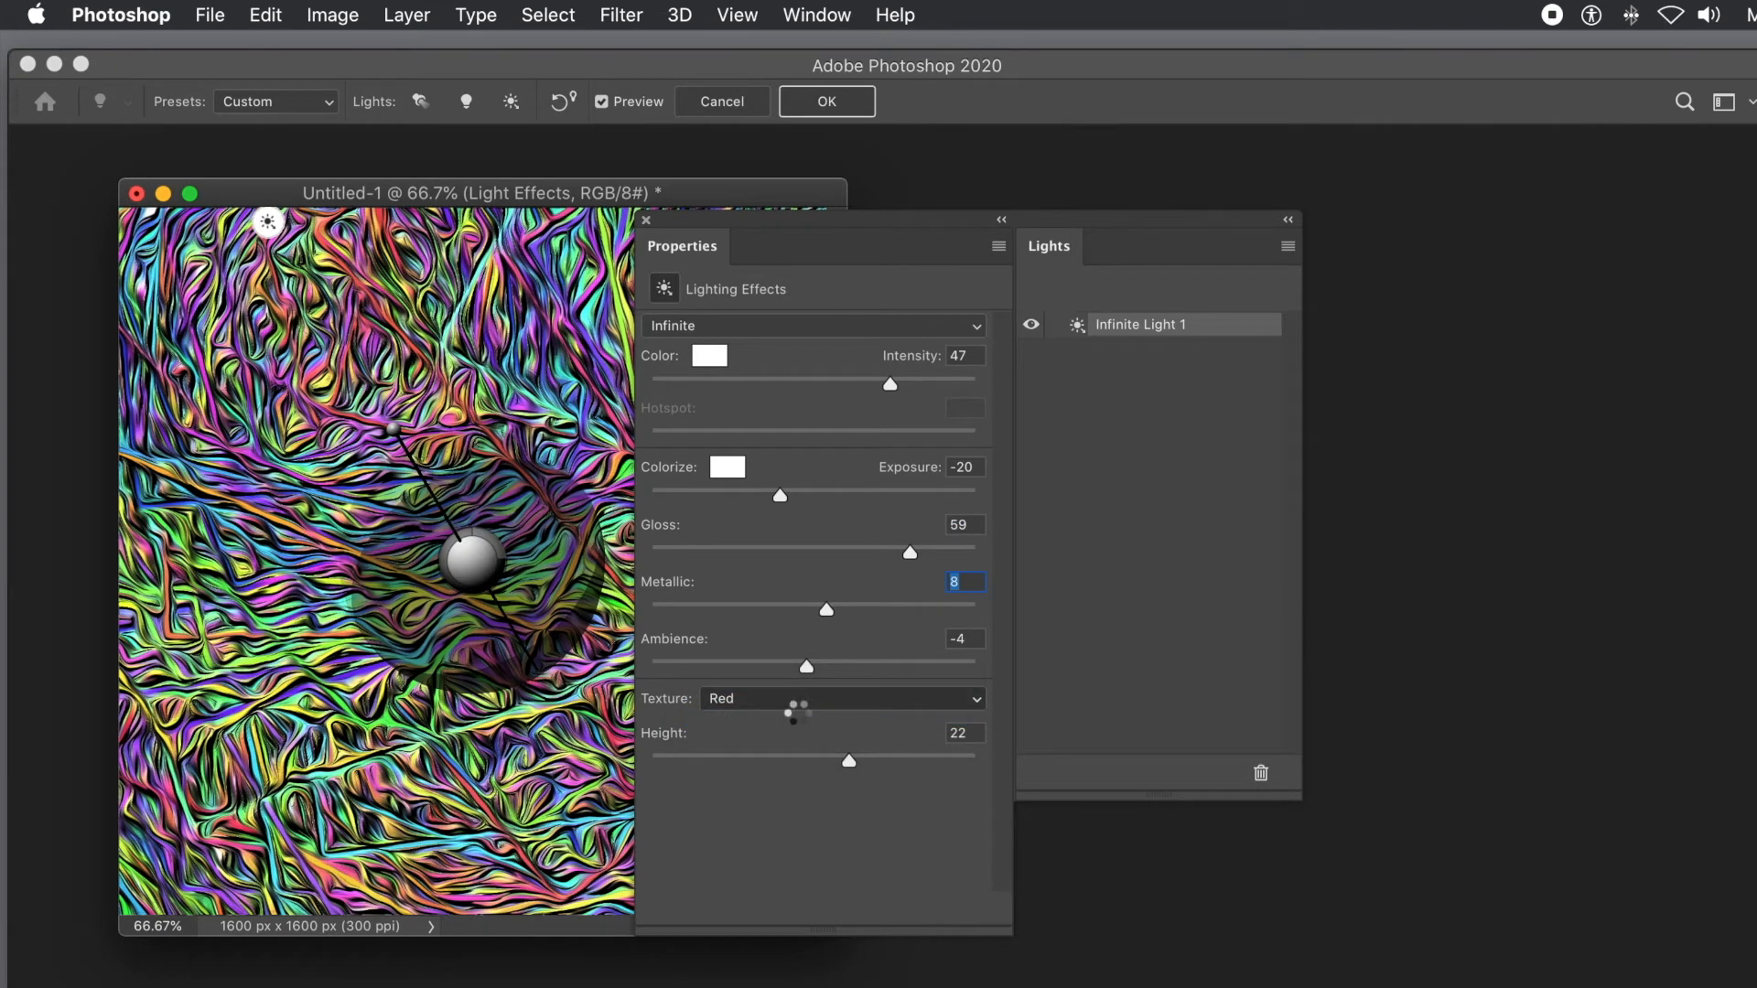
click(842, 699)
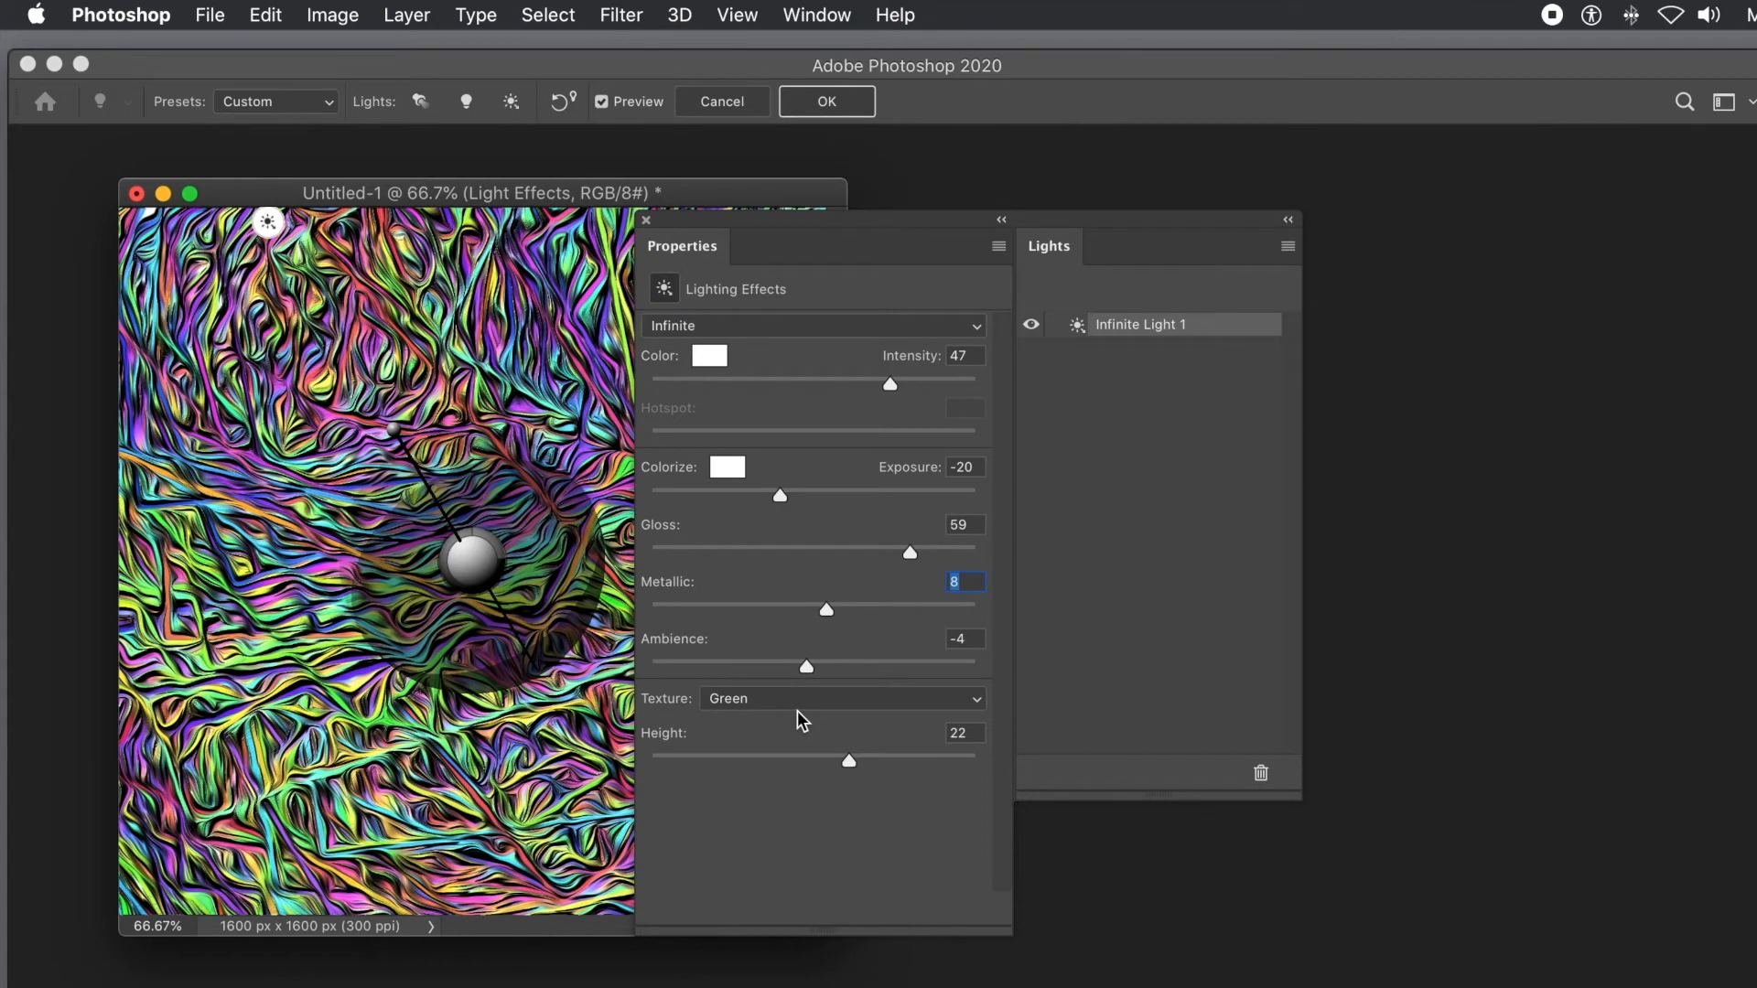
mouse_move(768, 456)
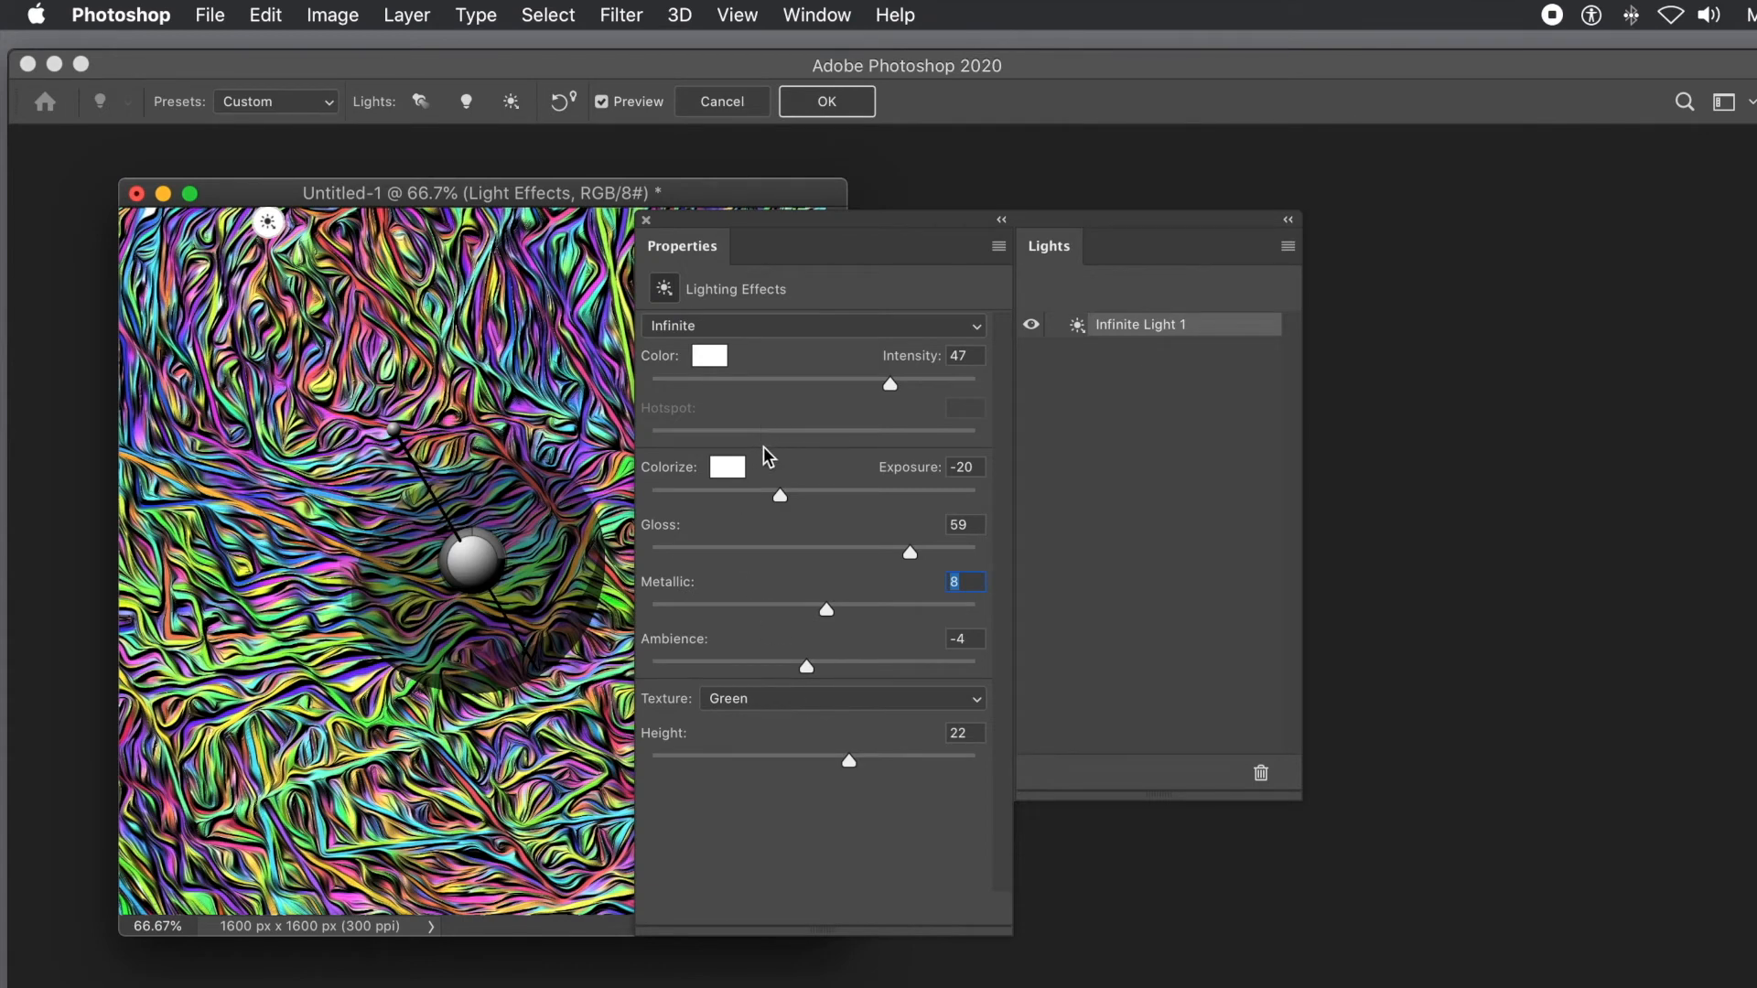
mouse_move(825, 677)
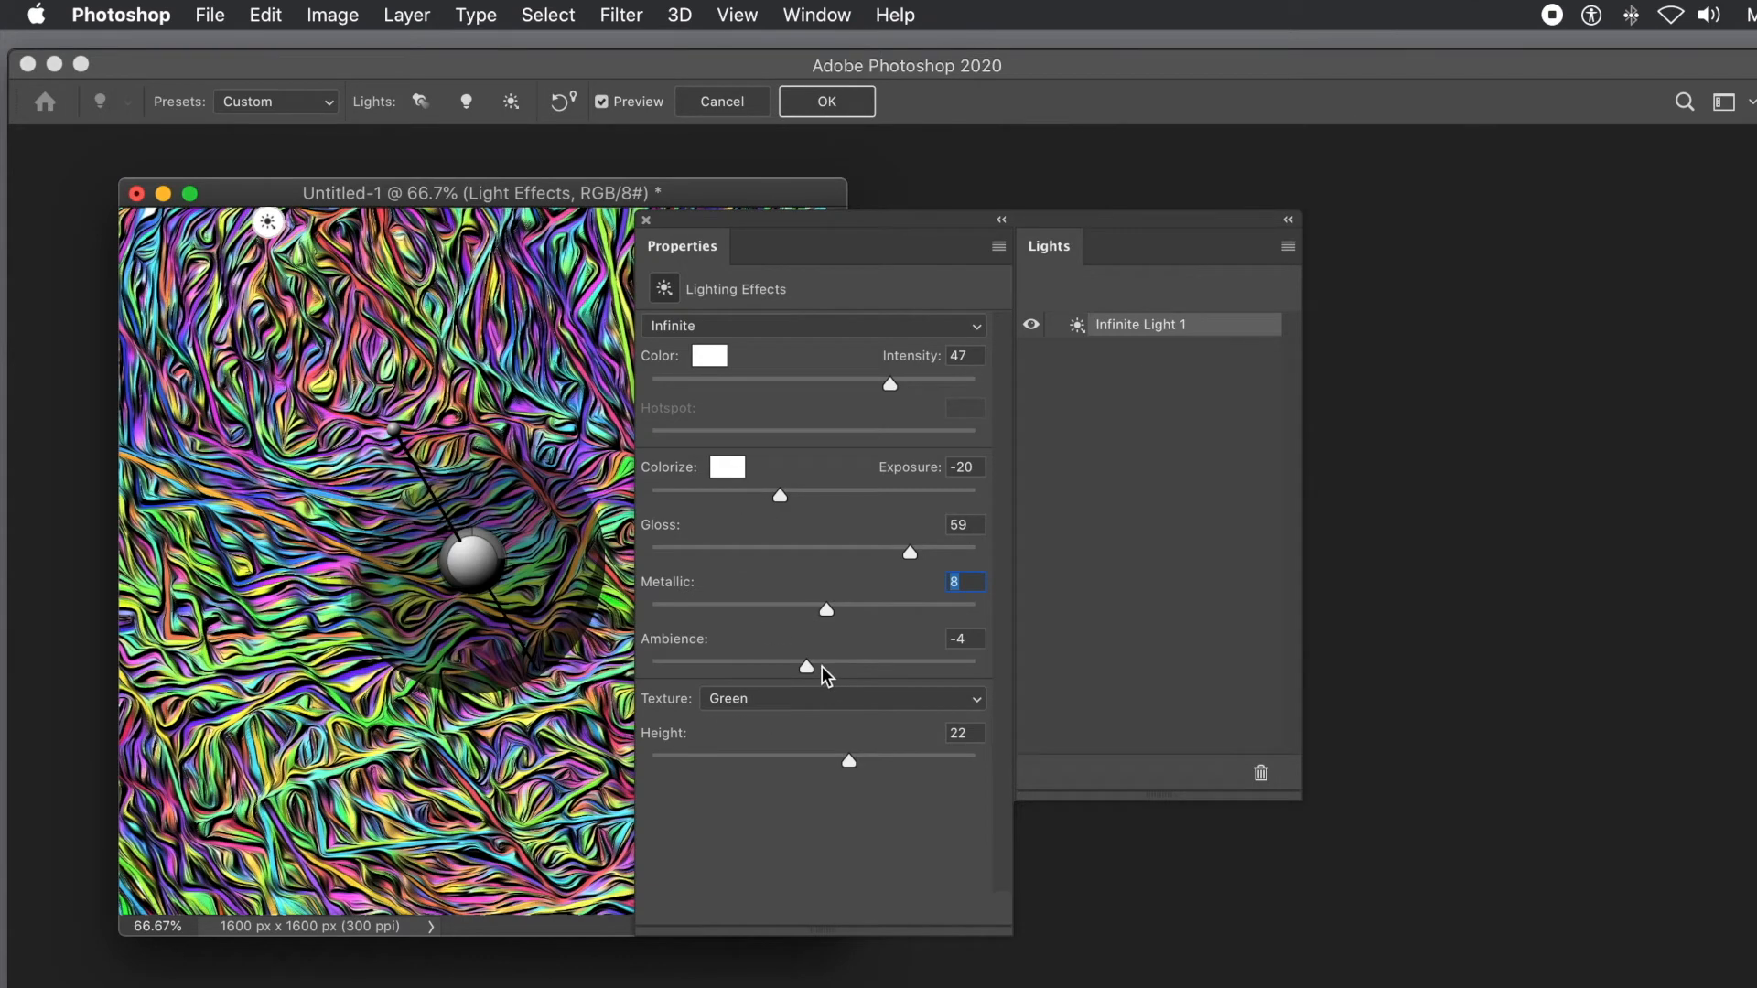
mouse_move(853, 770)
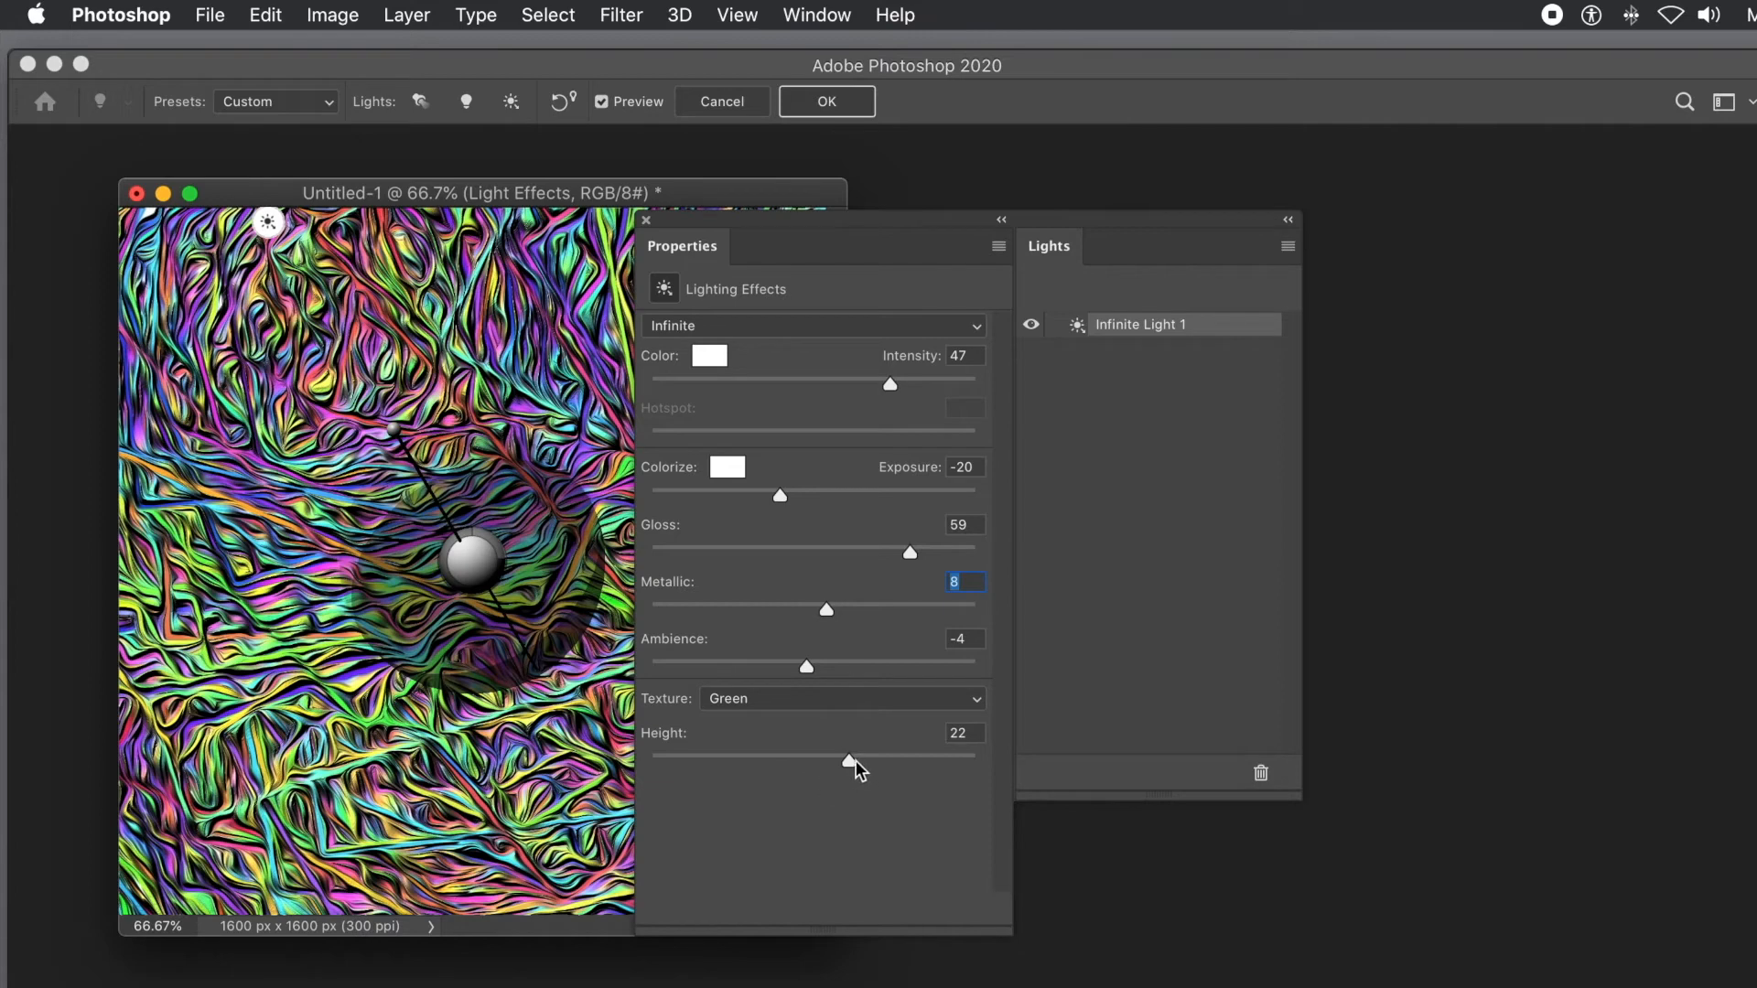
drag(847, 757, 862, 758)
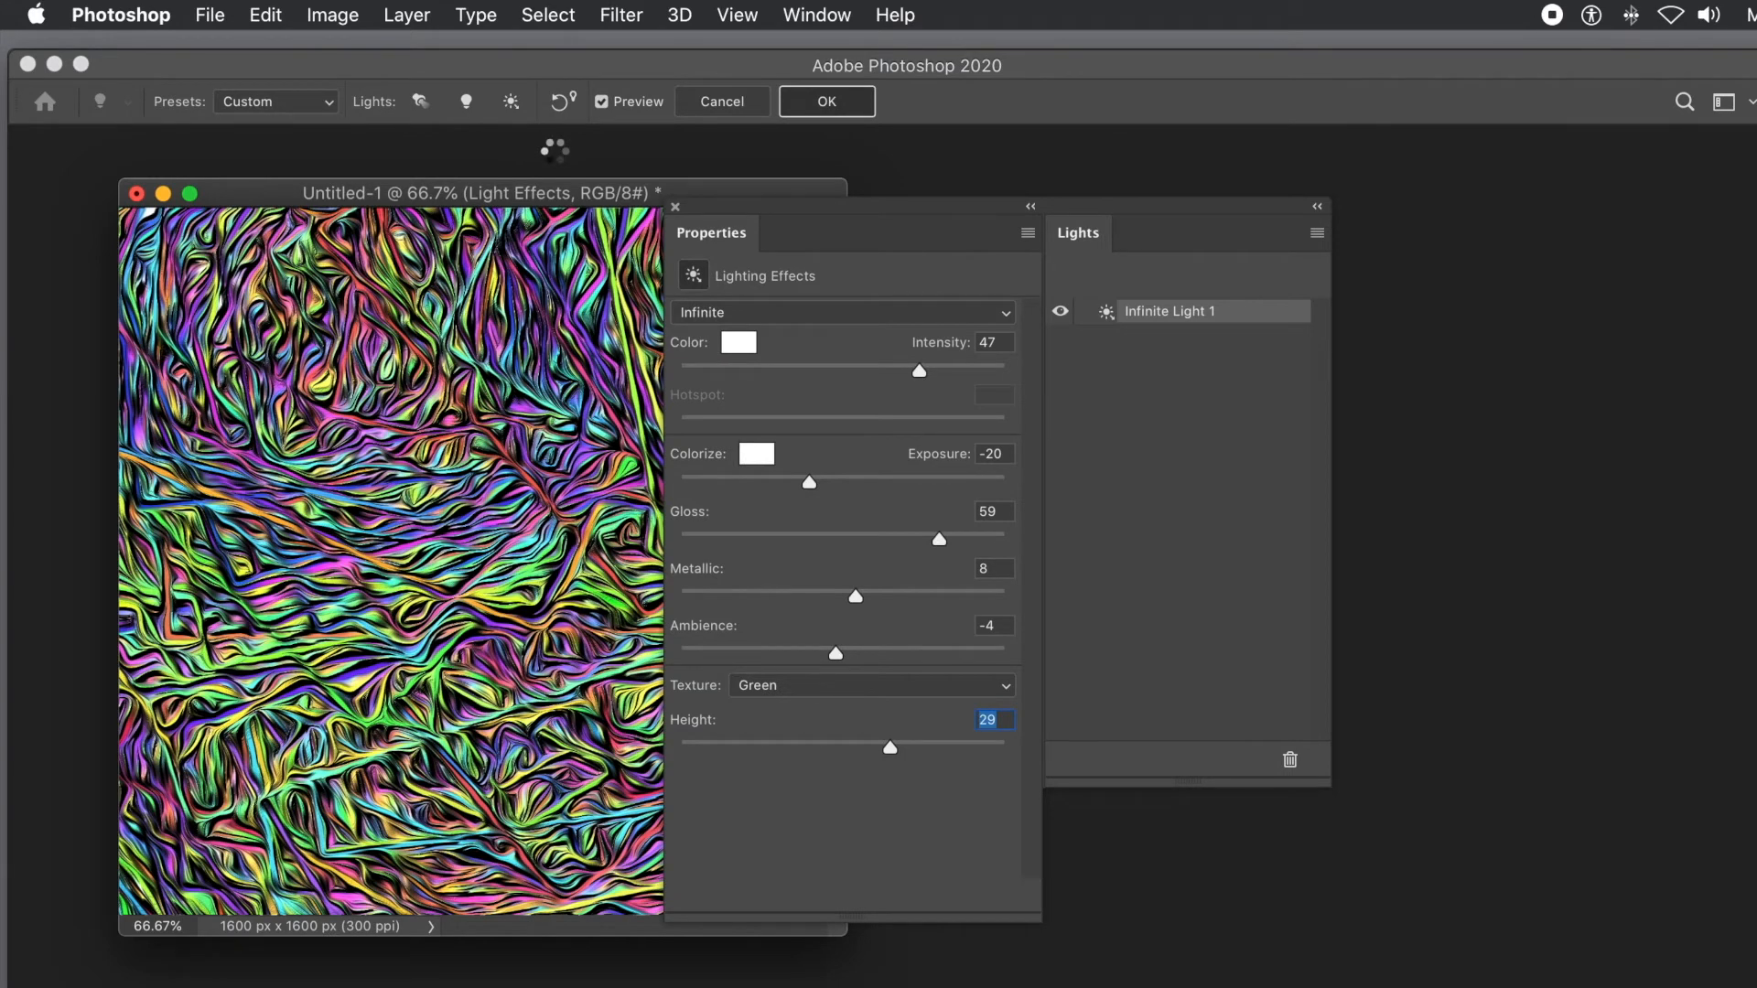
- Apply the lighting effect, then another Oil Paint pass
click(826, 103)
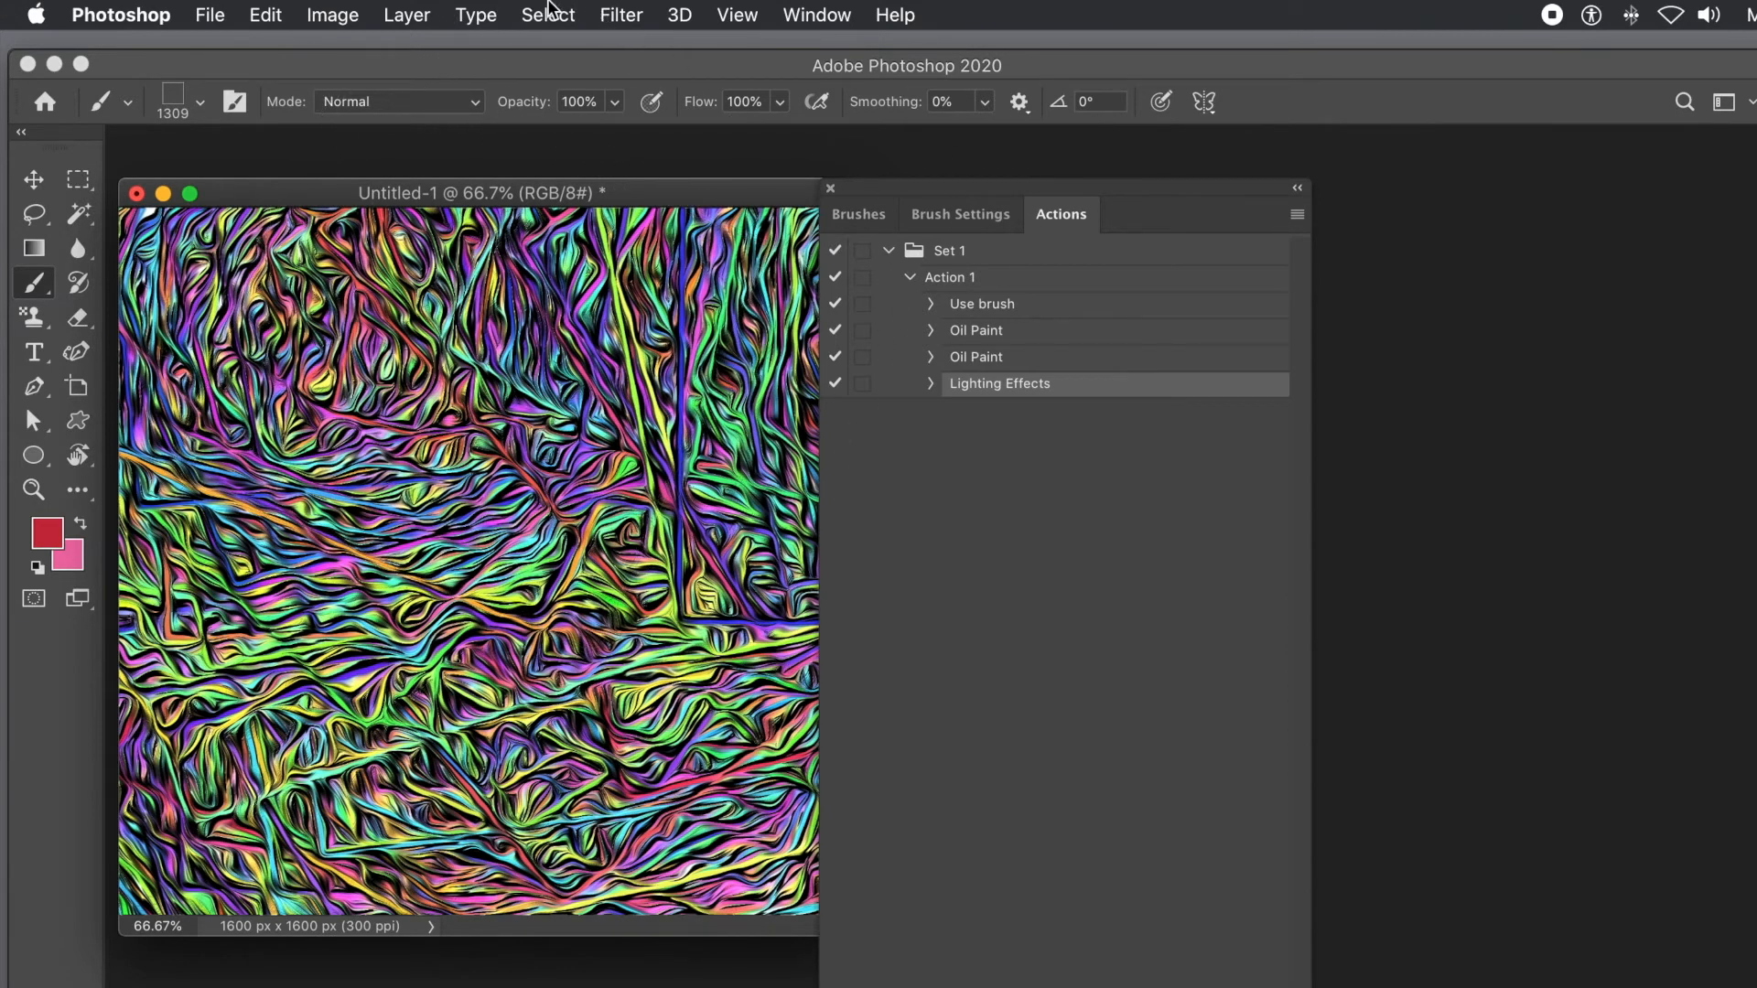
click(619, 15)
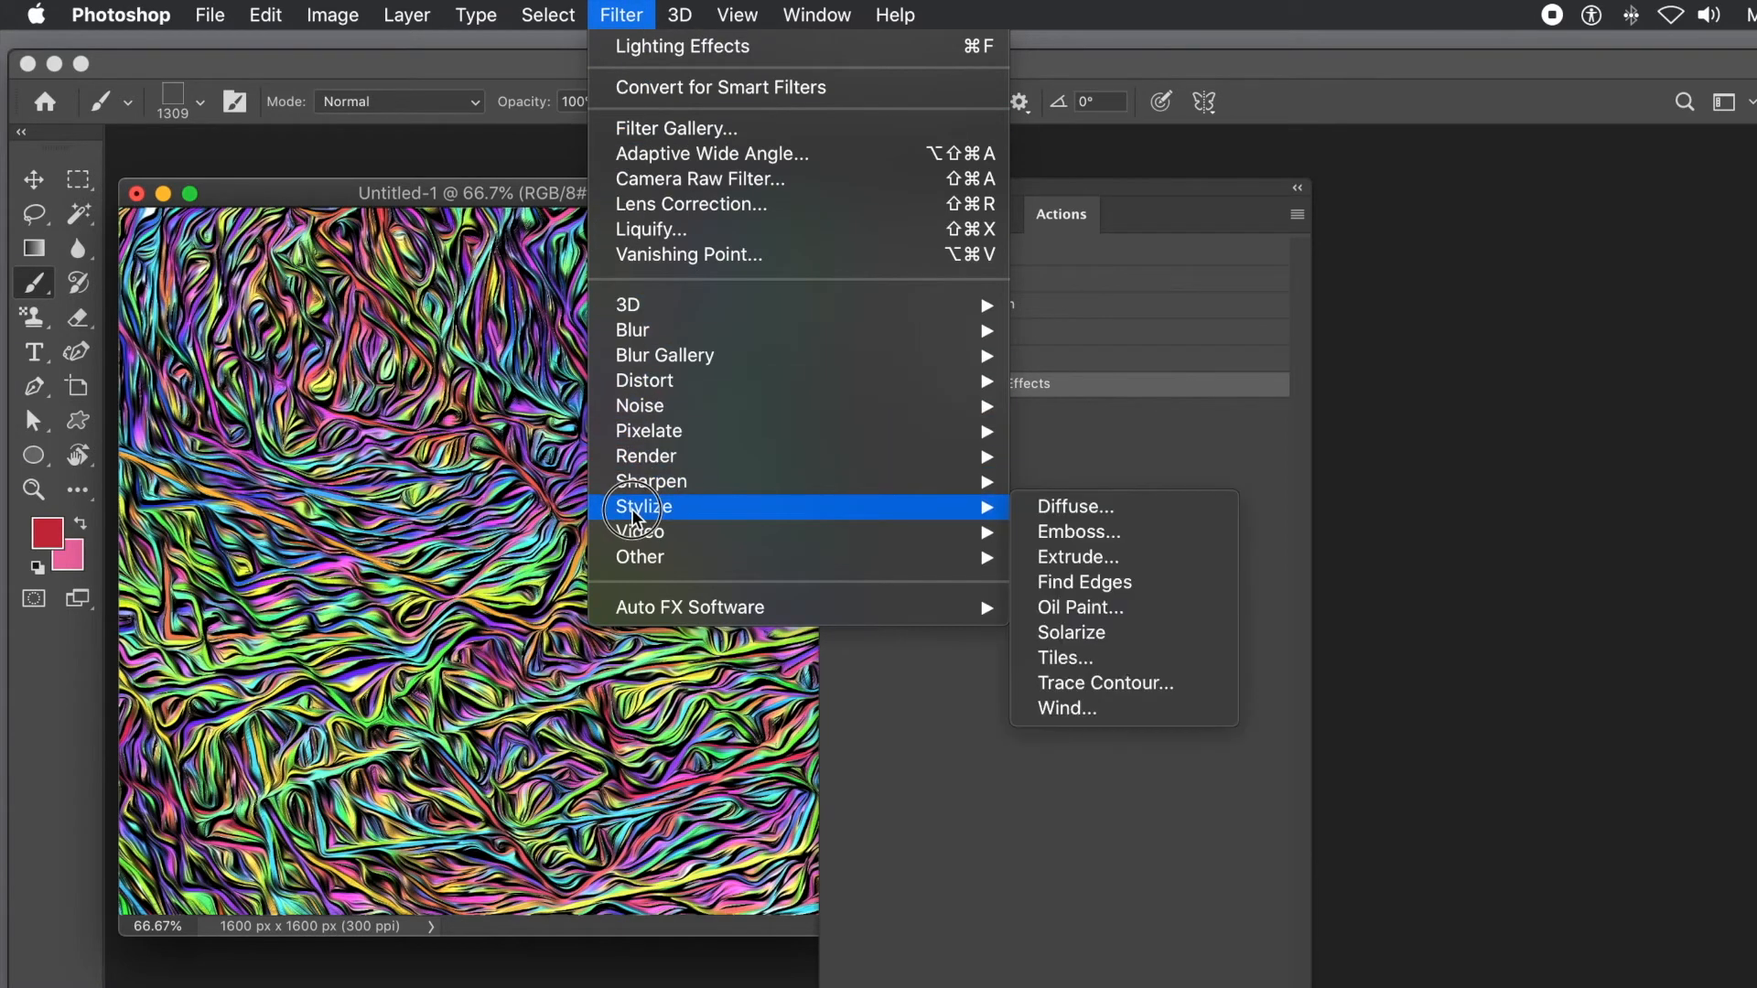
mouse_move(1062, 639)
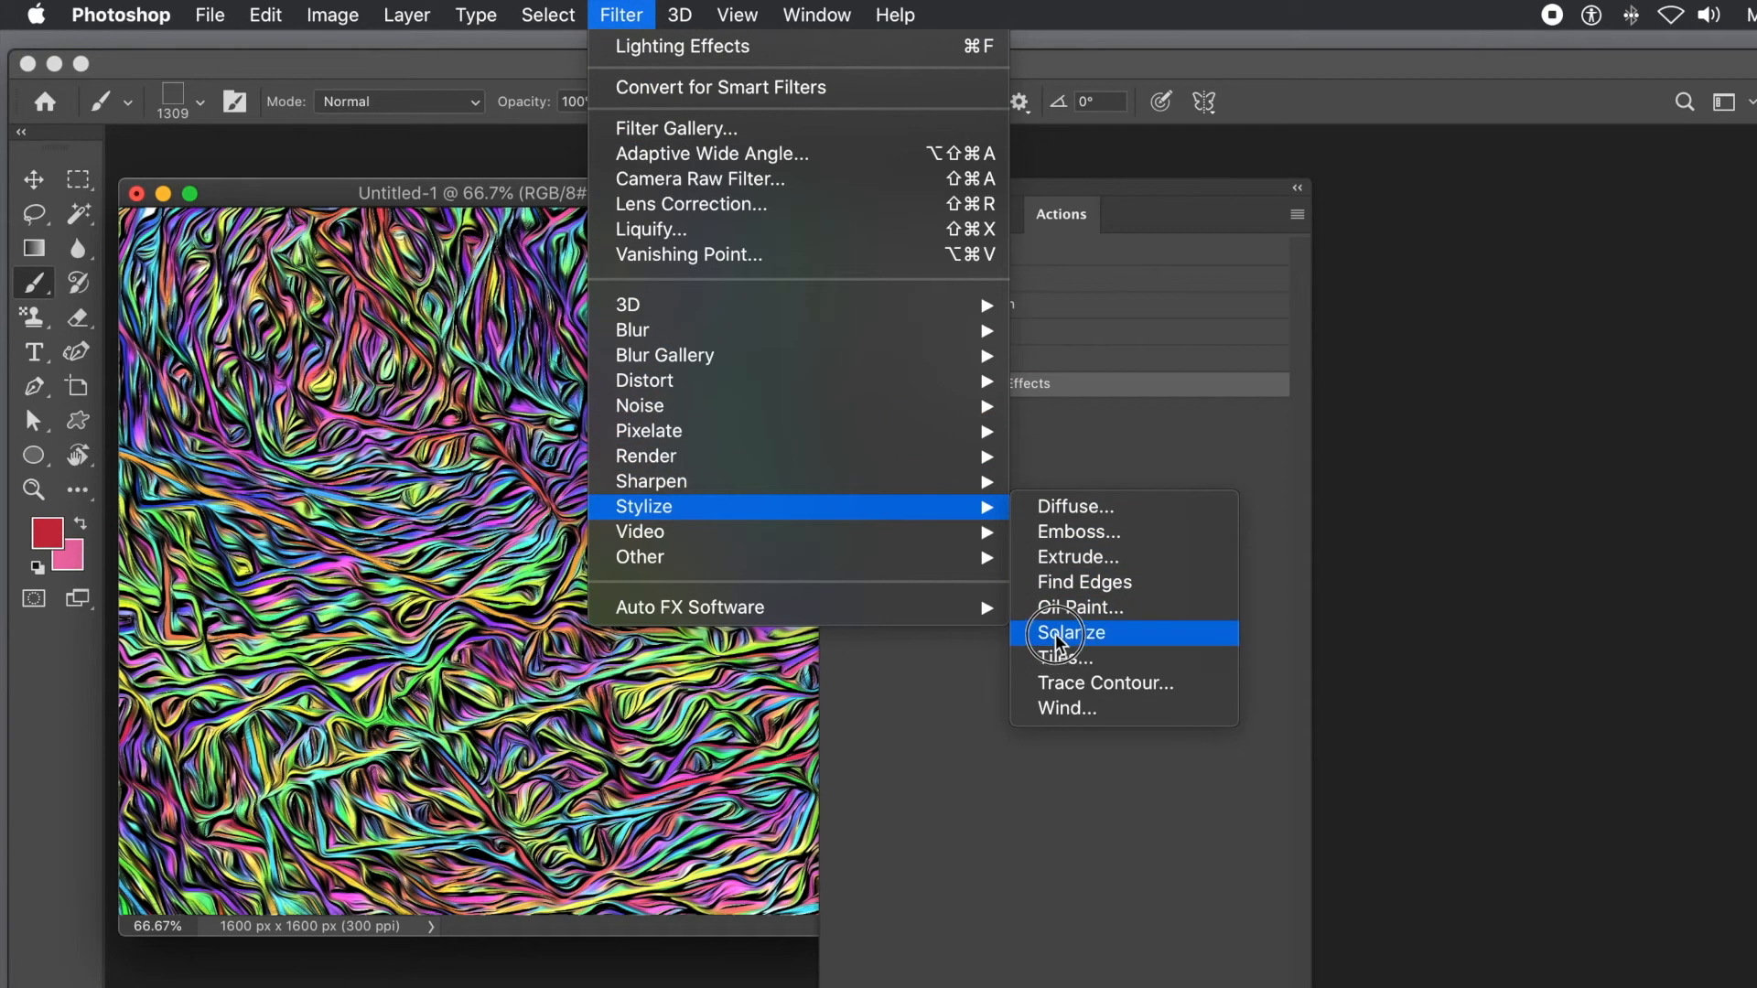
click(1069, 633)
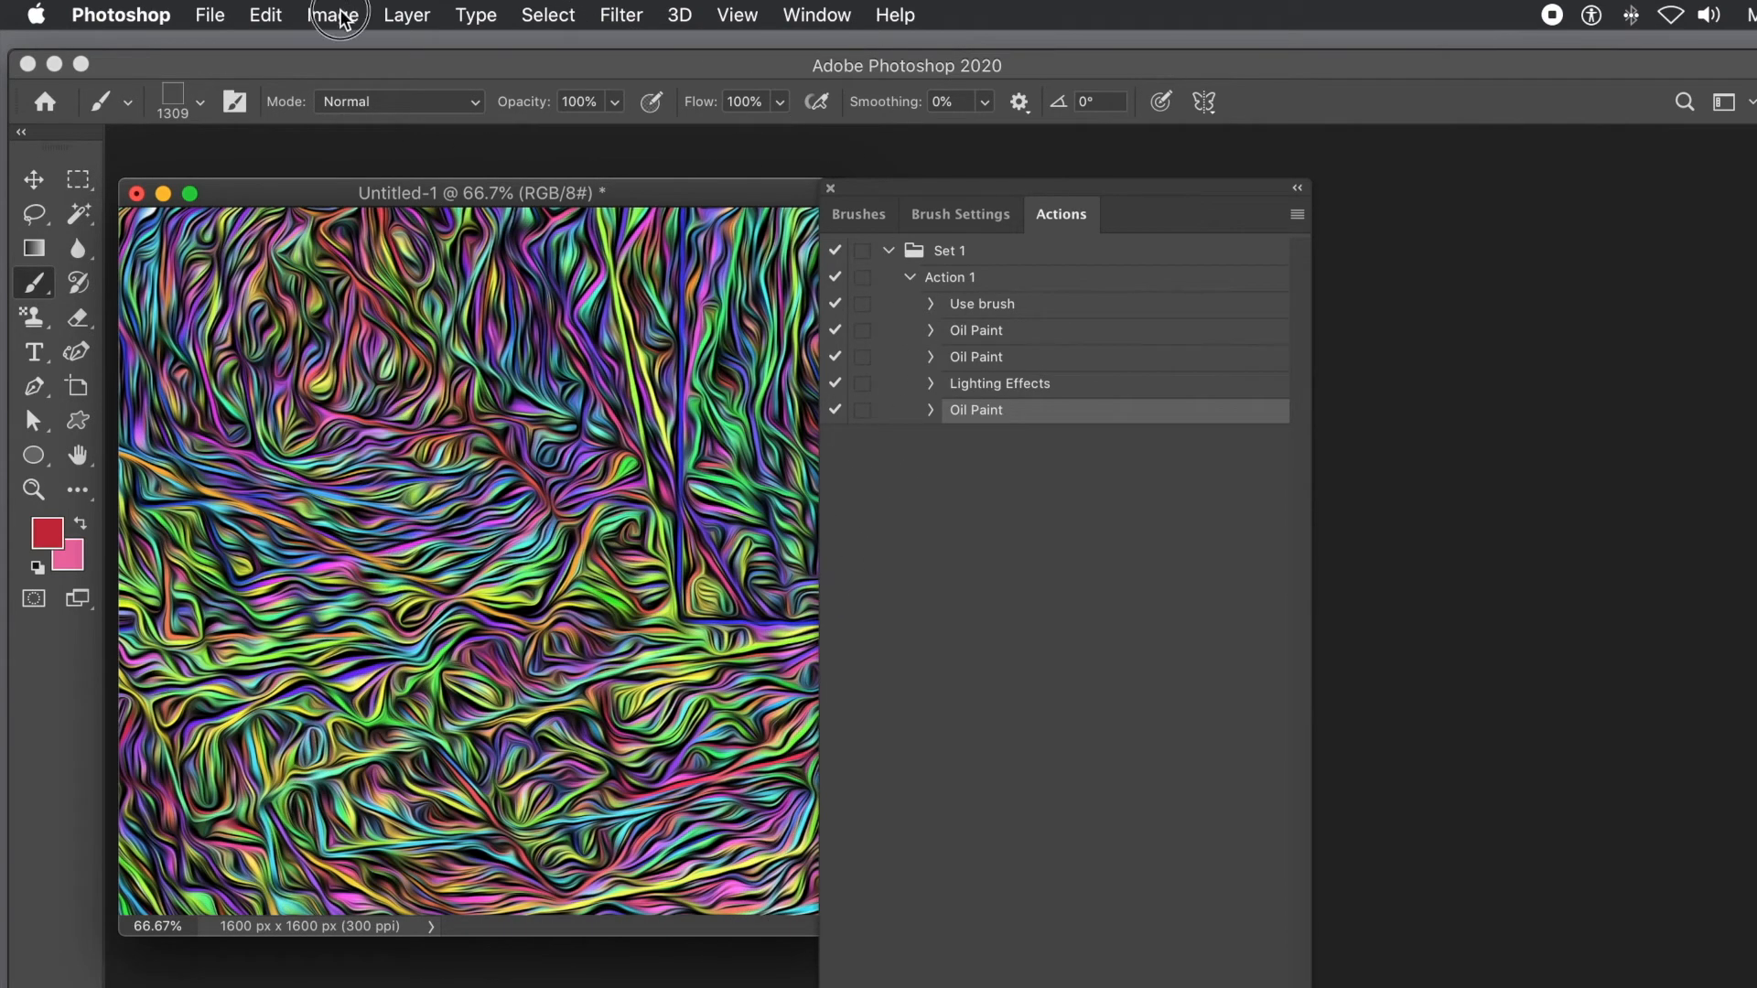
- Apply a Vibrance adjustment with vibrance +27 and saturation +42
click(333, 15)
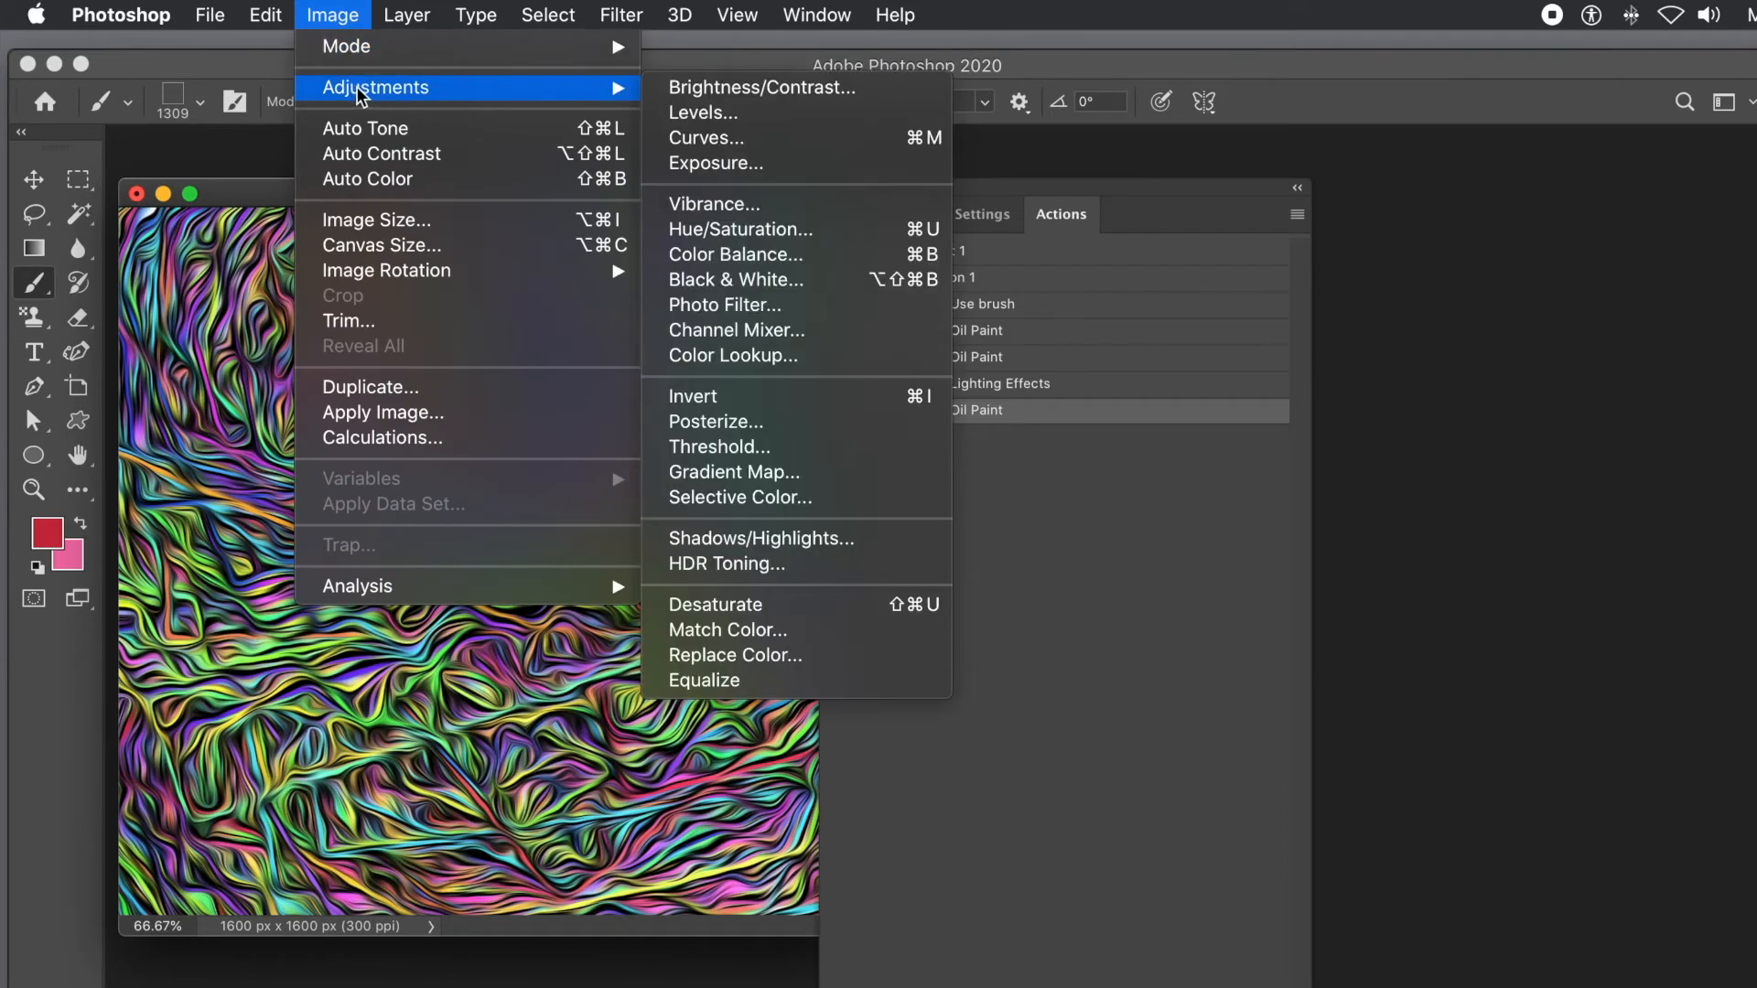
mouse_move(715, 203)
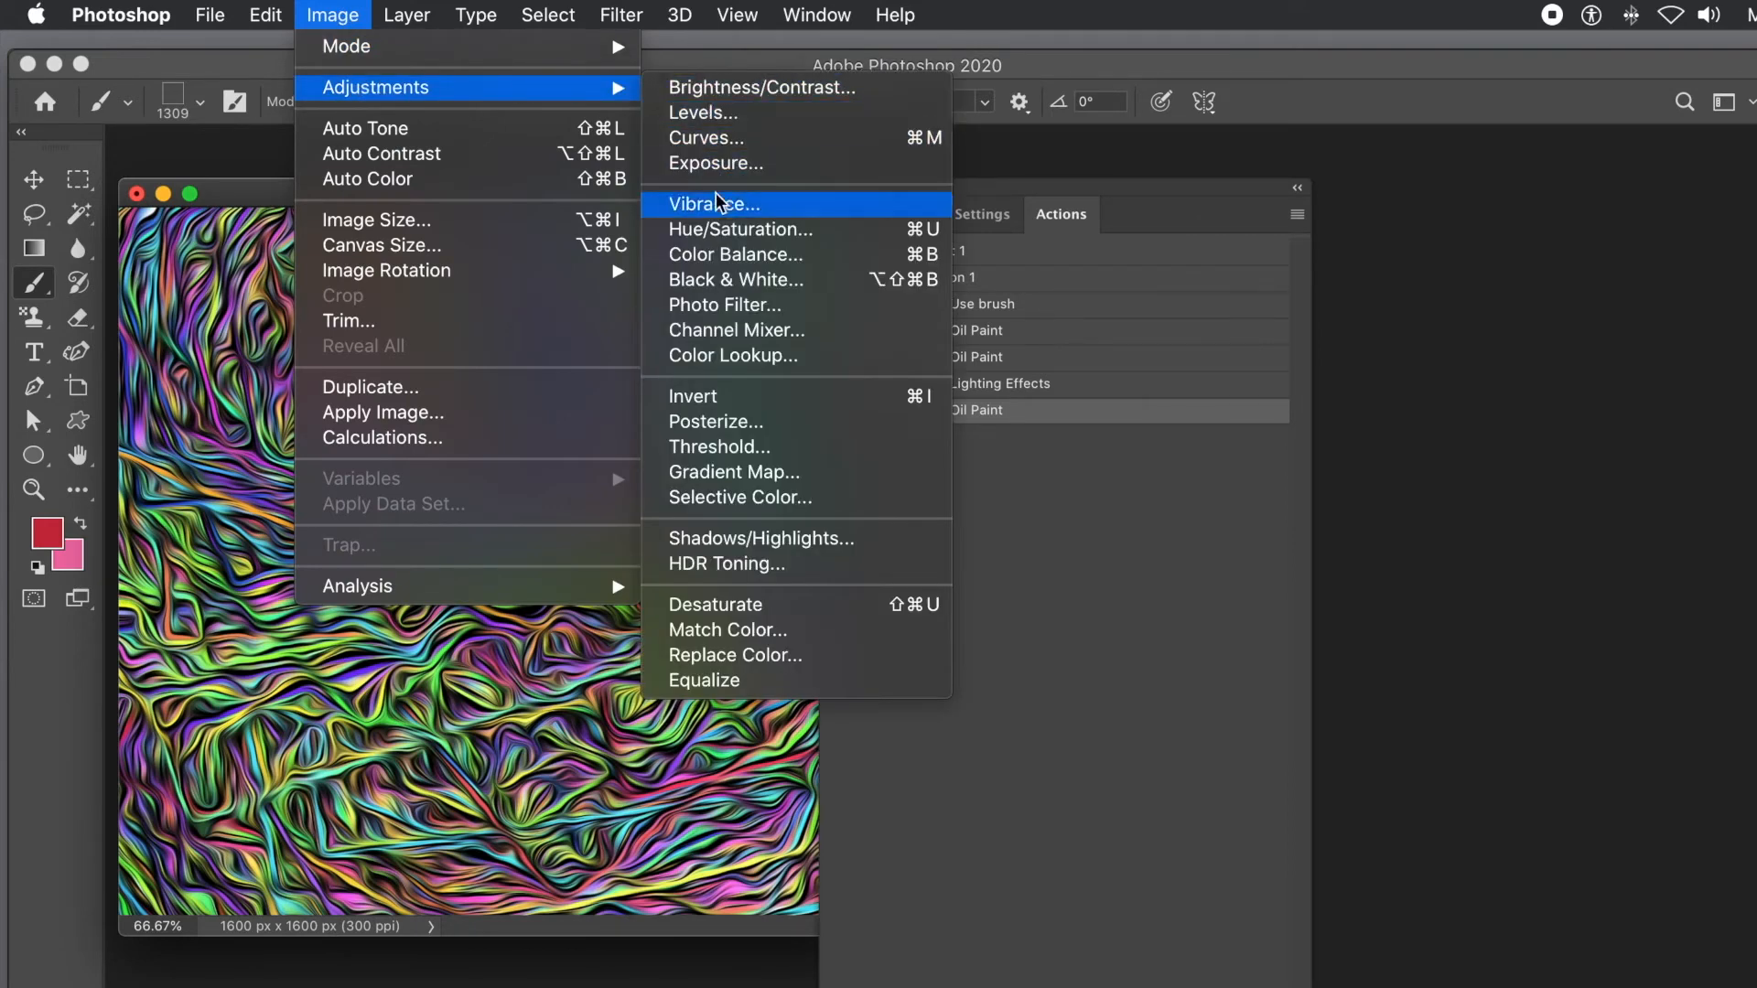
click(712, 205)
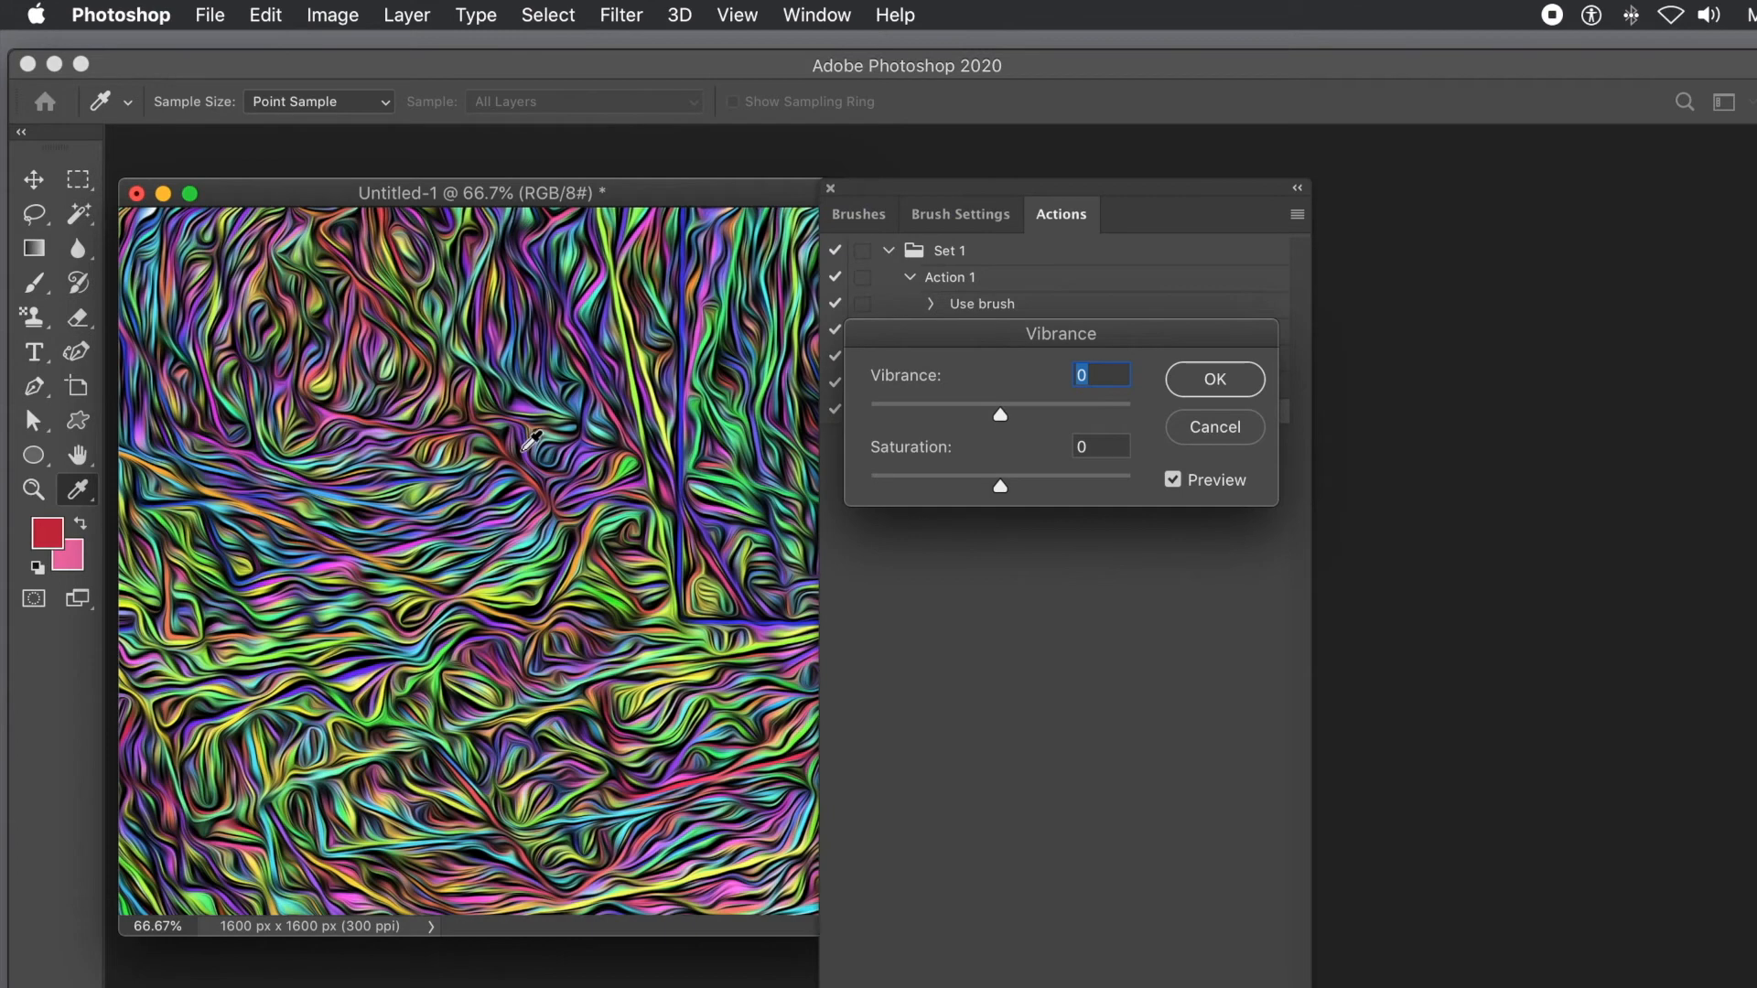
drag(999, 415, 1036, 415)
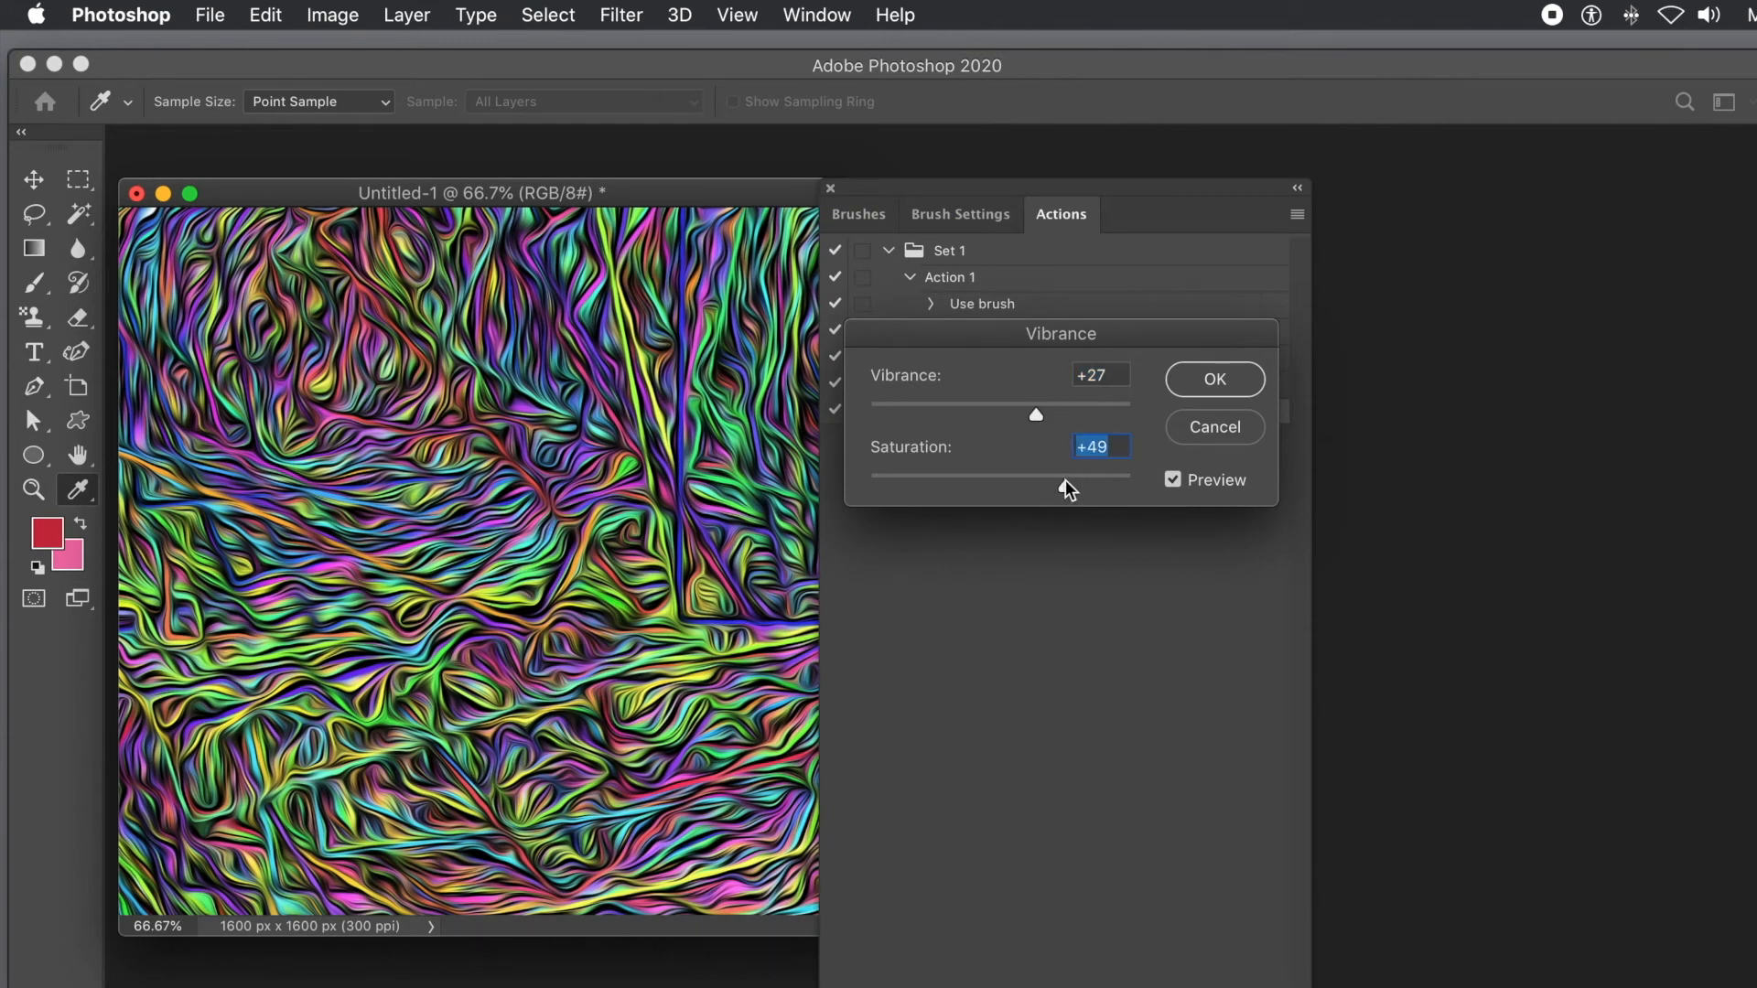
drag(1067, 487, 1055, 486)
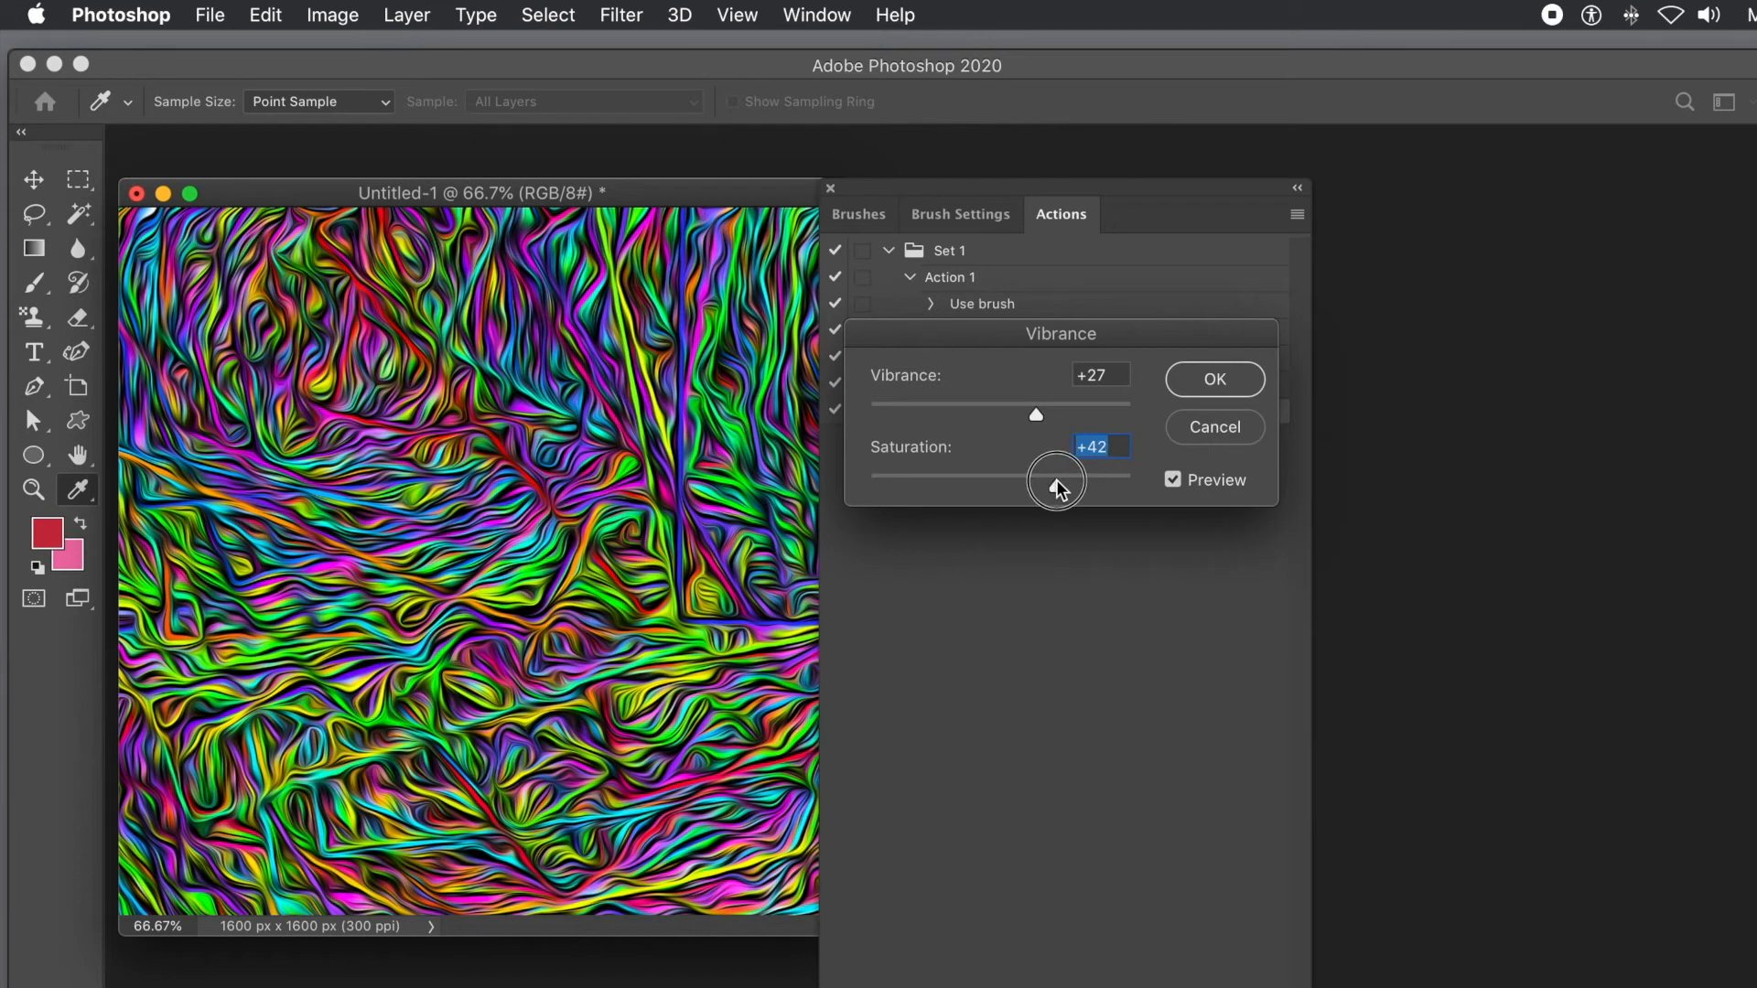
click(1215, 378)
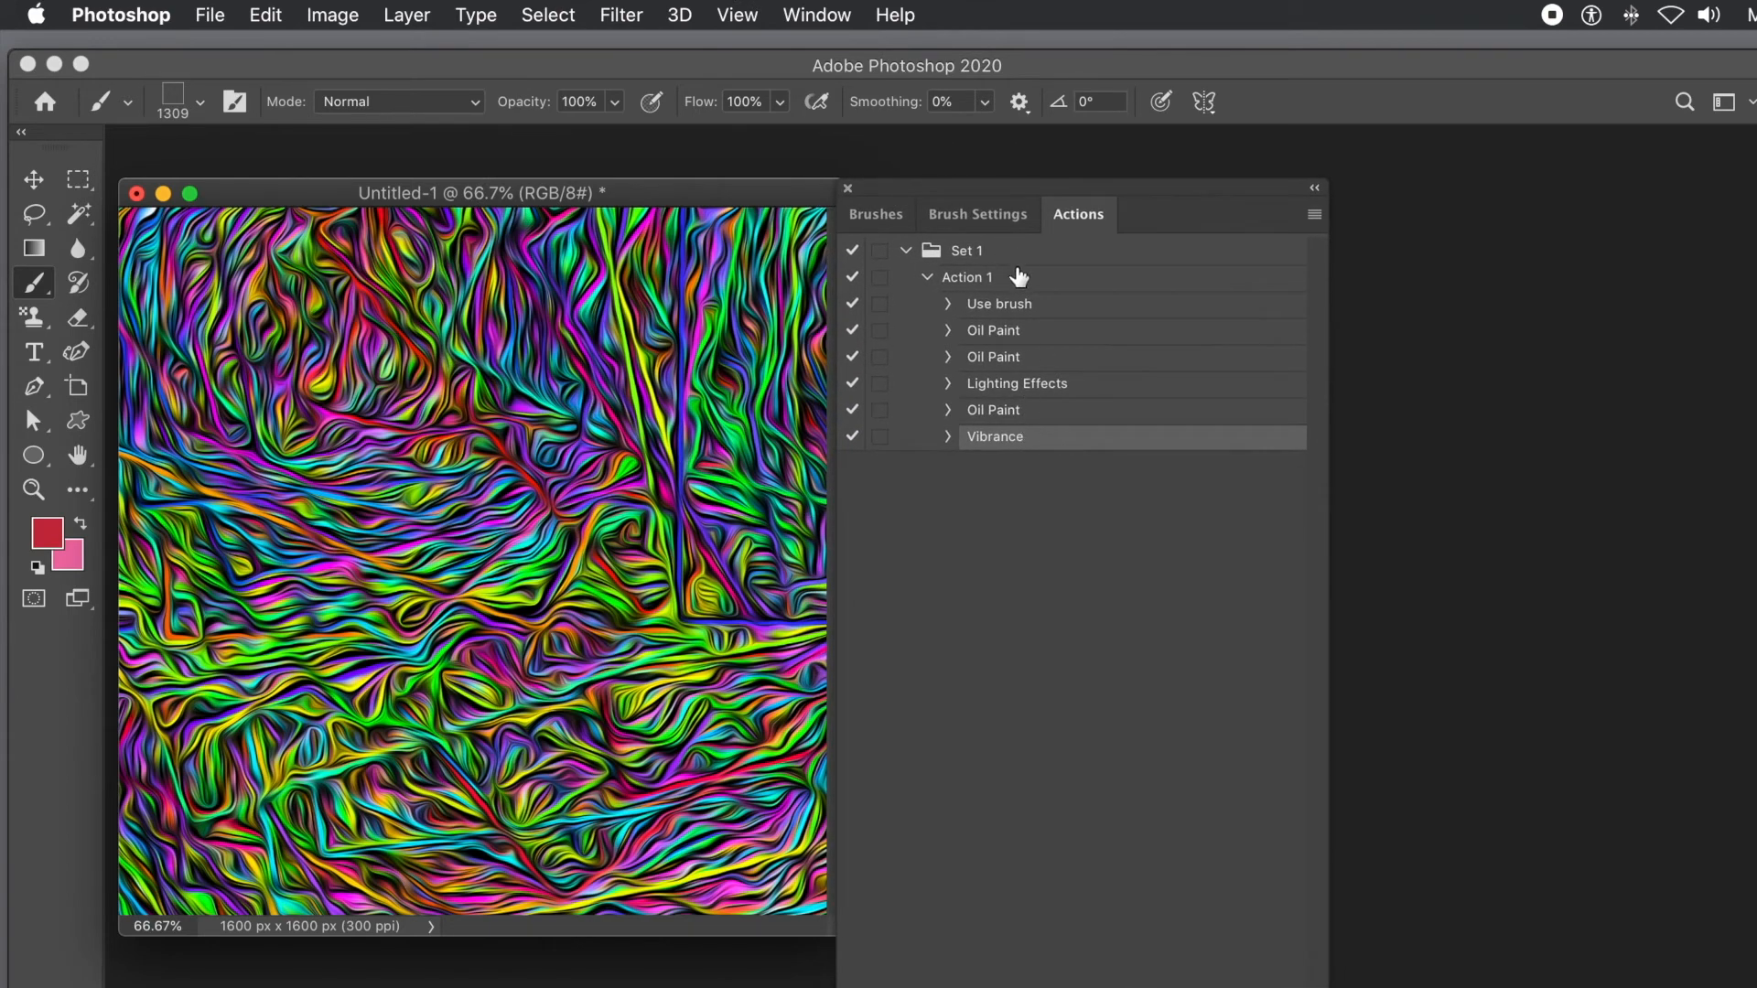
mouse_move(1144, 839)
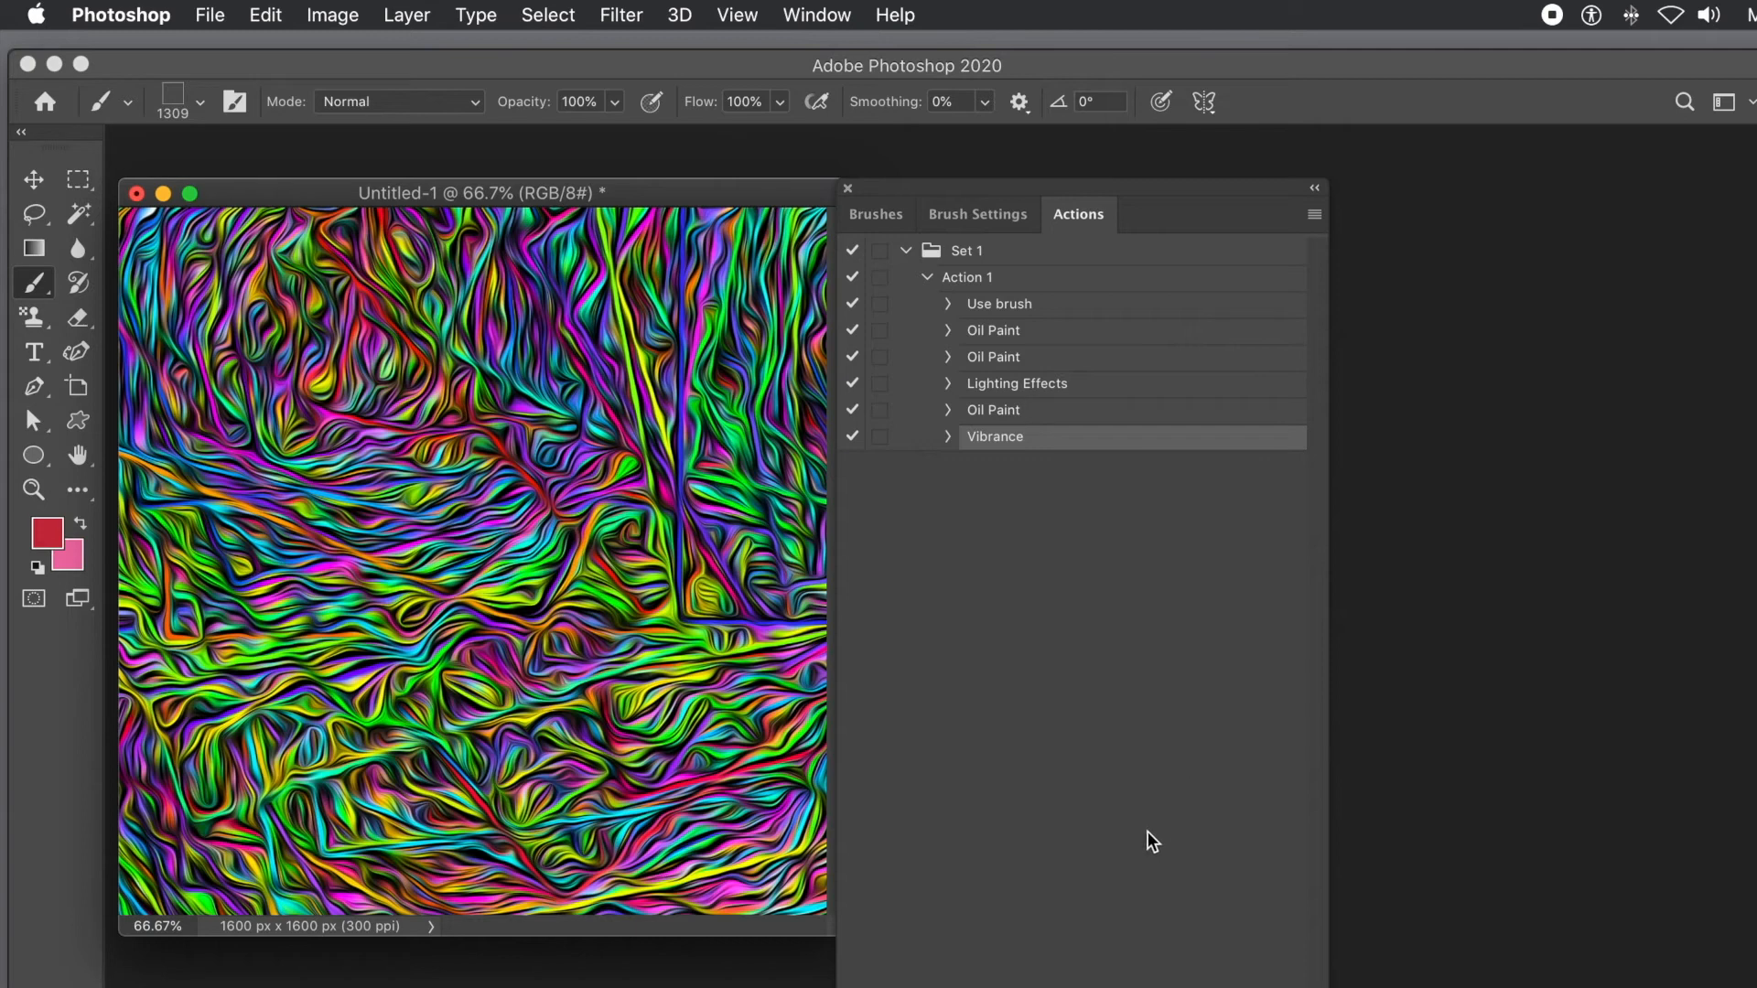
mouse_move(1234, 782)
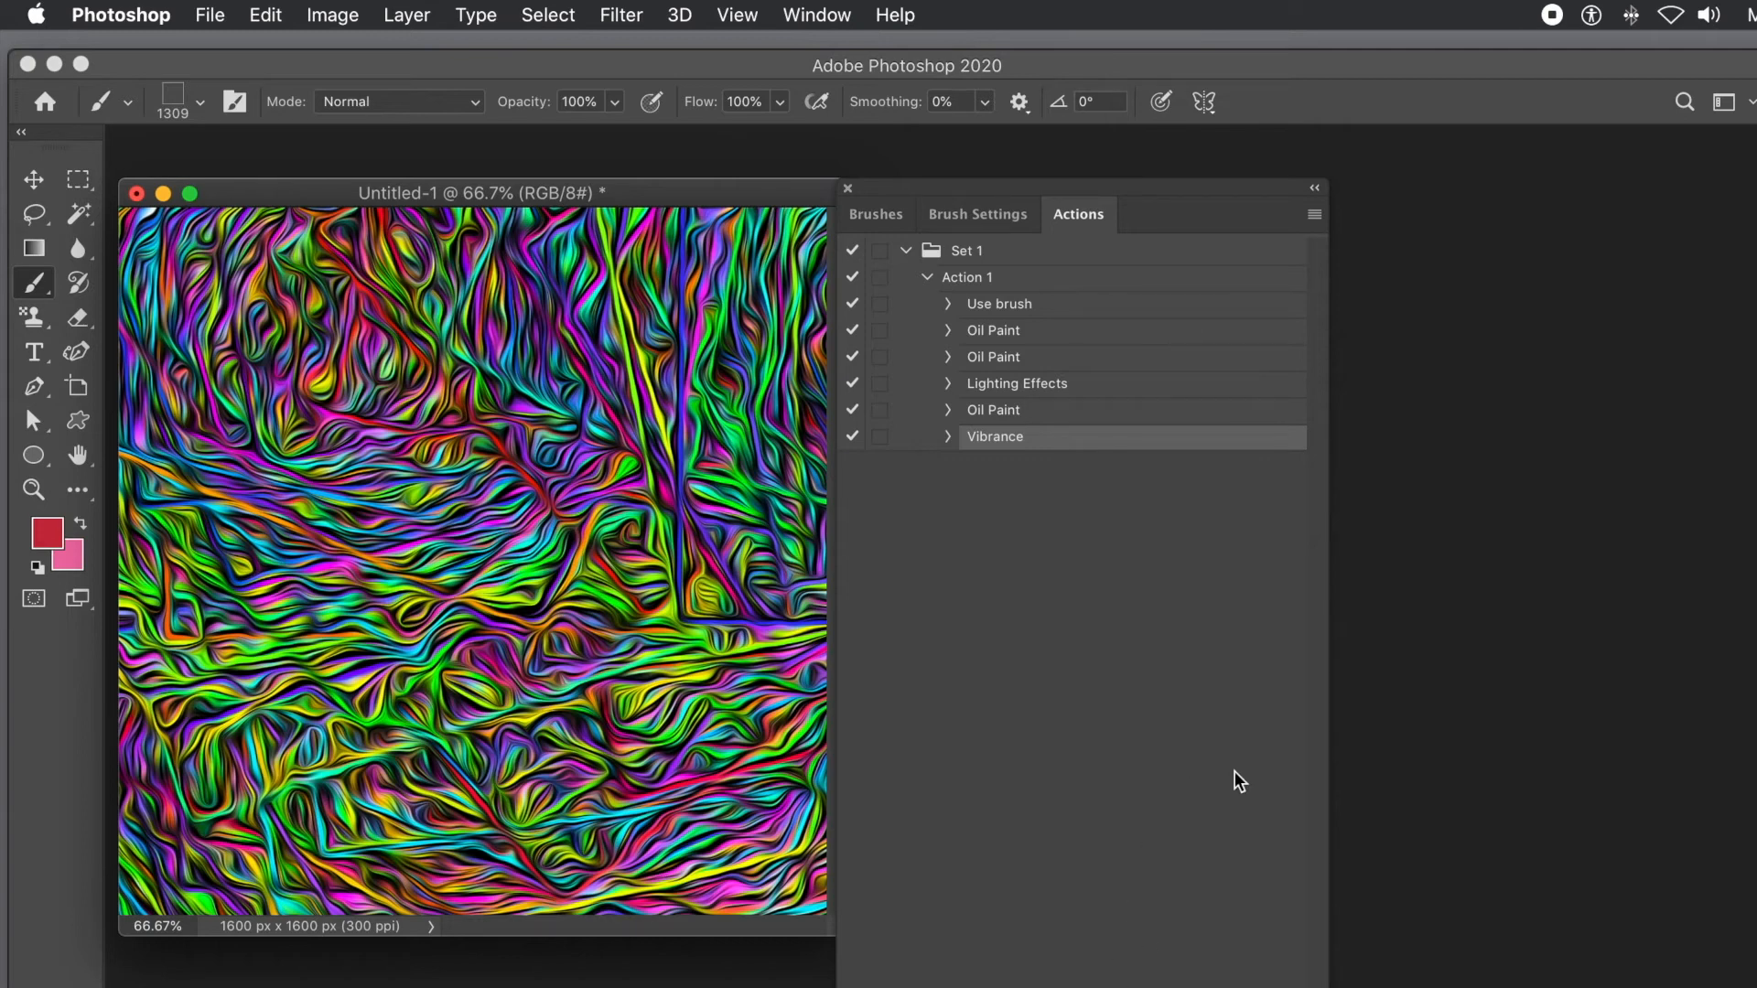
- Stop recording Action 1 from the Actions panel menu, leaving Vibrance as its last step
click(1315, 212)
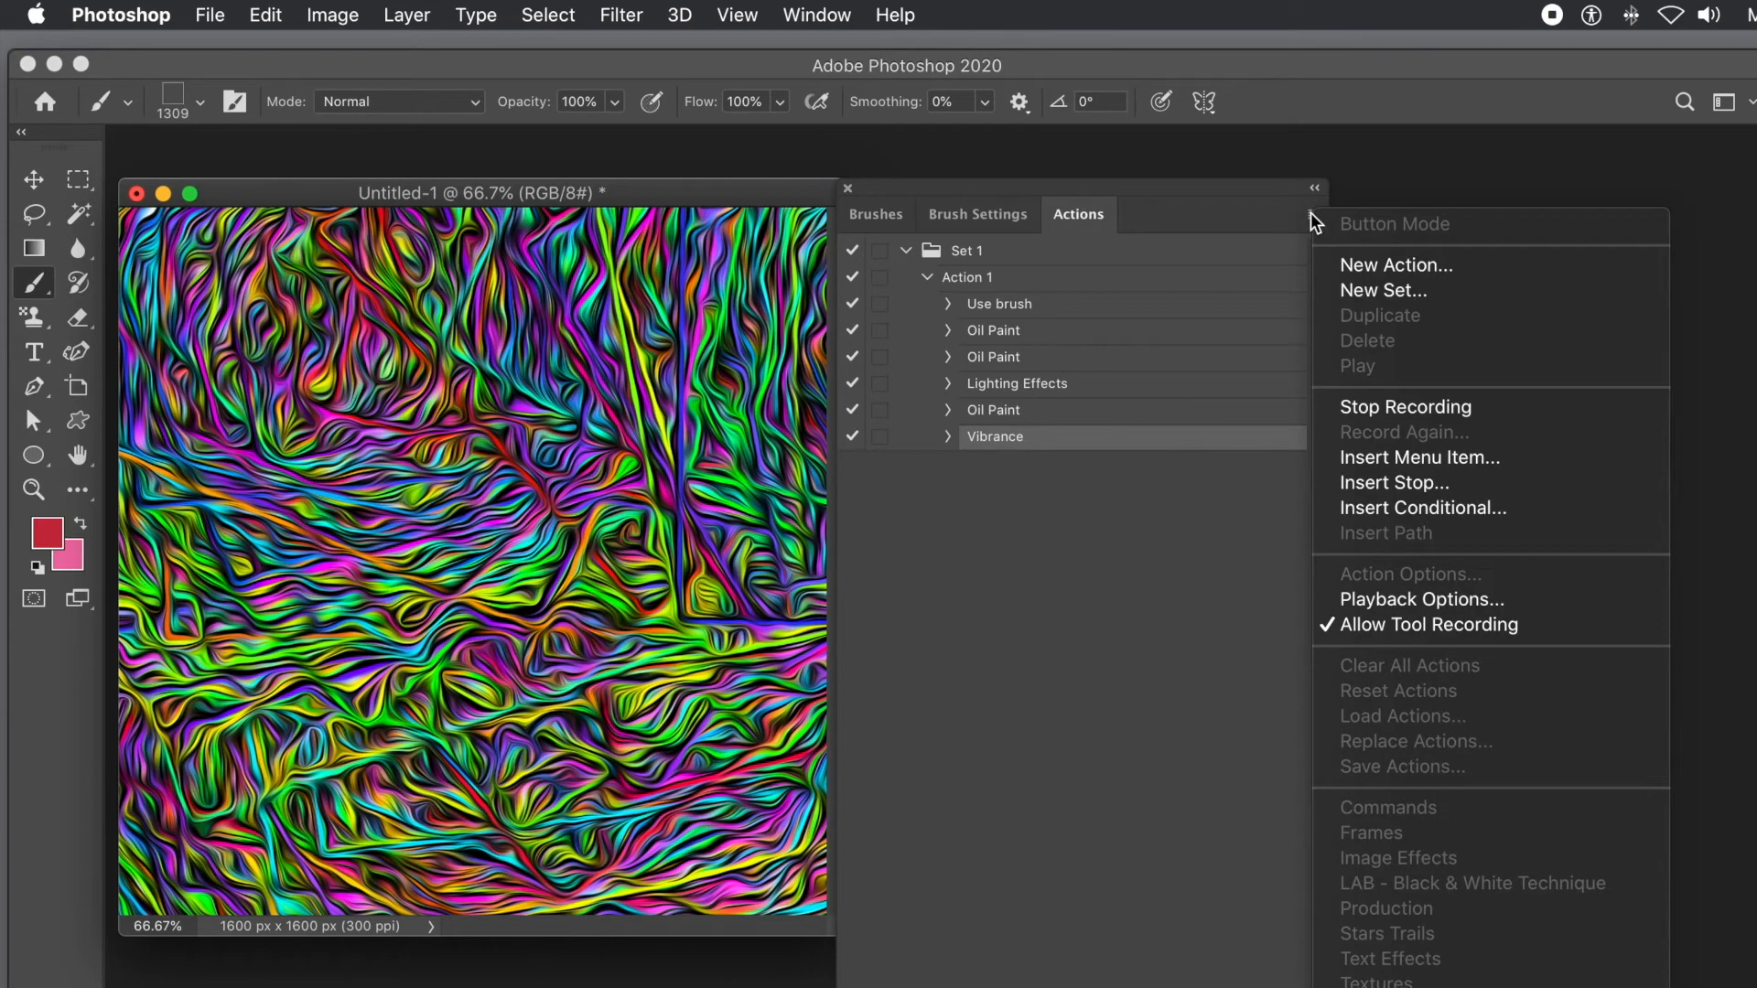
mouse_move(1383, 399)
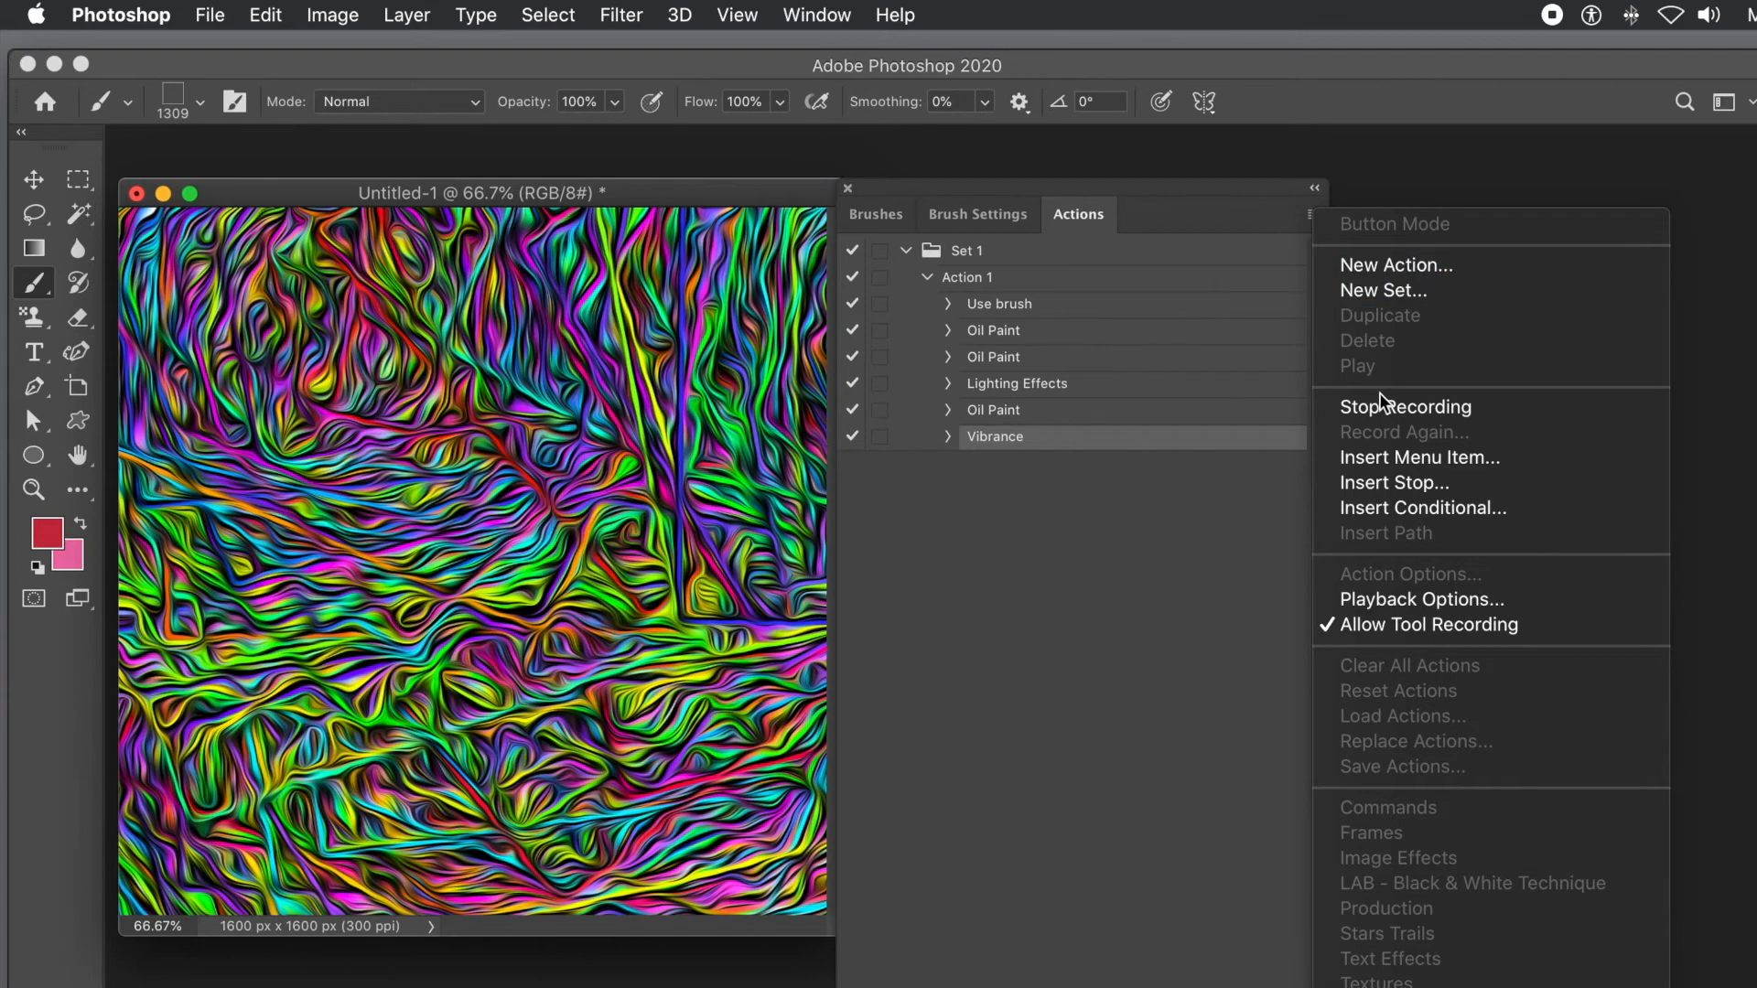
mouse_move(1387, 406)
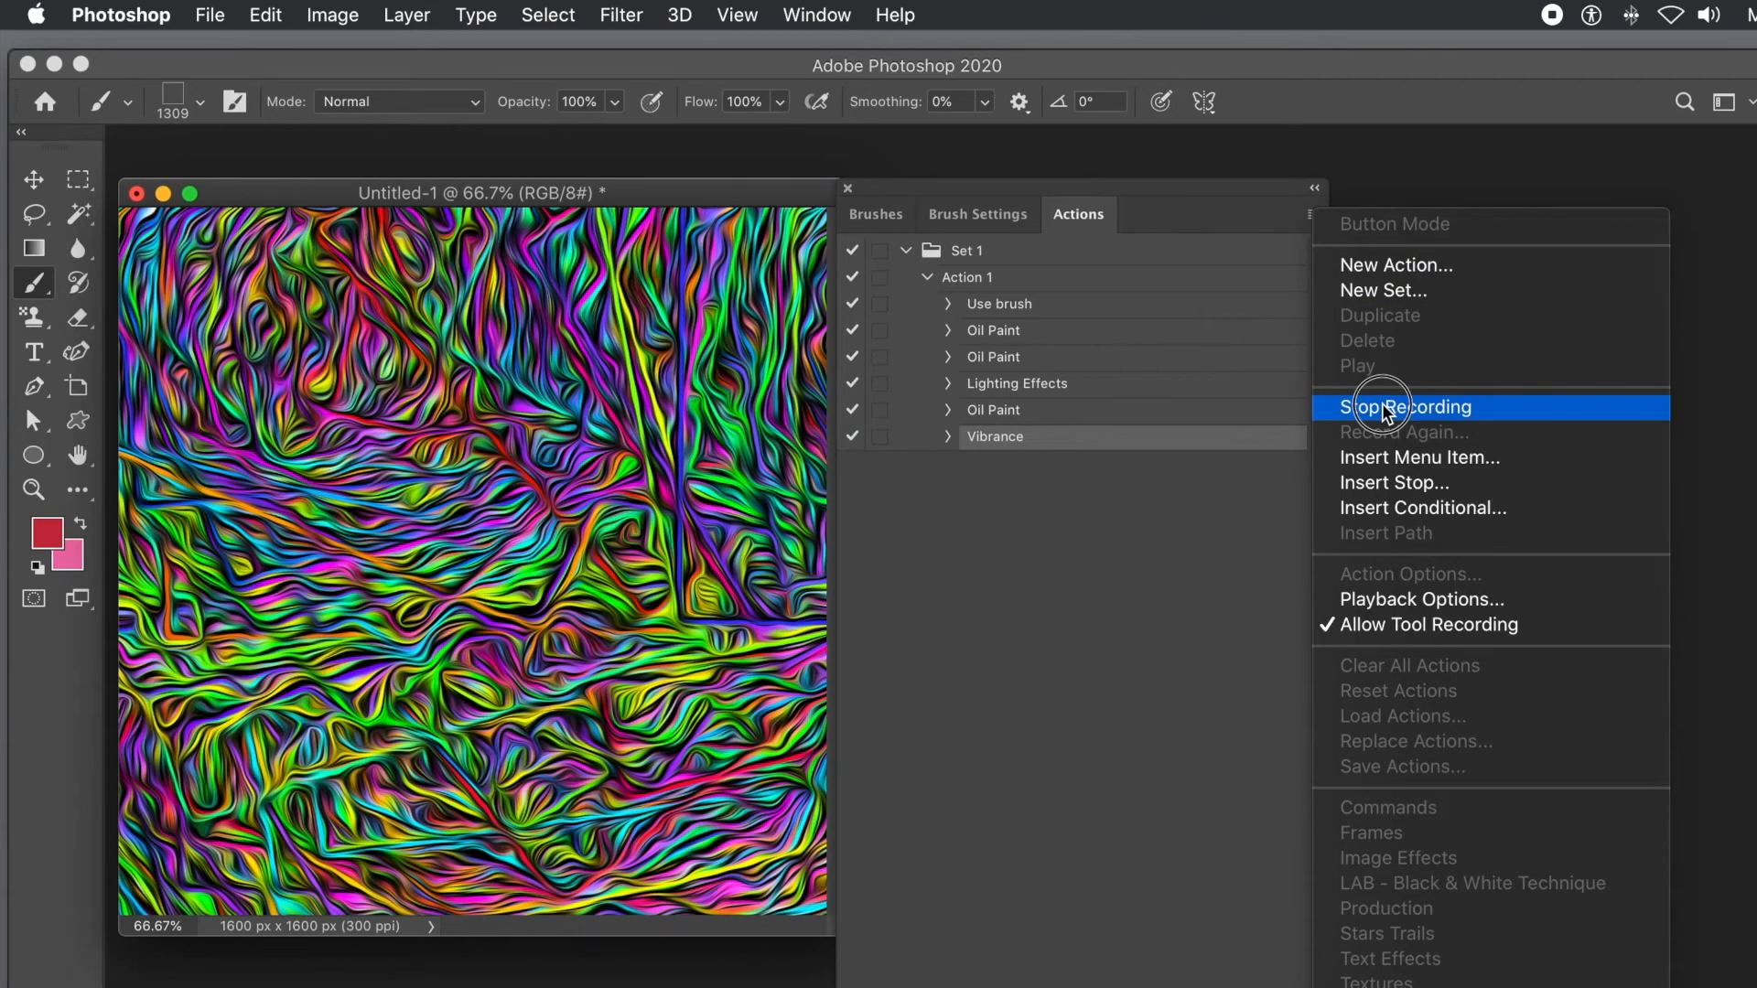
mouse_move(1451, 633)
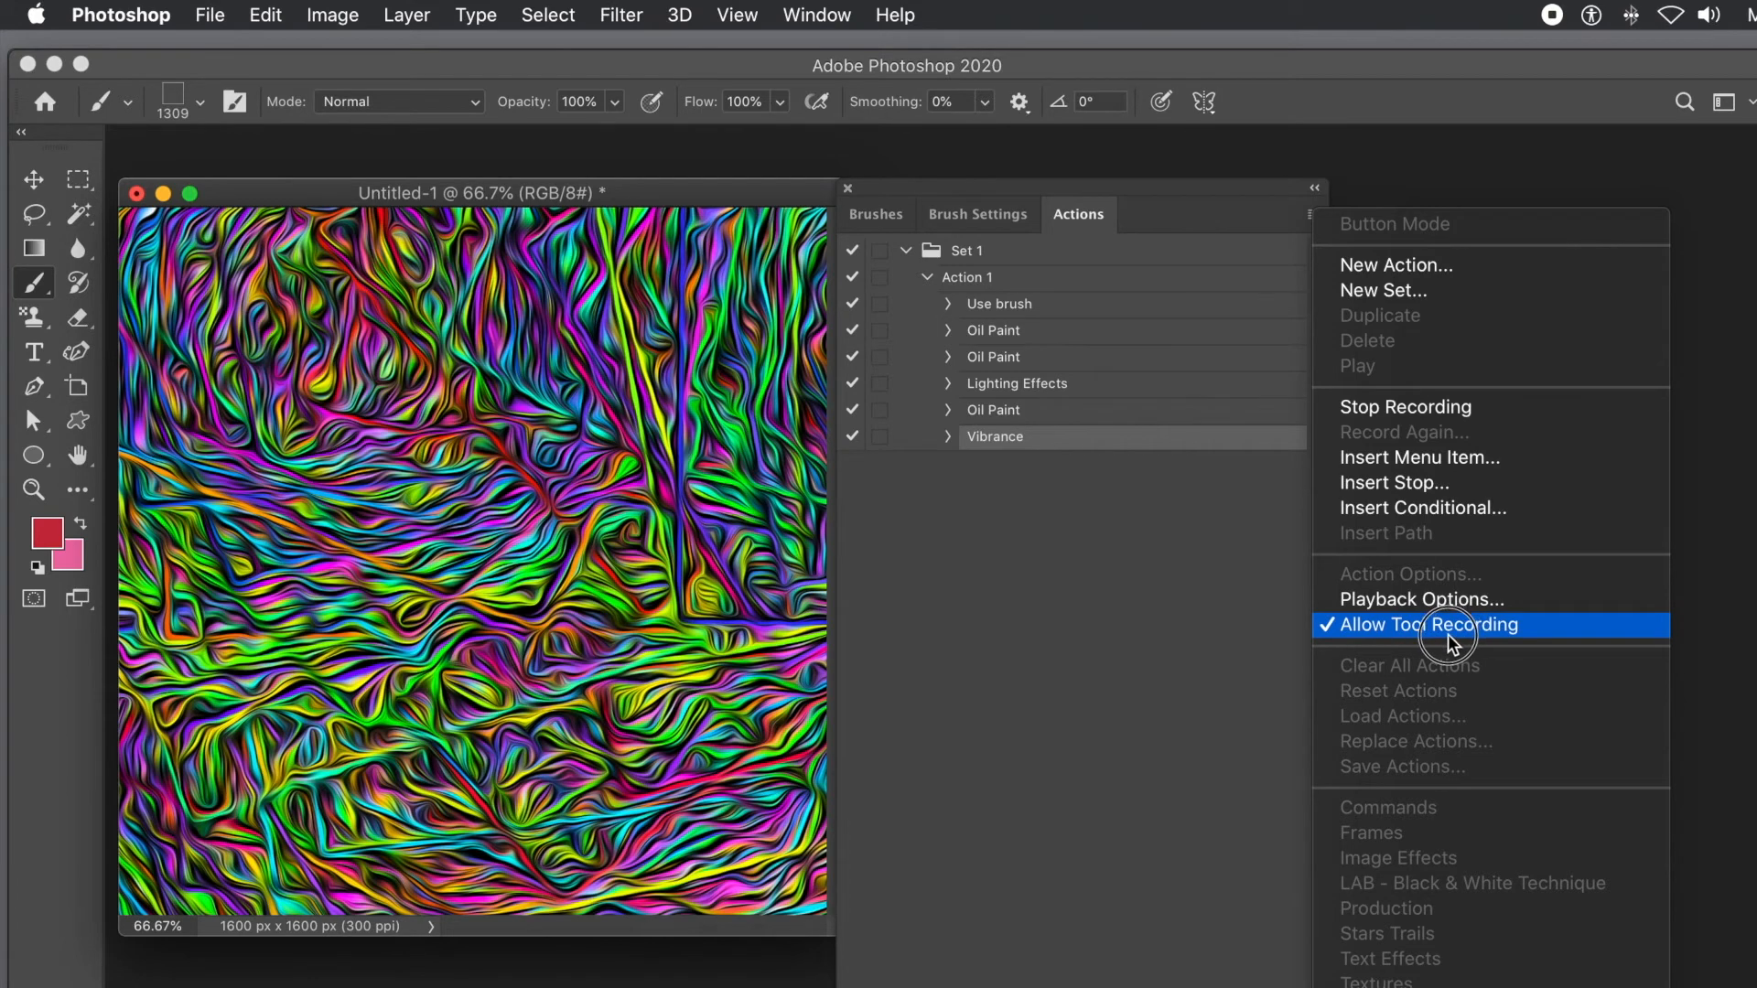
mouse_move(1406, 406)
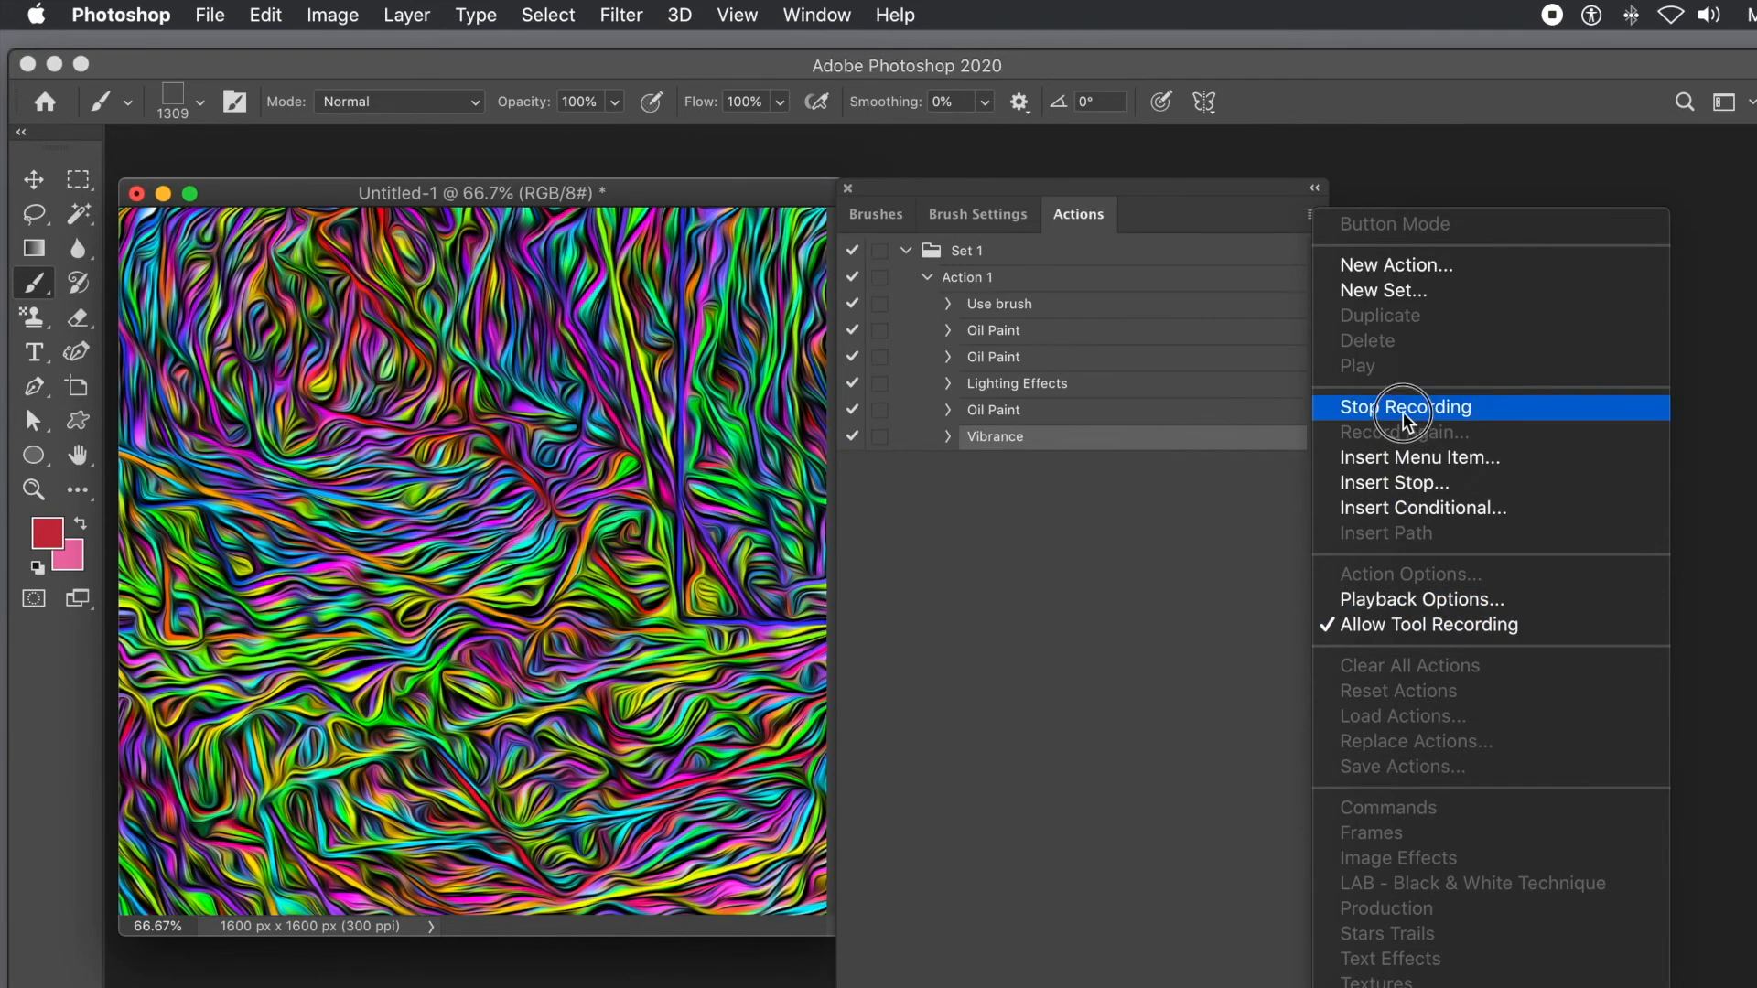
click(1406, 406)
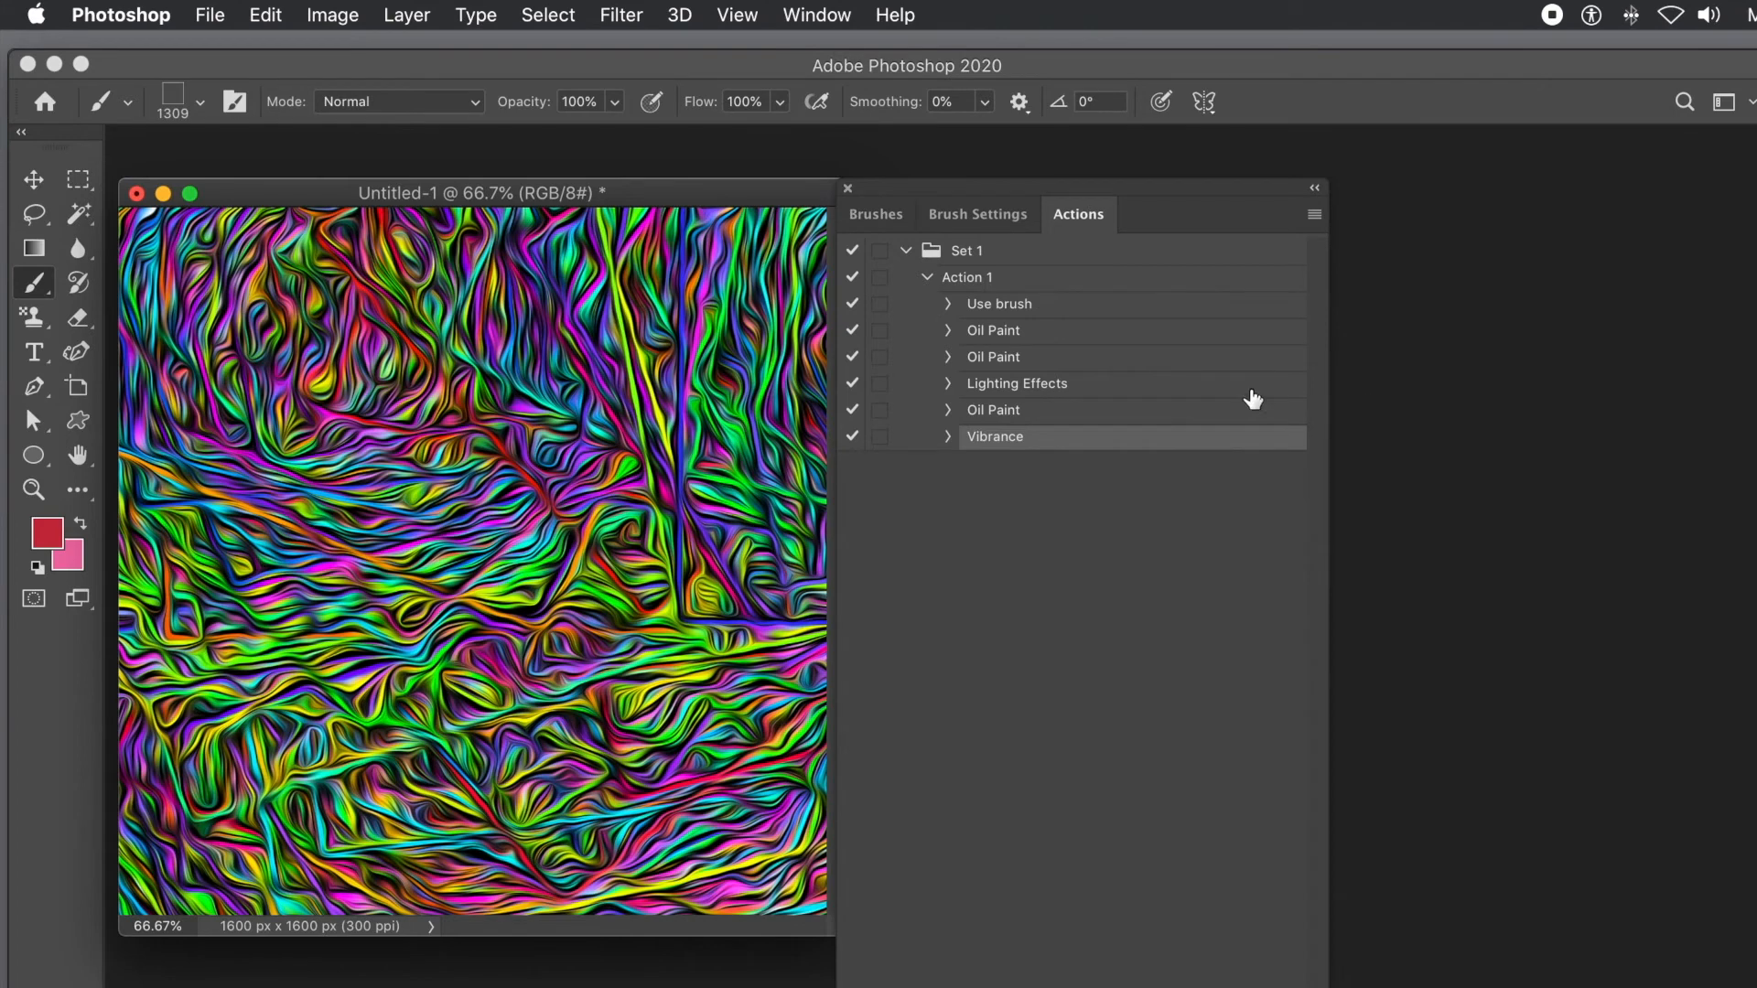
mouse_move(892, 353)
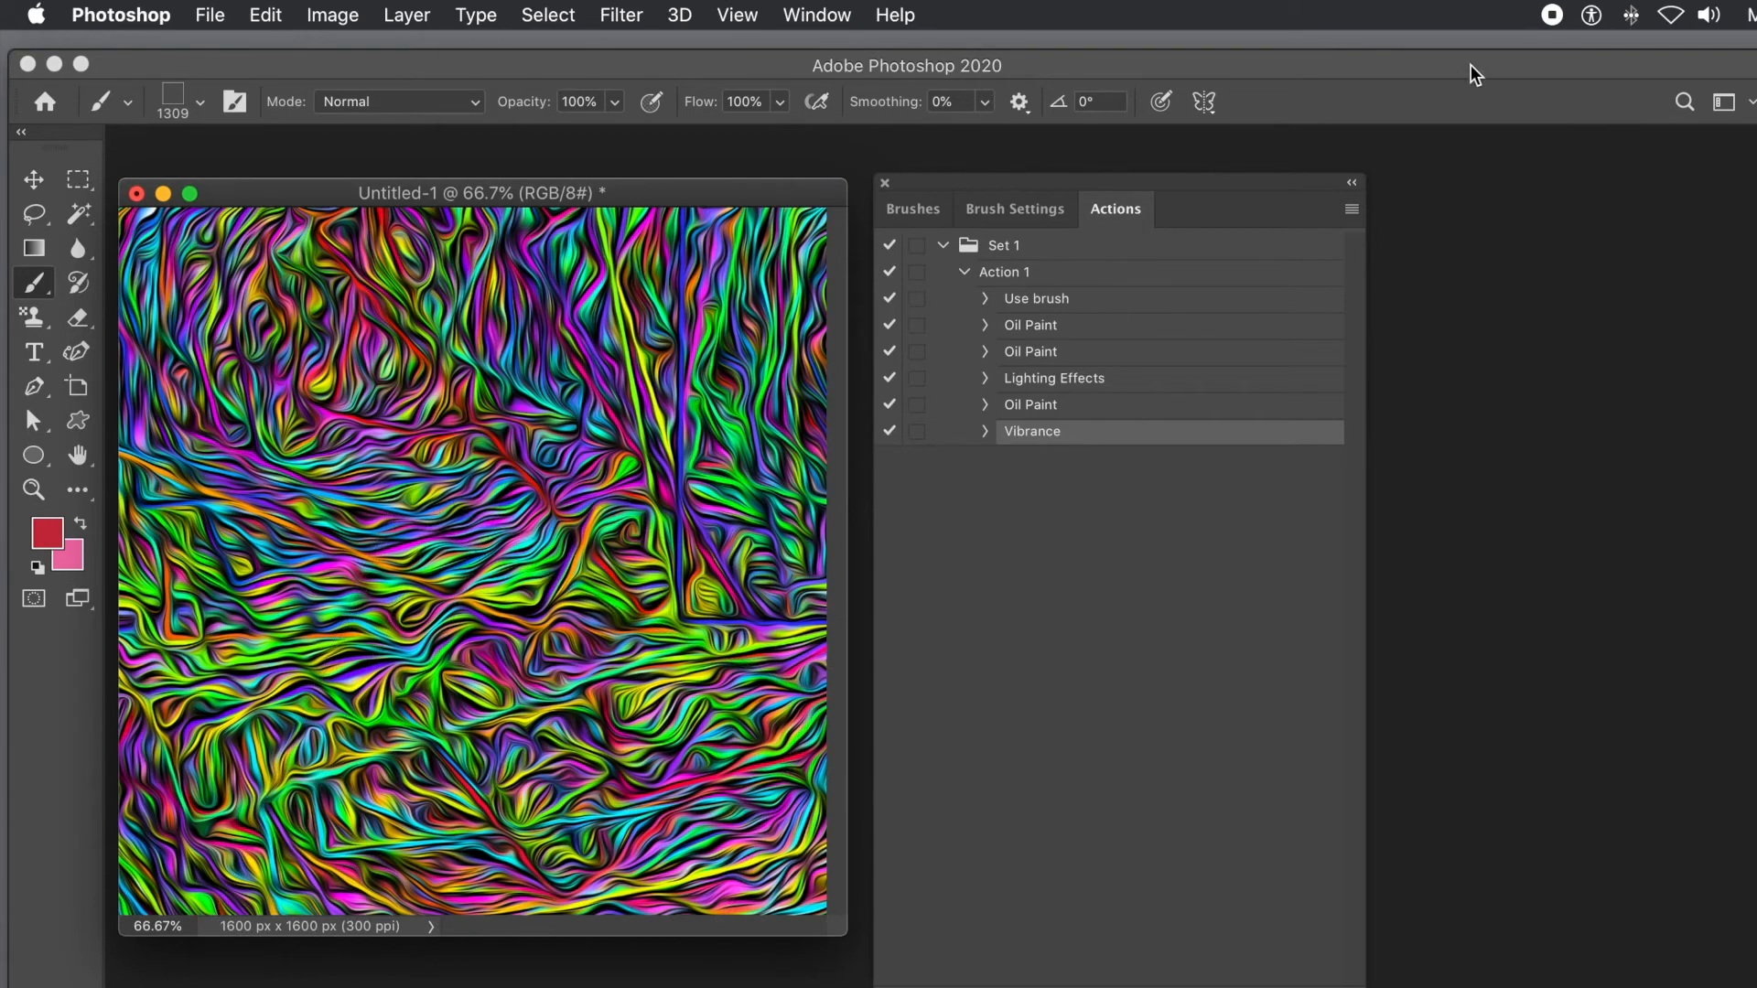
- Revert to the blank white canvas, make Colour brush 2 active, and return to the Actions panel
click(31, 353)
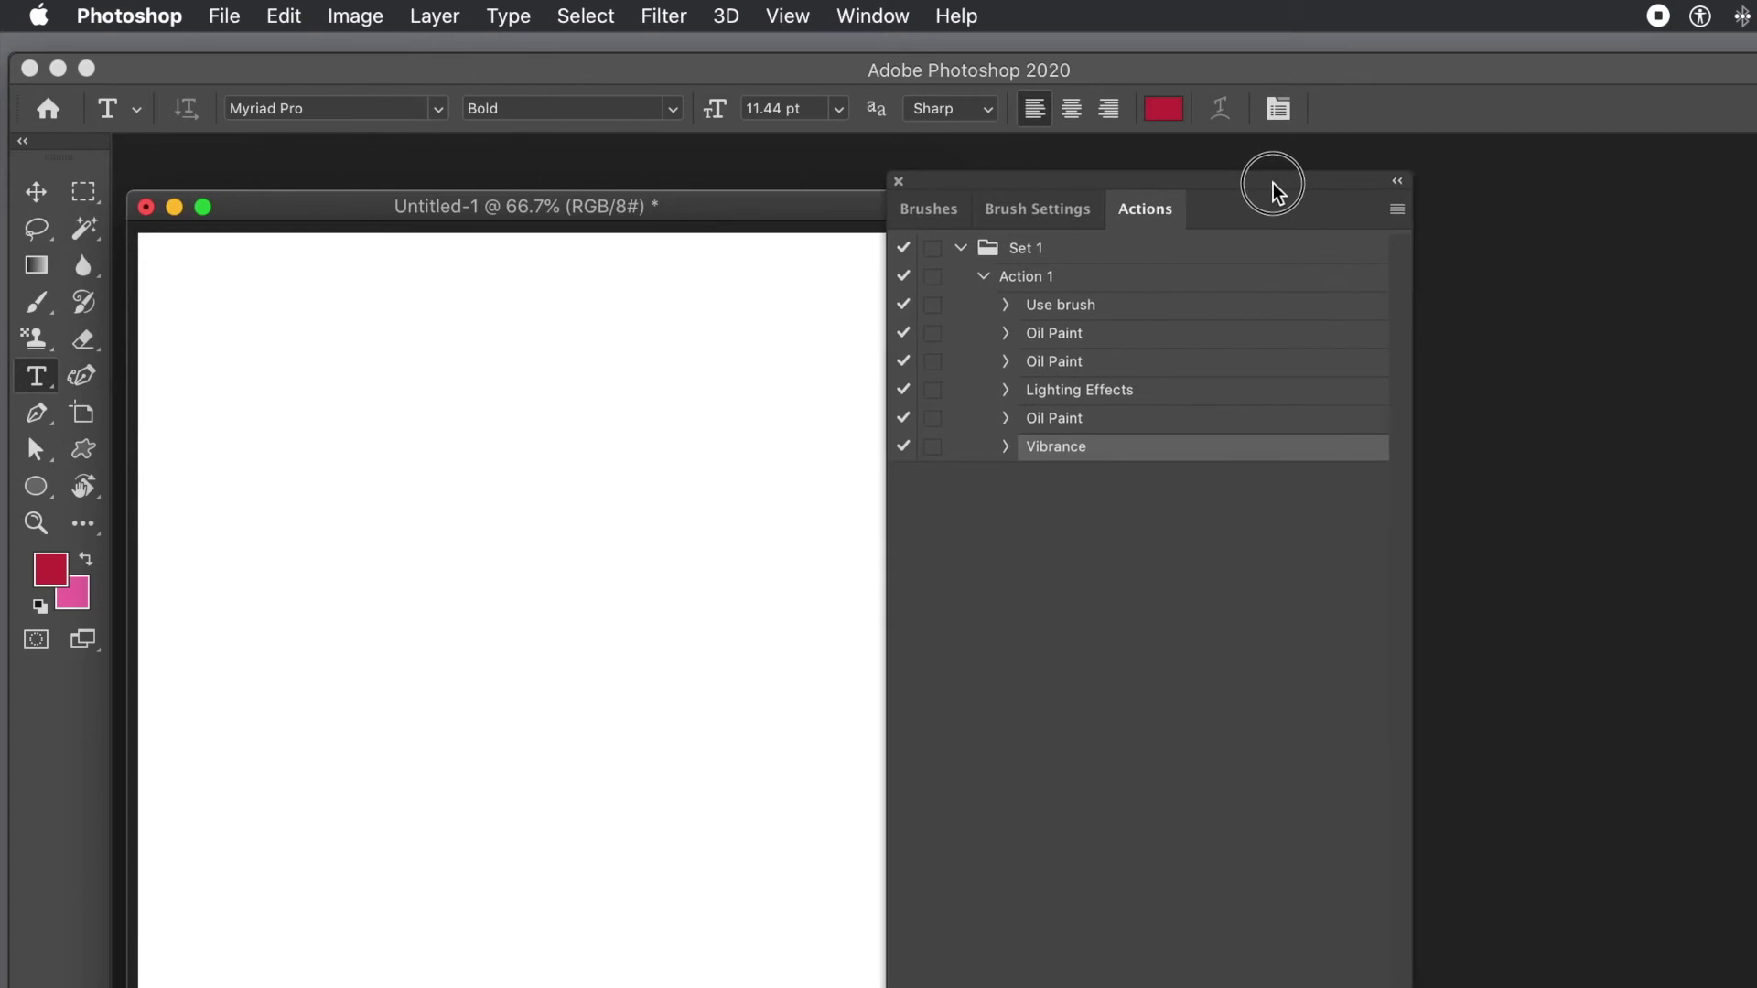
click(928, 209)
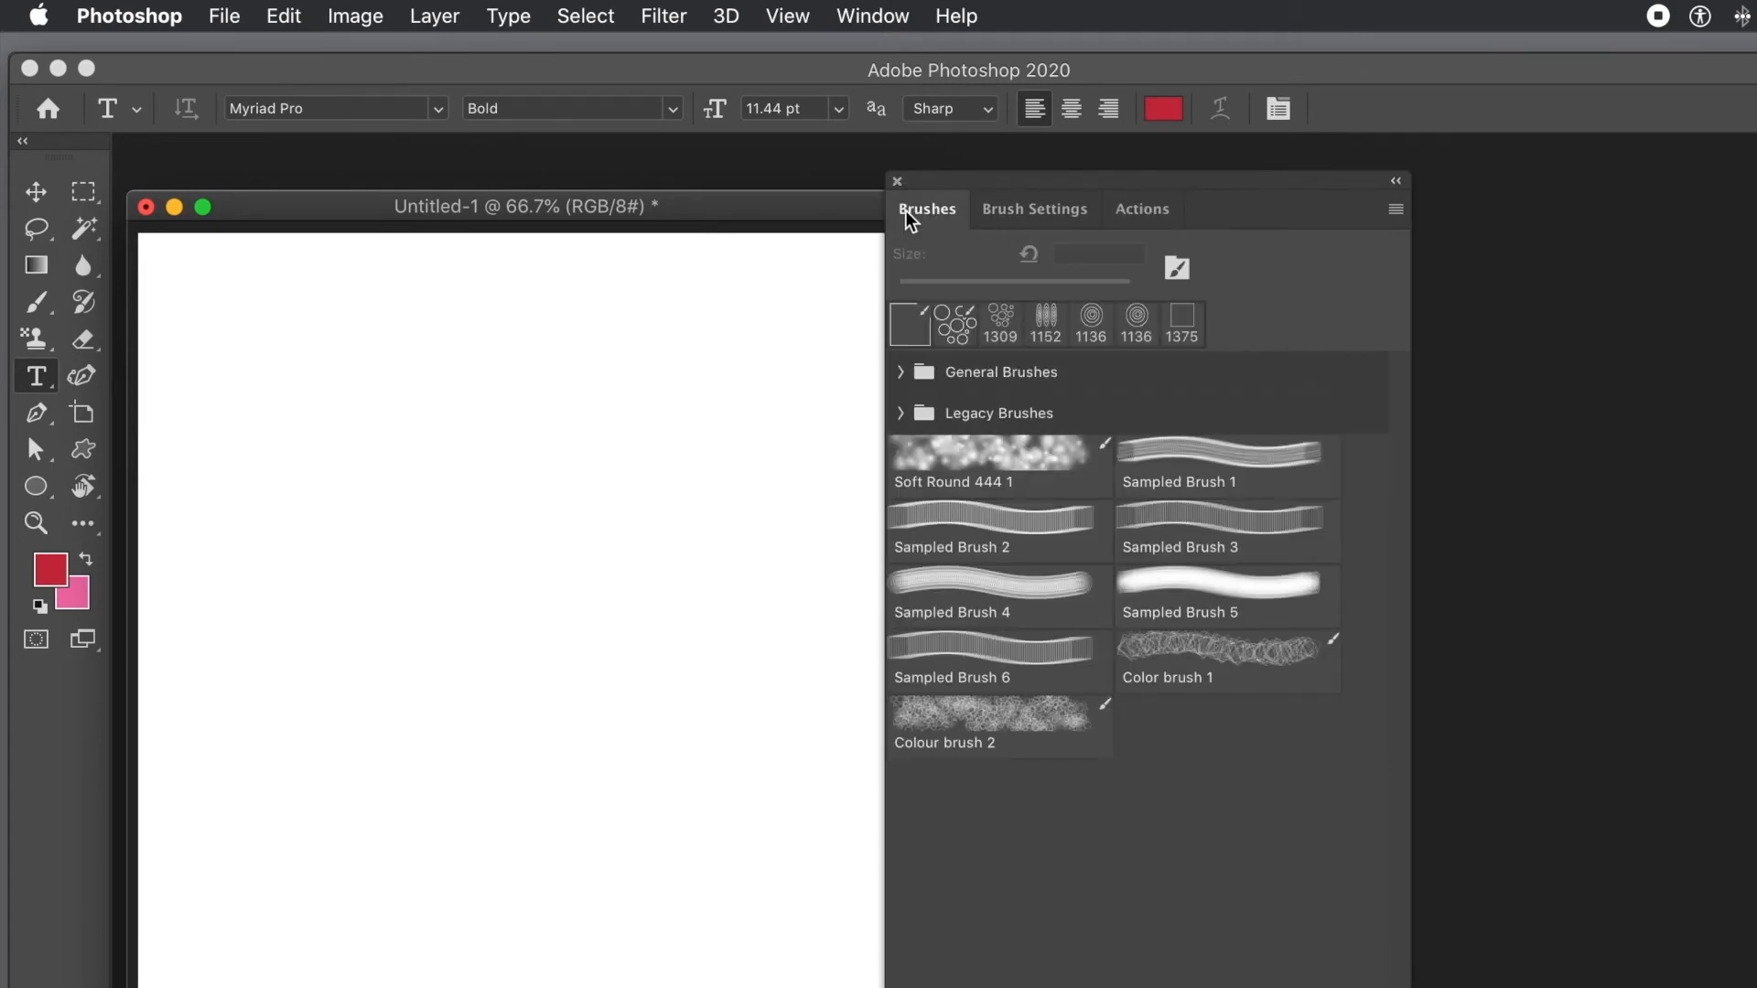
mouse_move(1013, 736)
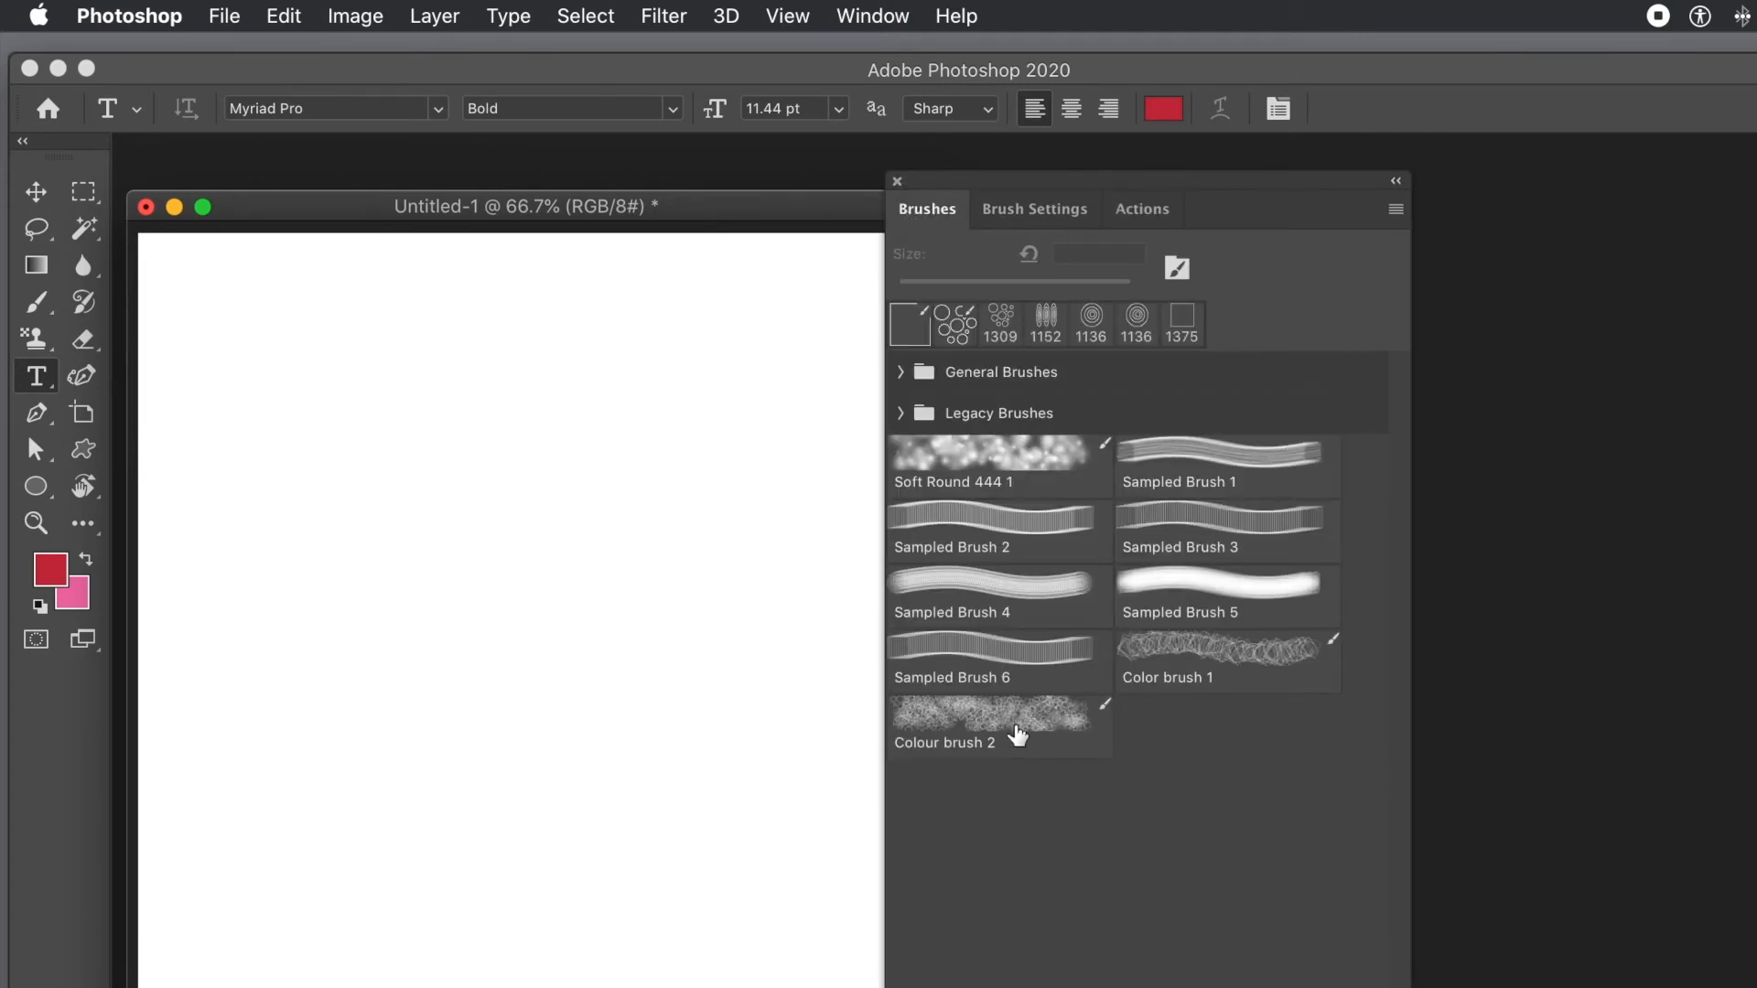
click(999, 728)
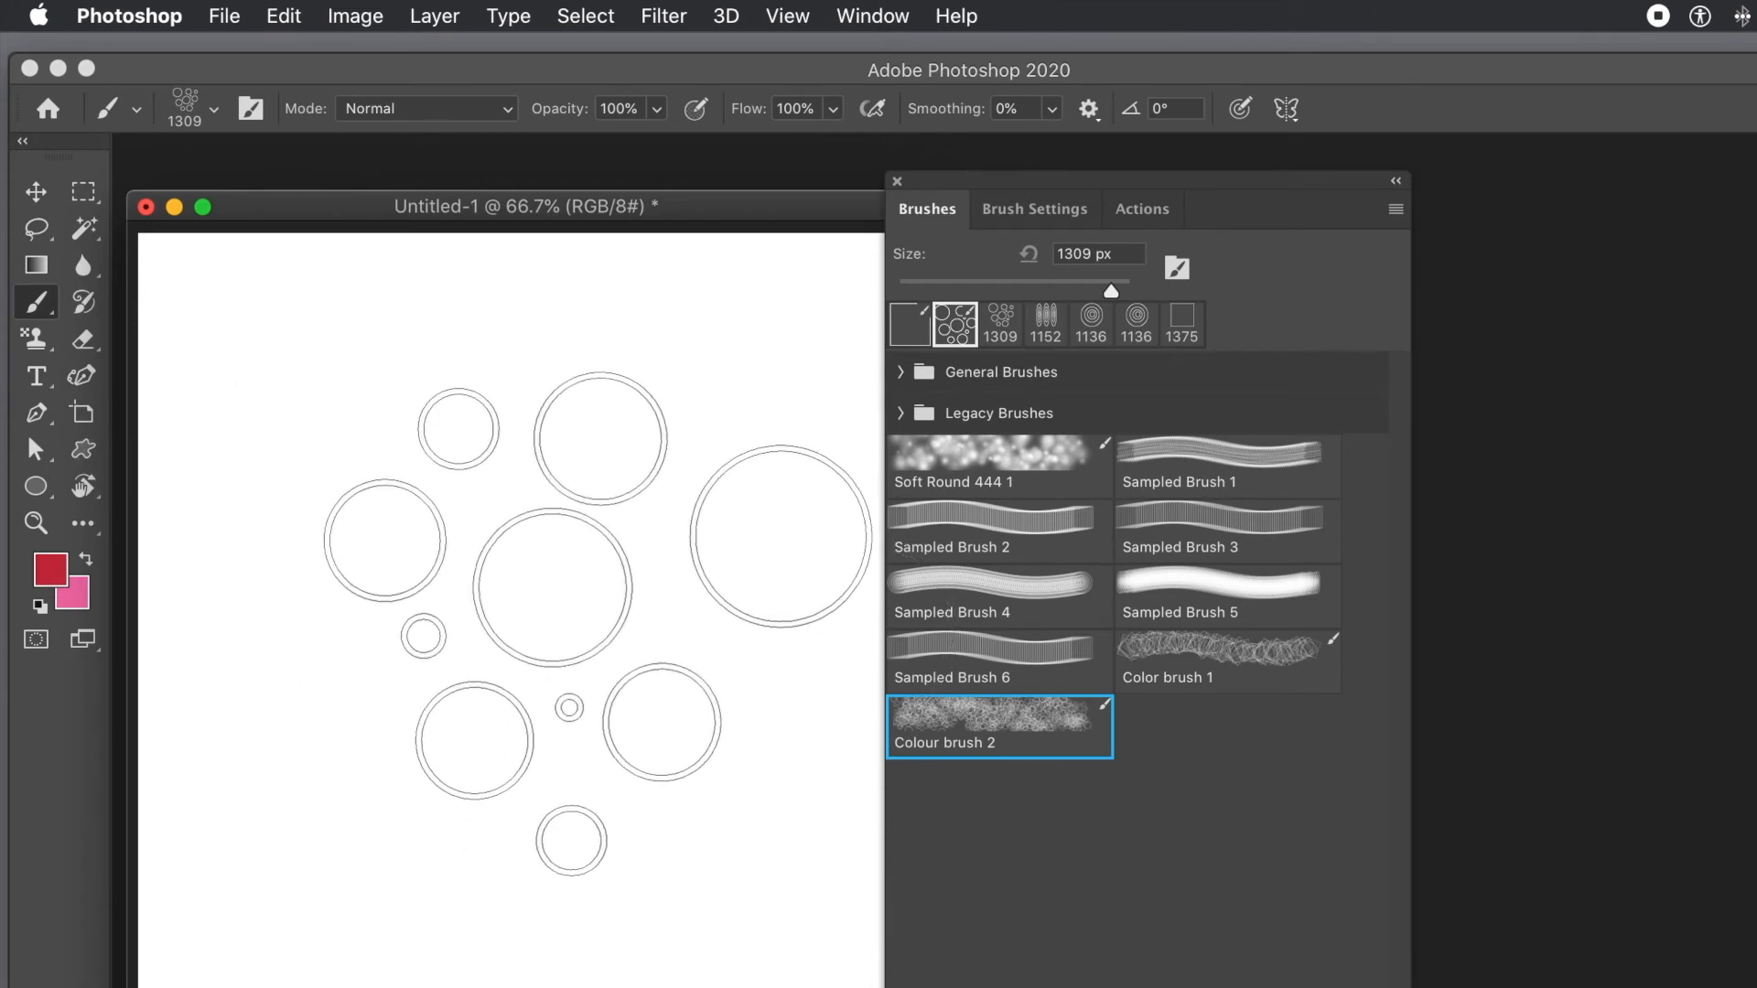
click(1142, 208)
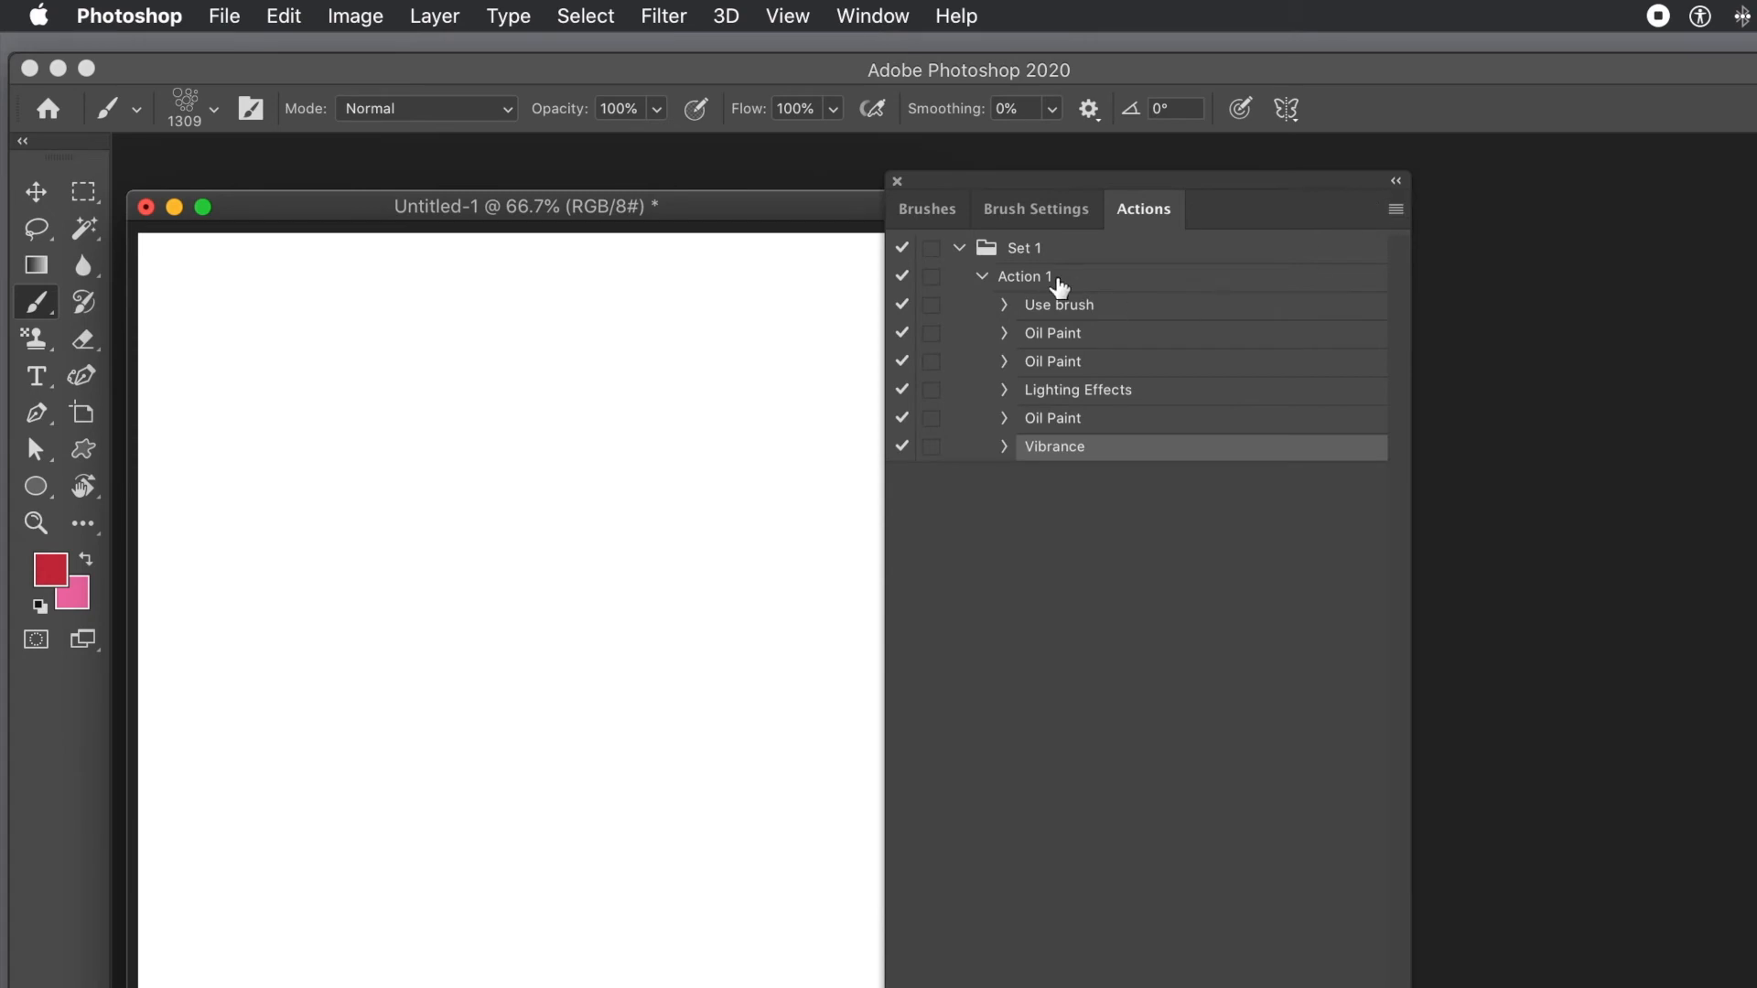
click(1395, 208)
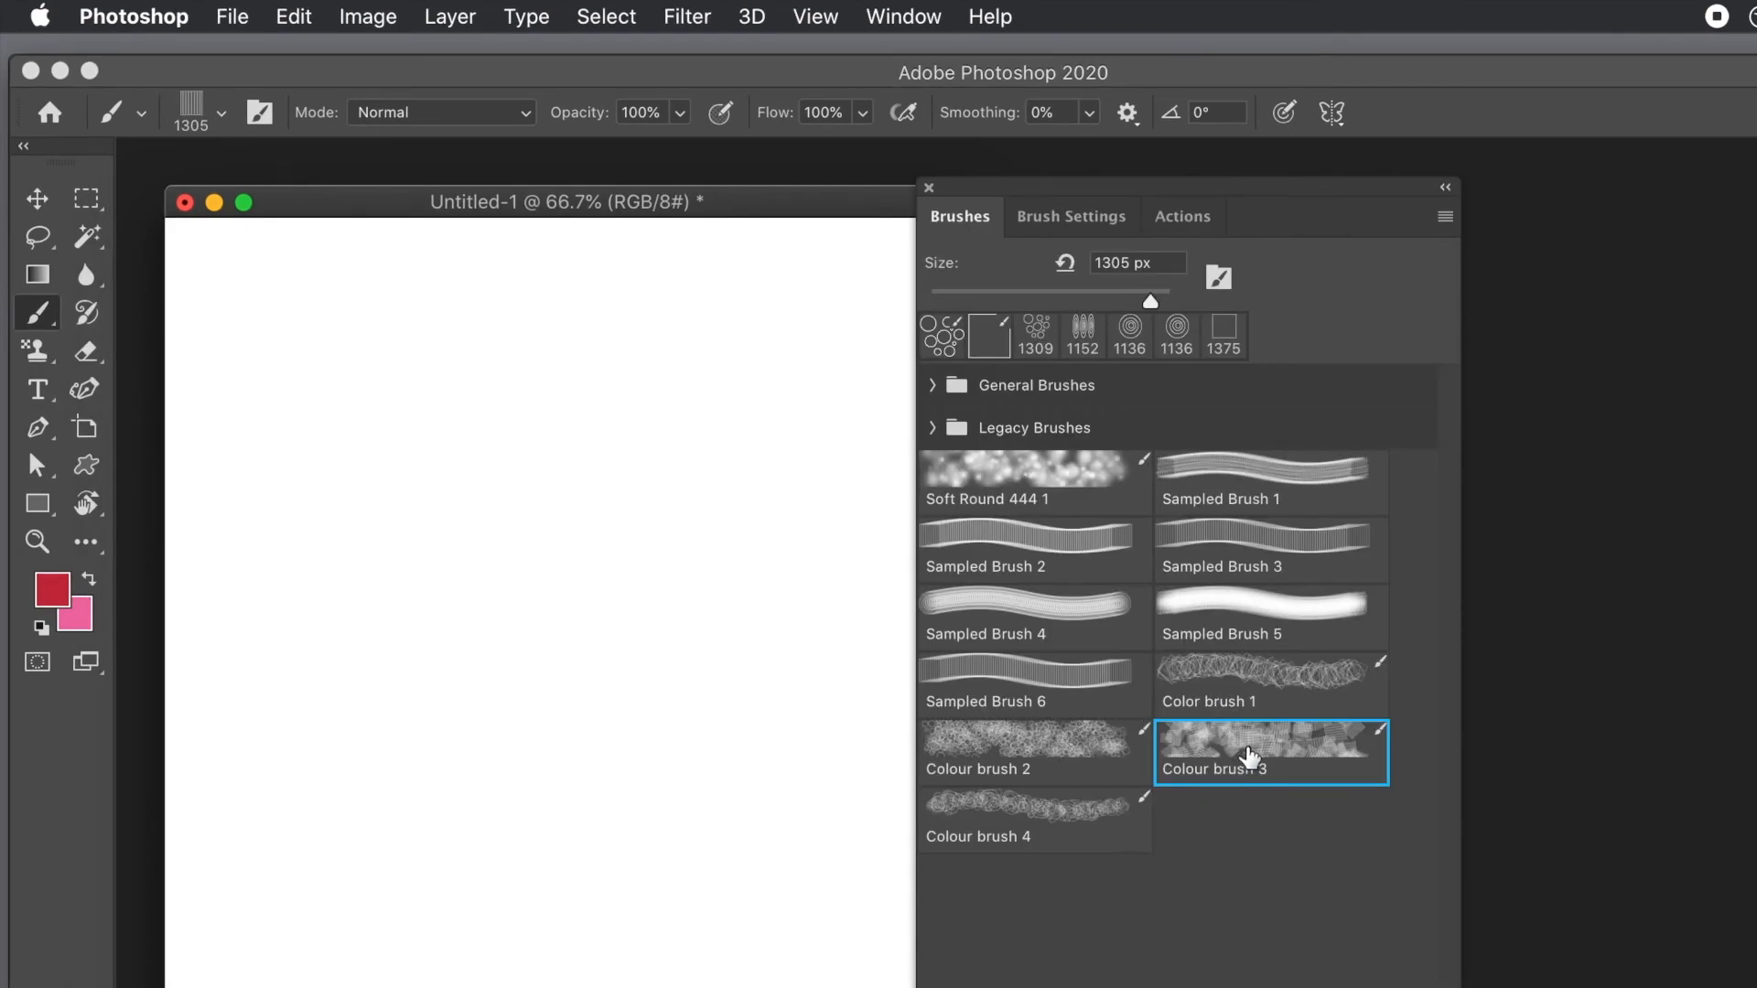
mouse_move(1250, 770)
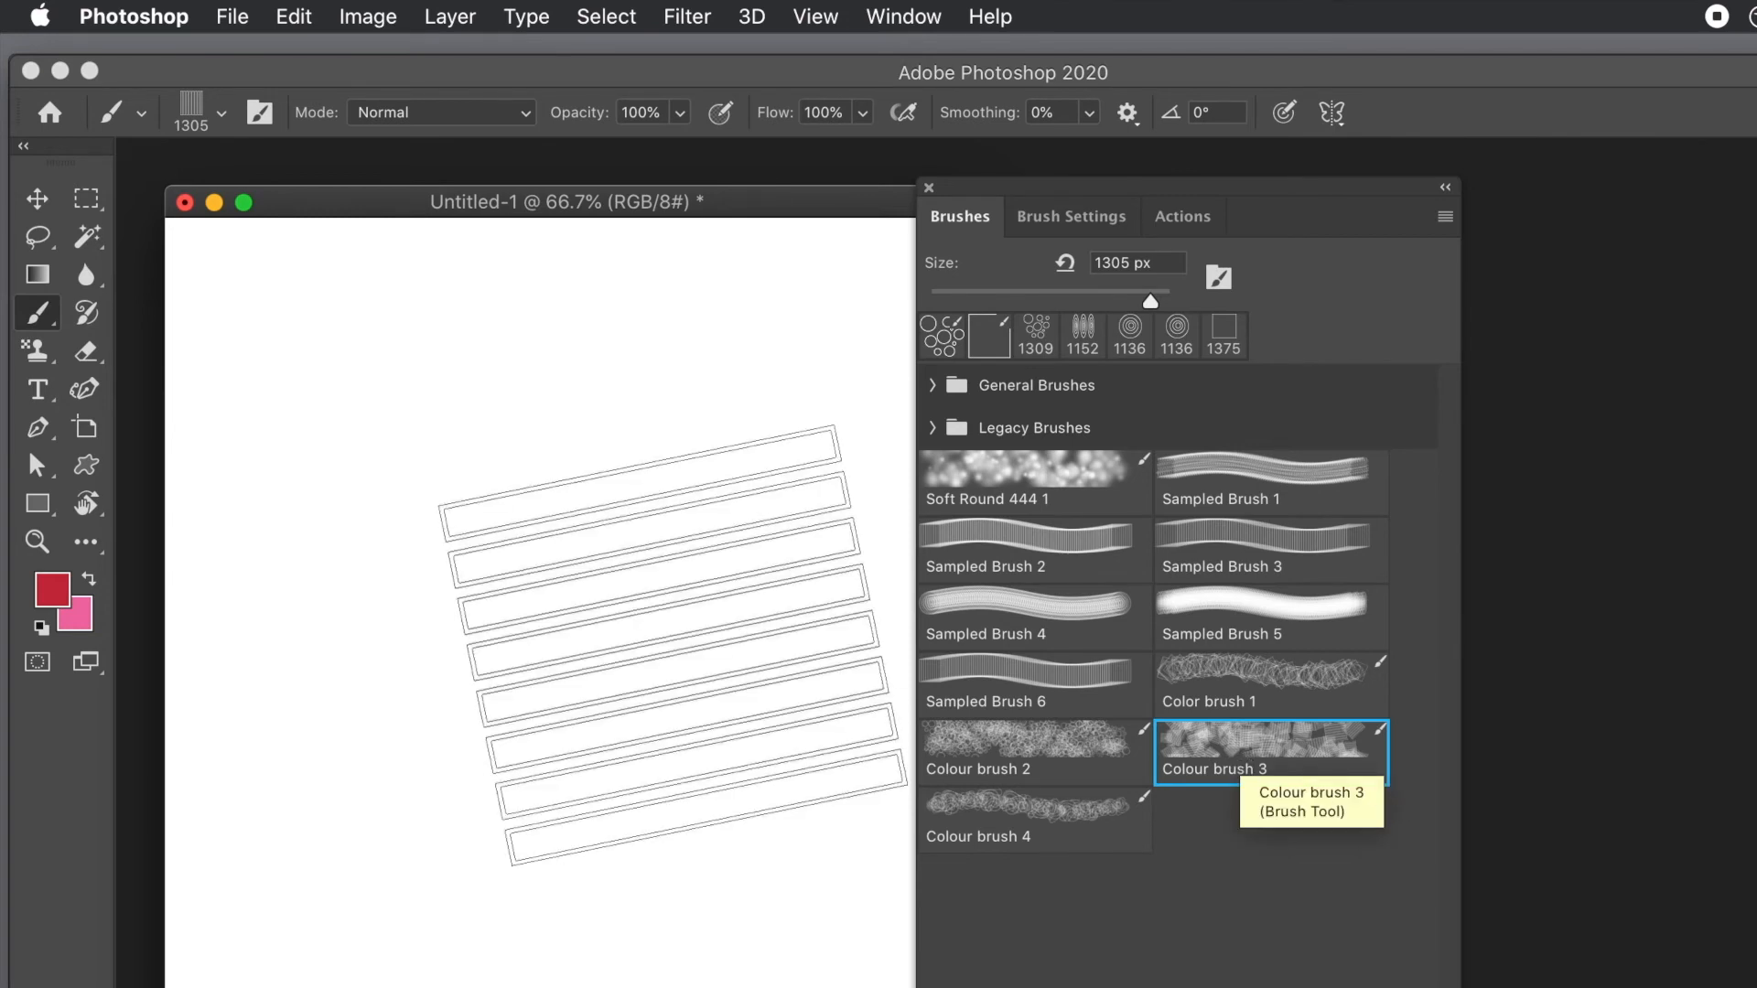
- Bring the recorded Action 1 steps back into view with Colour brush 3 active
click(1182, 216)
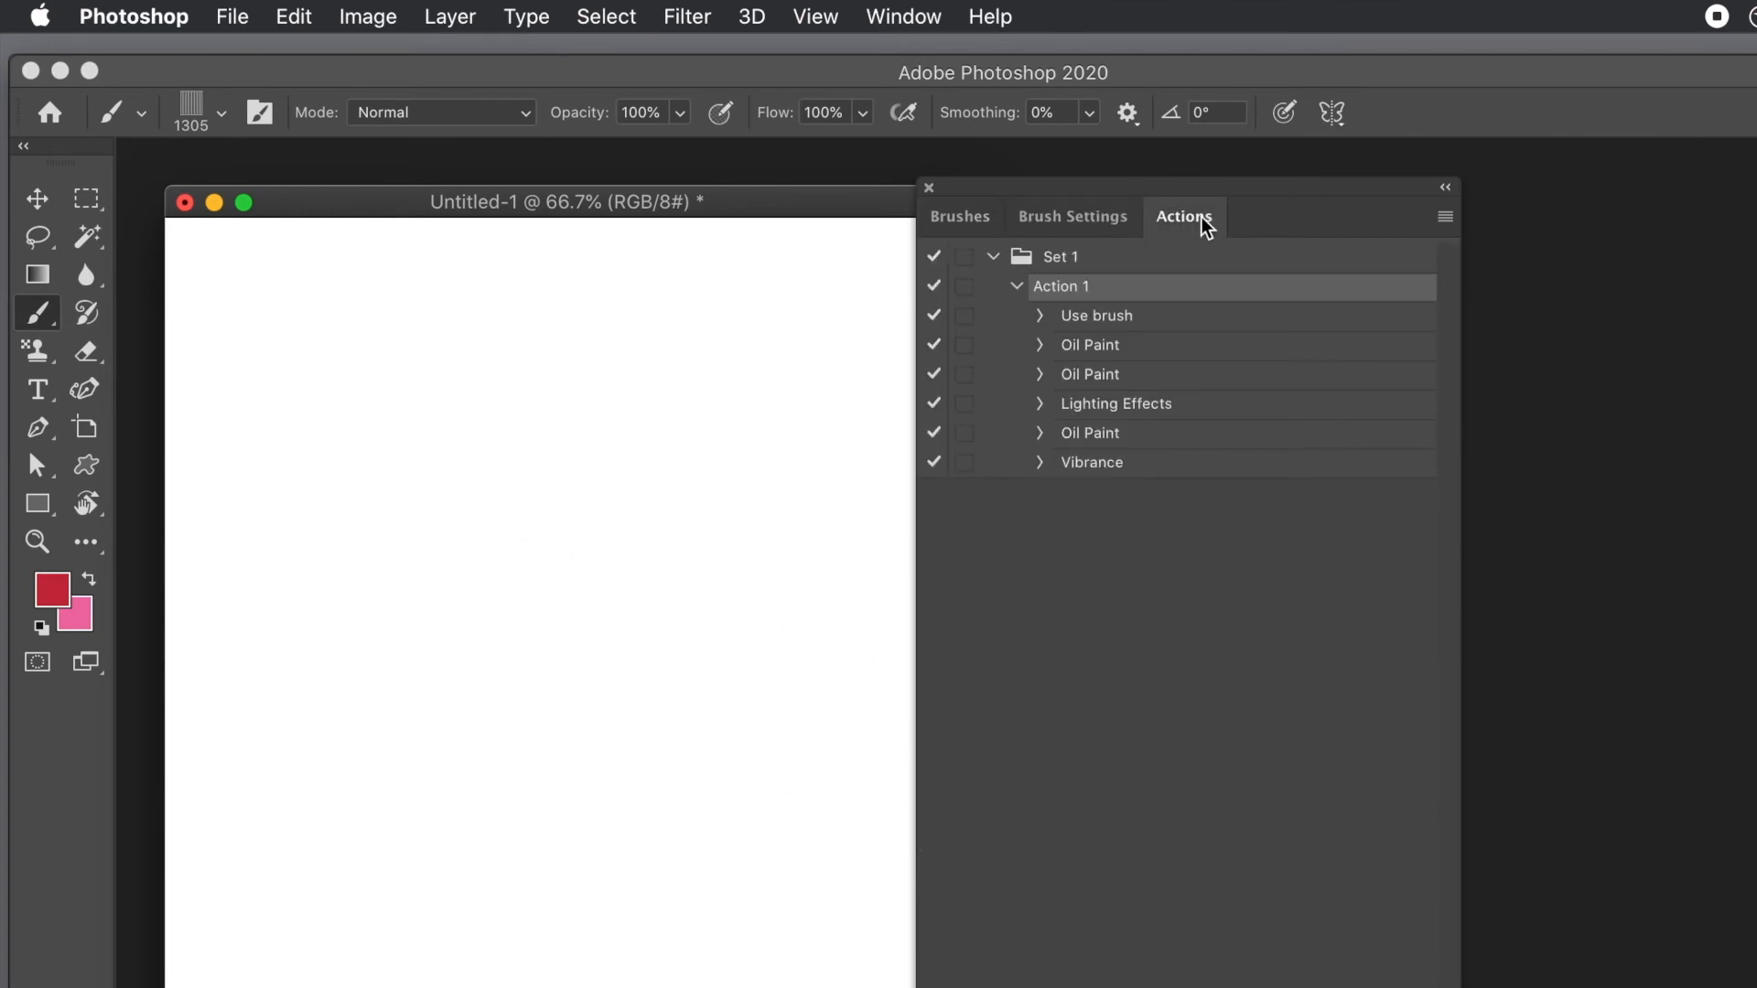
mouse_move(1449, 212)
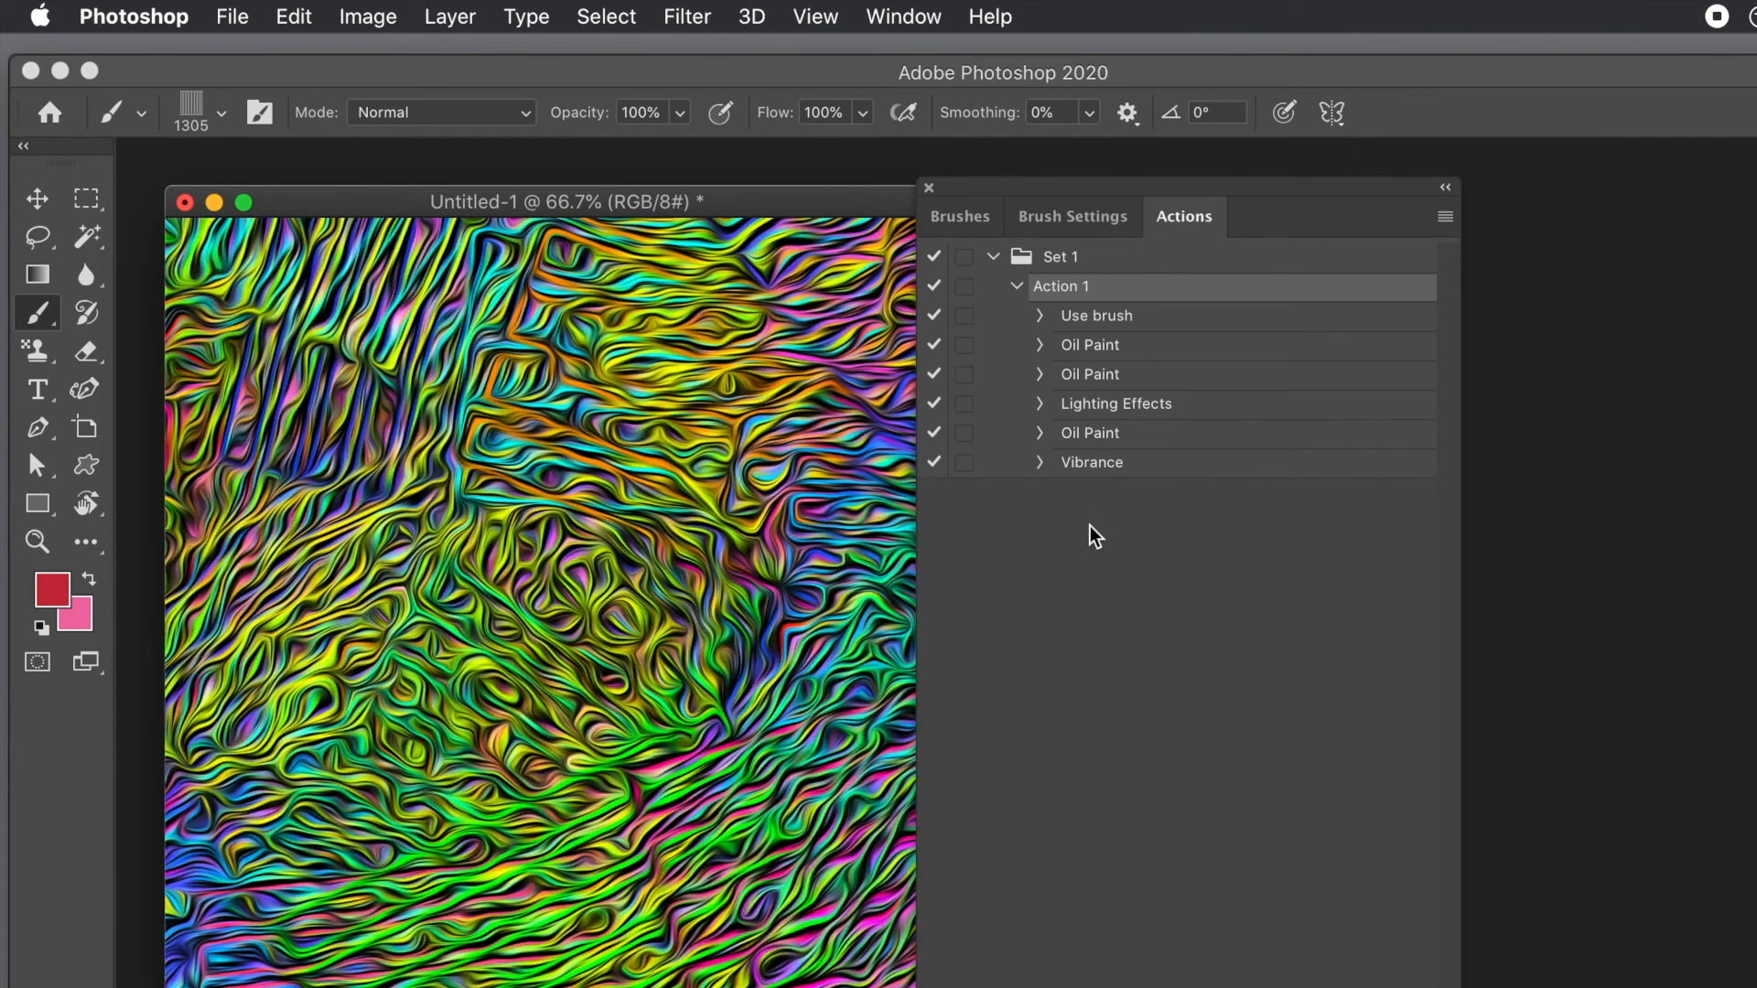
mouse_move(813, 76)
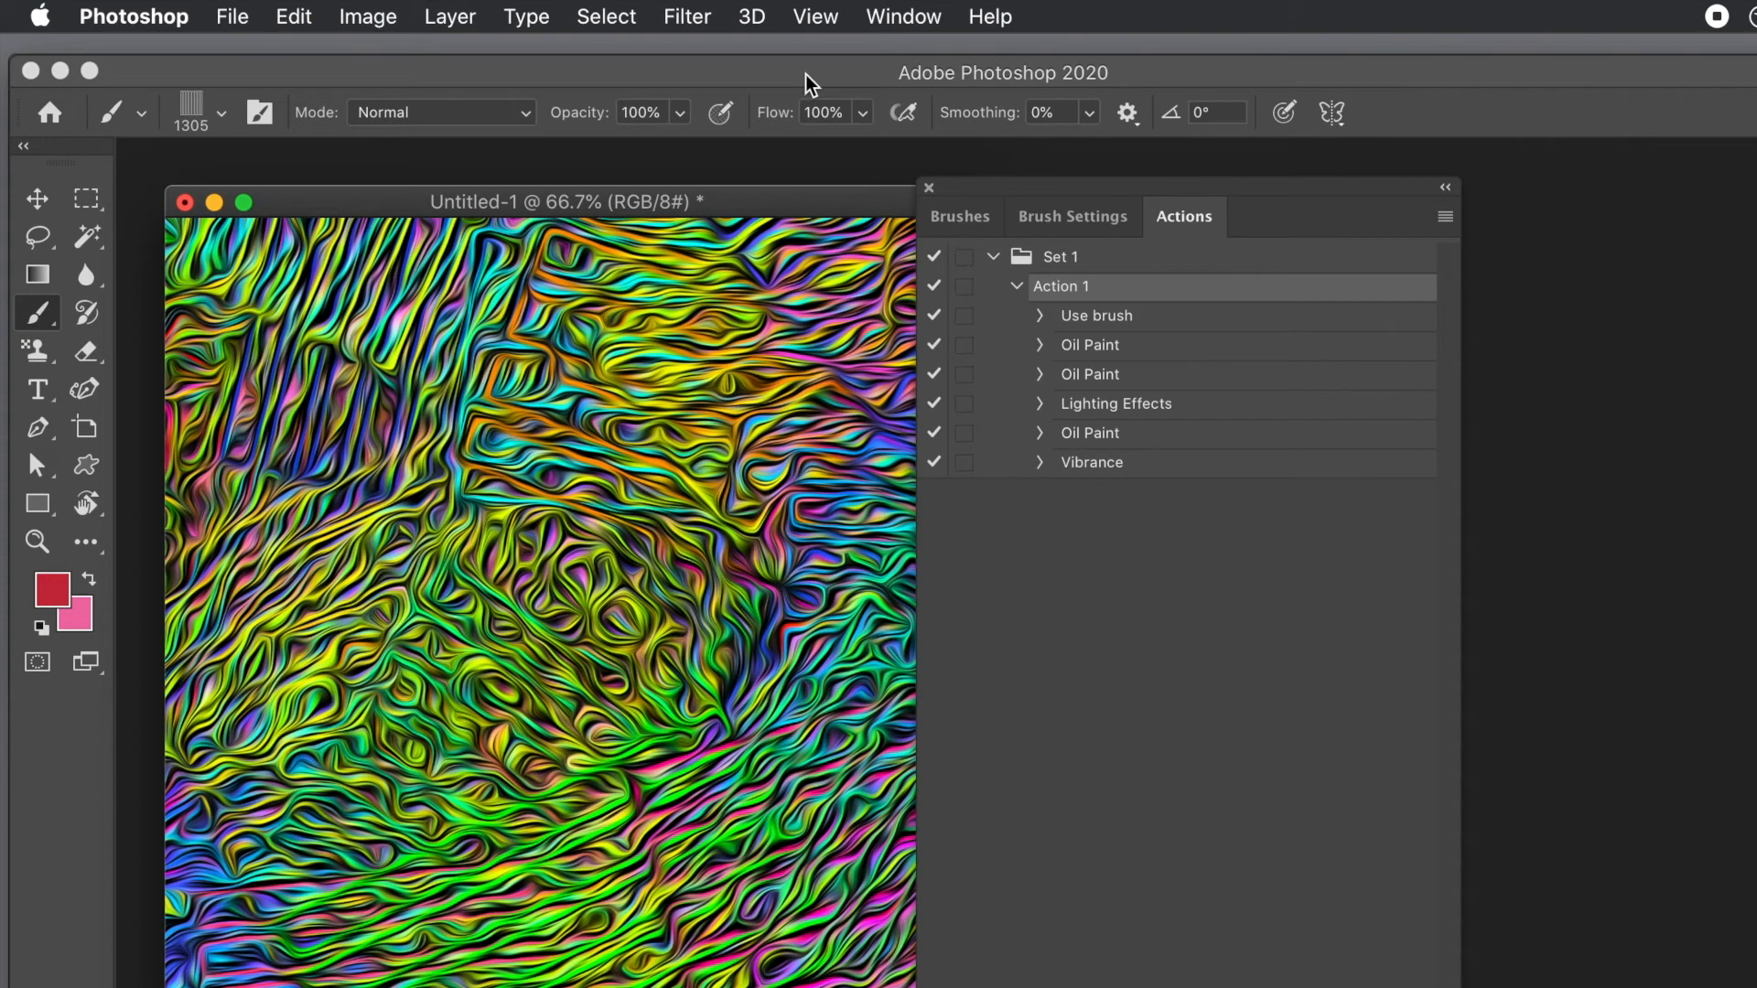
- Clear the canvas, make Colour brush 4 active, and return to the Actions panel to replay Action 1
click(293, 16)
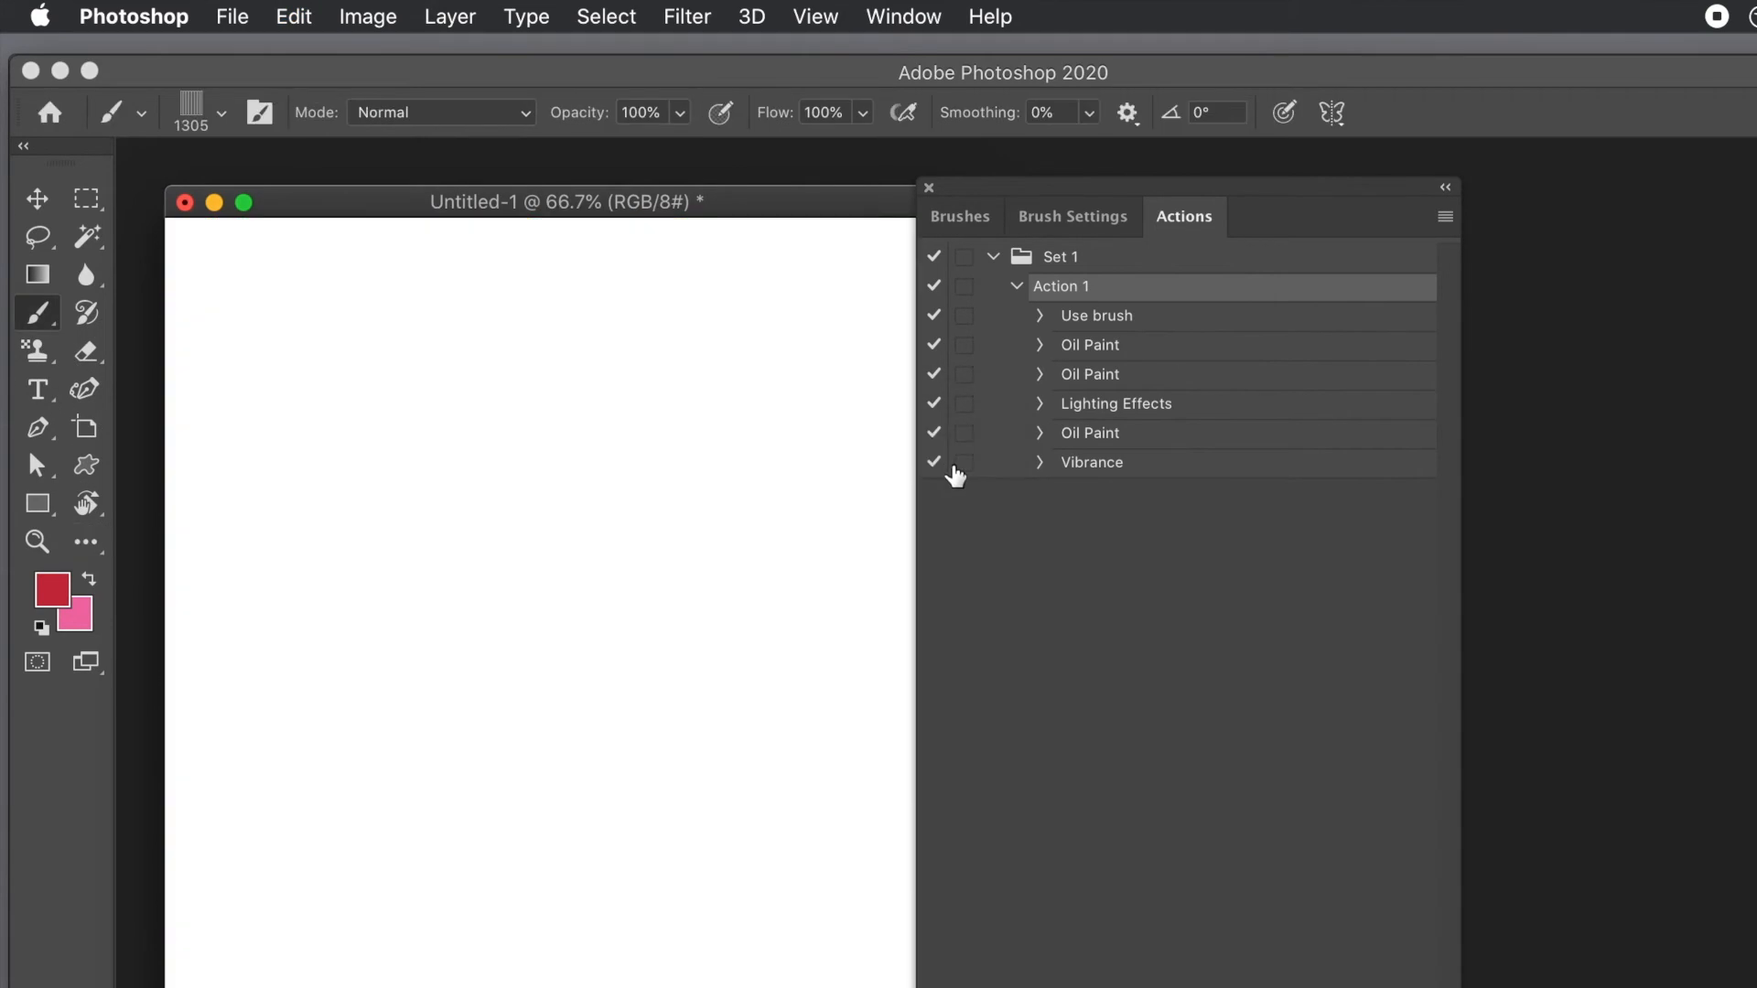
click(959, 216)
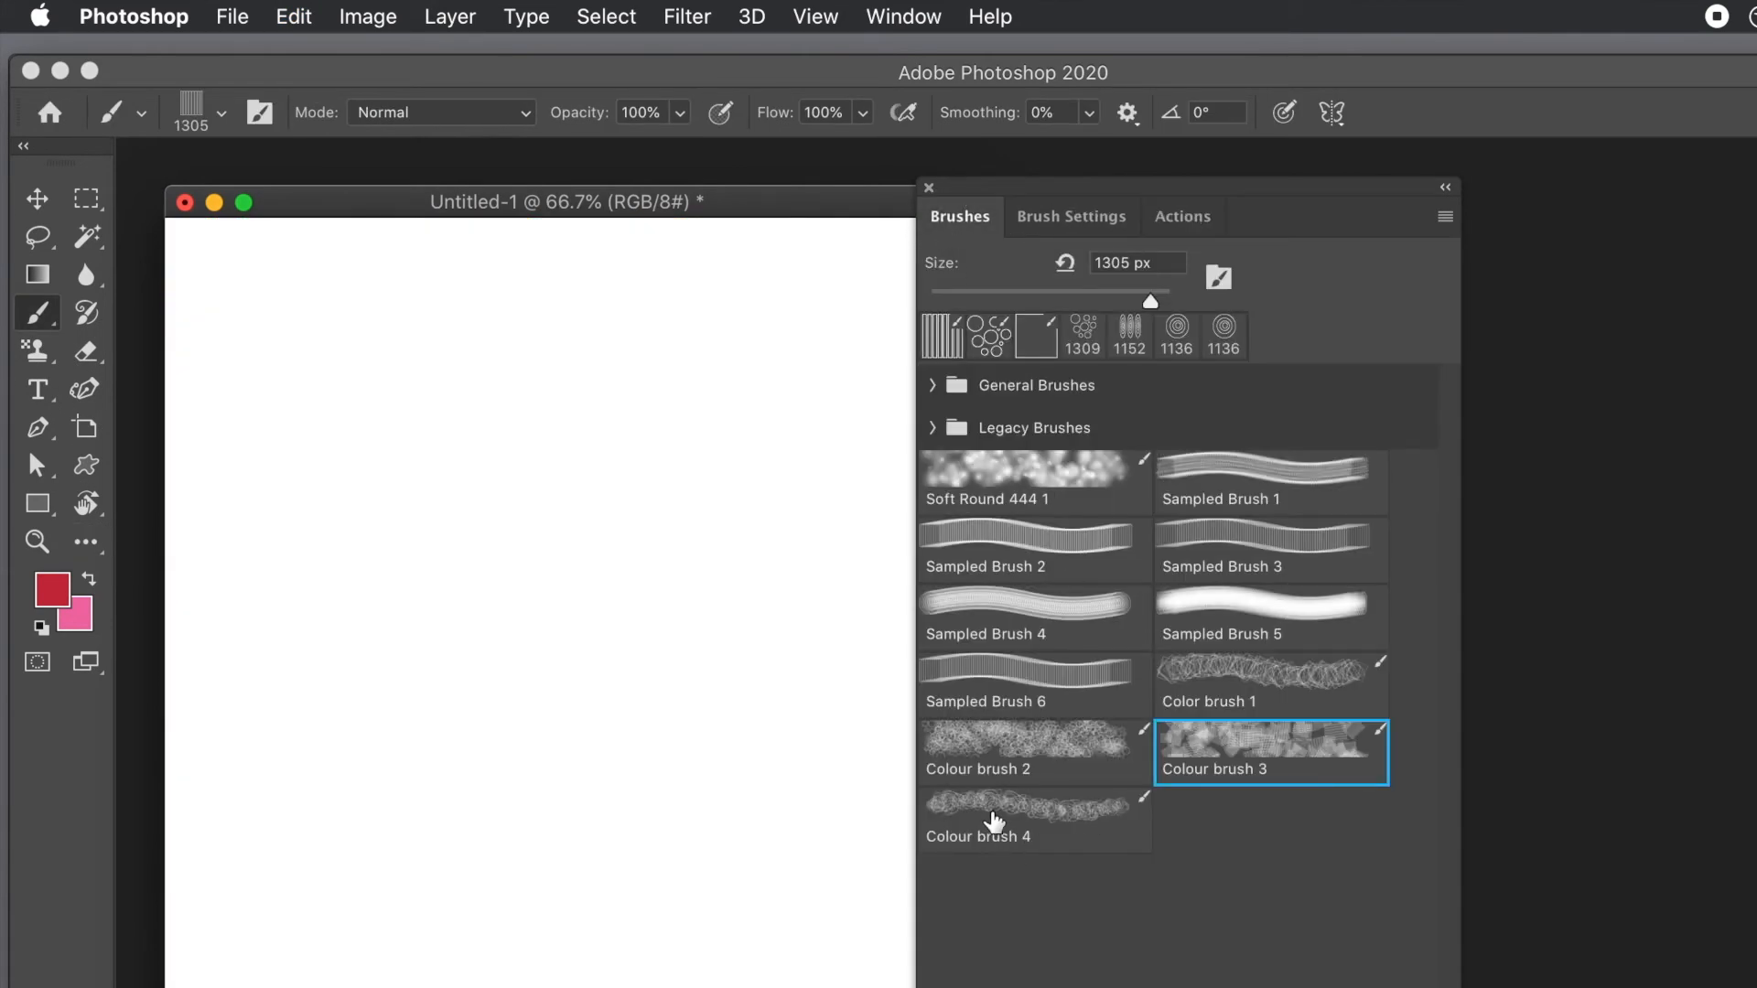
click(996, 822)
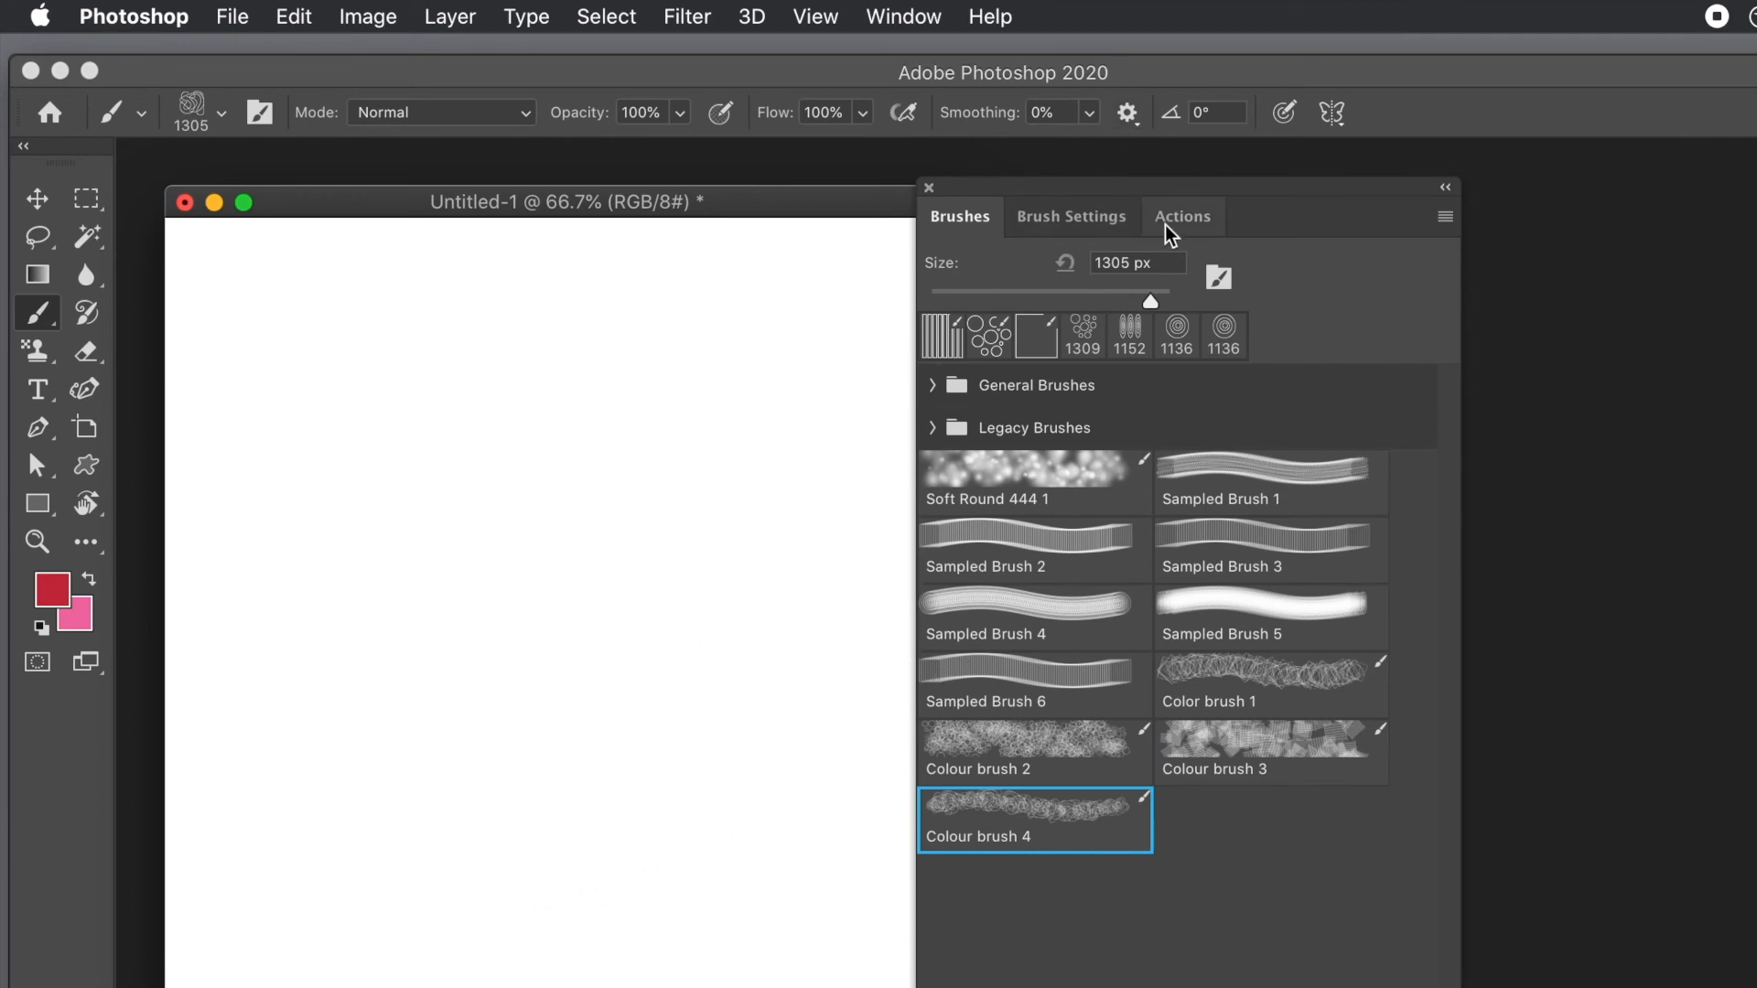
click(1182, 216)
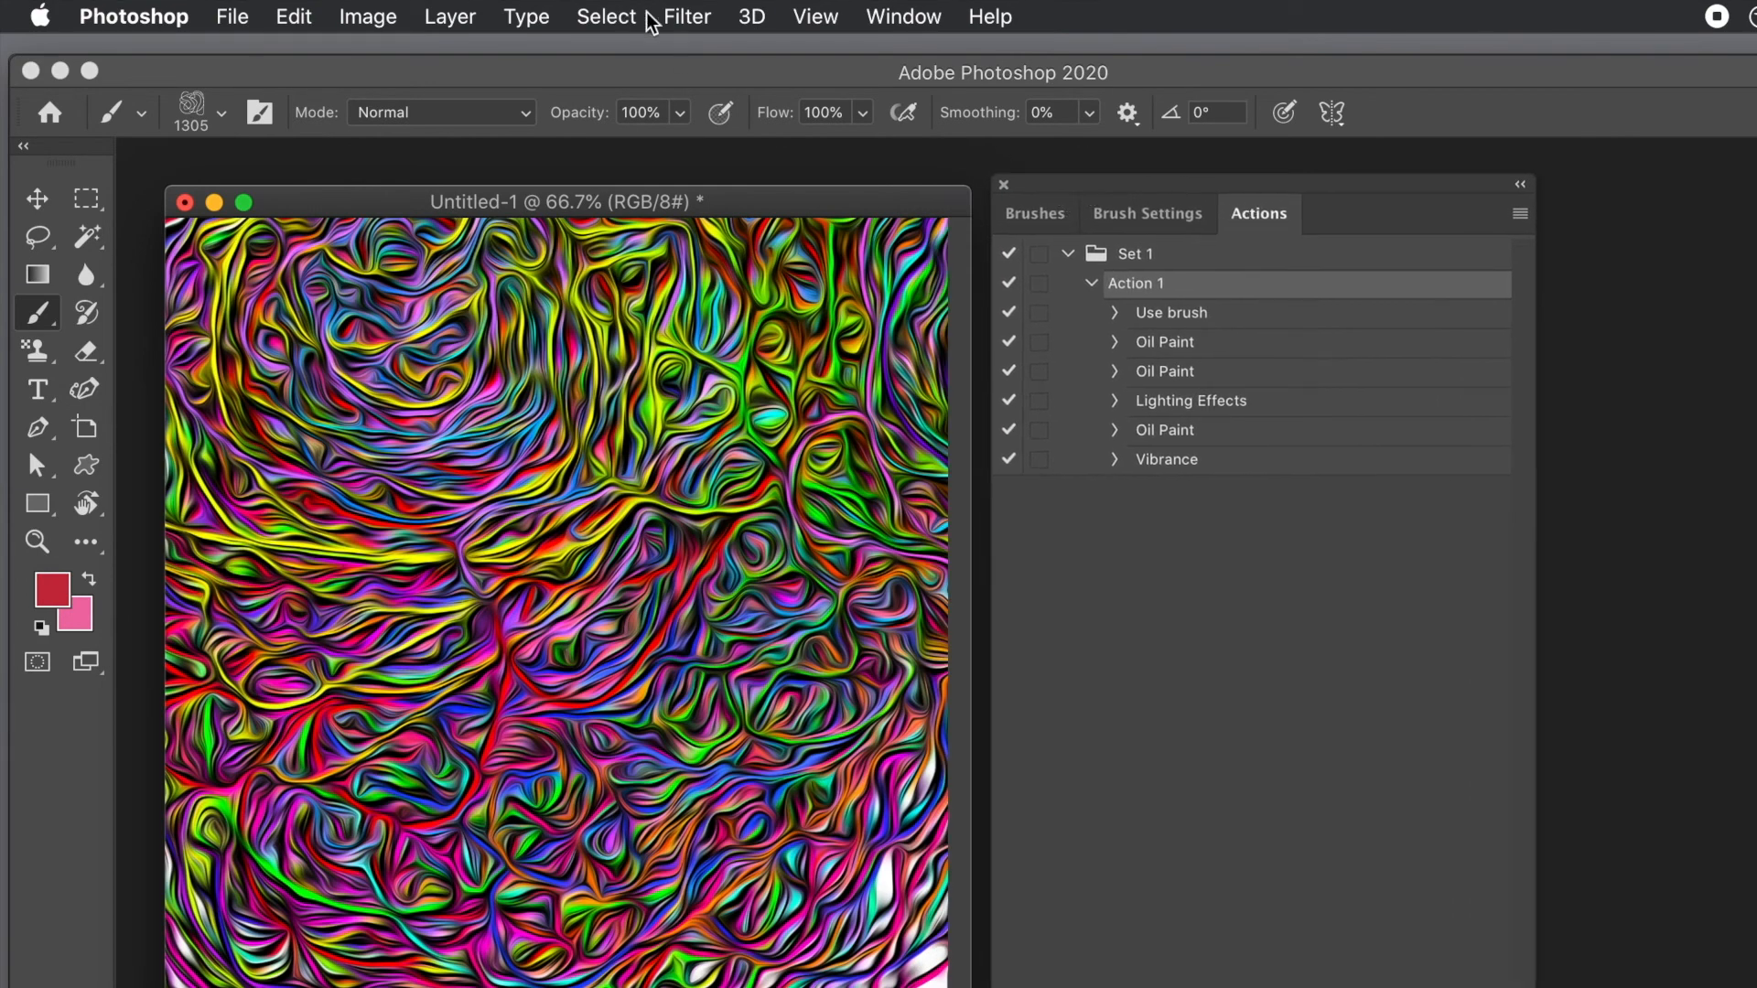
- Apply Filter > Liquify, warping the swirls around the centre into large flowing waves
click(686, 17)
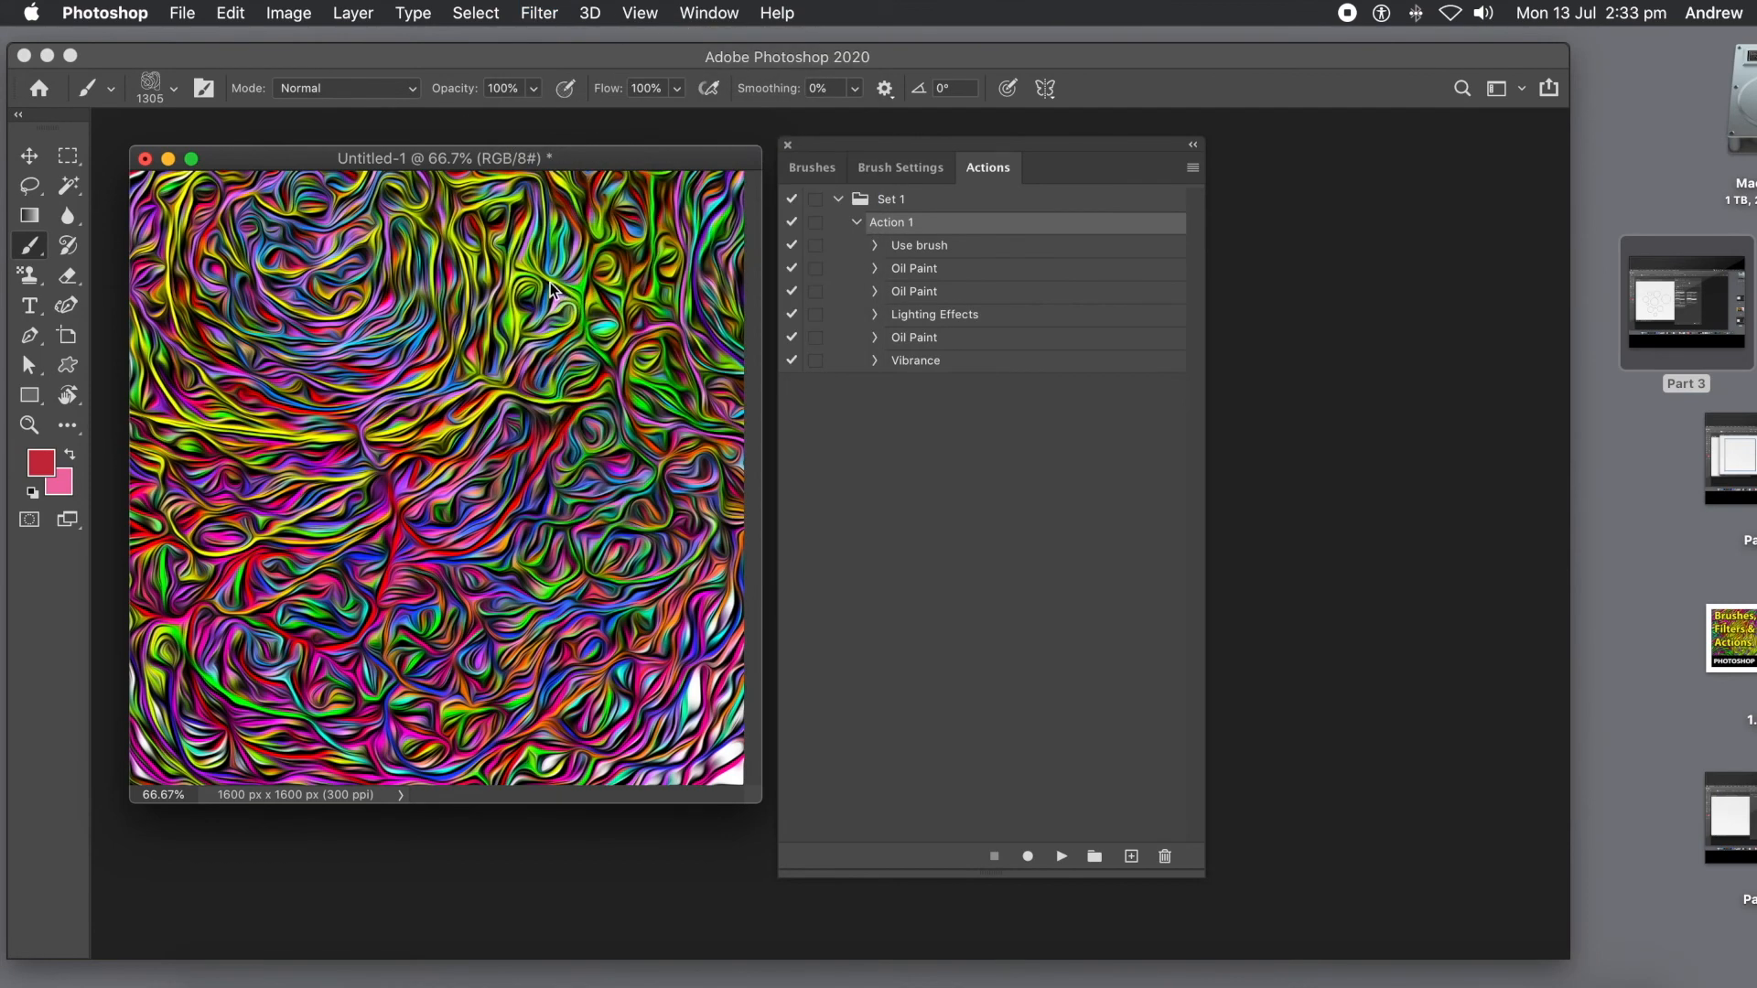
click(538, 12)
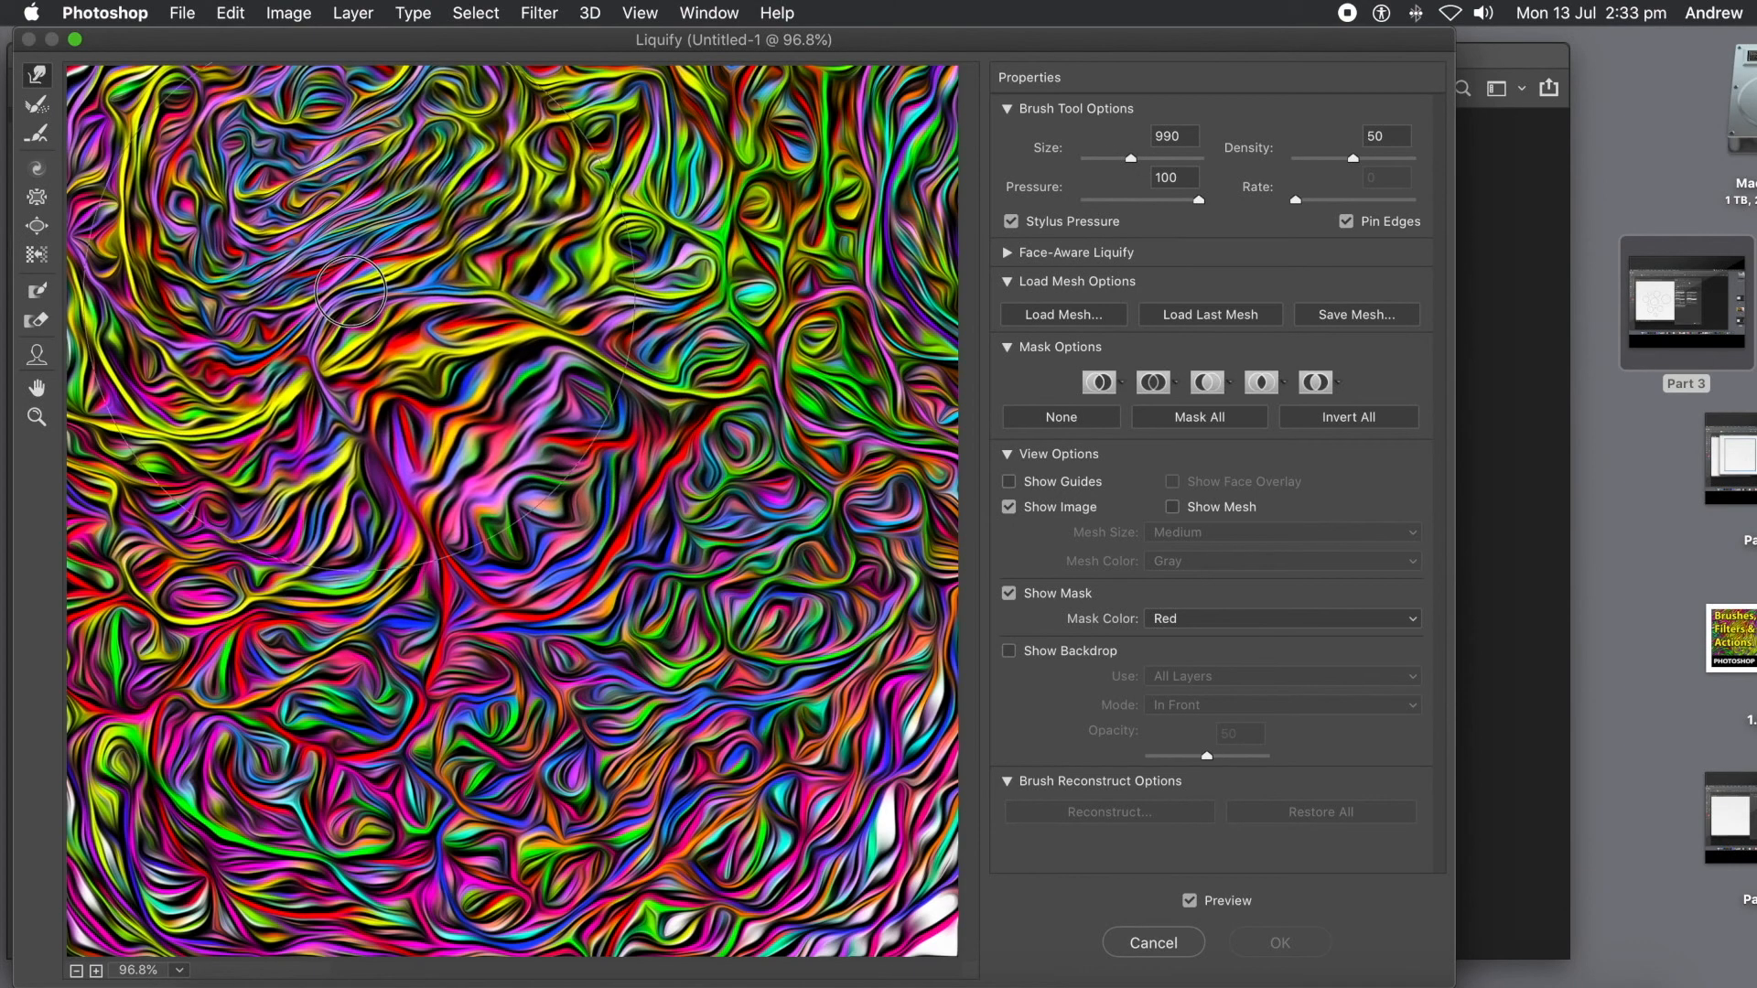
drag(359, 291, 448, 638)
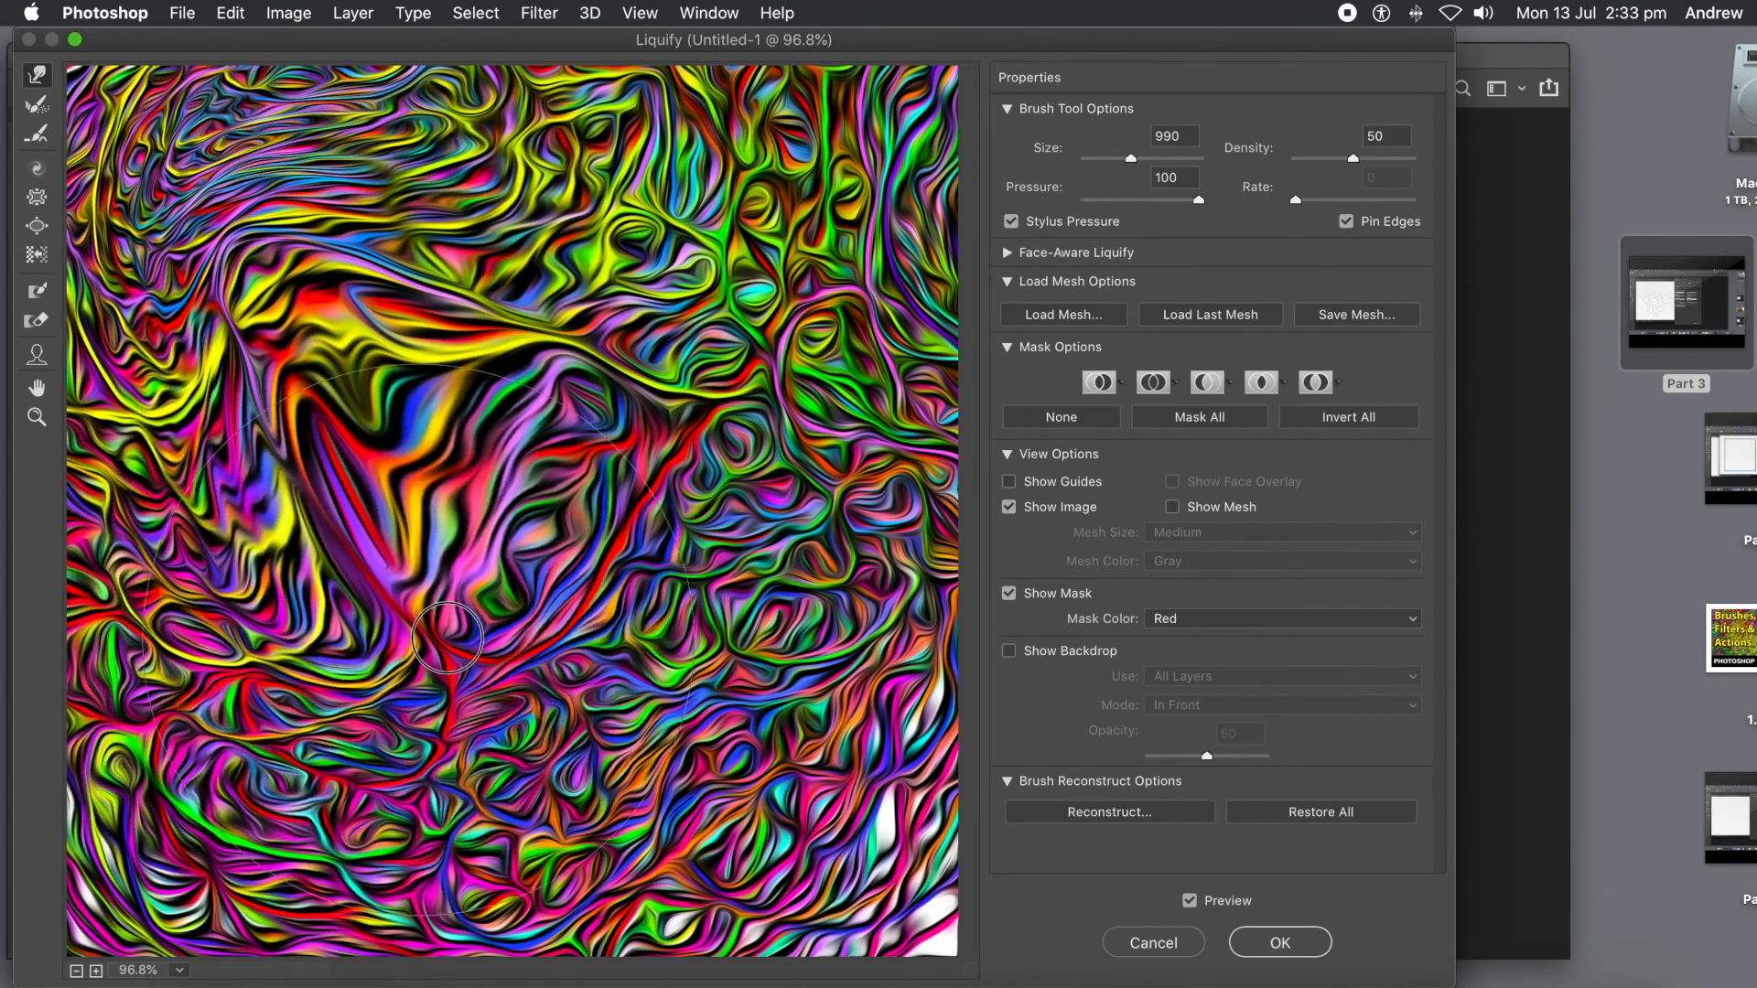
drag(449, 639, 274, 829)
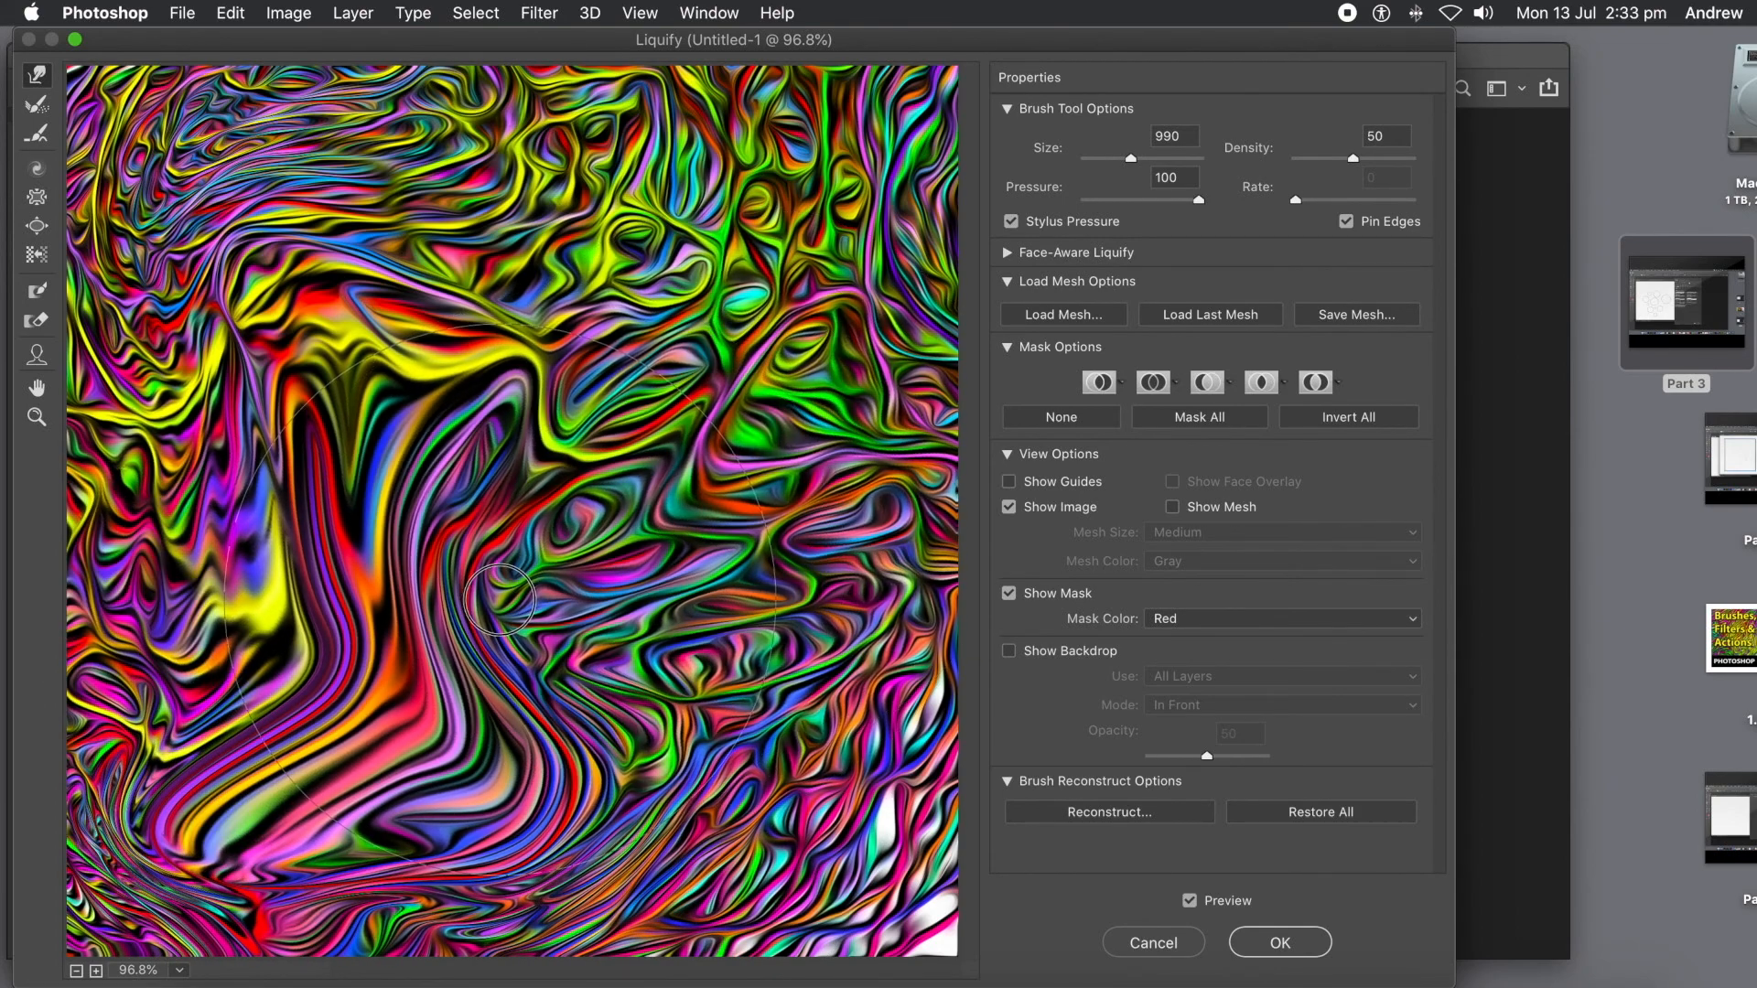
drag(502, 593, 544, 423)
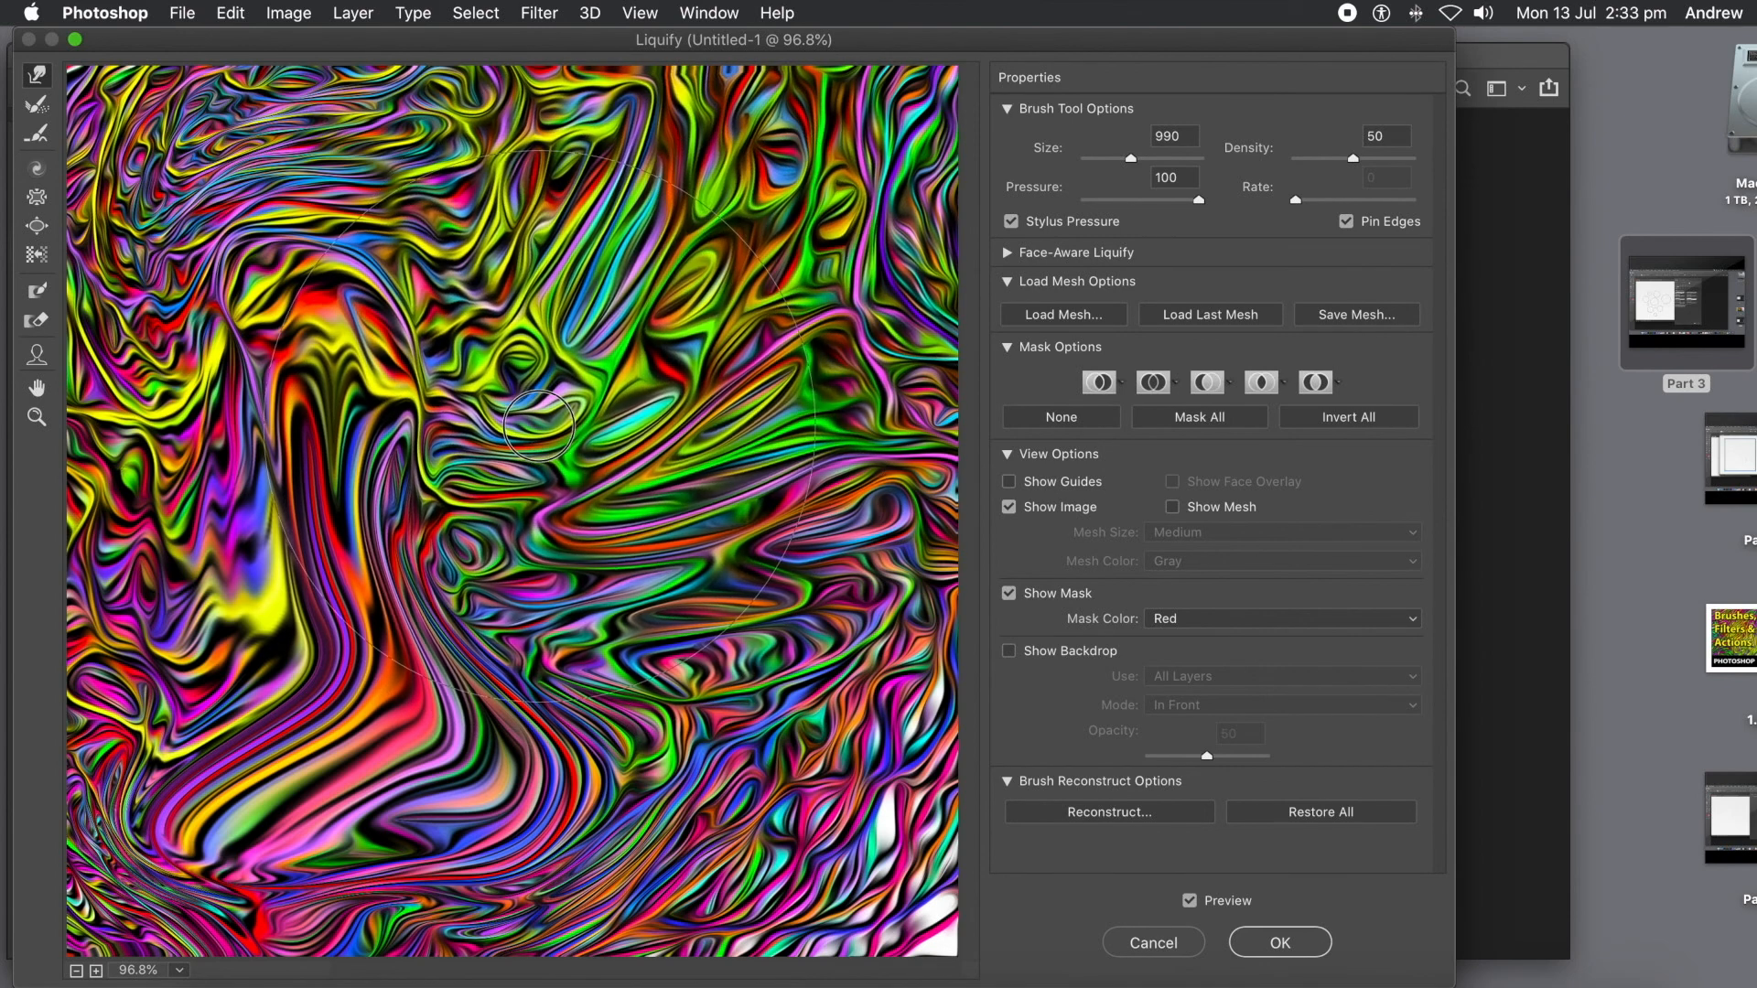
drag(544, 423, 921, 835)
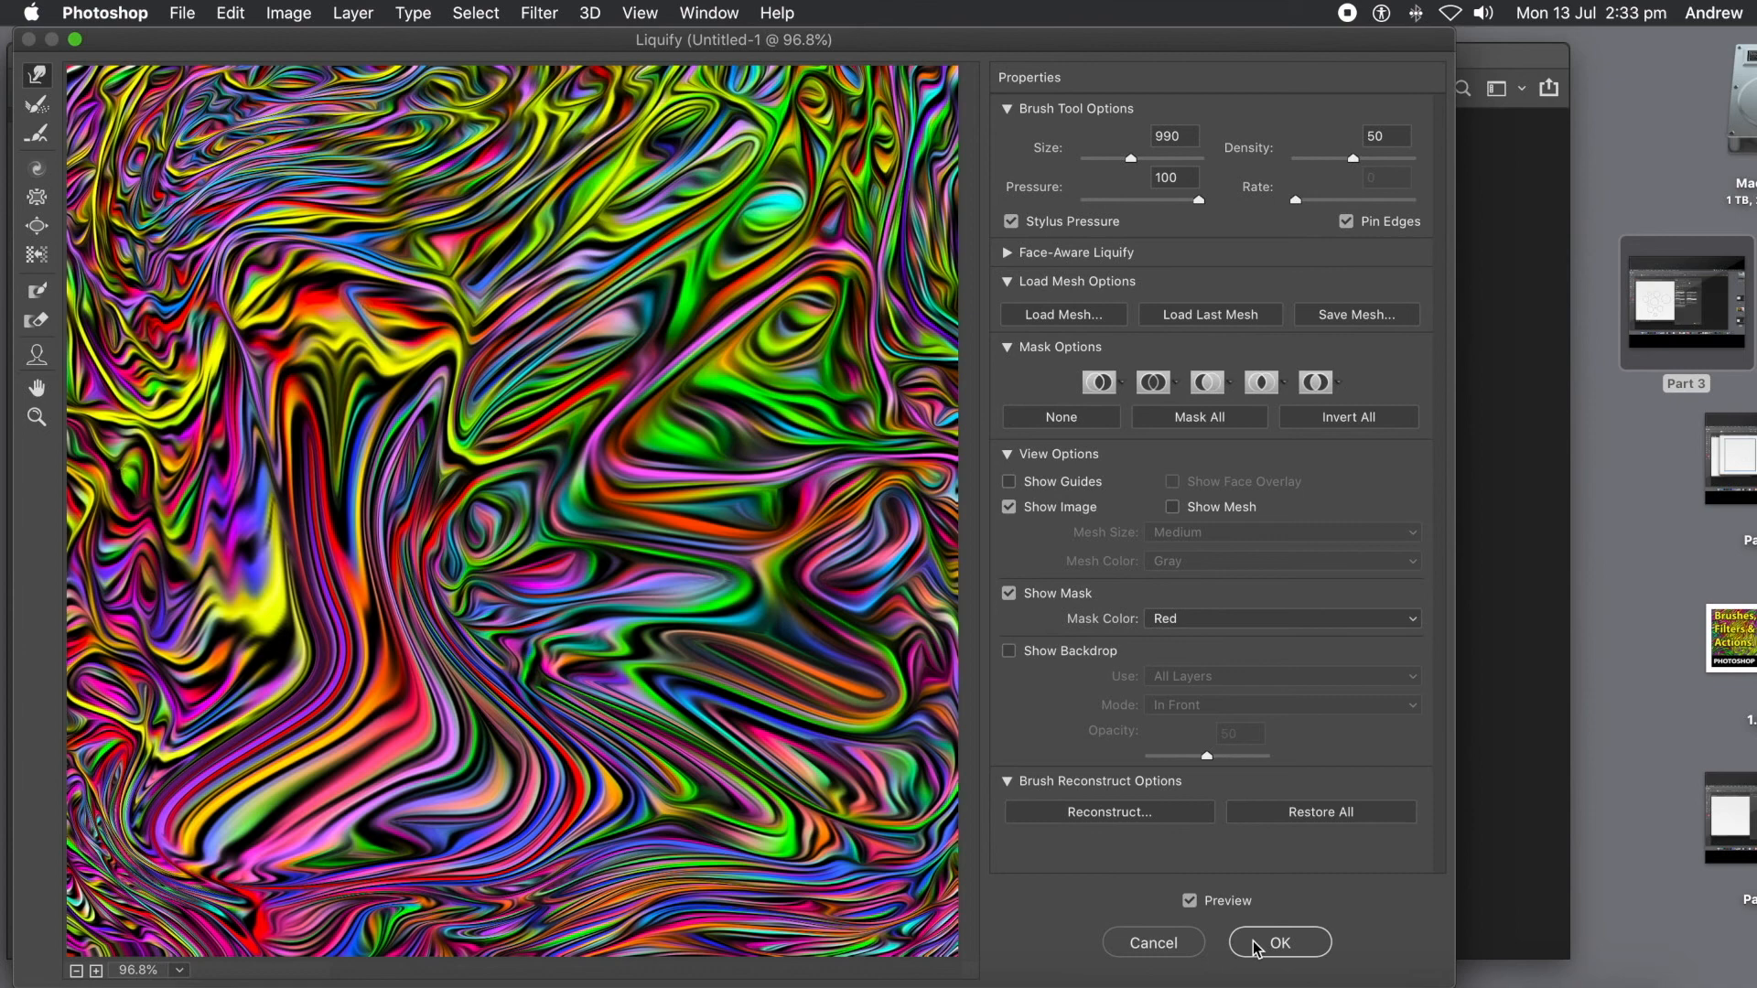
click(1279, 943)
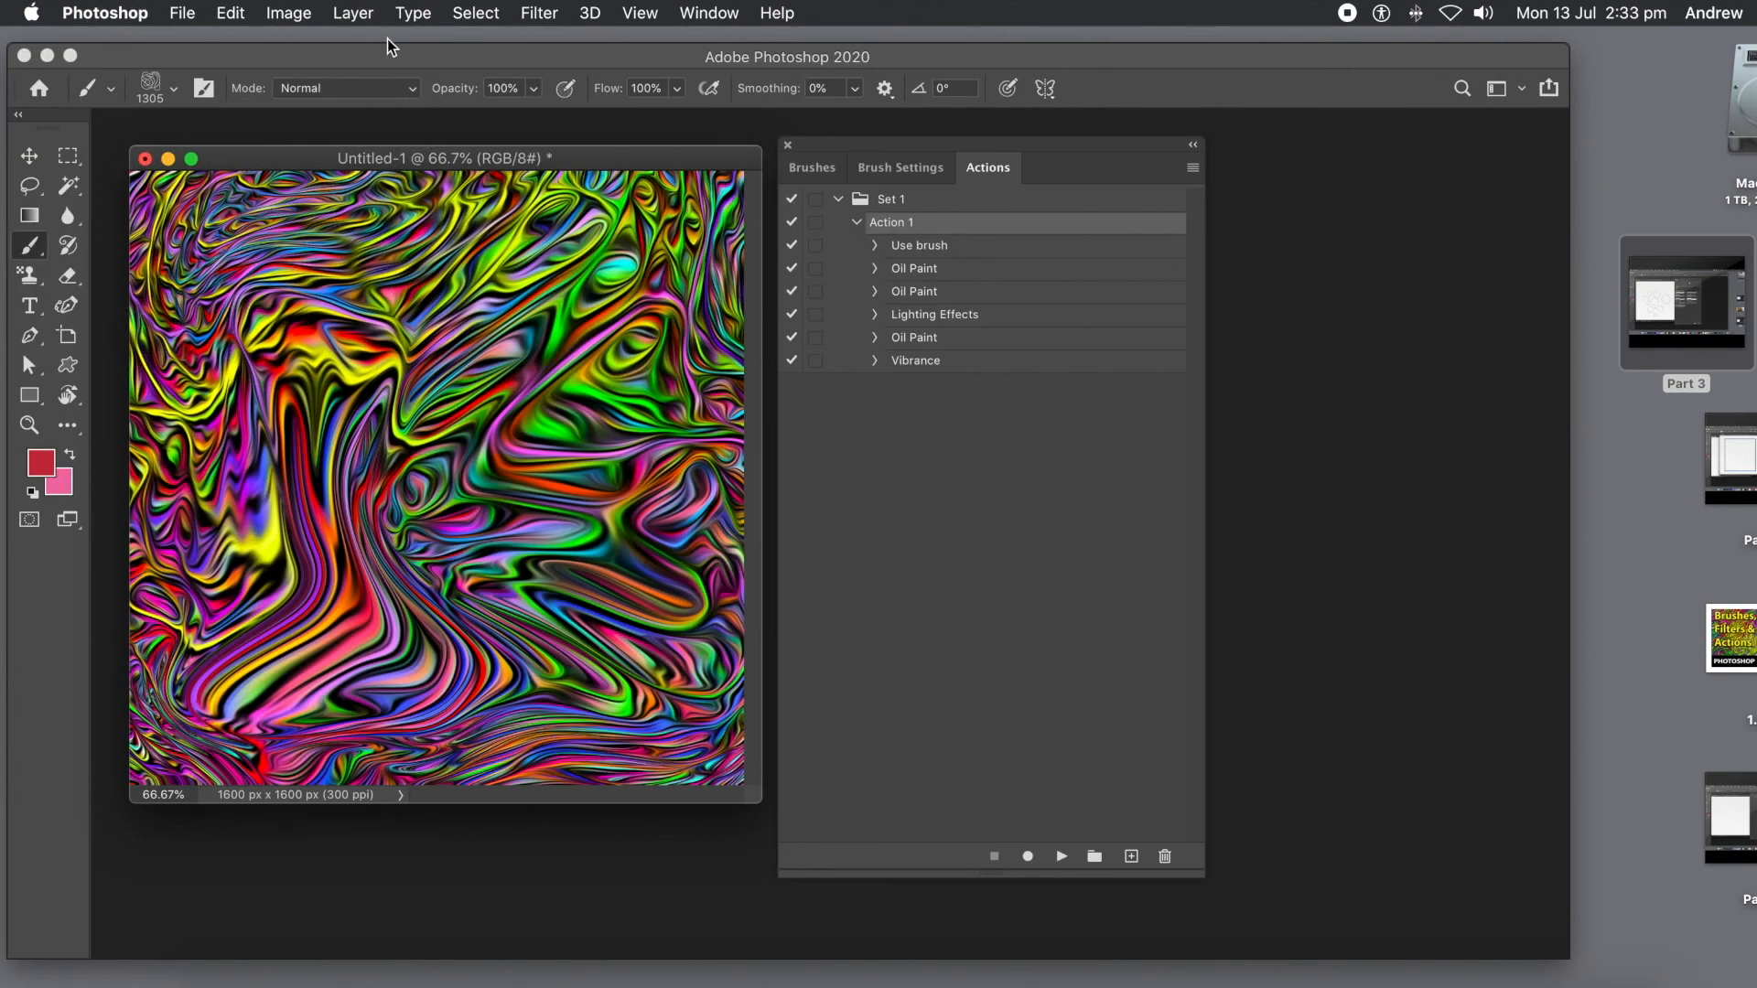
mouse_move(278, 19)
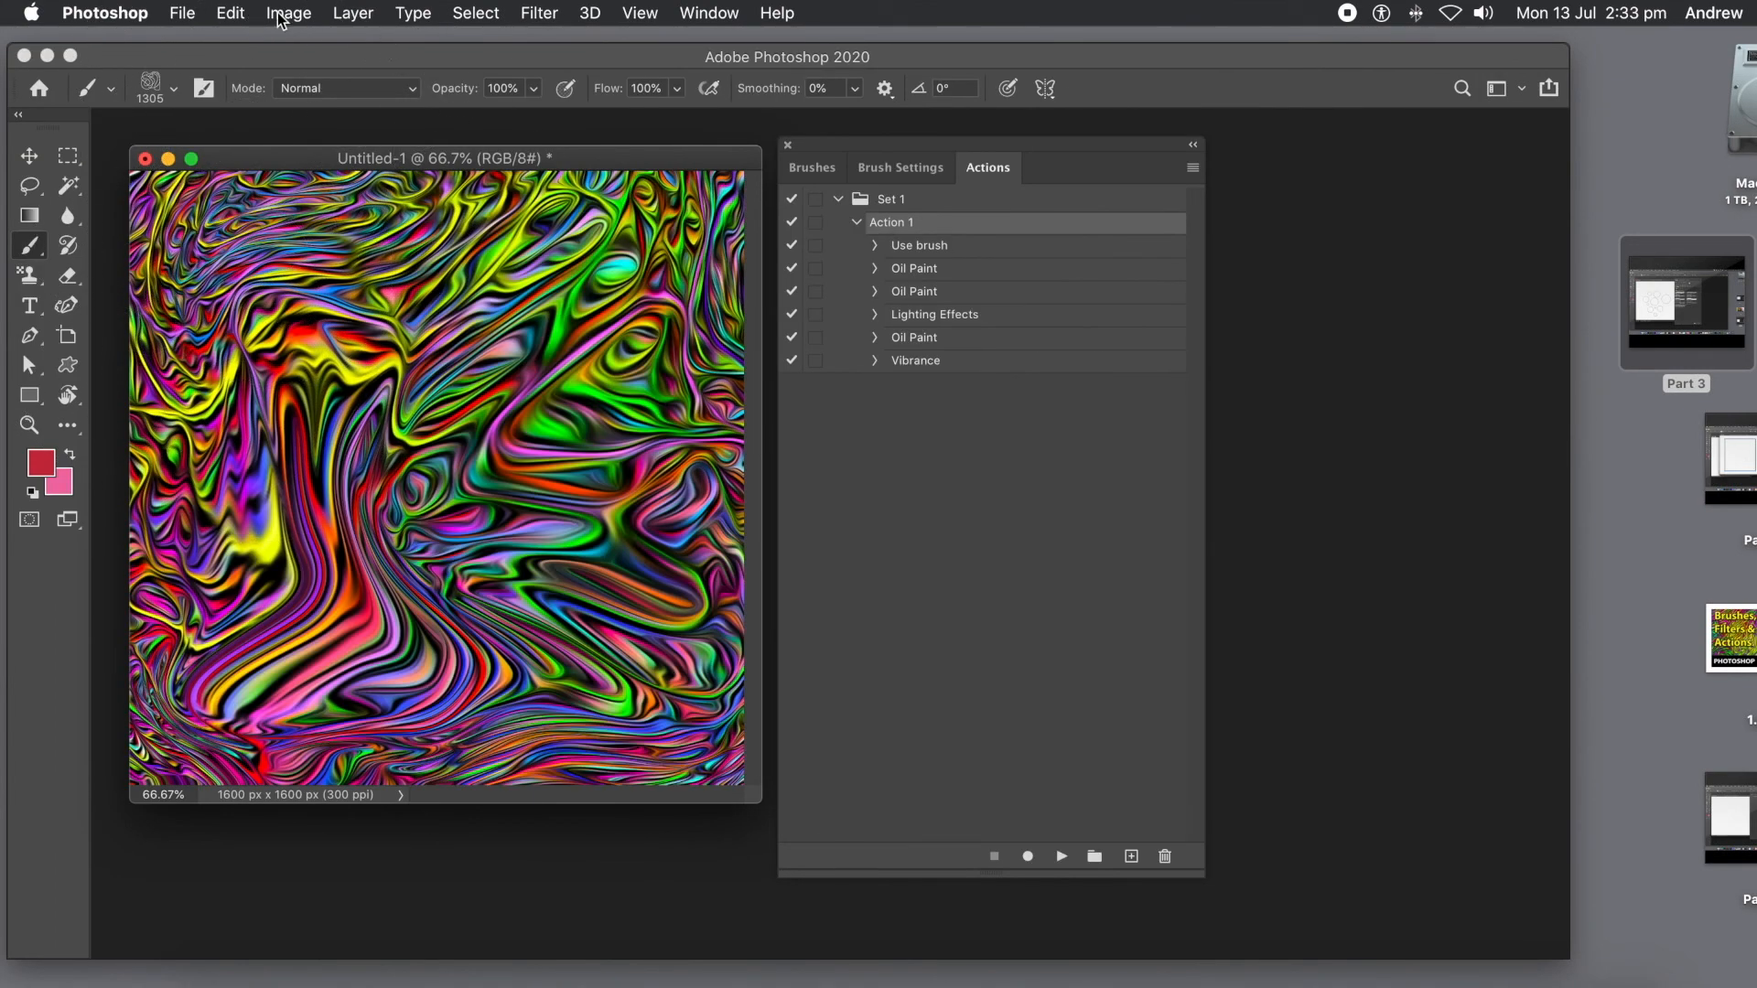
- Apply a Color Lookup Abstract profile (Gold-Crimson, after trying Blue Tone) to the swirls
click(289, 13)
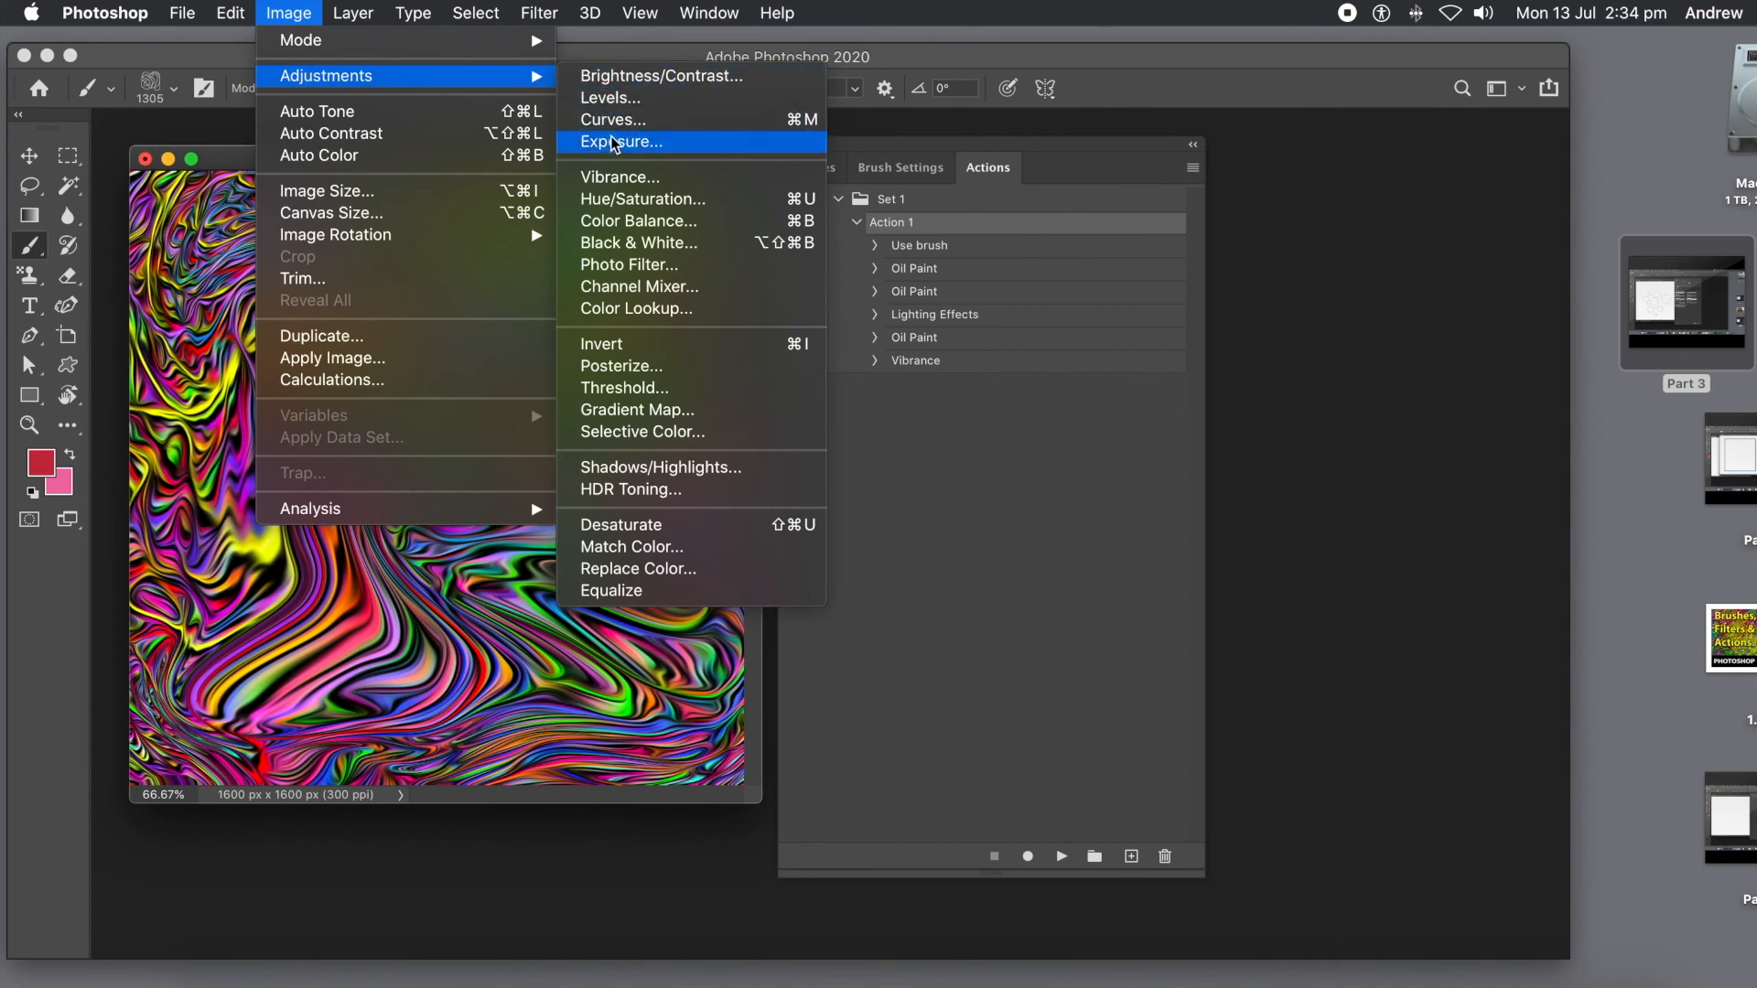
click(637, 307)
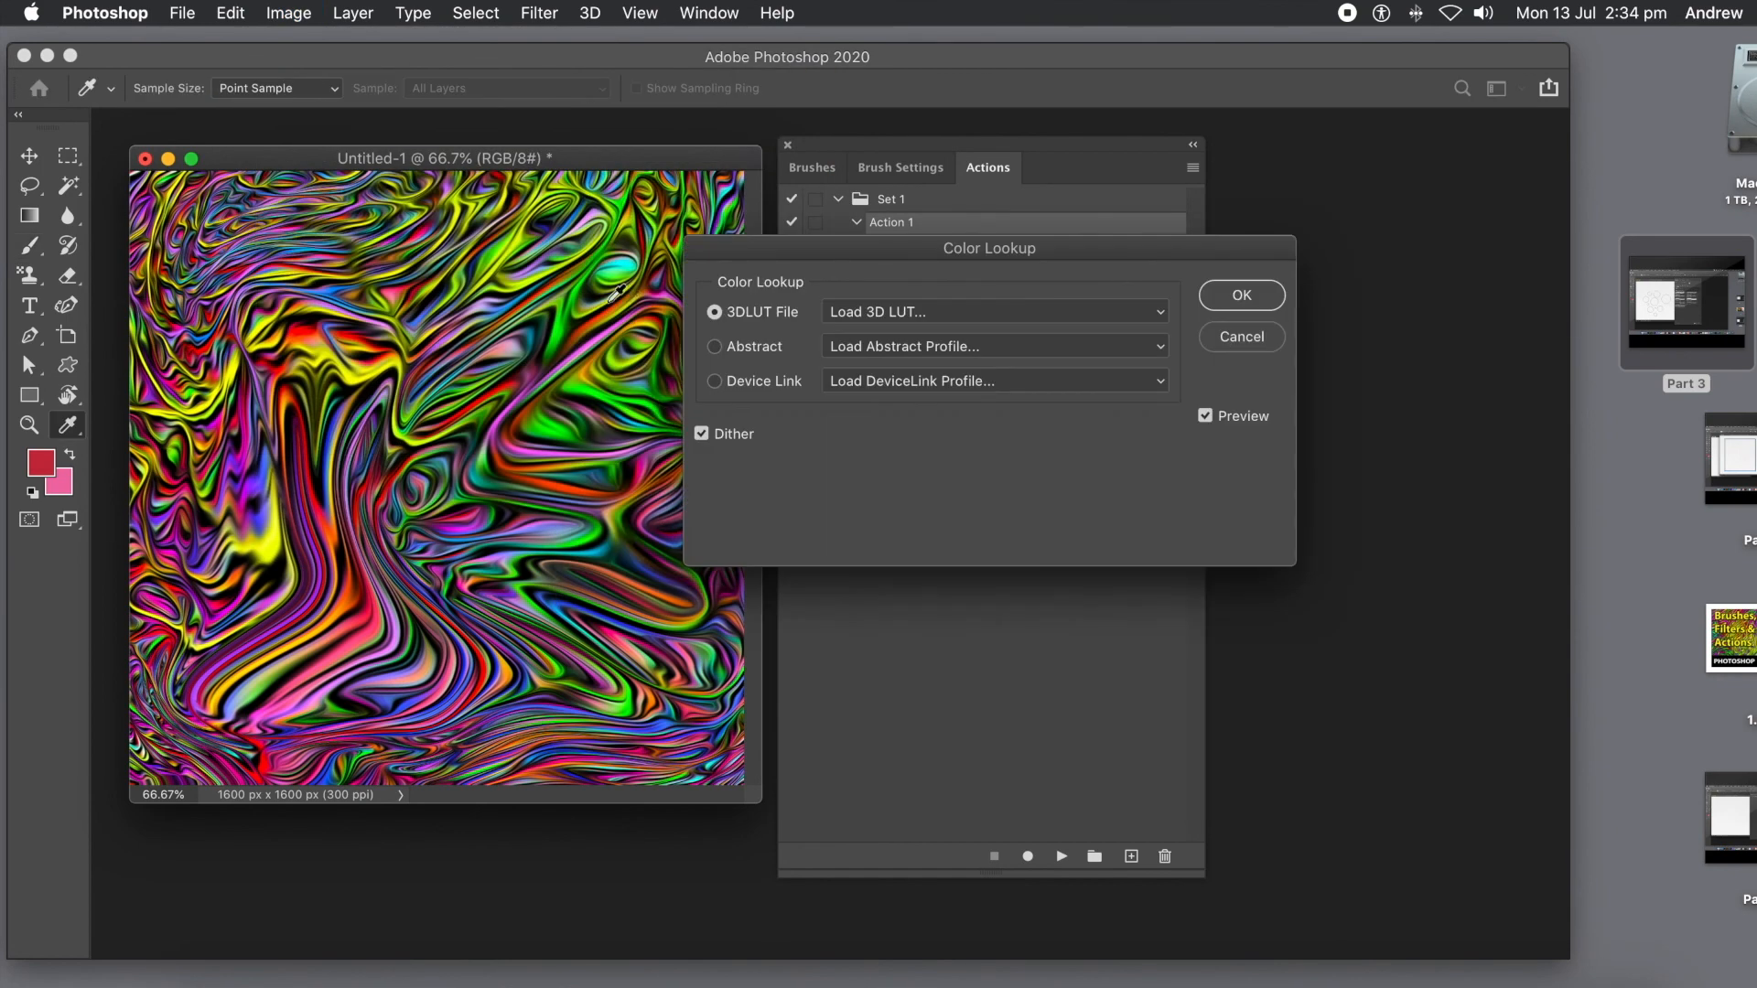
click(995, 346)
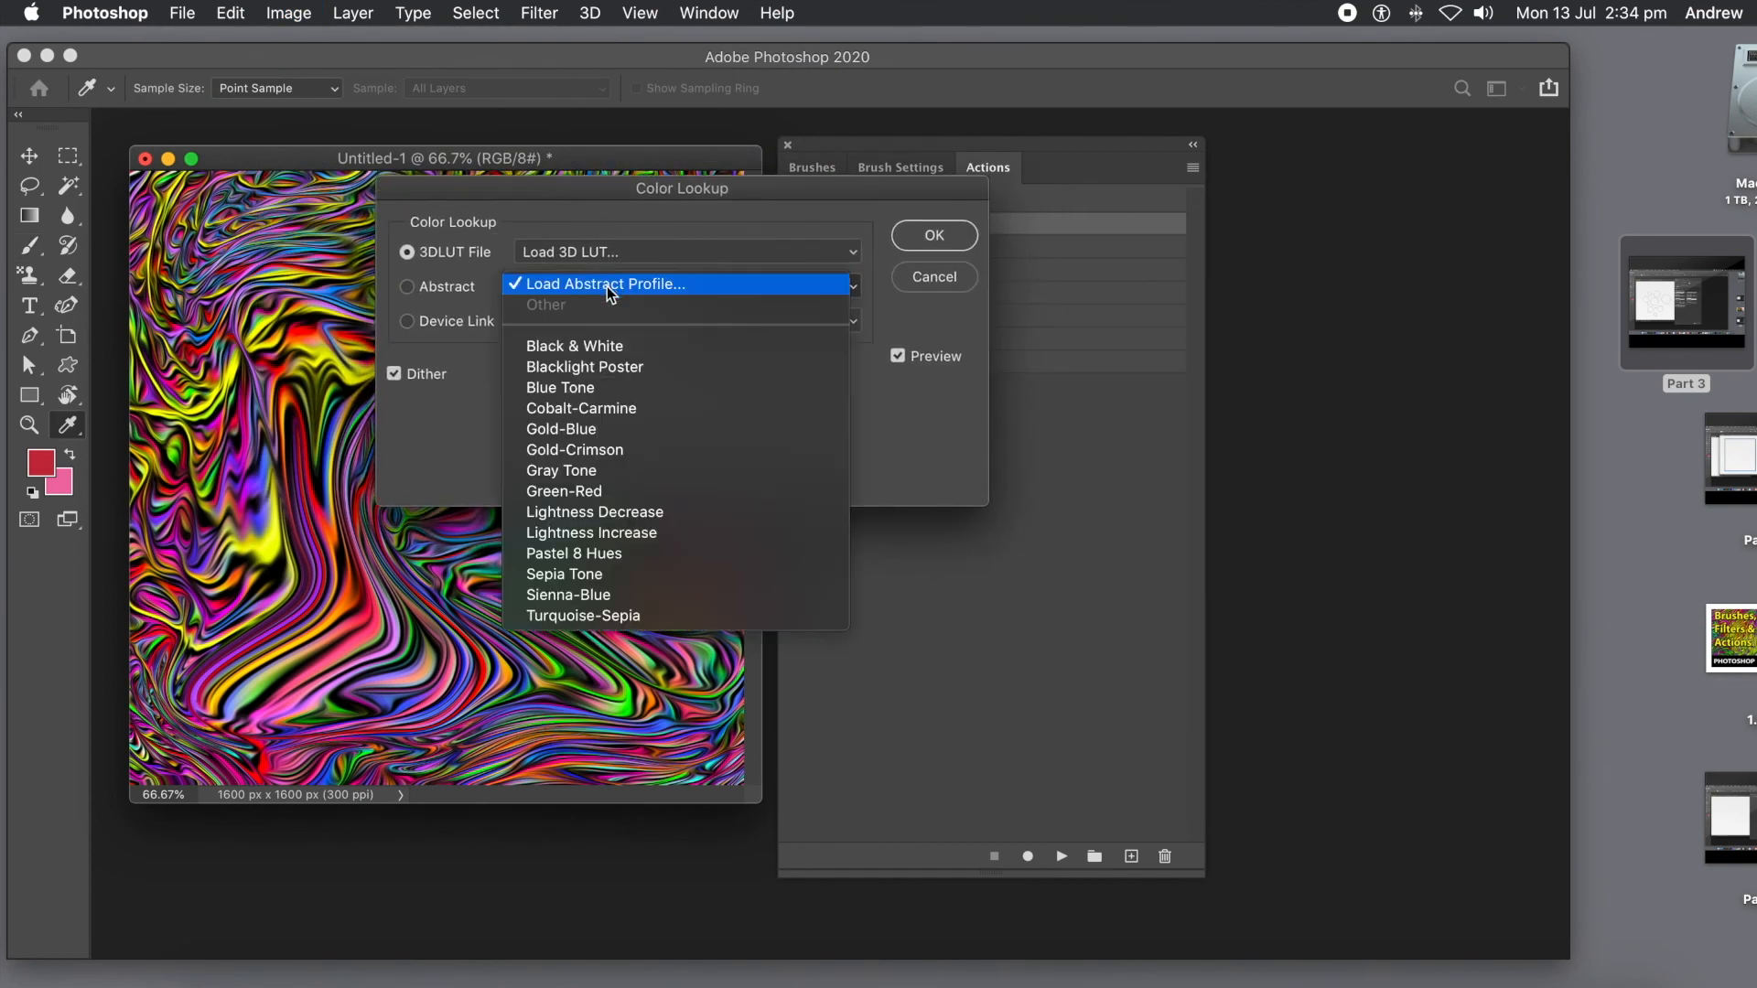
click(561, 388)
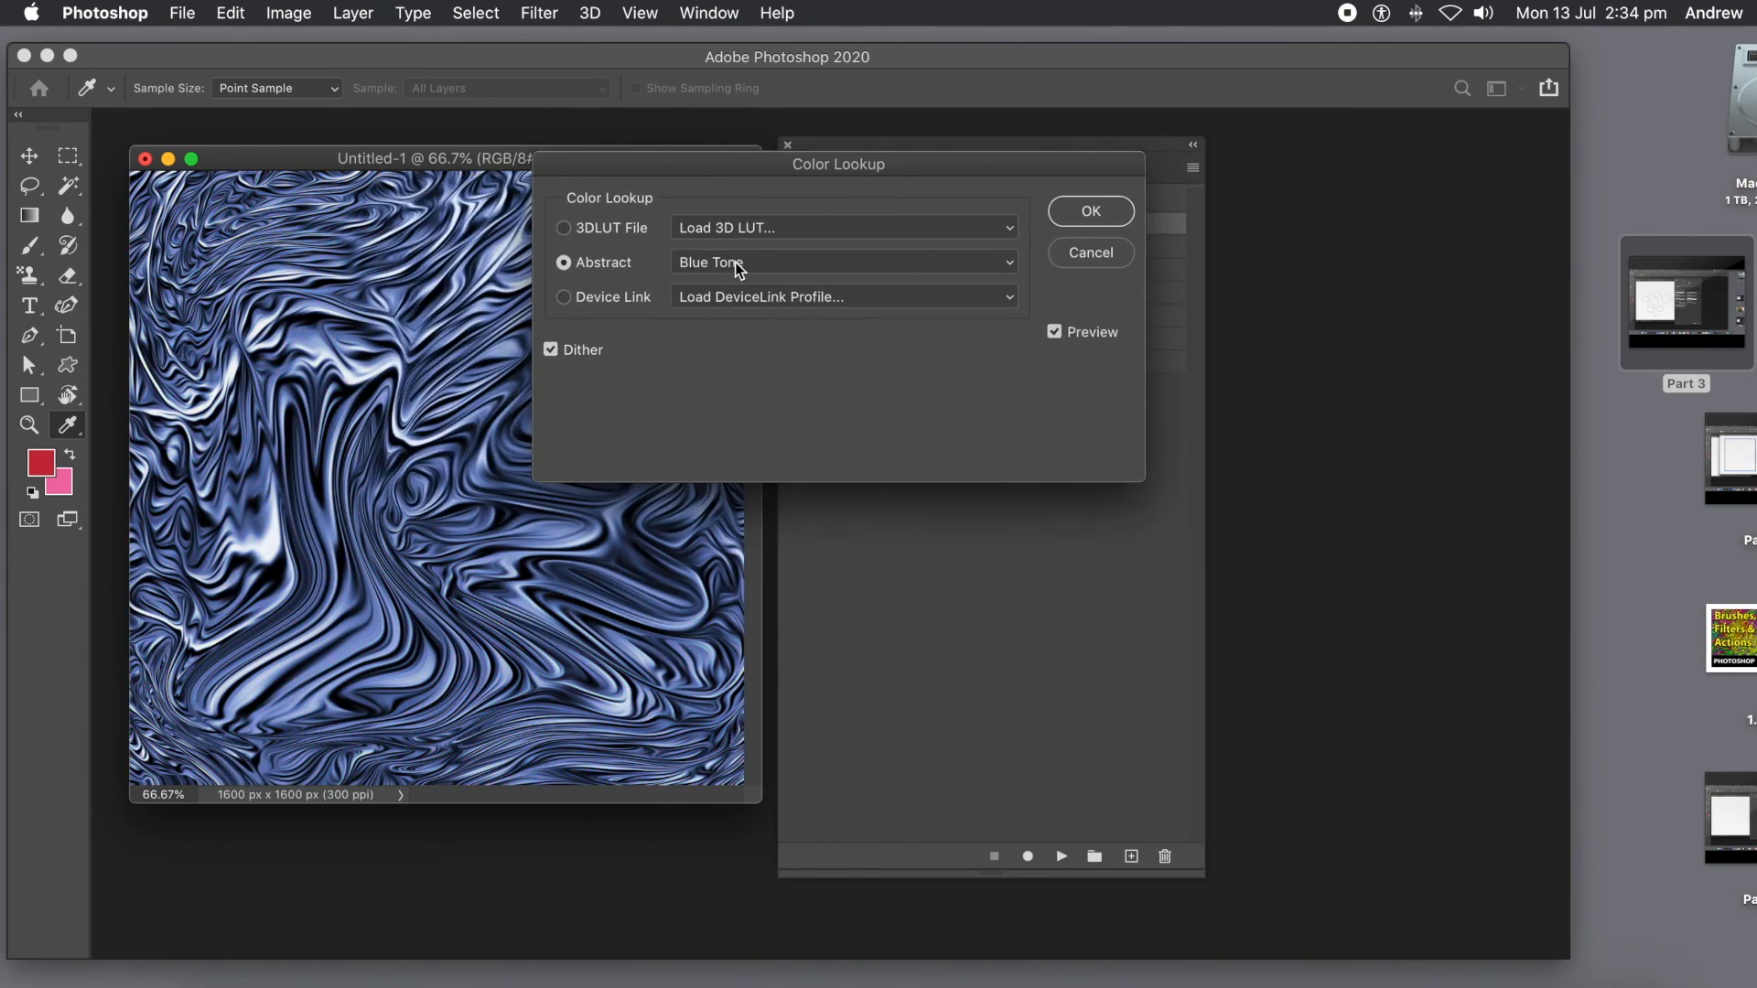
click(842, 263)
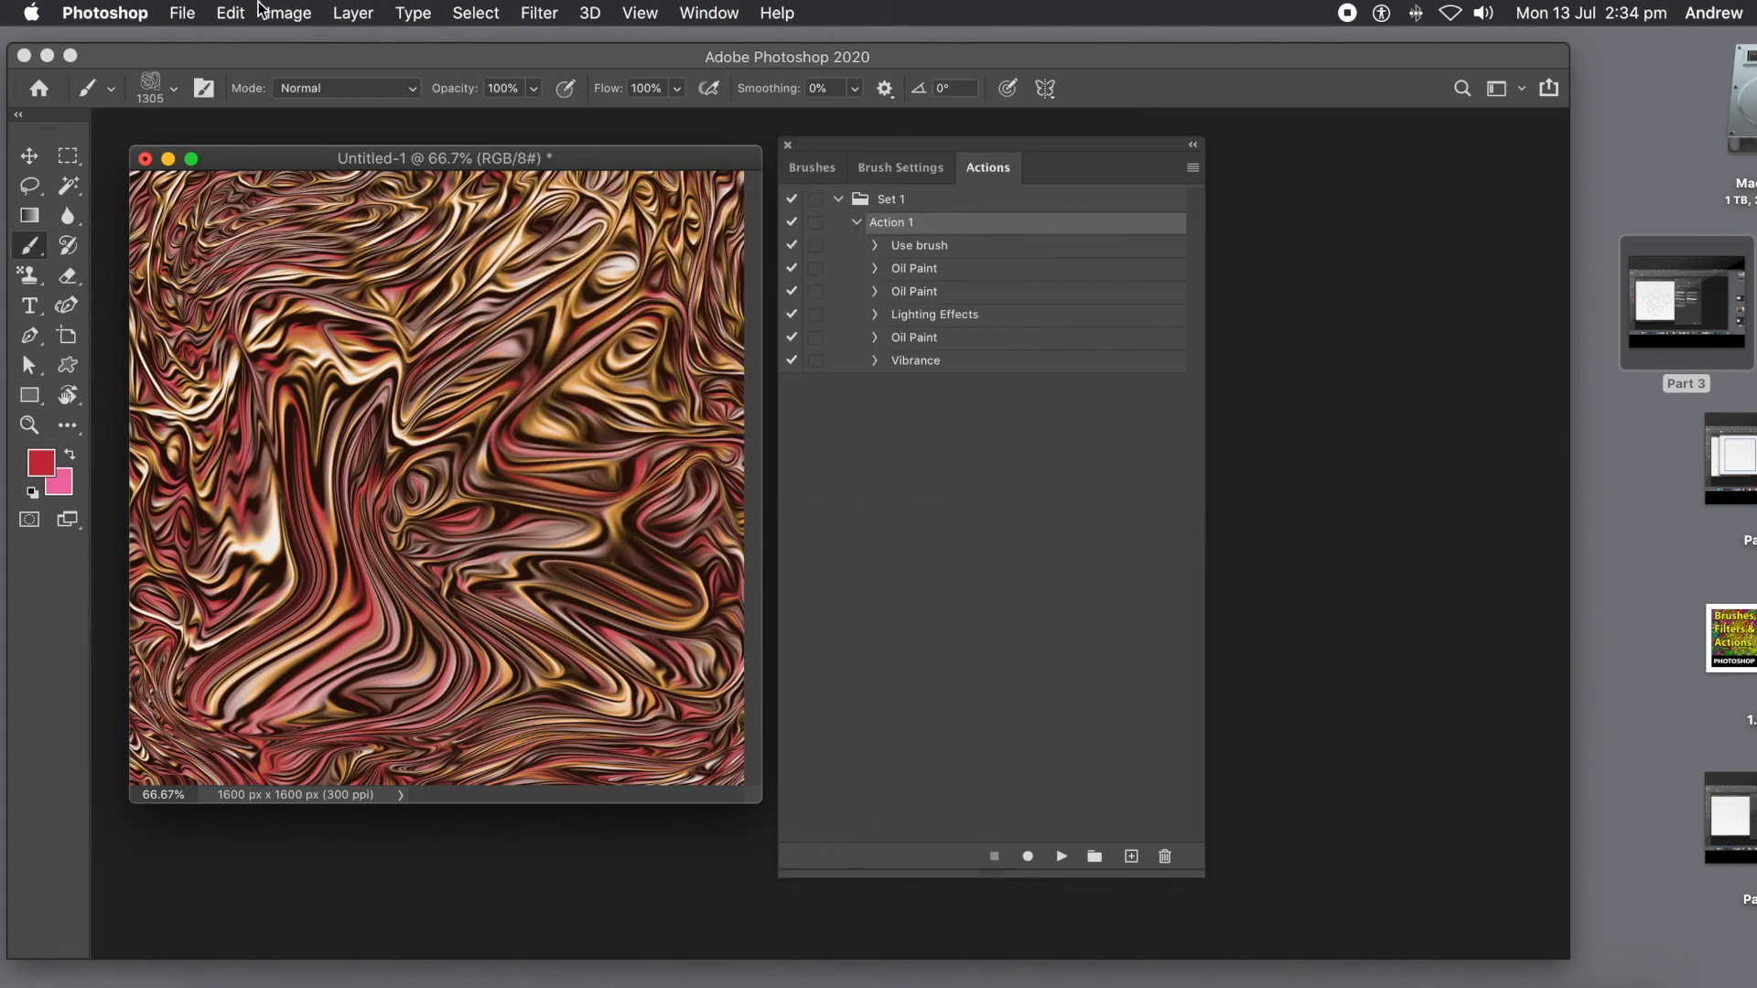
- Apply a Vibrance adjustment with Saturation raised to +63
click(286, 13)
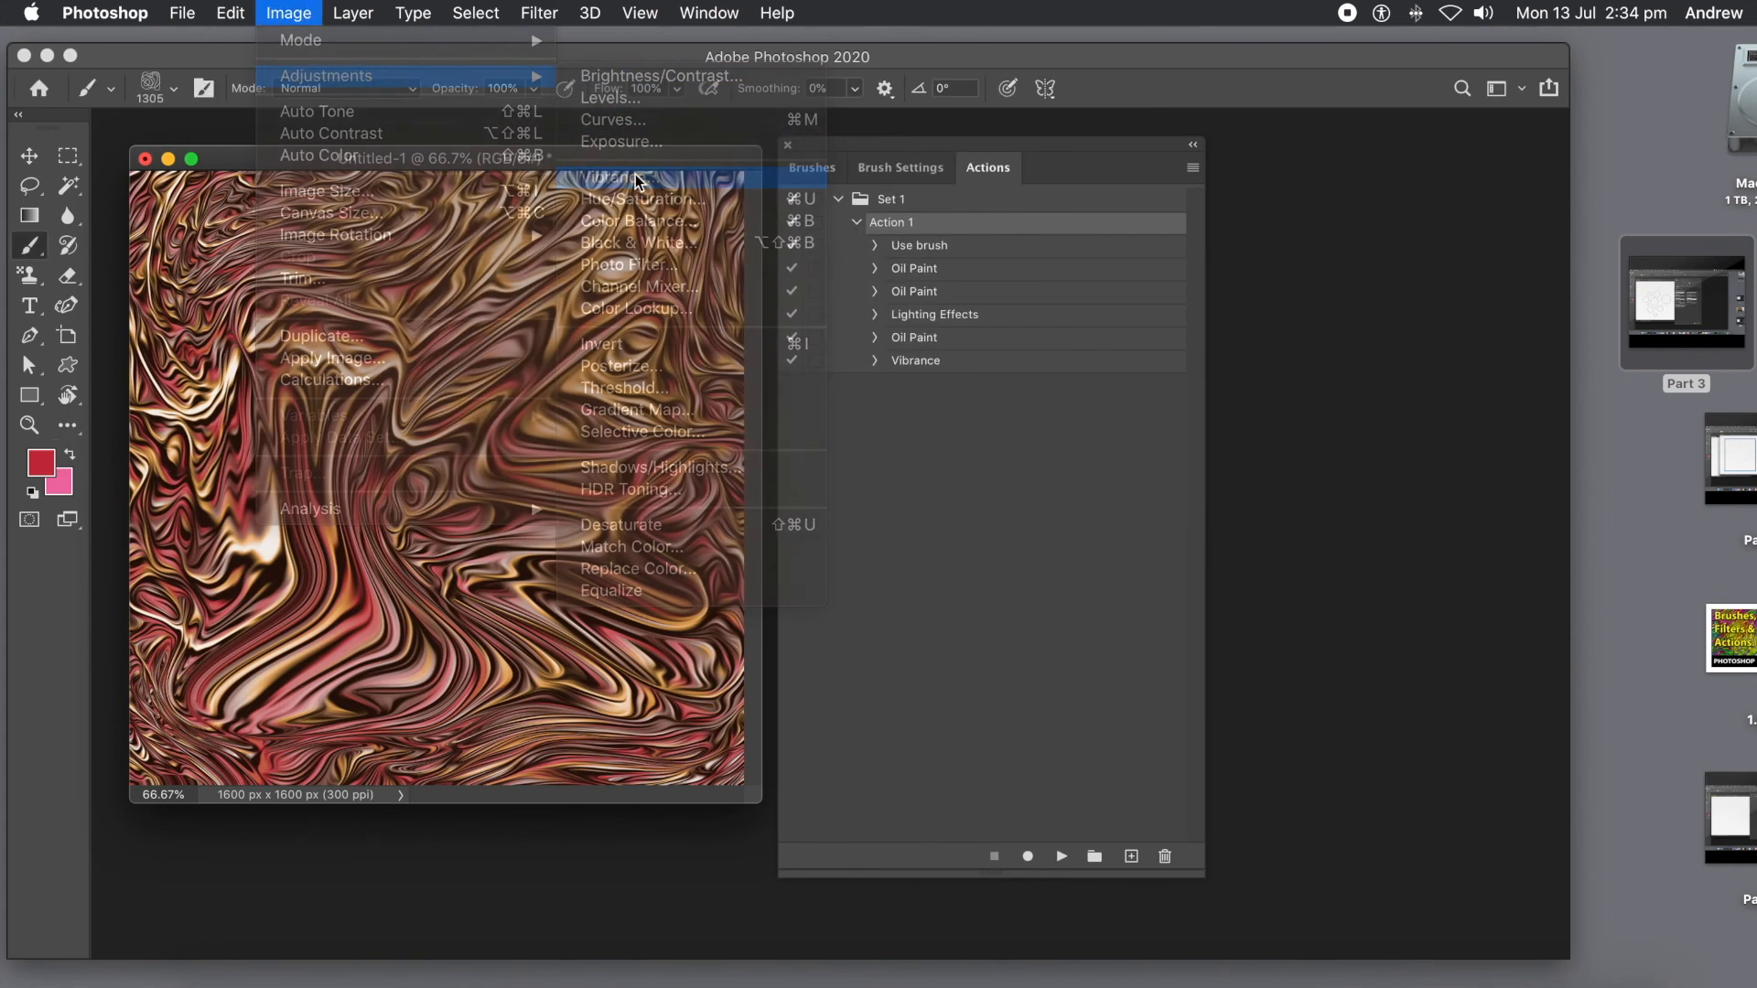
click(631, 174)
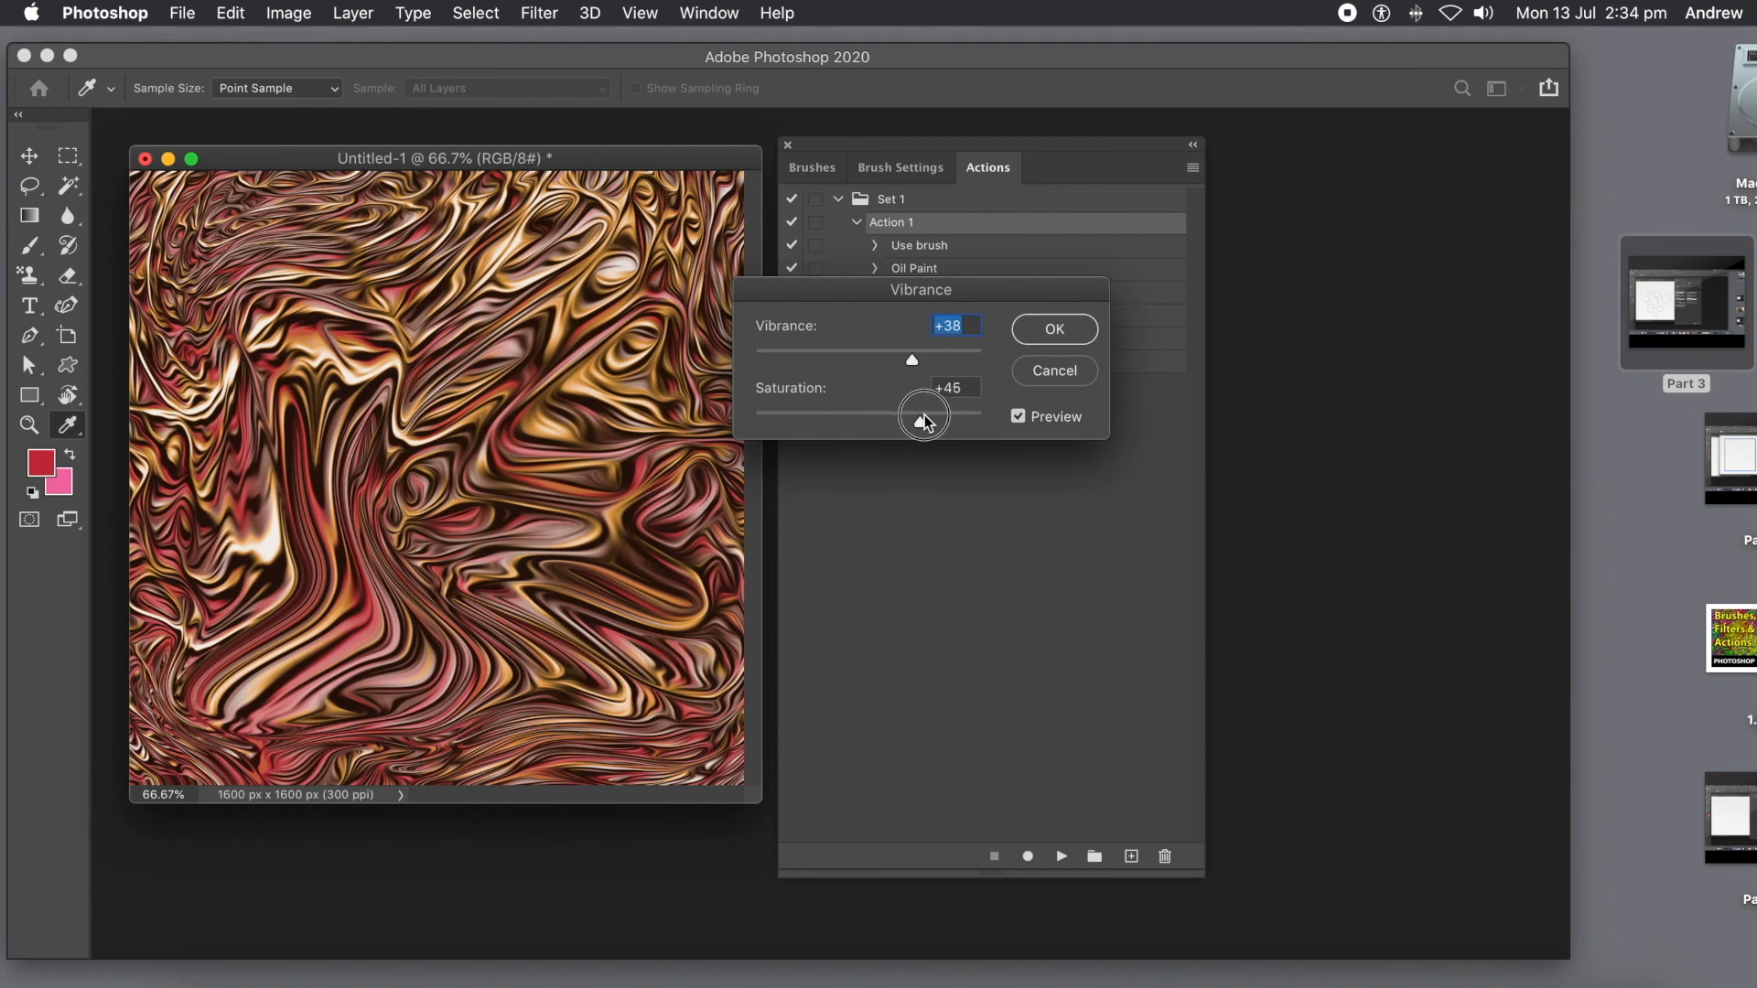
drag(923, 421, 939, 421)
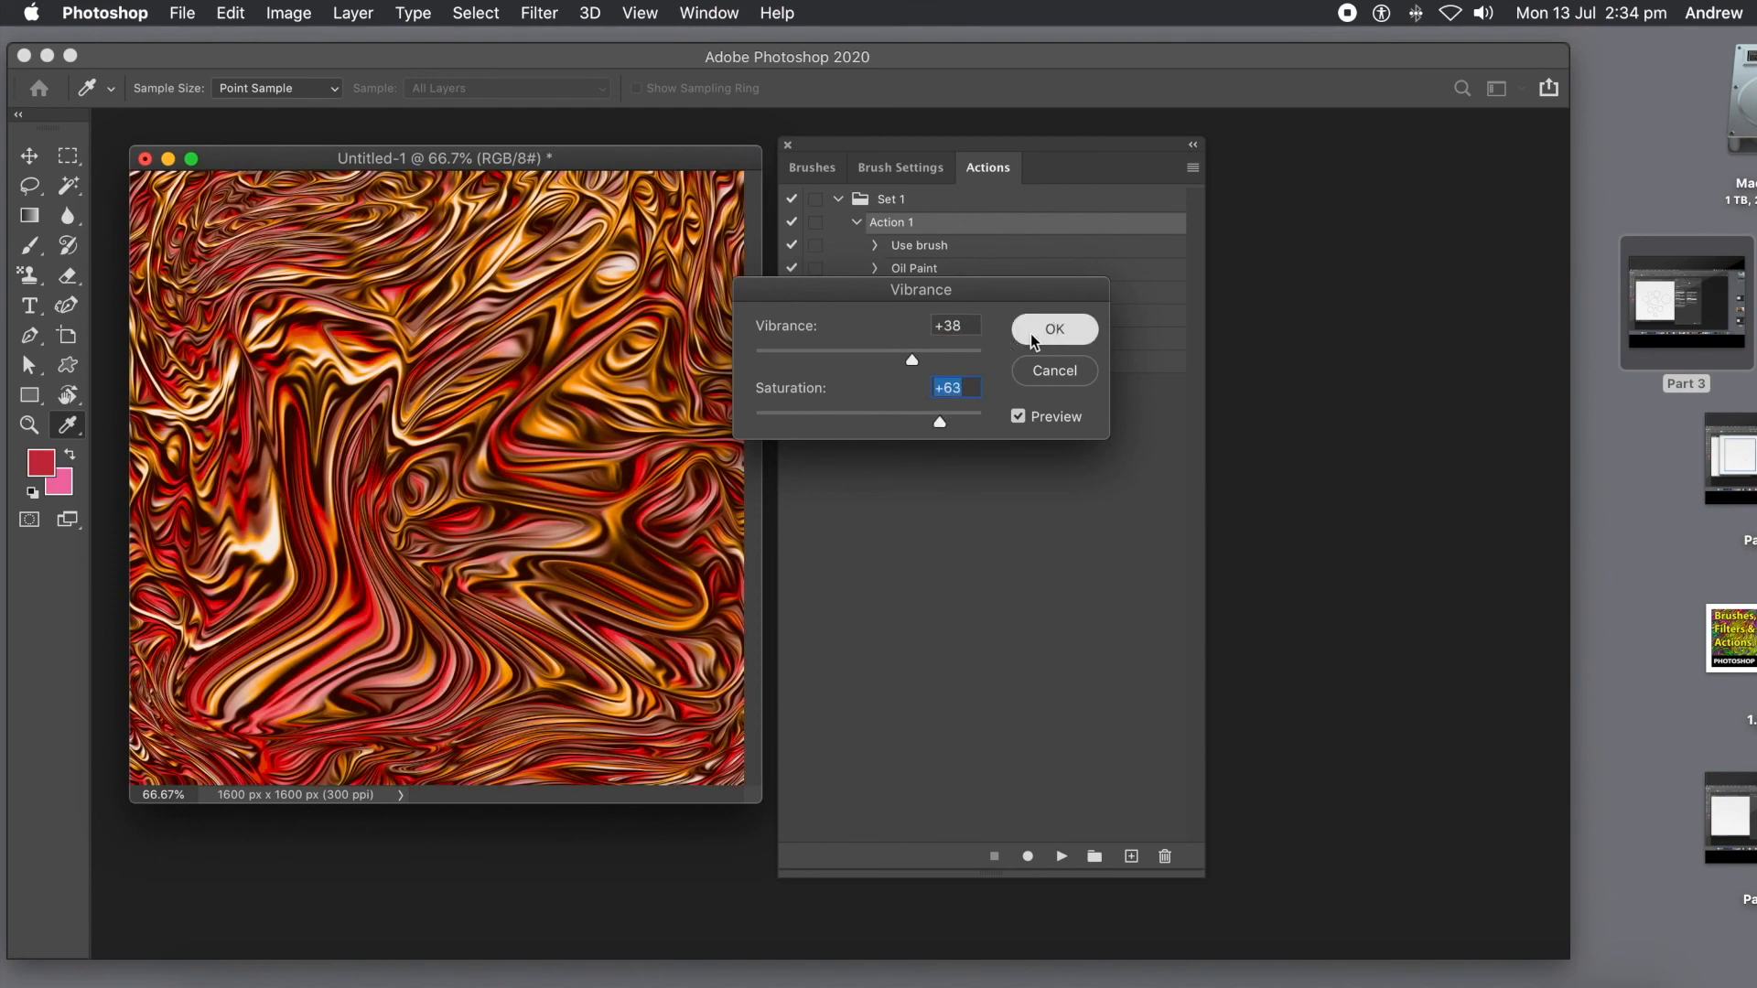
click(1054, 330)
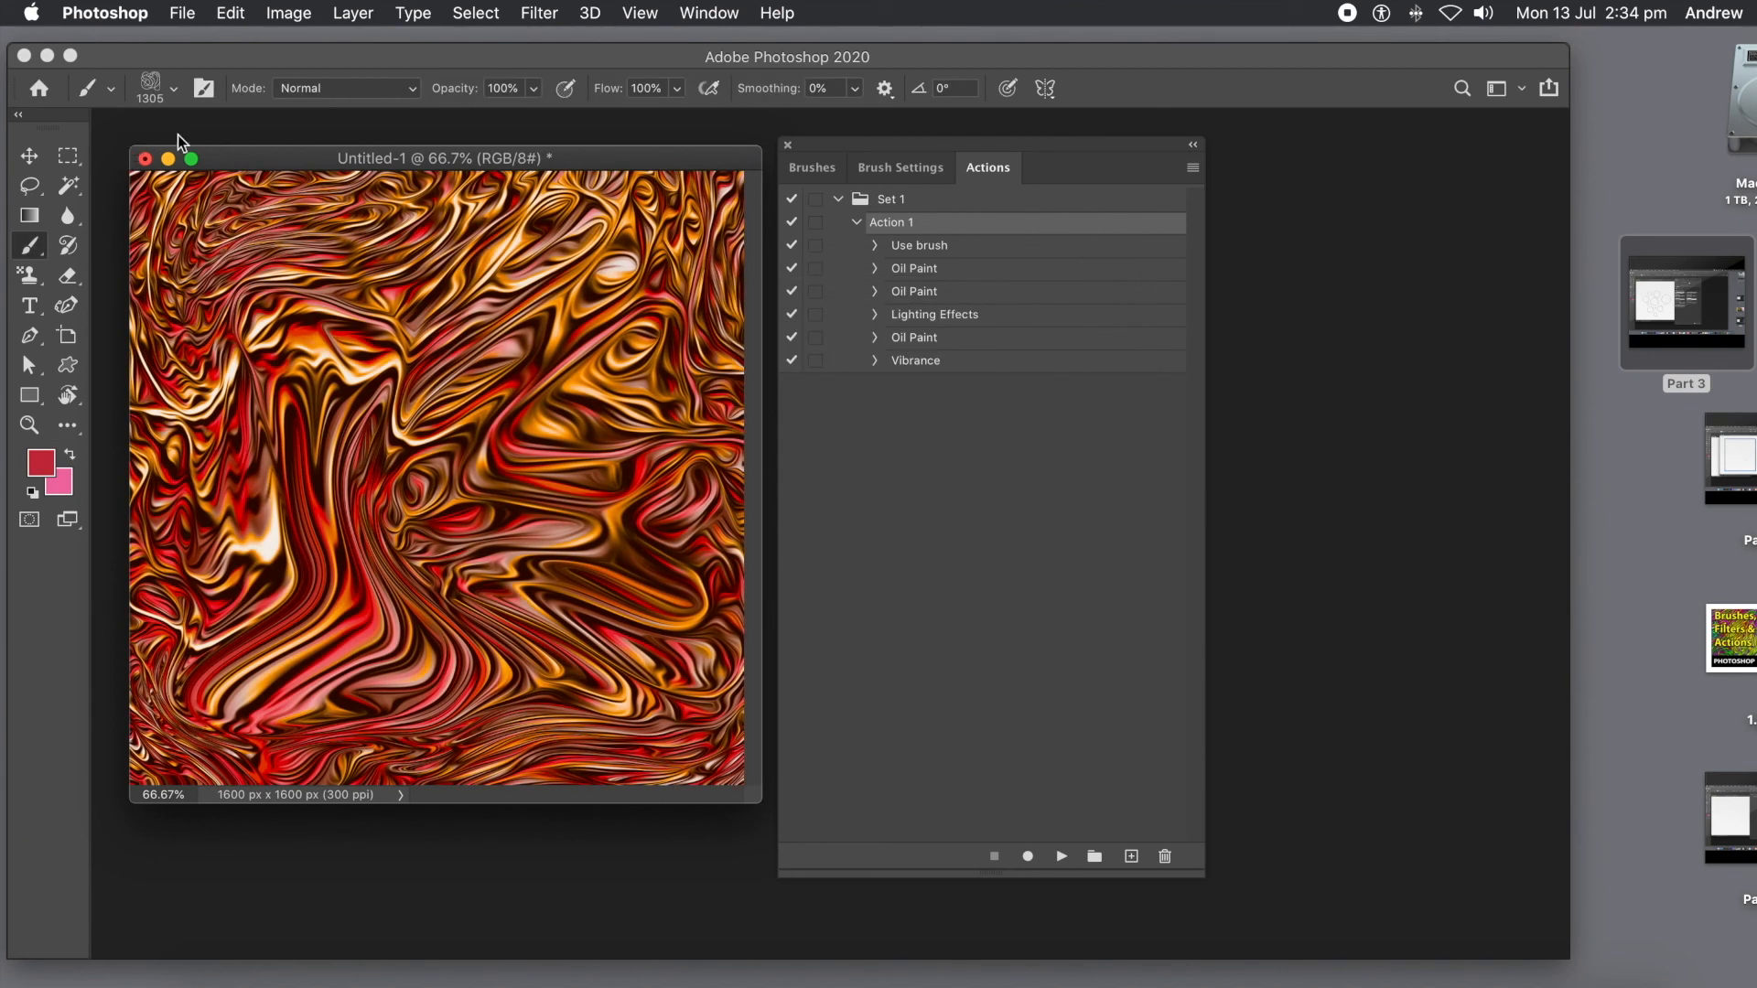